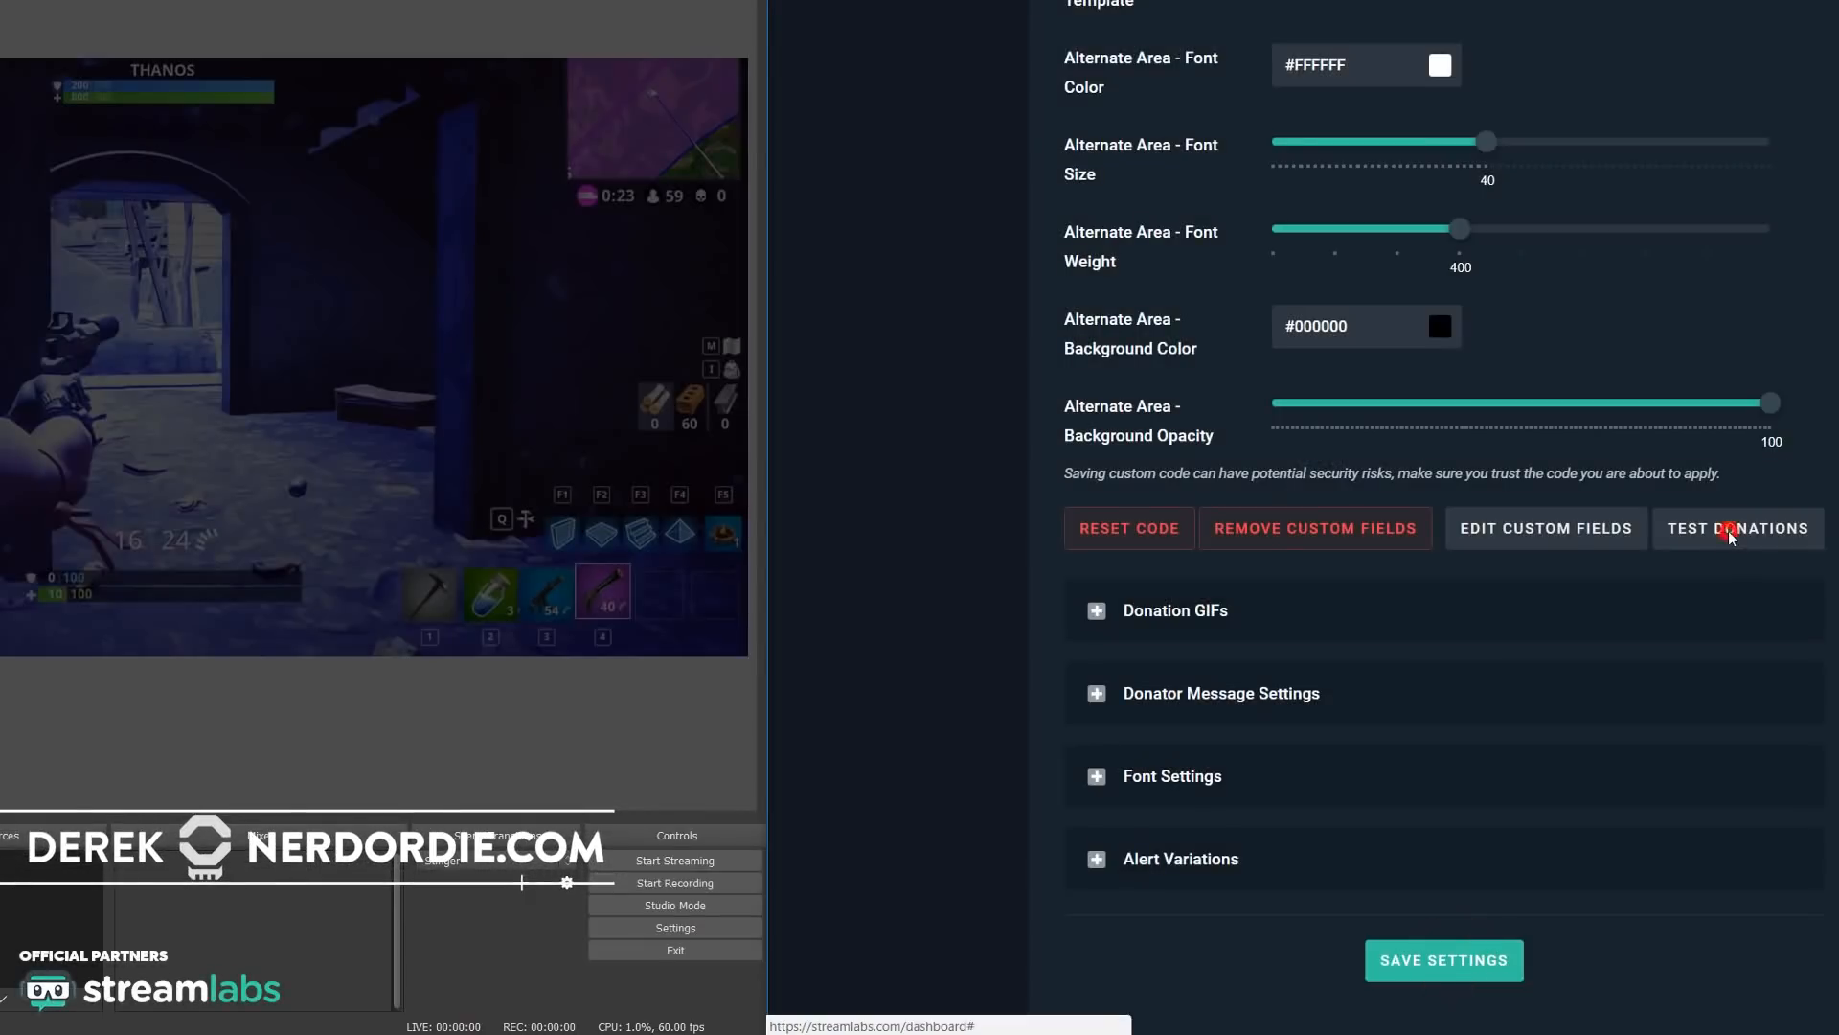
Preview a test donation alert before moving to the Free Minimal Alert Maker page
{"action": "left_click", "coordinate": [1740, 529]}
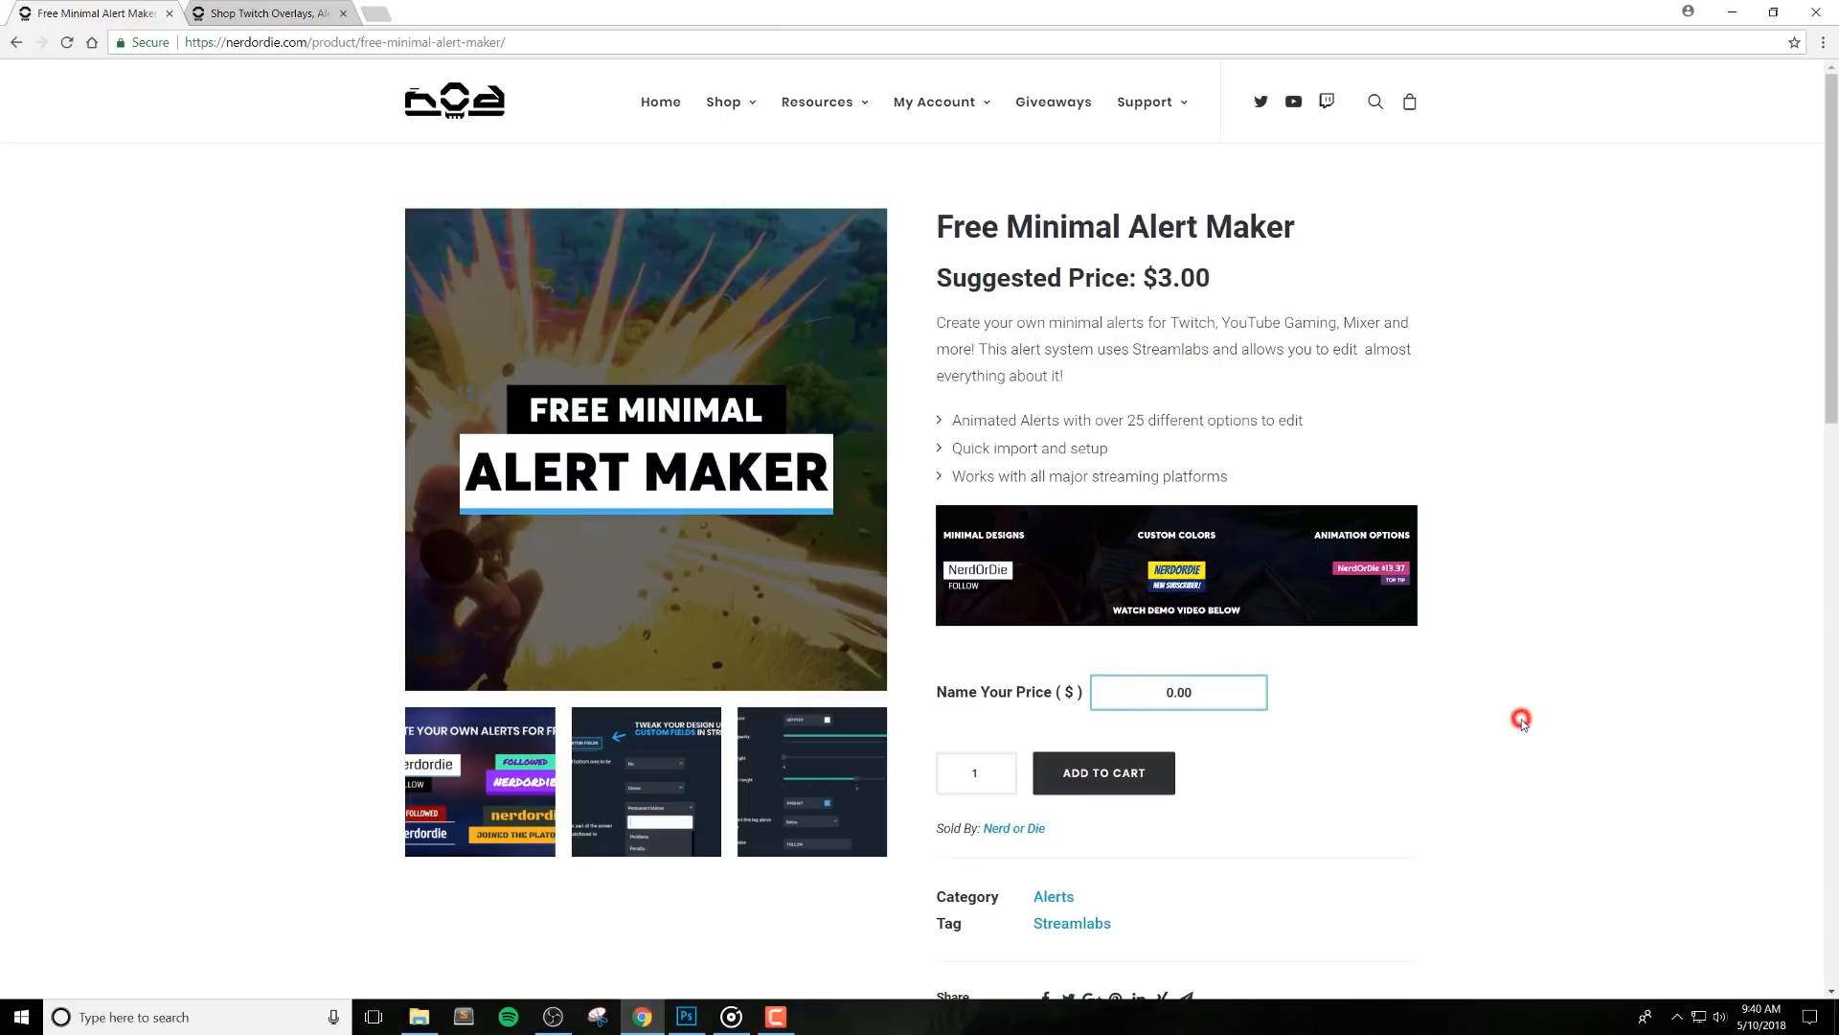
Enter 3.00 in the Name Your Price field on the Free Minimal Alert Maker page
{"action": "left_click", "coordinate": [1181, 692]}
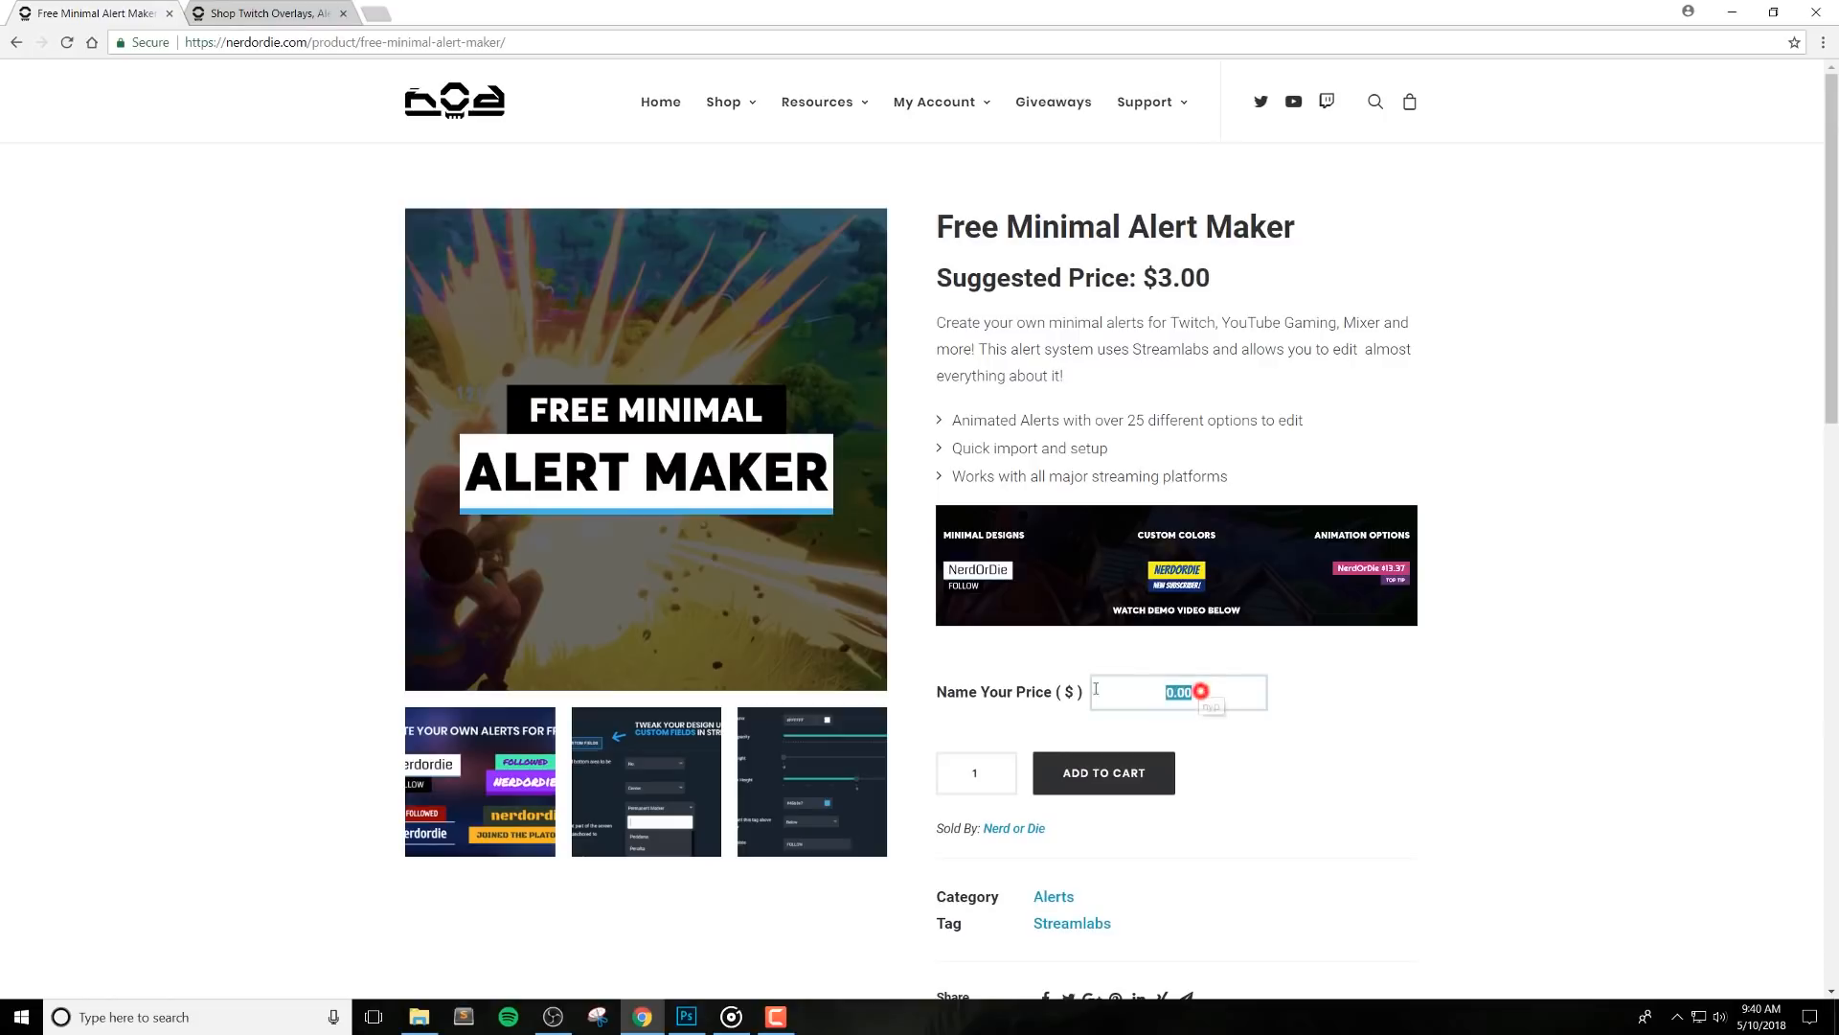
{"action": "type", "text": "3.00"}
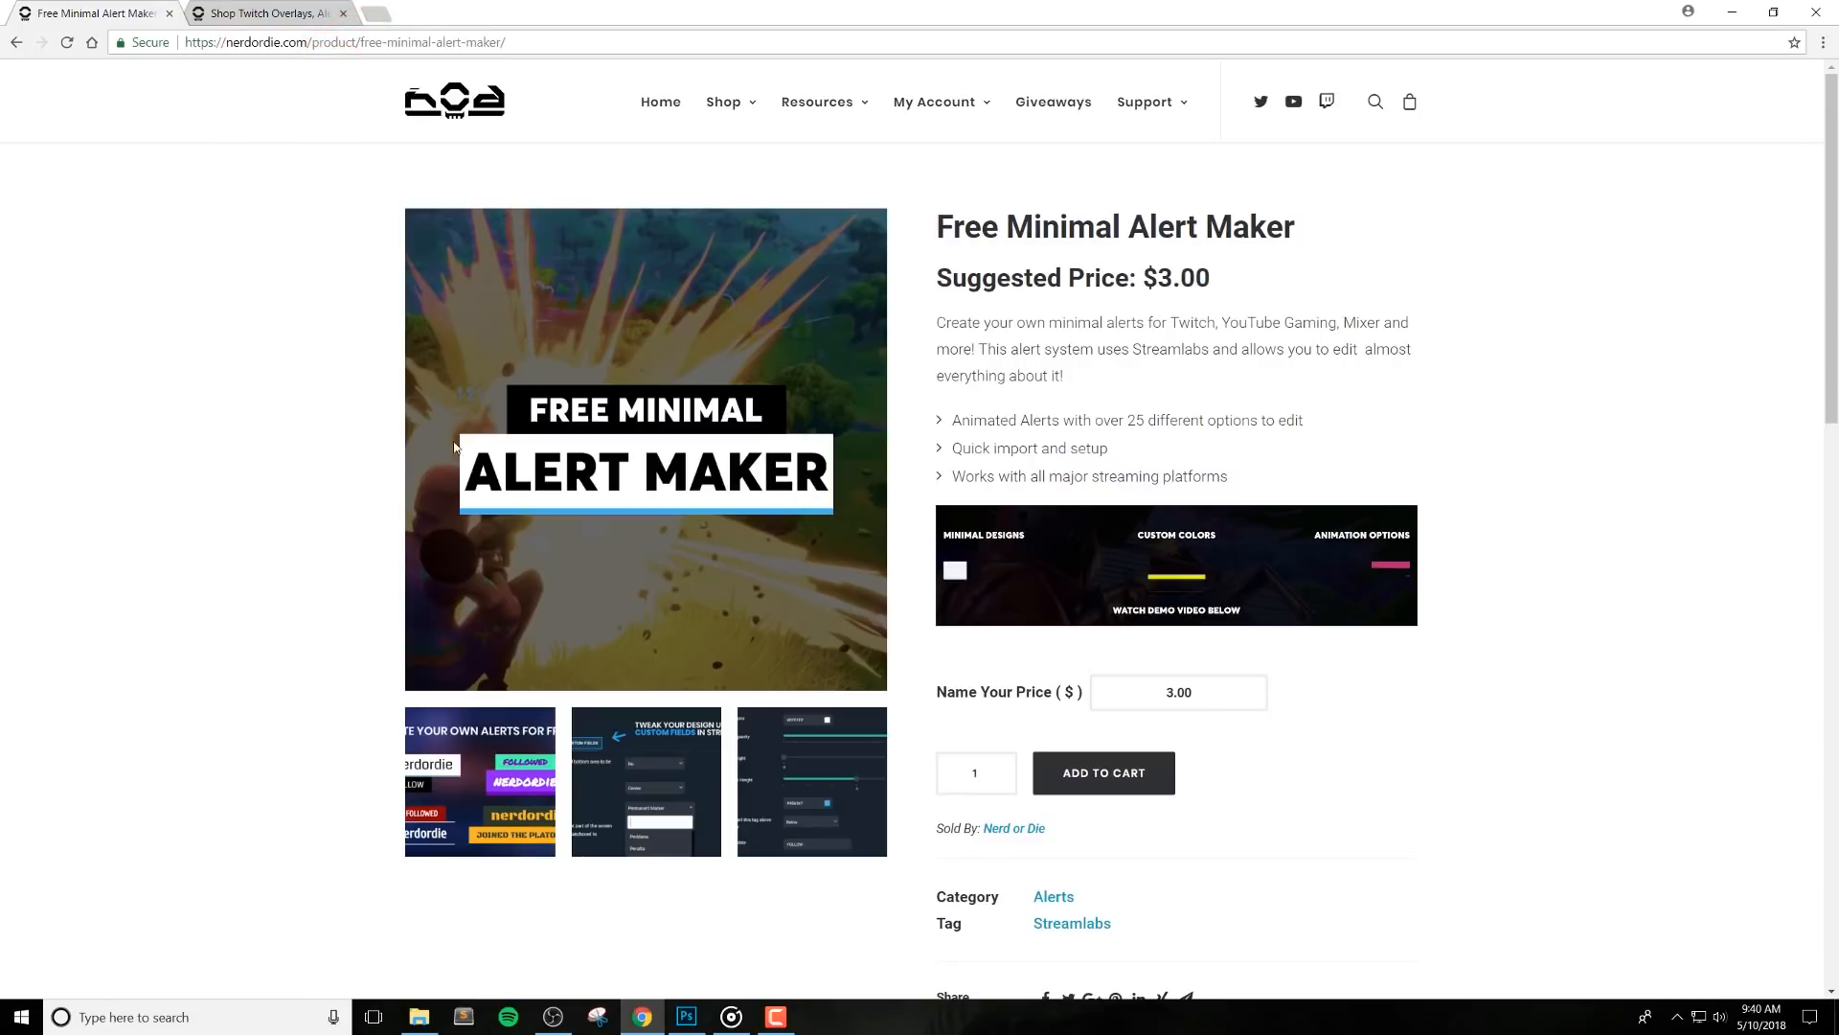
{"action": "left_click", "coordinate": [1226, 690]}
{"action": "type", "text": "0"}
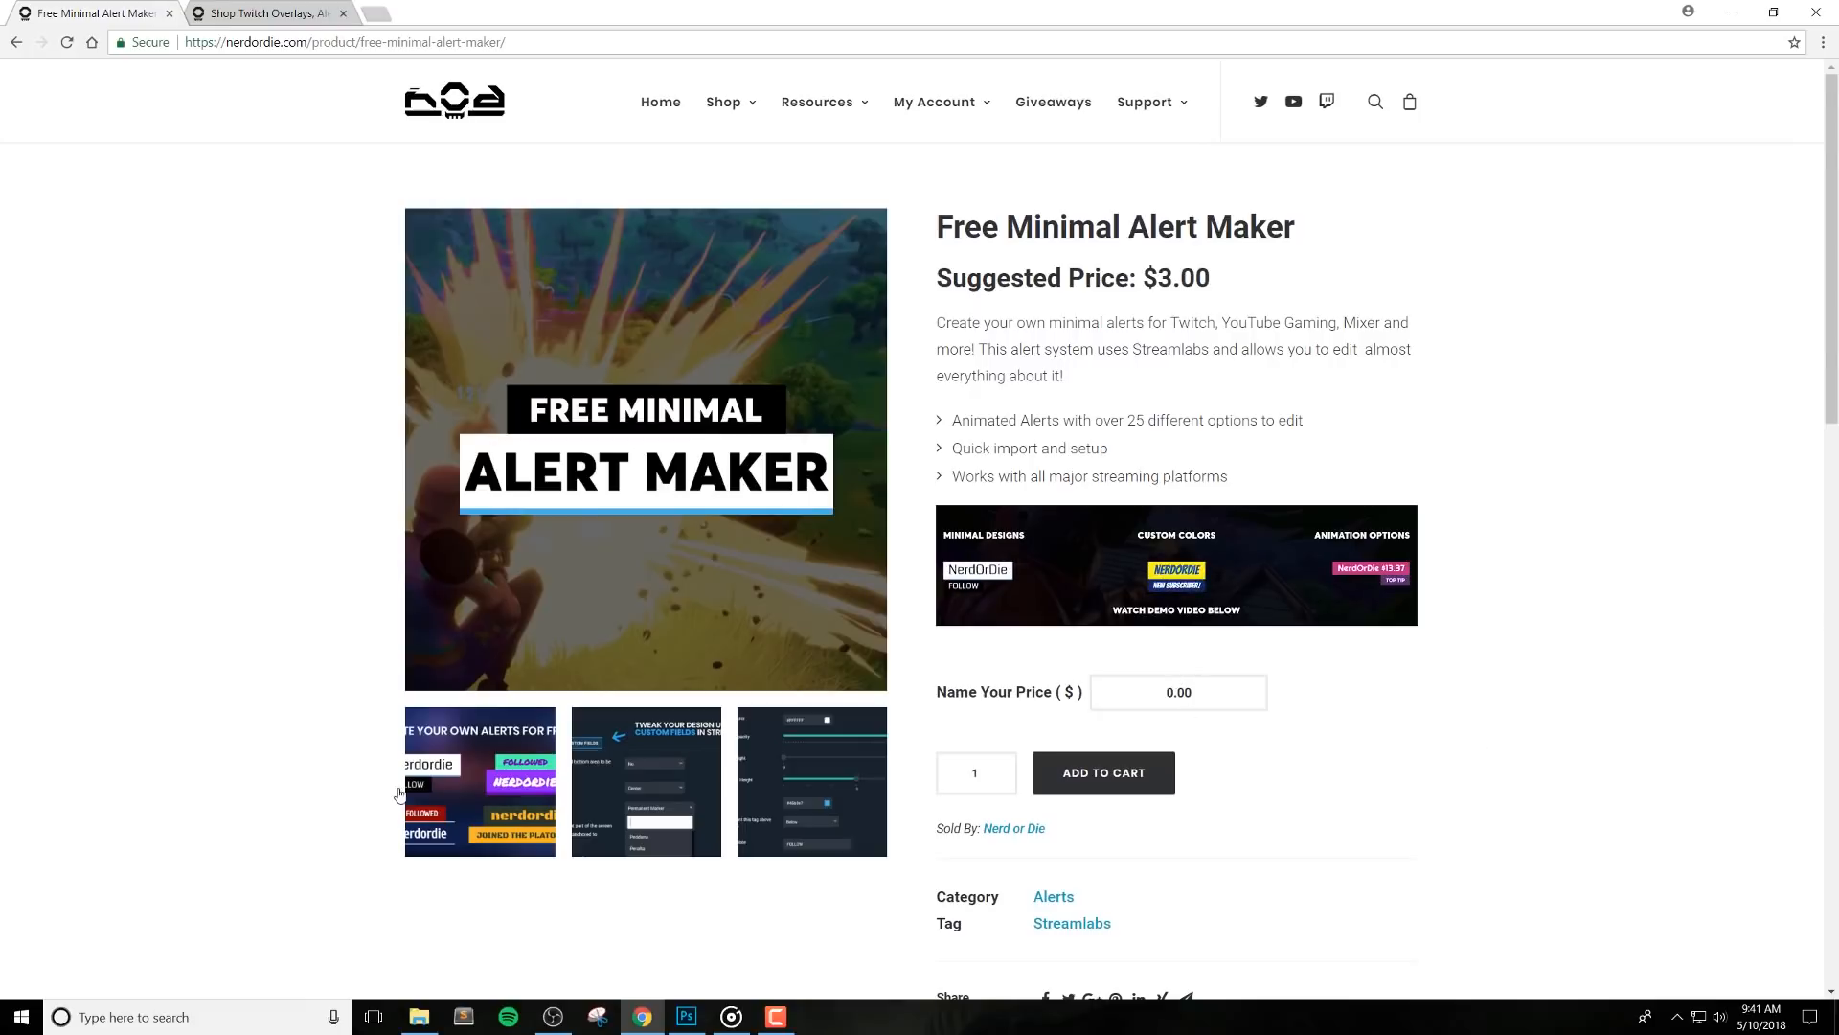
{"action": "mouse_move", "coordinate": [311, 711]}
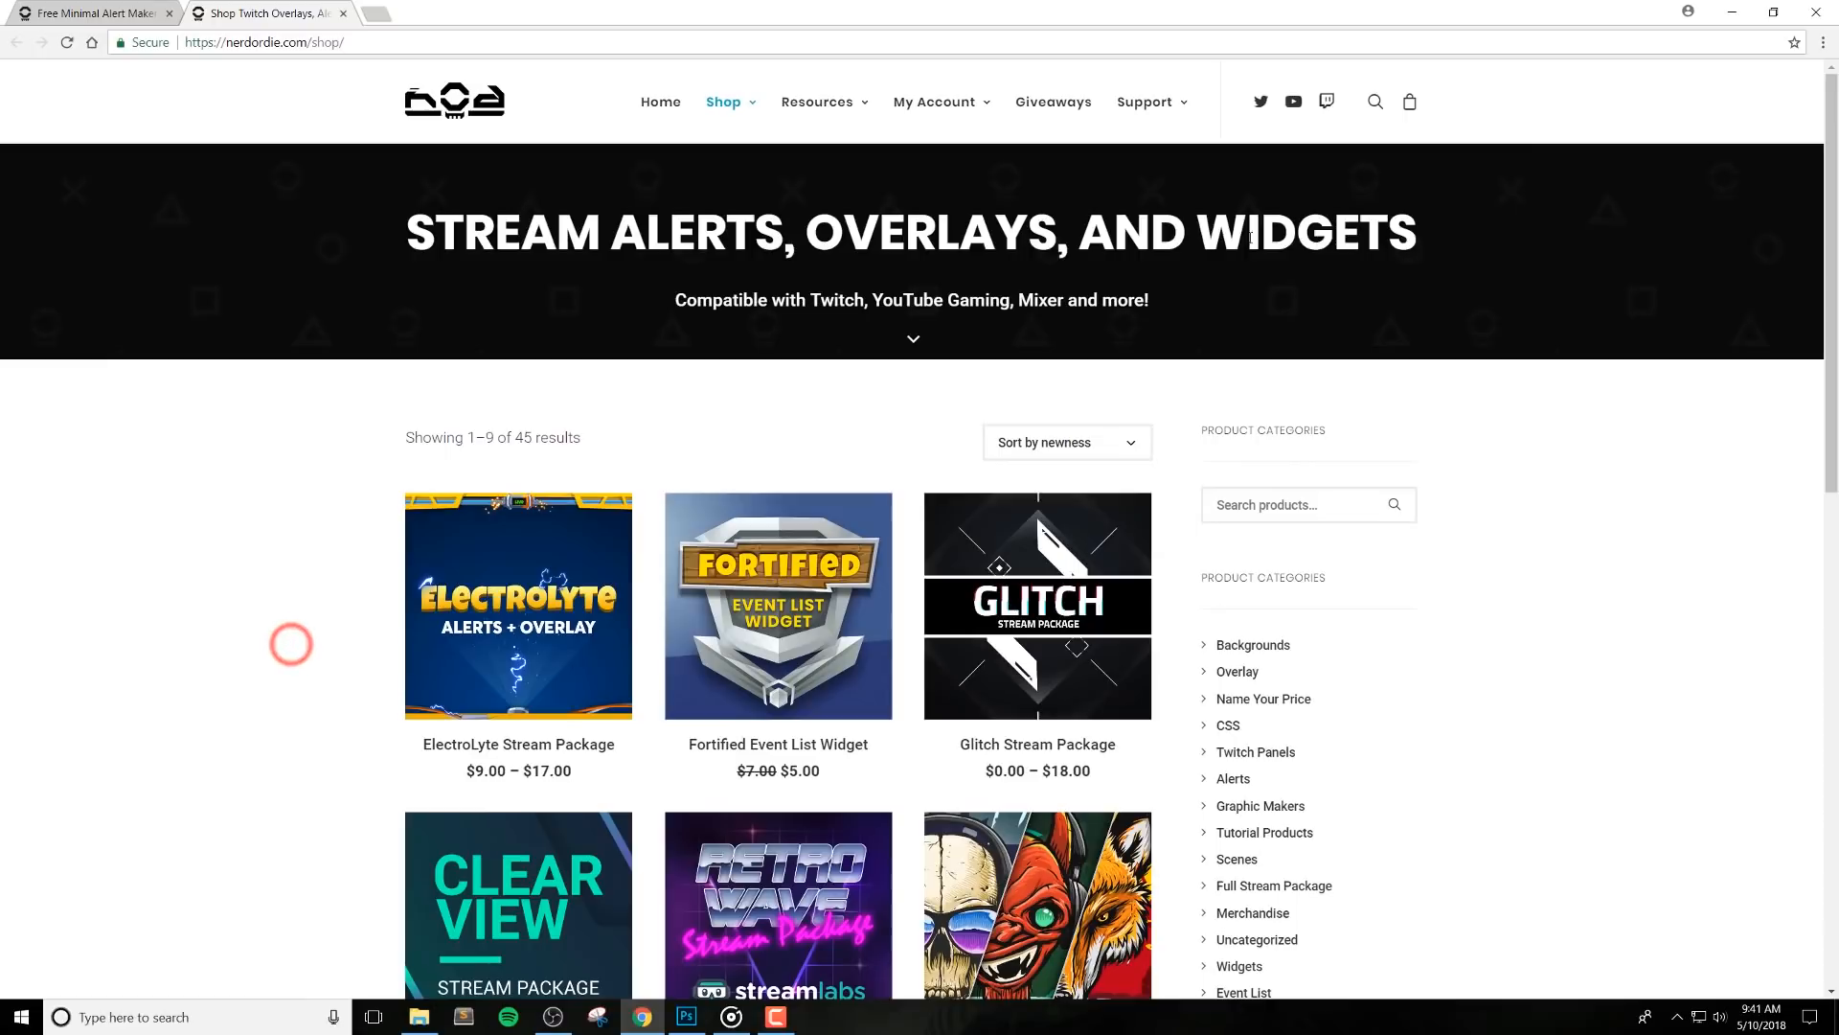
Visit the Nerd or Die Giveaways page and close its tab again
{"action": "left_click", "coordinate": [1054, 102]}
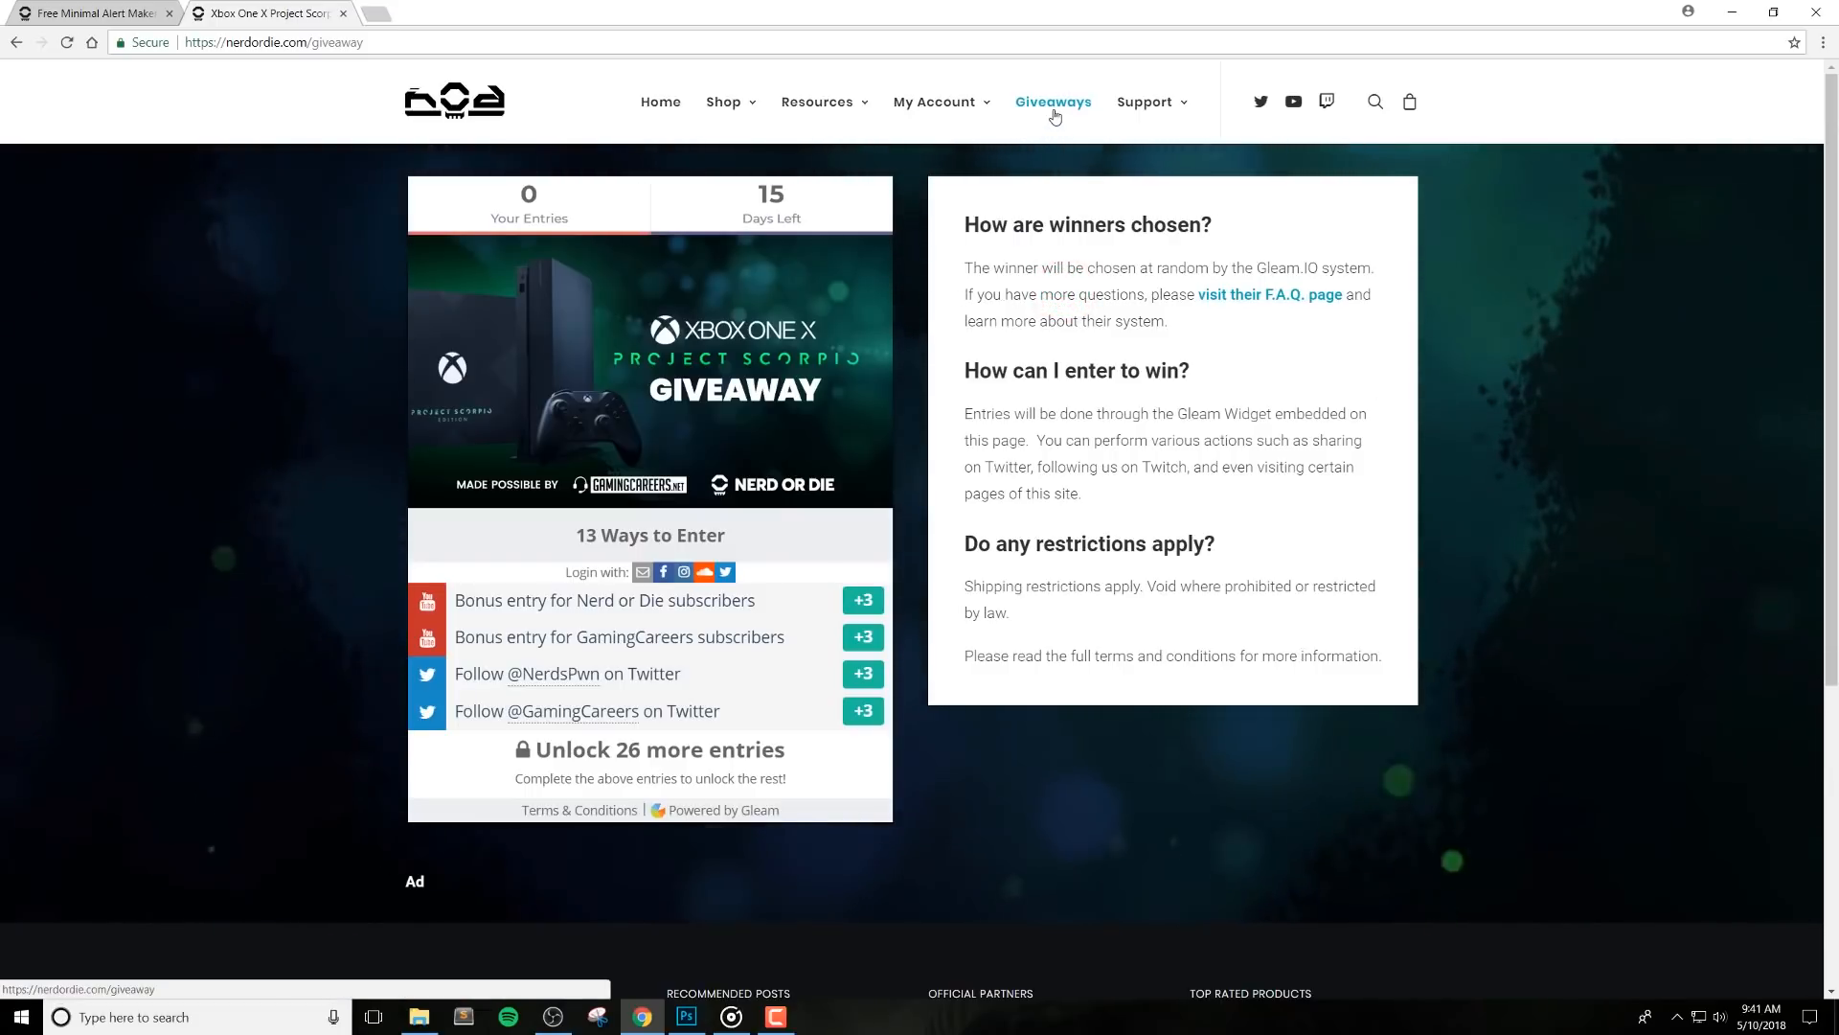
{"action": "mouse_move", "coordinate": [1062, 136]}
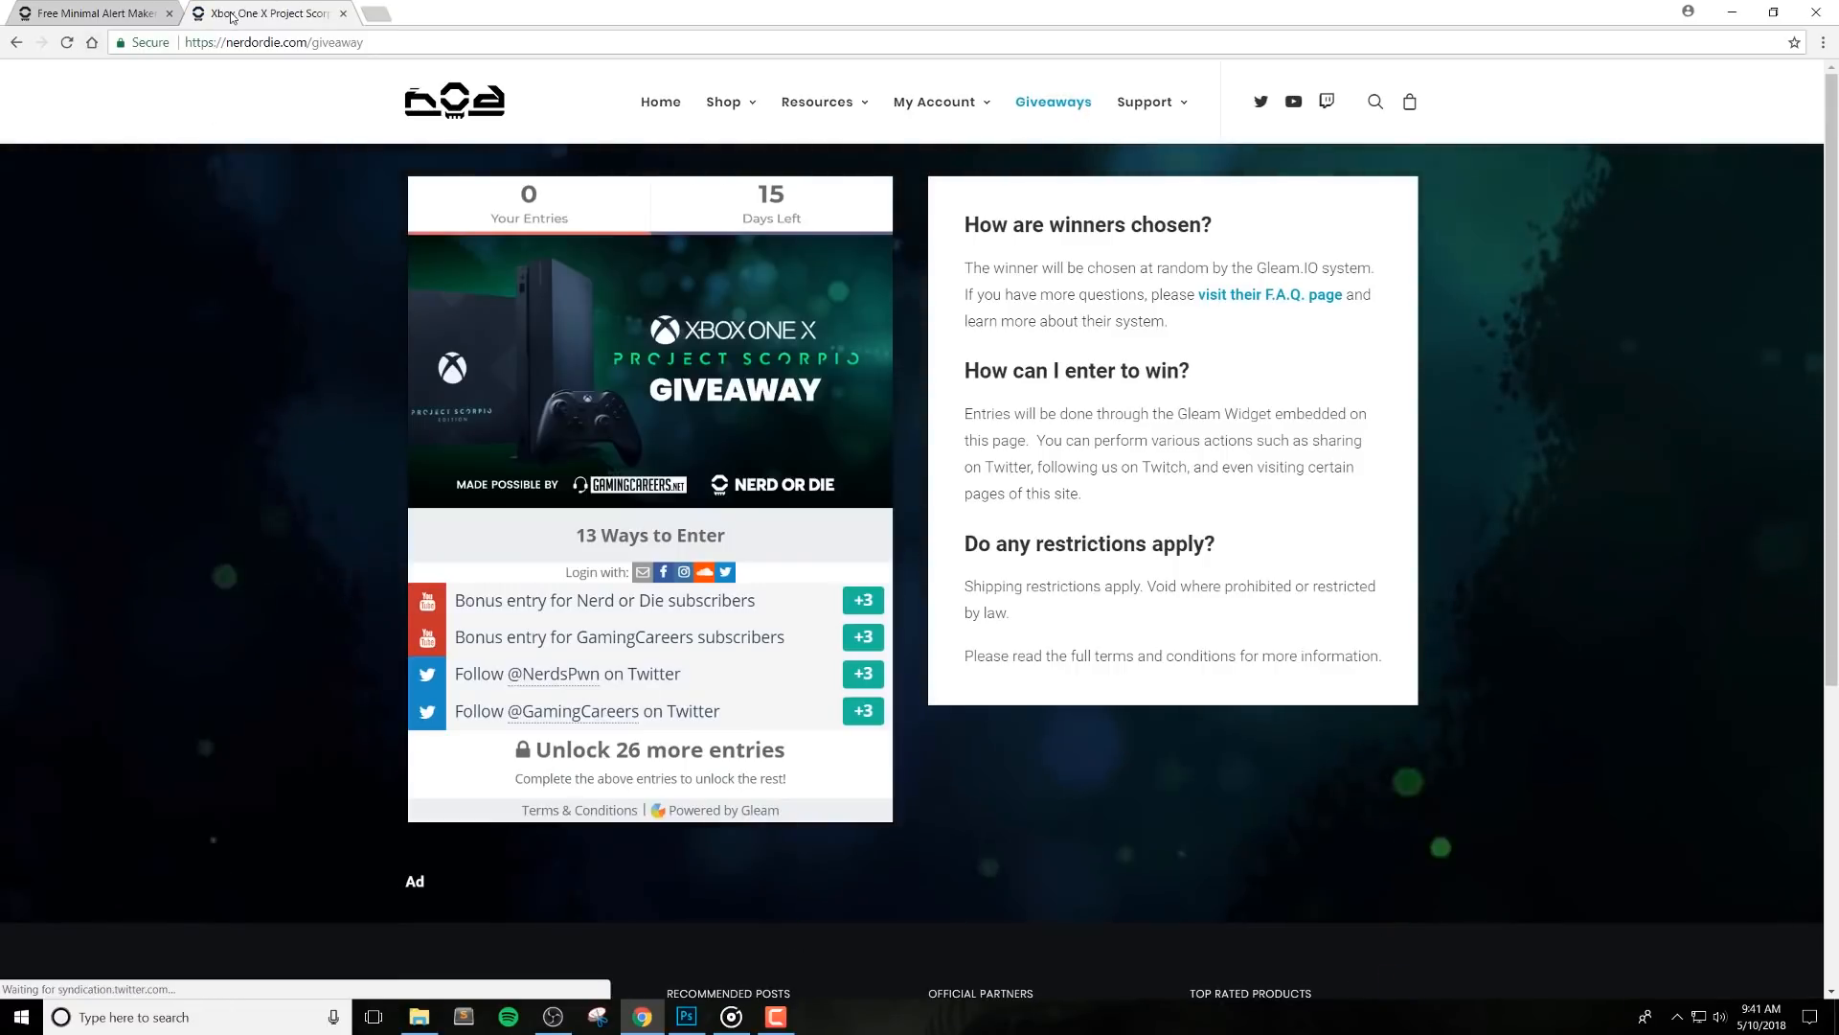
{"action": "left_click", "coordinate": [96, 12]}
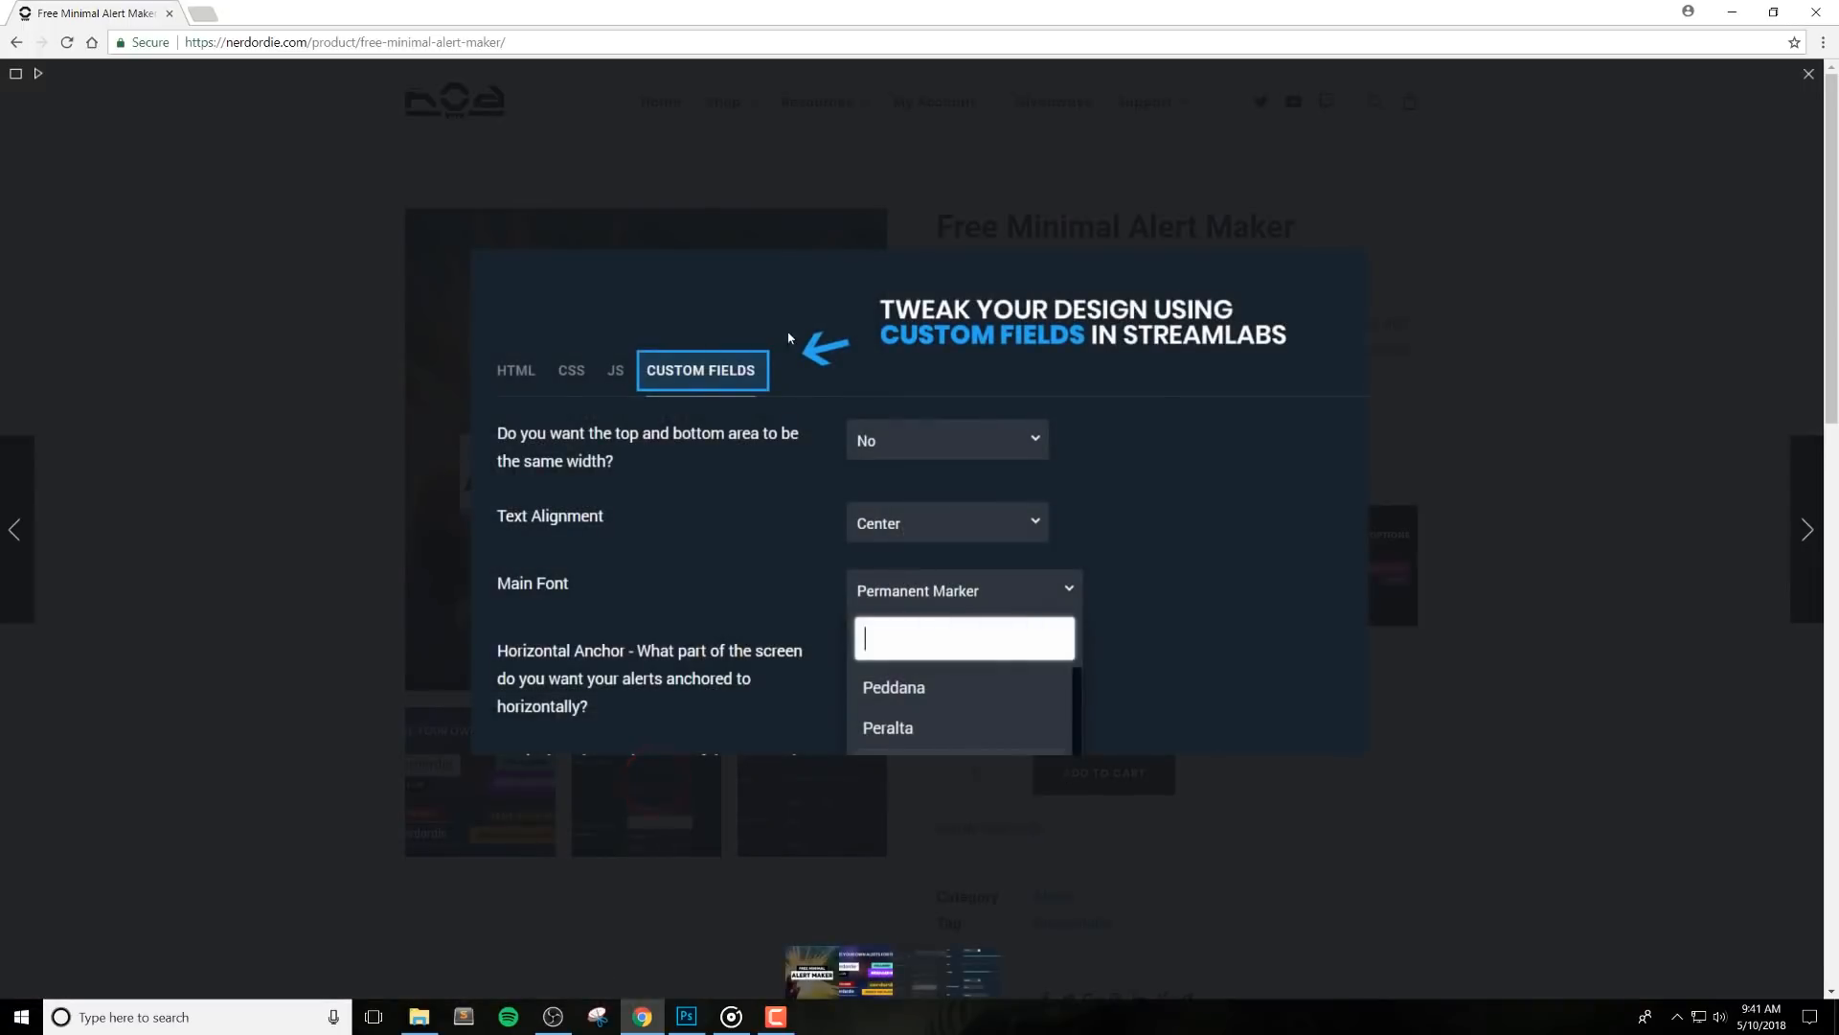
{"action": "mouse_move", "coordinate": [798, 437]}
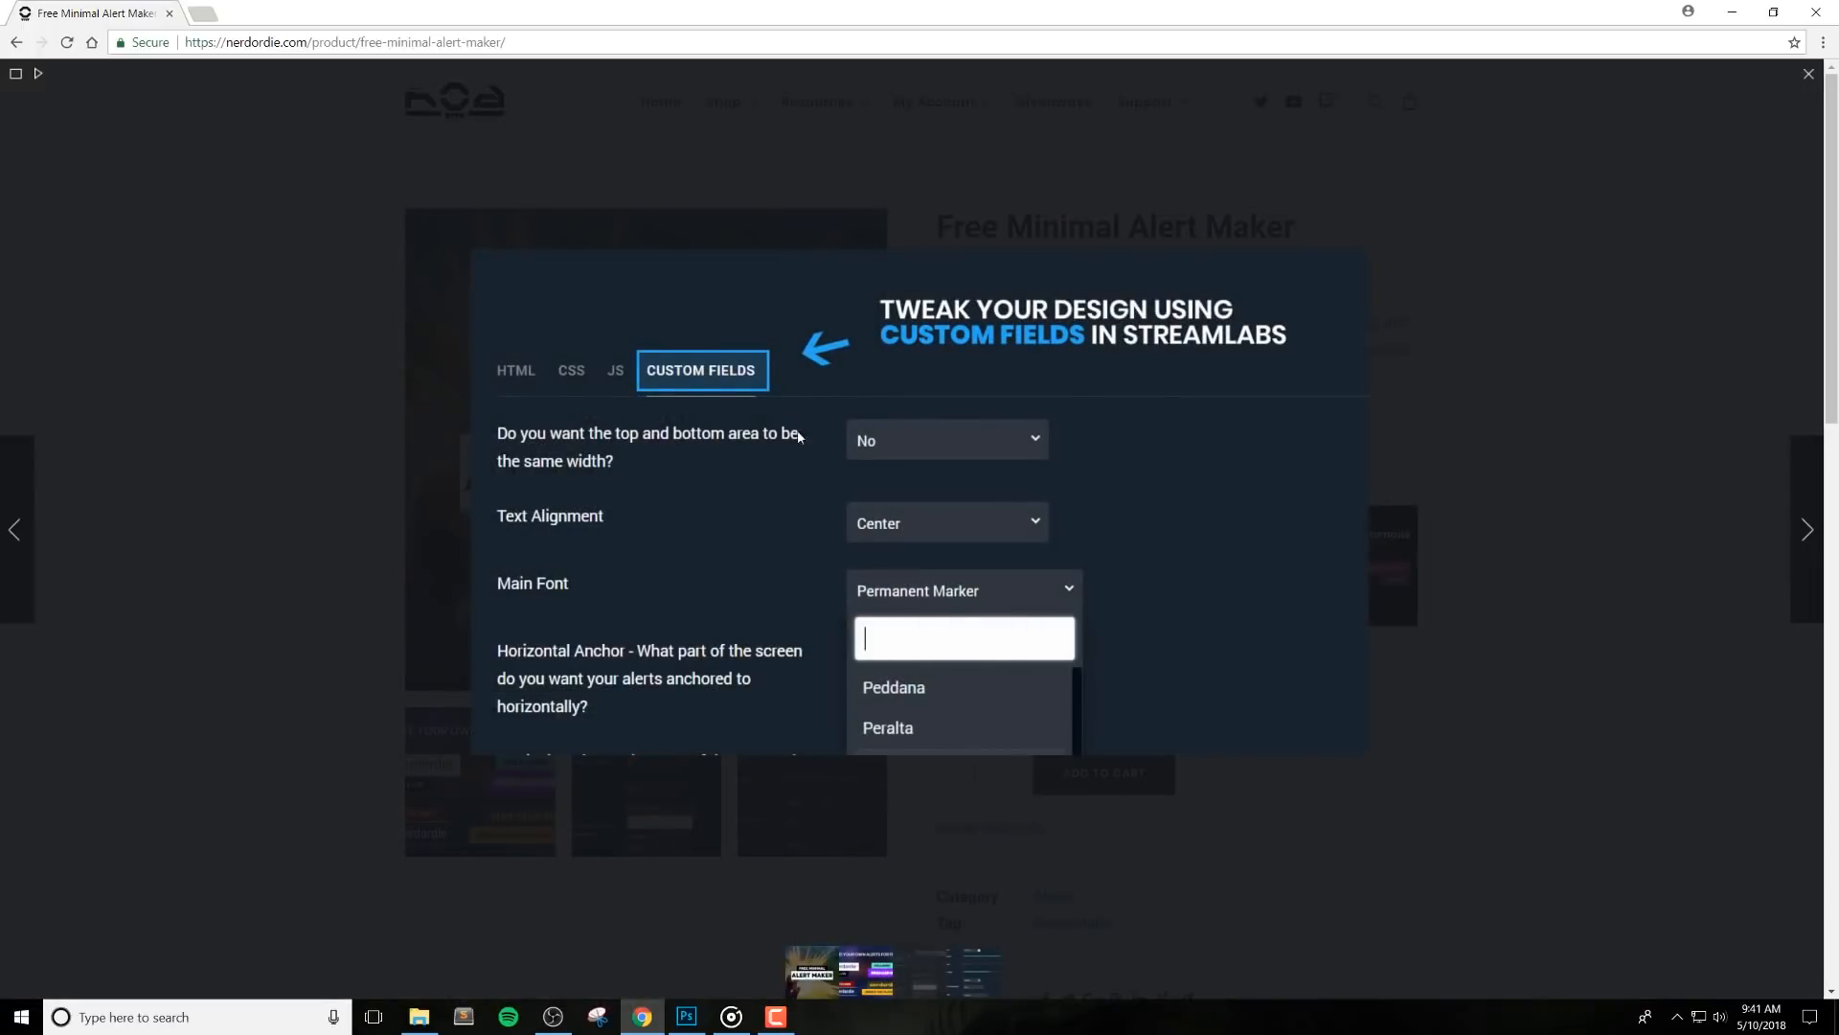
{"action": "mouse_move", "coordinate": [1402, 556]}
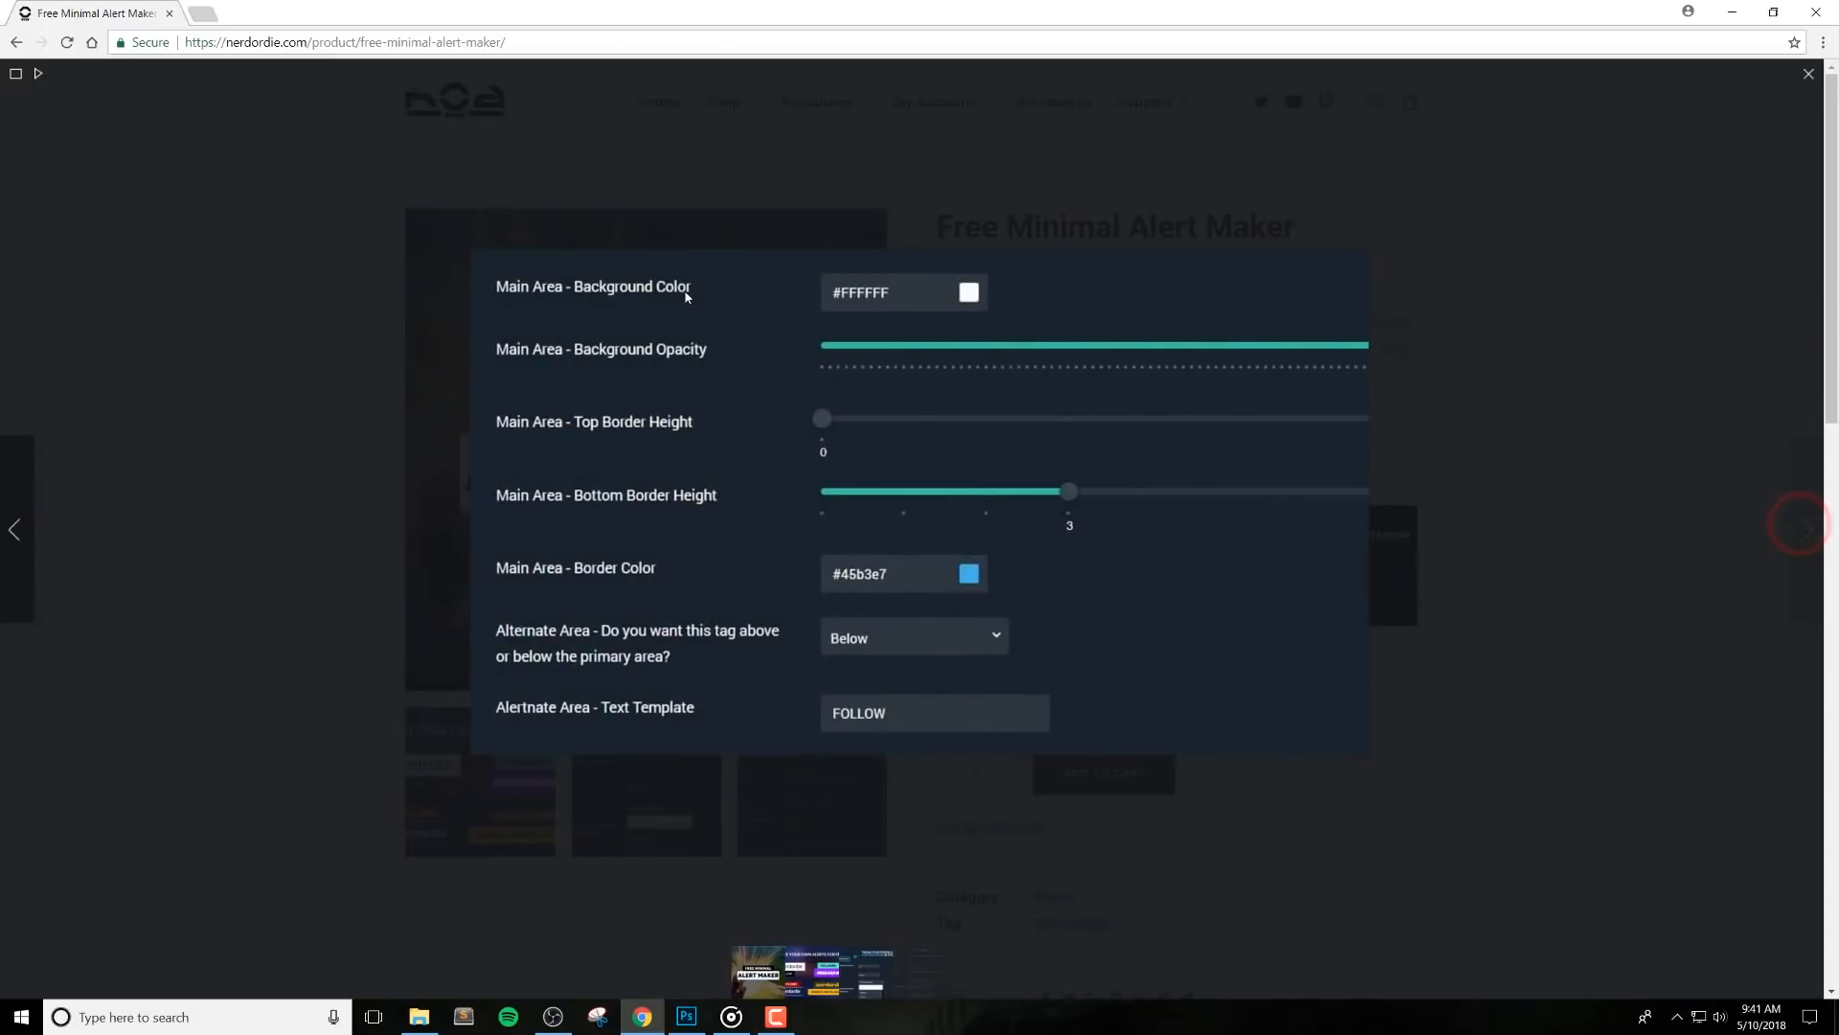
{"action": "mouse_move", "coordinate": [805, 347]}
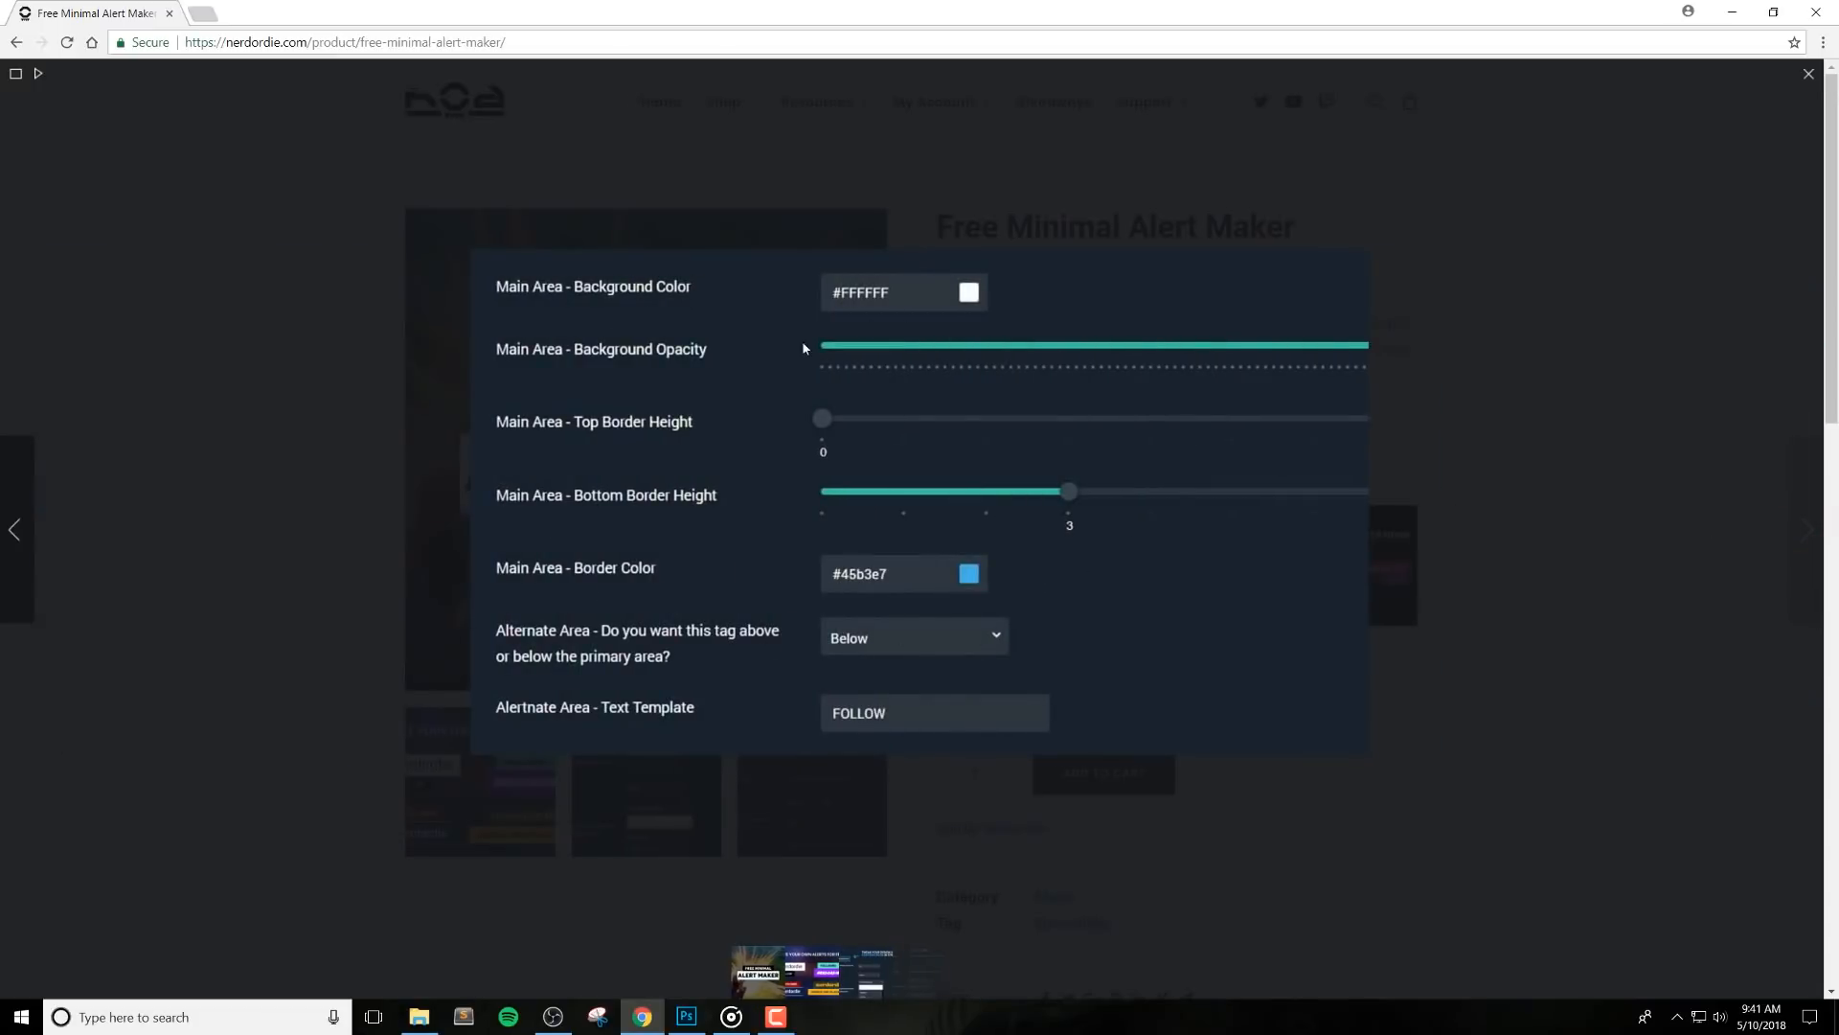
{"action": "mouse_move", "coordinate": [1479, 510]}
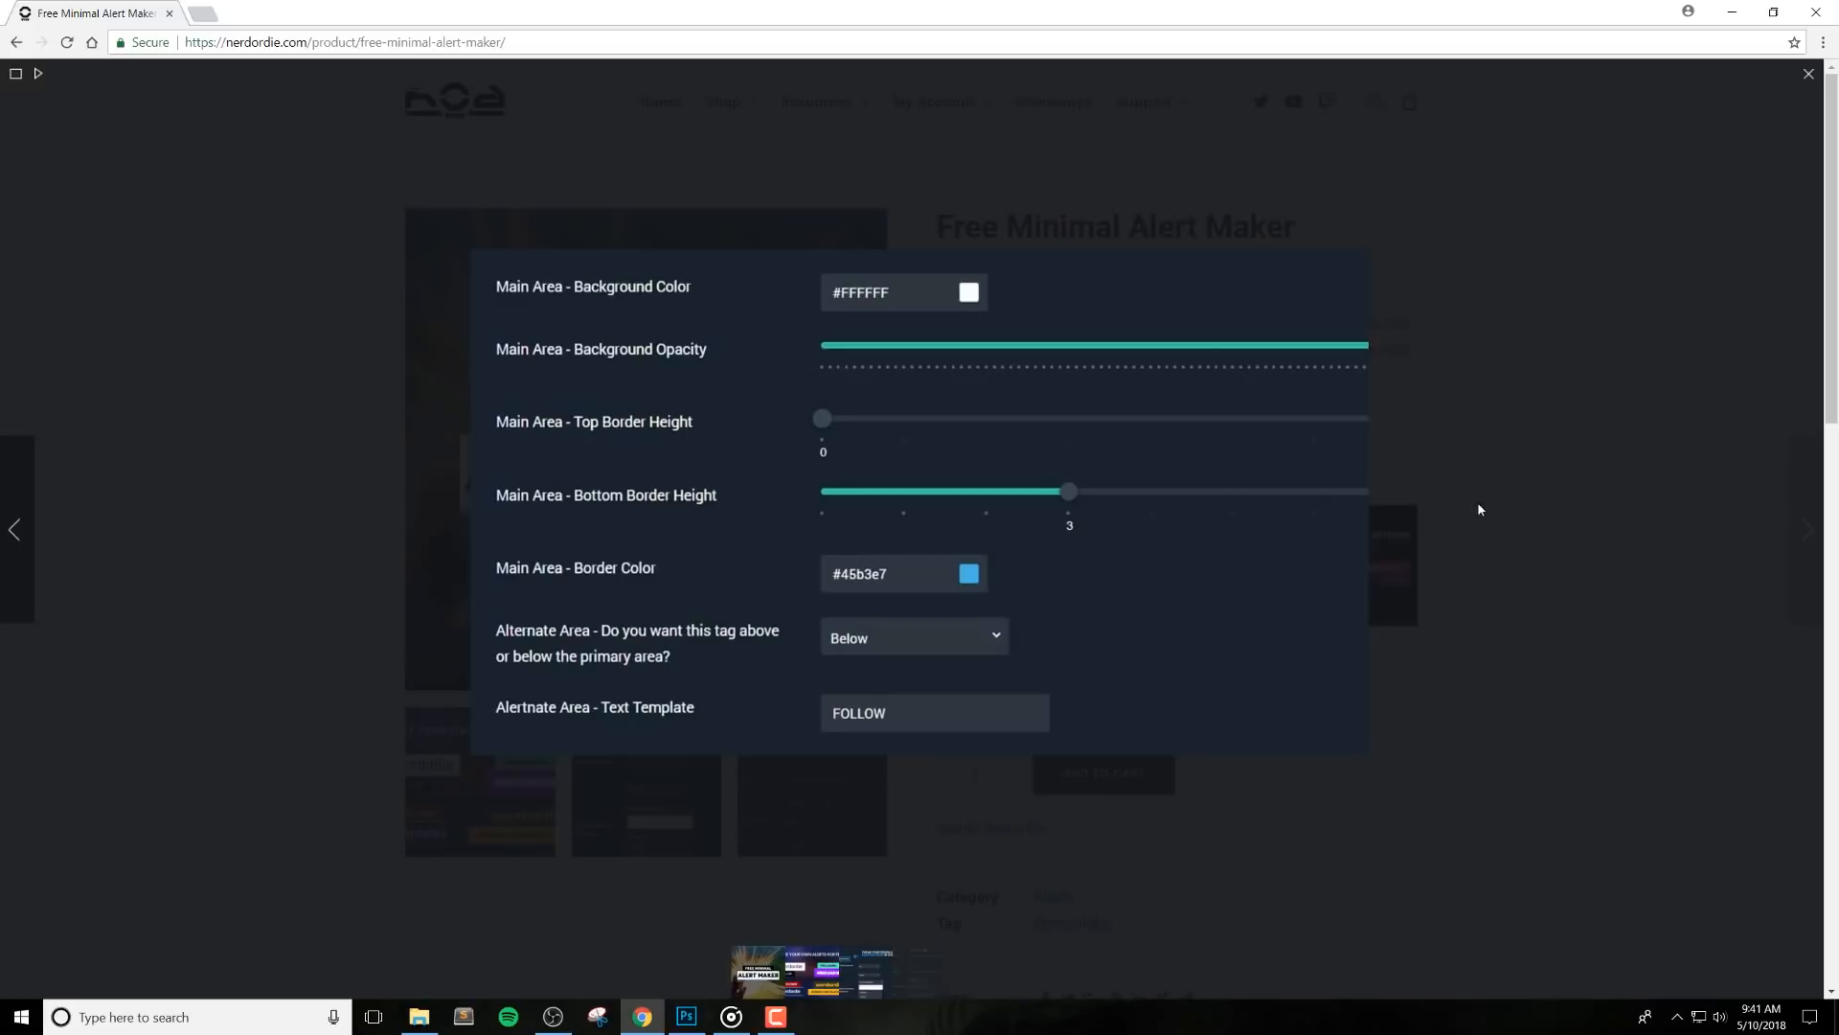
{"action": "mouse_move", "coordinate": [1763, 88]}
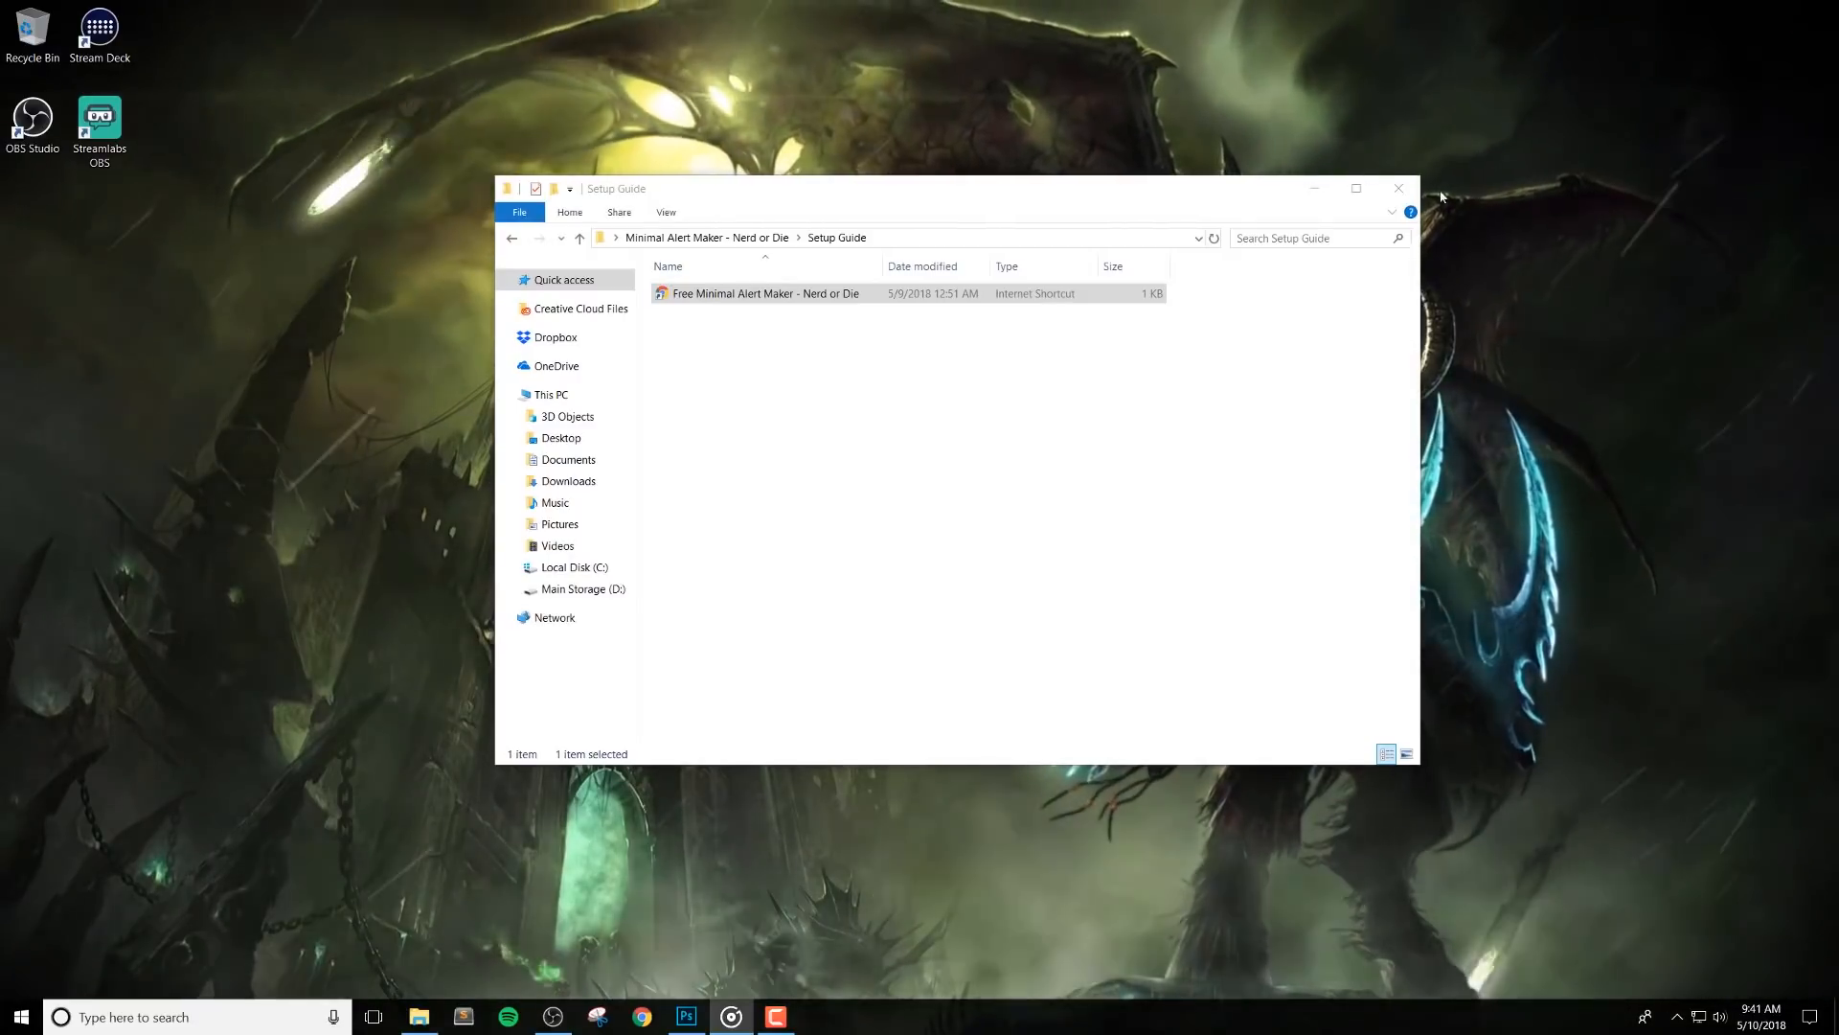
Browse the Minimal Alert Maker folder's Templates and Example Images, then return to Setup Guide
{"action": "left_click", "coordinate": [1398, 187]}
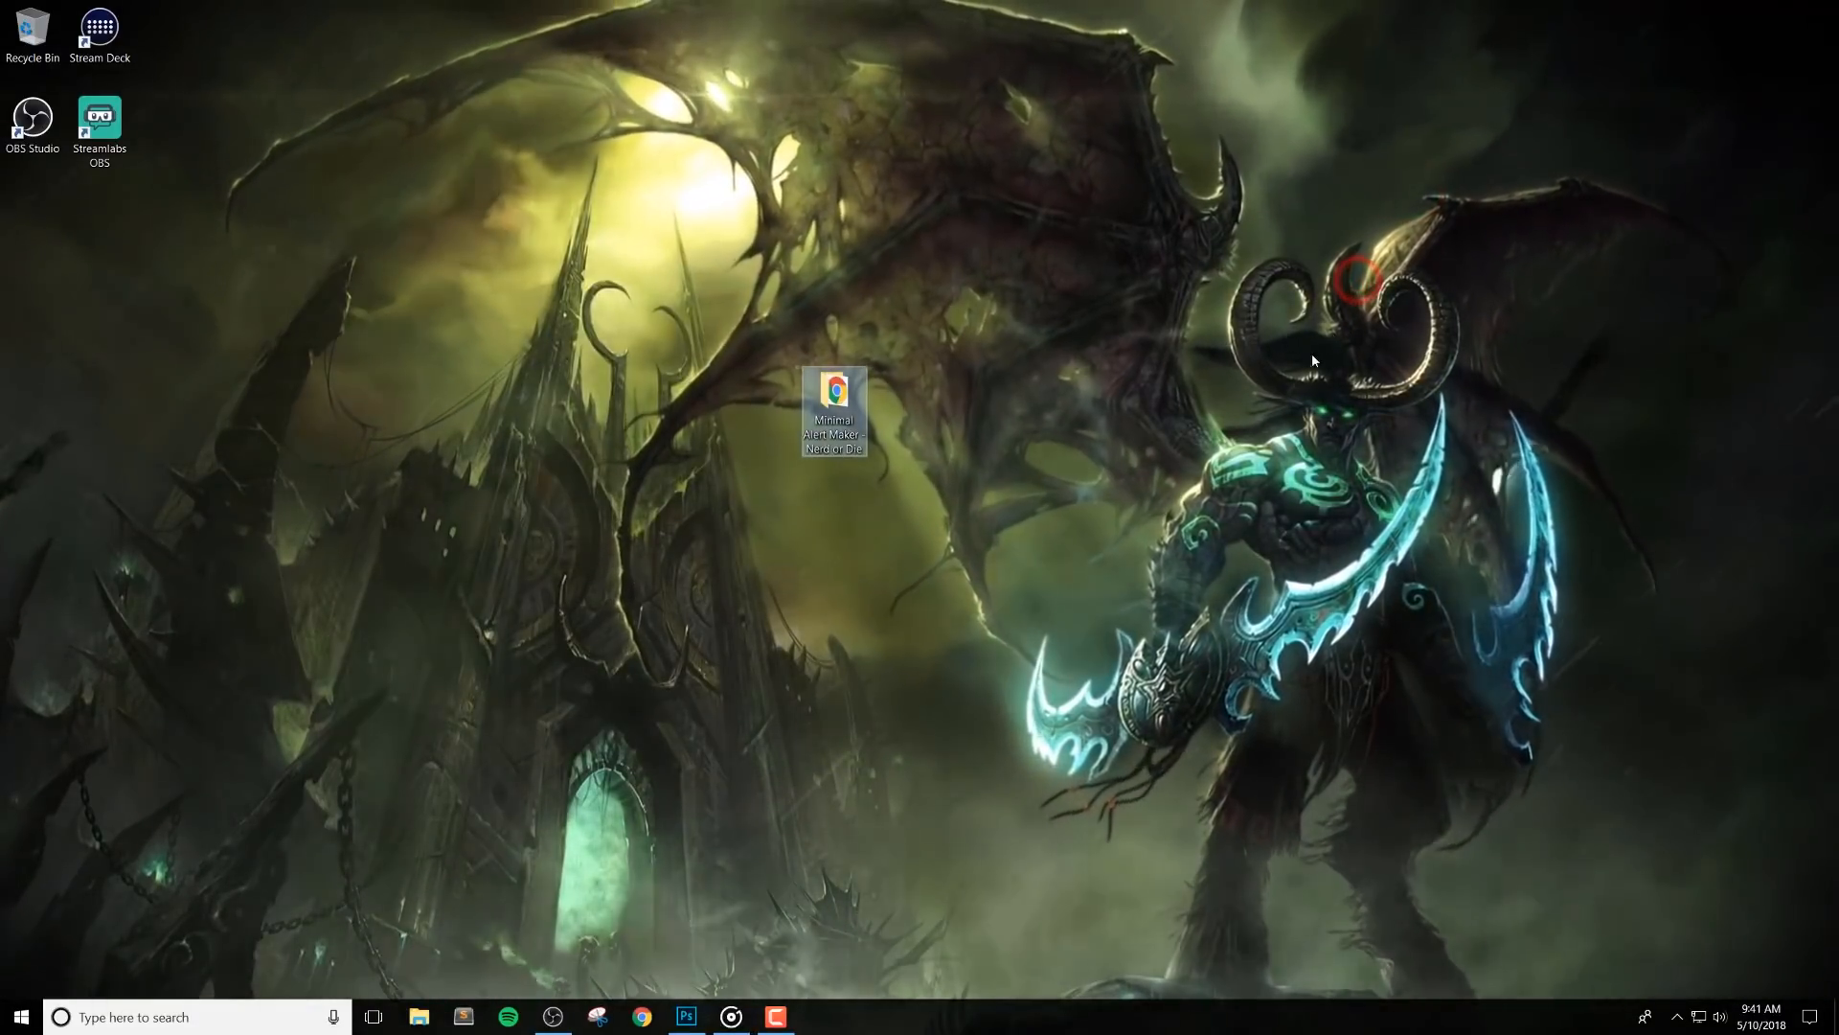
{"action": "double_click", "coordinate": [831, 416]}
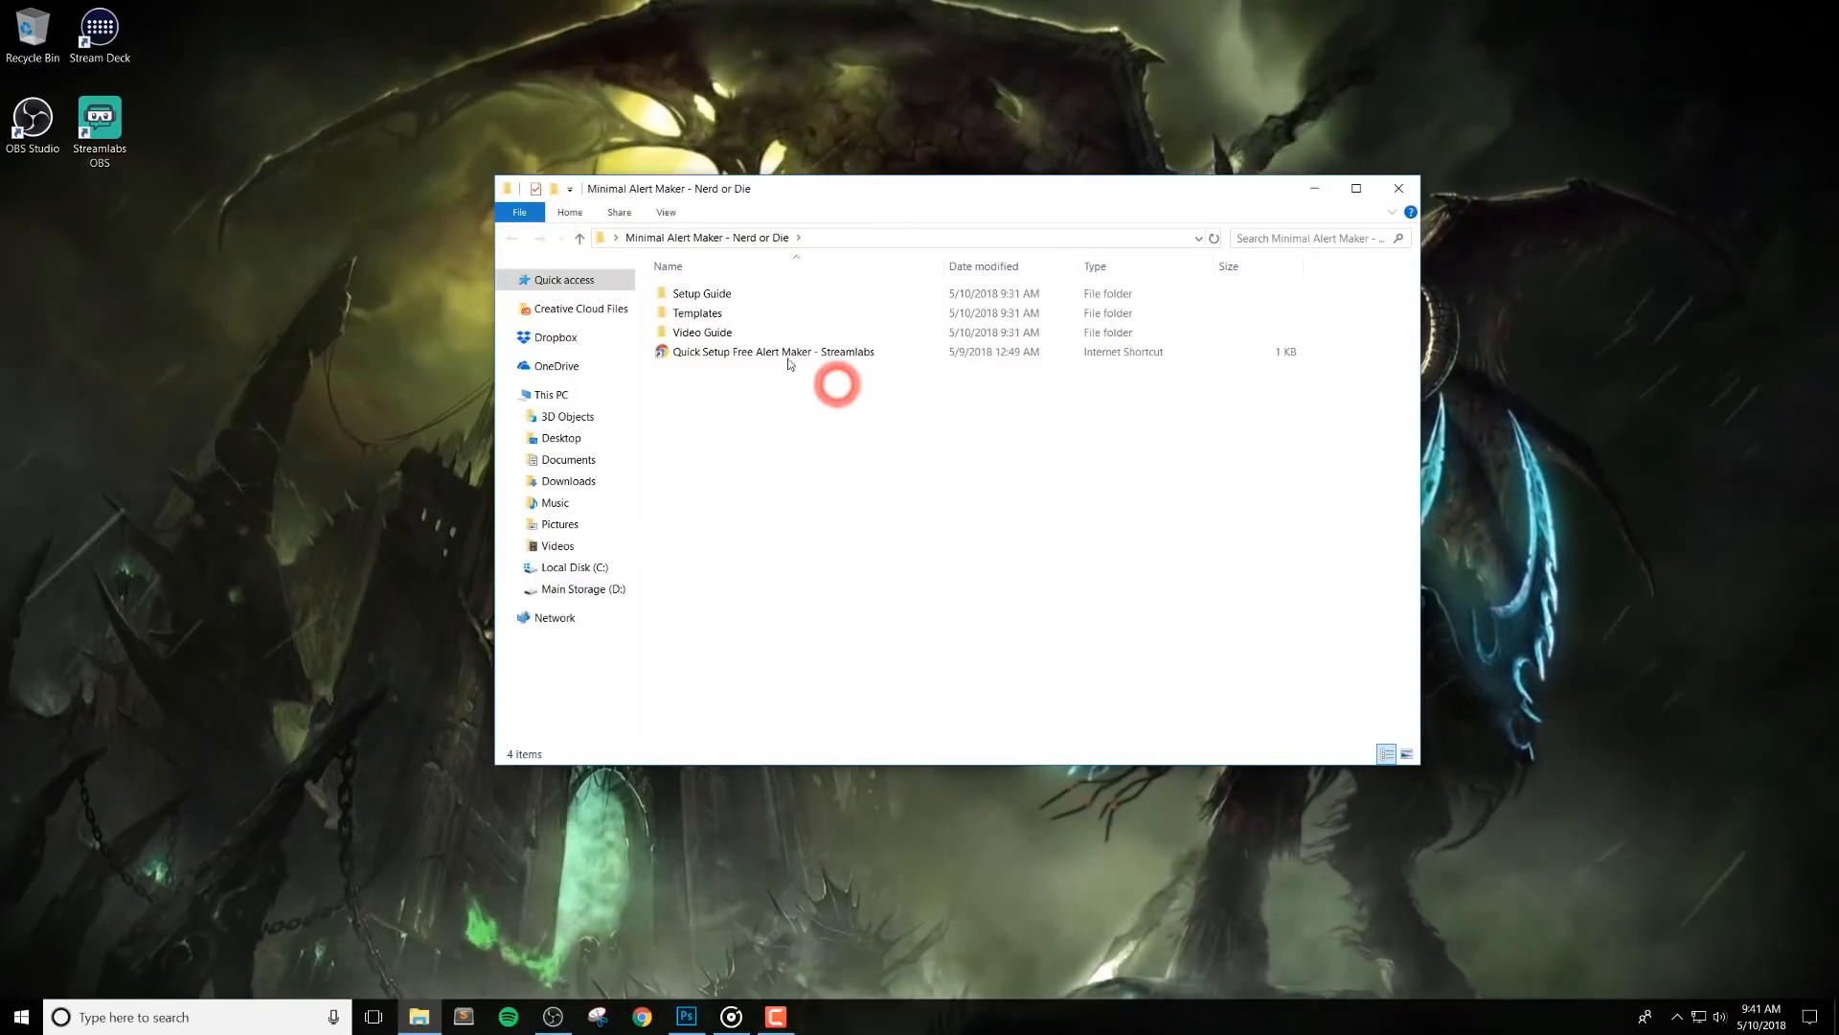
{"action": "double_click", "coordinate": [697, 312]}
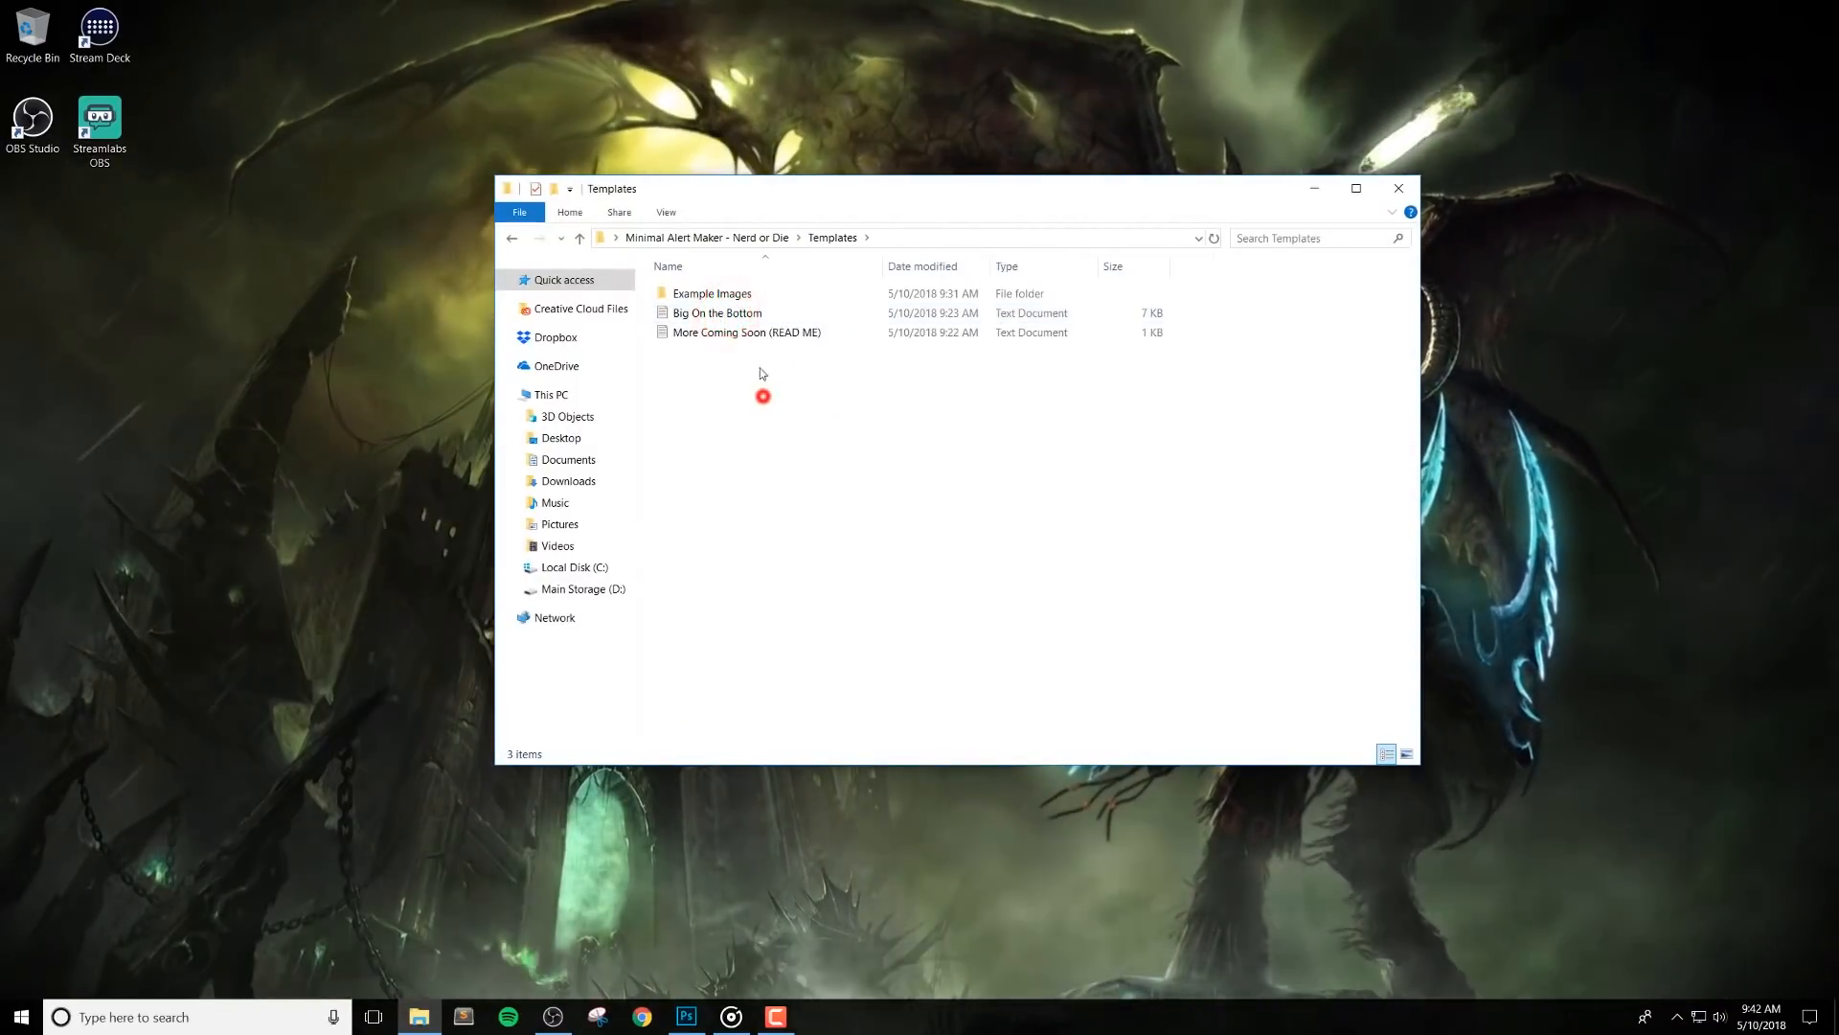
{"action": "double_click", "coordinate": [716, 312]}
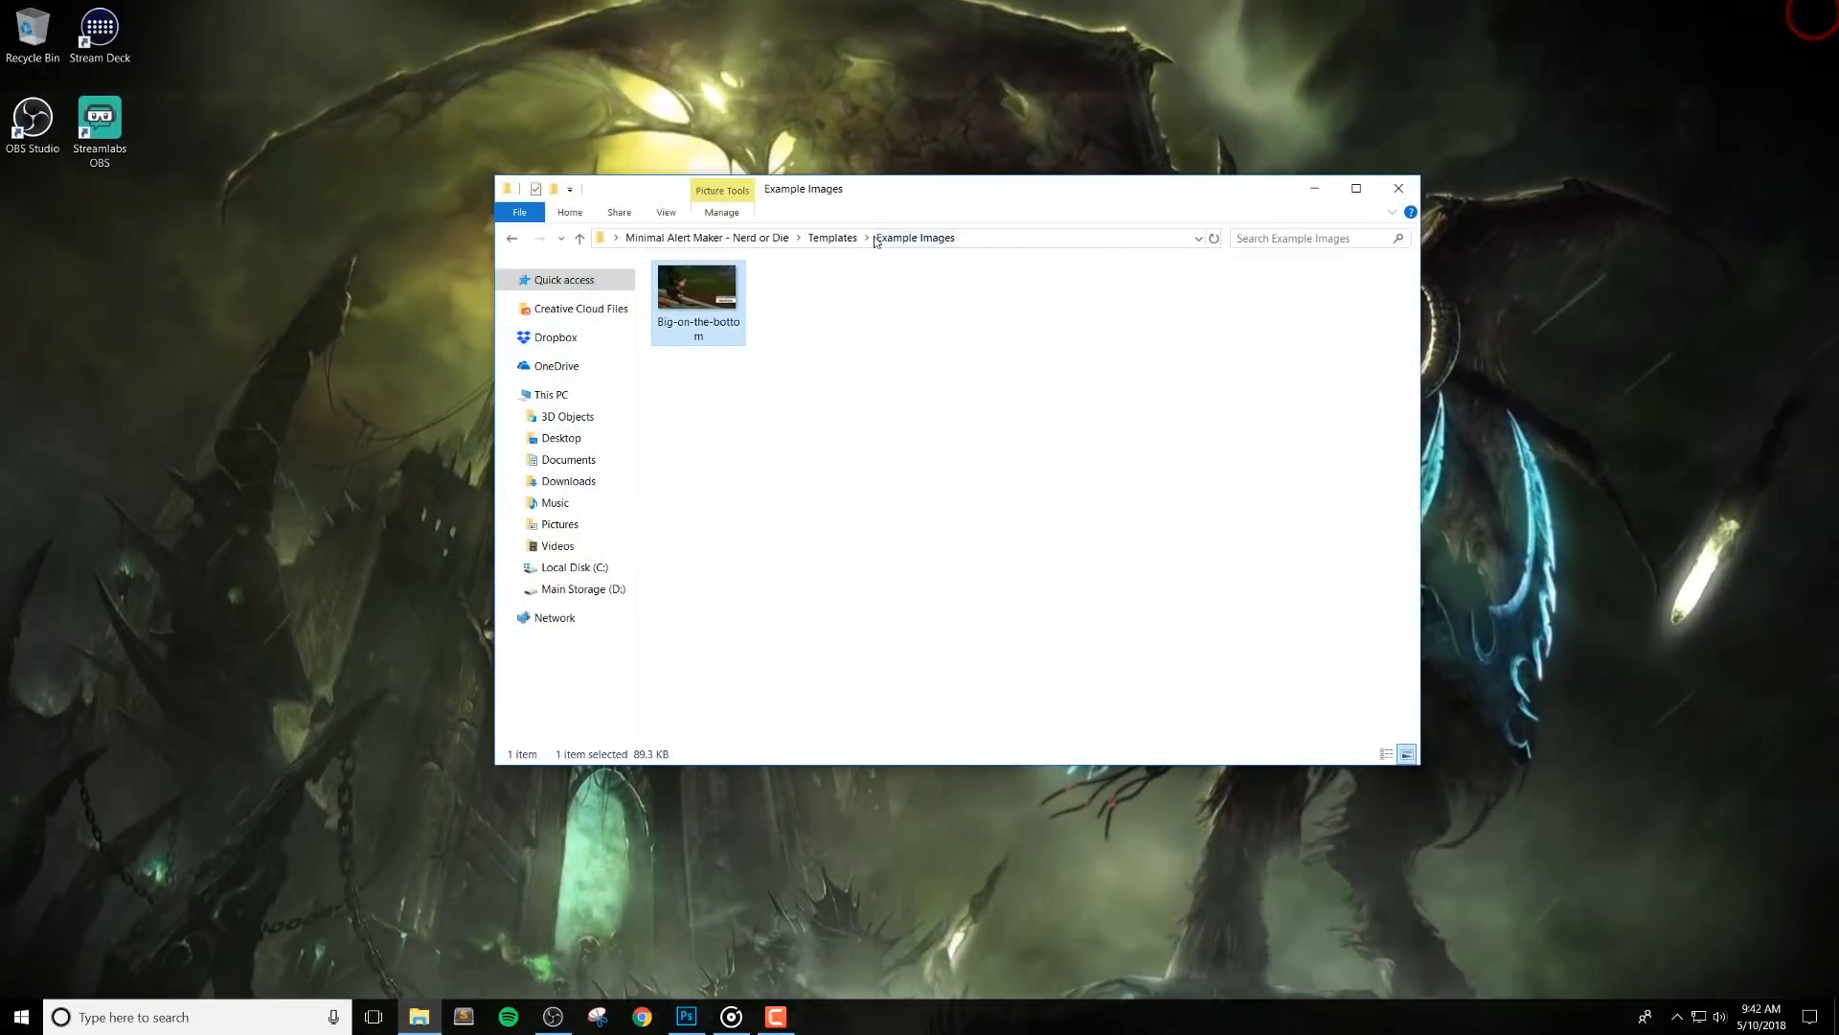
{"action": "double_click", "coordinate": [698, 297]}
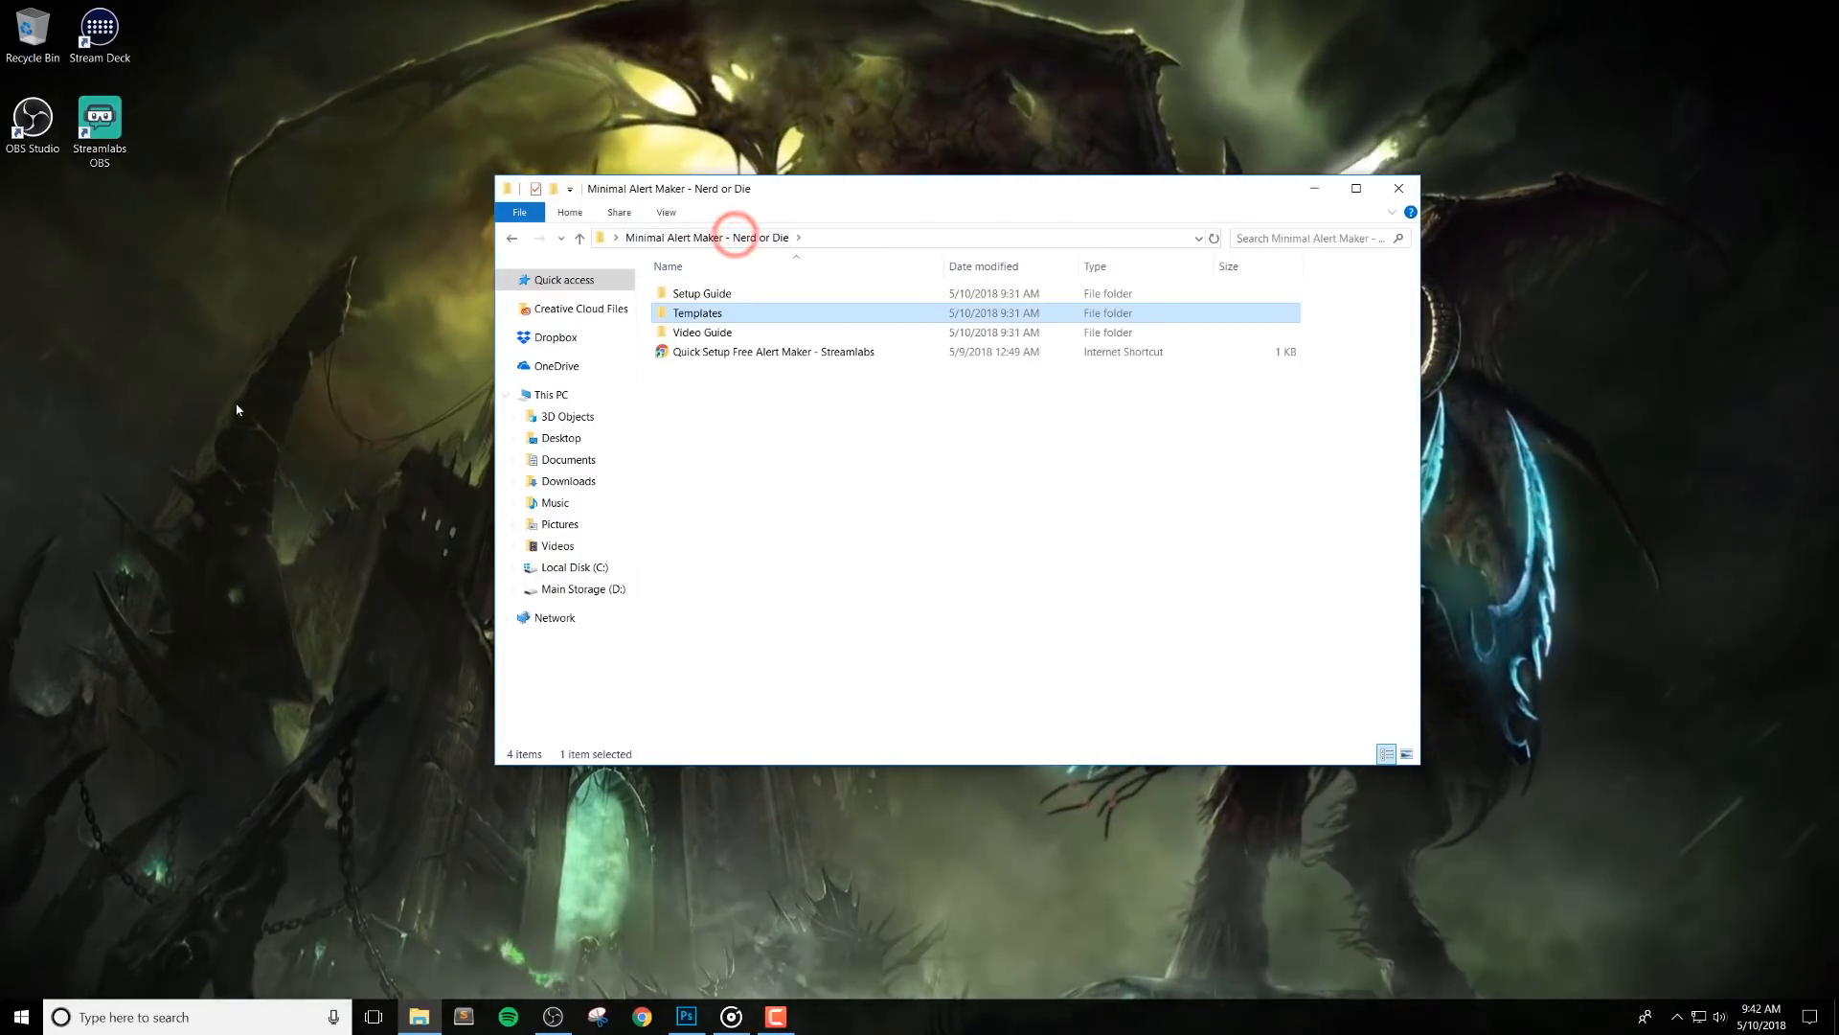
{"action": "left_click", "coordinate": [974, 556]}
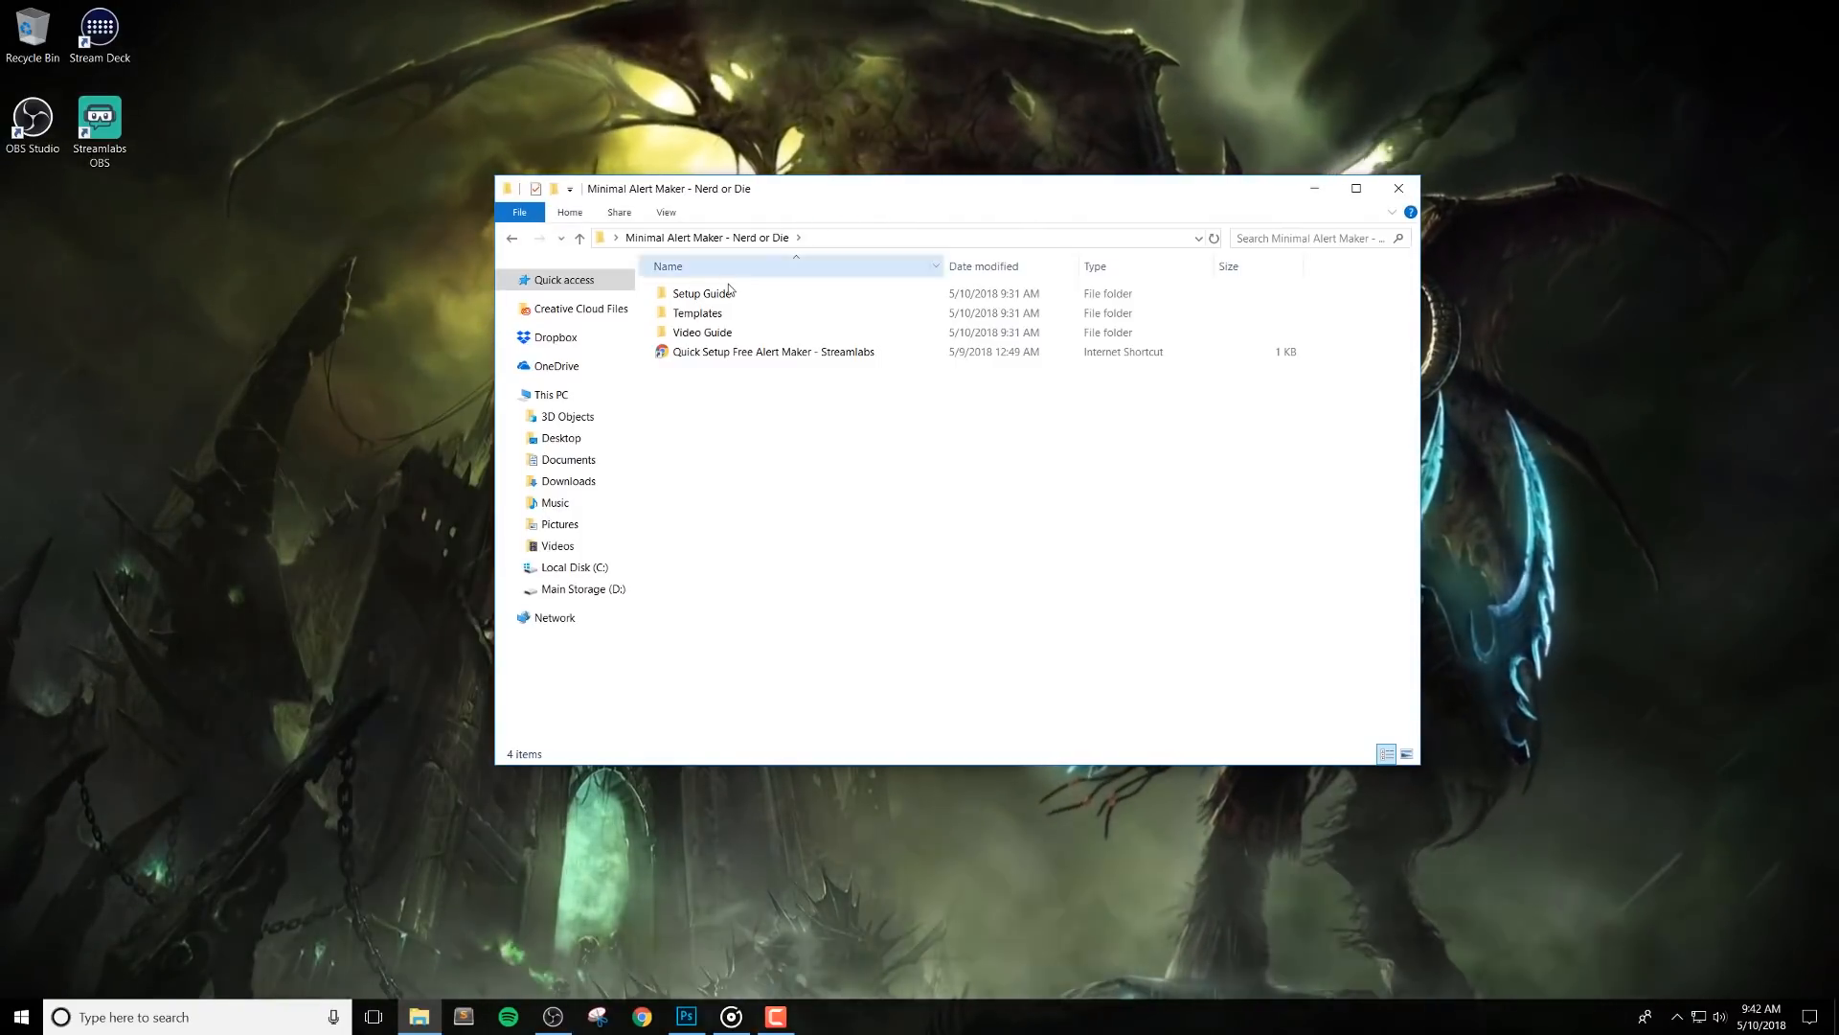
{"action": "double_click", "coordinate": [697, 294]}
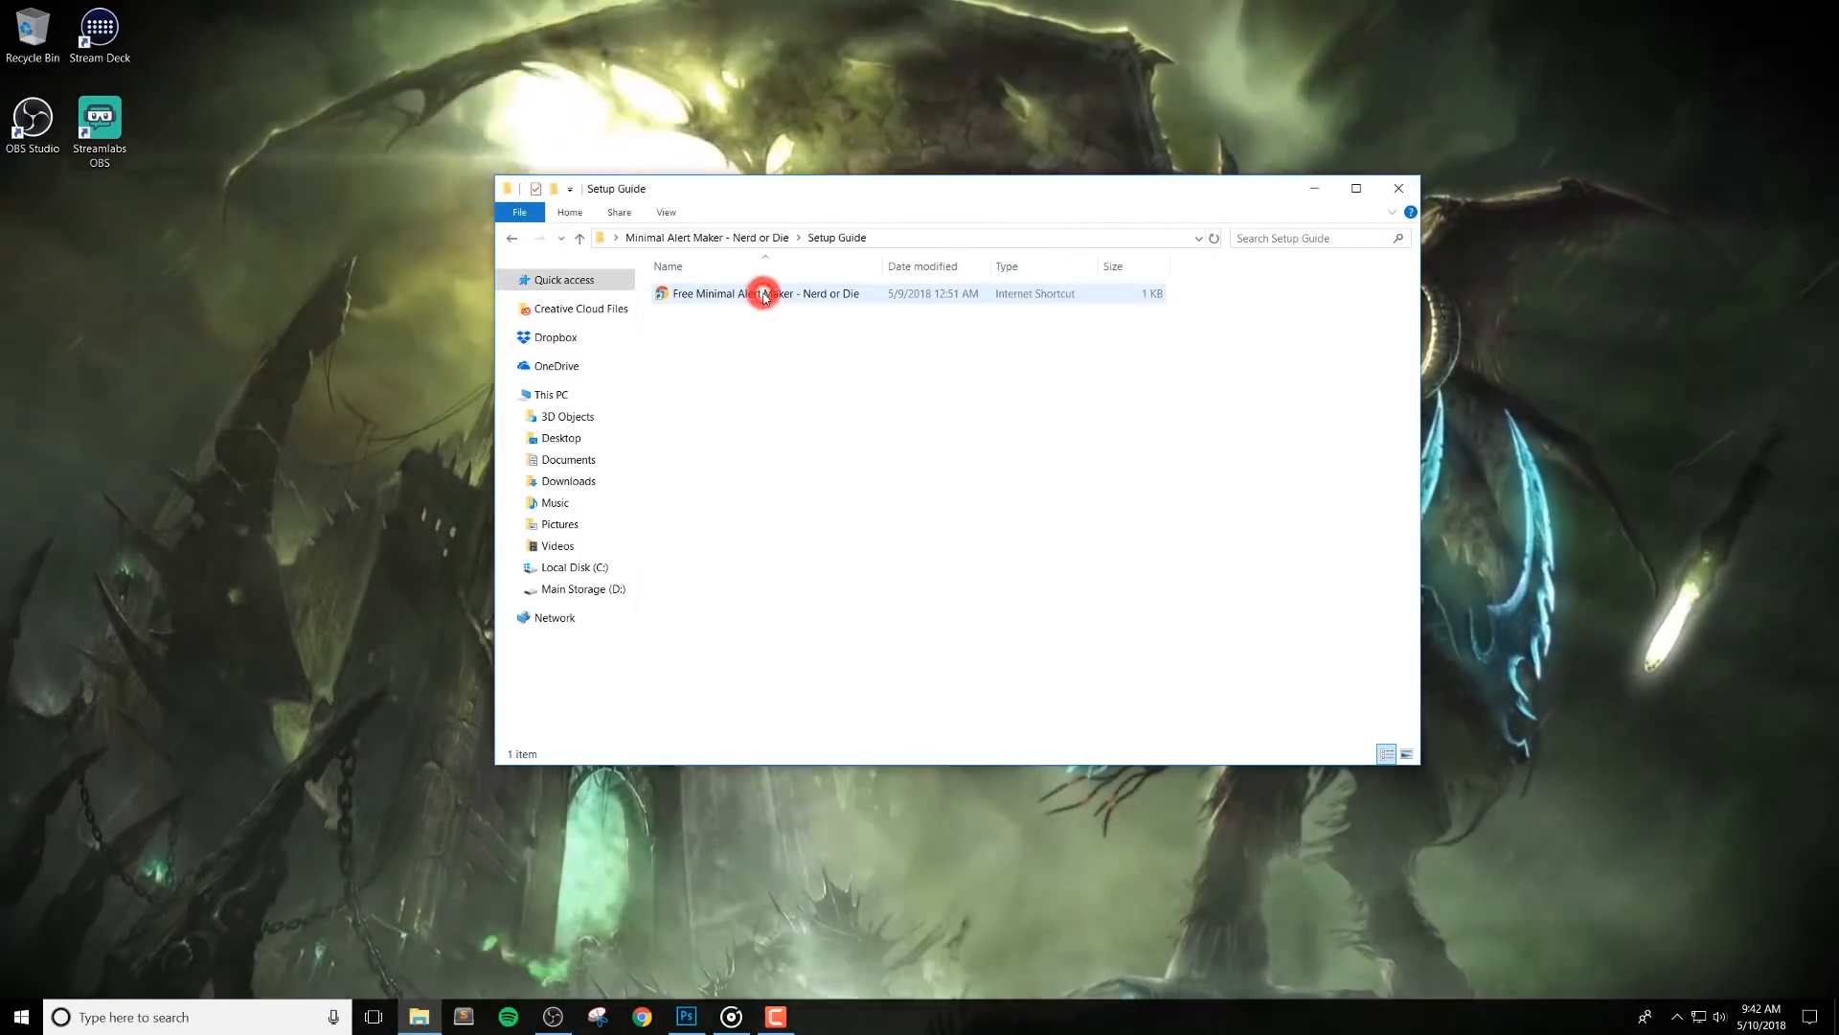
Launch the setup guide web page and view its Custom Field Settings explanations
{"action": "double_click", "coordinate": [762, 293]}
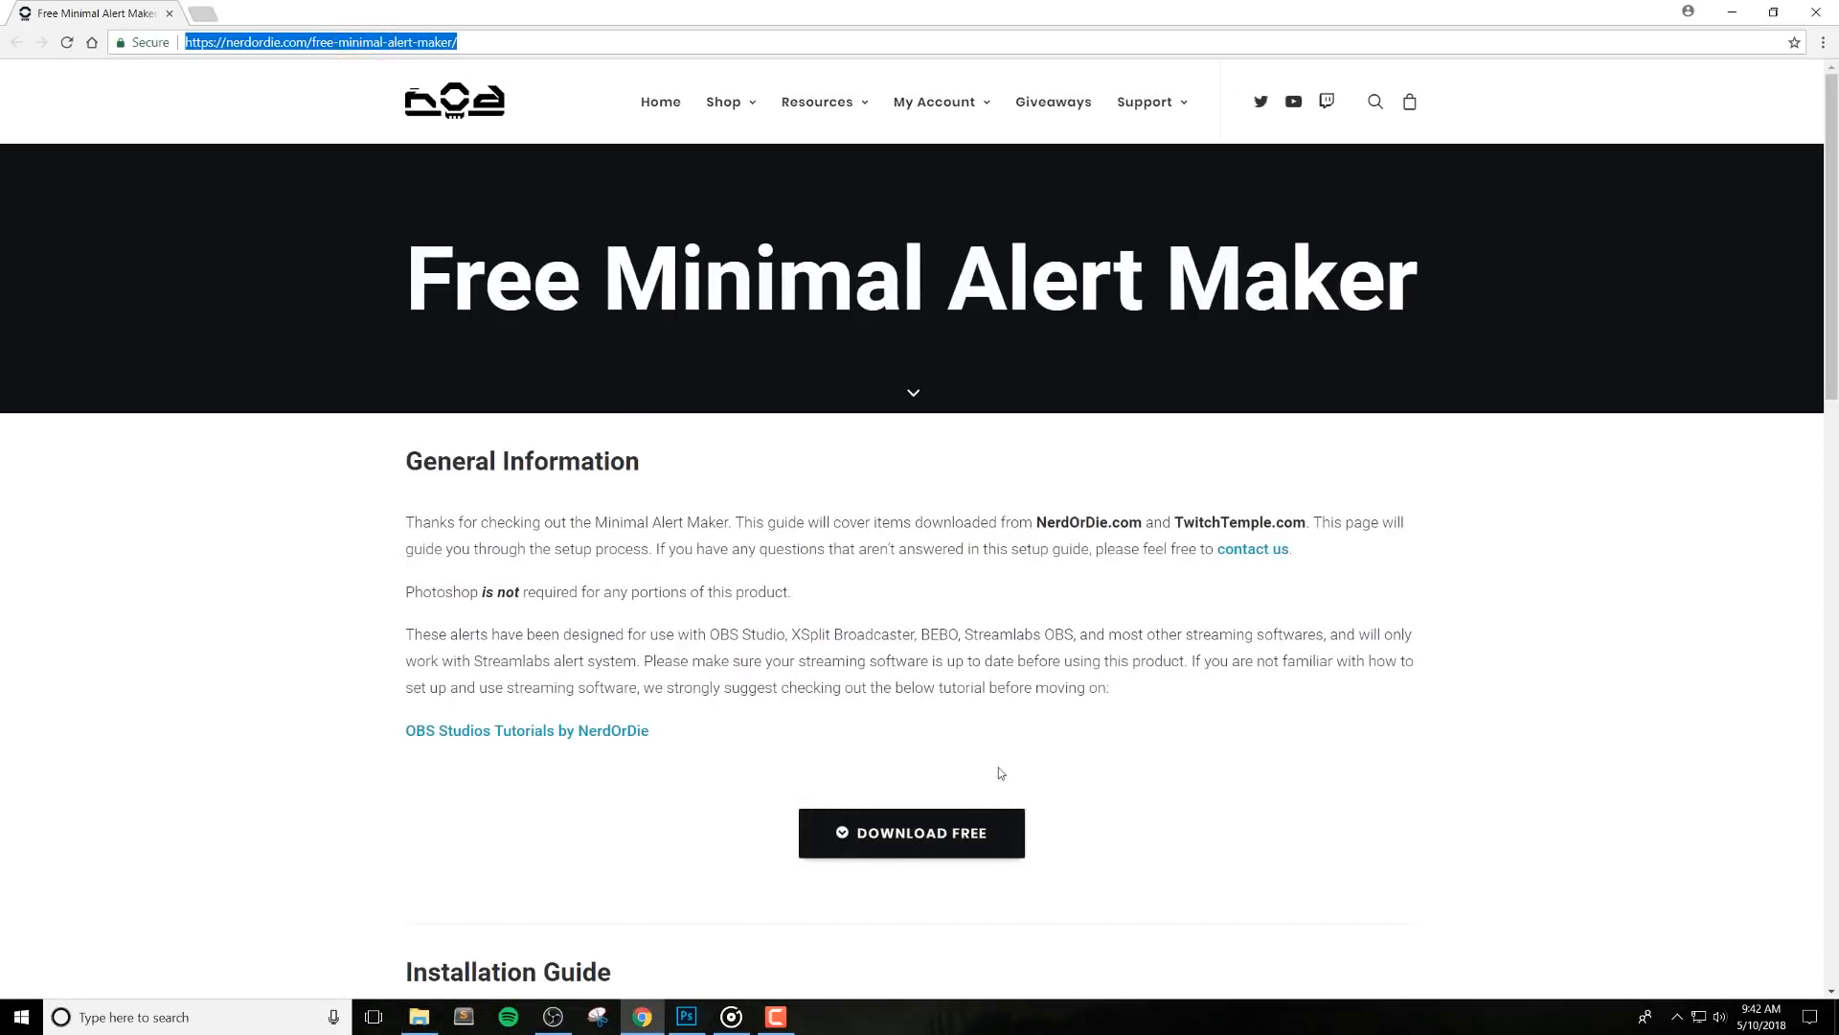
{"action": "scroll", "scroll_direction": "down", "scroll_amount": 3}
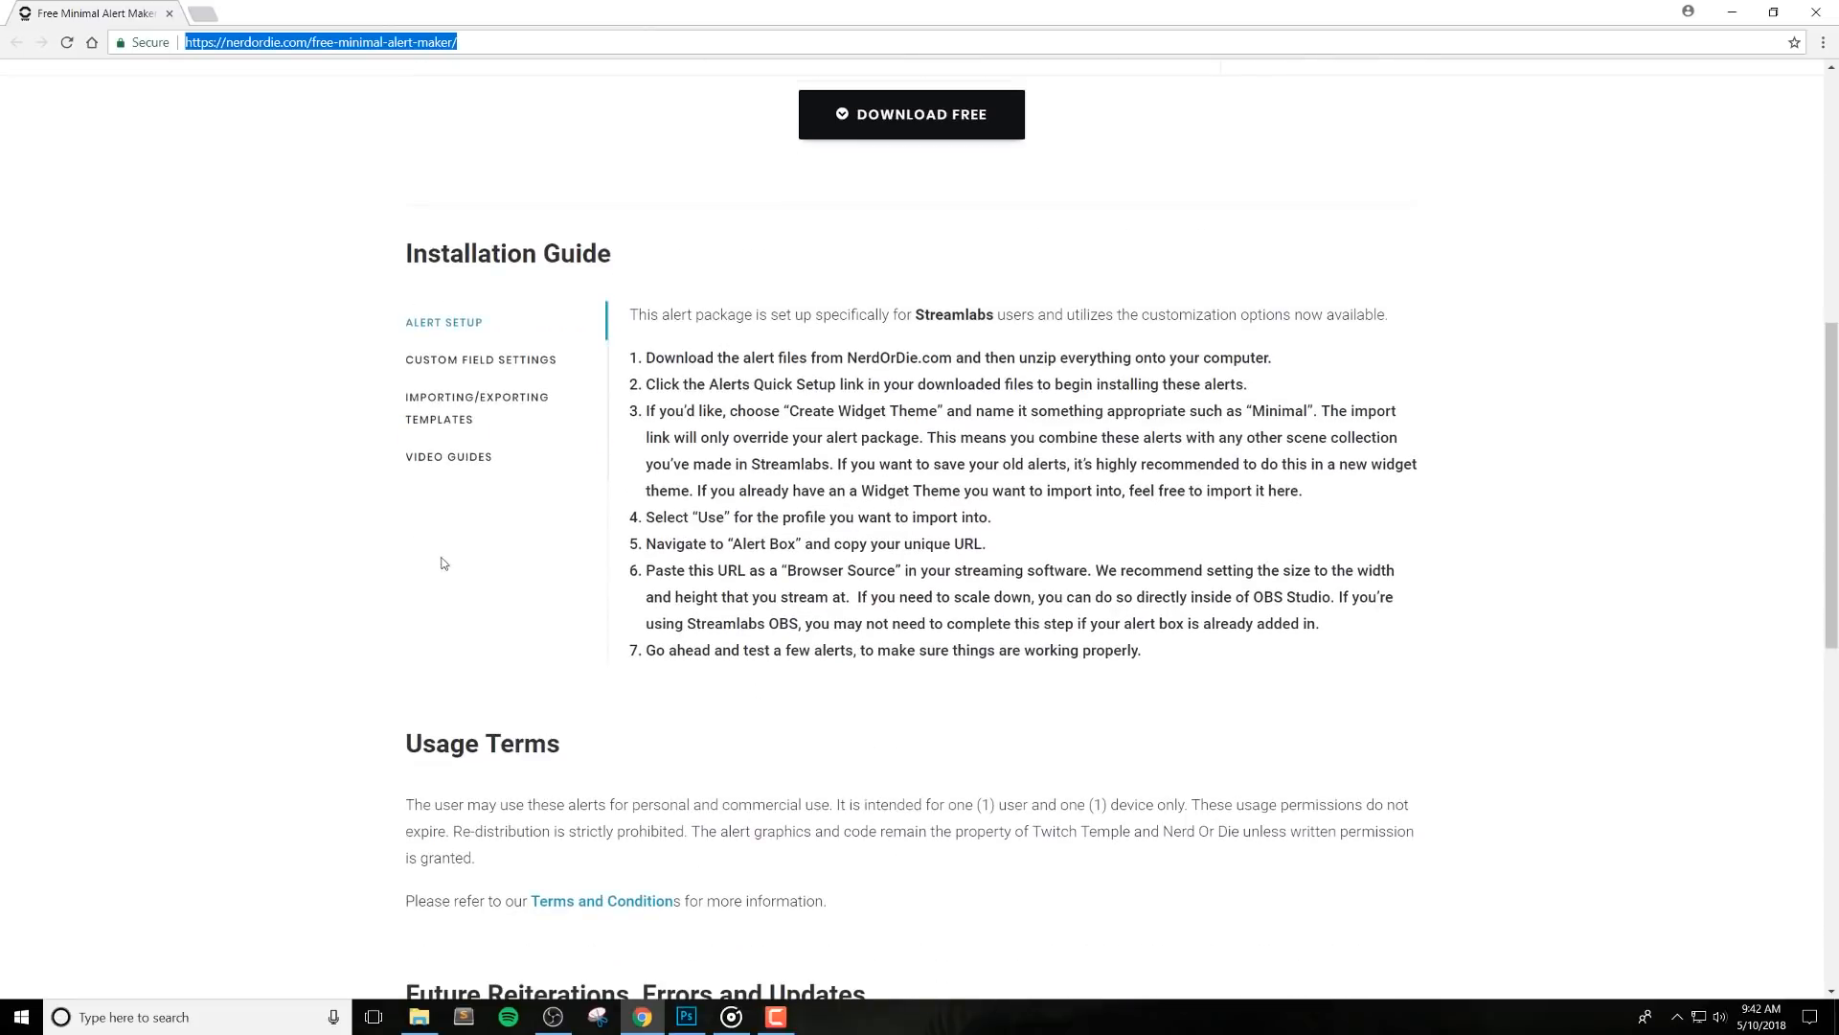
{"action": "left_click", "coordinate": [438, 360]}
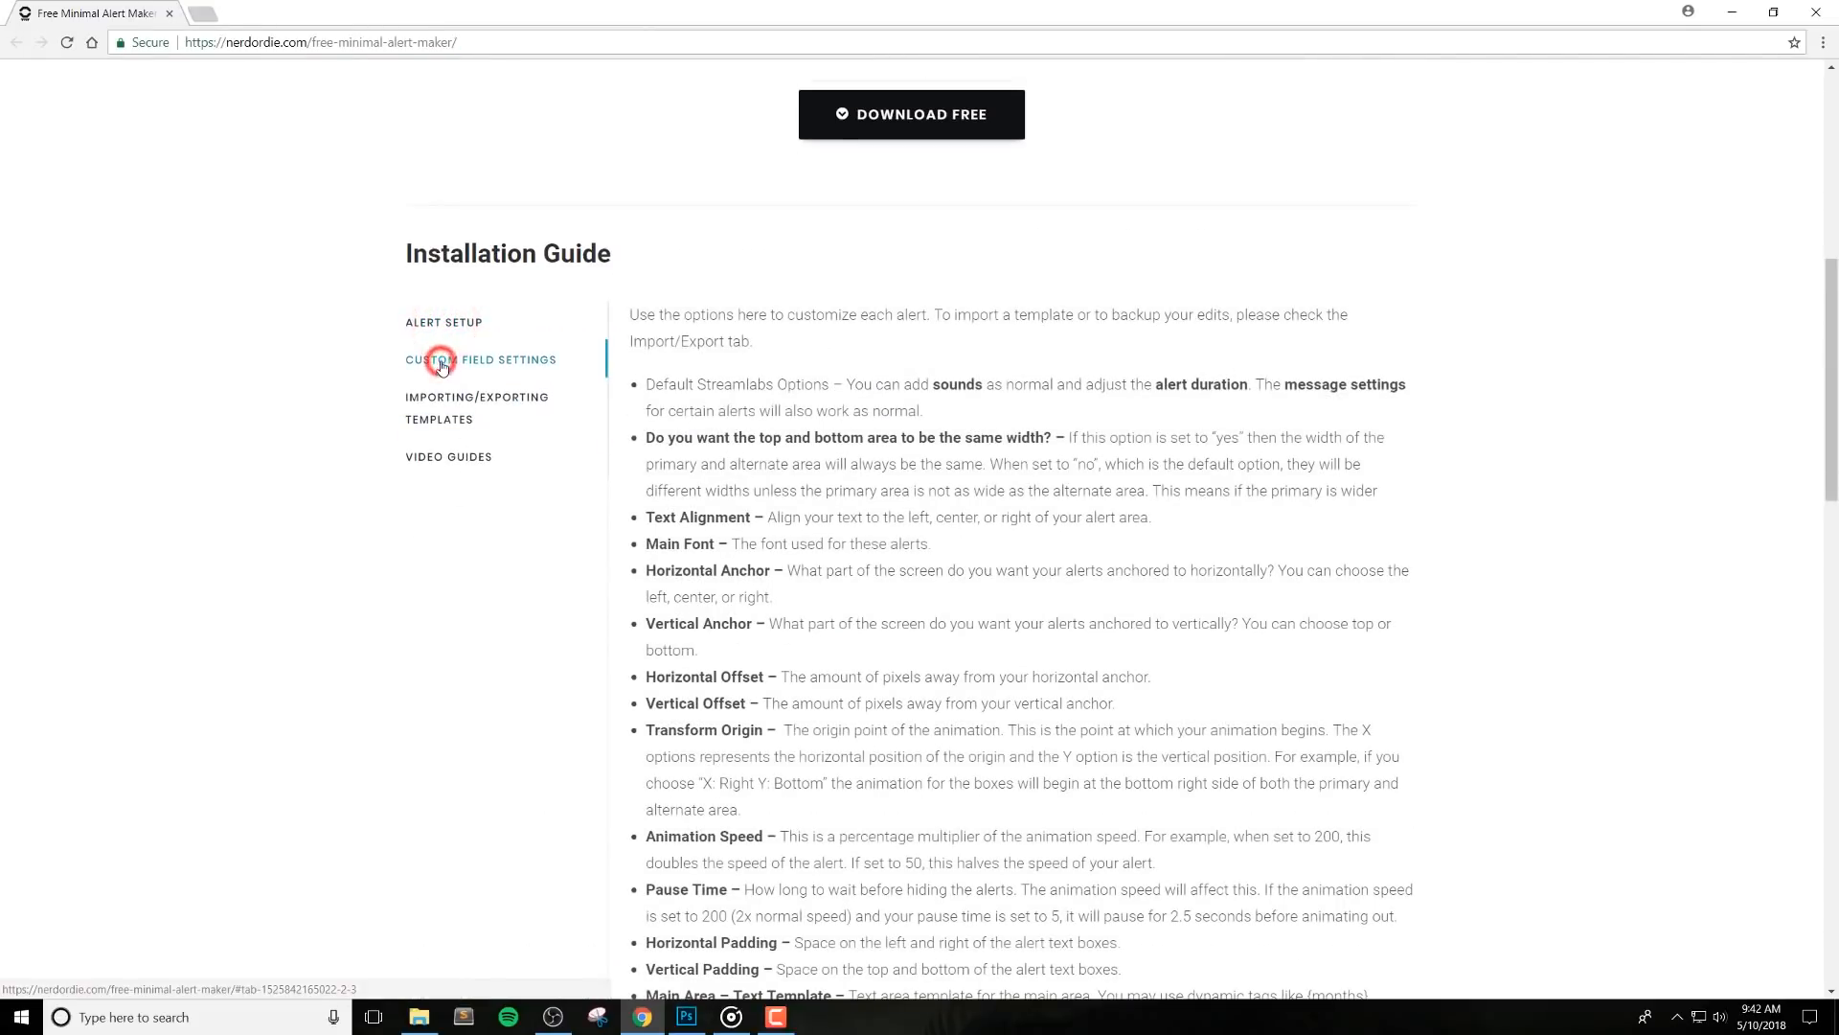
{"action": "left_click", "coordinate": [477, 396]}
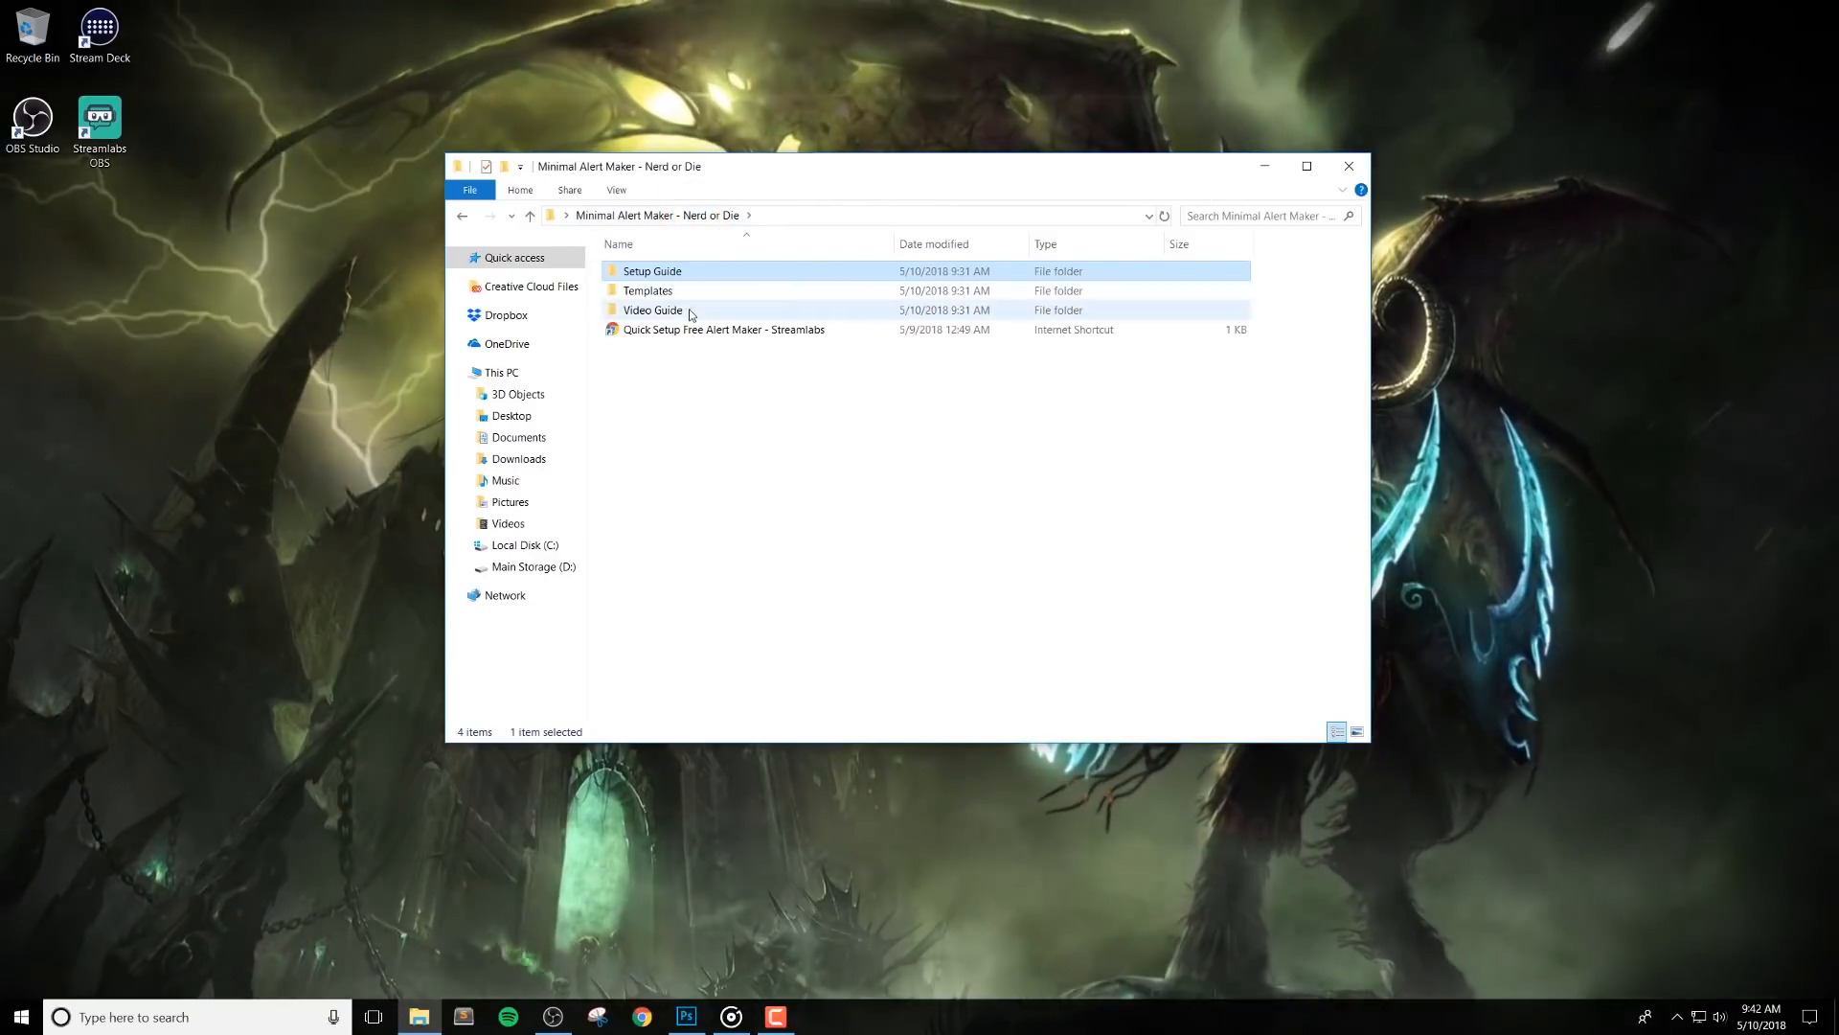
Select and deselect the Templates folder in the main alert maker folder
{"action": "left_click", "coordinate": [652, 291]}
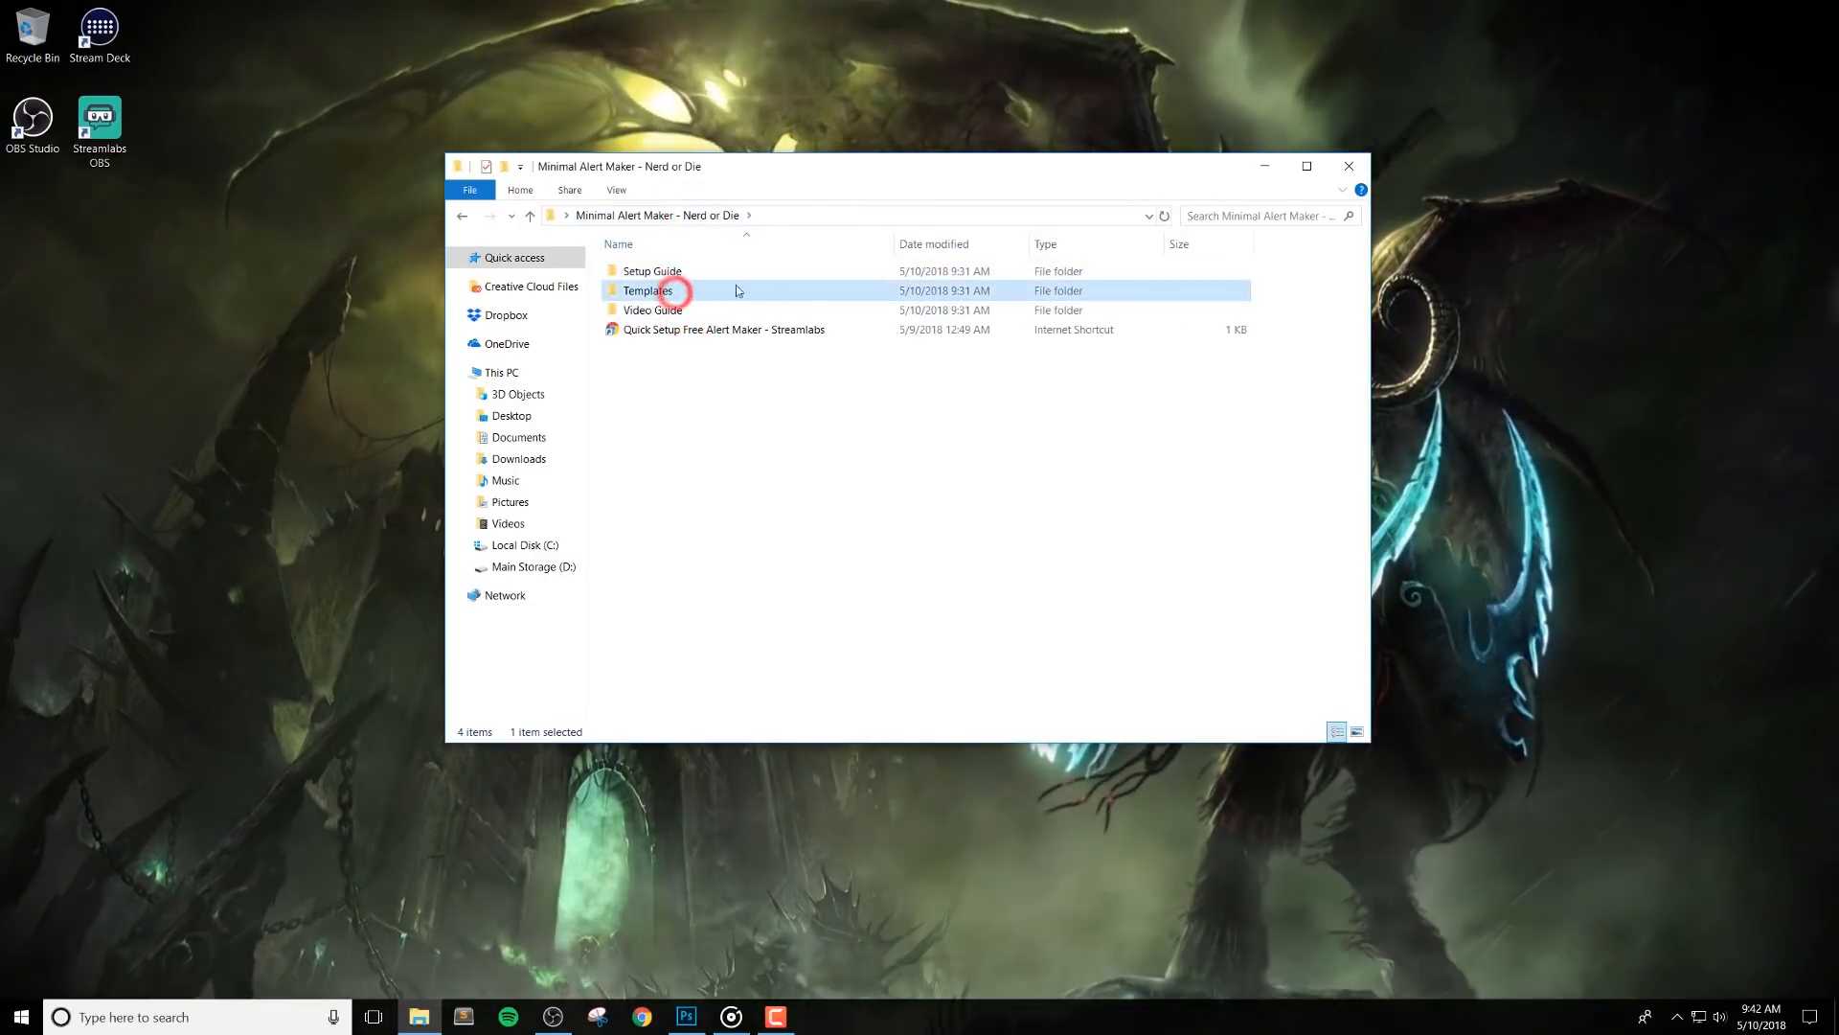
{"action": "left_click", "coordinate": [657, 270]}
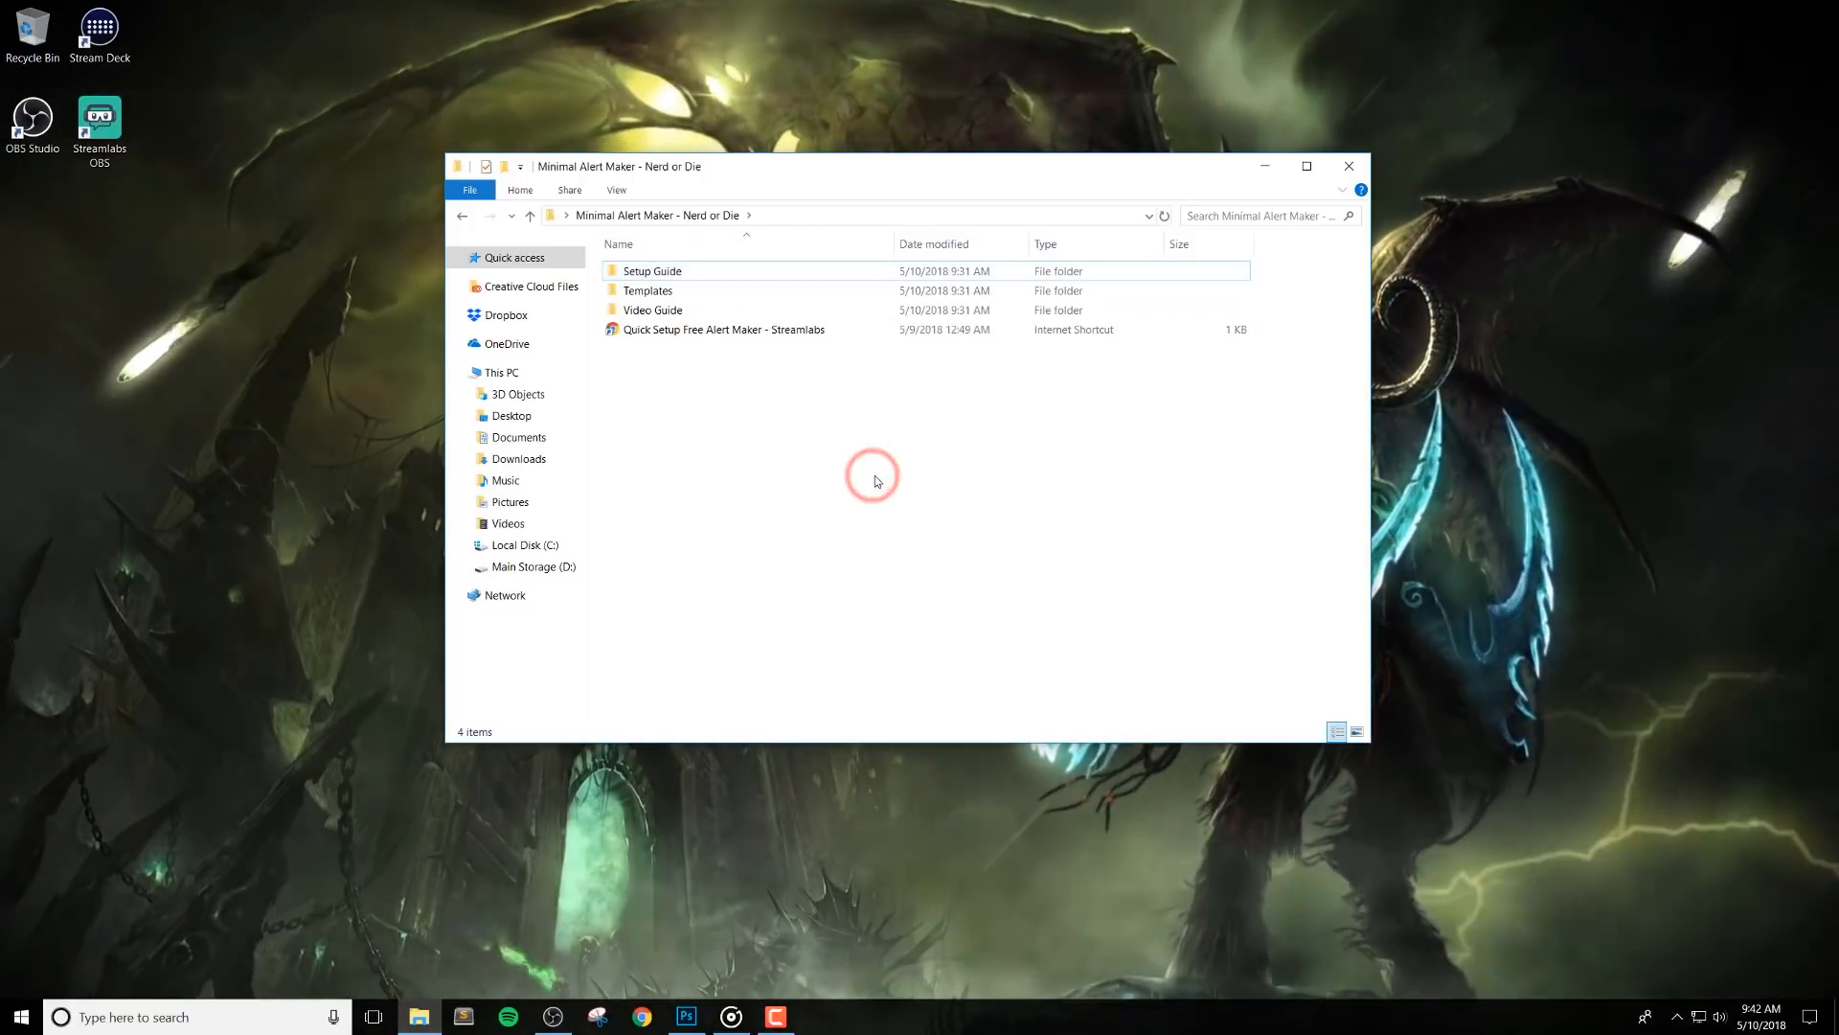
{"action": "mouse_move", "coordinate": [861, 353]}
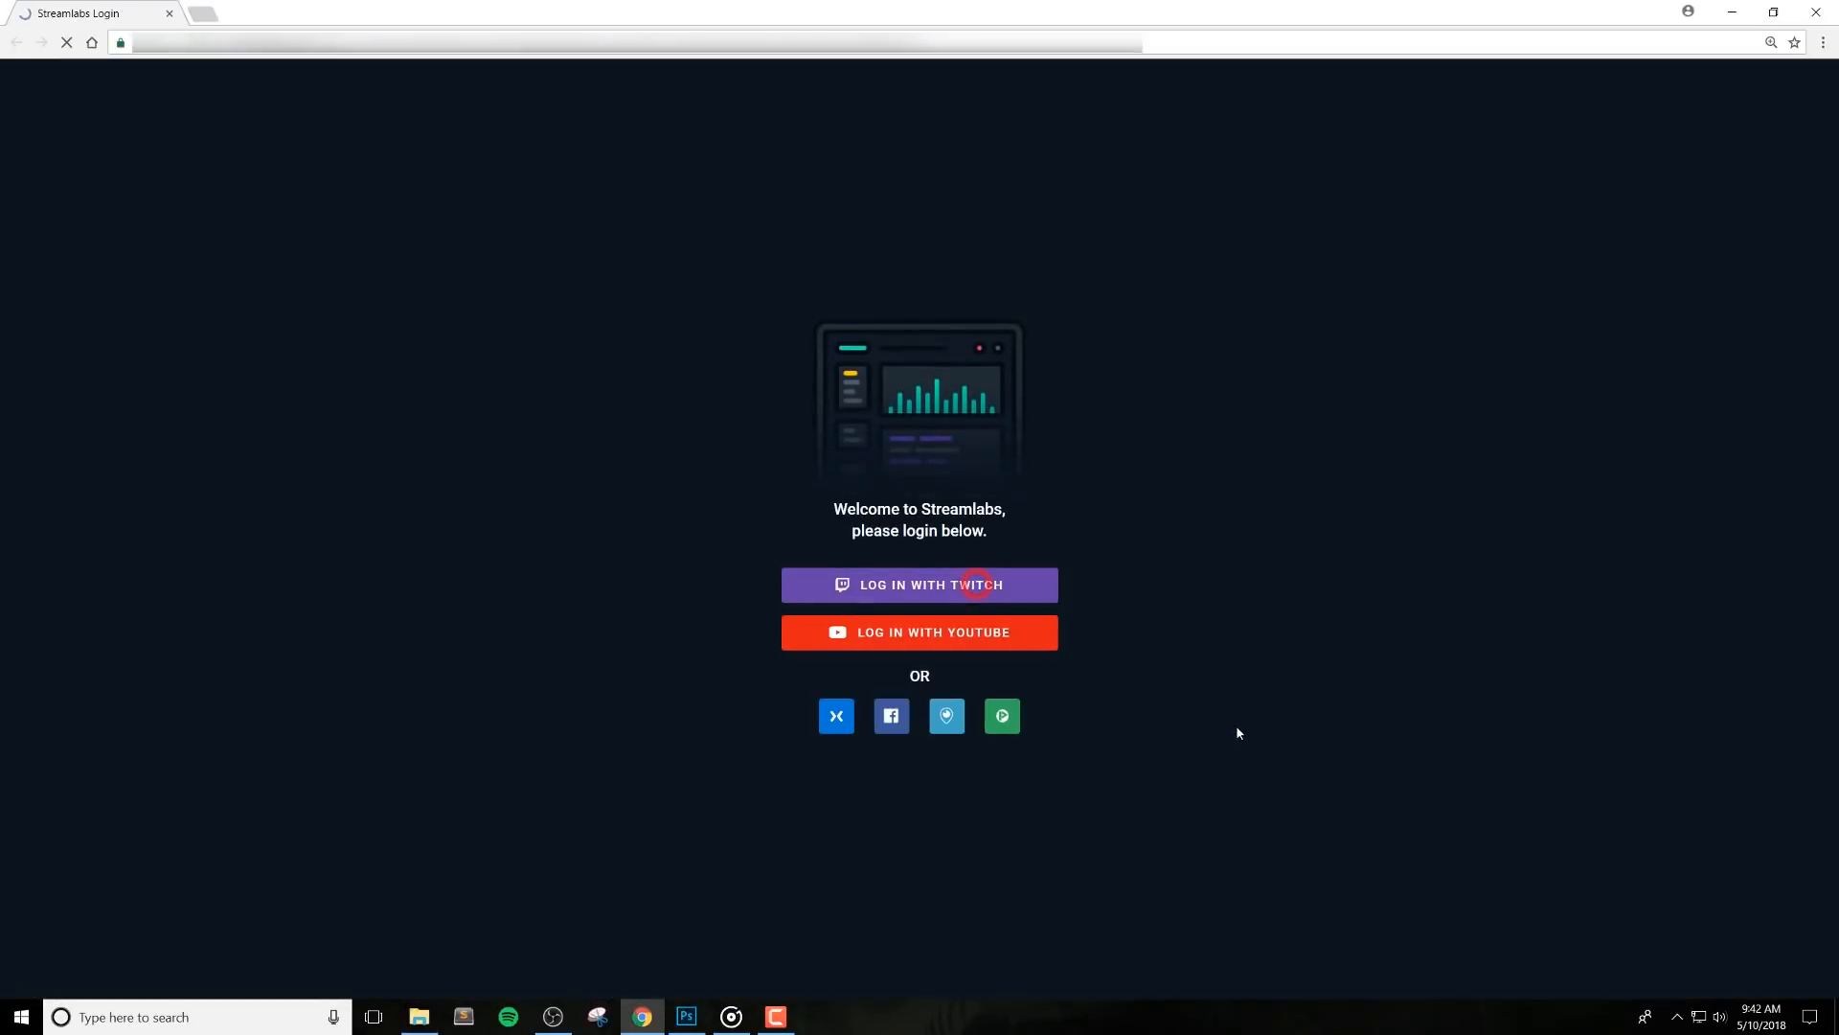
Log in via Twitch, create and activate a 'Minimal' widget theme, and copy the Alert Box URL
{"action": "left_click", "coordinate": [968, 584]}
{"action": "type", "text": "M"}
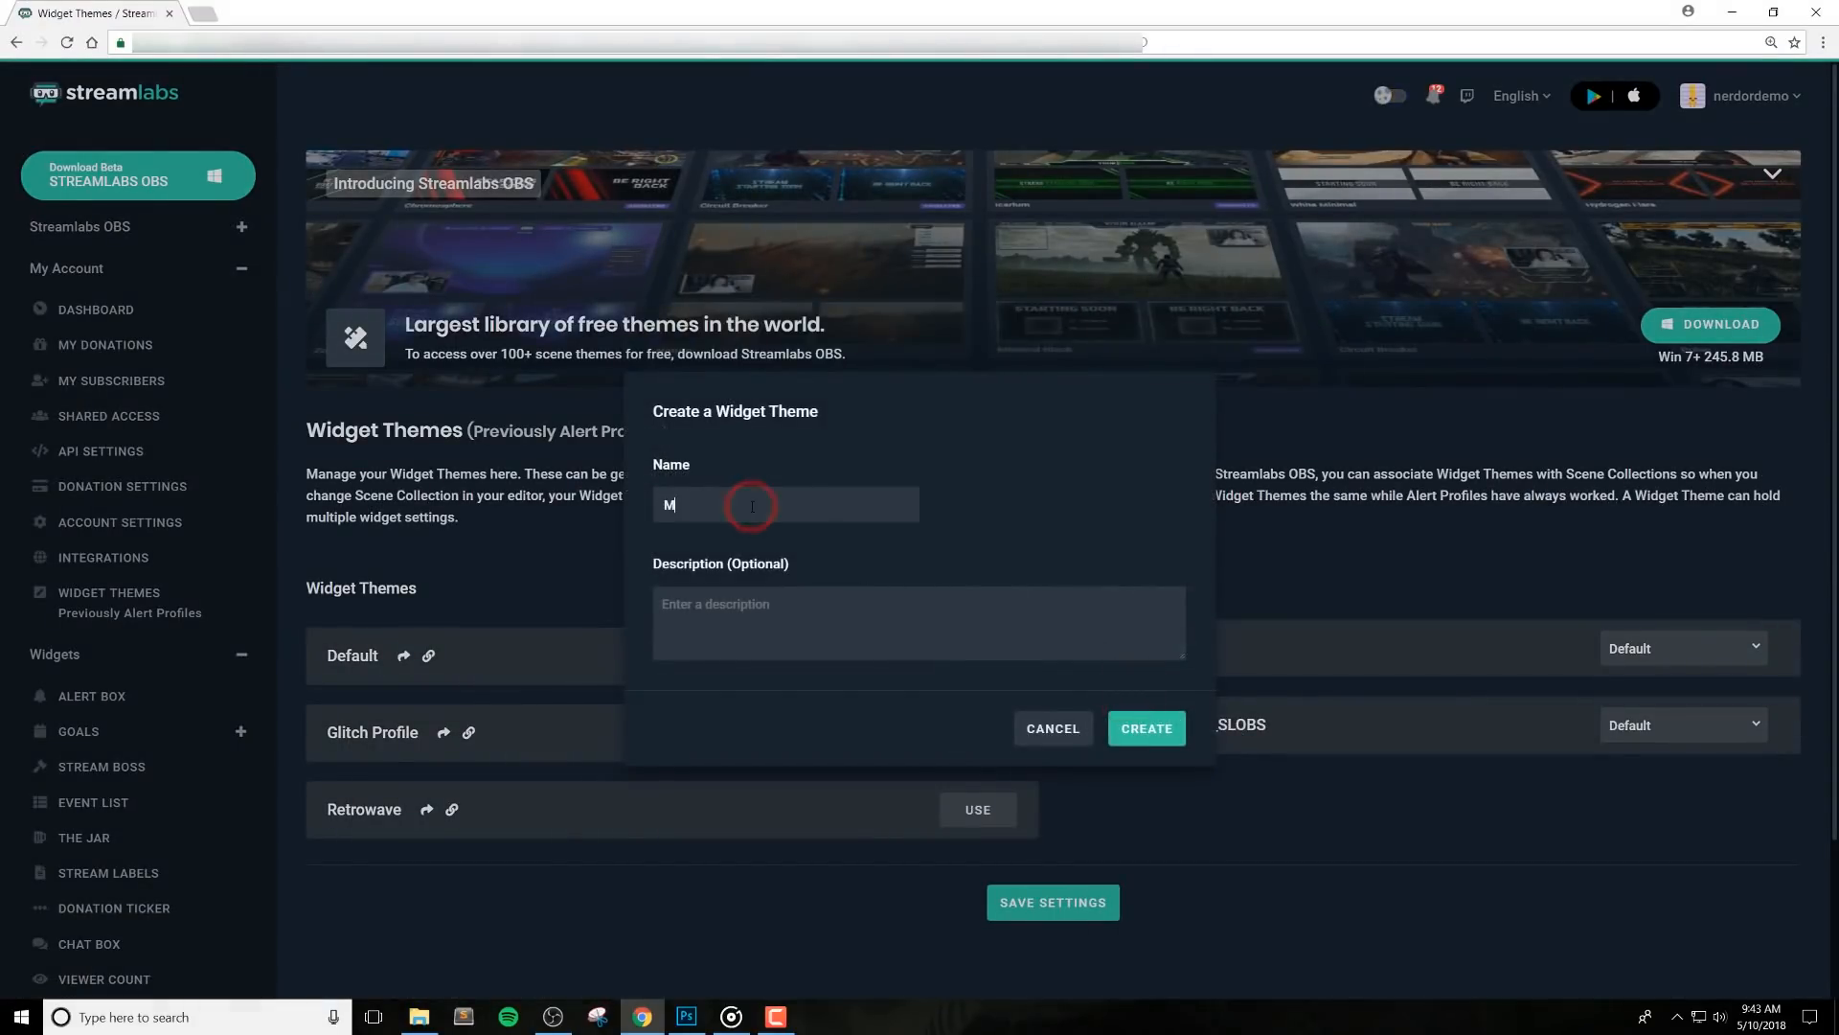
{"action": "type", "text": "inimal"}
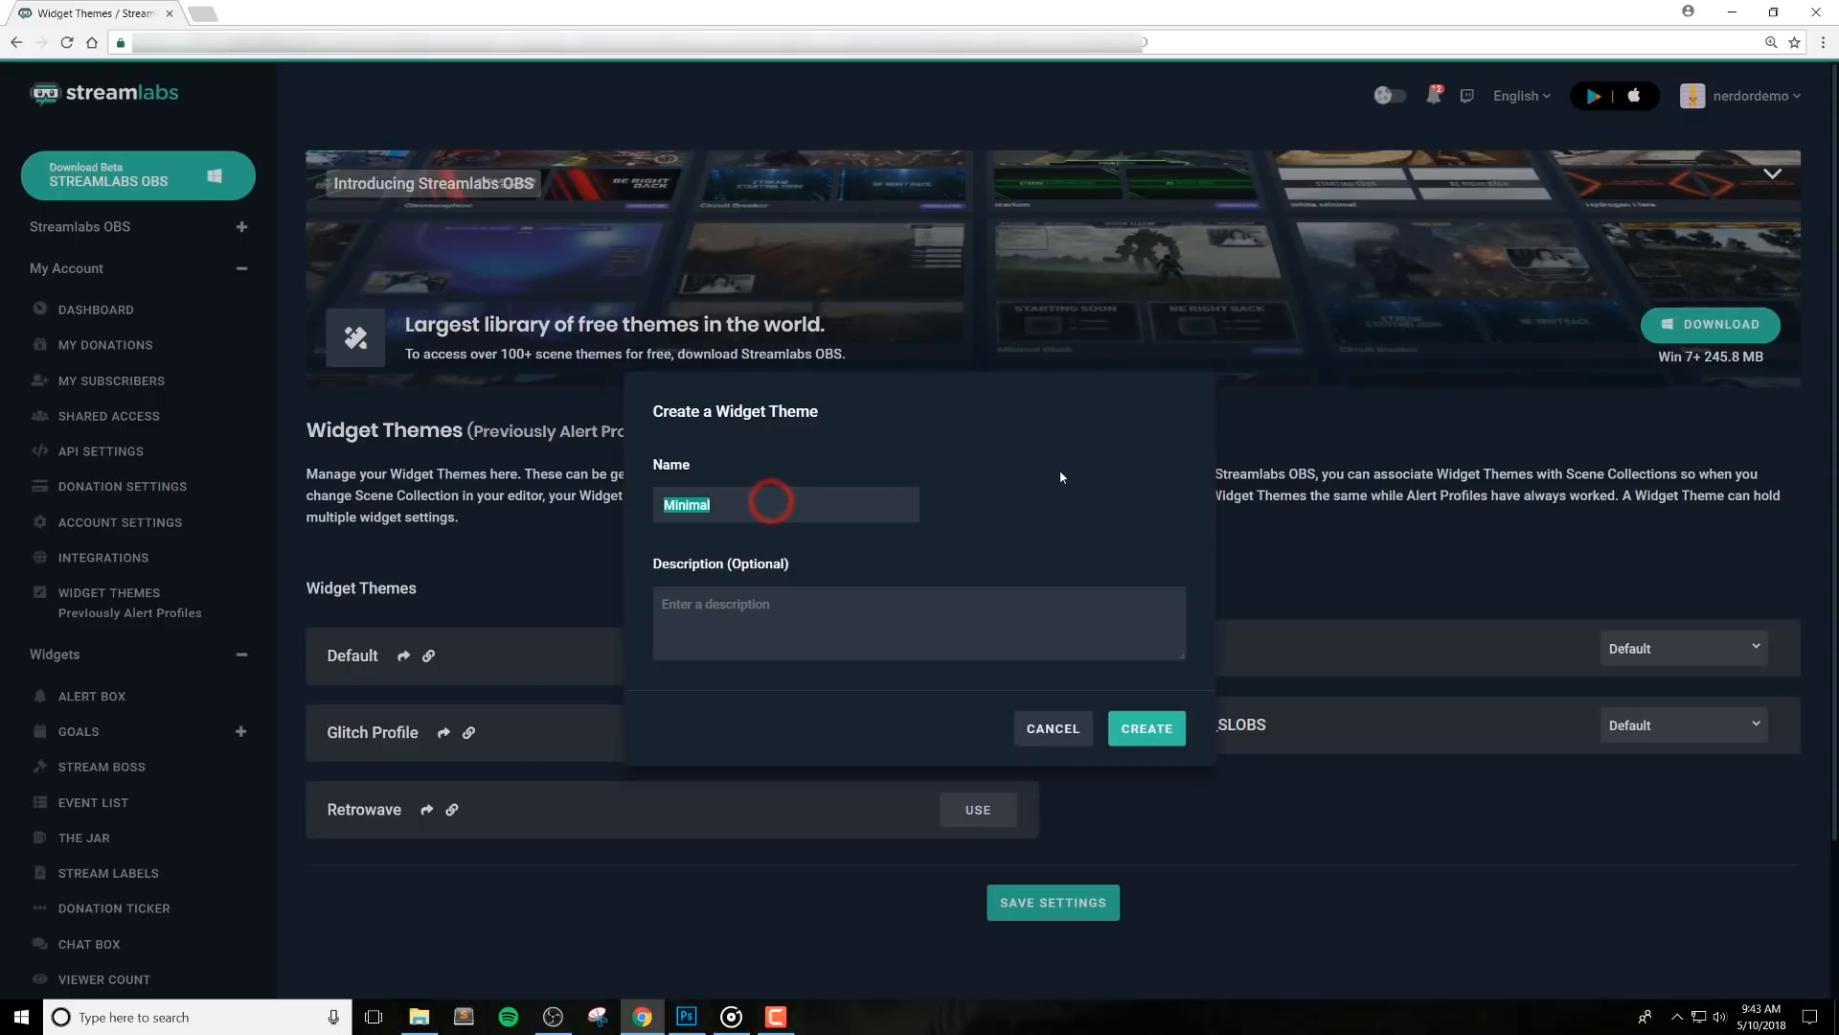
{"action": "left_click", "coordinate": [1146, 728]}
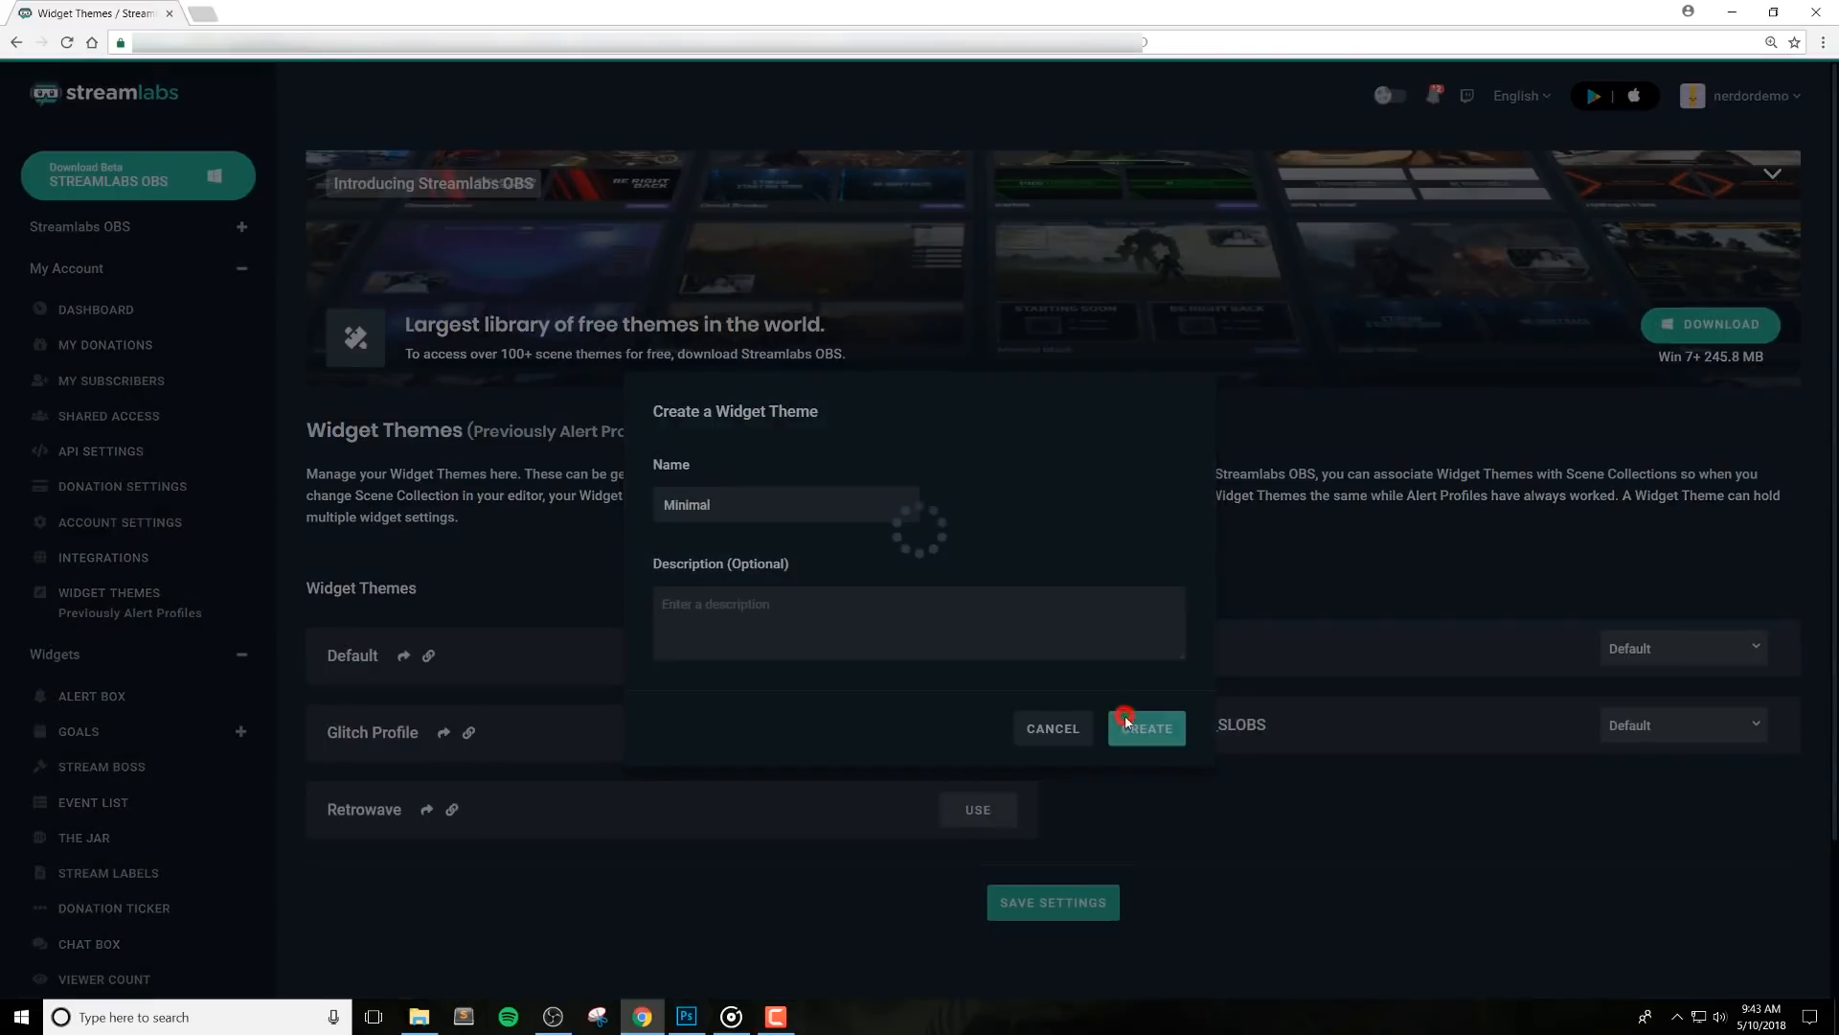
{"action": "left_click", "coordinate": [1126, 724]}
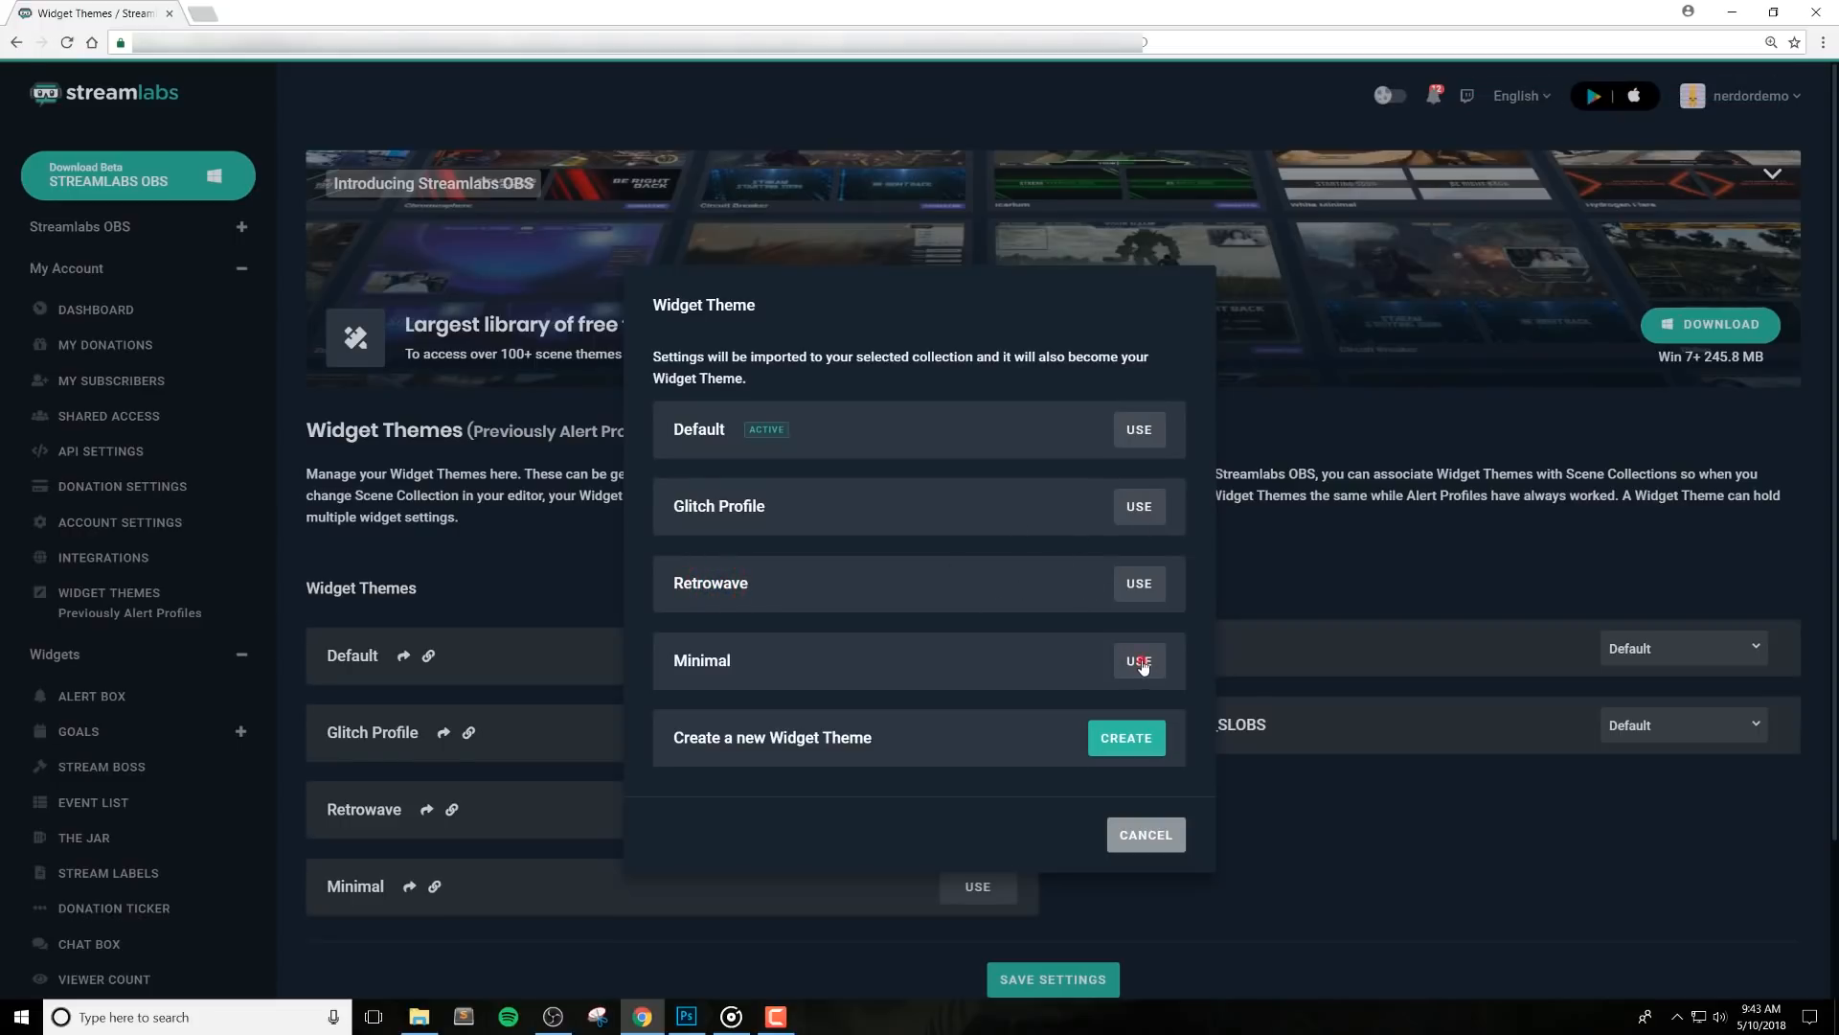
{"action": "left_click", "coordinate": [1138, 661]}
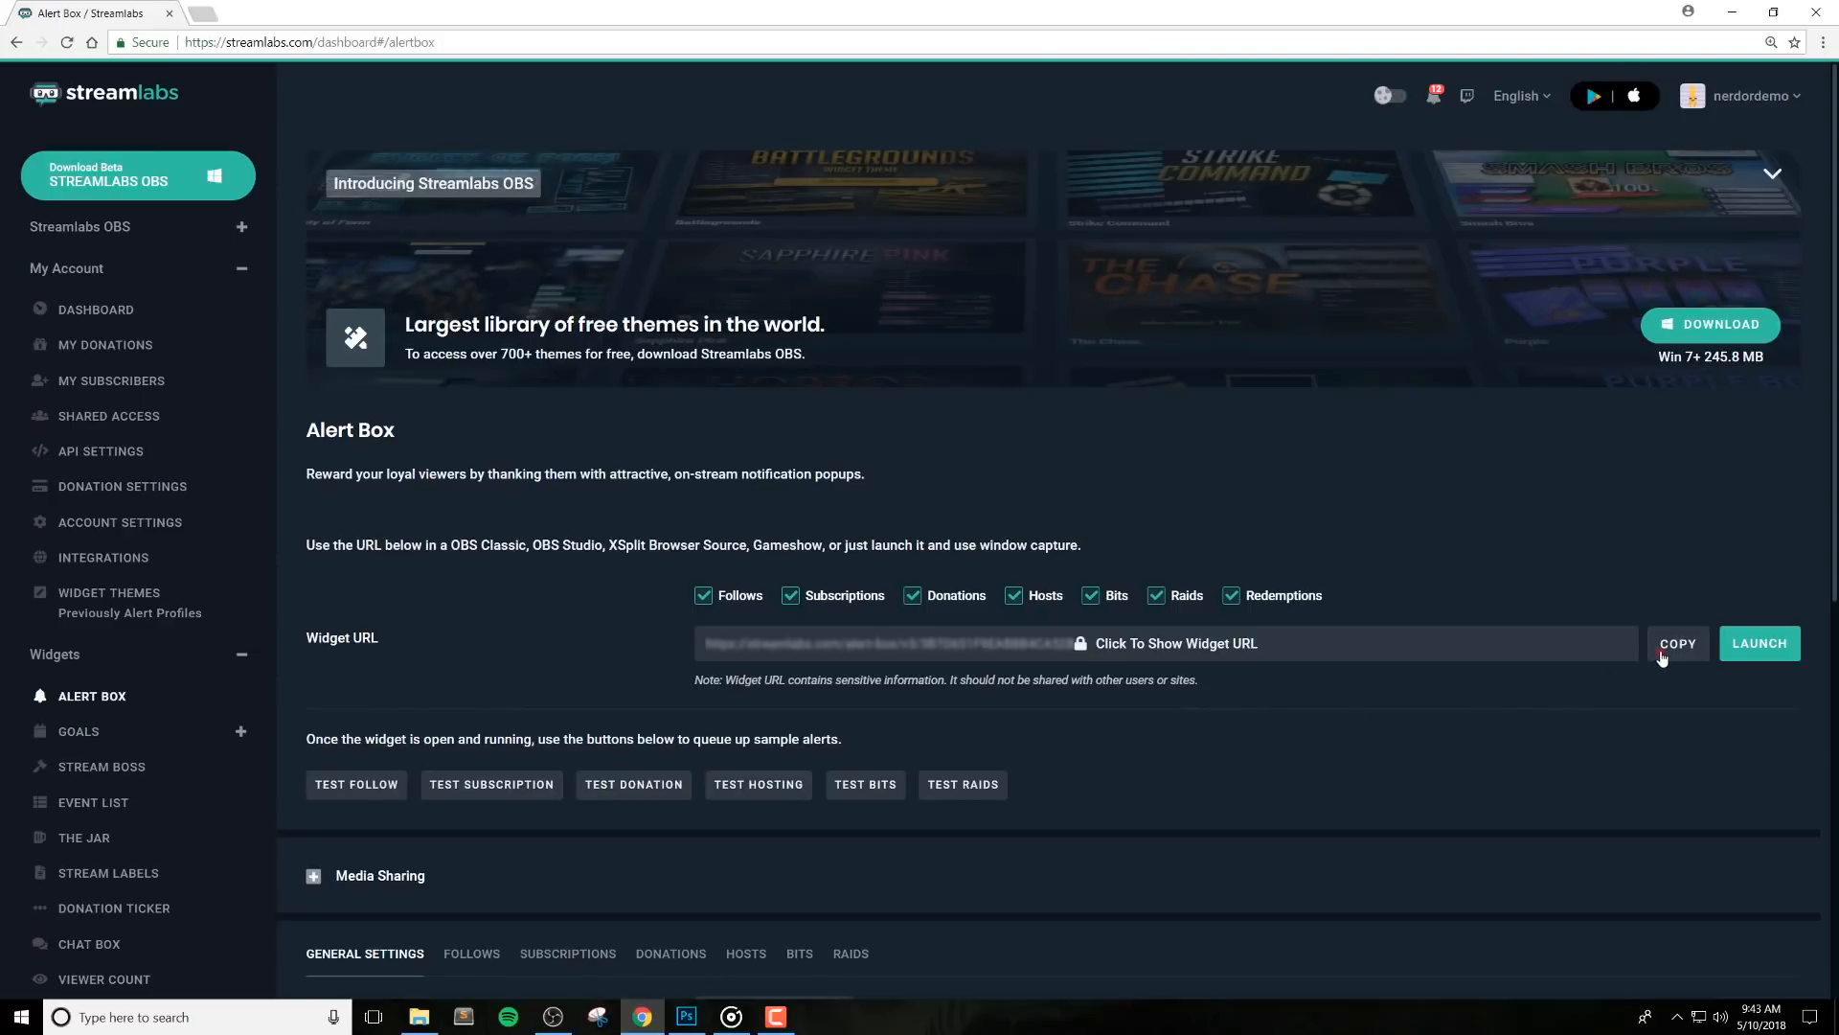
{"action": "left_click", "coordinate": [554, 1016]}
{"action": "type", "text": "Aler"}
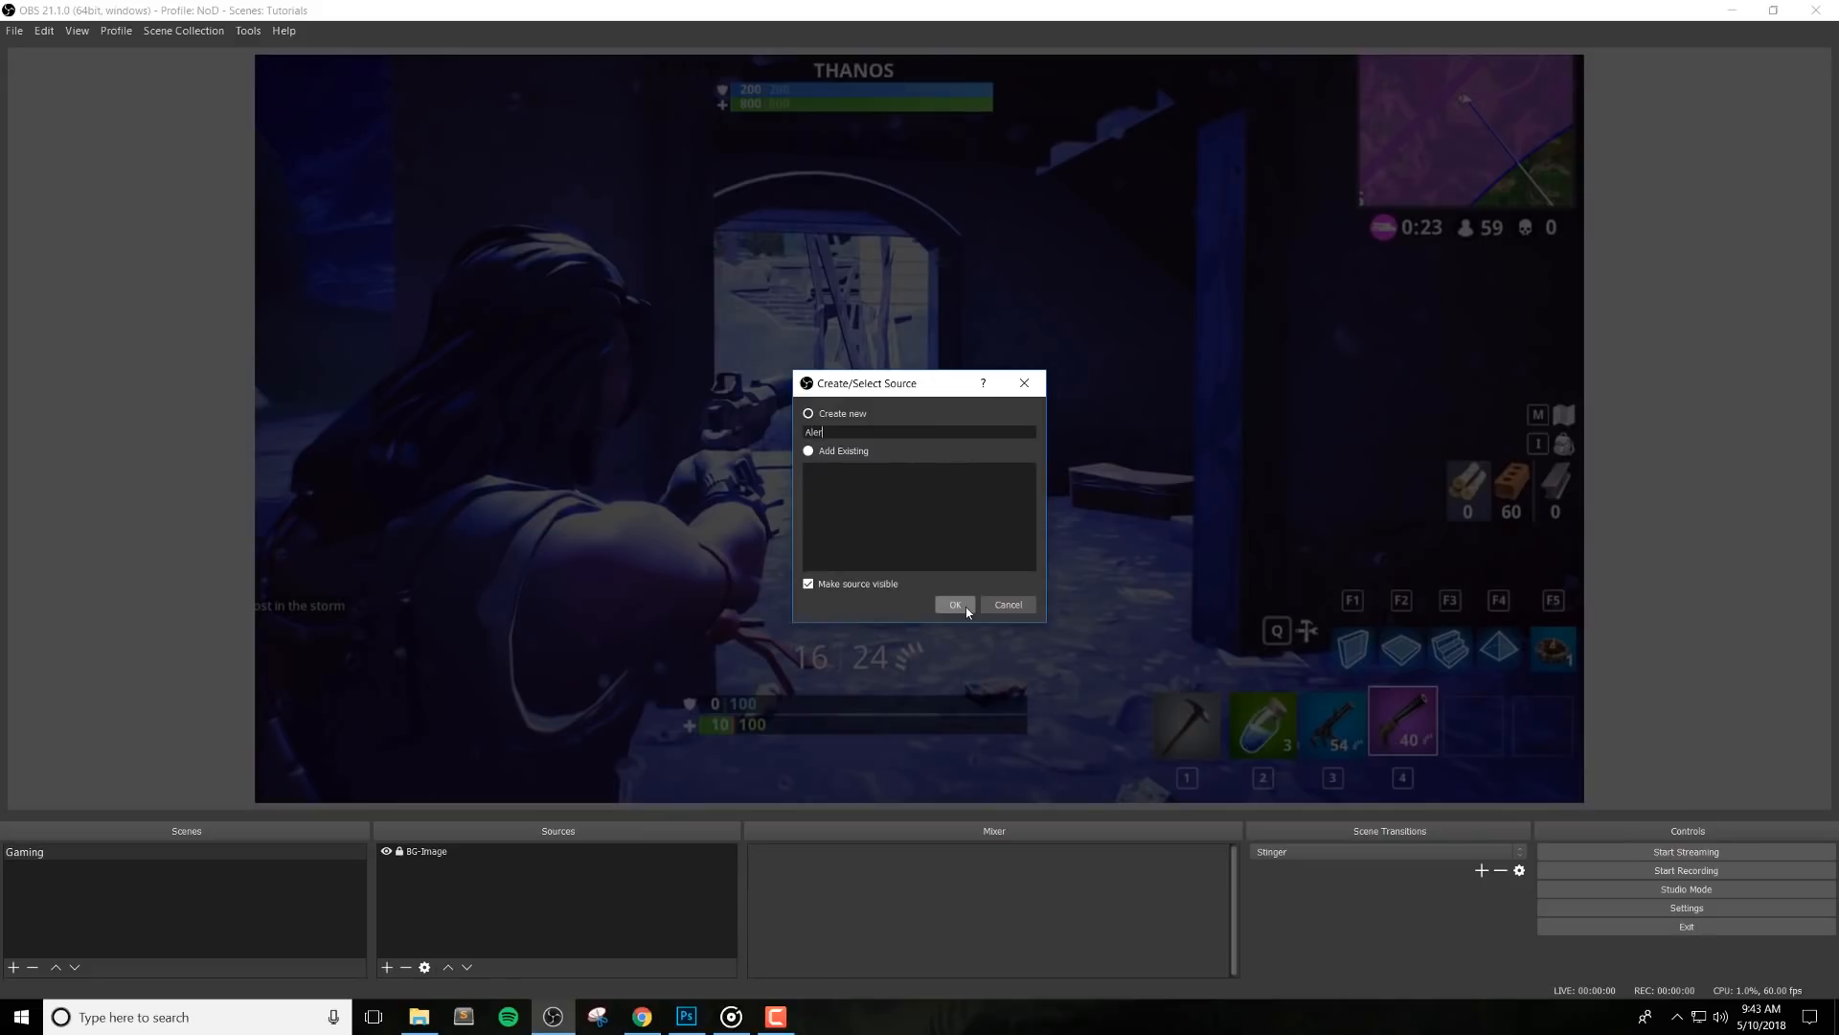
Create the Alerts browser source at 1920×1080 with the Streamlabs alert-box URL
{"action": "left_click", "coordinate": [954, 603]}
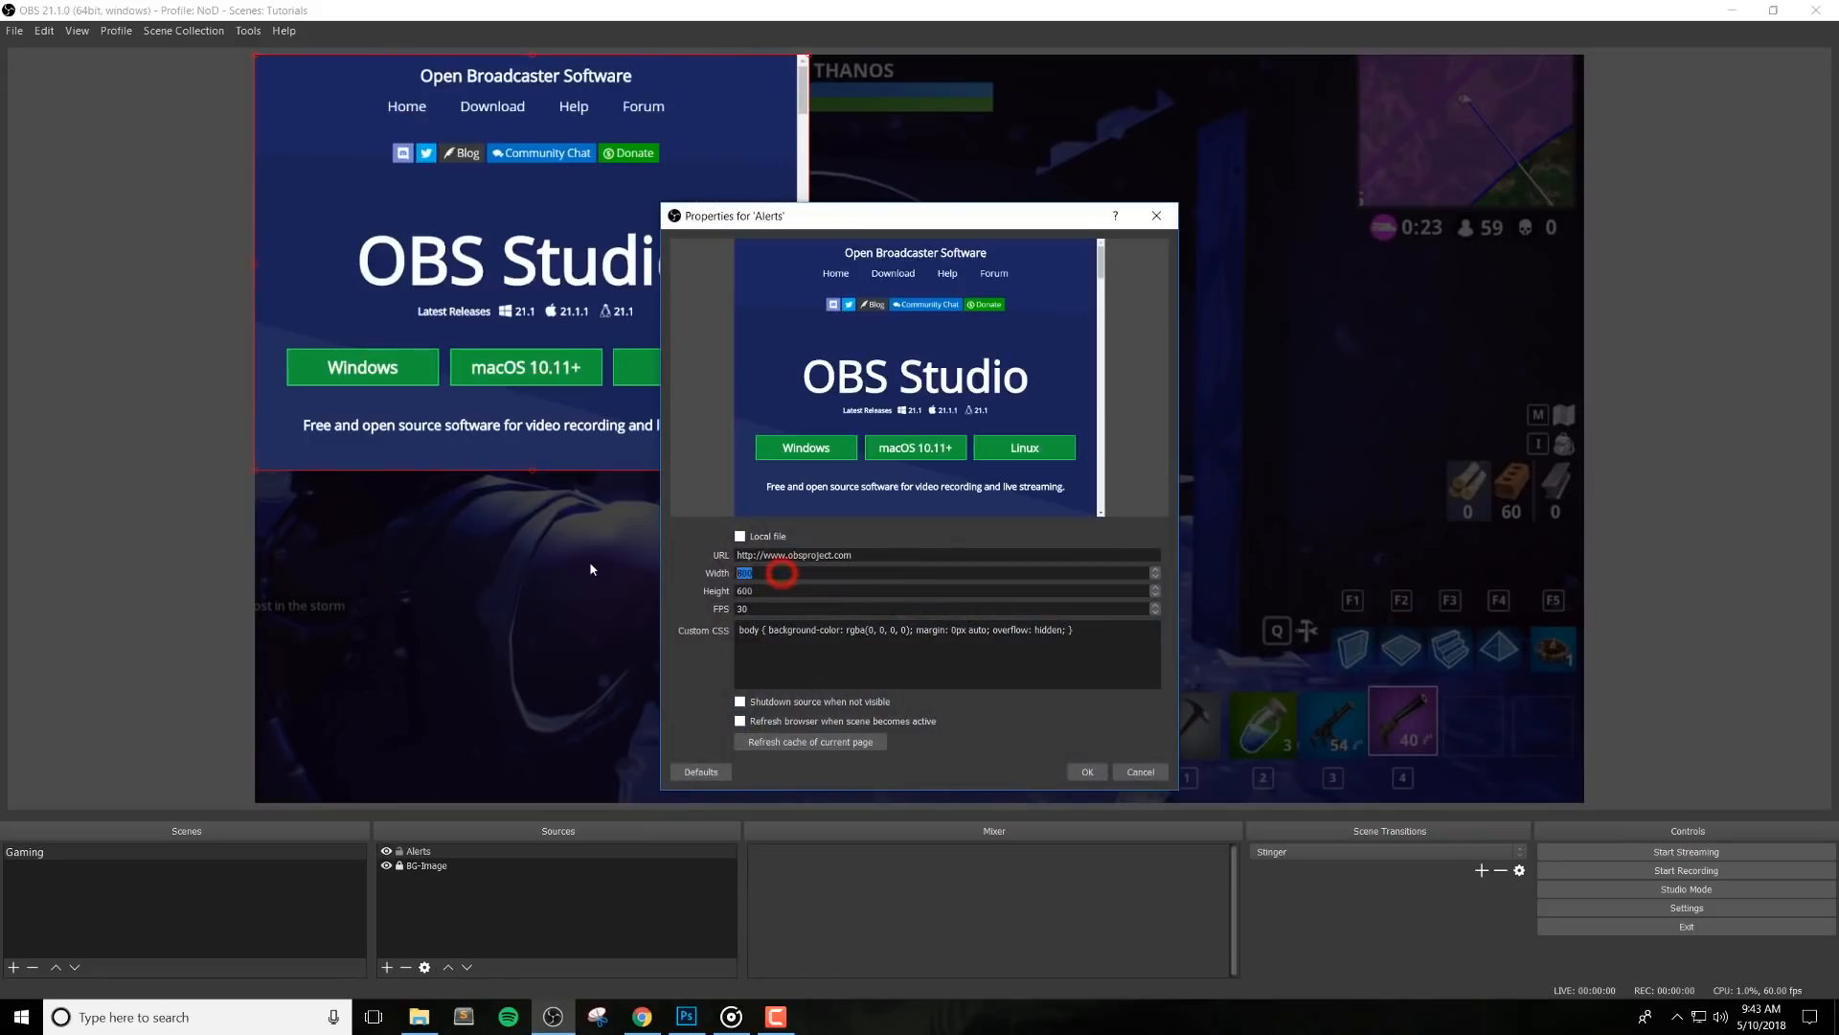
{"action": "type", "text": "1920"}
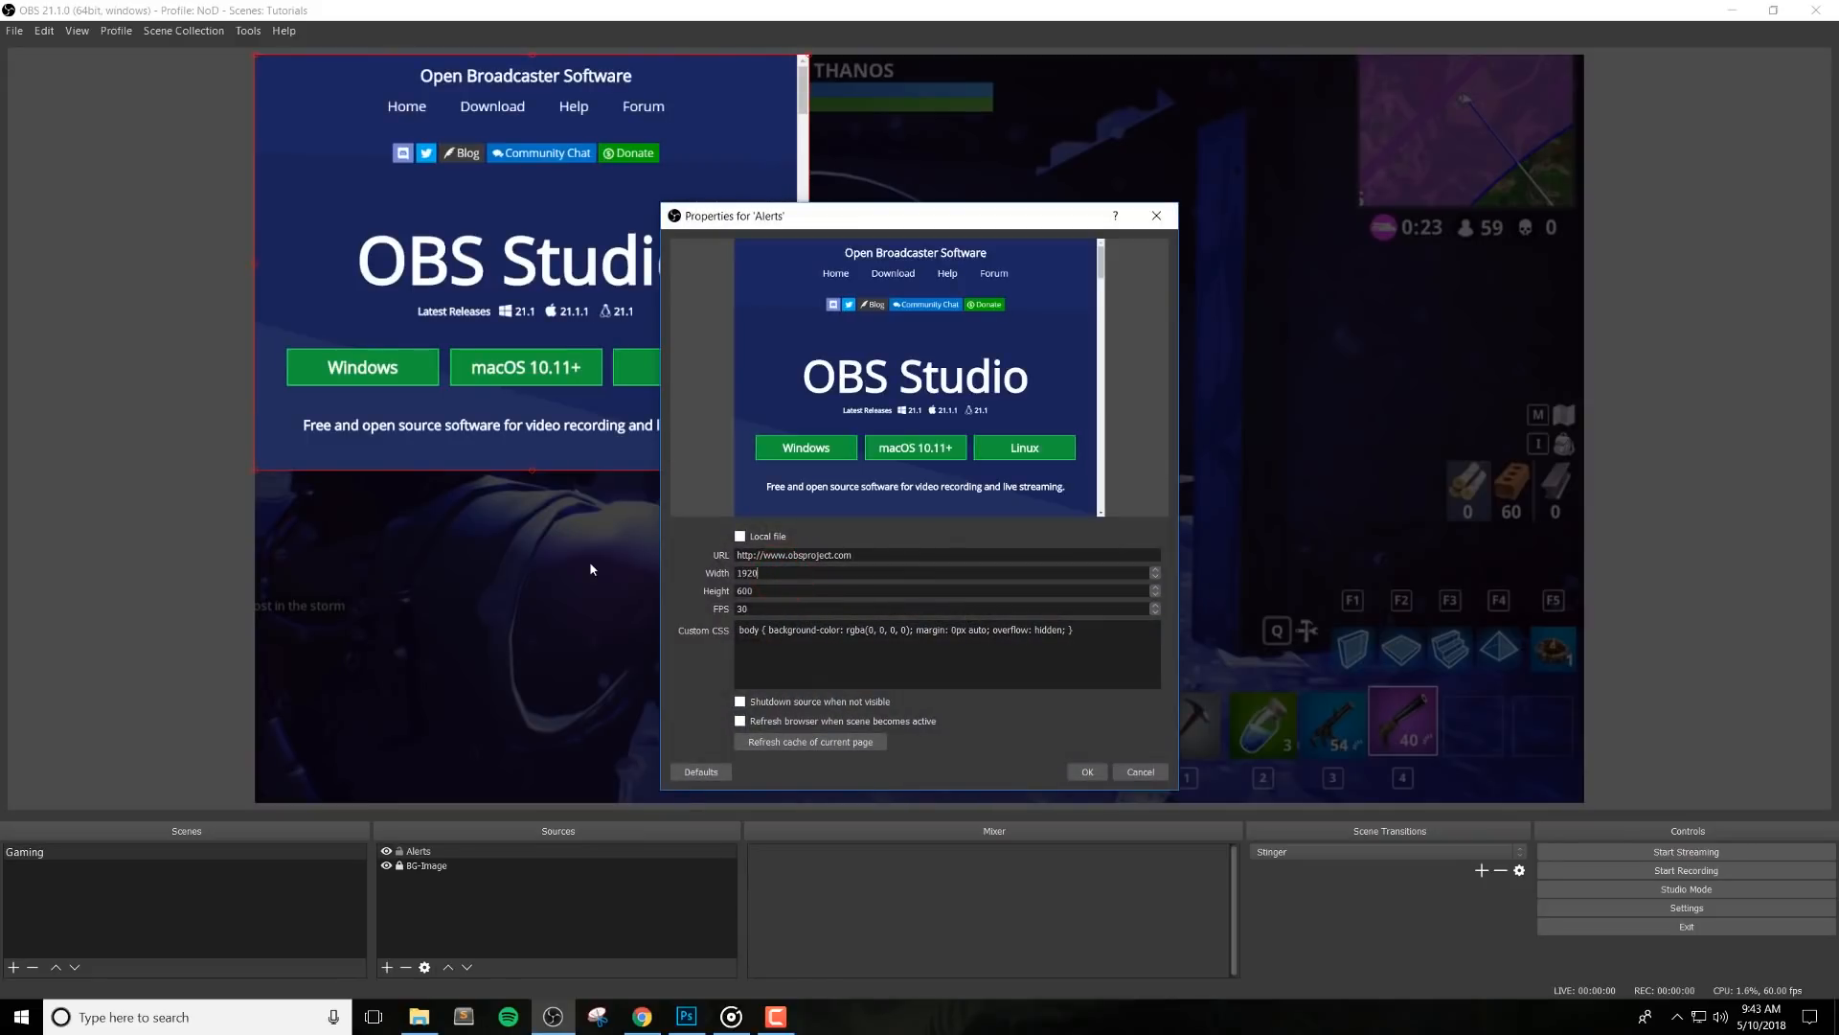
{"action": "type", "text": "1080"}
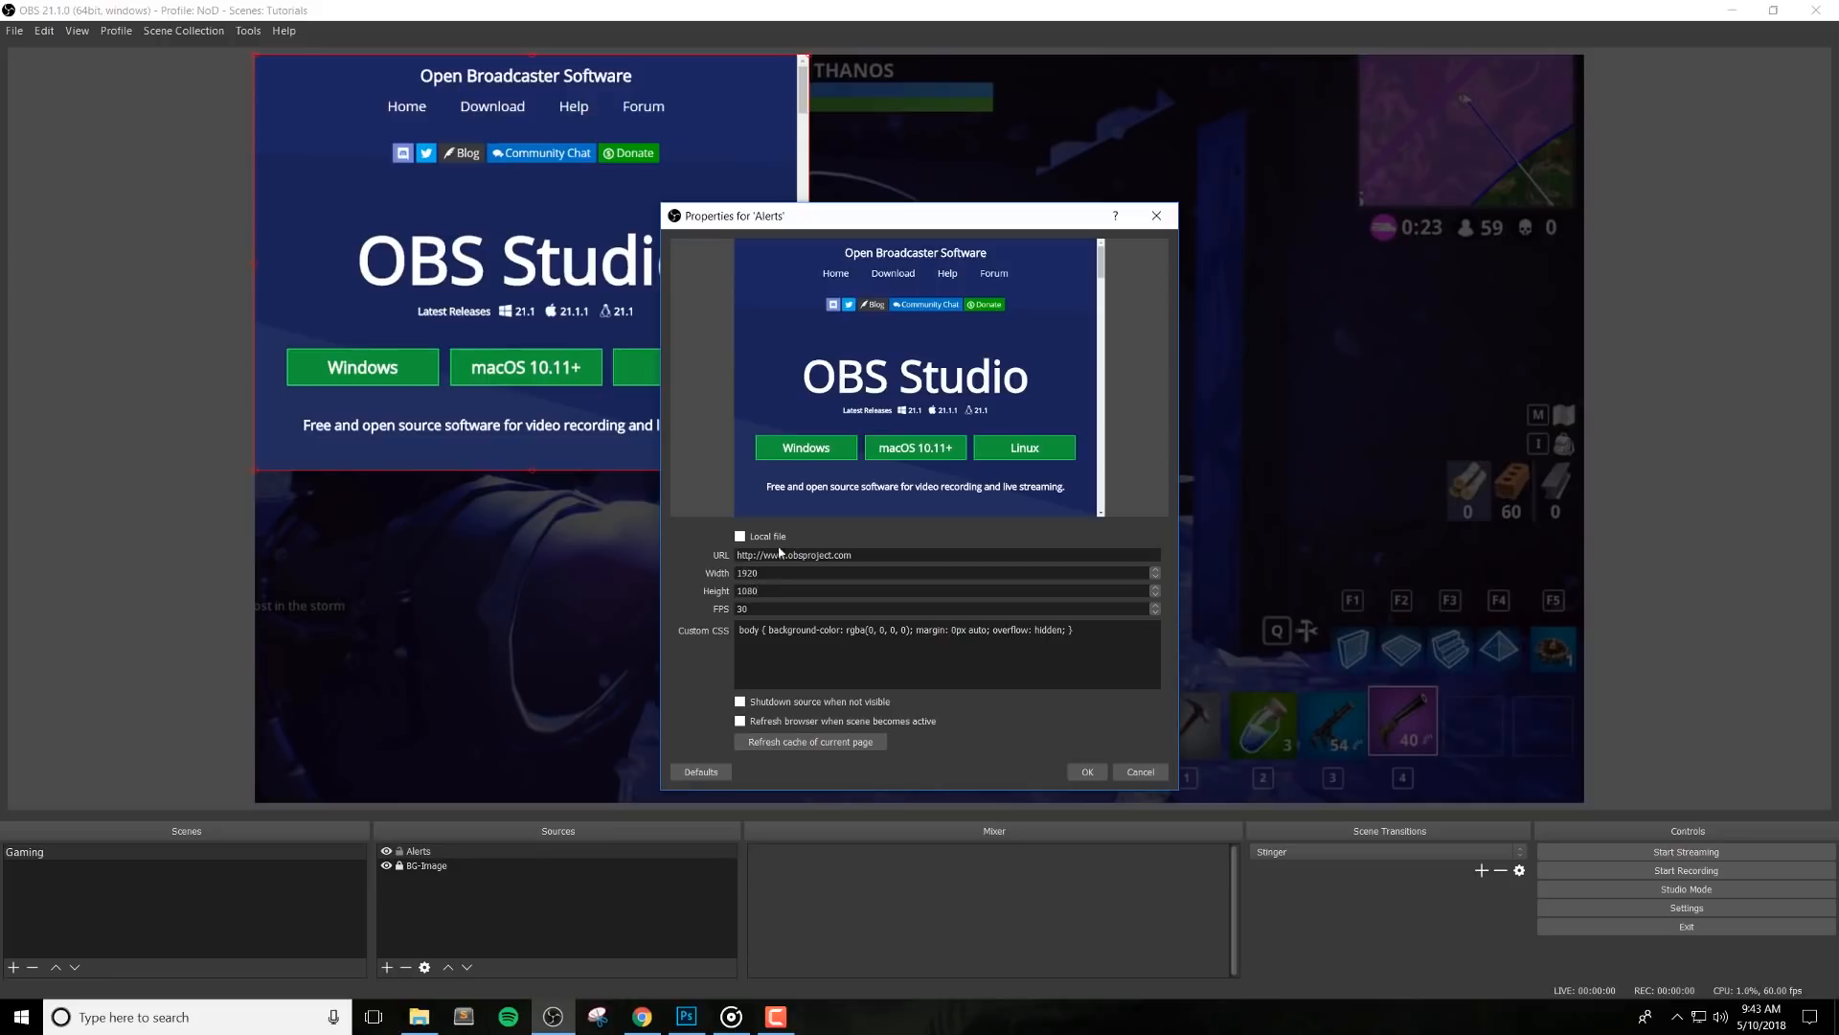
{"action": "type", "text": "https://streamlabs.com/alert-box/v3/3B7D651F9EAB884CA52B"}
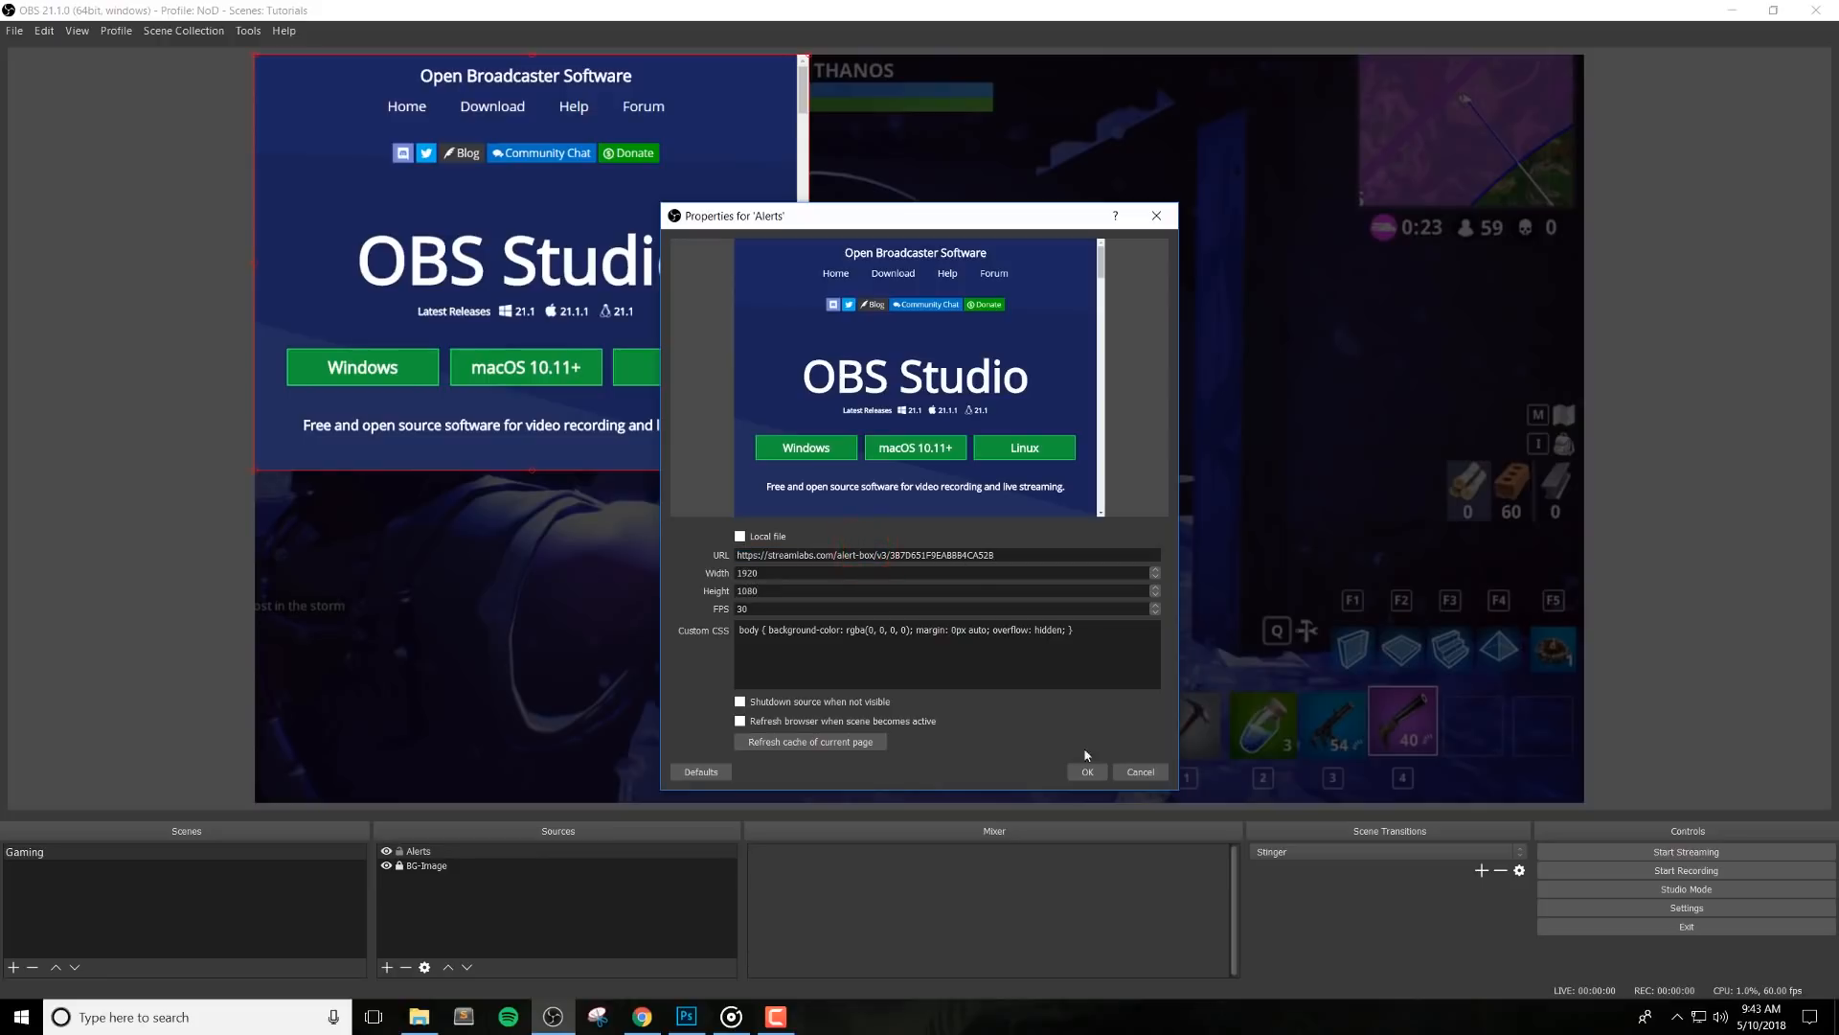
{"action": "left_click", "coordinate": [1086, 771]}
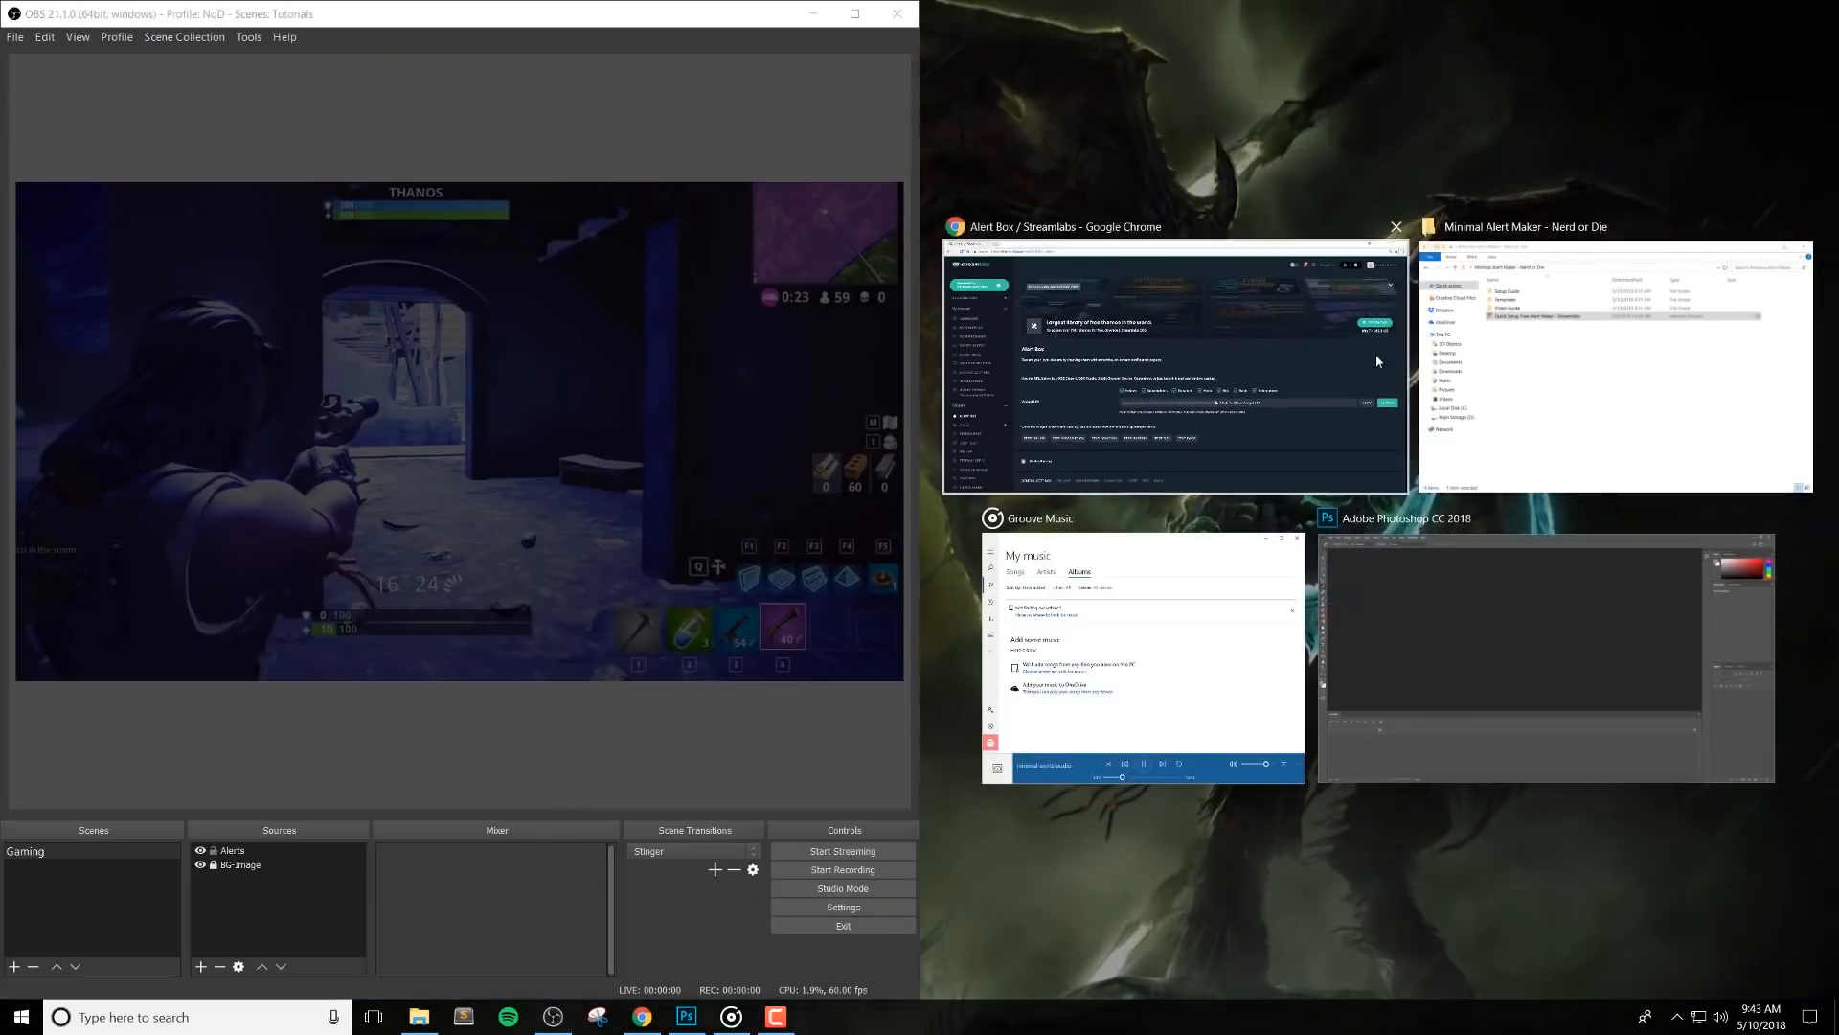
Snap Streamlabs beside OBS and fire test subscription and donation alerts into the preview
{"action": "left_click", "coordinate": [1113, 226]}
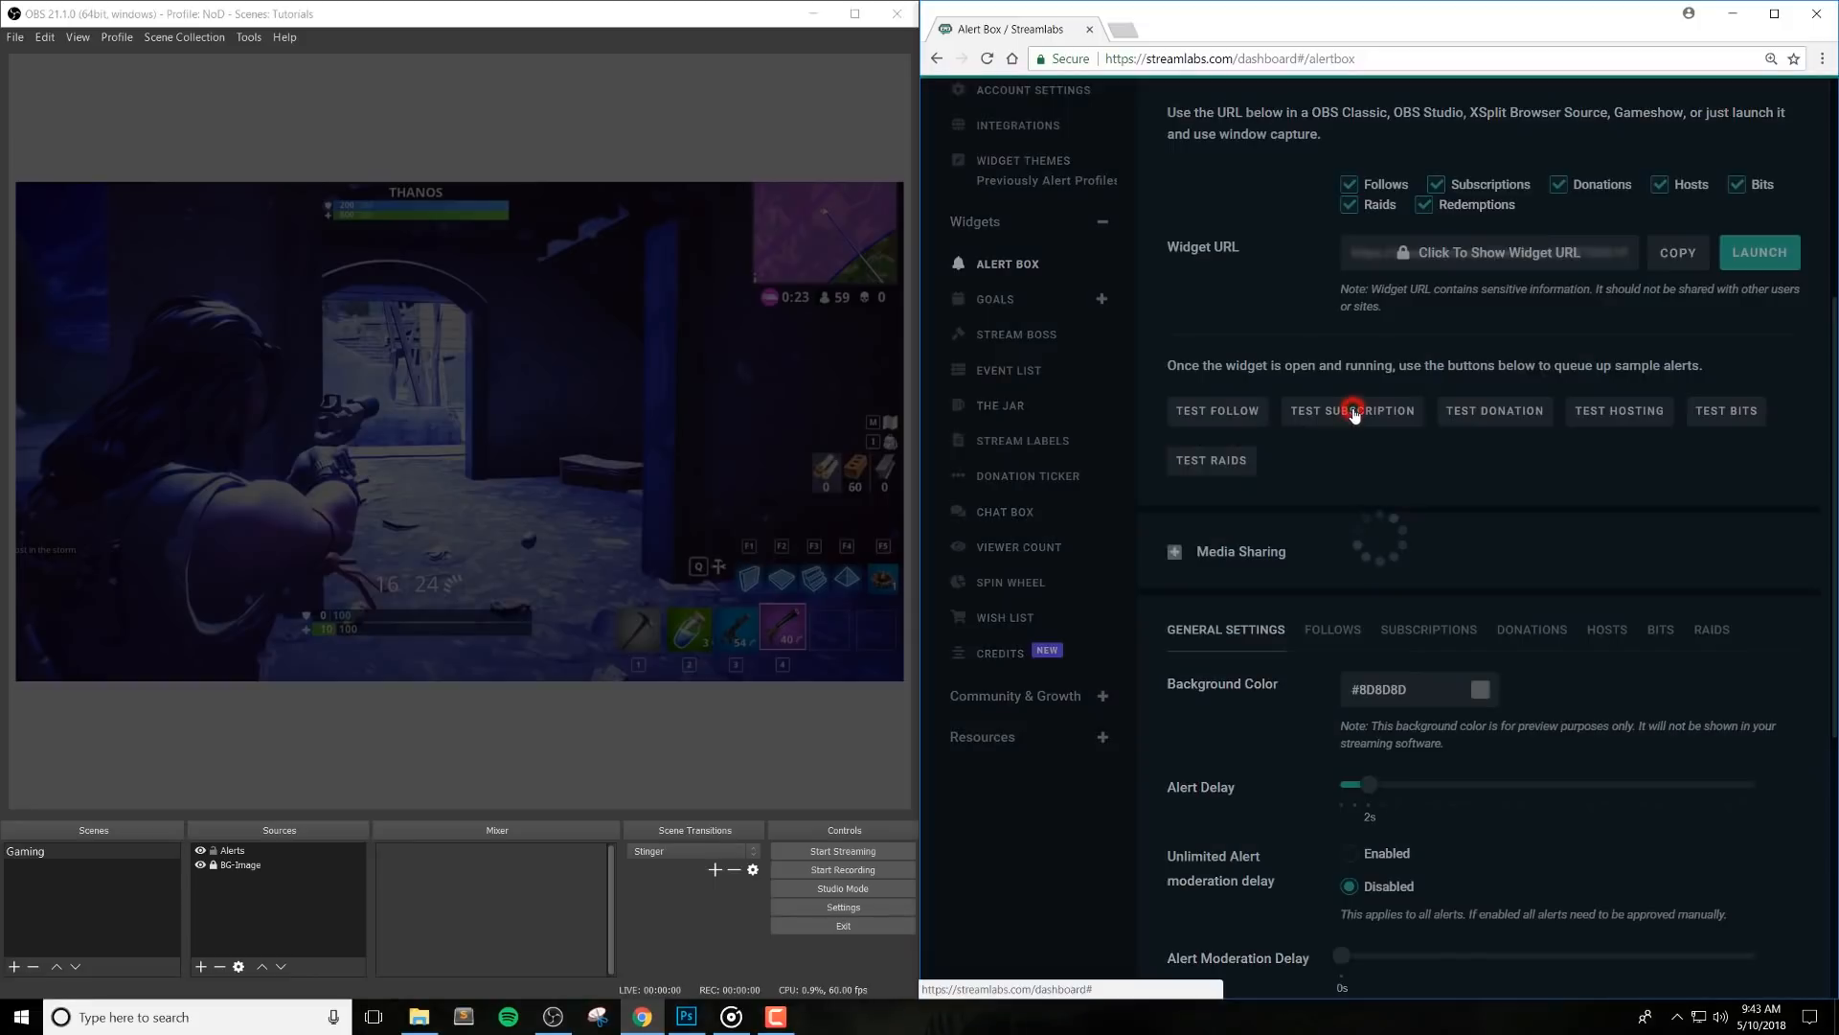
{"action": "left_click", "coordinate": [1353, 410]}
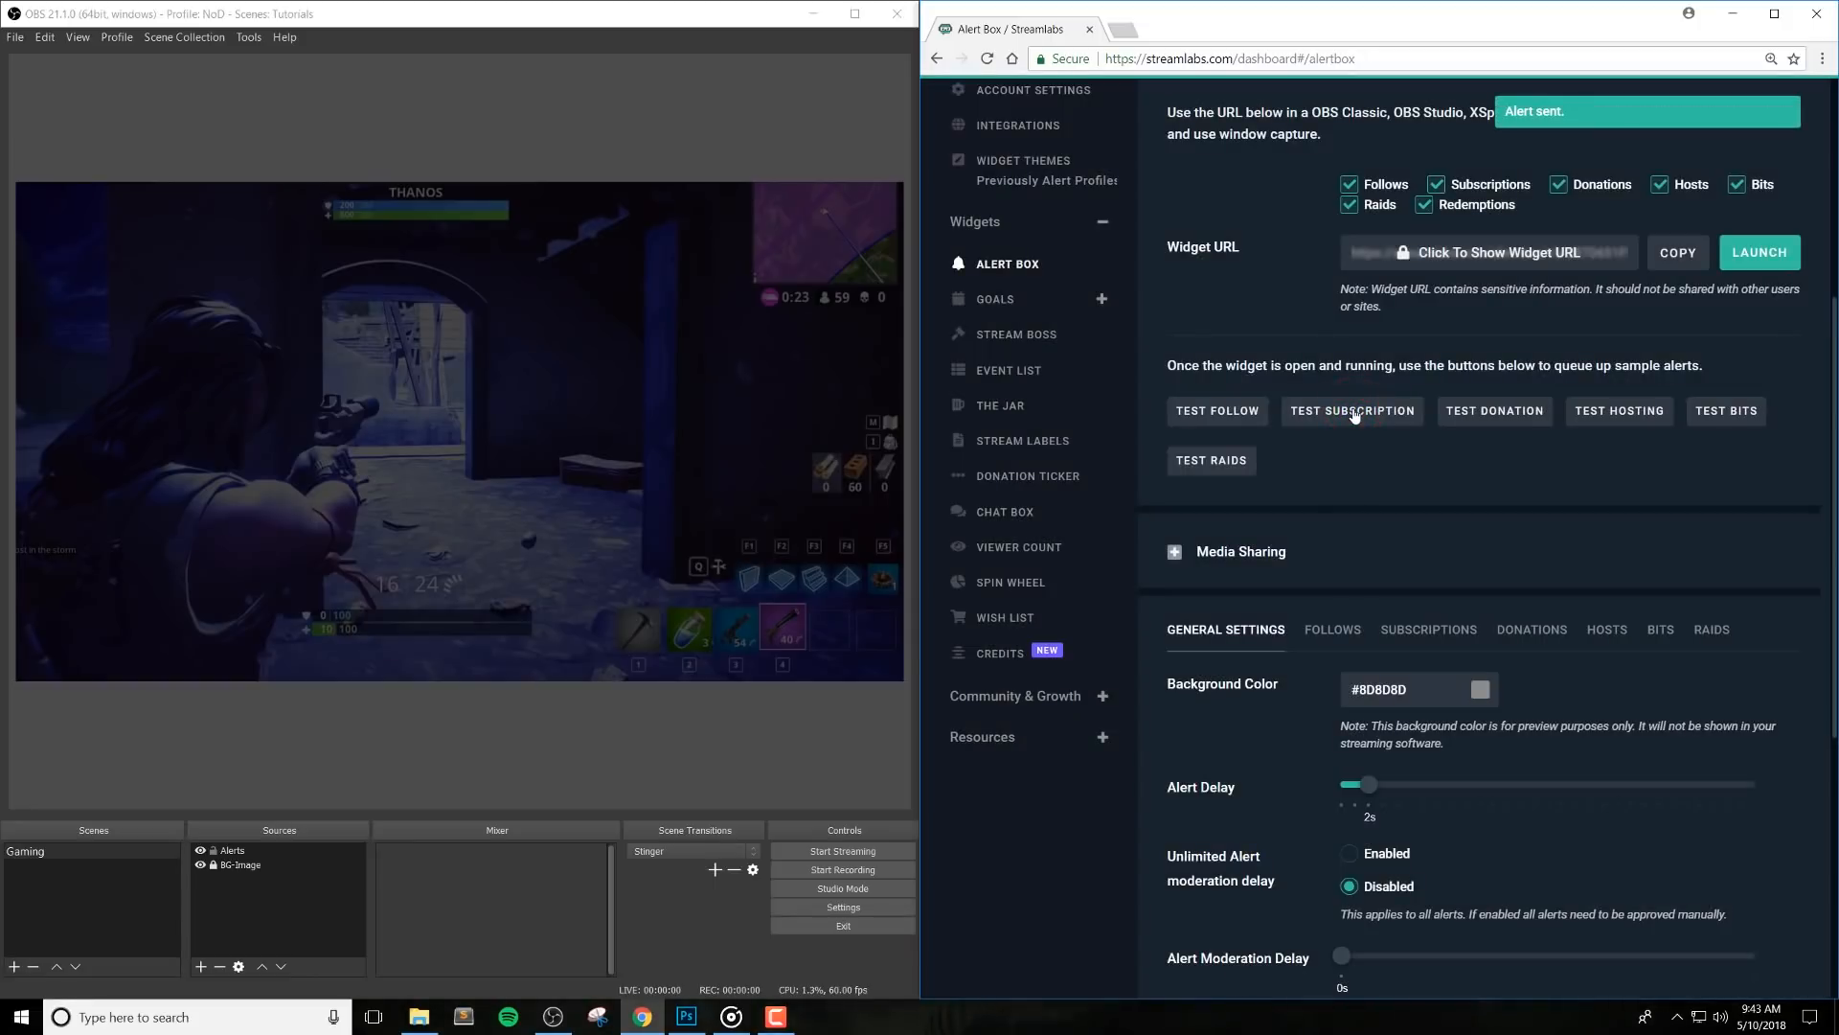
{"action": "left_click", "coordinate": [1352, 410]}
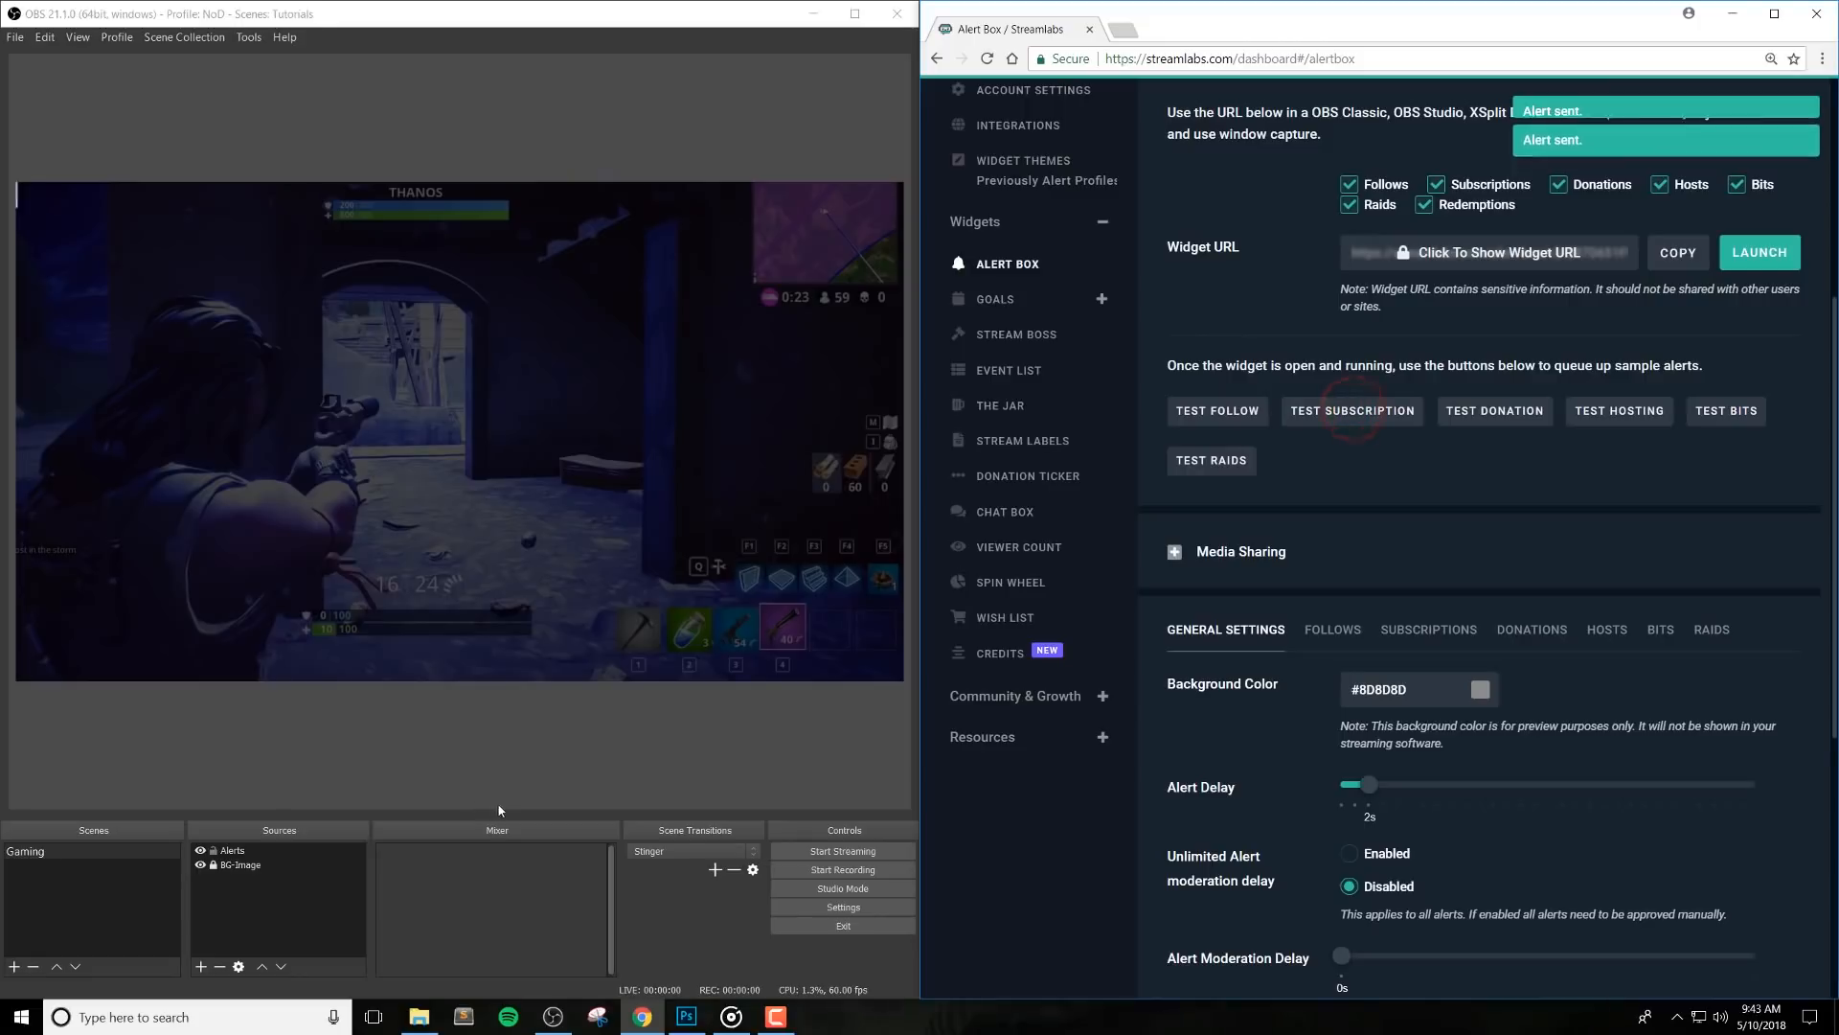
{"action": "left_click", "coordinate": [1352, 410]}
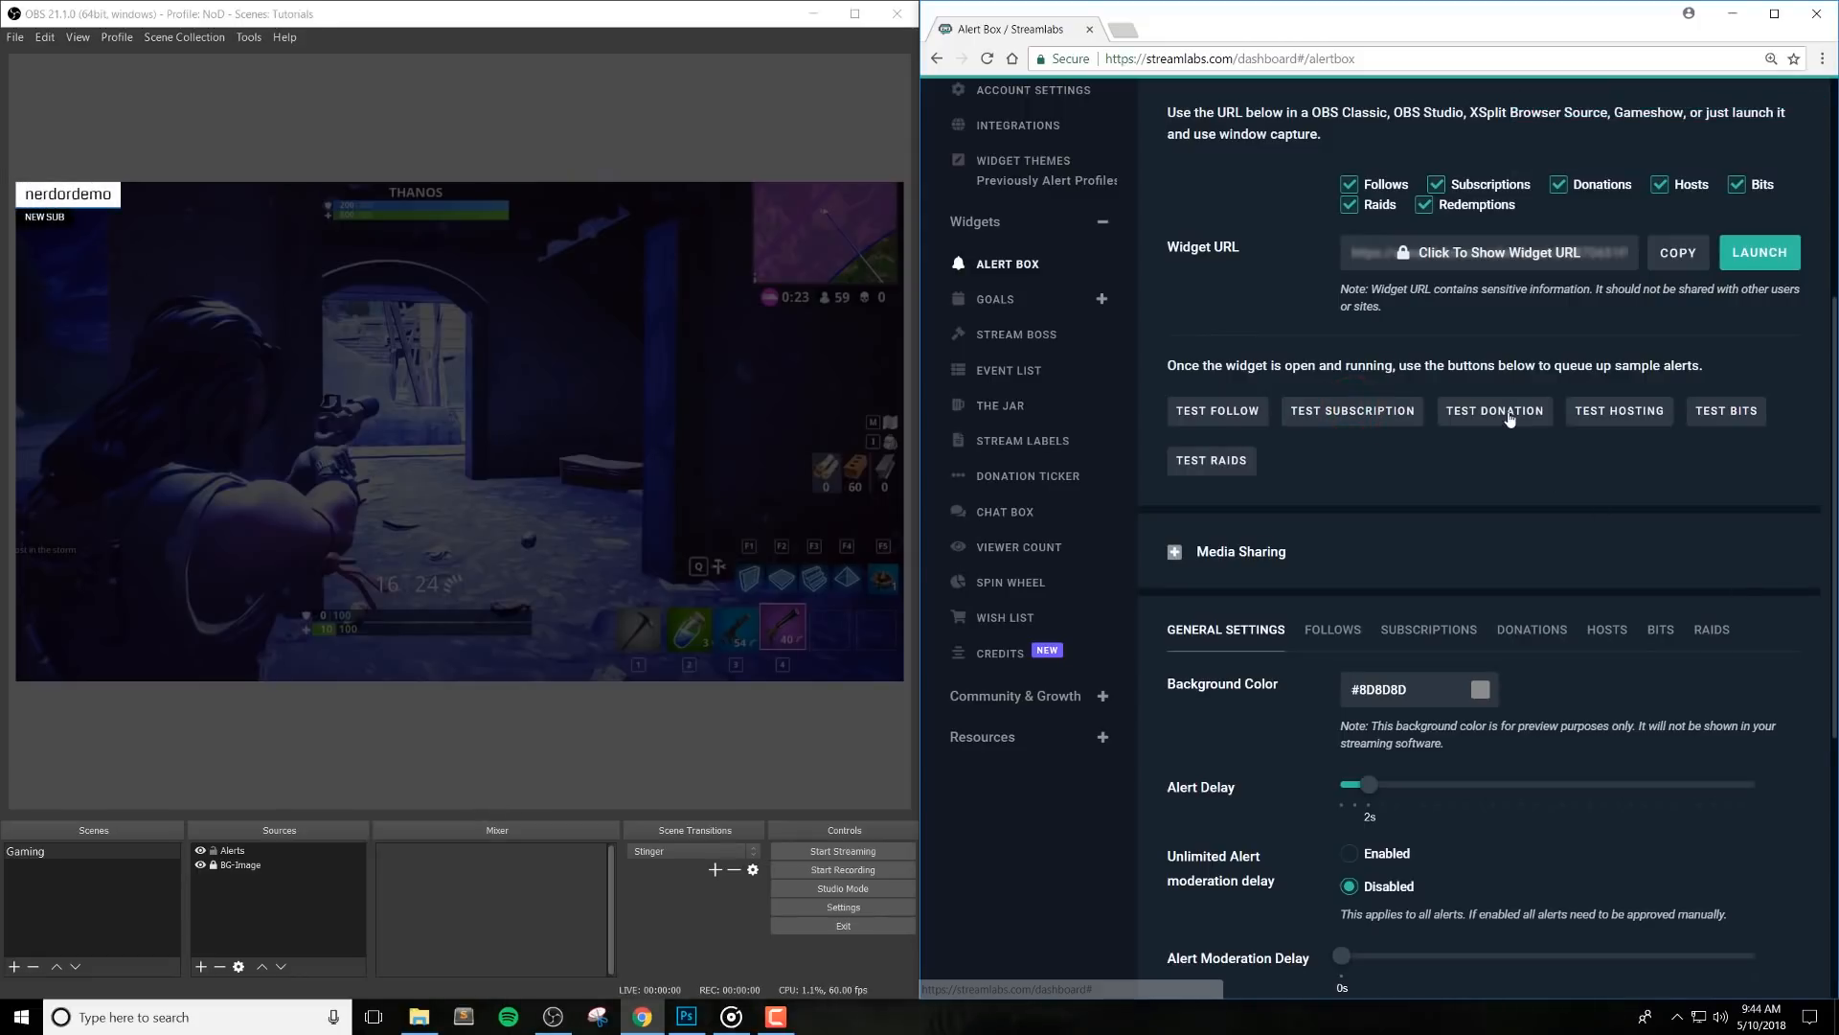
{"action": "left_click", "coordinate": [1494, 410]}
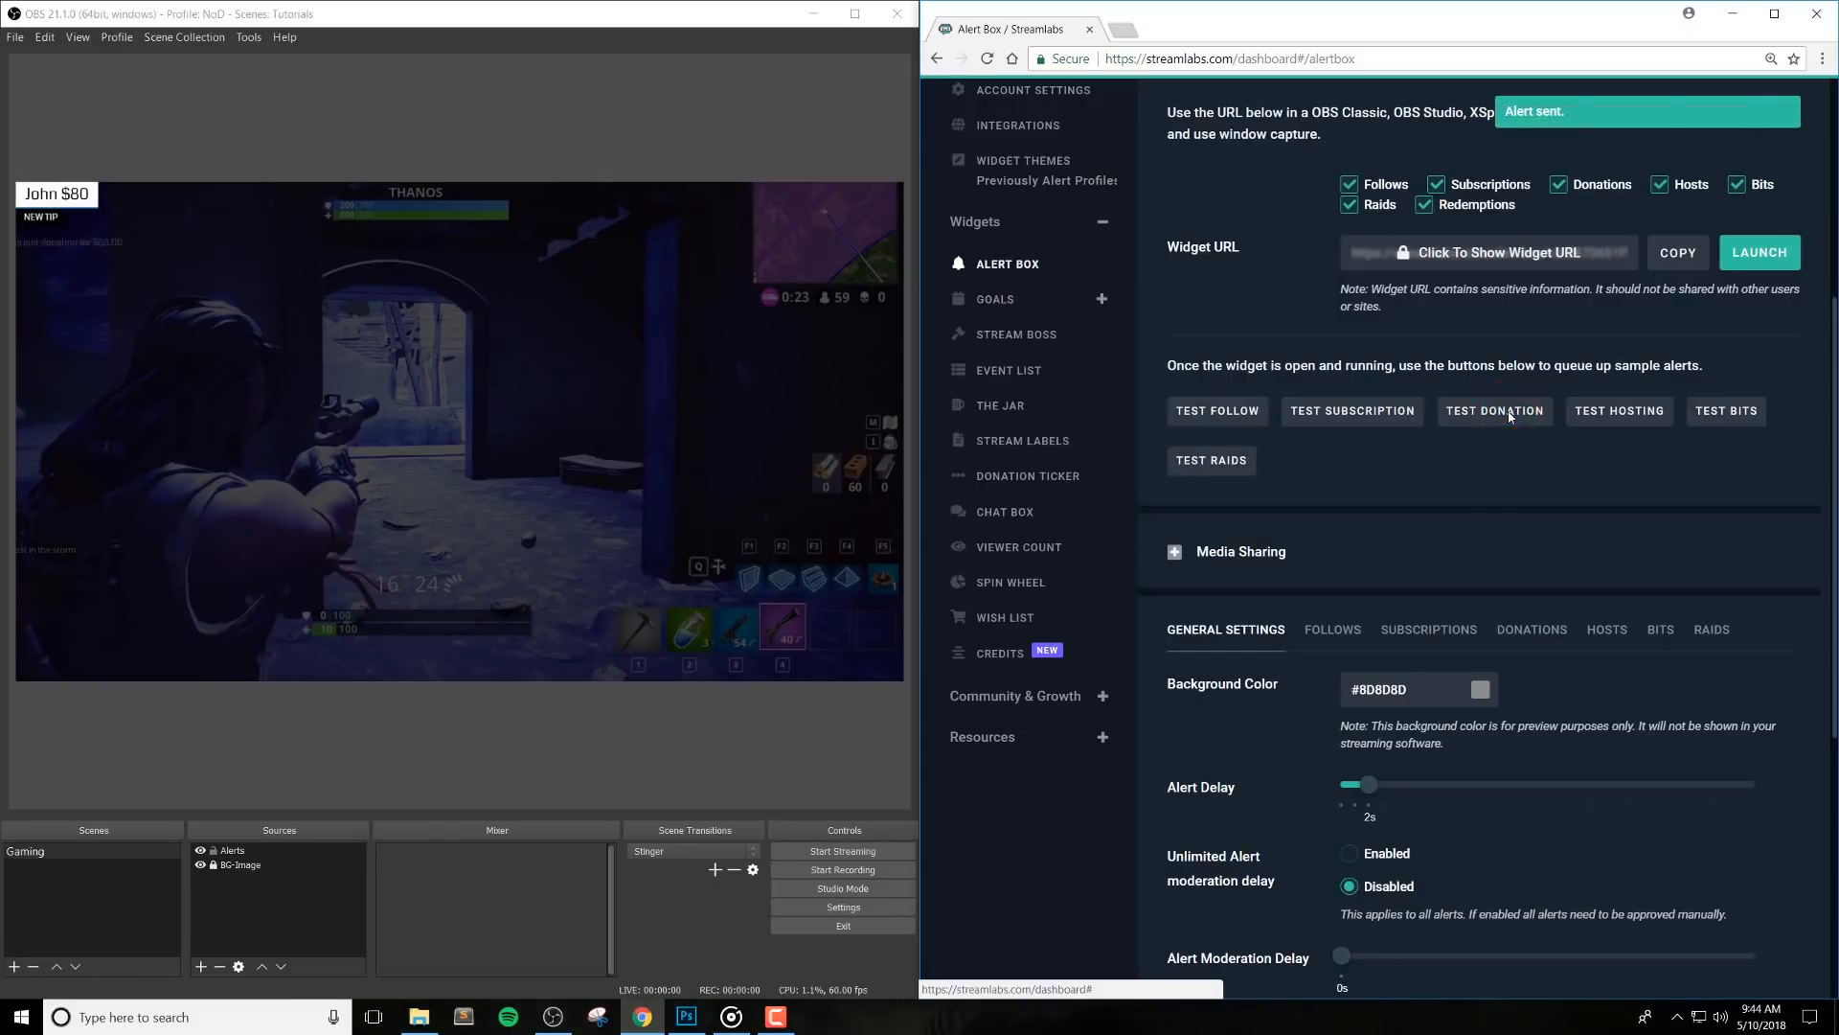
{"action": "left_click", "coordinate": [1495, 410]}
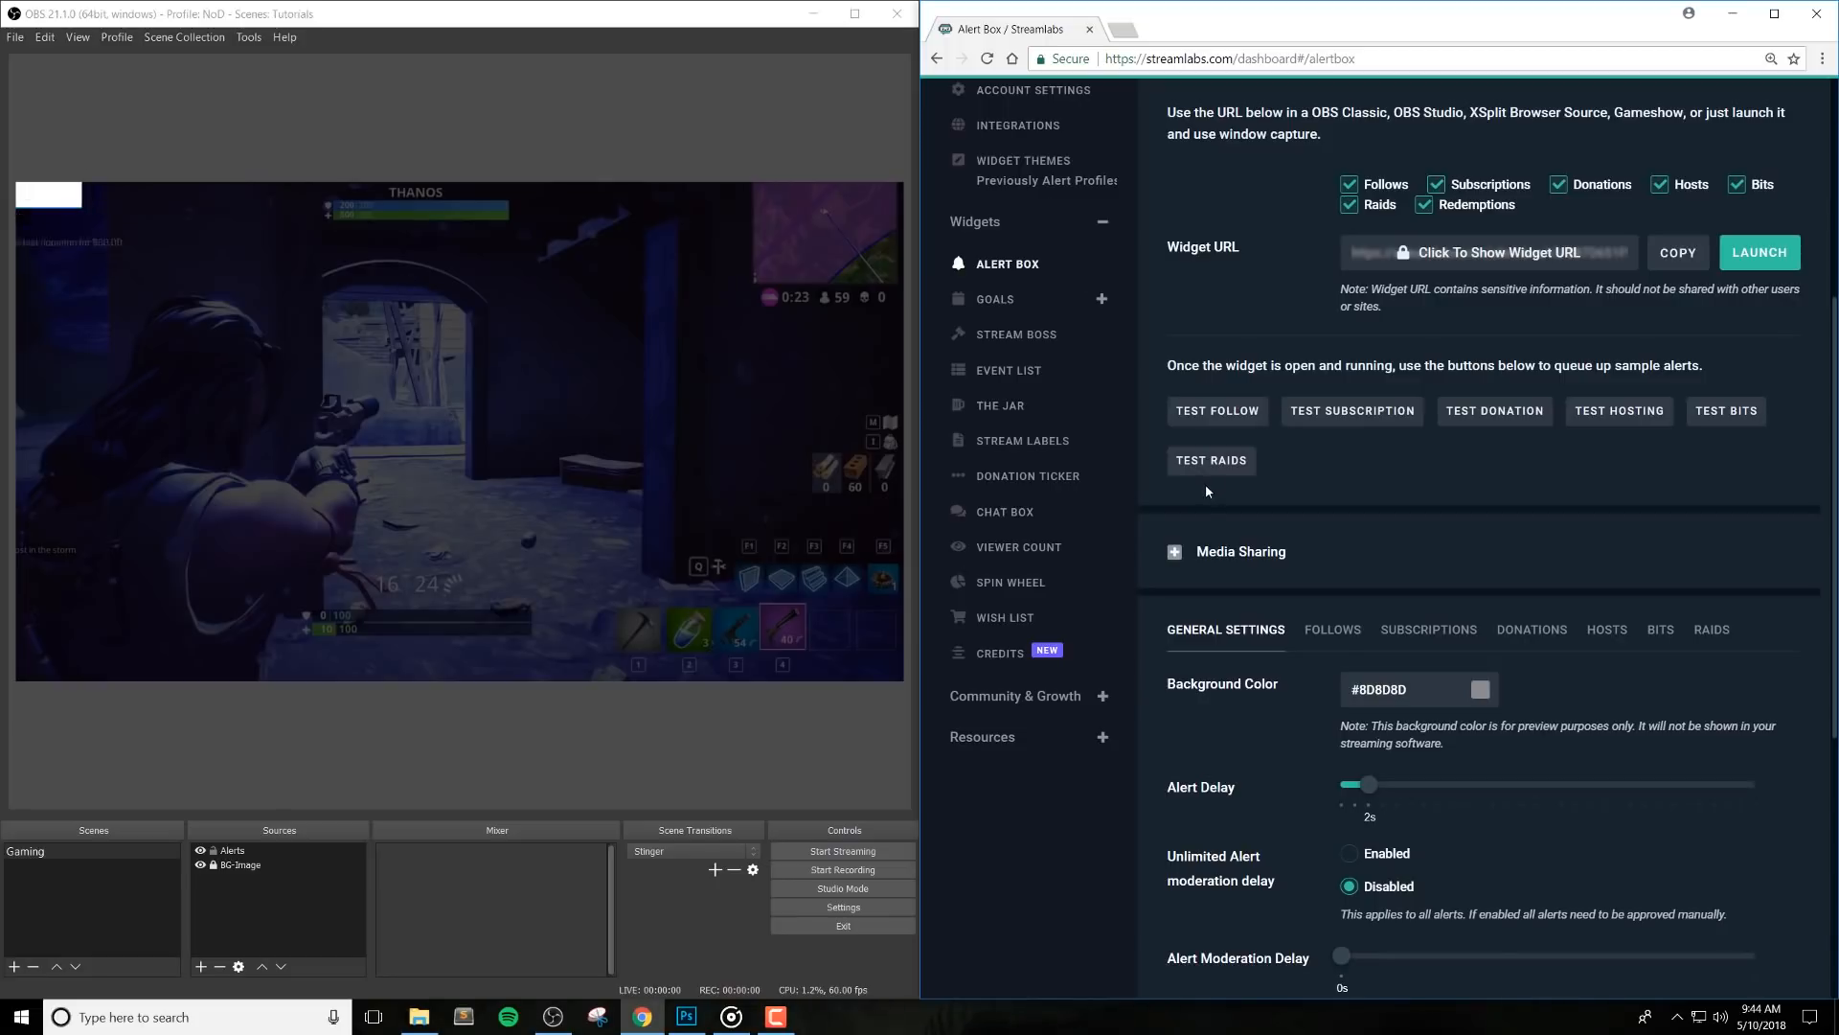
{"action": "mouse_move", "coordinate": [1161, 277]}
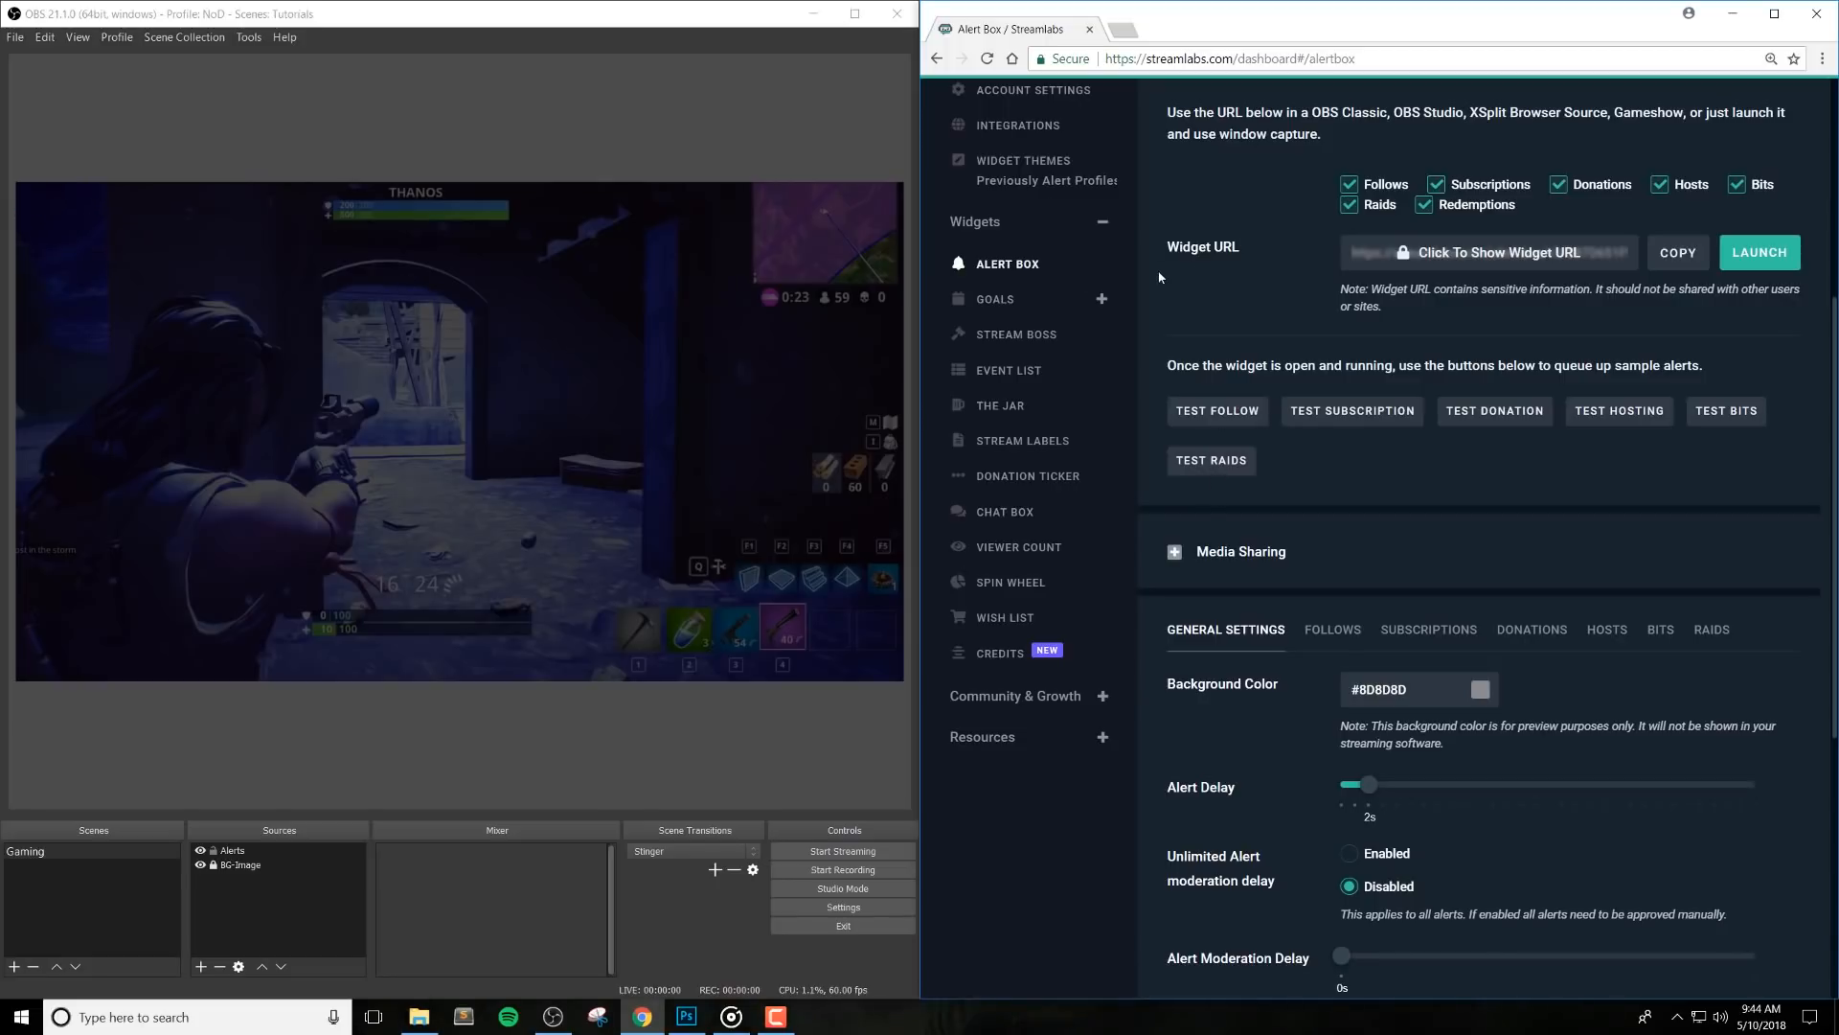
{"action": "mouse_move", "coordinate": [1242, 440]}
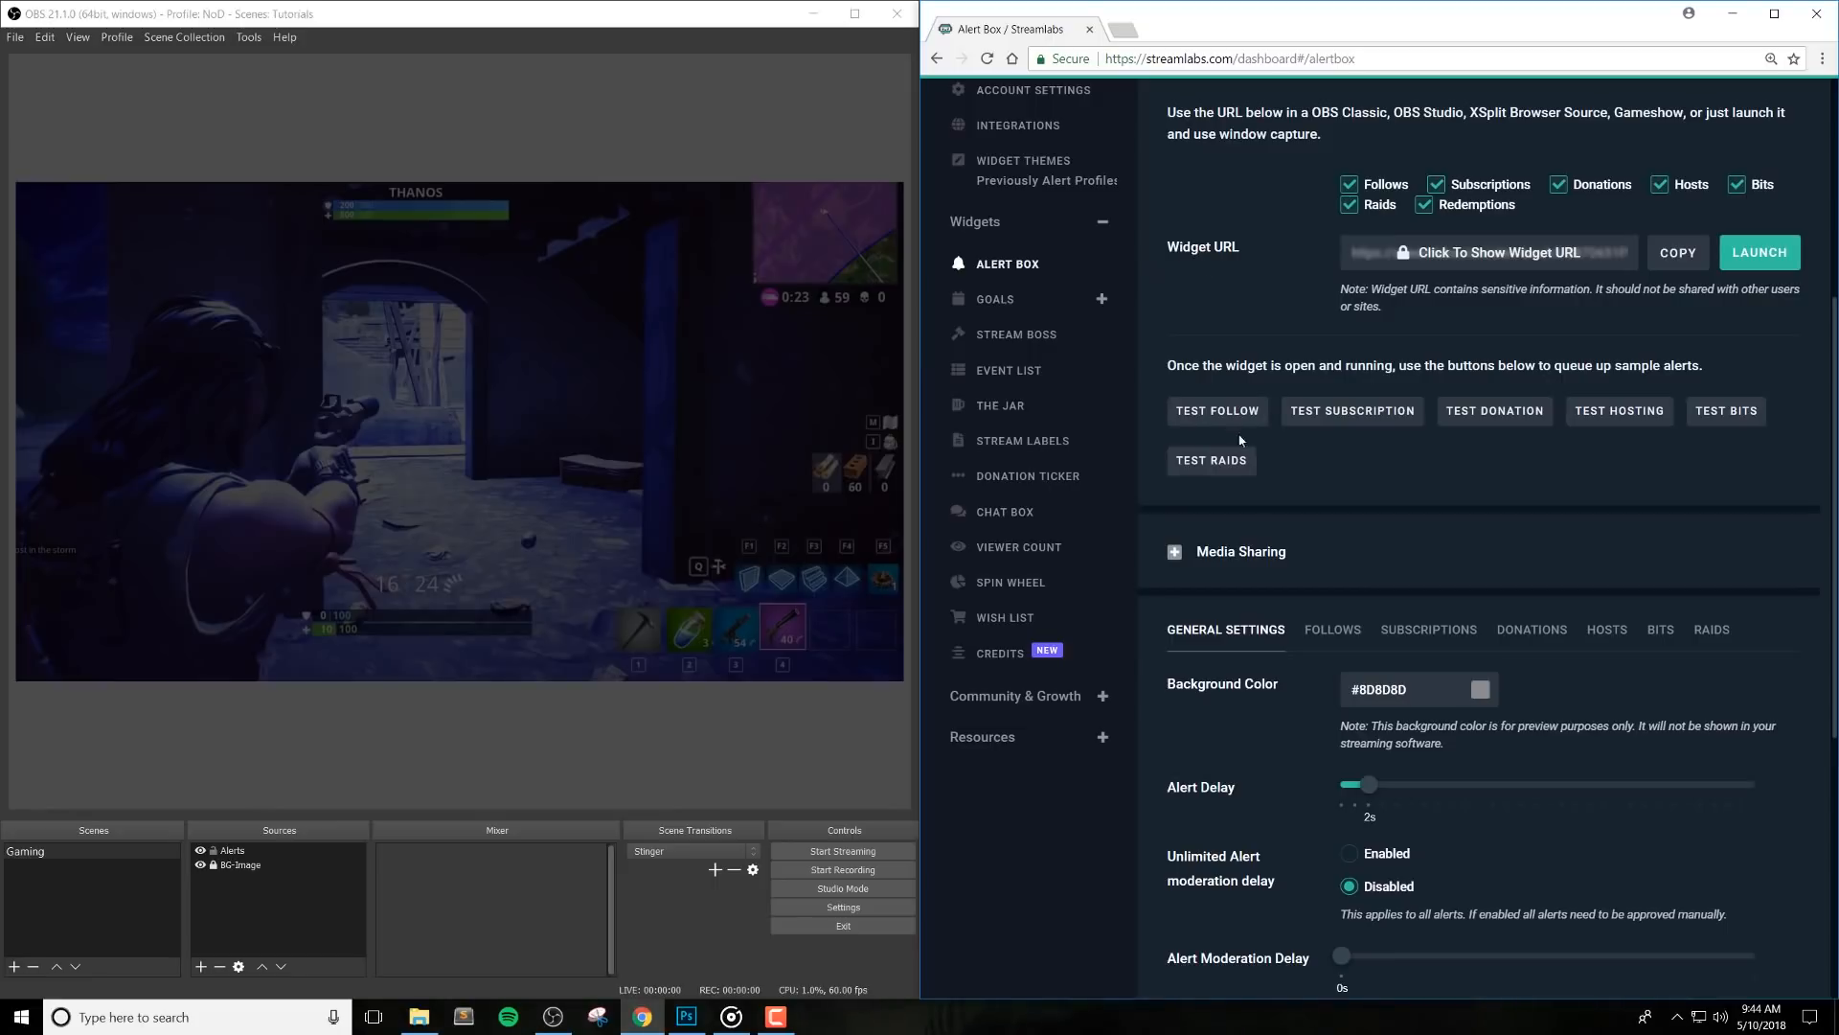
{"action": "mouse_move", "coordinate": [1391, 613]}
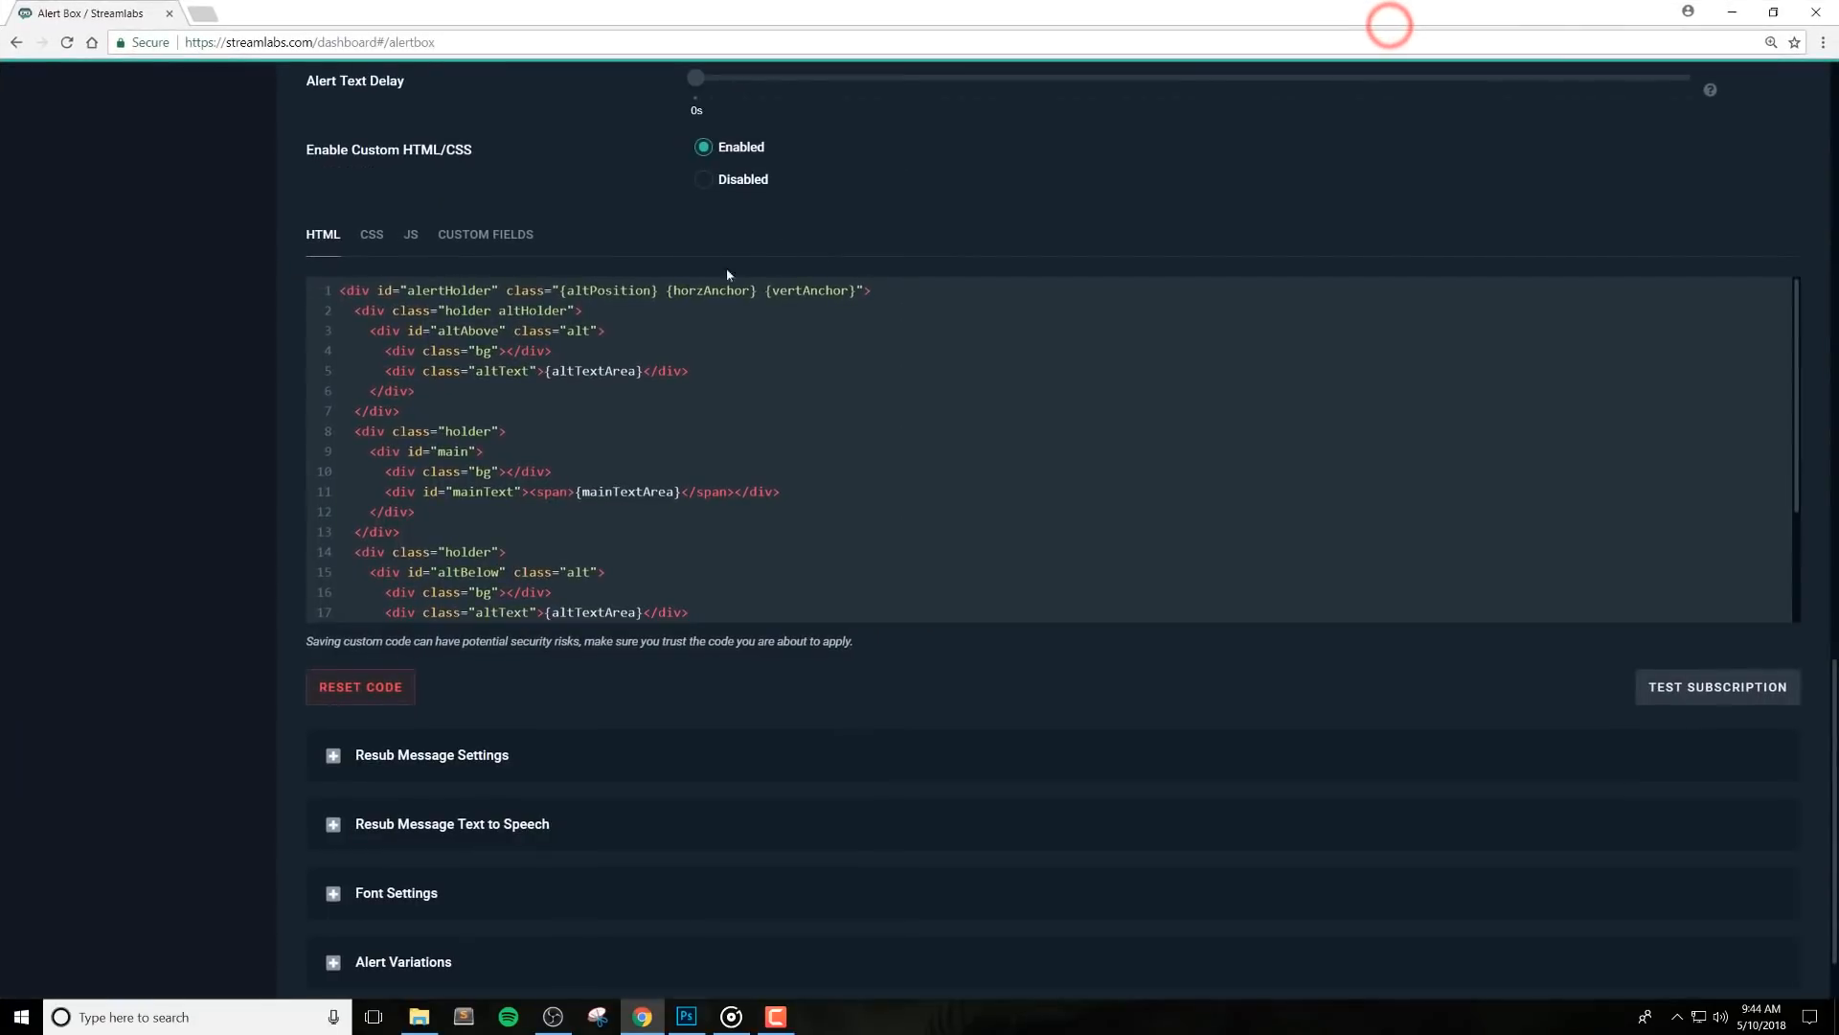
Review the subscription alert's custom fields down to the Alert Variations section
{"action": "left_click", "coordinate": [485, 502]}
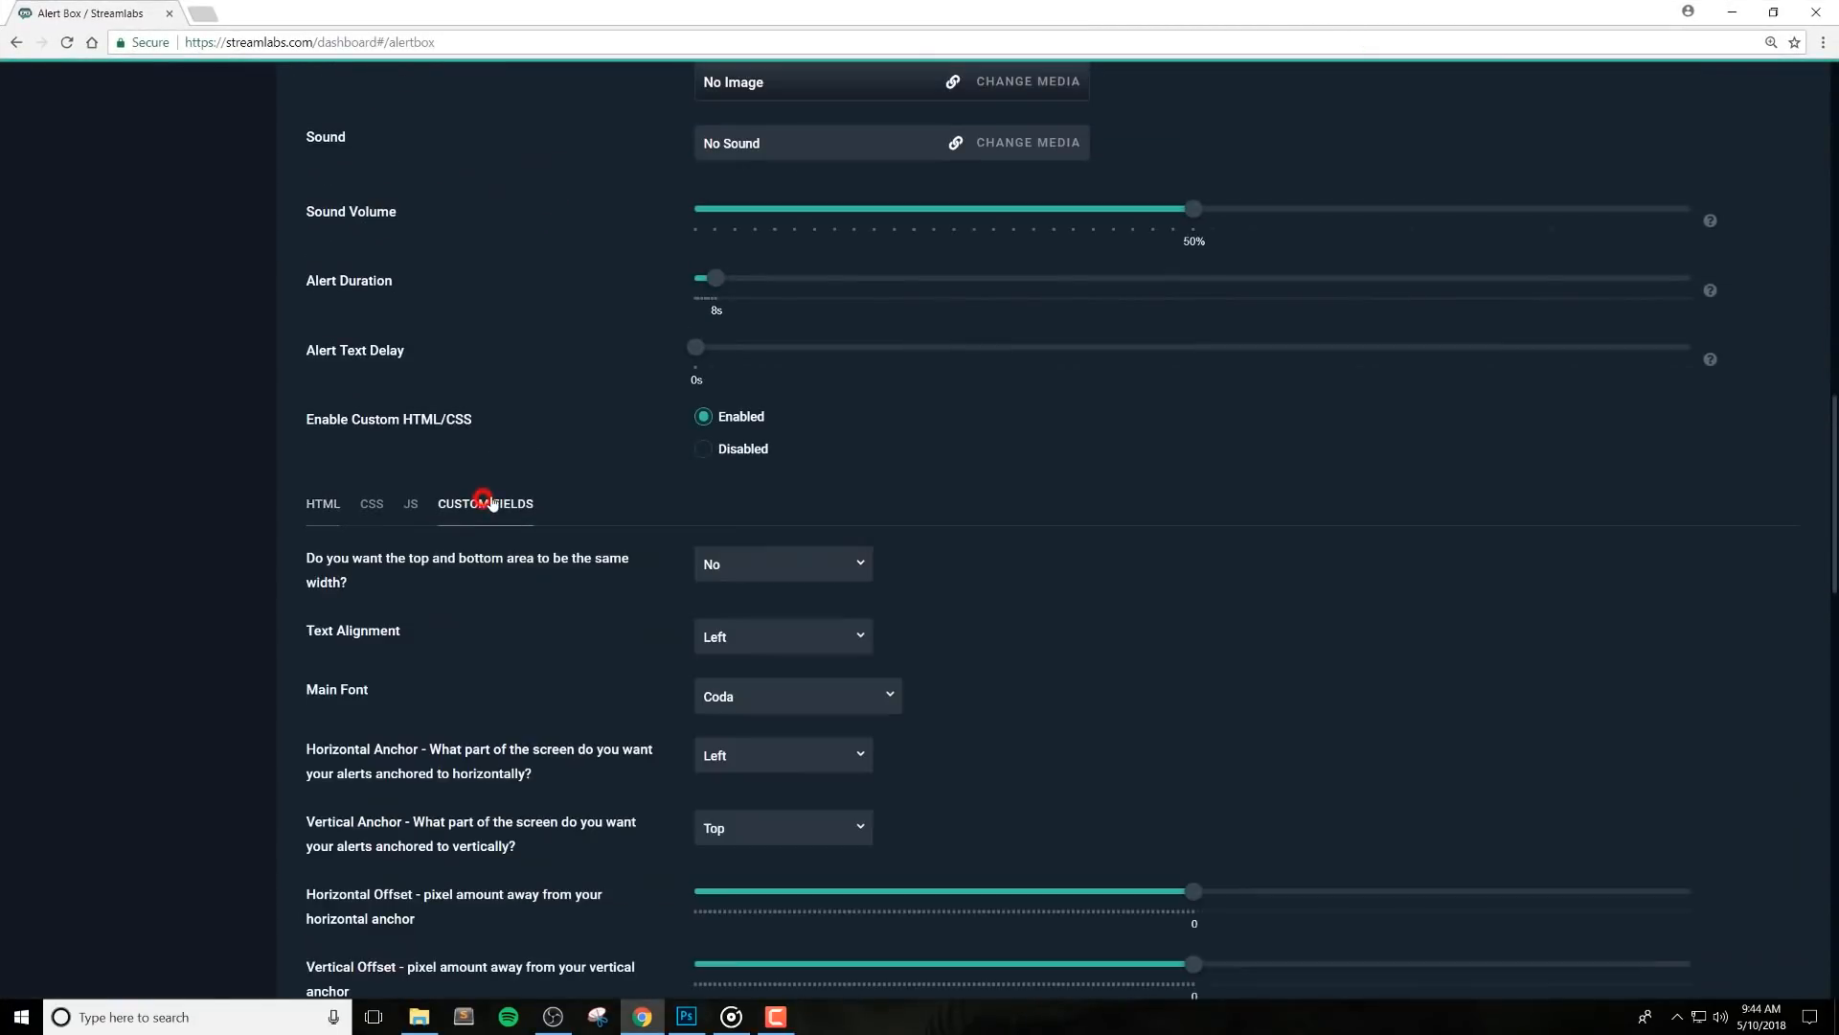
{"action": "scroll", "scroll_direction": "down", "scroll_amount": 3}
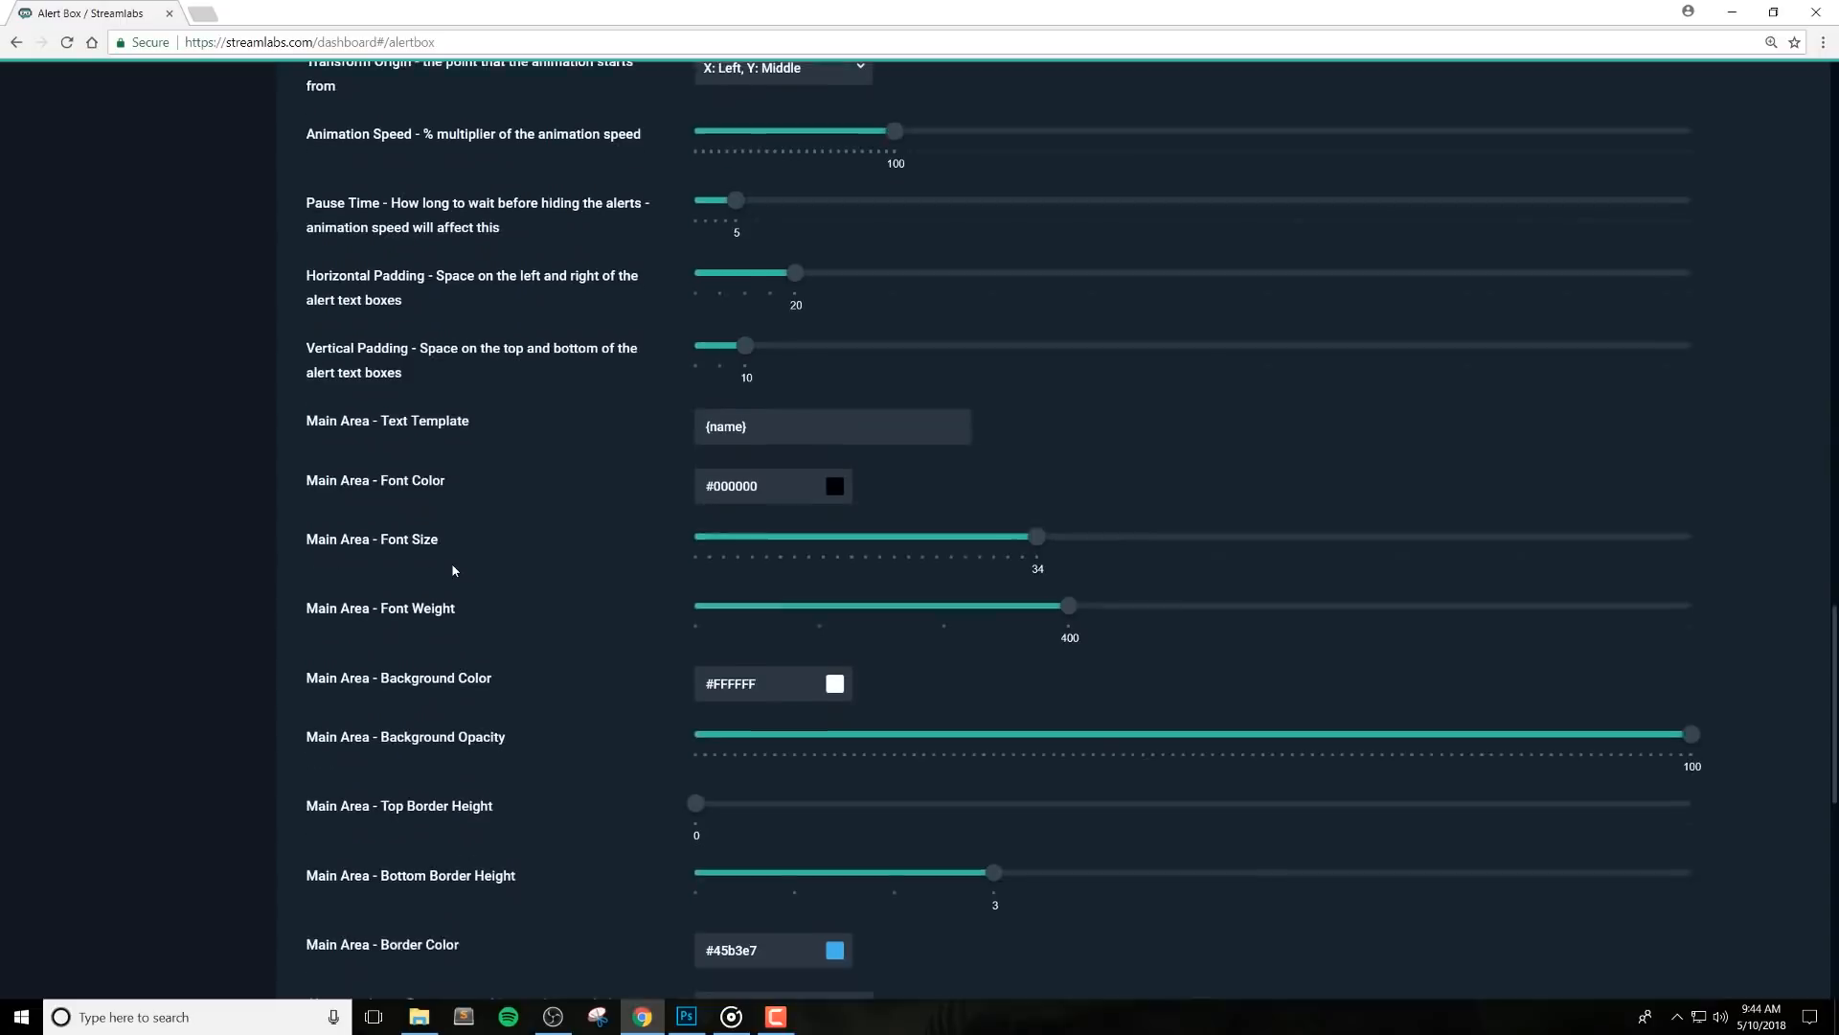
{"action": "scroll", "scroll_direction": "down", "scroll_amount": 3}
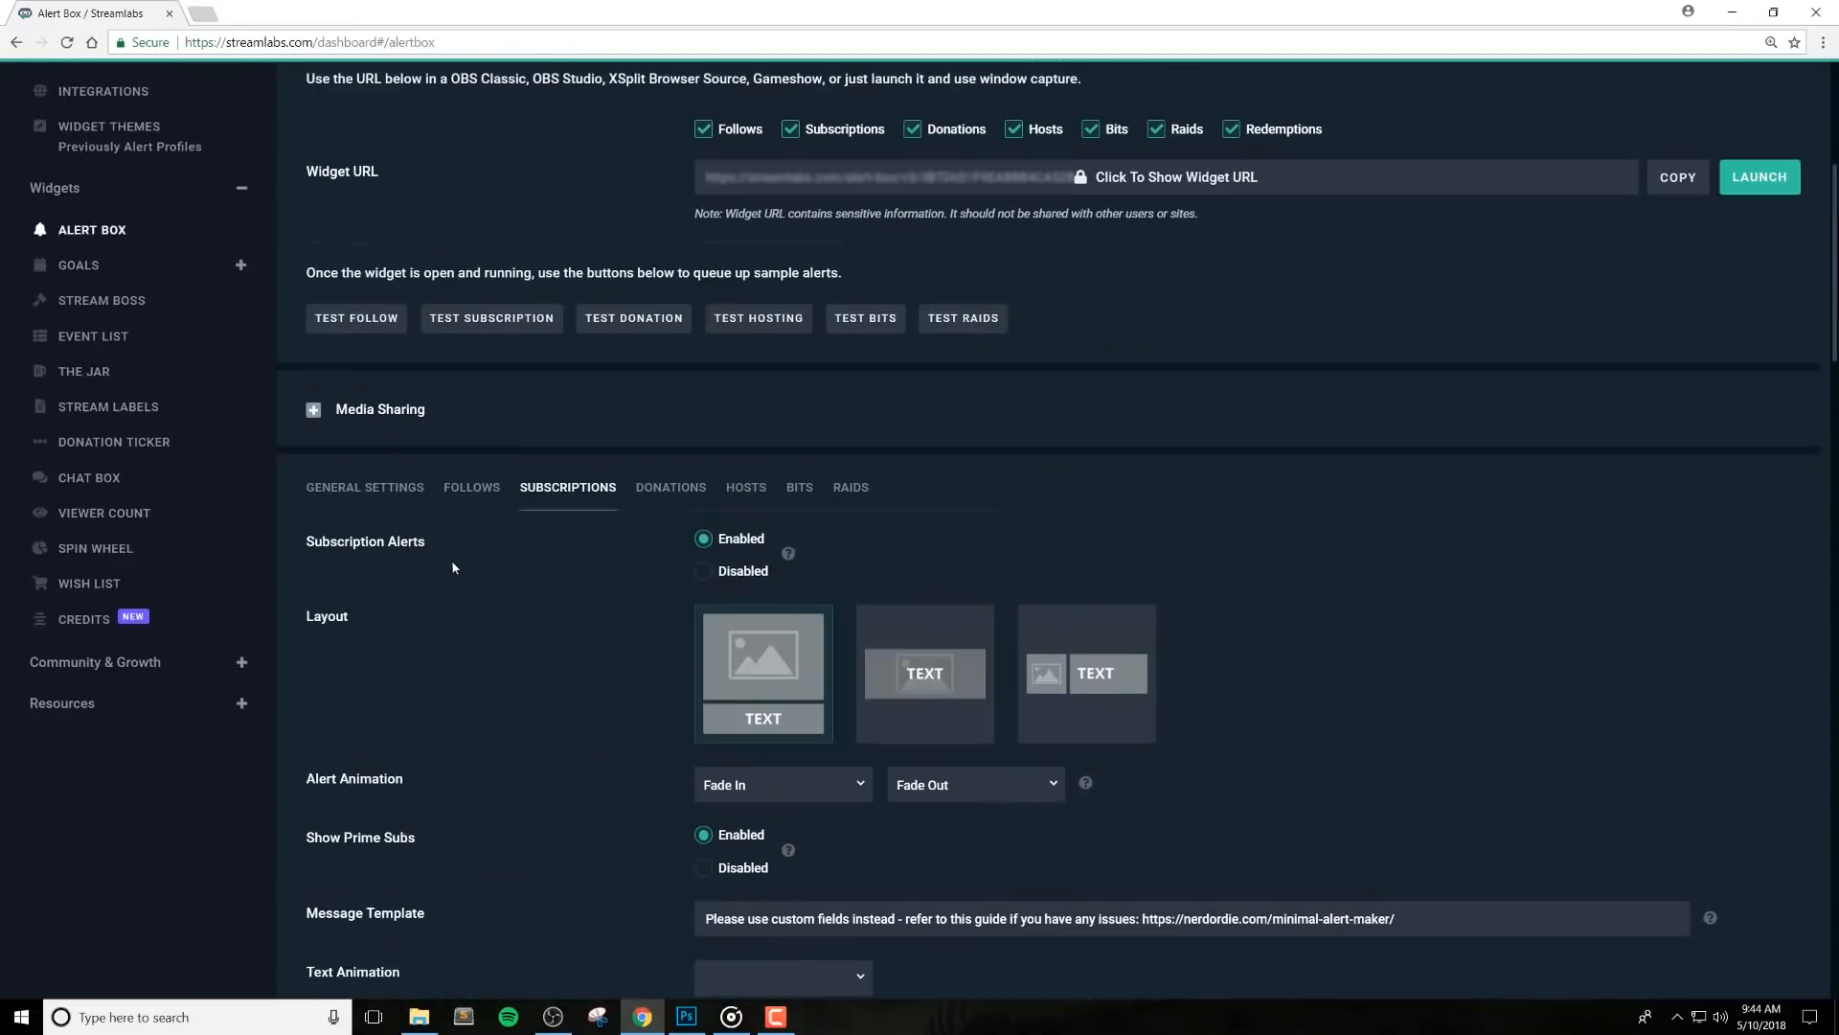
{"action": "scroll", "scroll_direction": "down", "scroll_amount": 3}
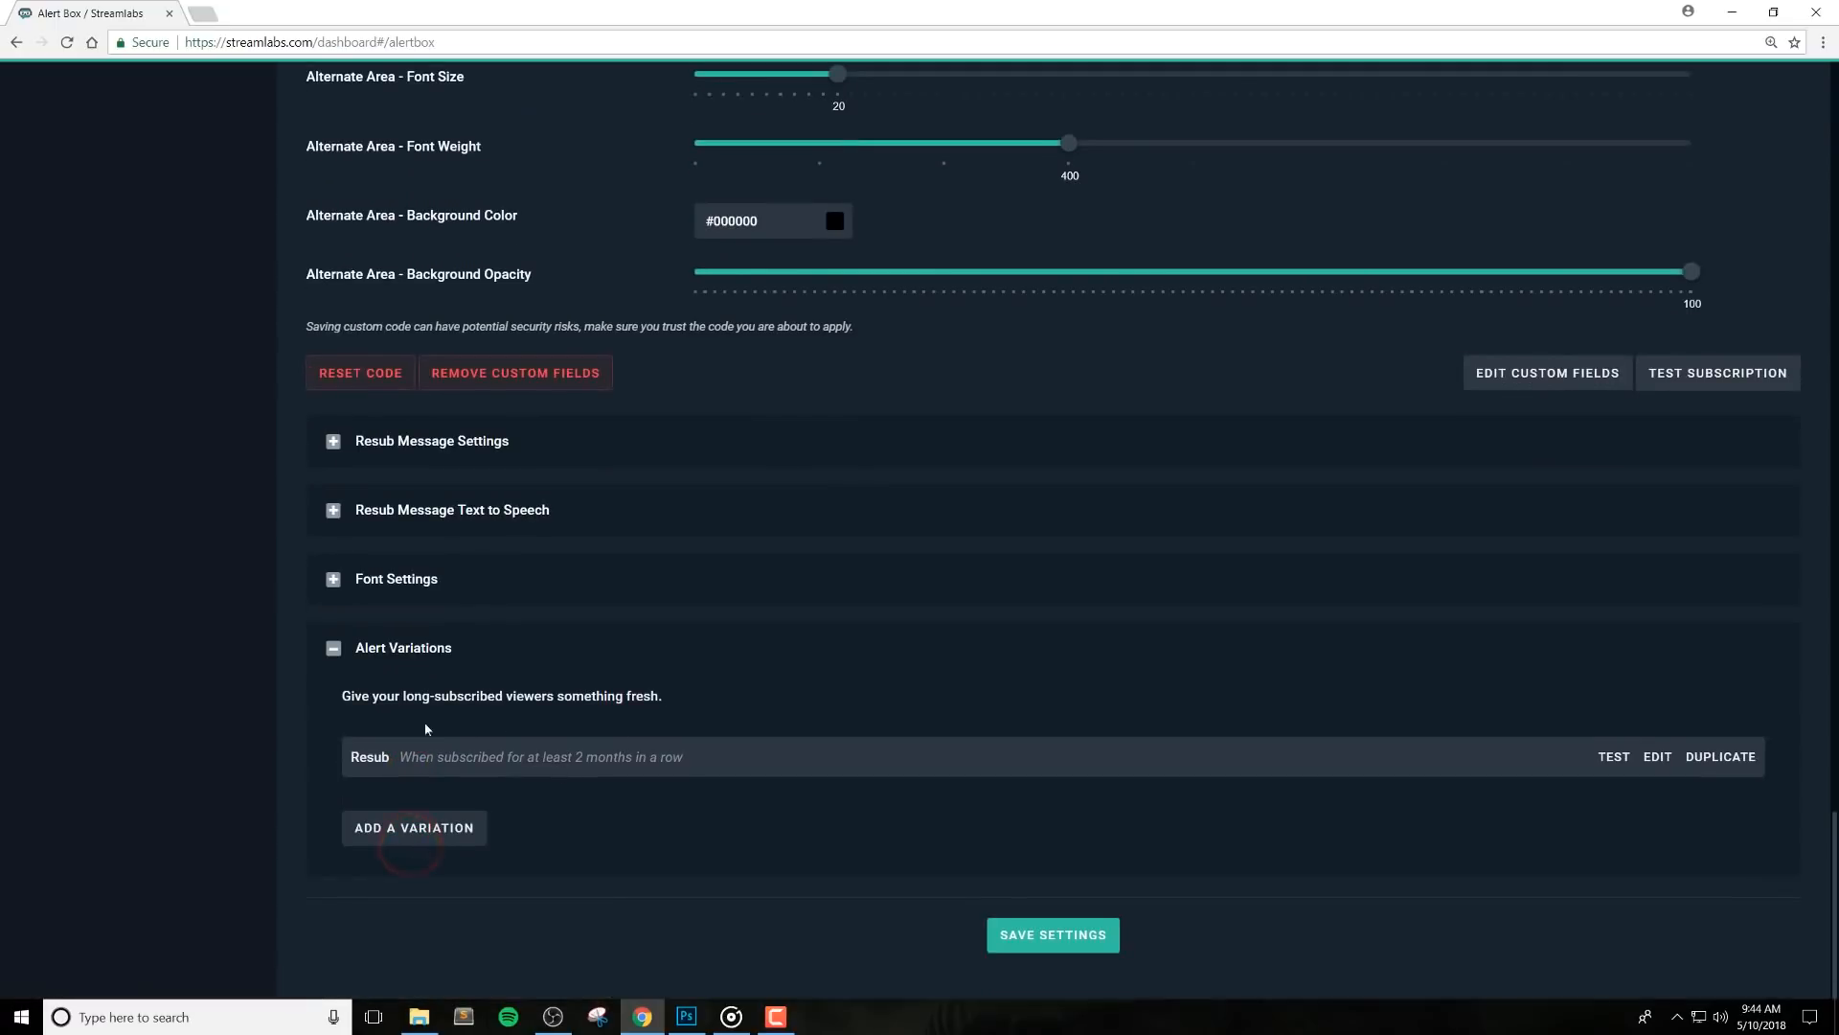
{"action": "left_click", "coordinate": [1657, 757]}
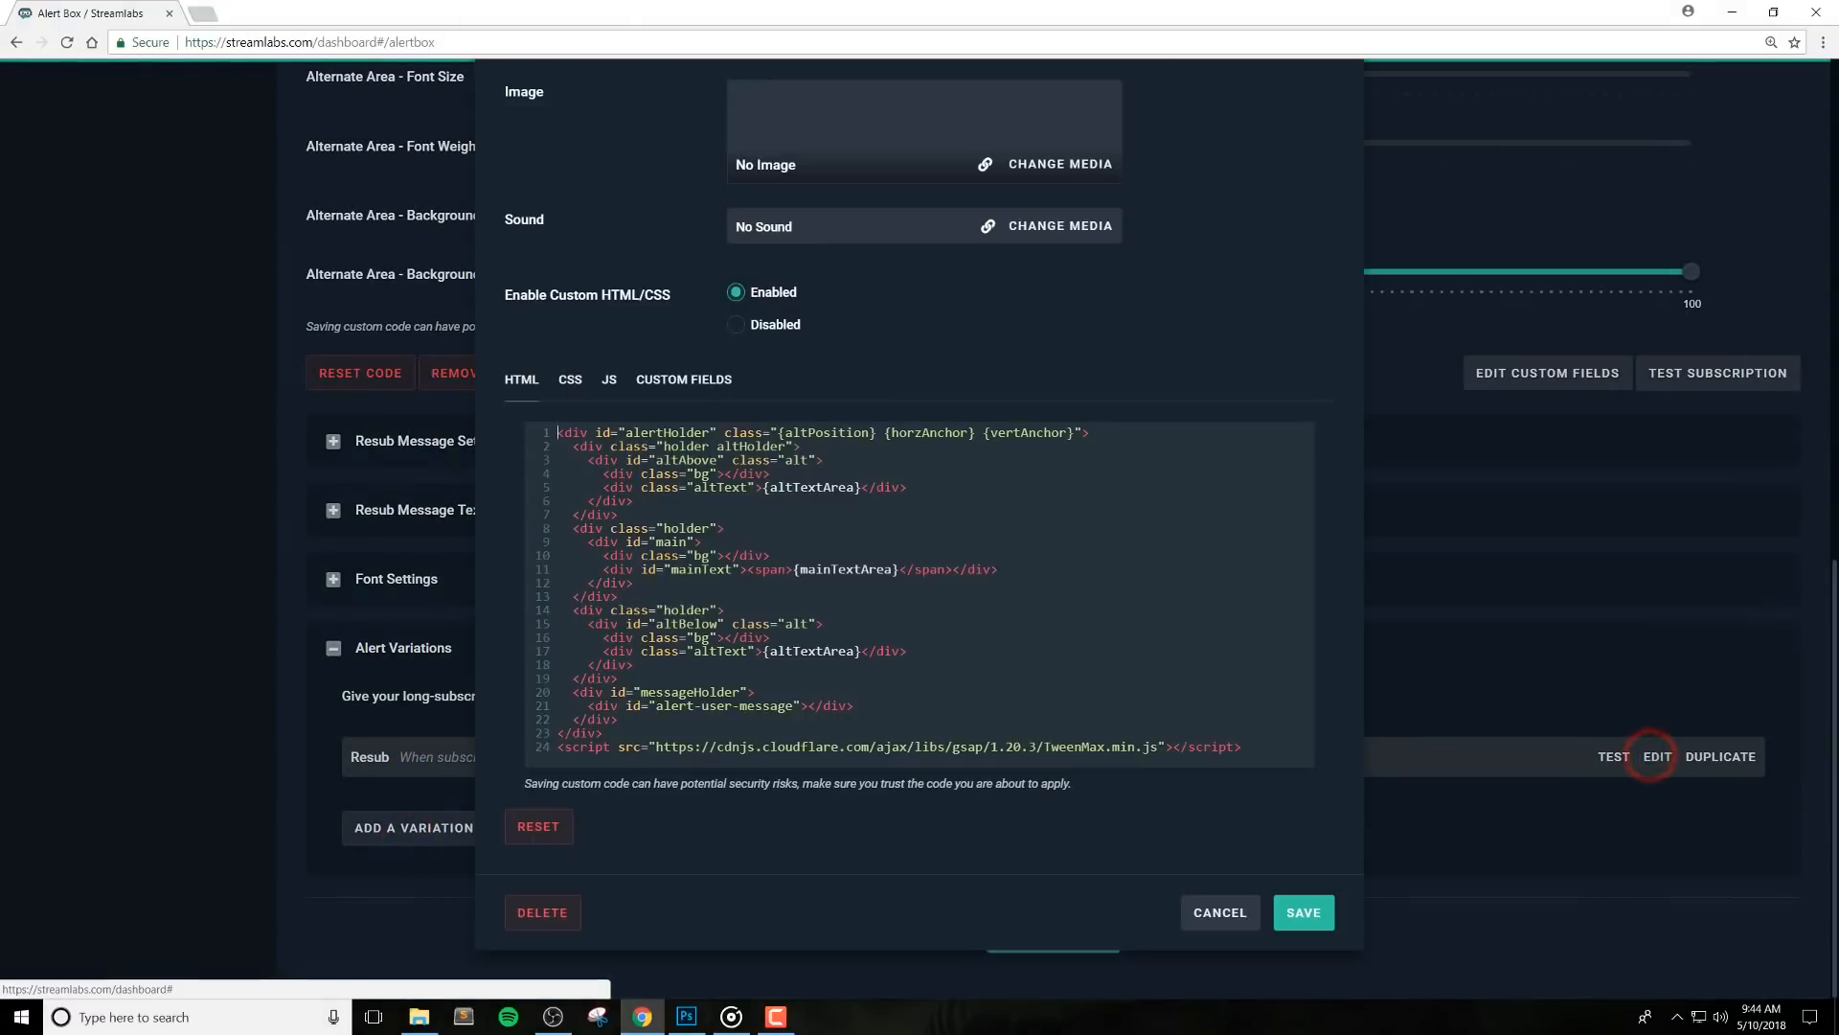
{"action": "left_click", "coordinate": [682, 379]}
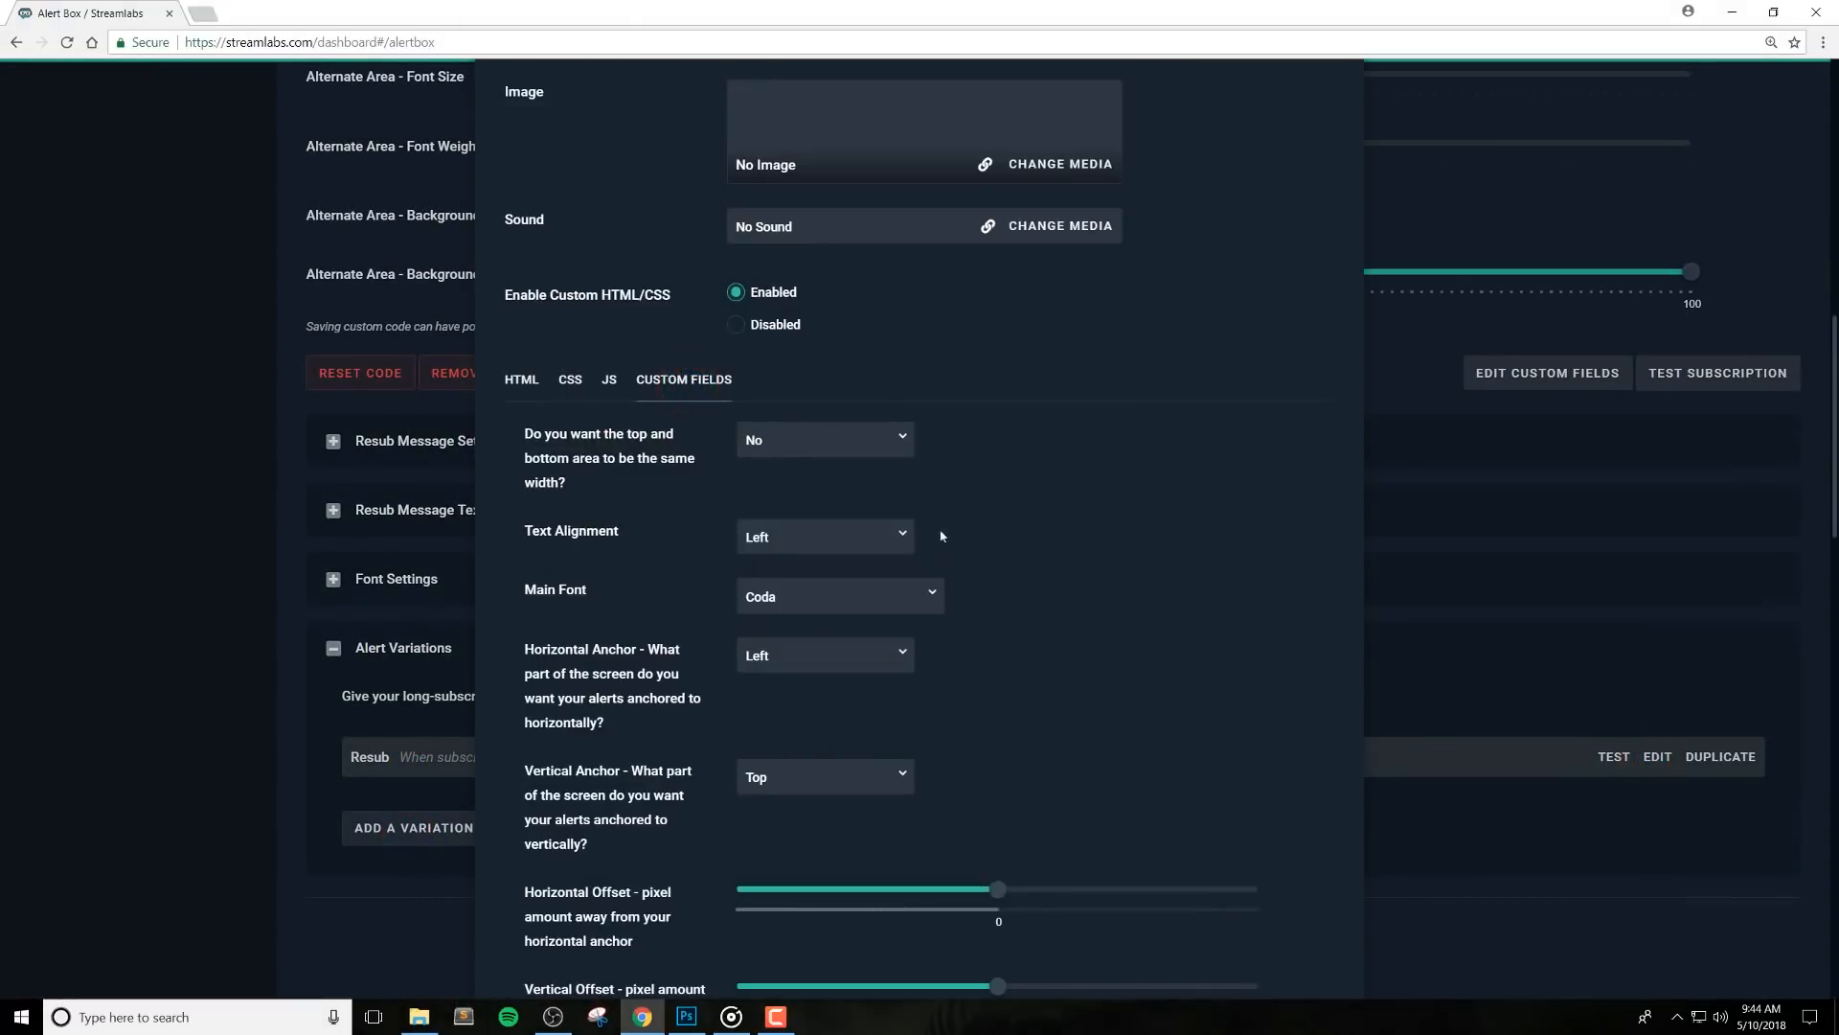
{"action": "scroll", "scroll_direction": "down", "scroll_amount": 3}
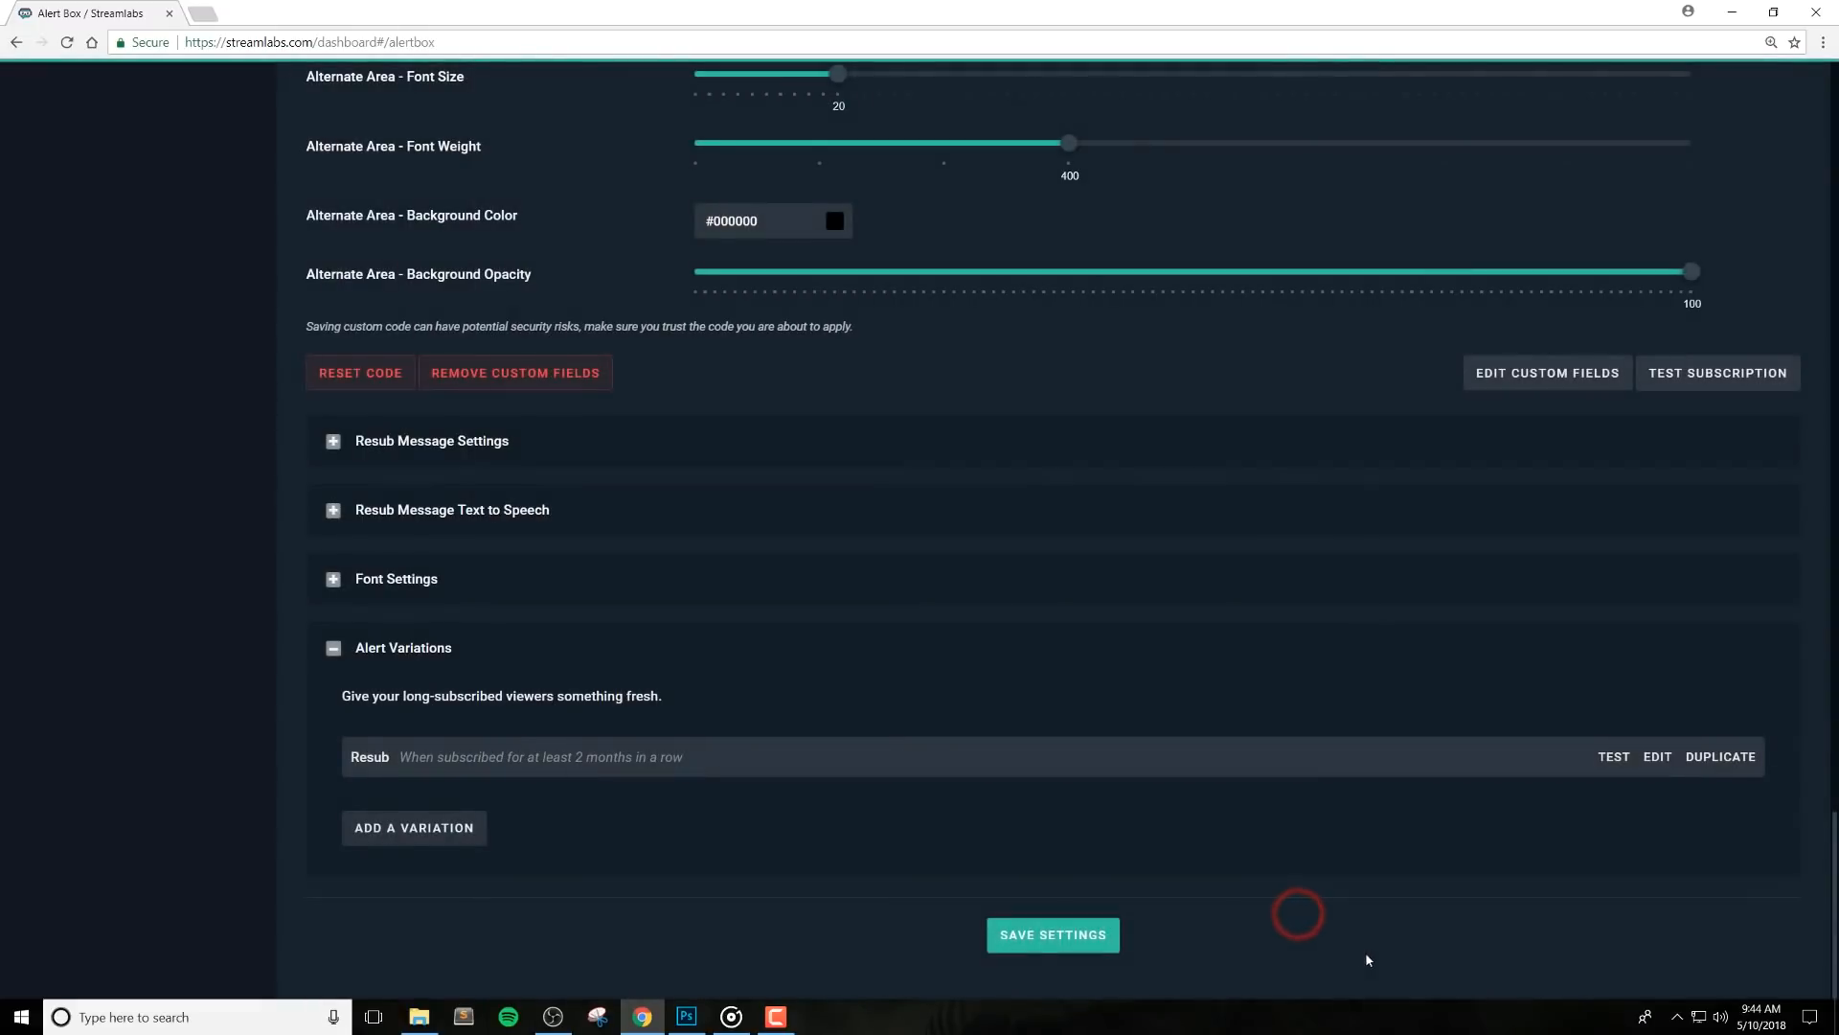
{"action": "mouse_move", "coordinate": [805, 804]}
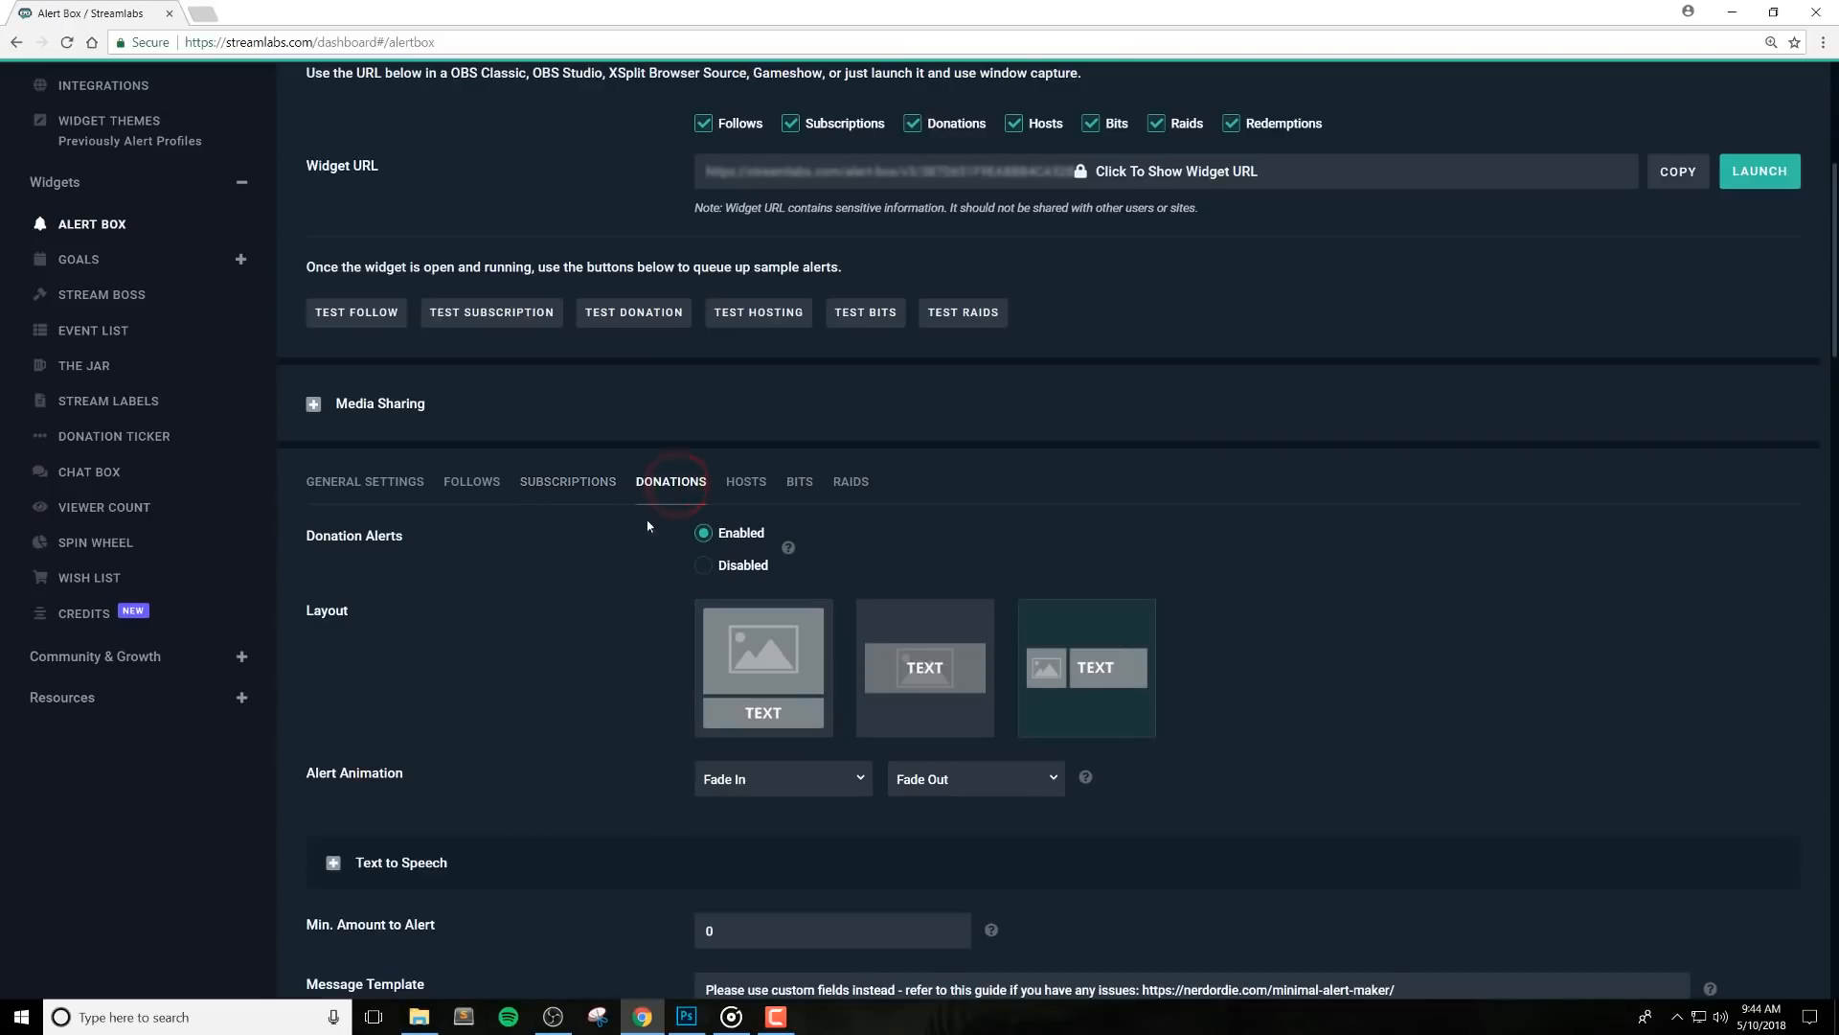
Raise the Main Area font size from 34 to 58 in Custom Fields
{"action": "scroll", "scroll_direction": "down", "scroll_amount": 3}
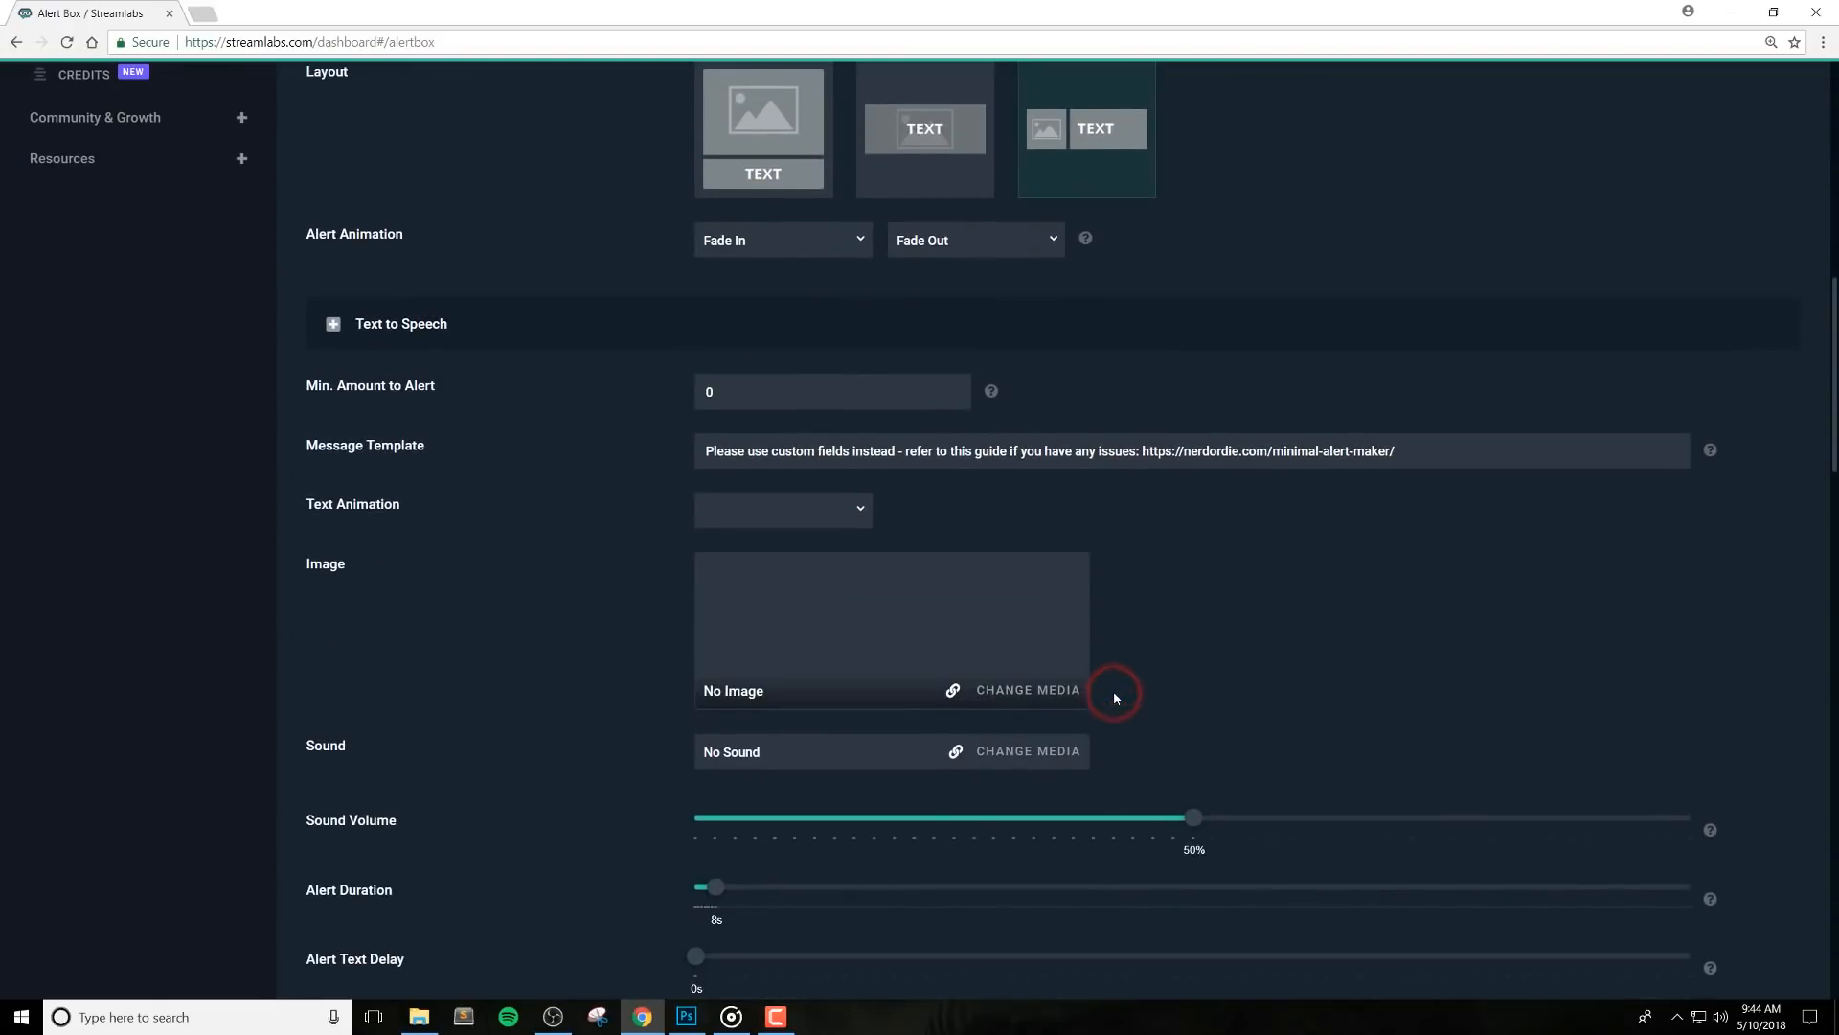
{"action": "scroll", "scroll_direction": "down", "scroll_amount": 3}
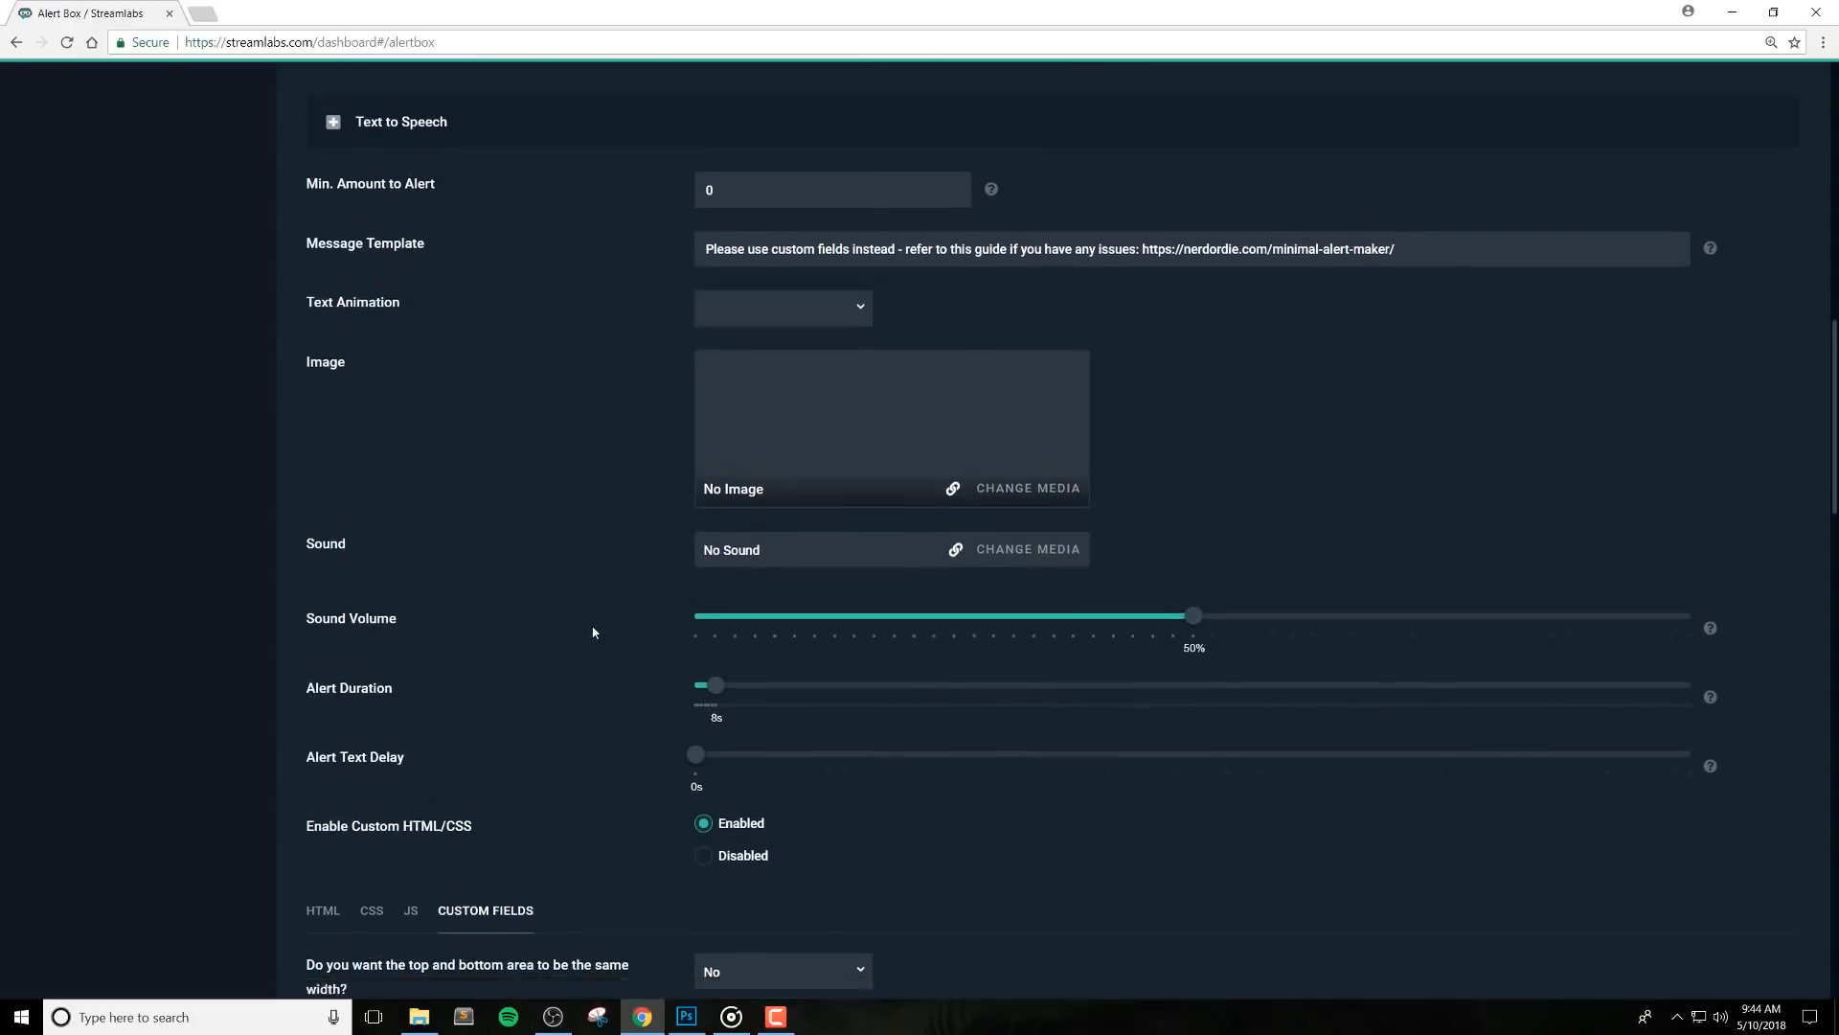
{"action": "scroll", "scroll_direction": "down", "scroll_amount": 3}
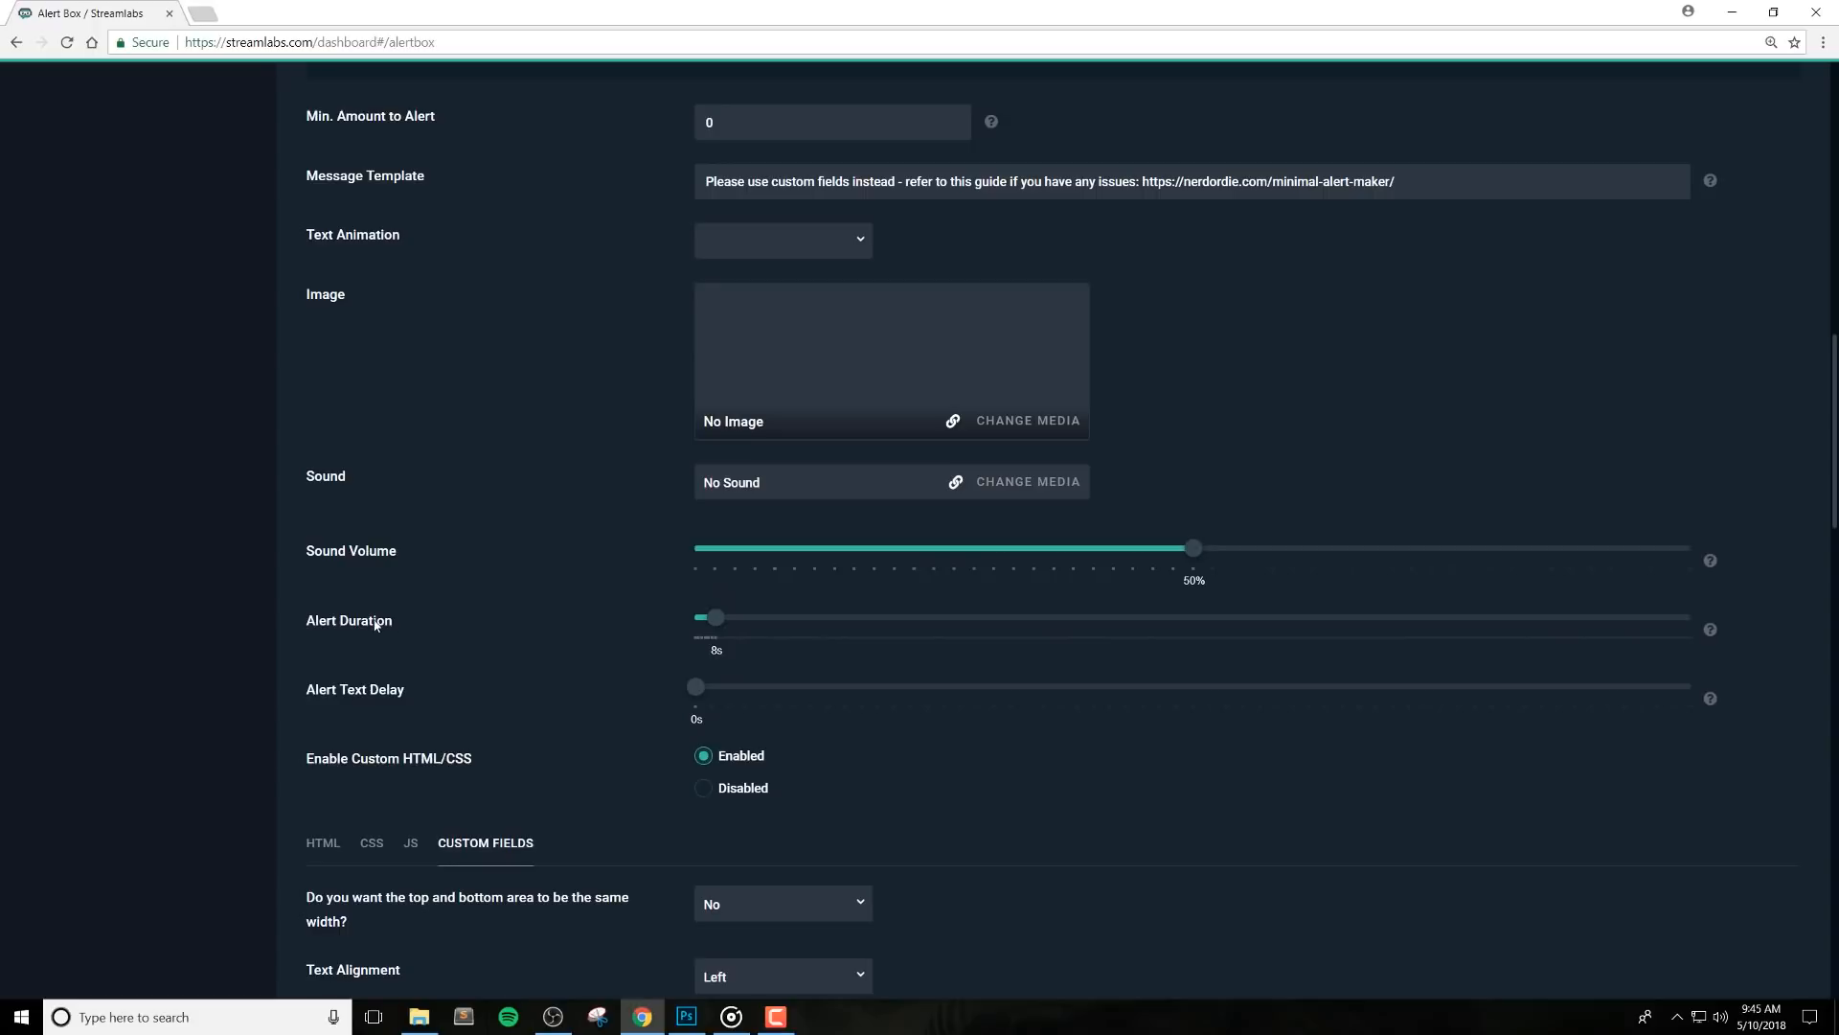
{"action": "scroll", "scroll_direction": "down", "scroll_amount": 3}
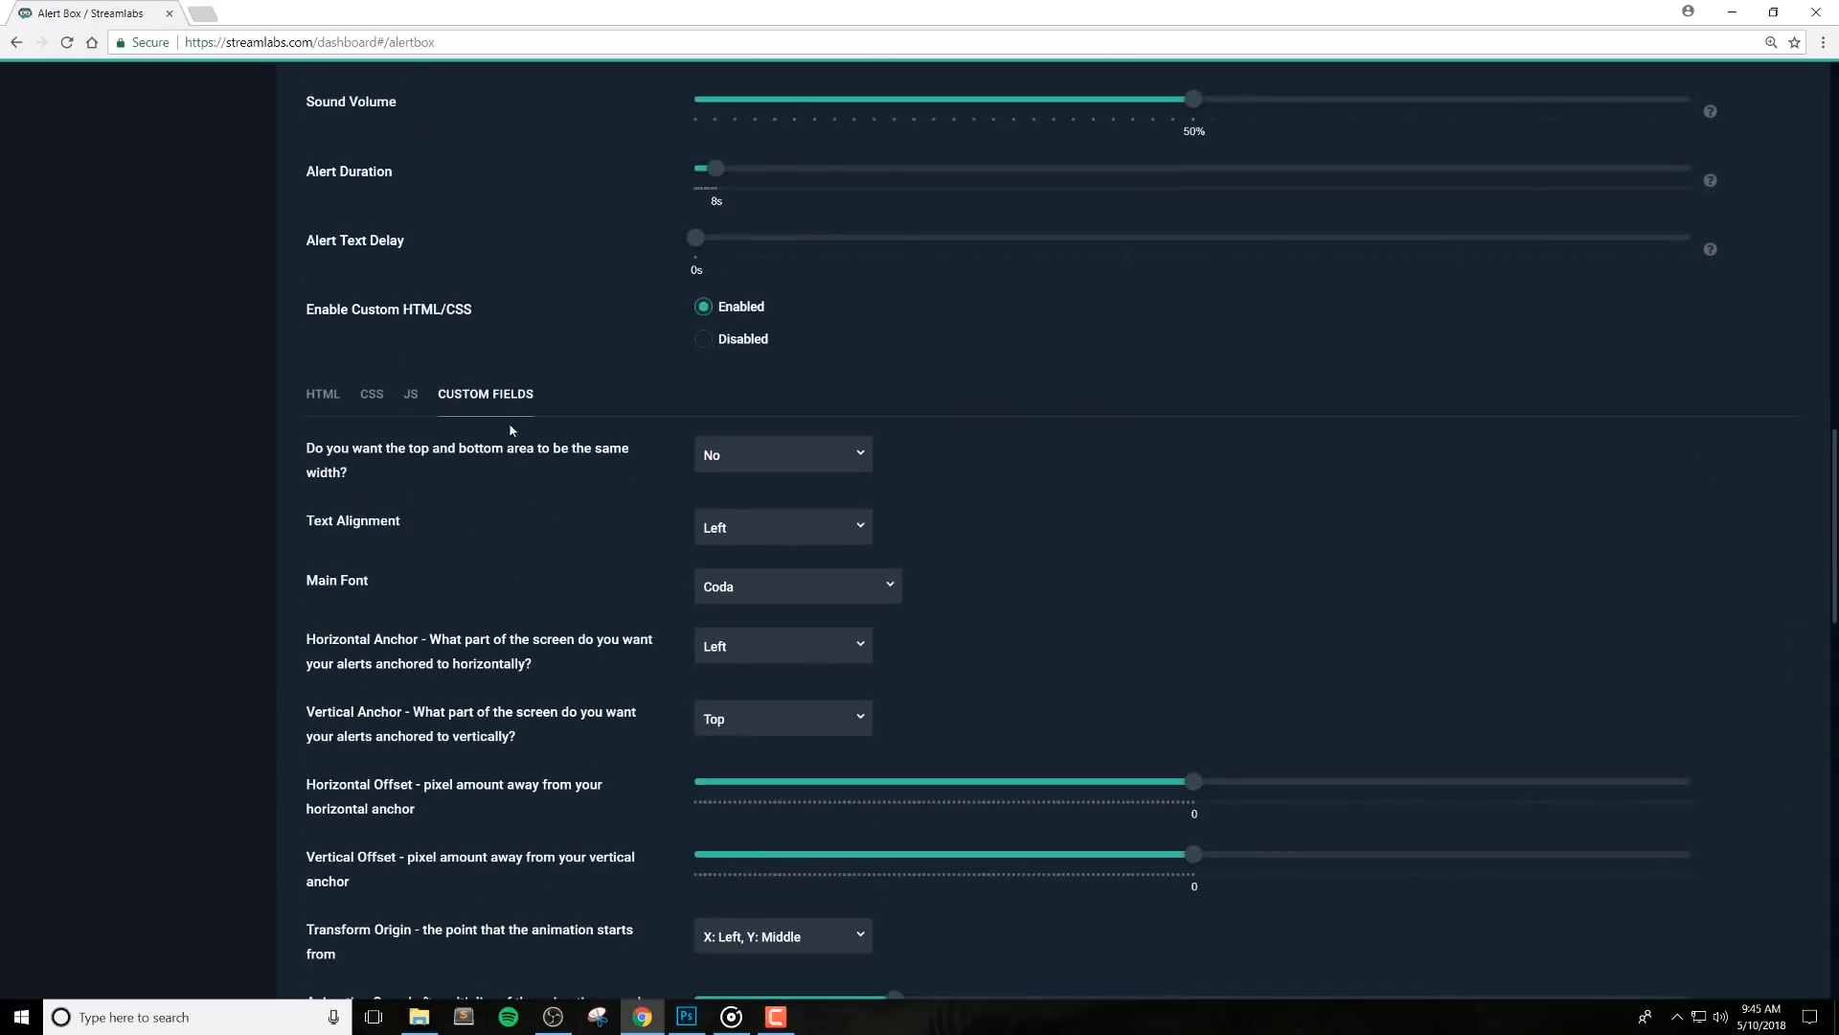
{"action": "mouse_move", "coordinate": [556, 458]}
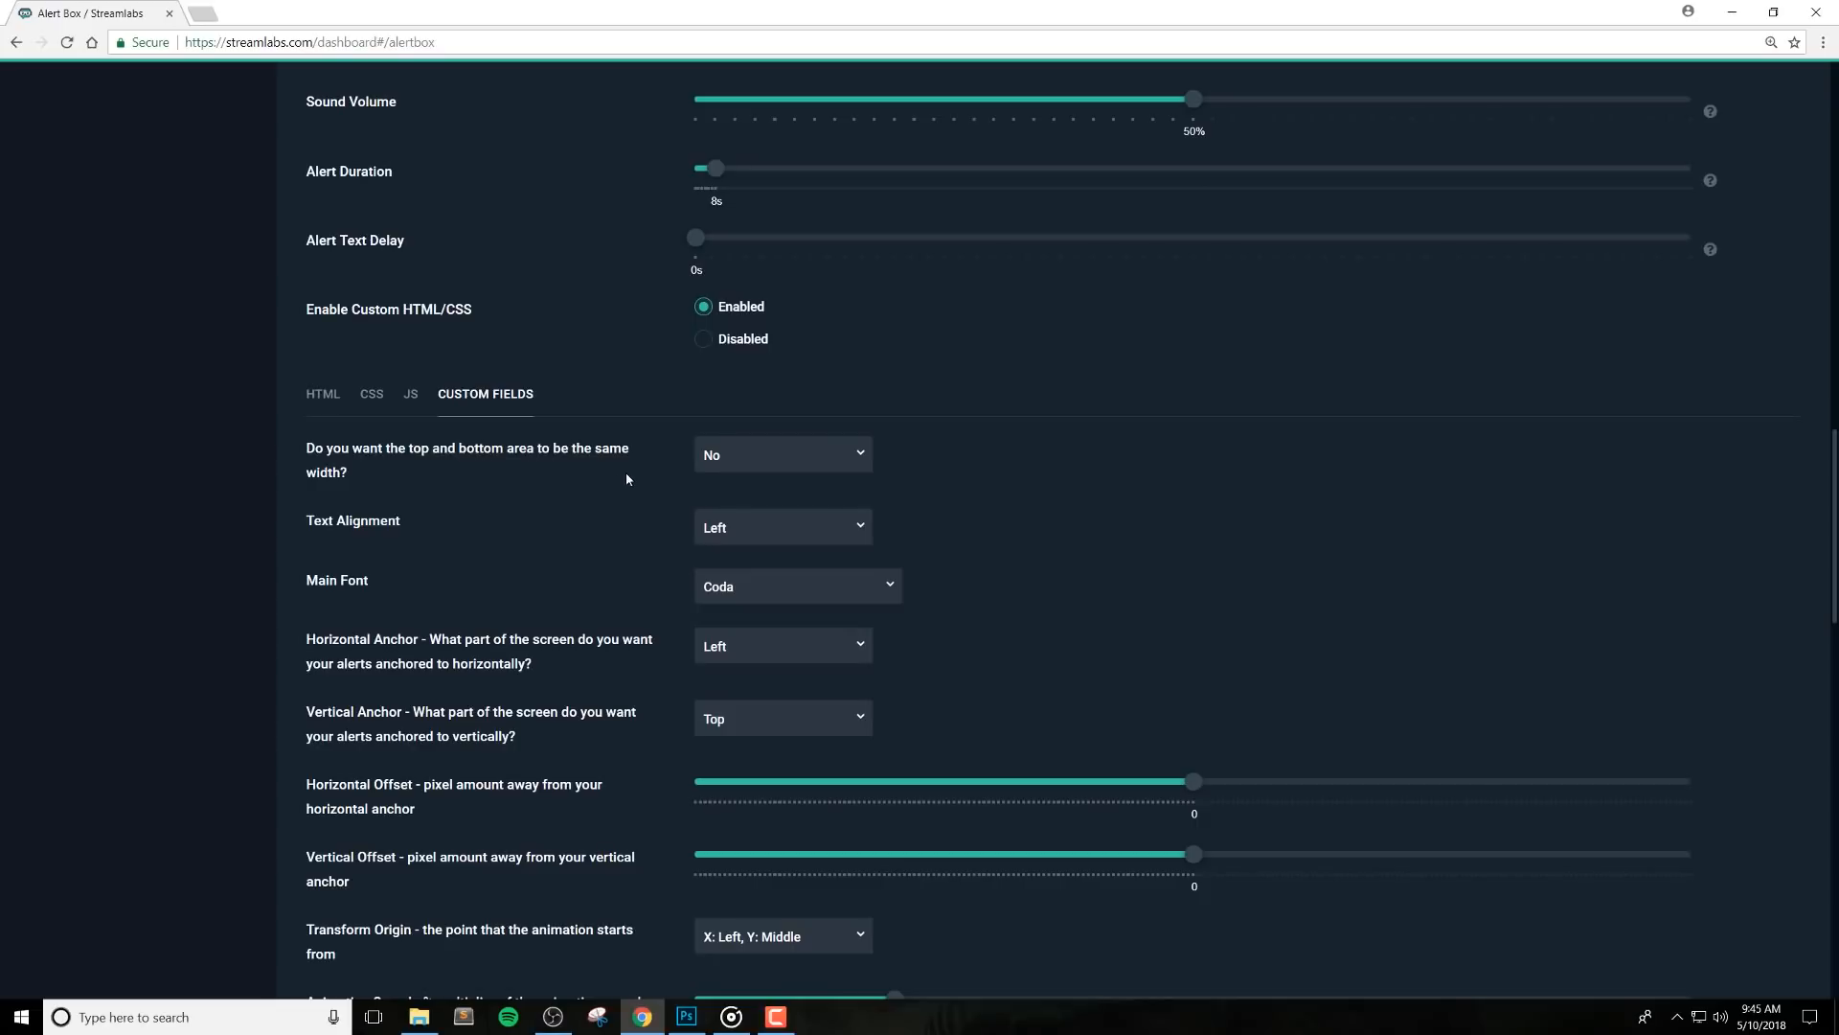
{"action": "mouse_move", "coordinate": [628, 476]}
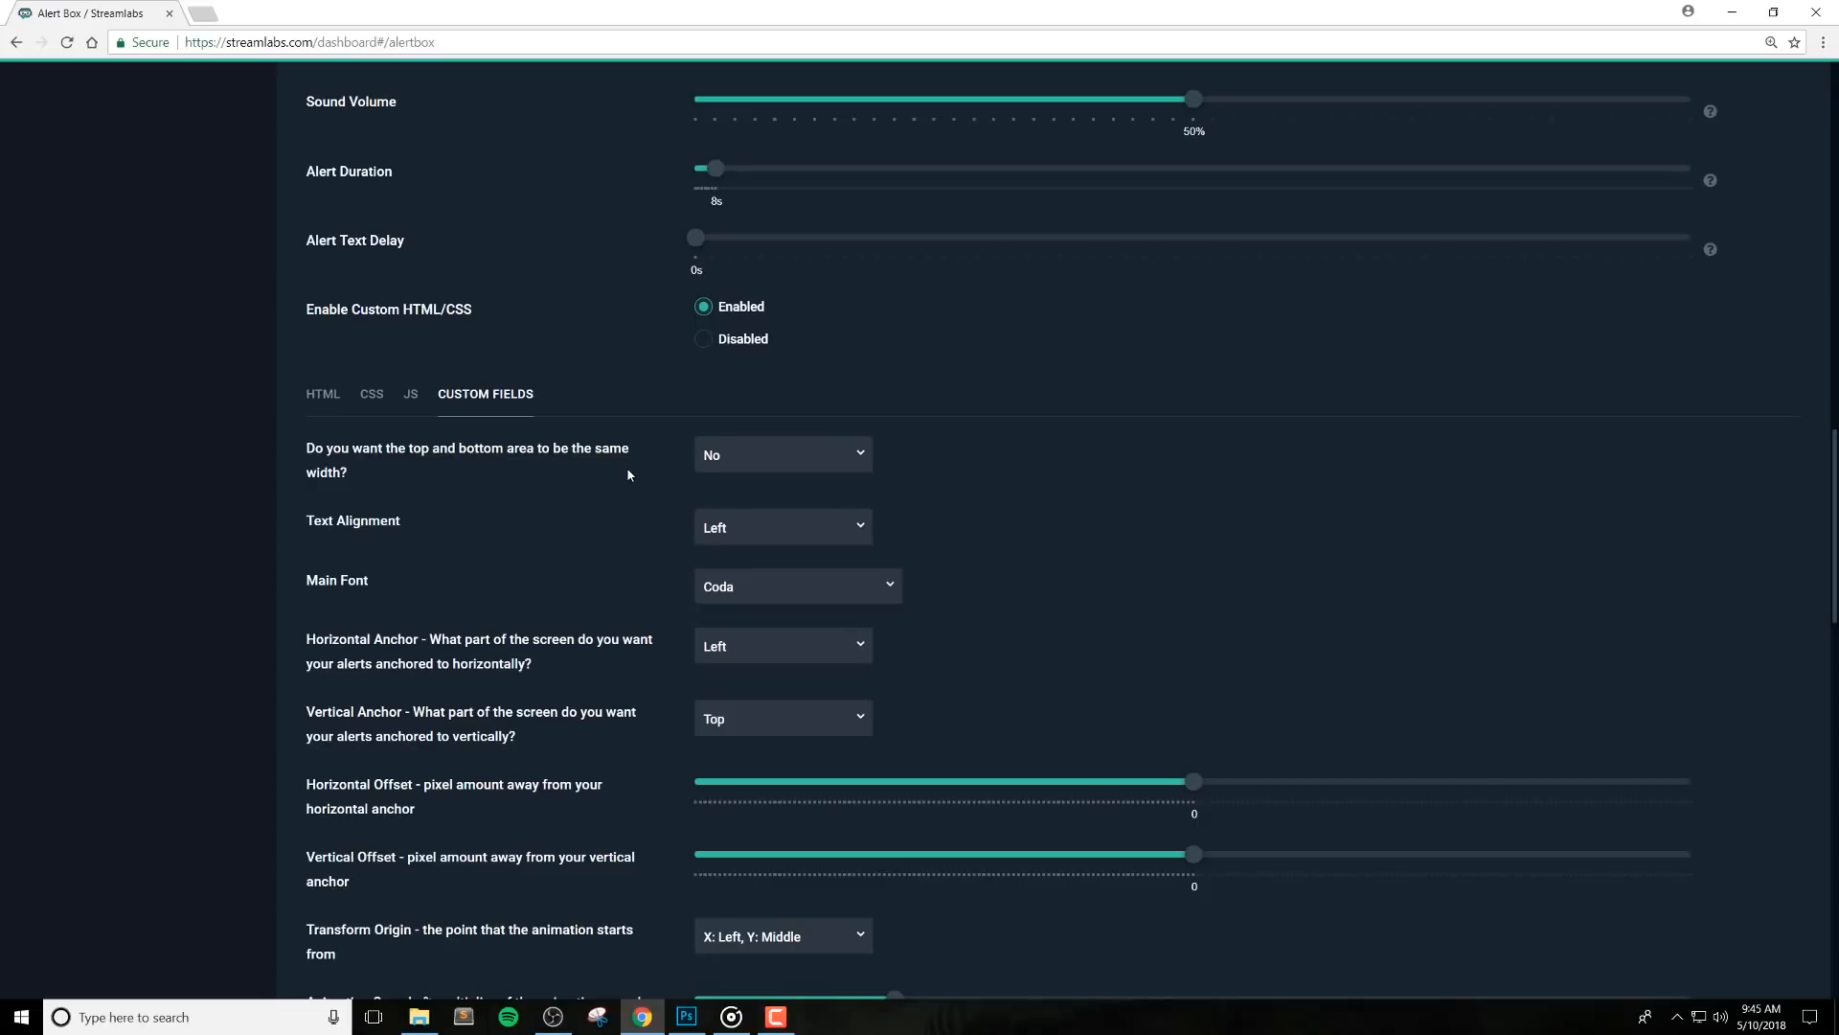
{"action": "mouse_move", "coordinate": [629, 451]}
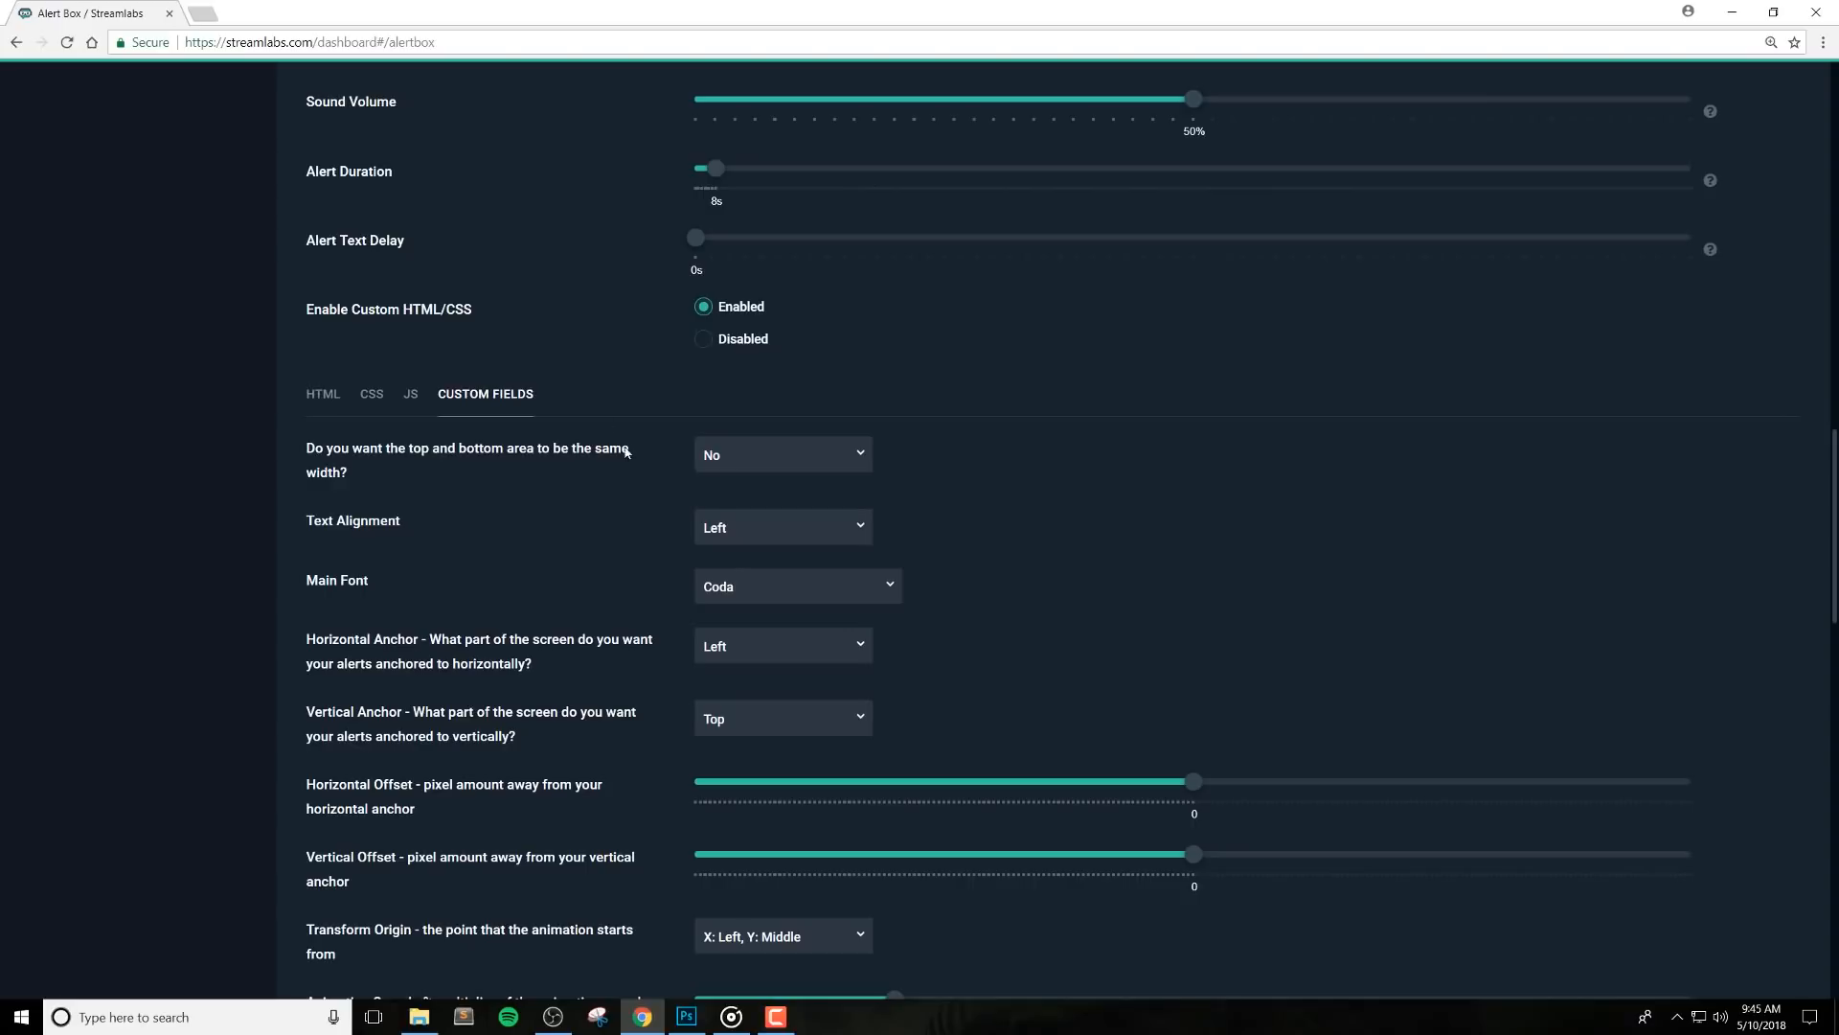
{"action": "mouse_move", "coordinate": [634, 598]}
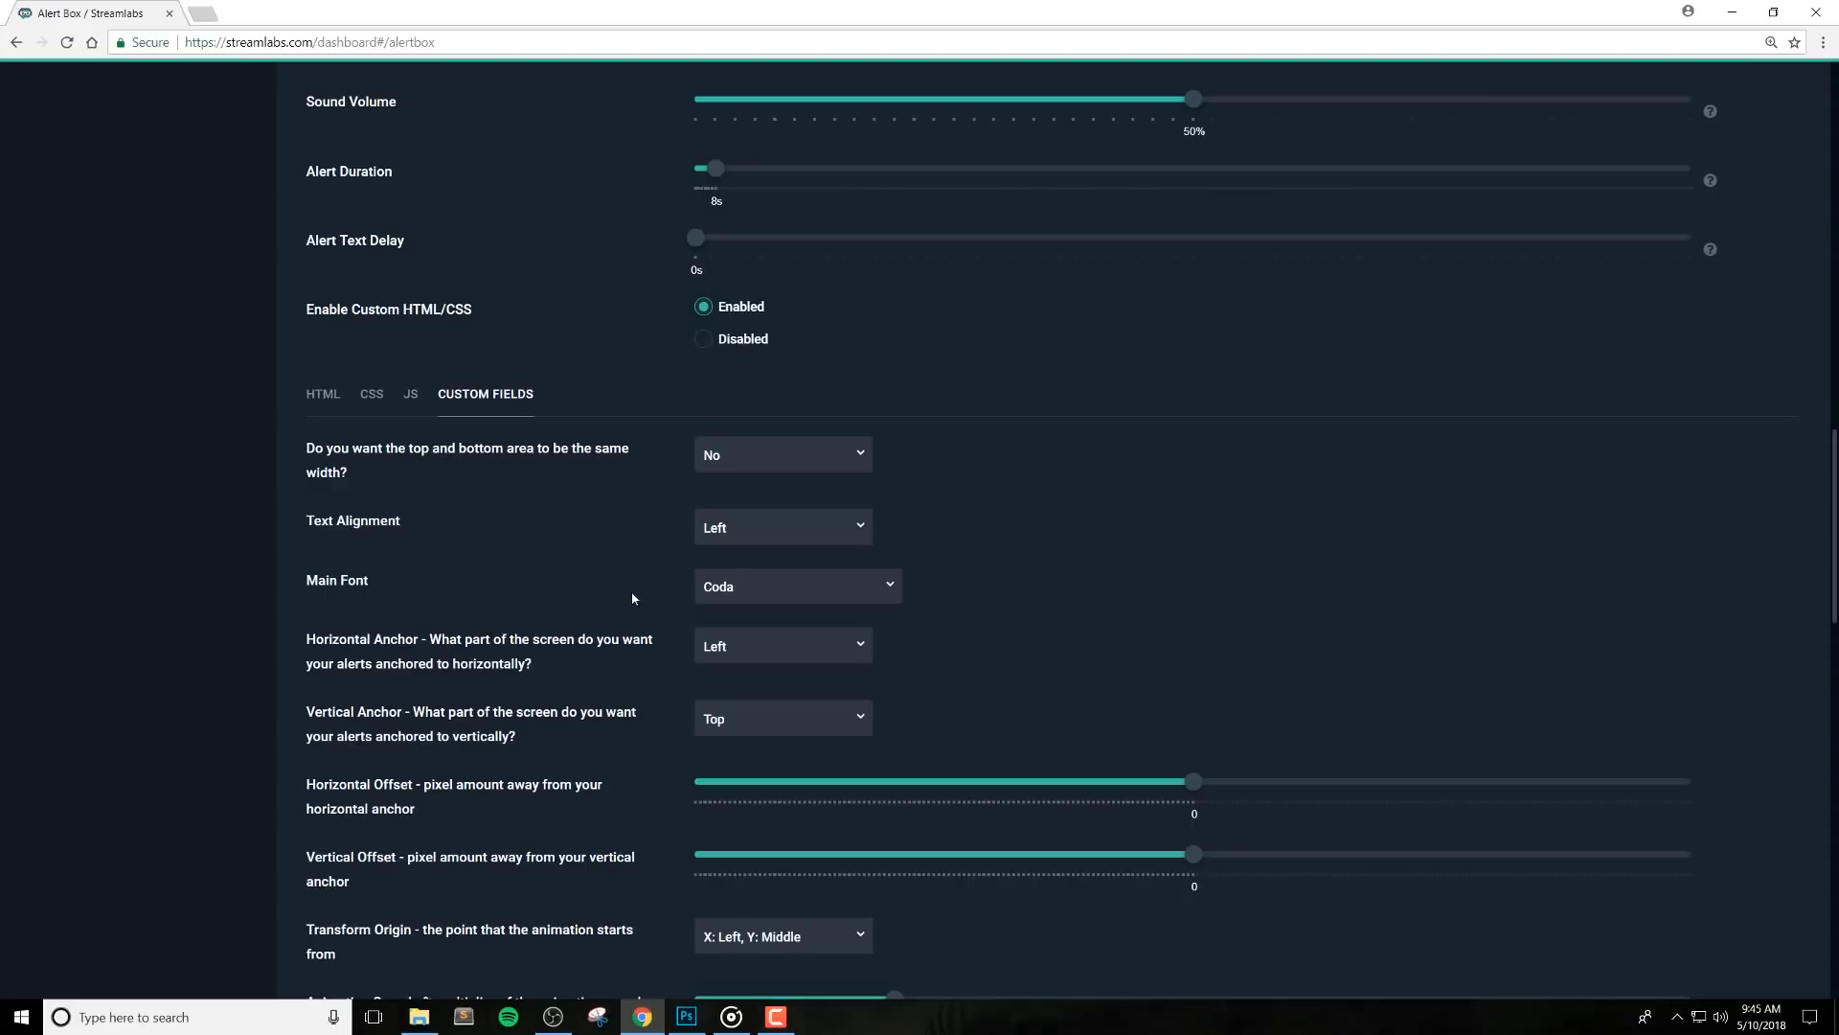
{"action": "scroll", "scroll_direction": "down", "scroll_amount": 3}
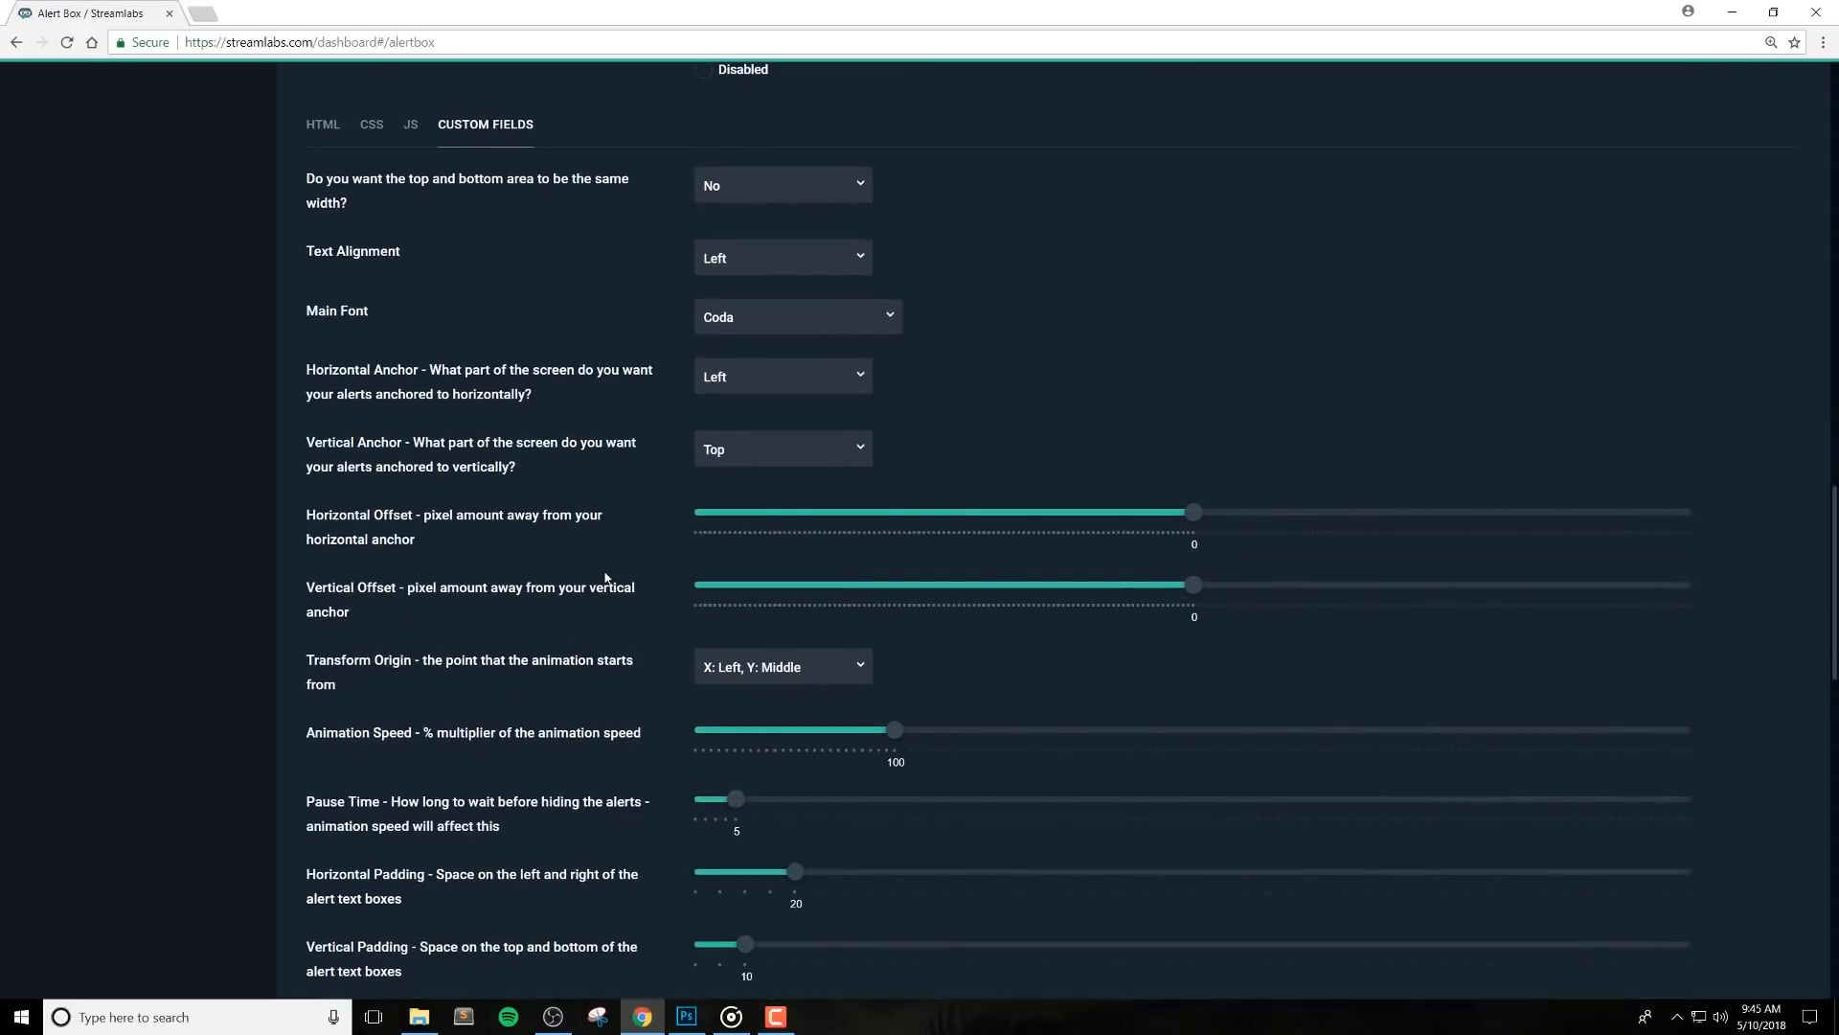
{"action": "scroll", "scroll_direction": "down", "scroll_amount": 3}
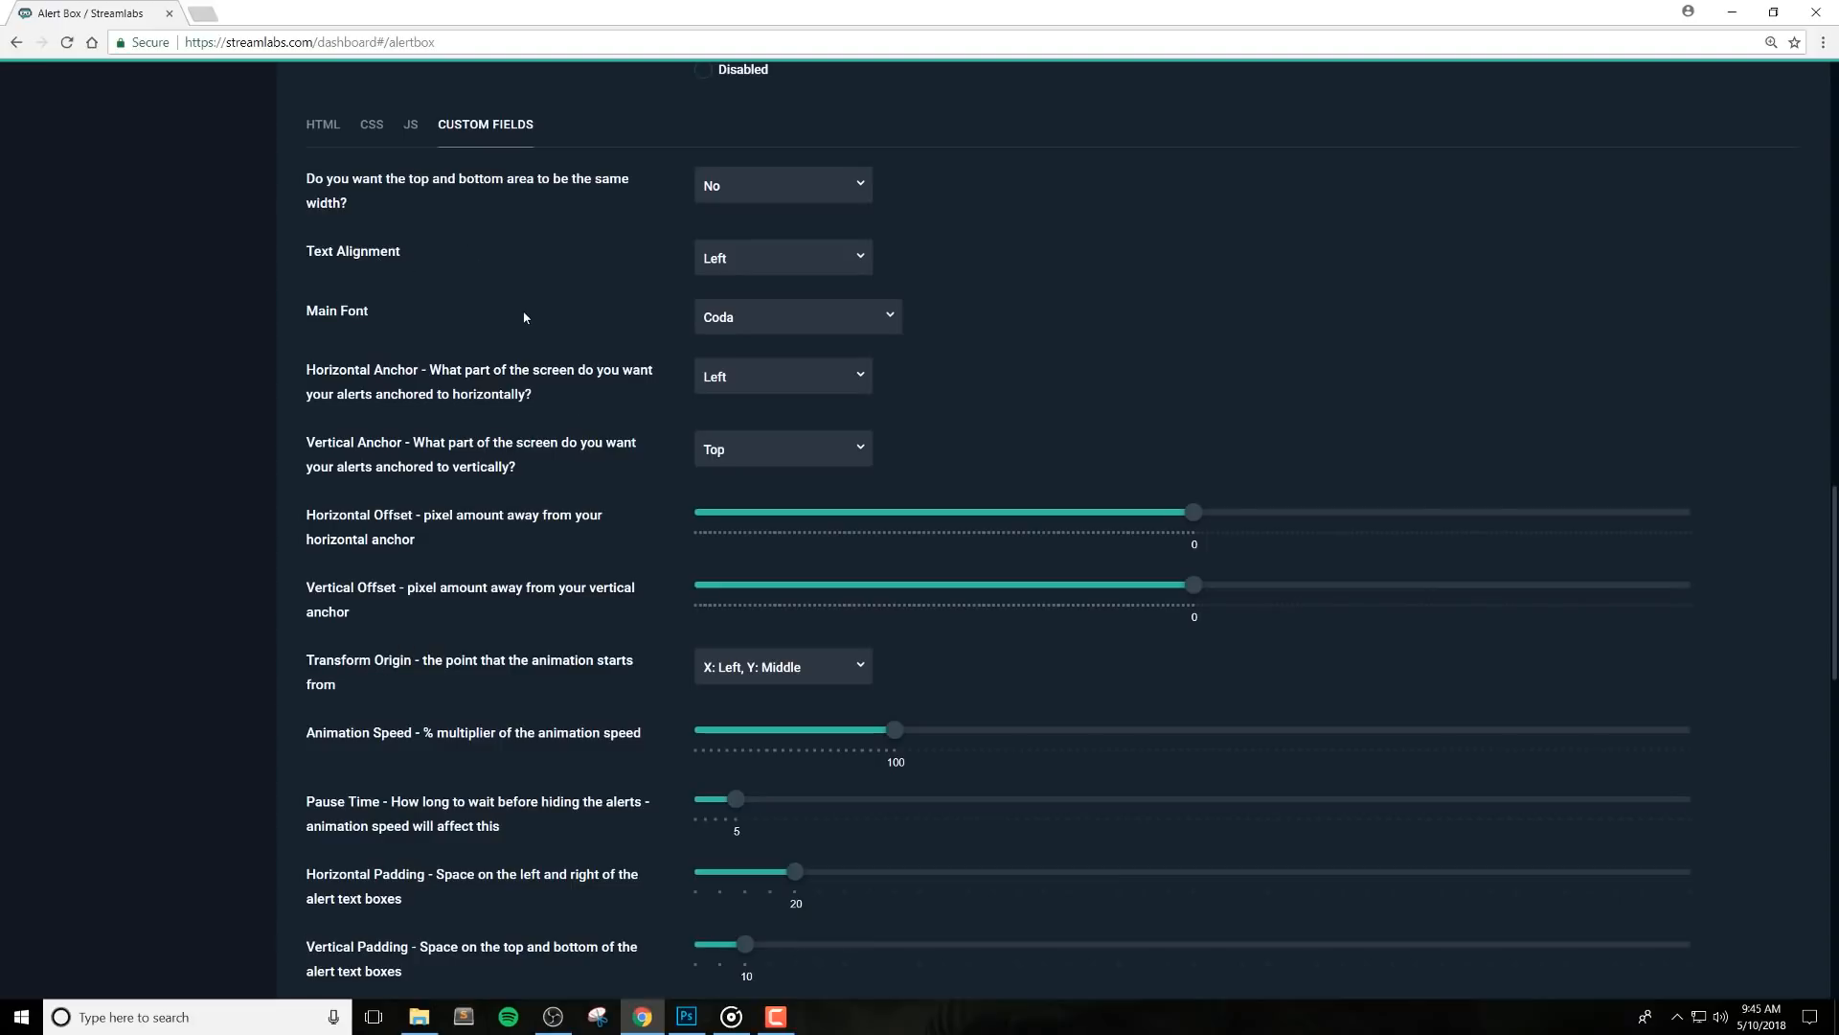
{"action": "scroll", "scroll_direction": "down", "scroll_amount": 3}
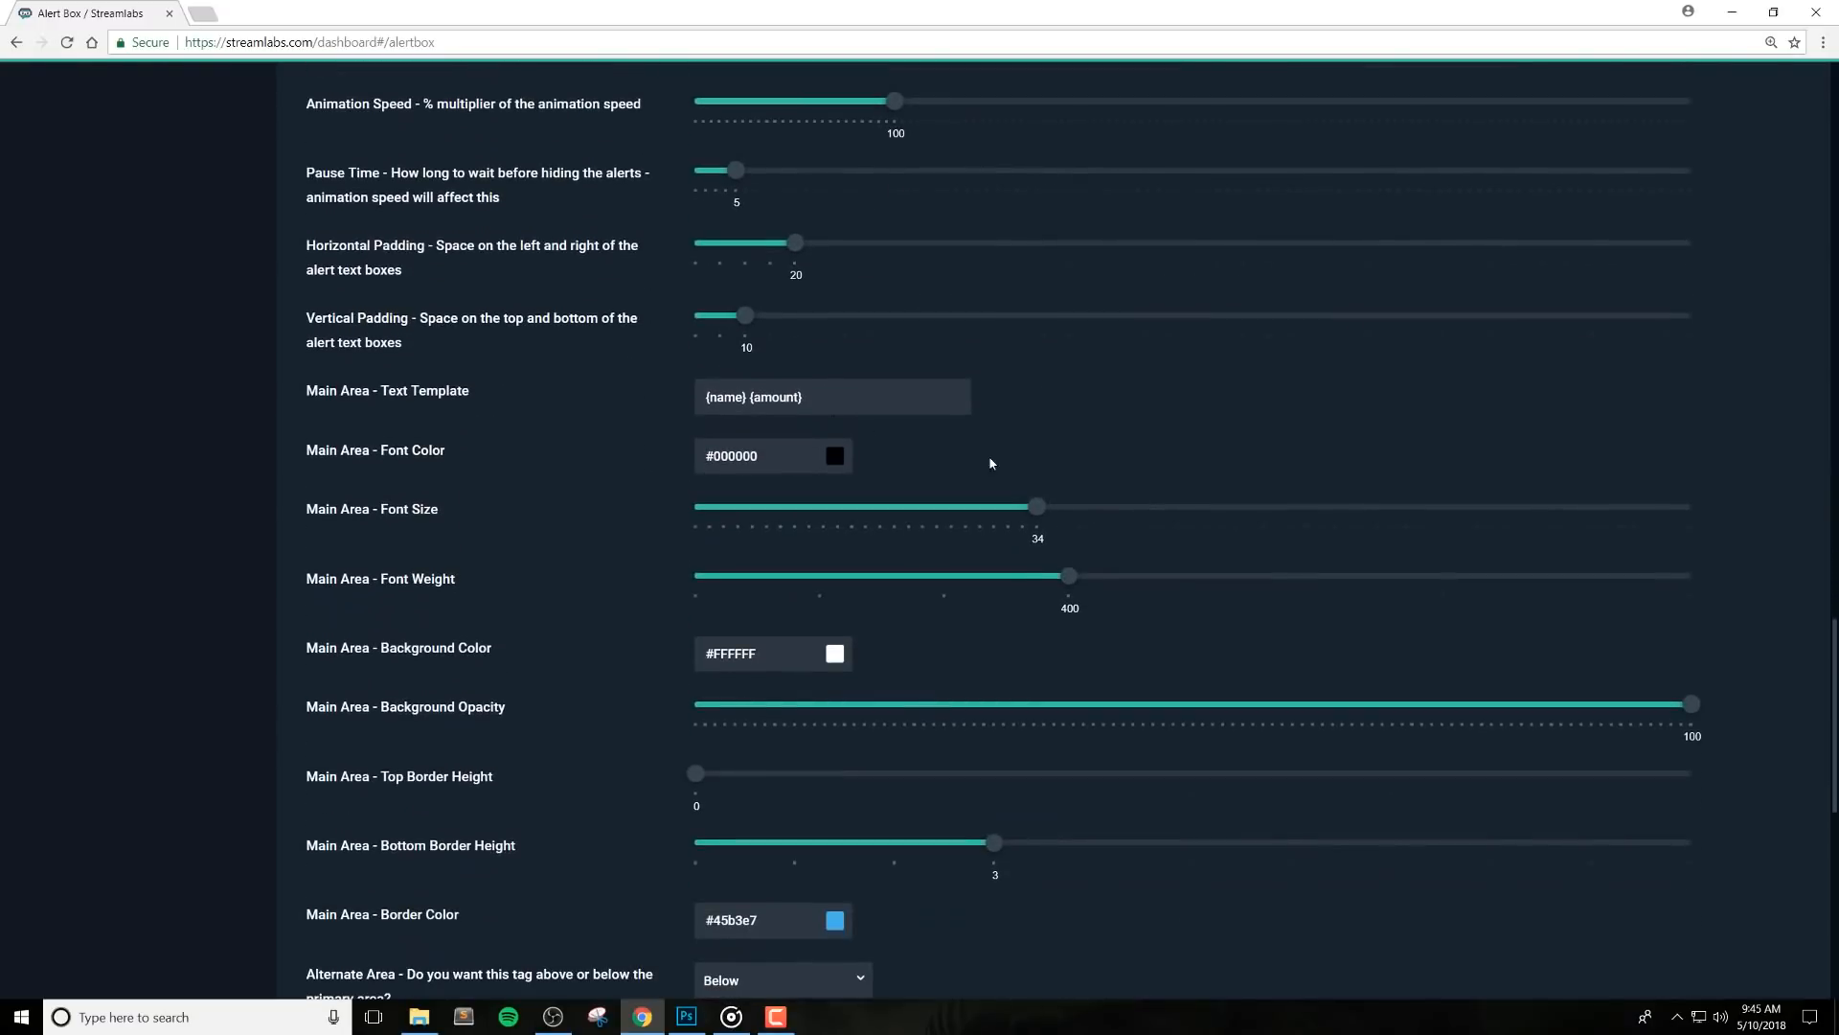
{"action": "left_click_drag", "start_coordinate": [1036, 506], "coordinate": [1263, 506]}
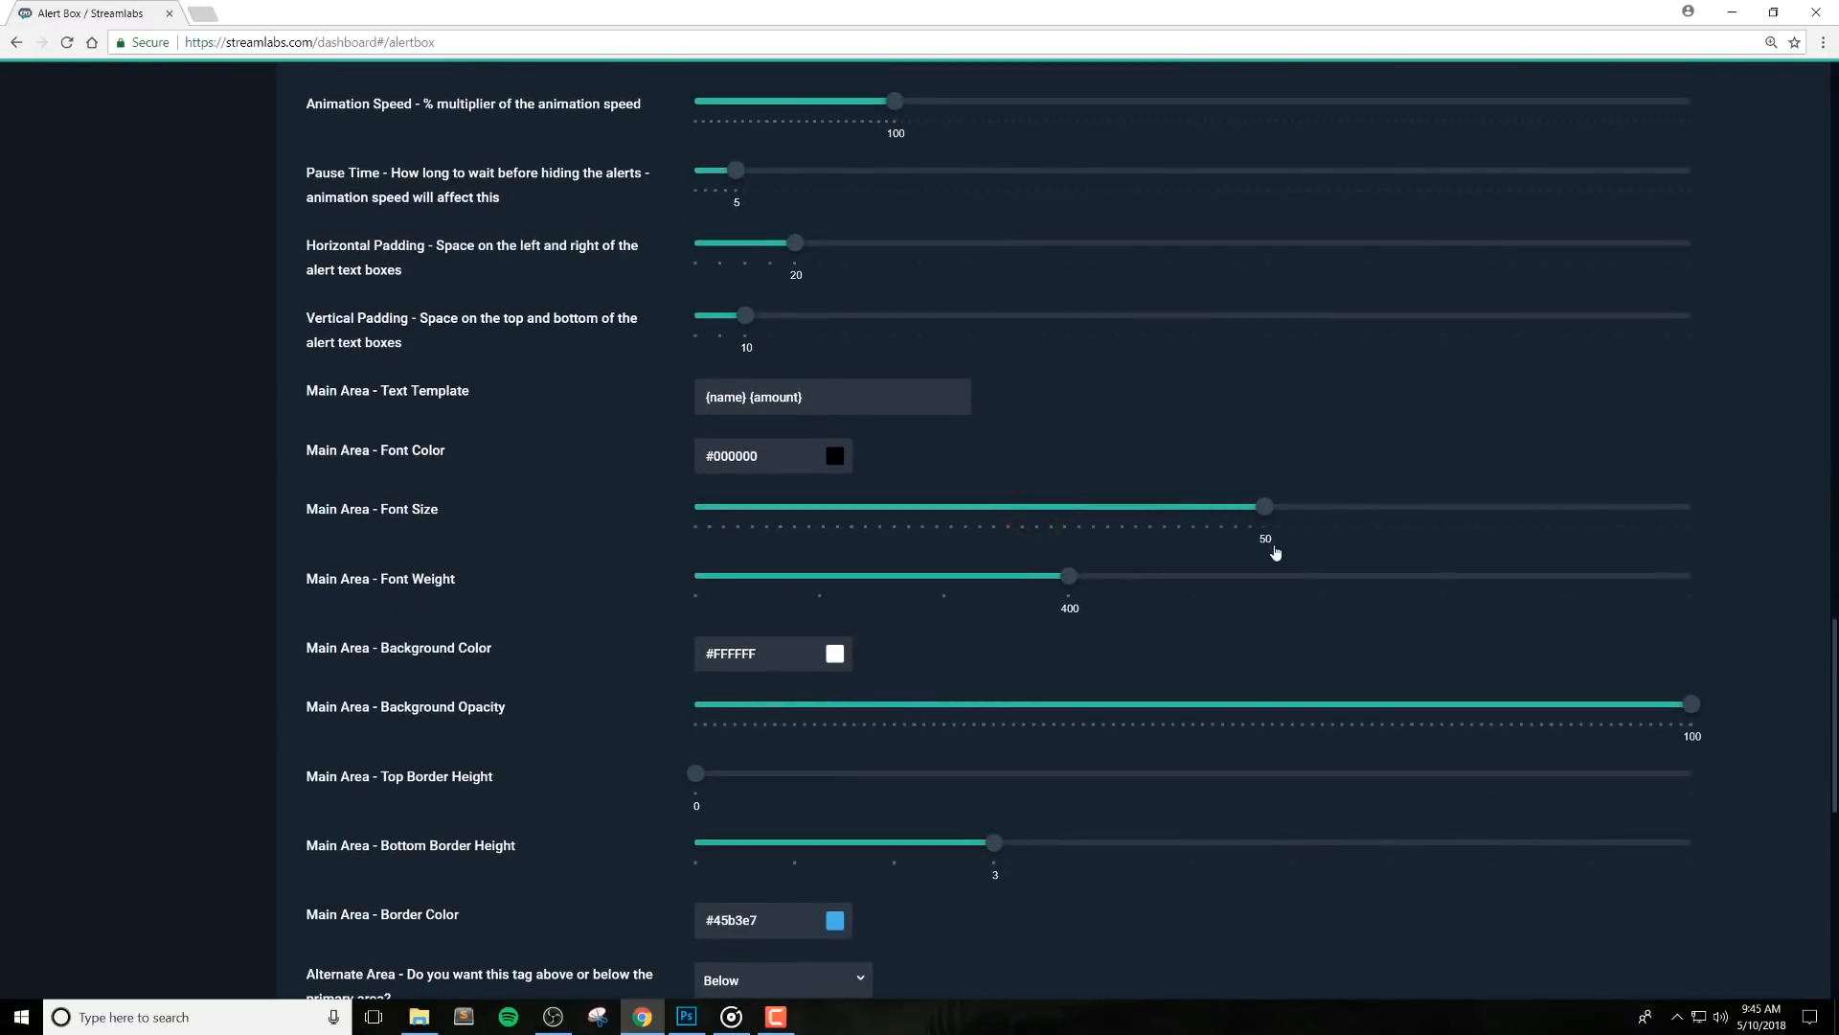
{"action": "left_click_drag", "start_coordinate": [1262, 506], "coordinate": [1377, 506]}
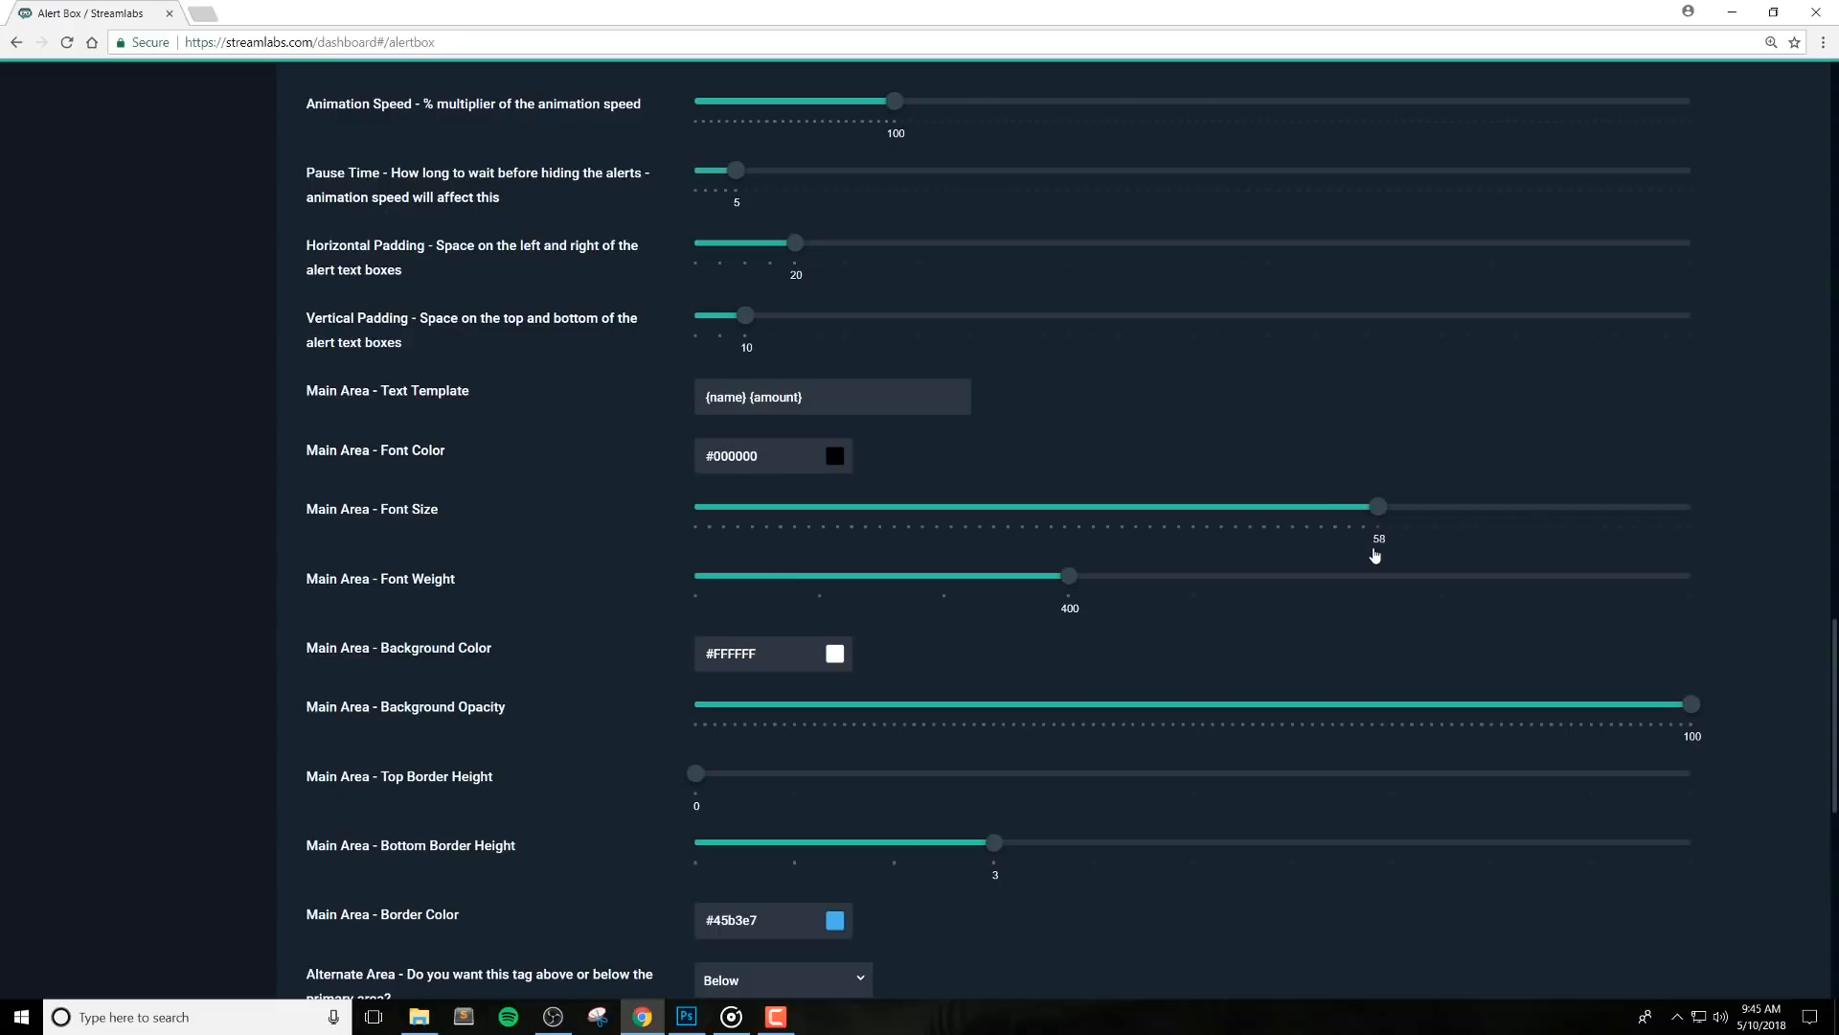
{"action": "scroll", "scroll_direction": "up", "scroll_amount": 3}
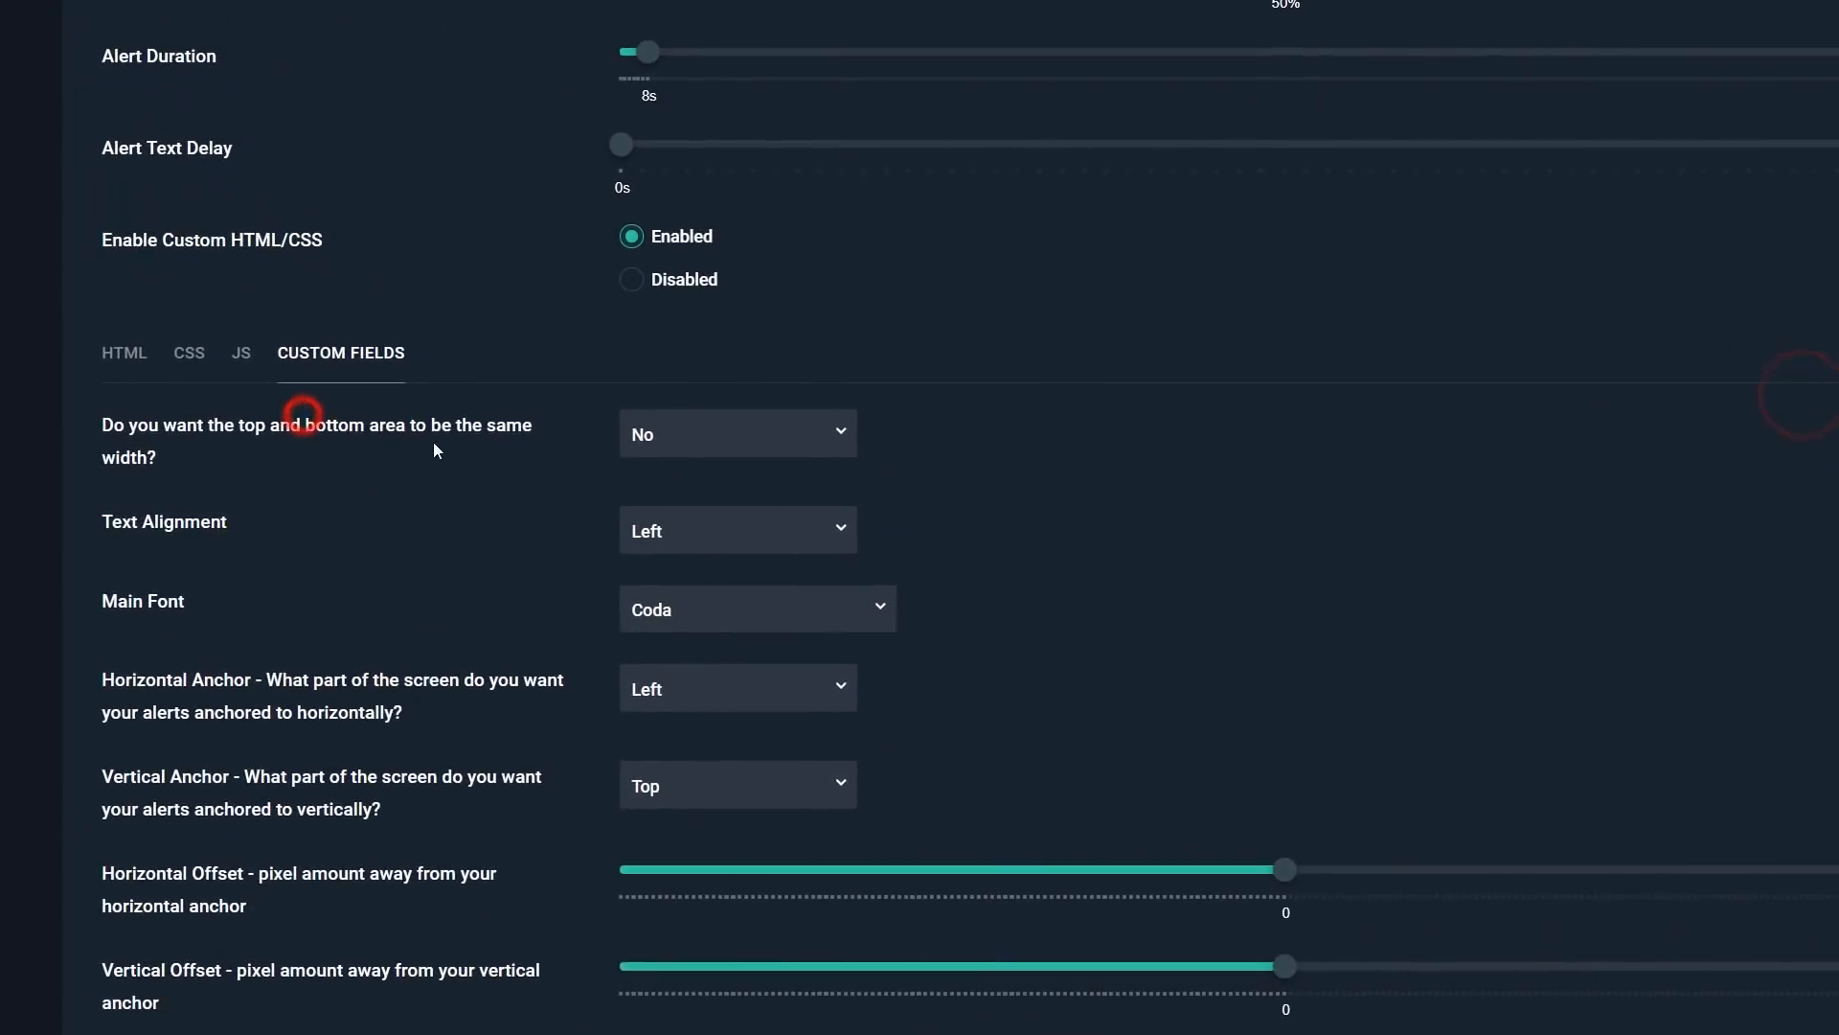
Try the same-width option for top and bottom areas, leaving it at No
{"action": "left_click", "coordinate": [738, 433]}
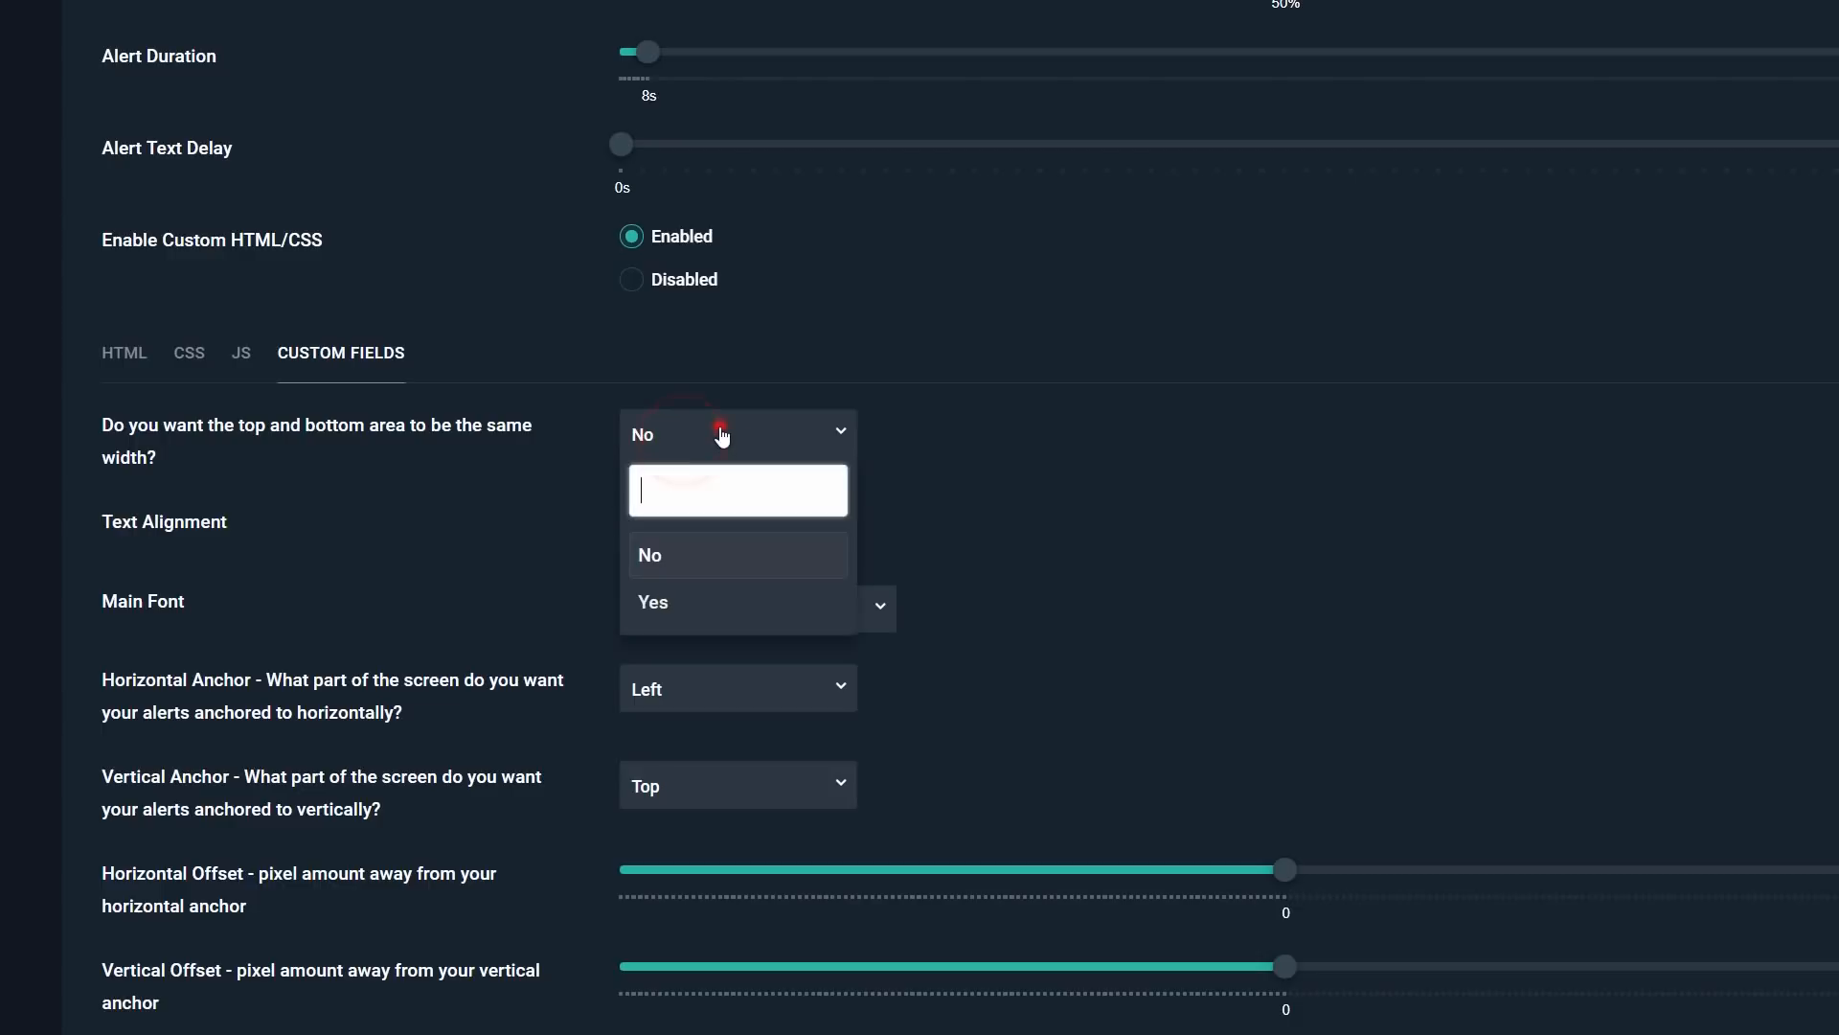
{"action": "left_click", "coordinate": [651, 602]}
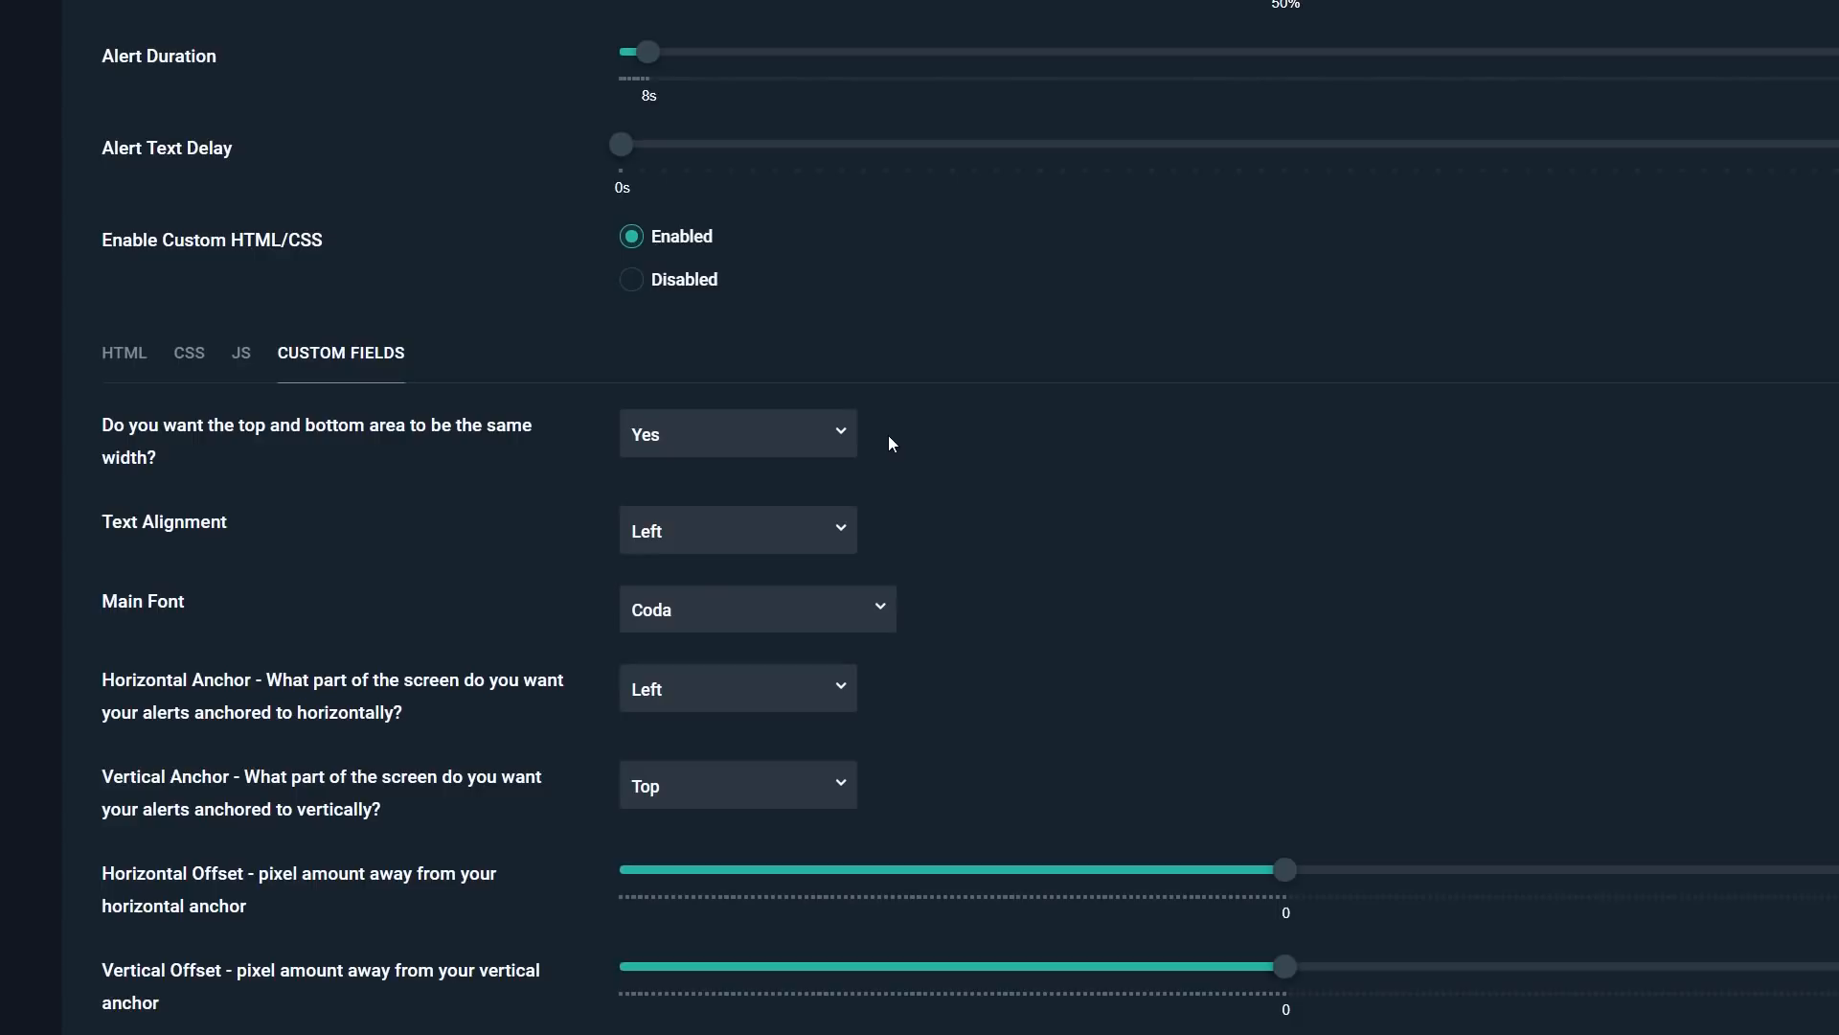
{"action": "left_click", "coordinate": [738, 433]}
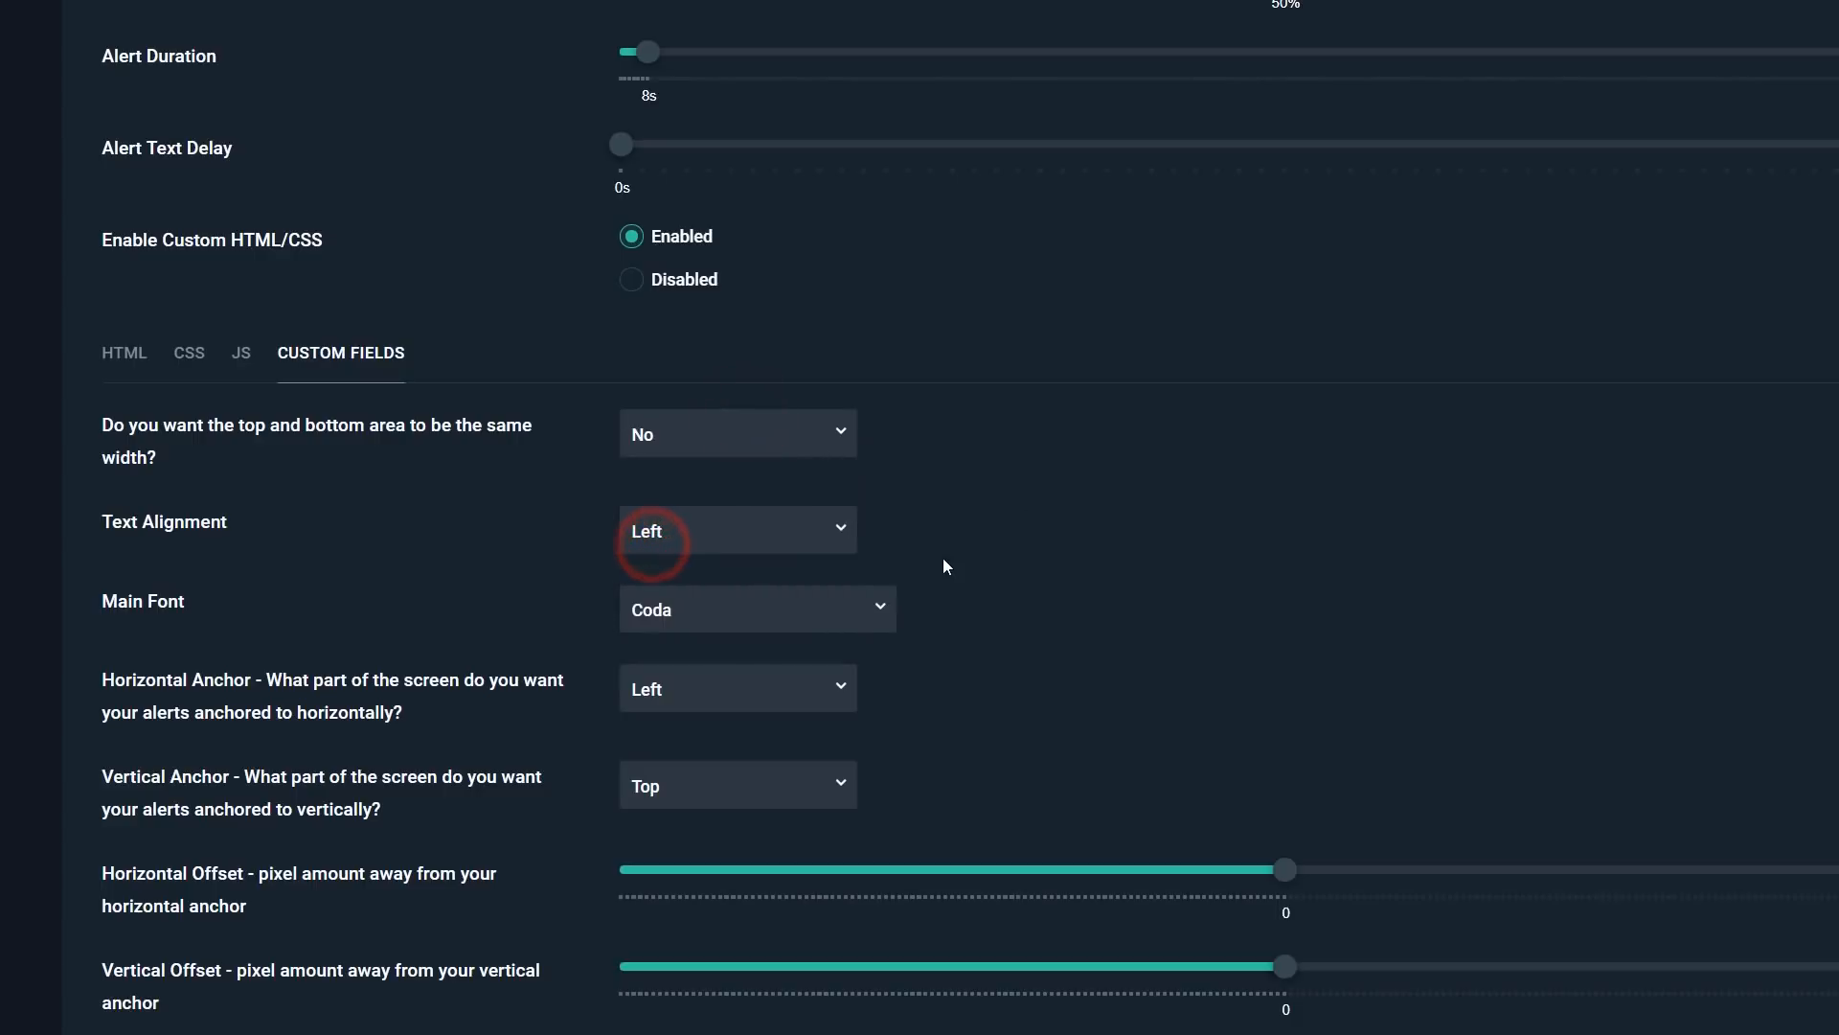
{"action": "mouse_move", "coordinate": [973, 544]}
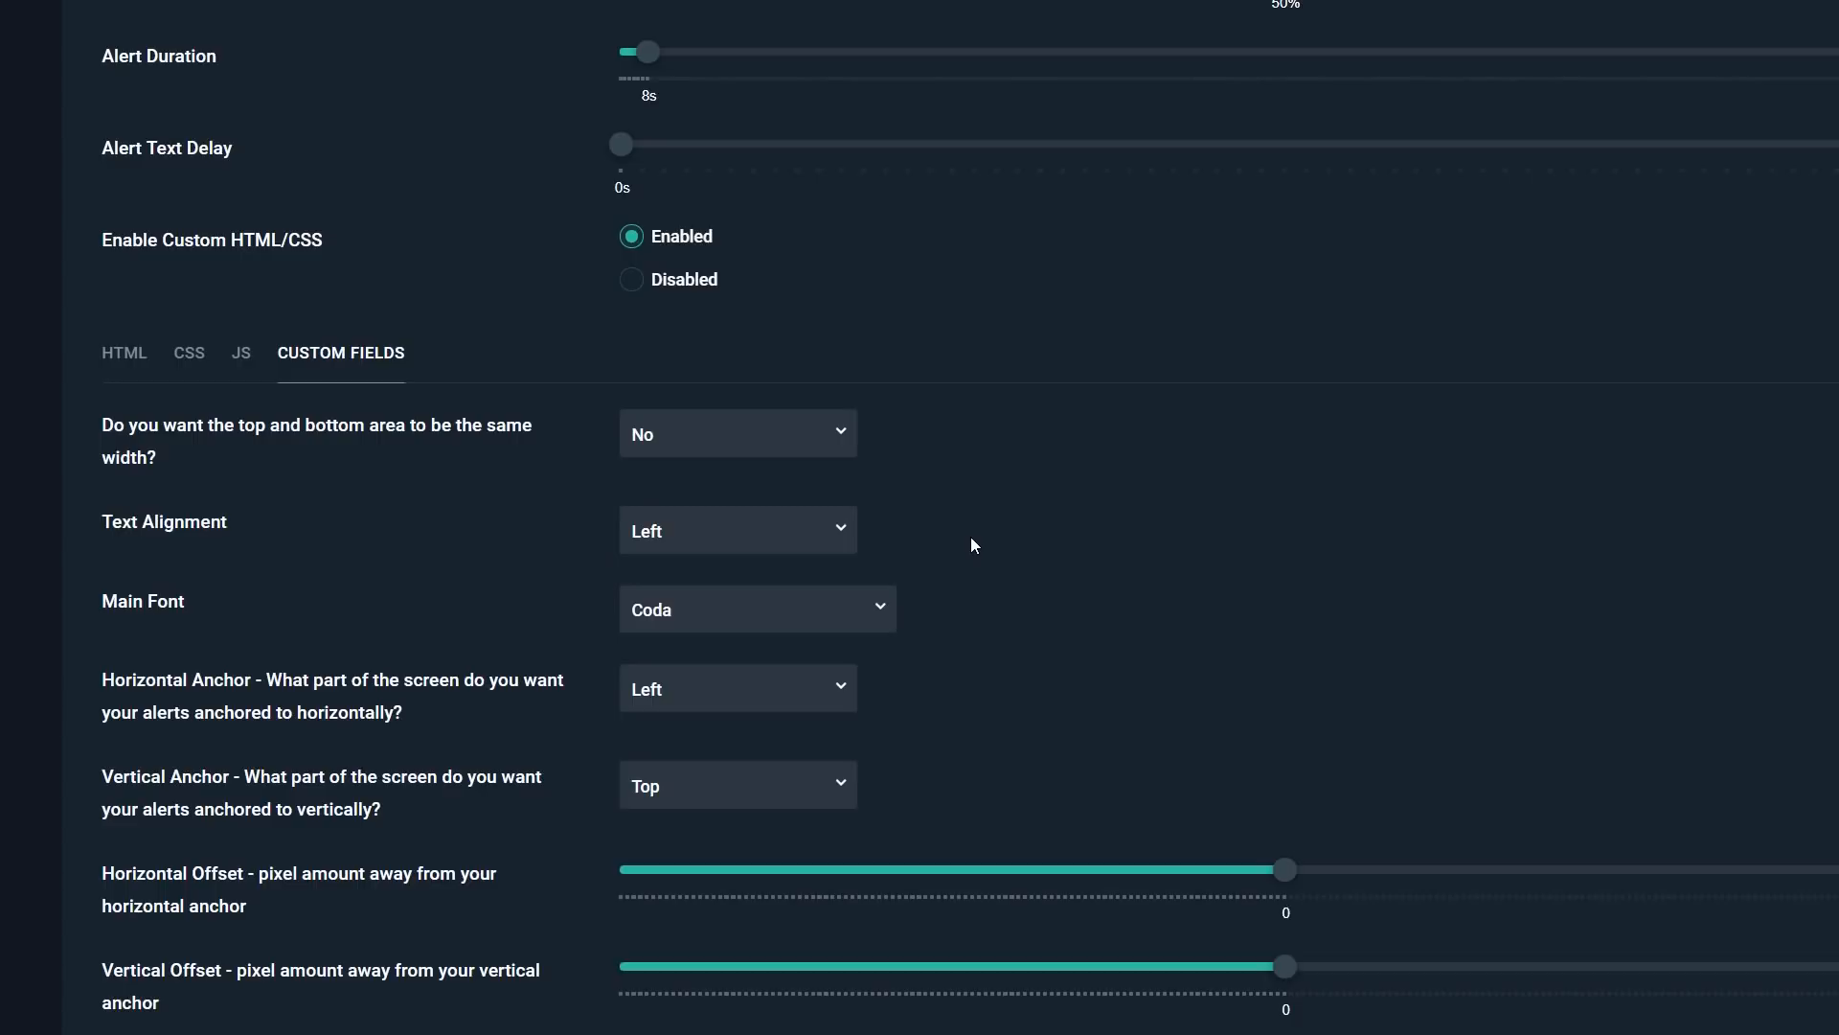
{"action": "mouse_move", "coordinate": [1010, 541]}
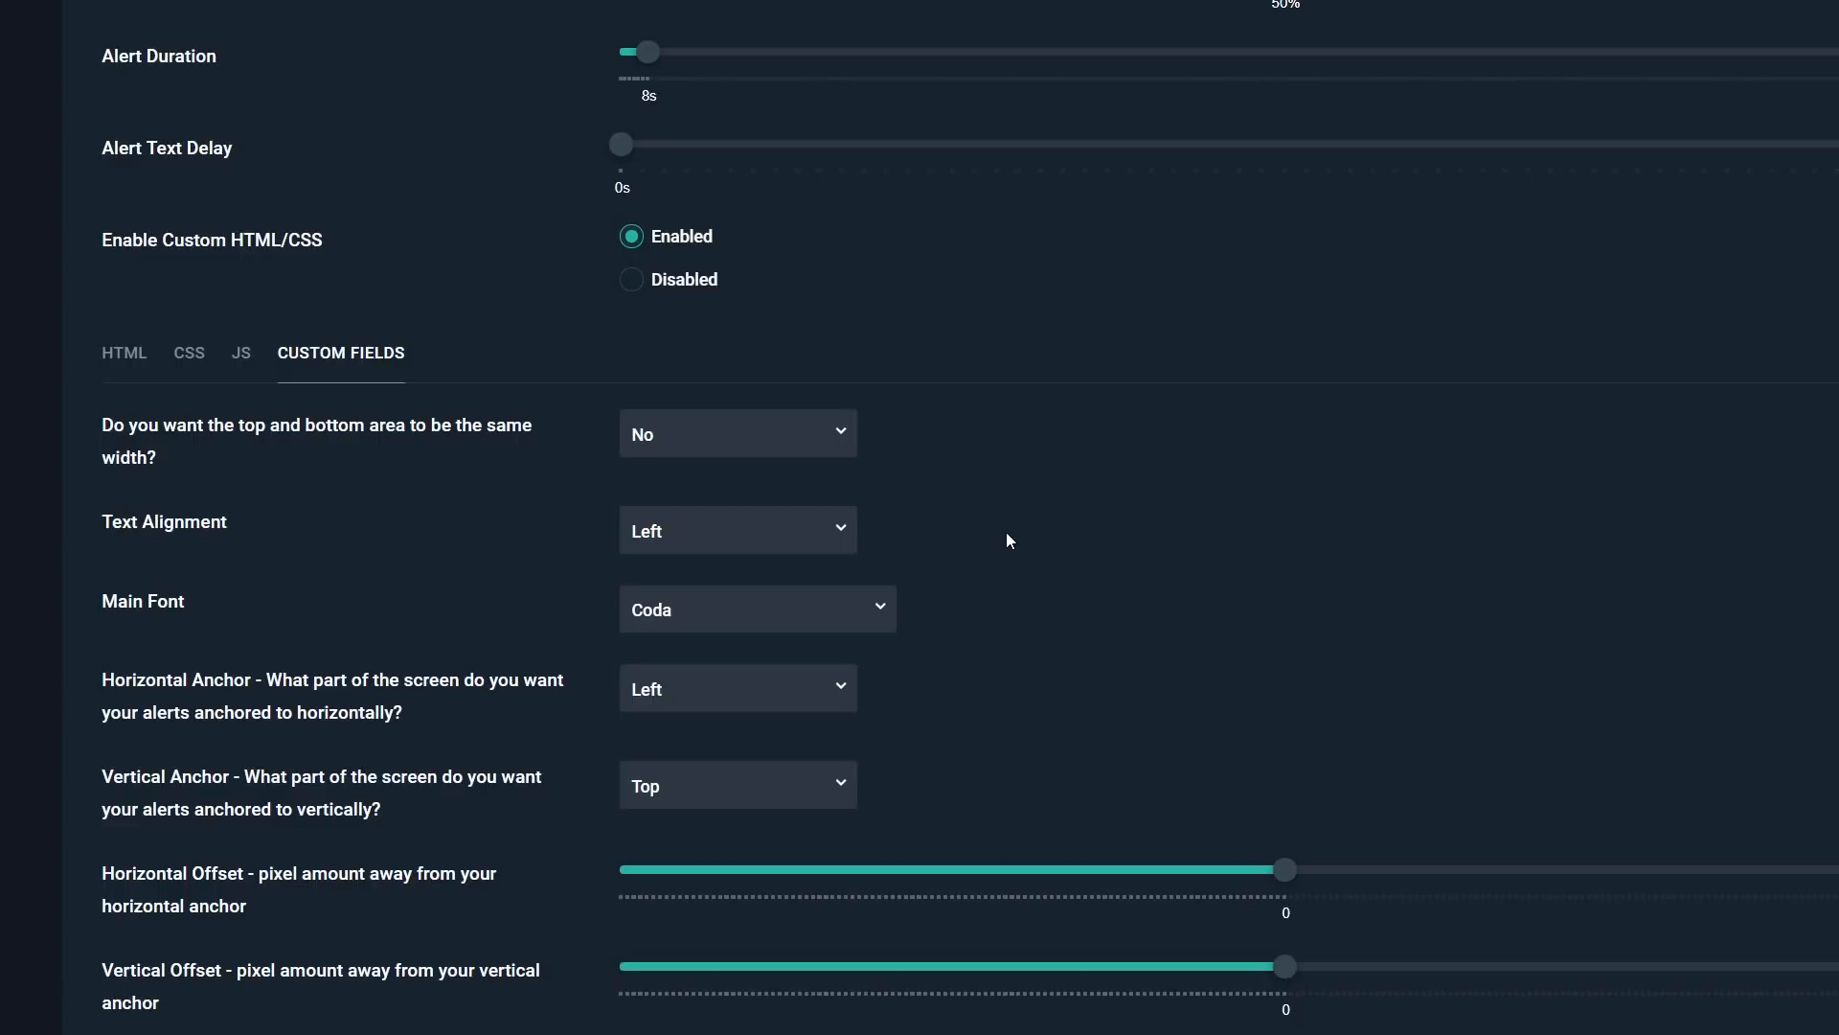
{"action": "mouse_move", "coordinate": [993, 539]}
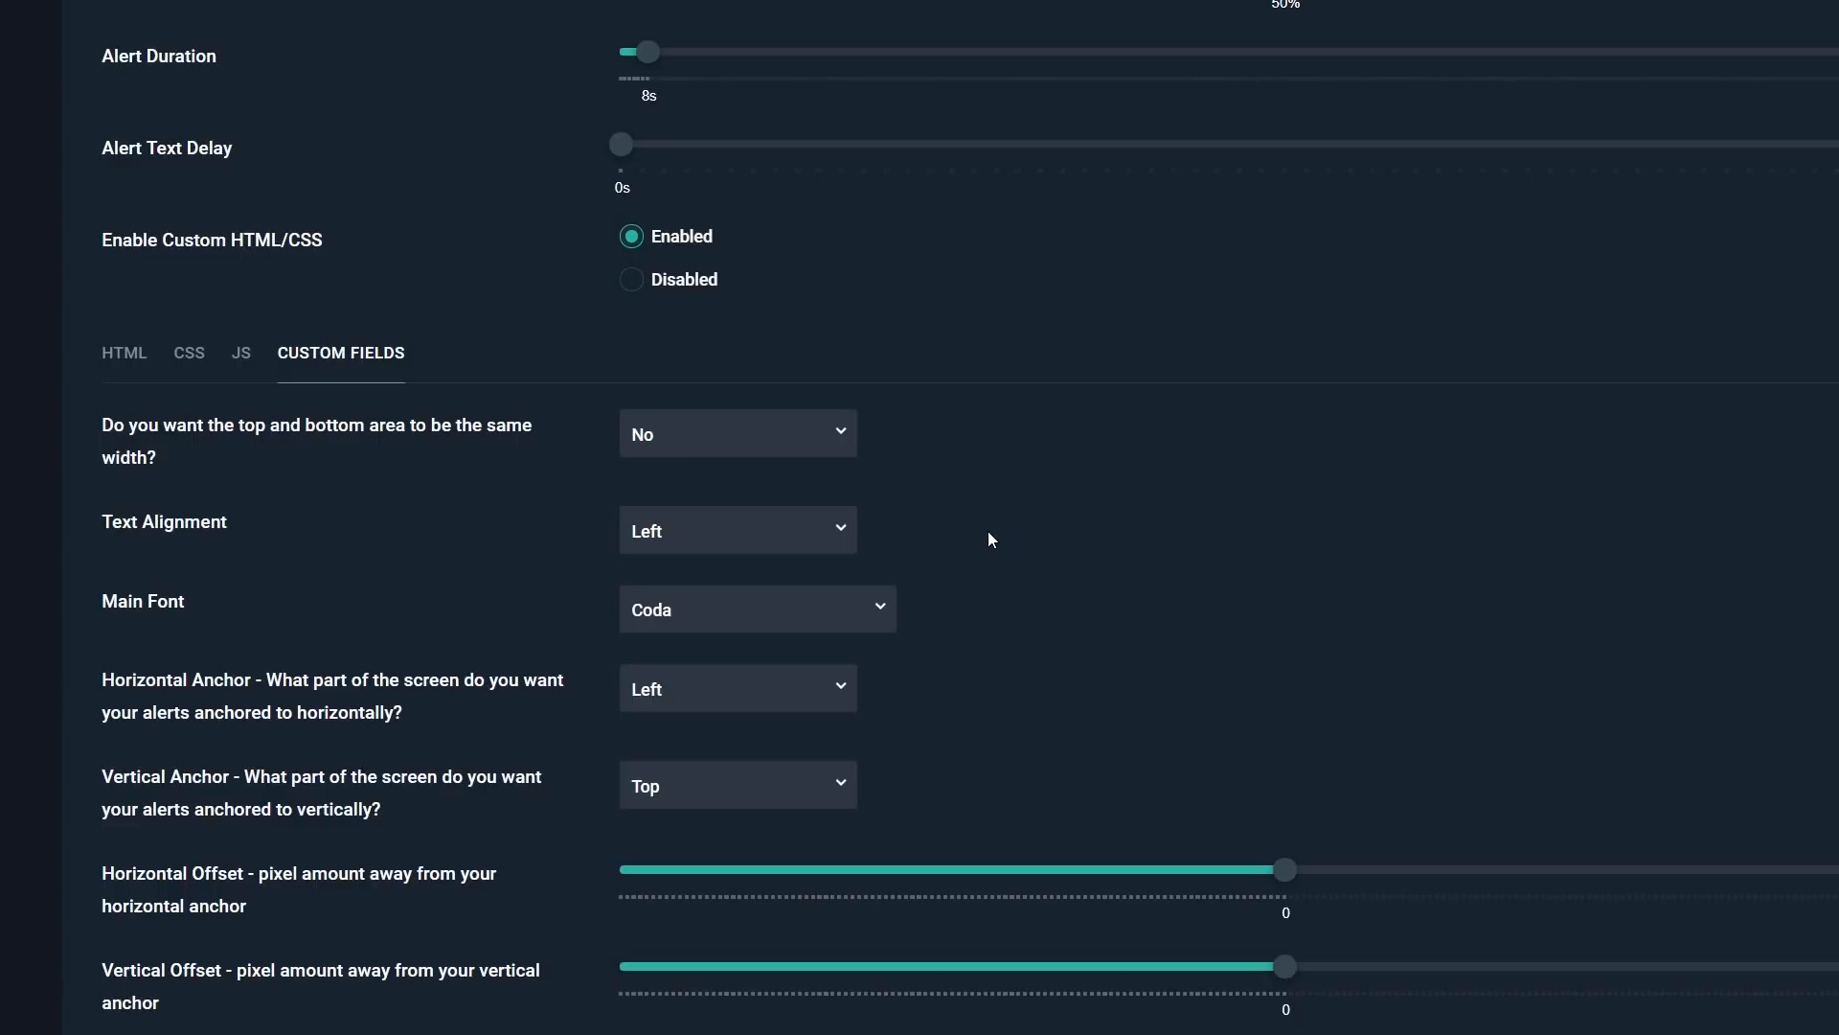
{"action": "mouse_move", "coordinate": [944, 536]}
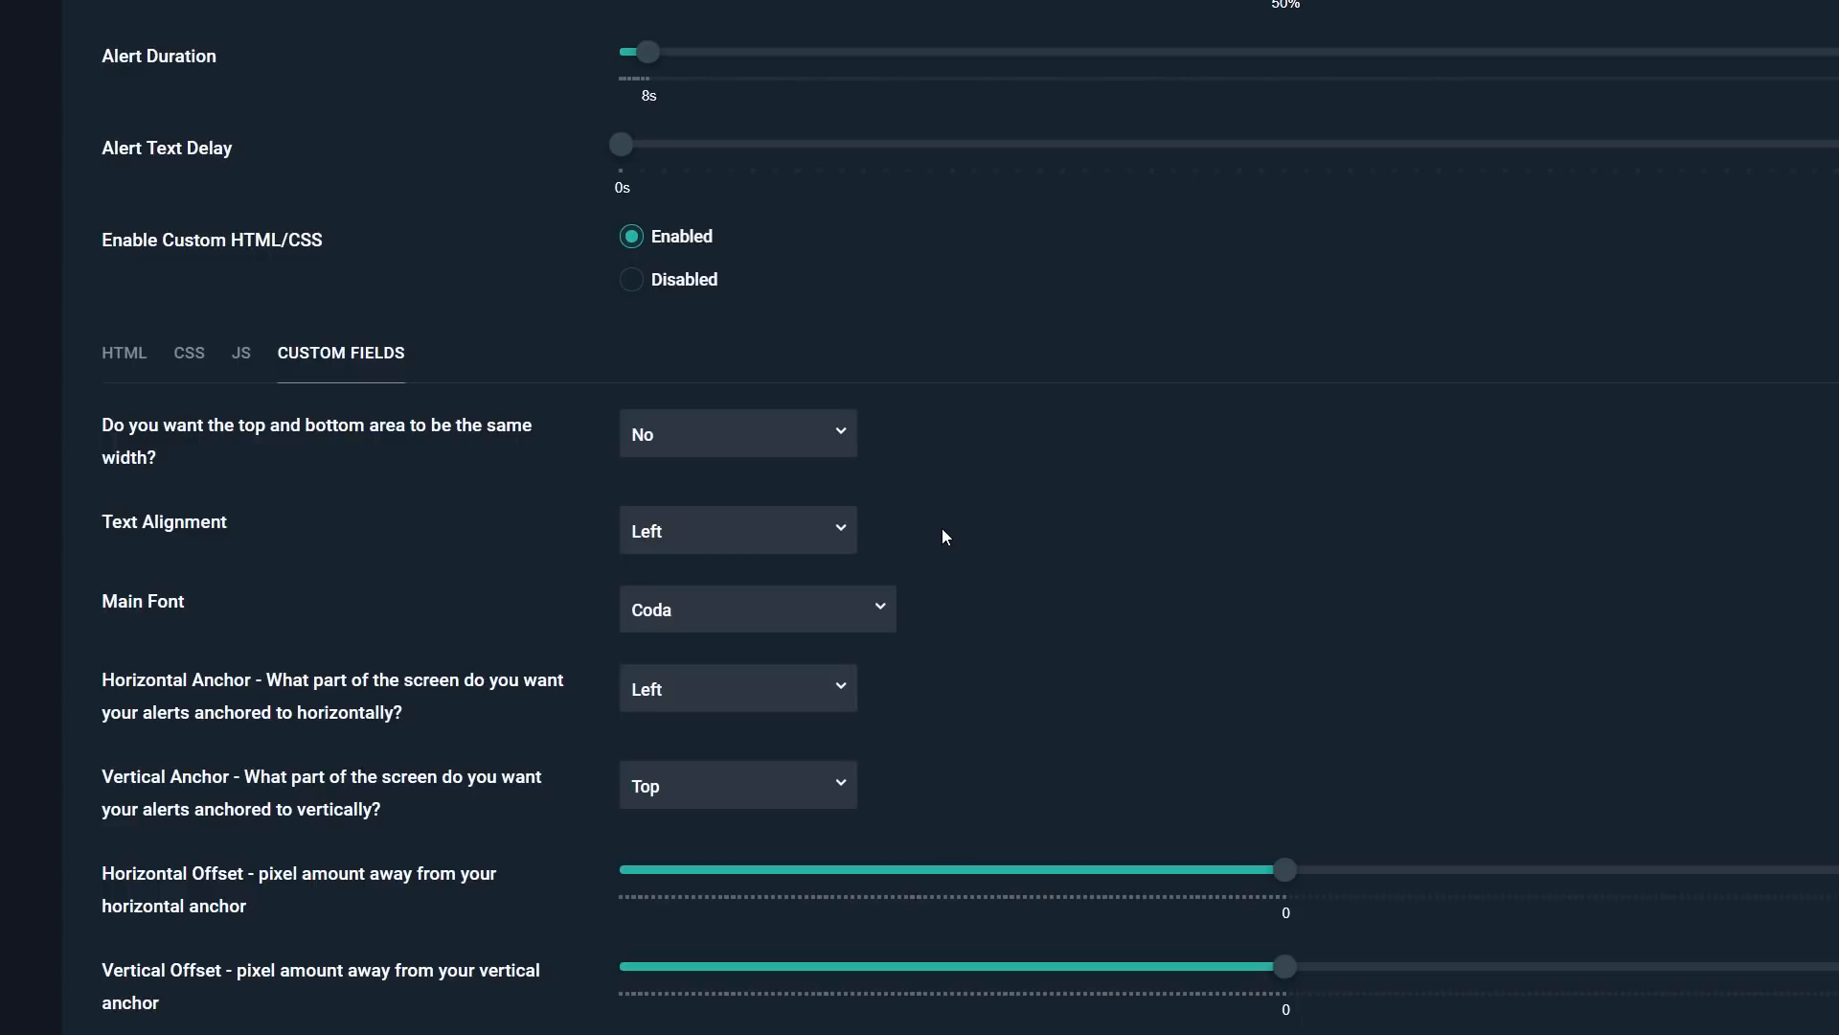
{"action": "mouse_move", "coordinate": [613, 525]}
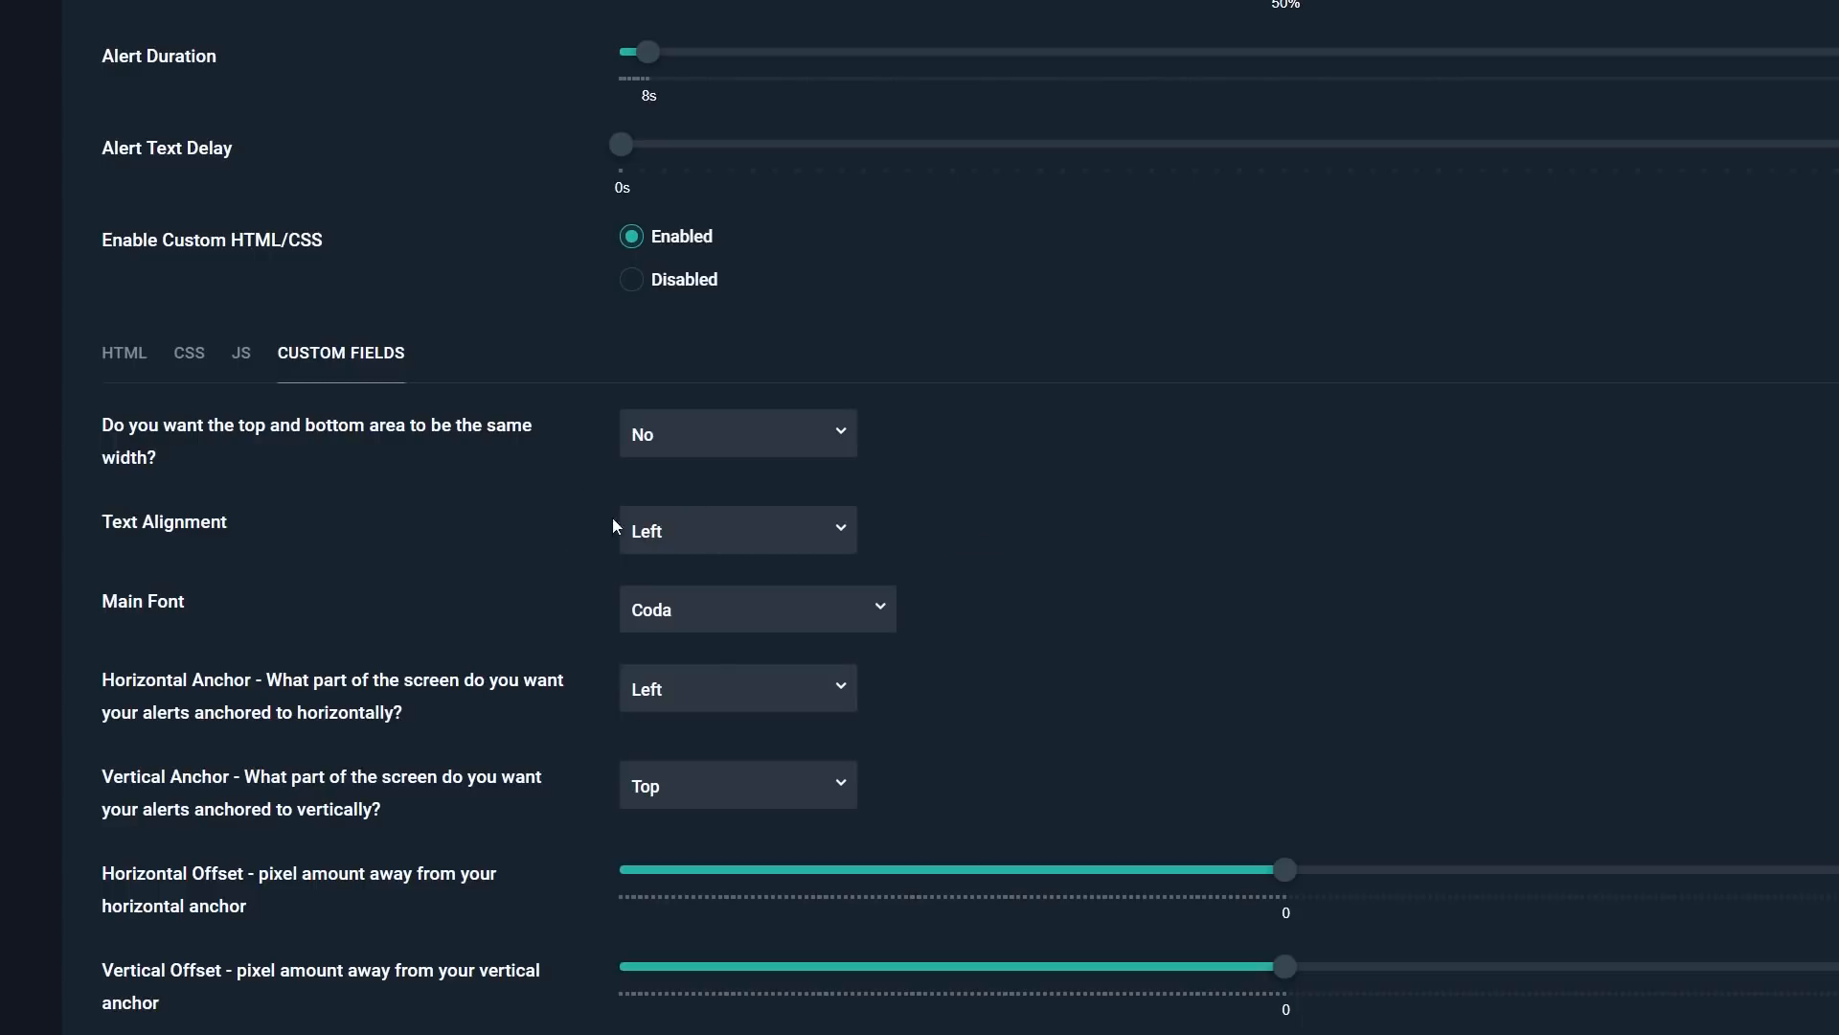
{"action": "mouse_move", "coordinate": [763, 509]}
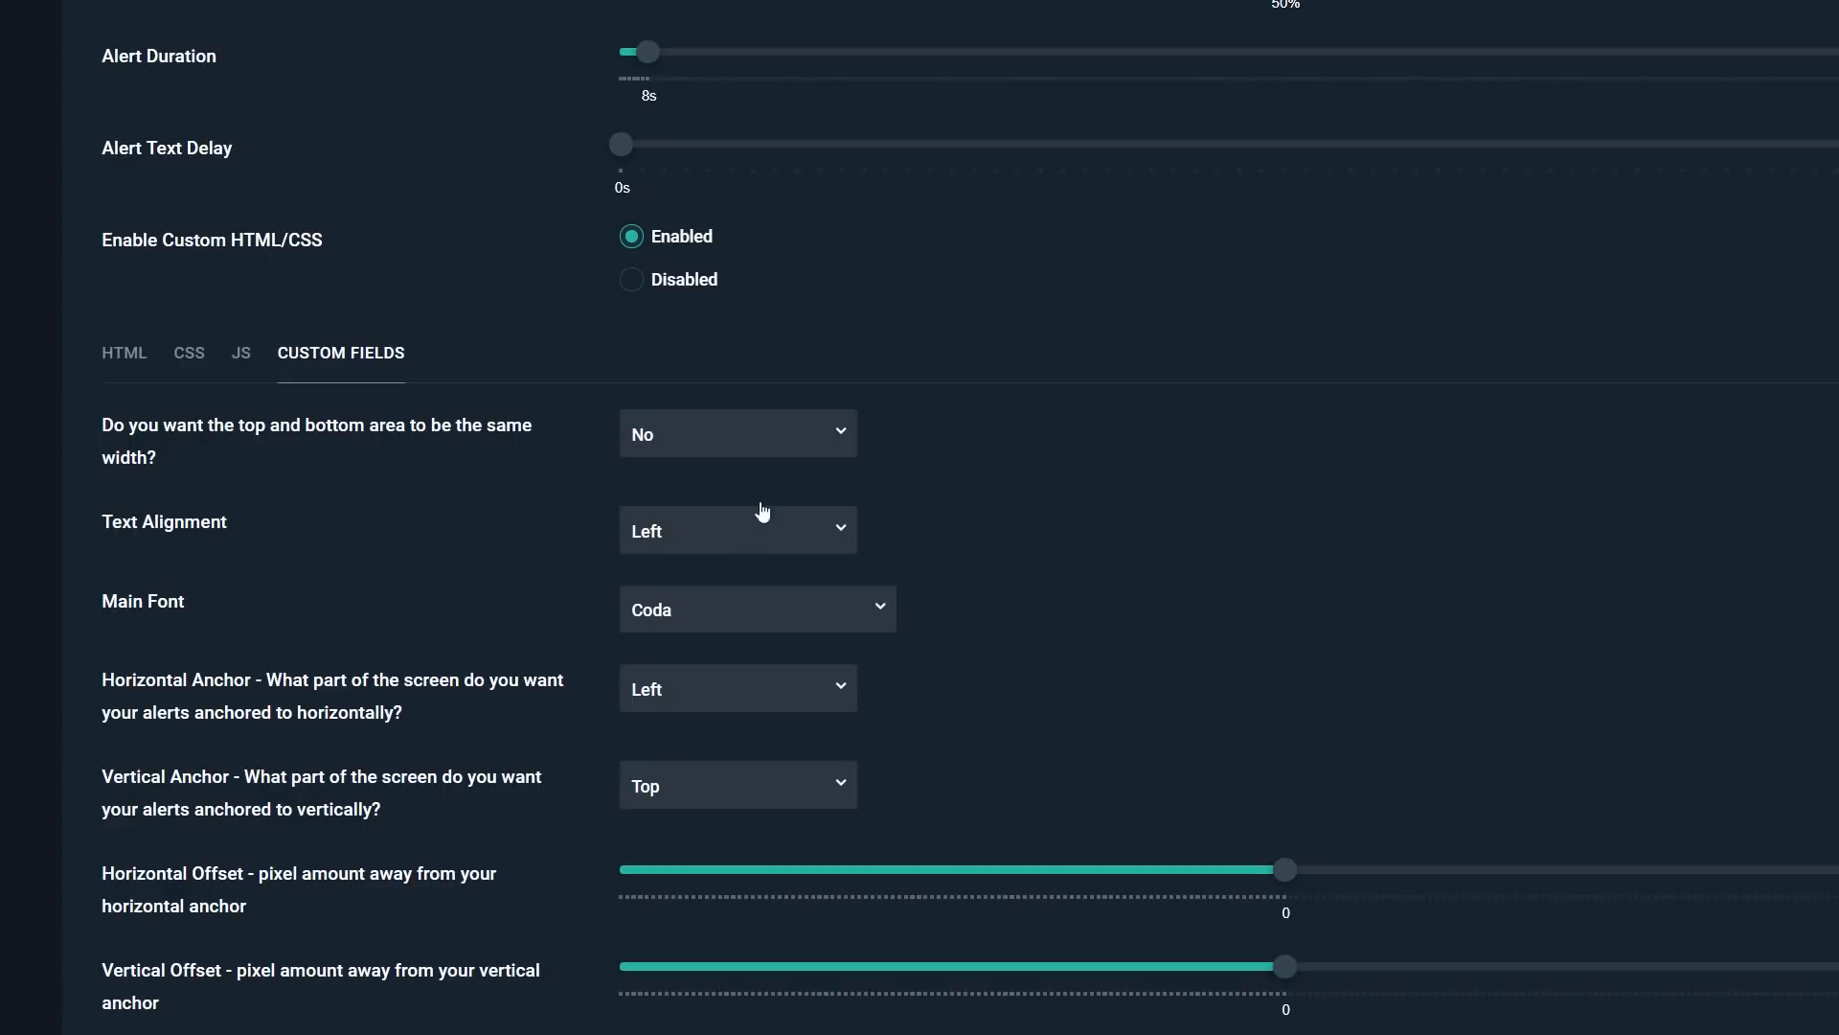
{"action": "scroll", "scroll_direction": "down", "scroll_amount": 3}
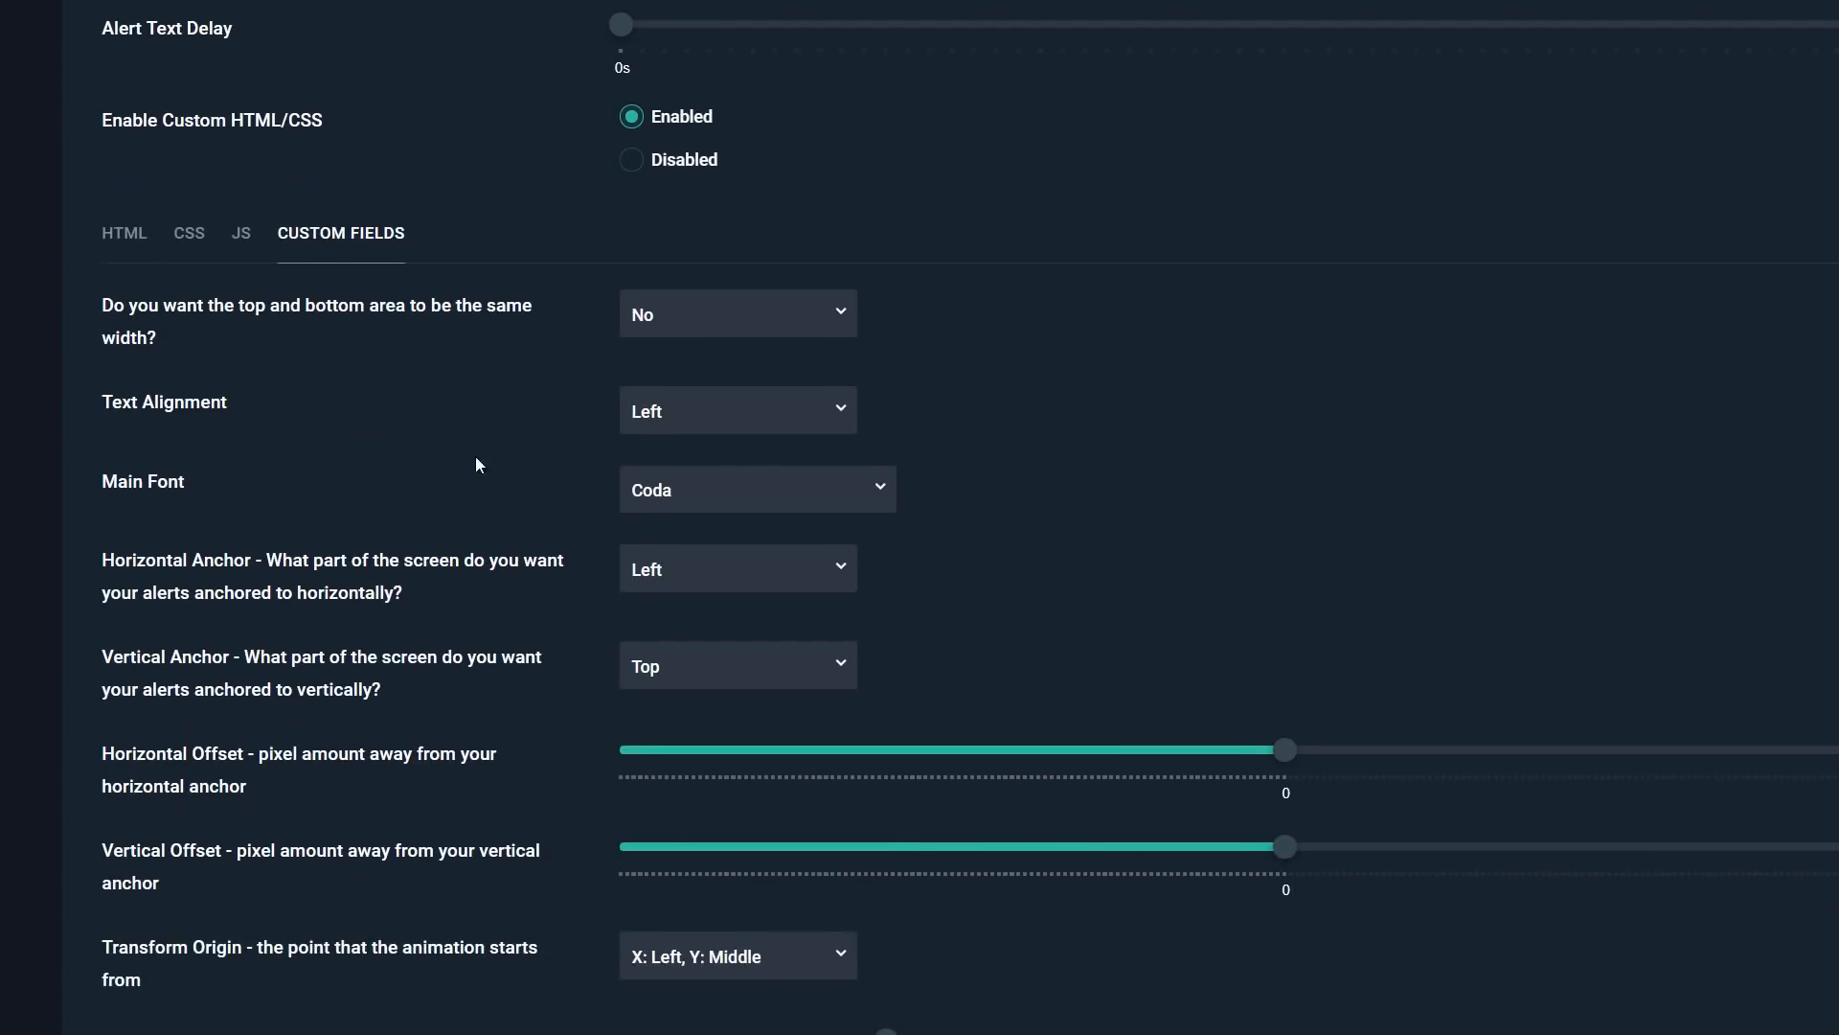
{"action": "mouse_move", "coordinate": [640, 431]}
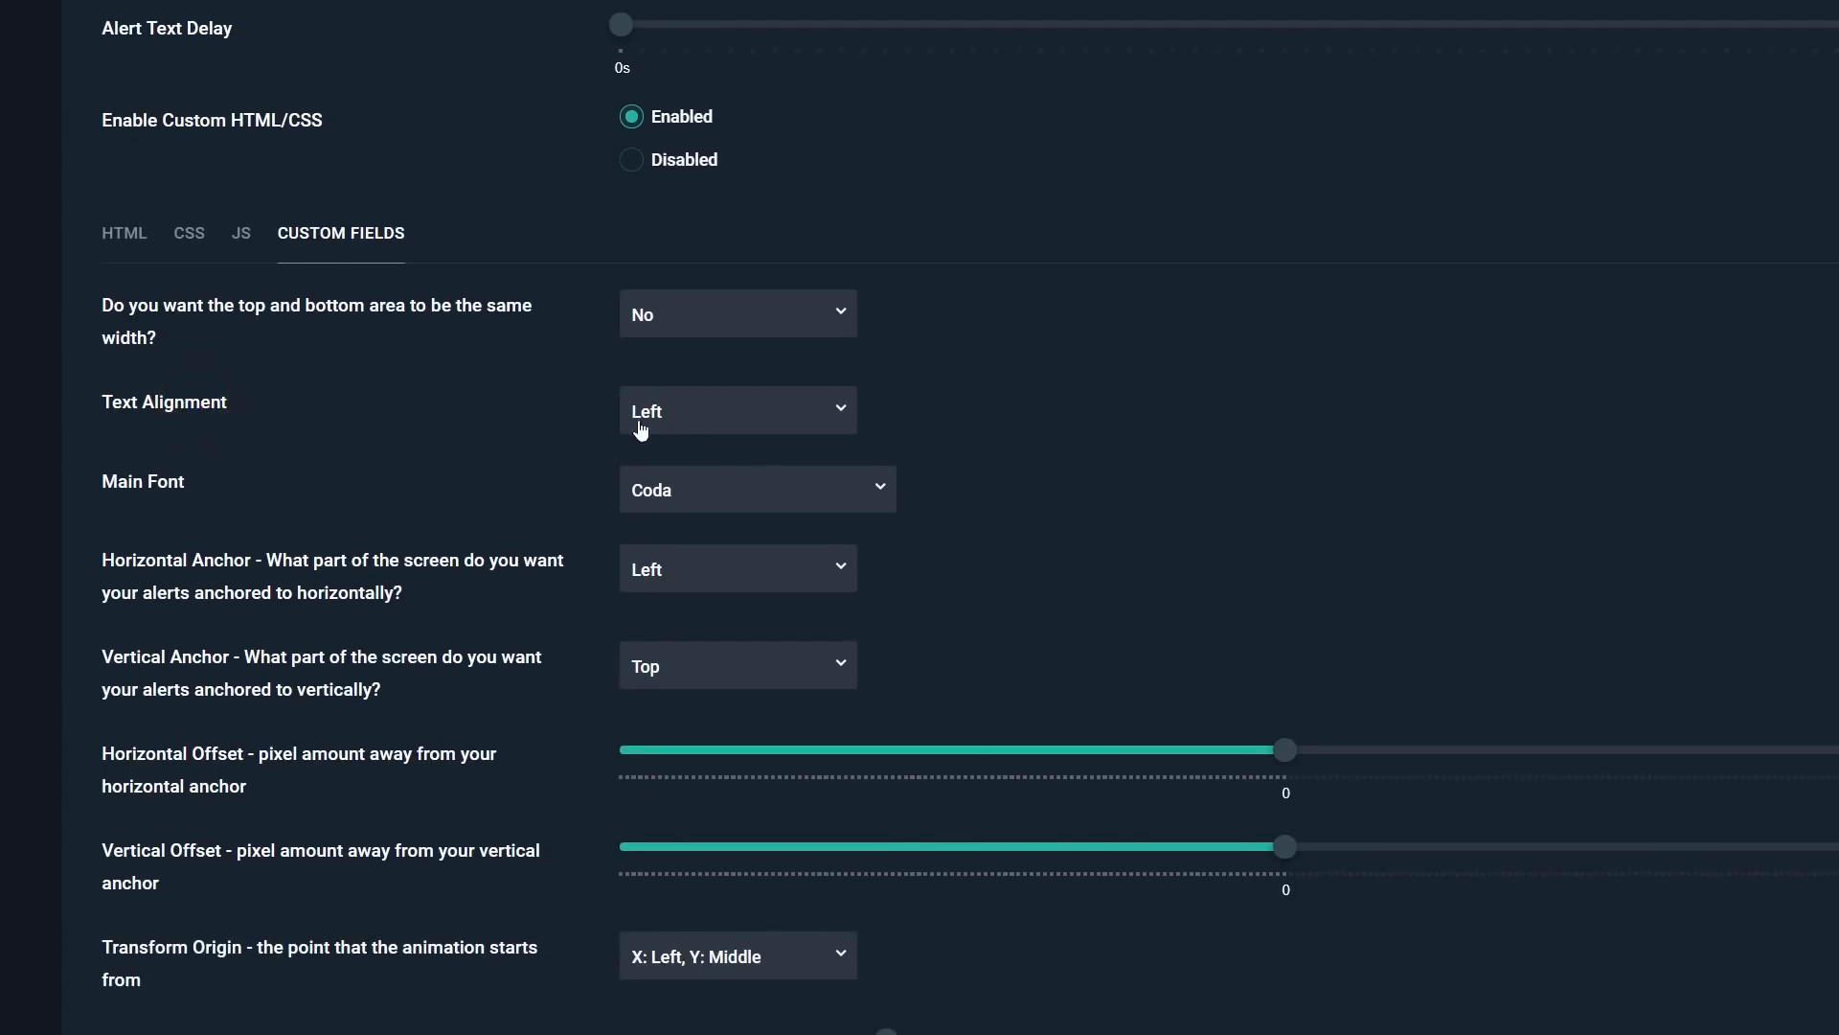
{"action": "left_click", "coordinate": [738, 410]}
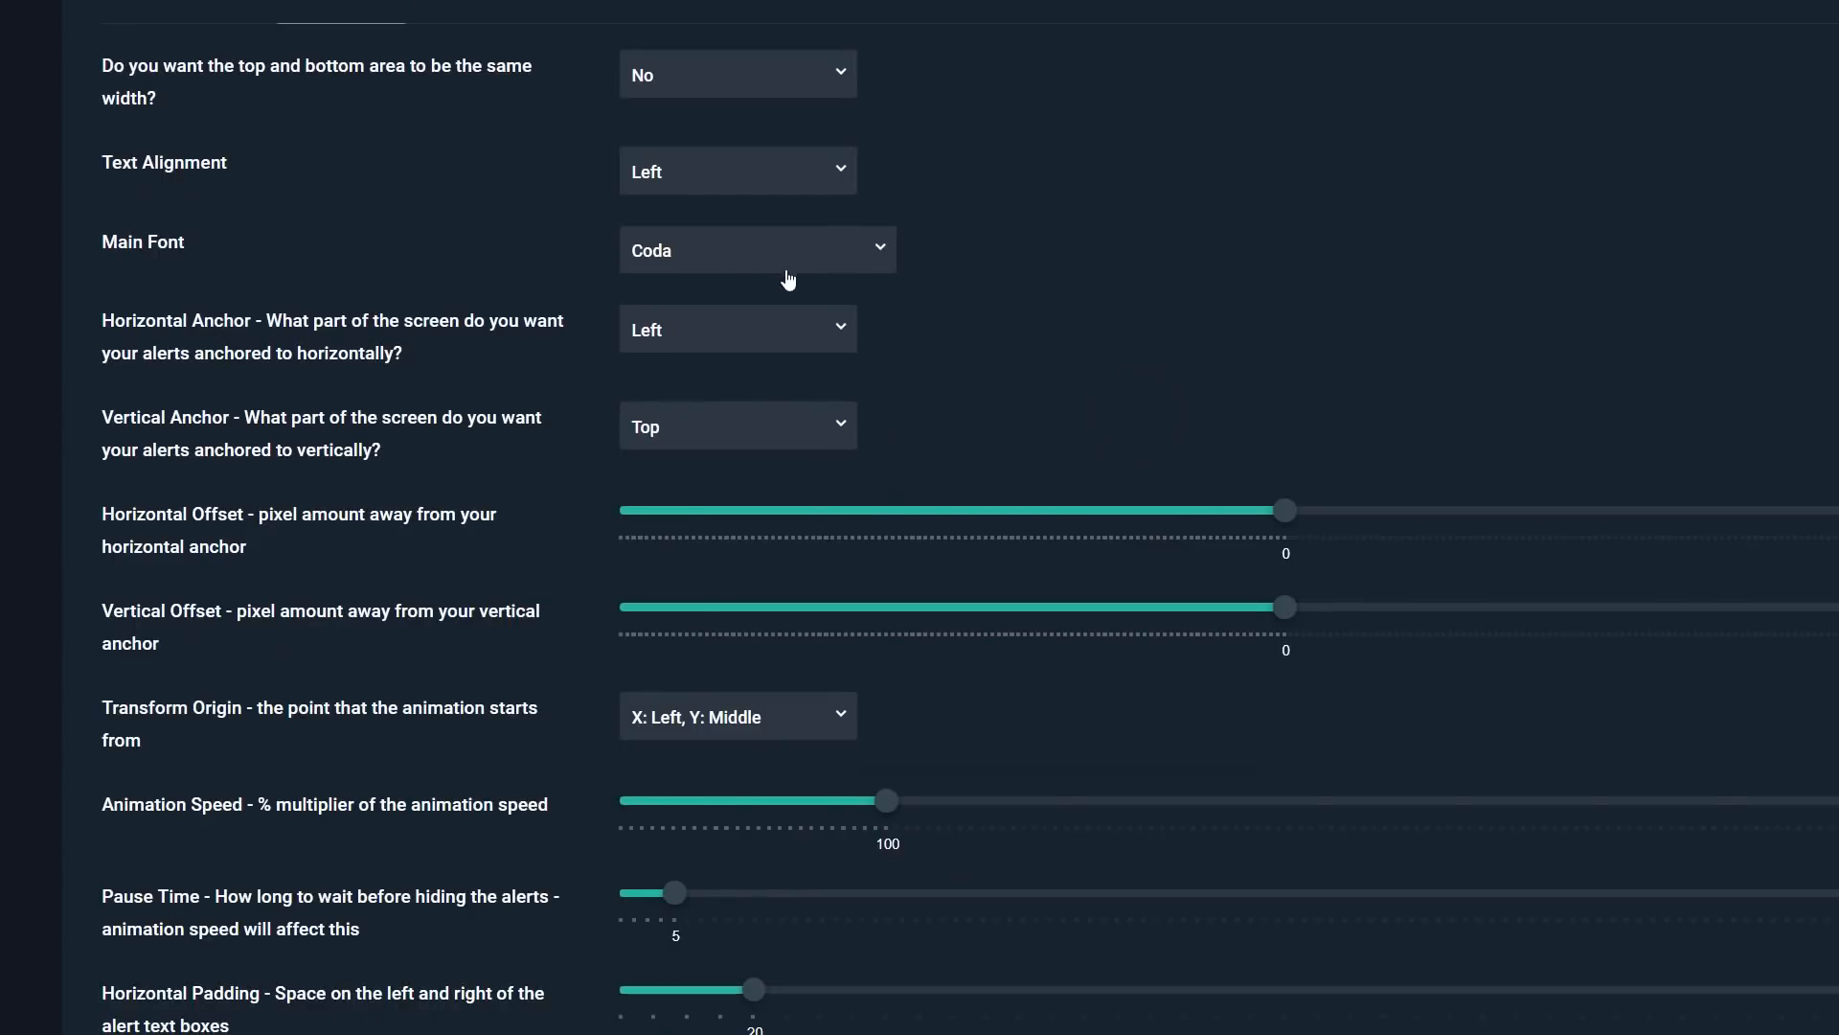
Keep Coda as the main font and set the Horizontal Anchor to Right
{"action": "left_click", "coordinate": [757, 249]}
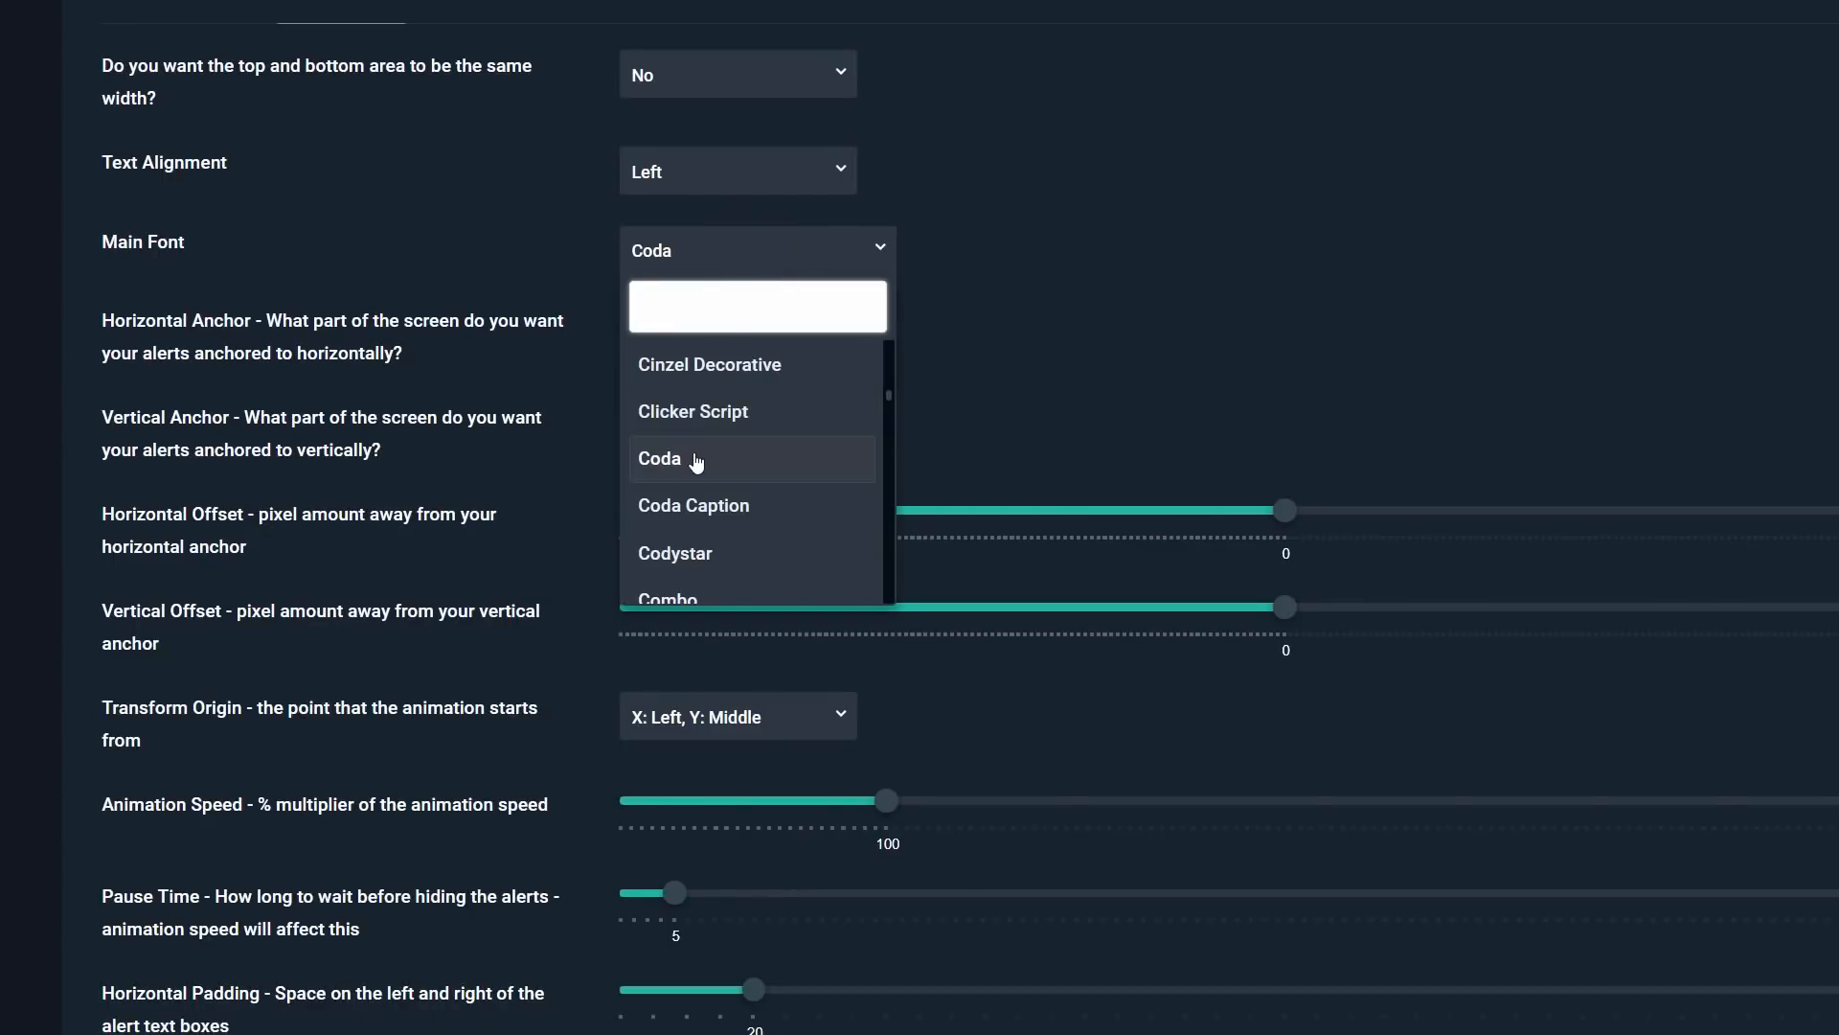
{"action": "left_click", "coordinate": [659, 458]}
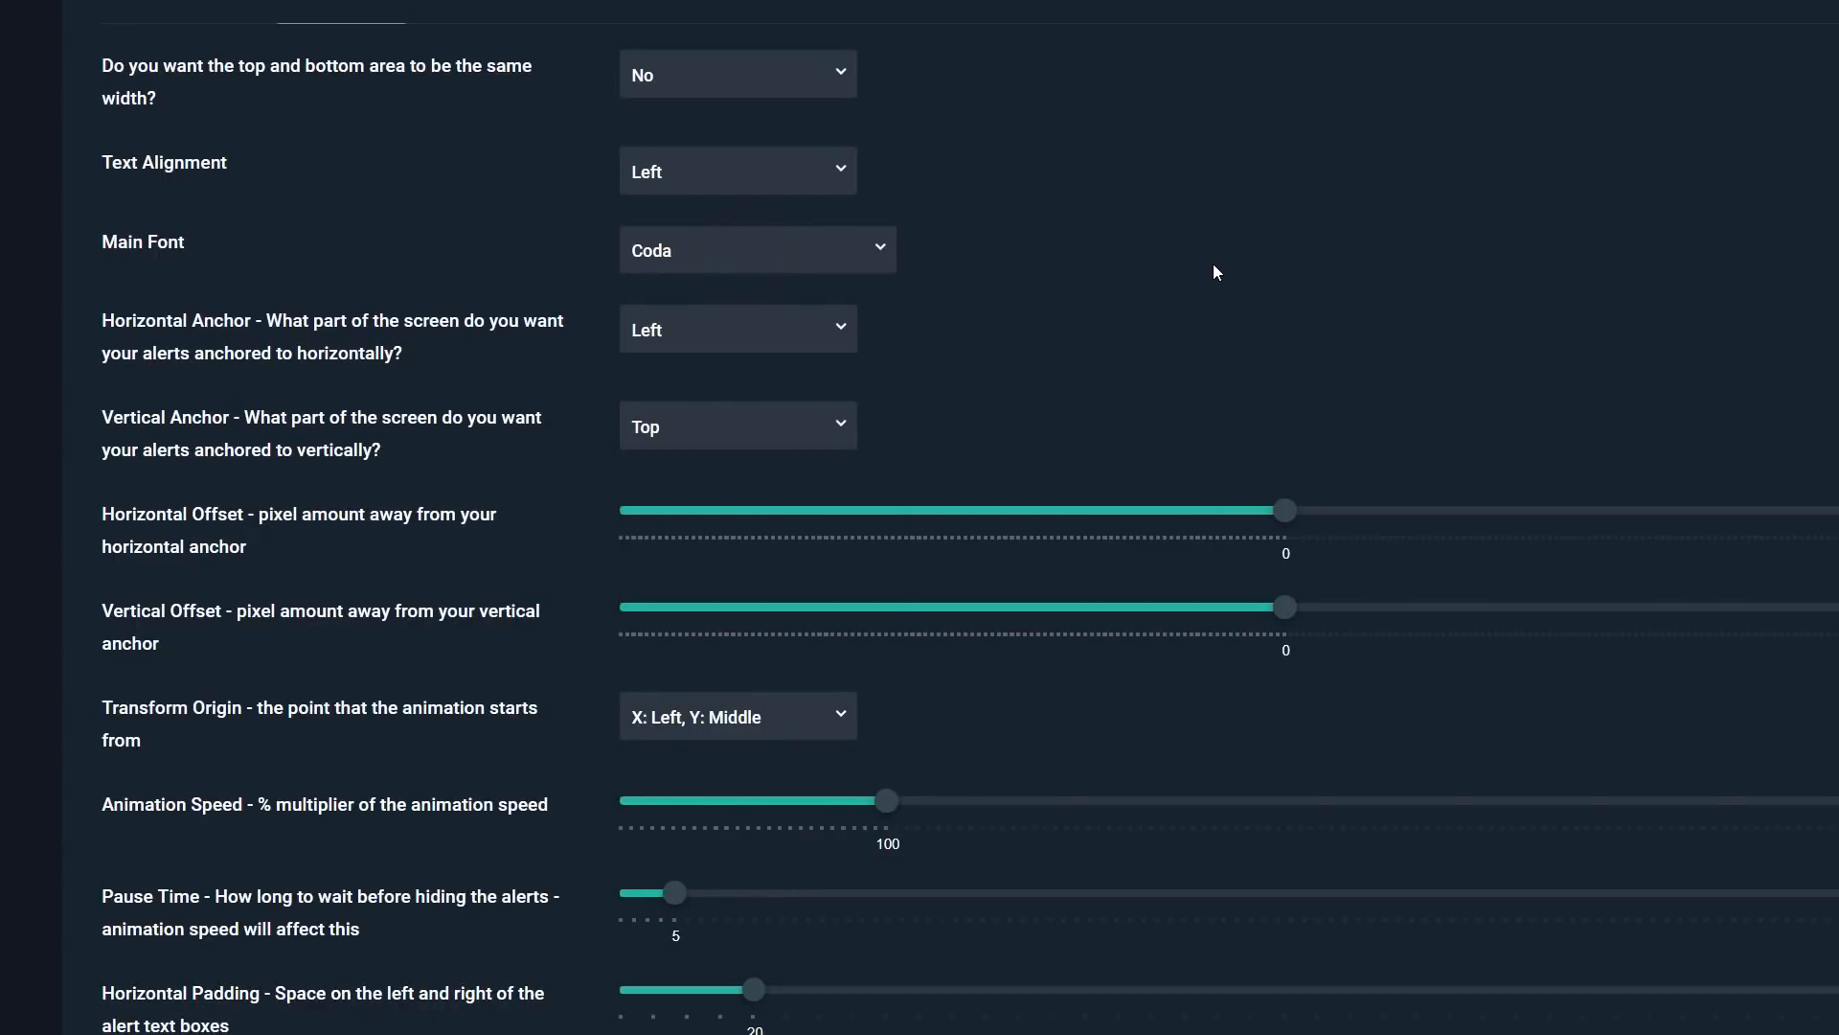
{"action": "mouse_move", "coordinate": [293, 326]}
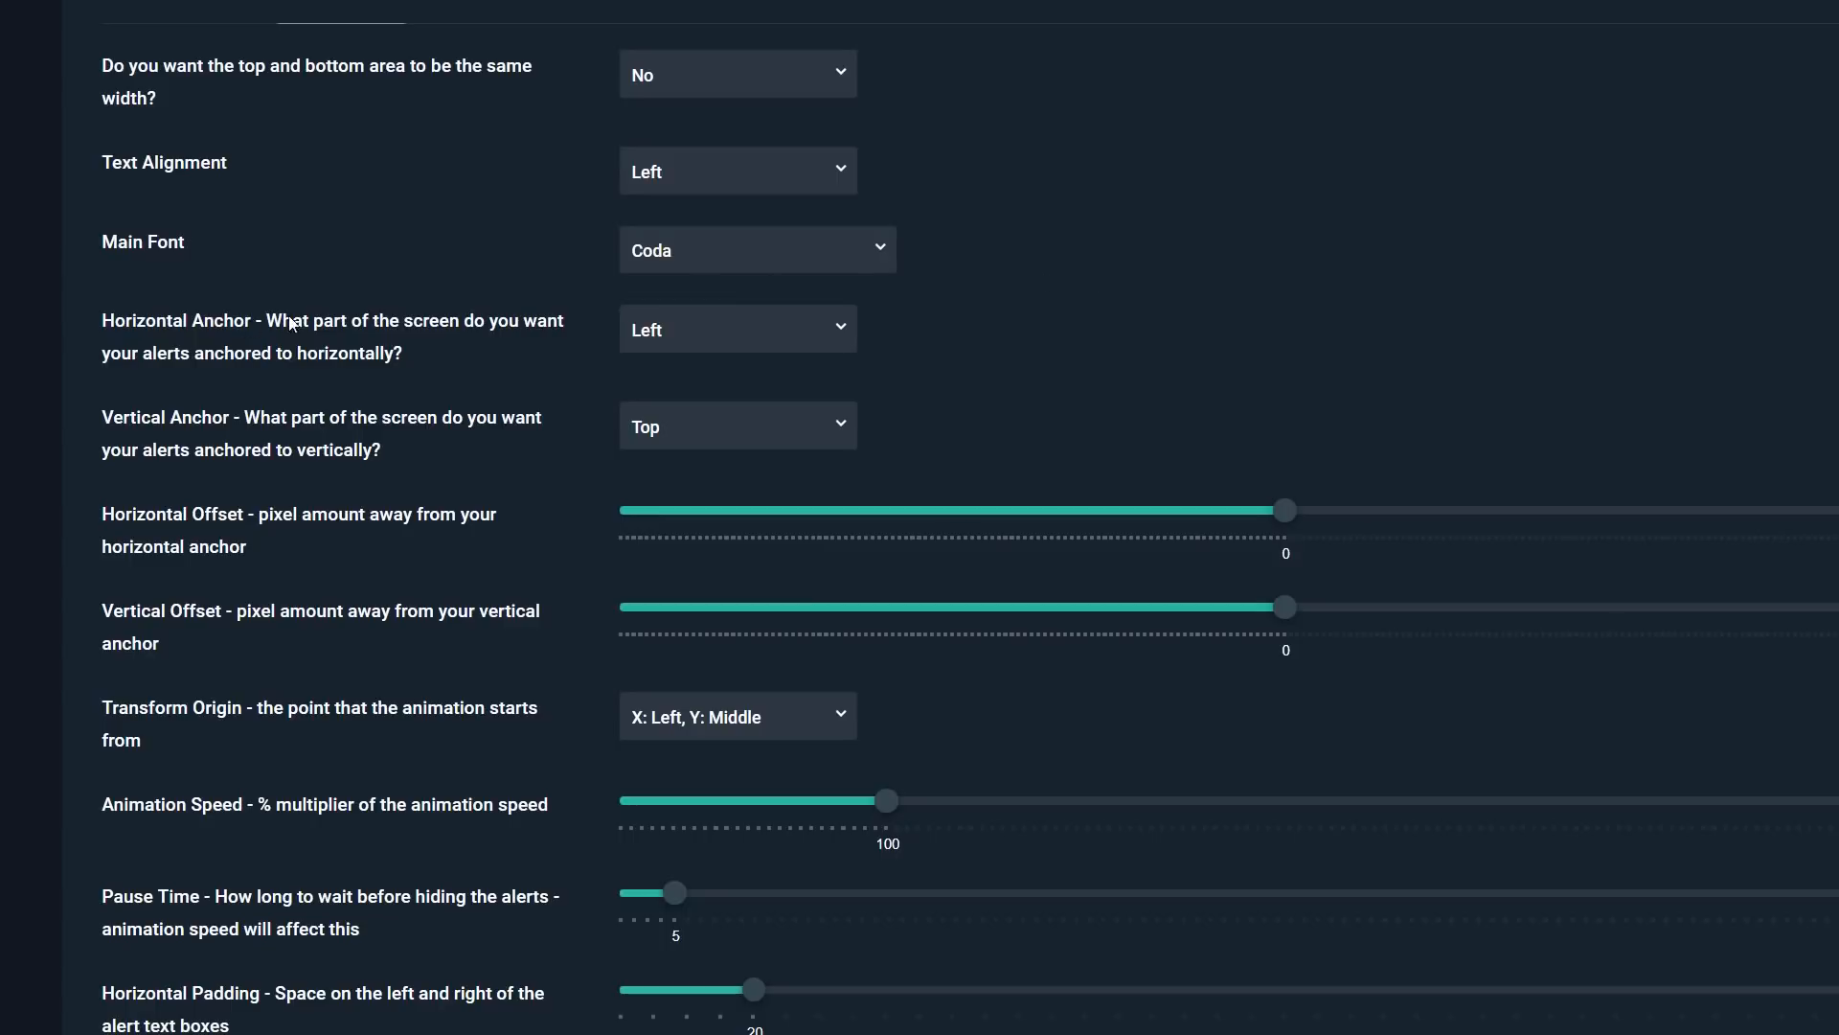
{"action": "double_click", "coordinate": [220, 418]}
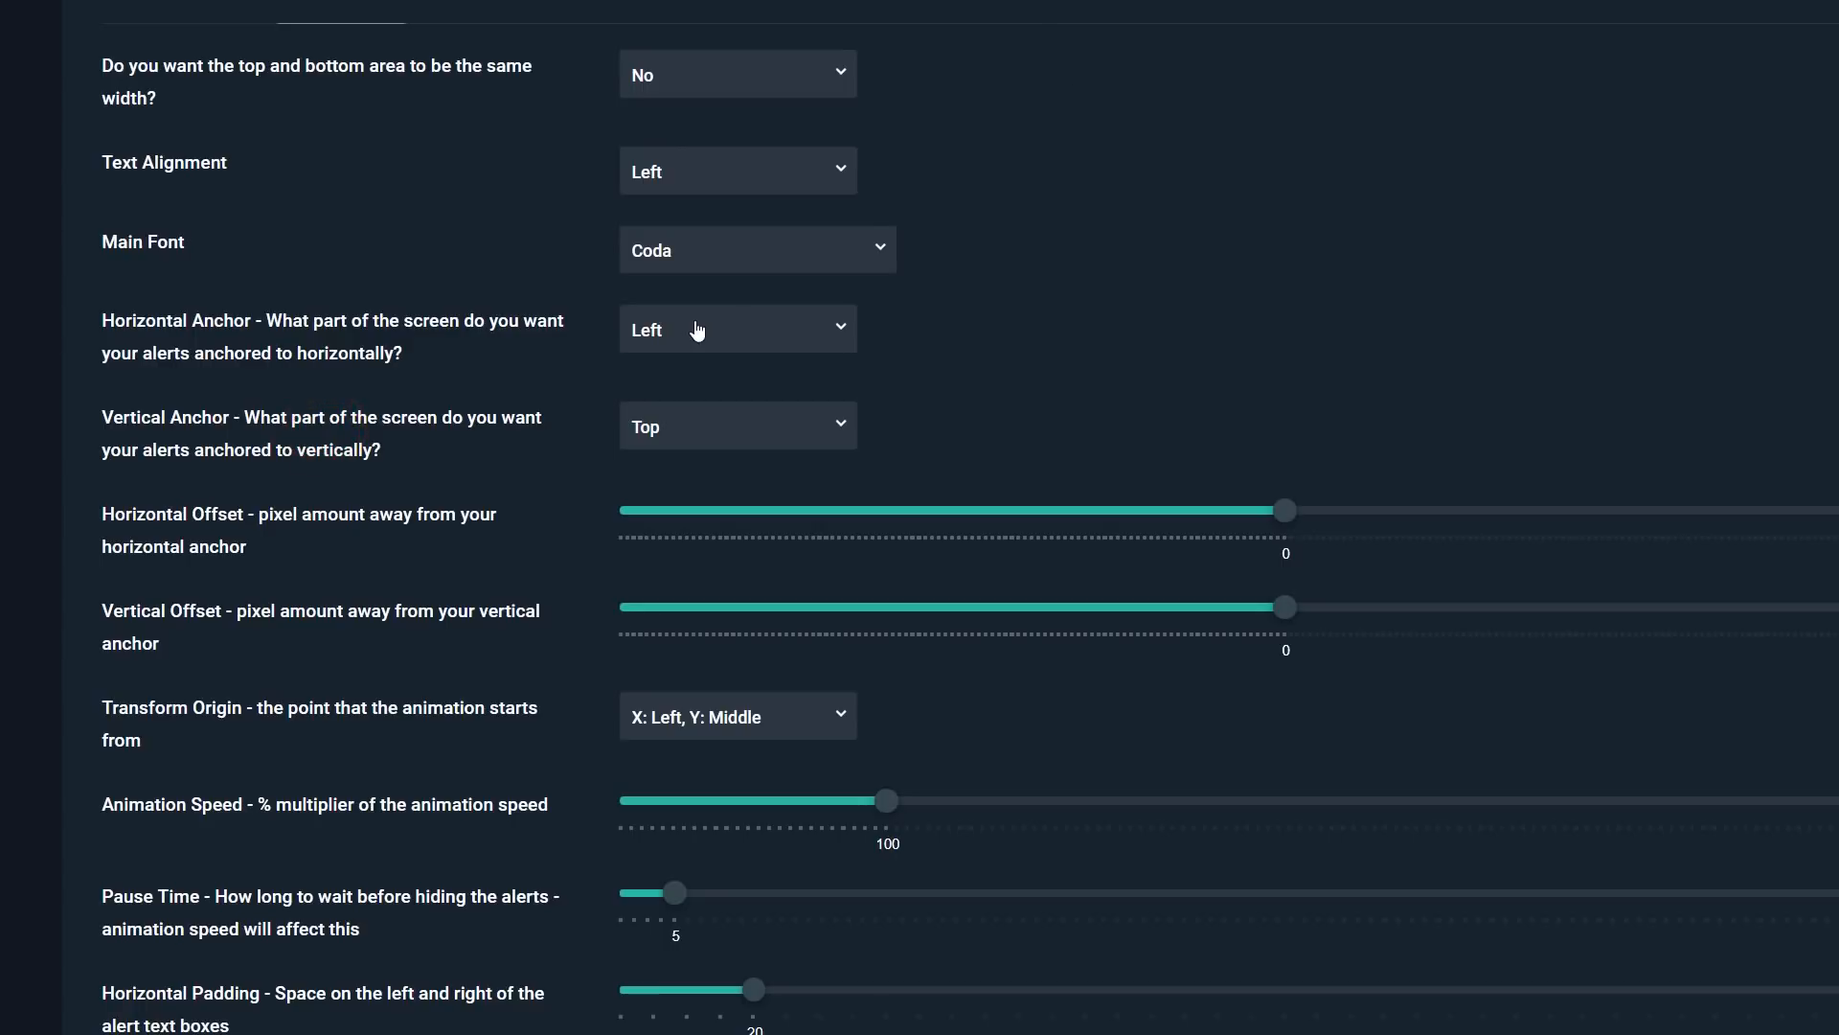
{"action": "left_click", "coordinate": [738, 329]}
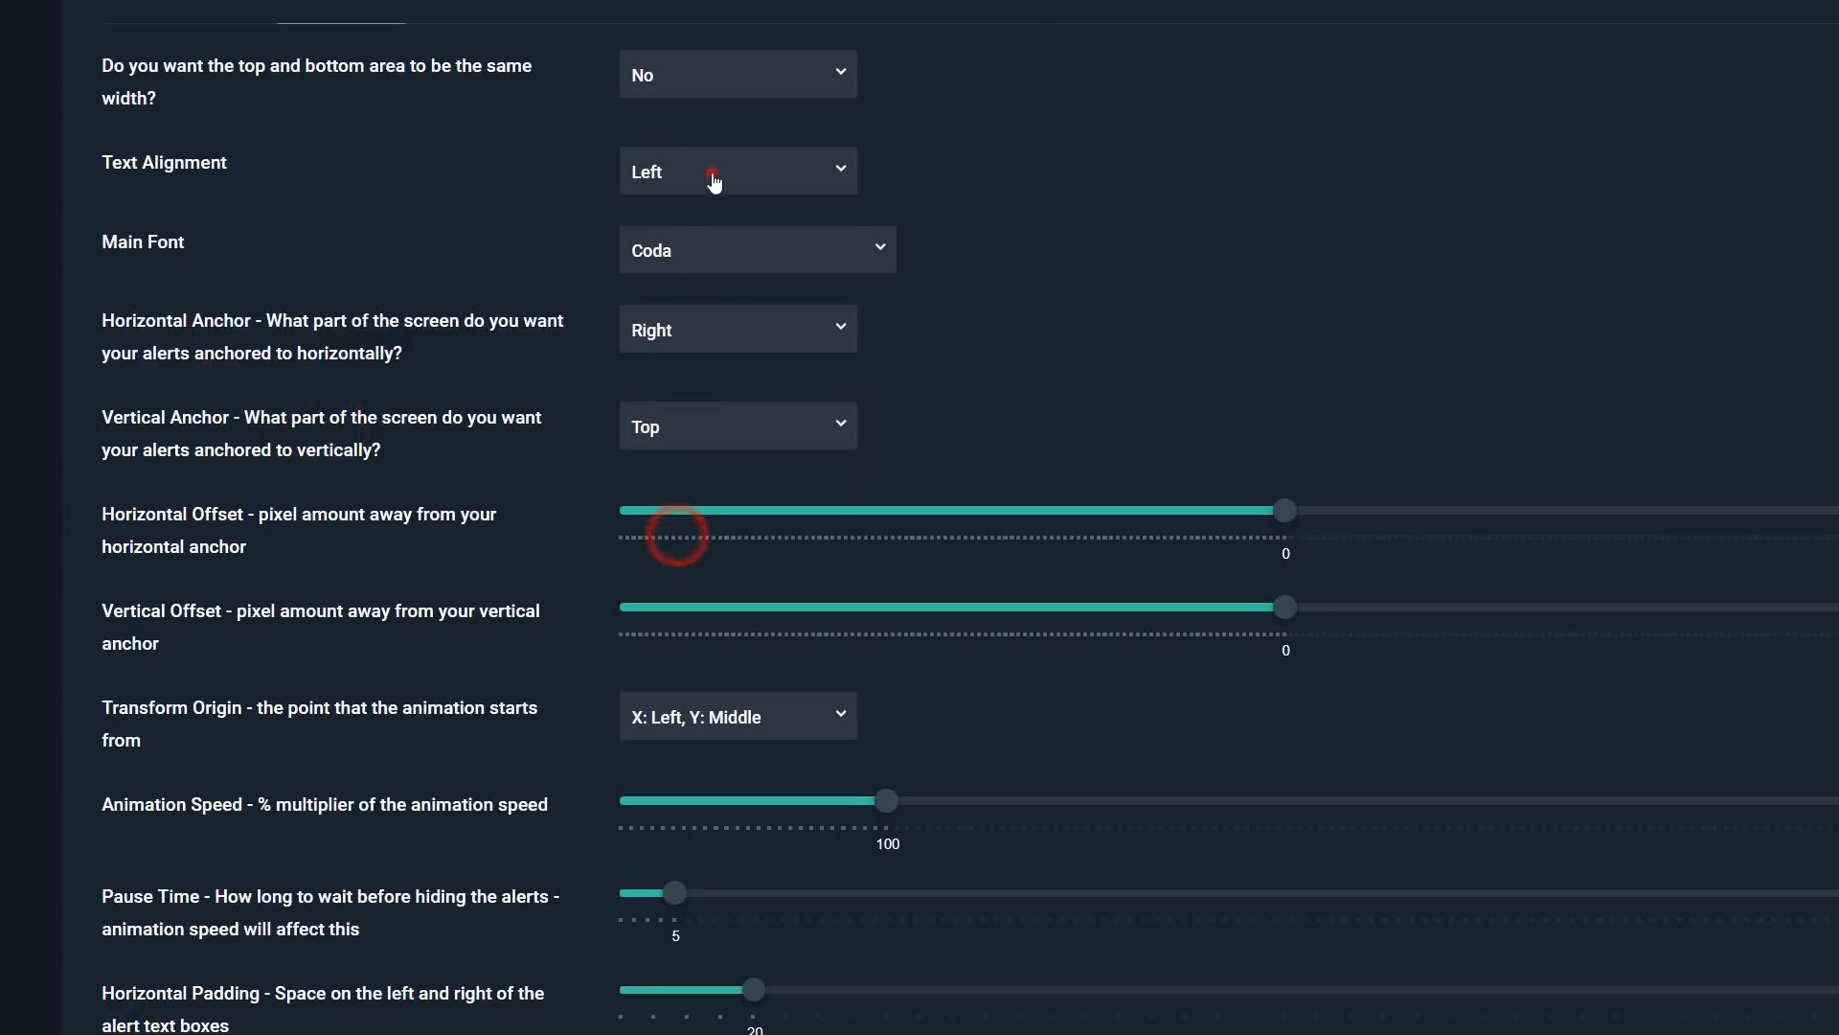
{"action": "left_click", "coordinate": [738, 426]}
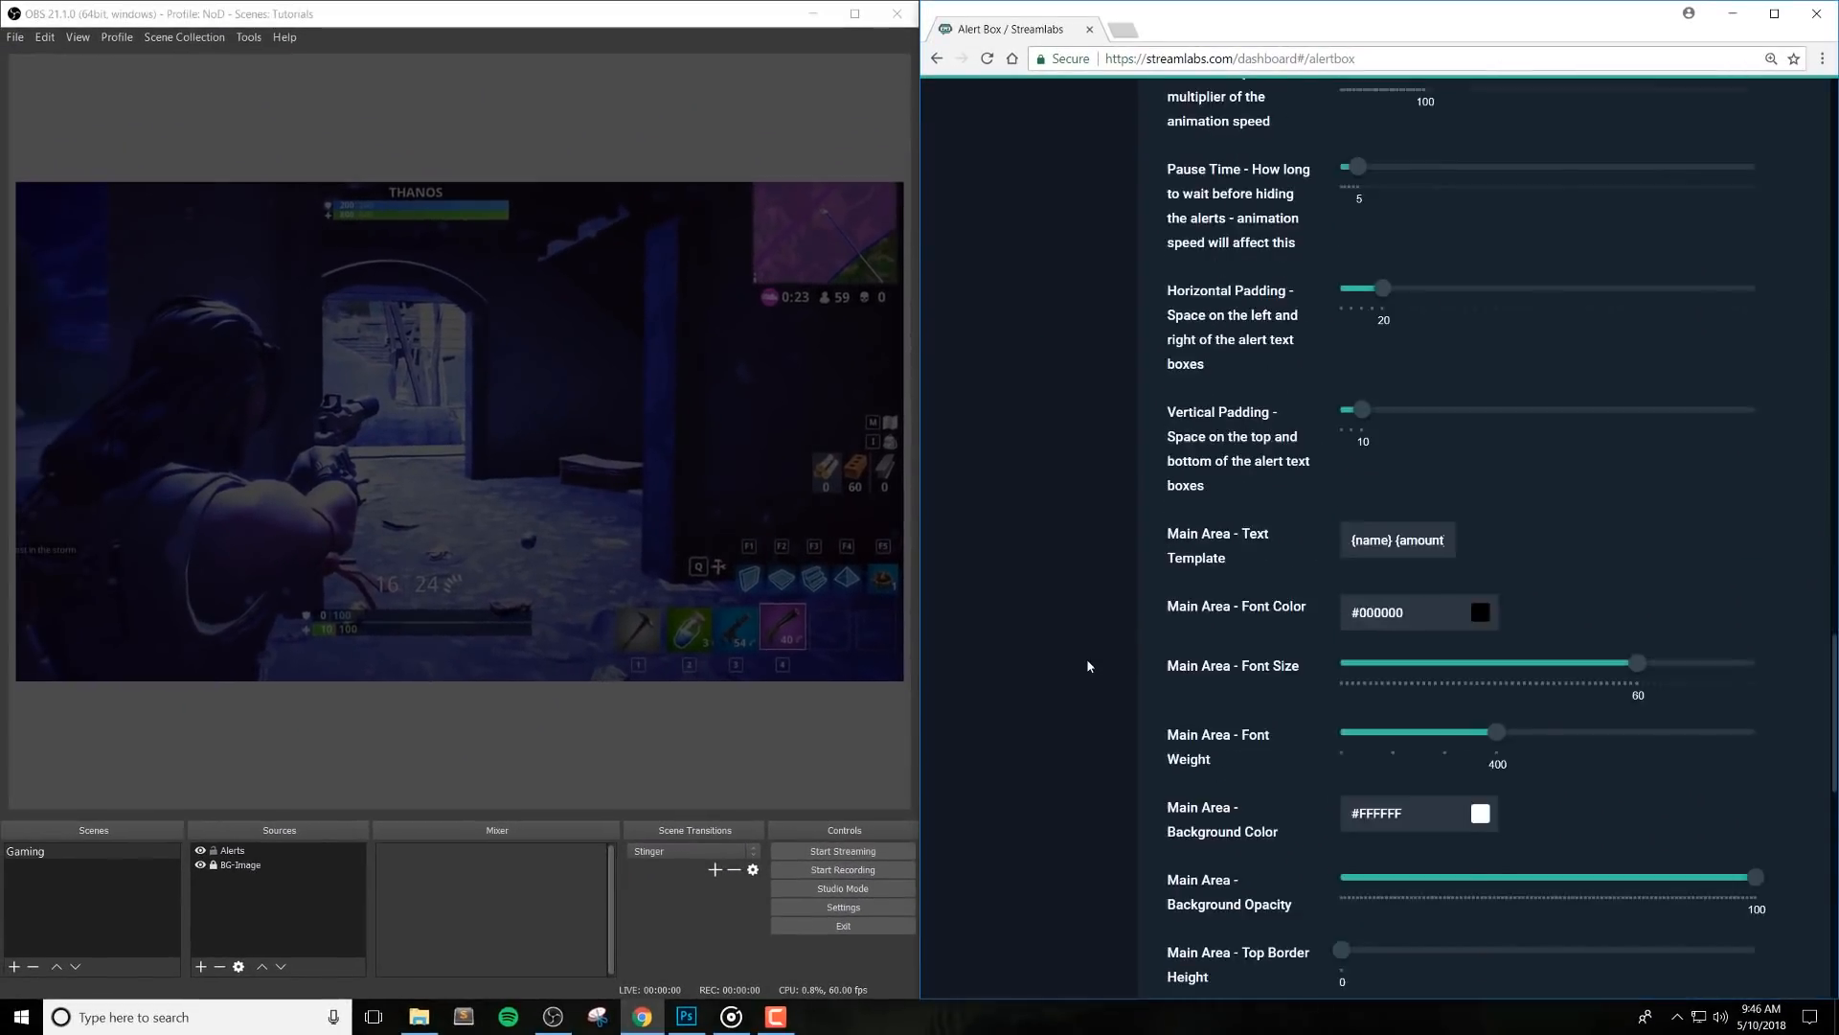
{"action": "left_click", "coordinate": [1468, 935]}
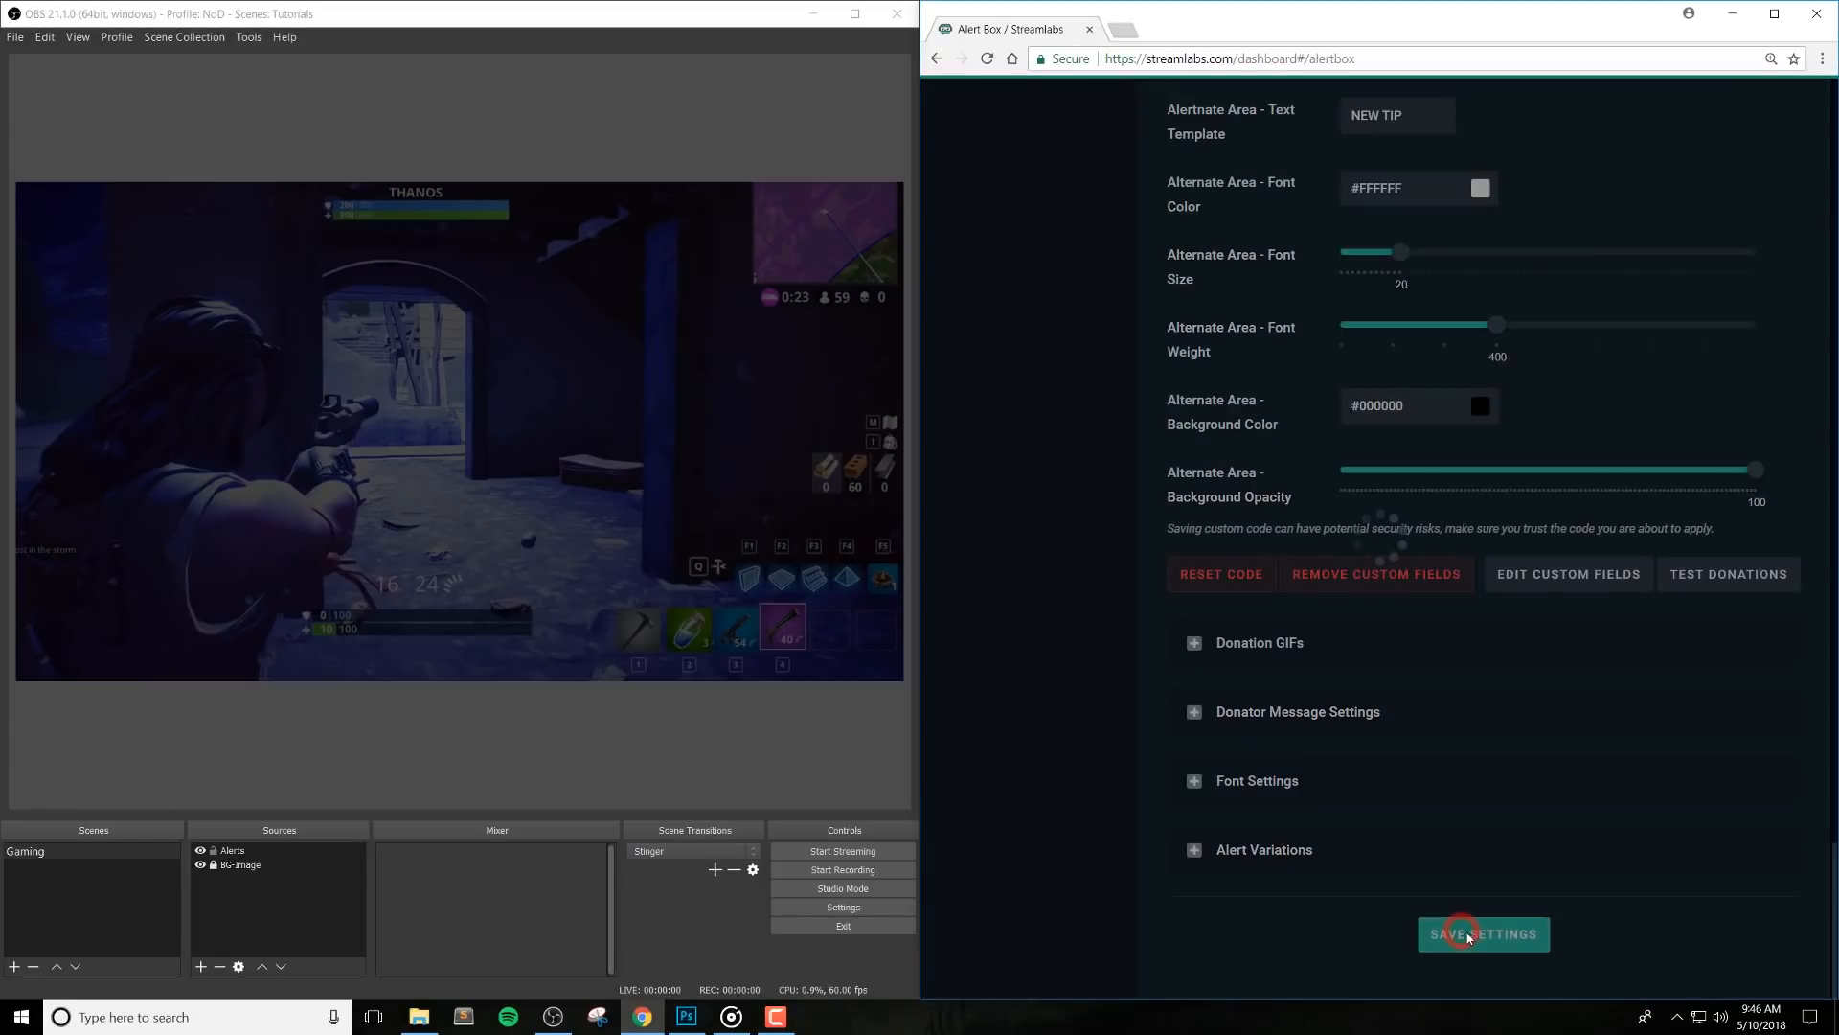
{"action": "left_click", "coordinate": [1483, 935]}
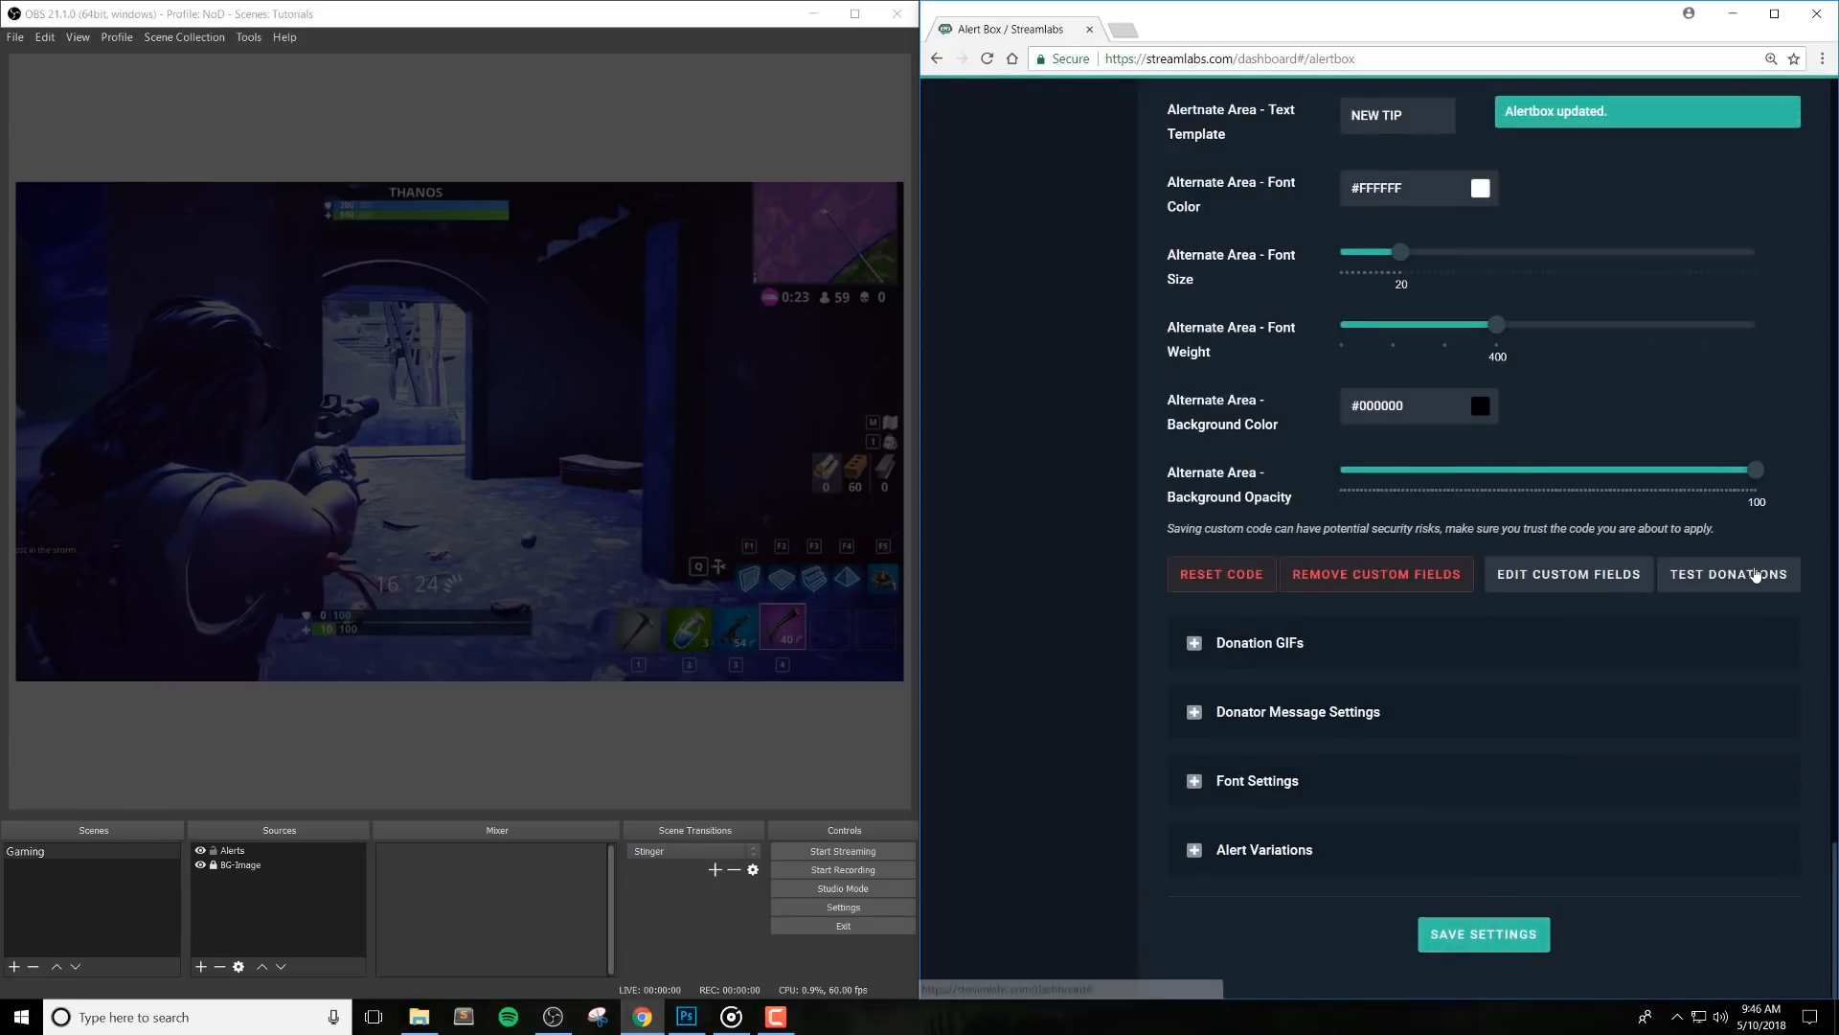
{"action": "left_click", "coordinate": [1728, 575]}
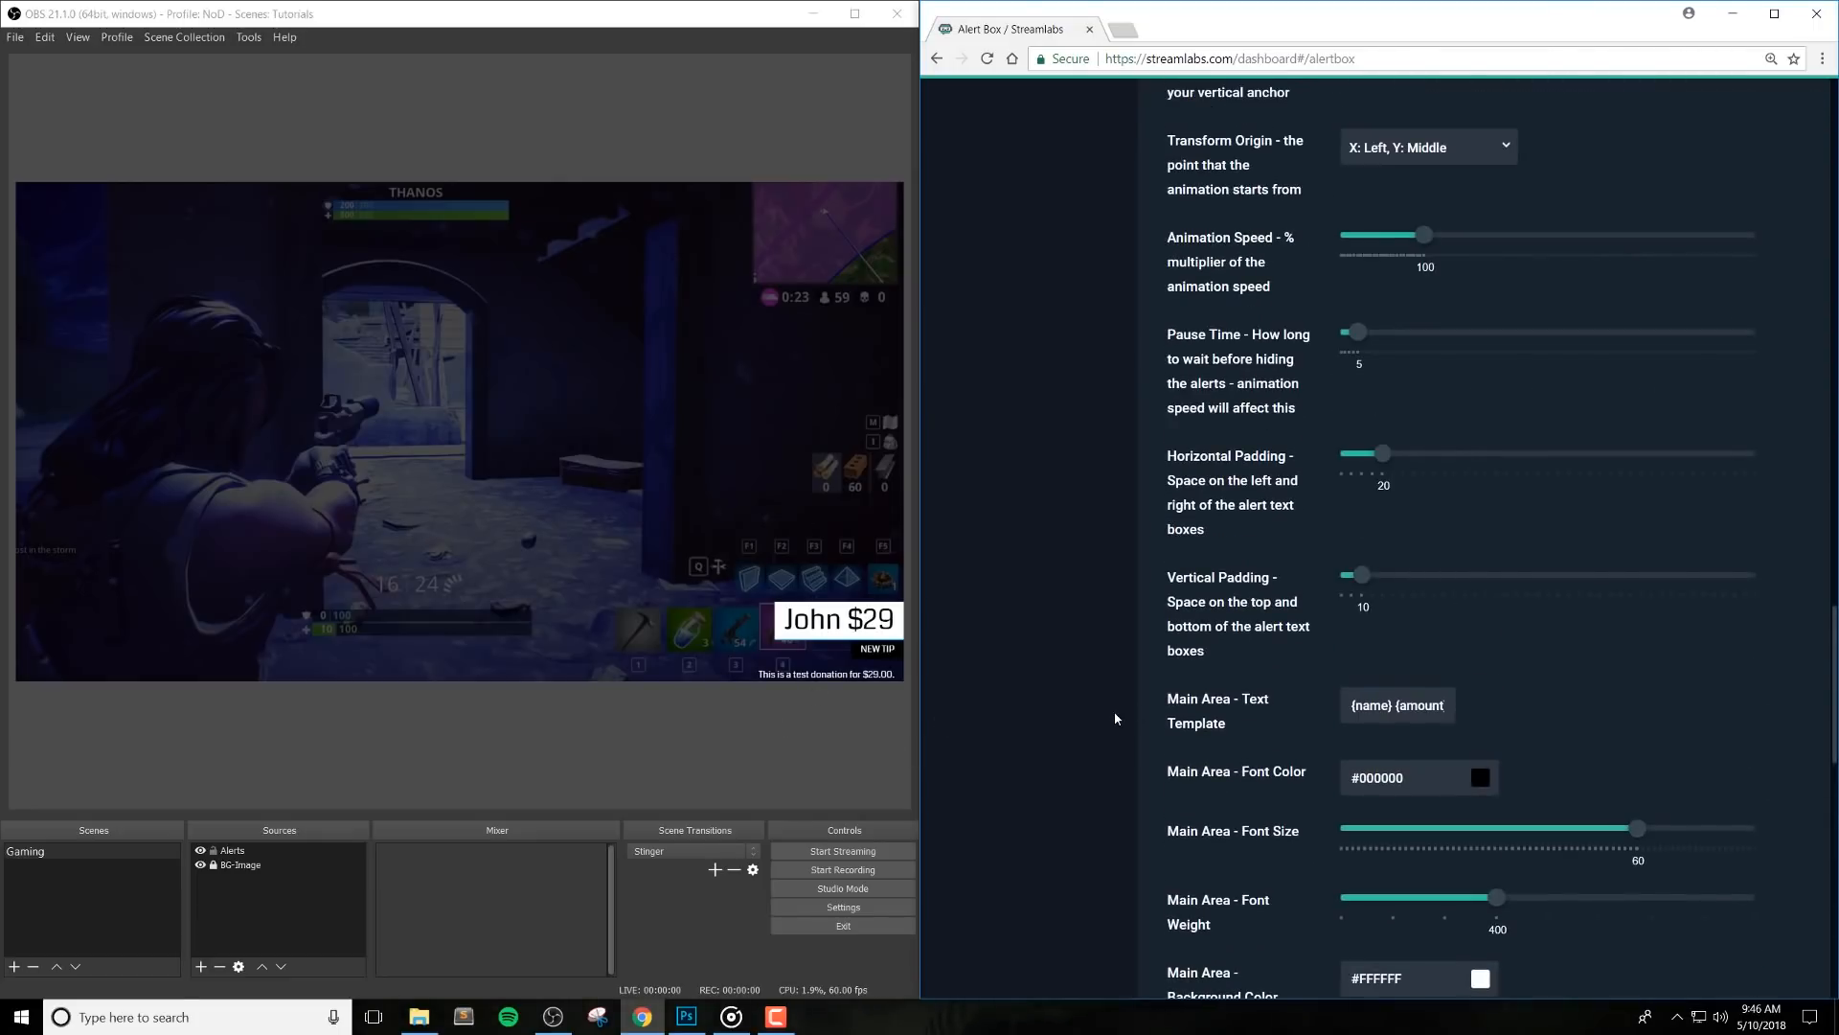
{"action": "scroll", "scroll_direction": "up", "scroll_amount": 3}
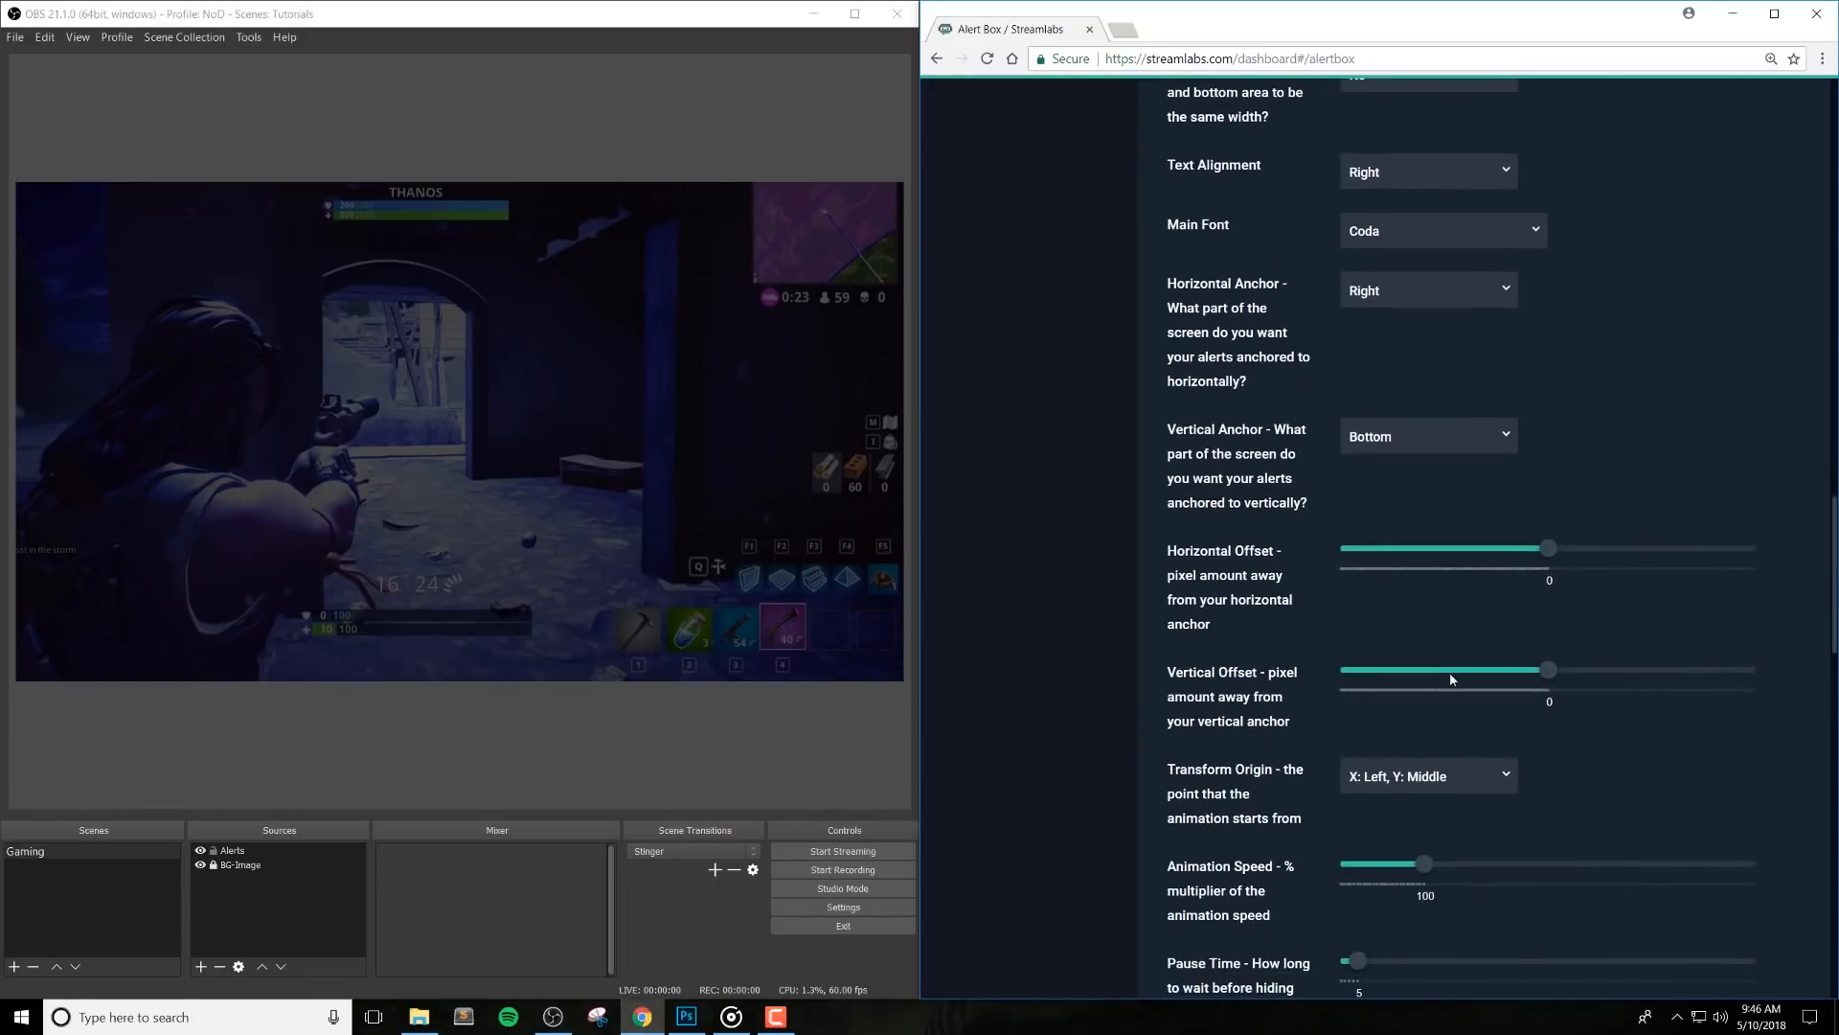
Set vertical offset 200, horizontal offset 80, and anchor alerts left and bottom
{"action": "left_click_drag", "start_coordinate": [1548, 671], "coordinate": [1592, 671]}
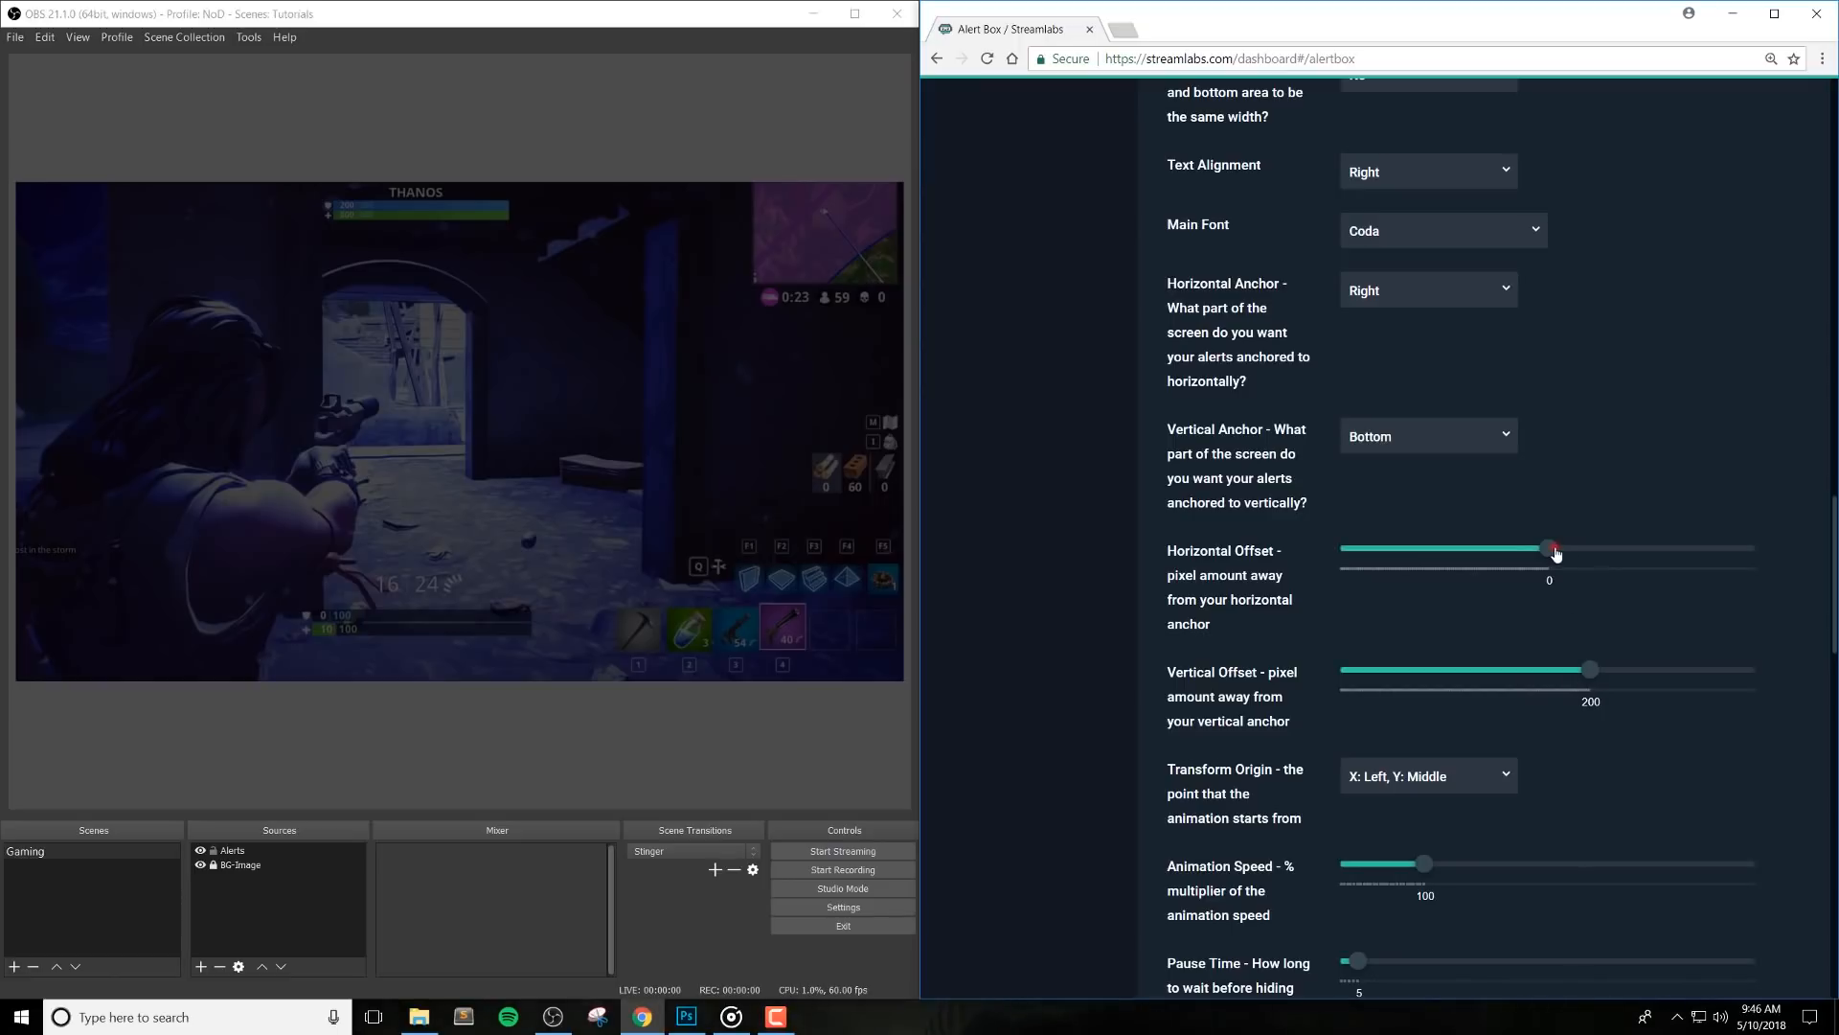
{"action": "left_click_drag", "start_coordinate": [1550, 548], "coordinate": [1565, 547]}
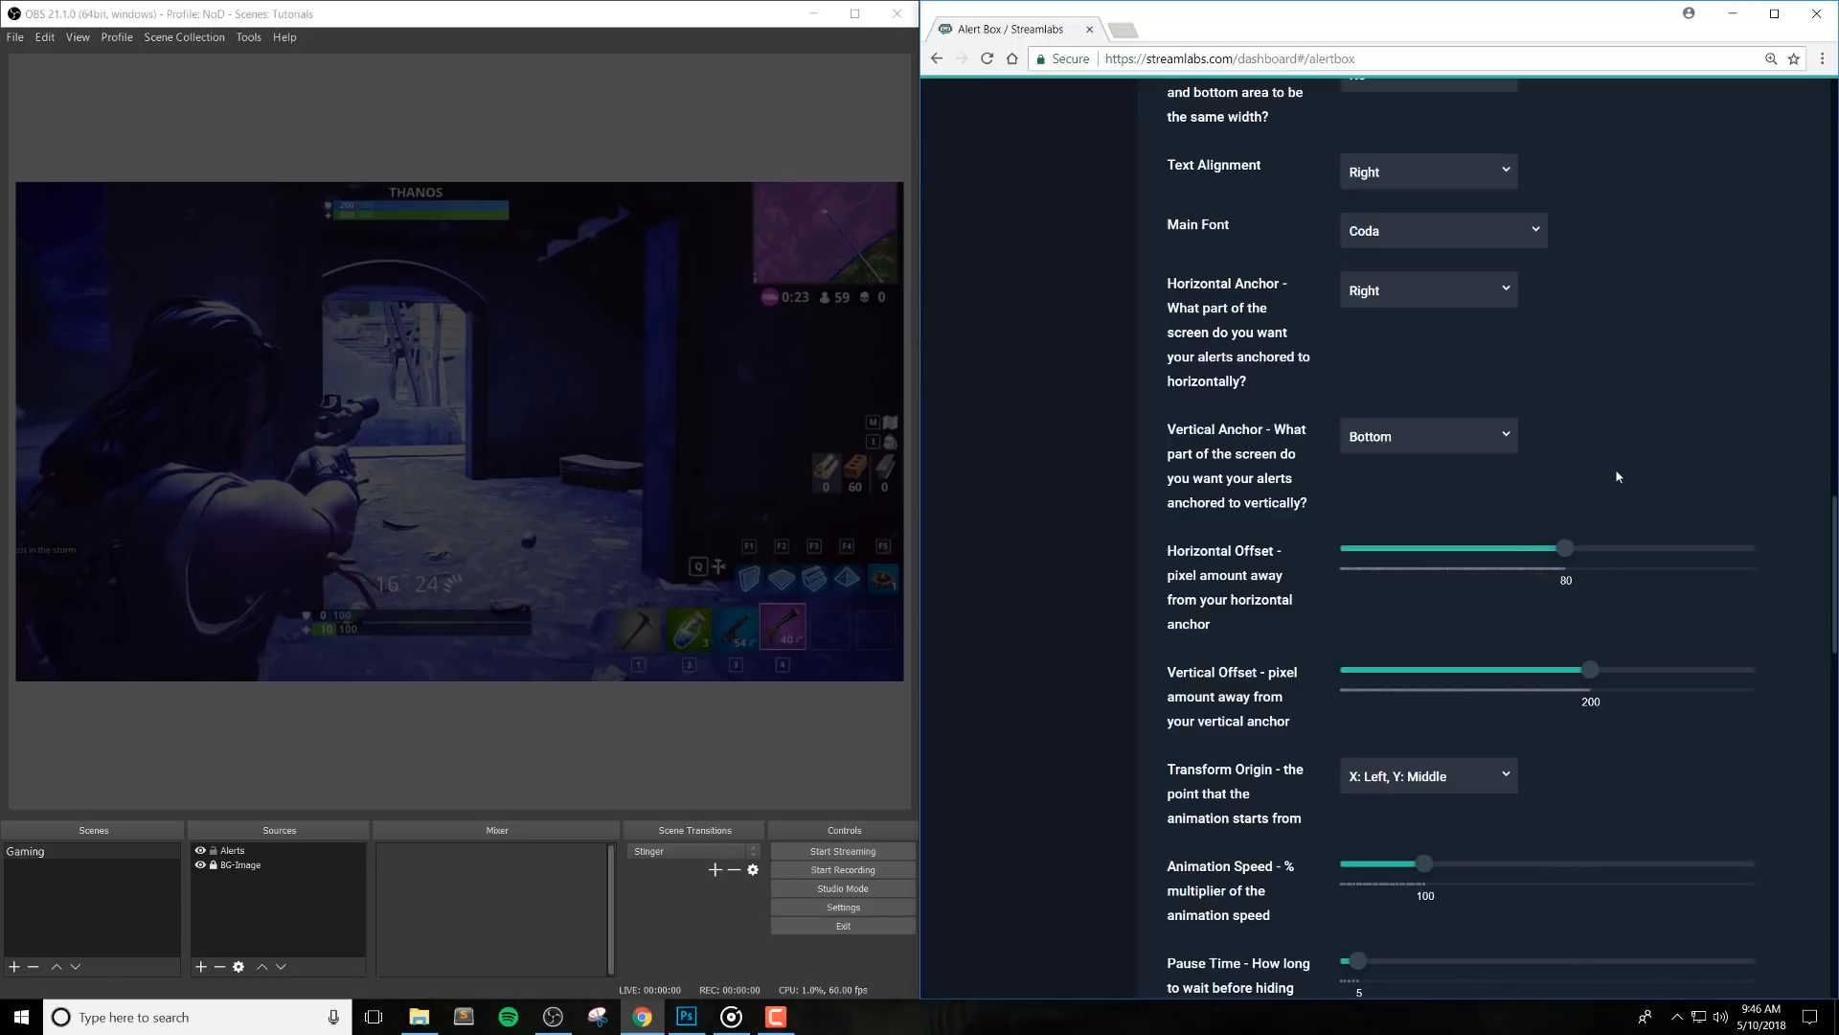
{"action": "left_click", "coordinate": [1427, 289]}
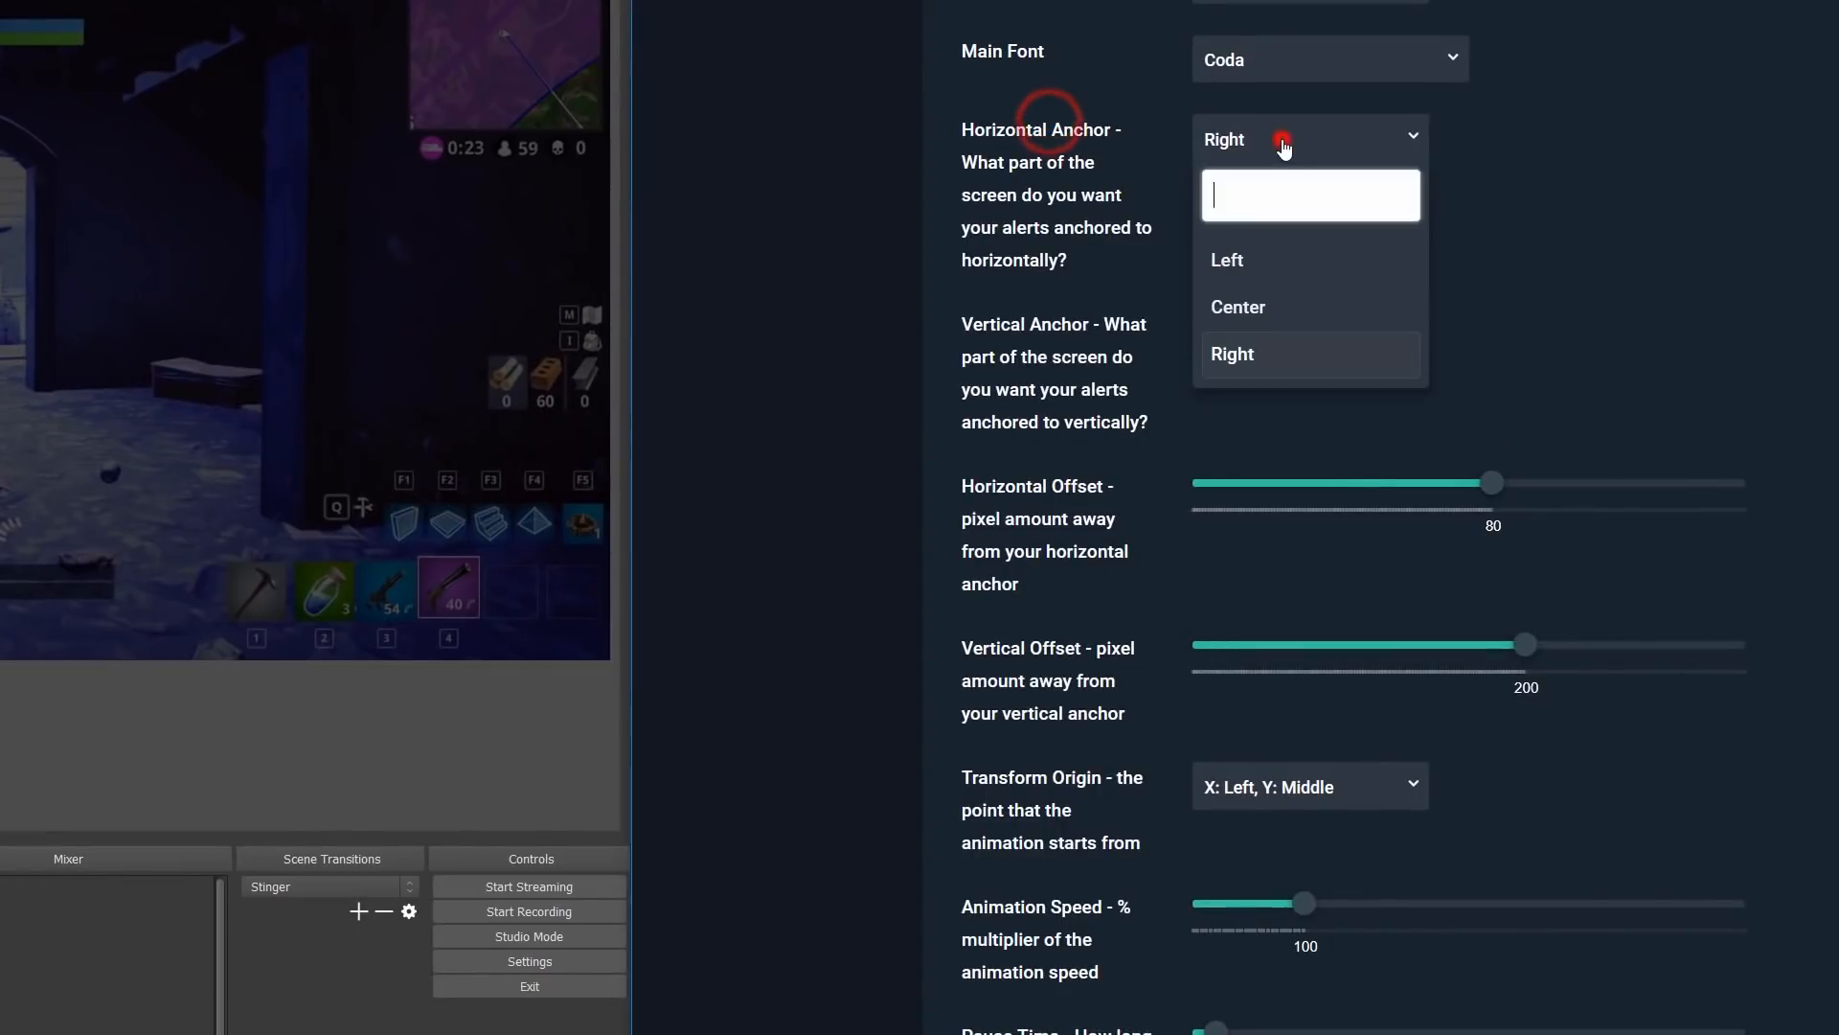
{"action": "left_click", "coordinate": [1228, 261]}
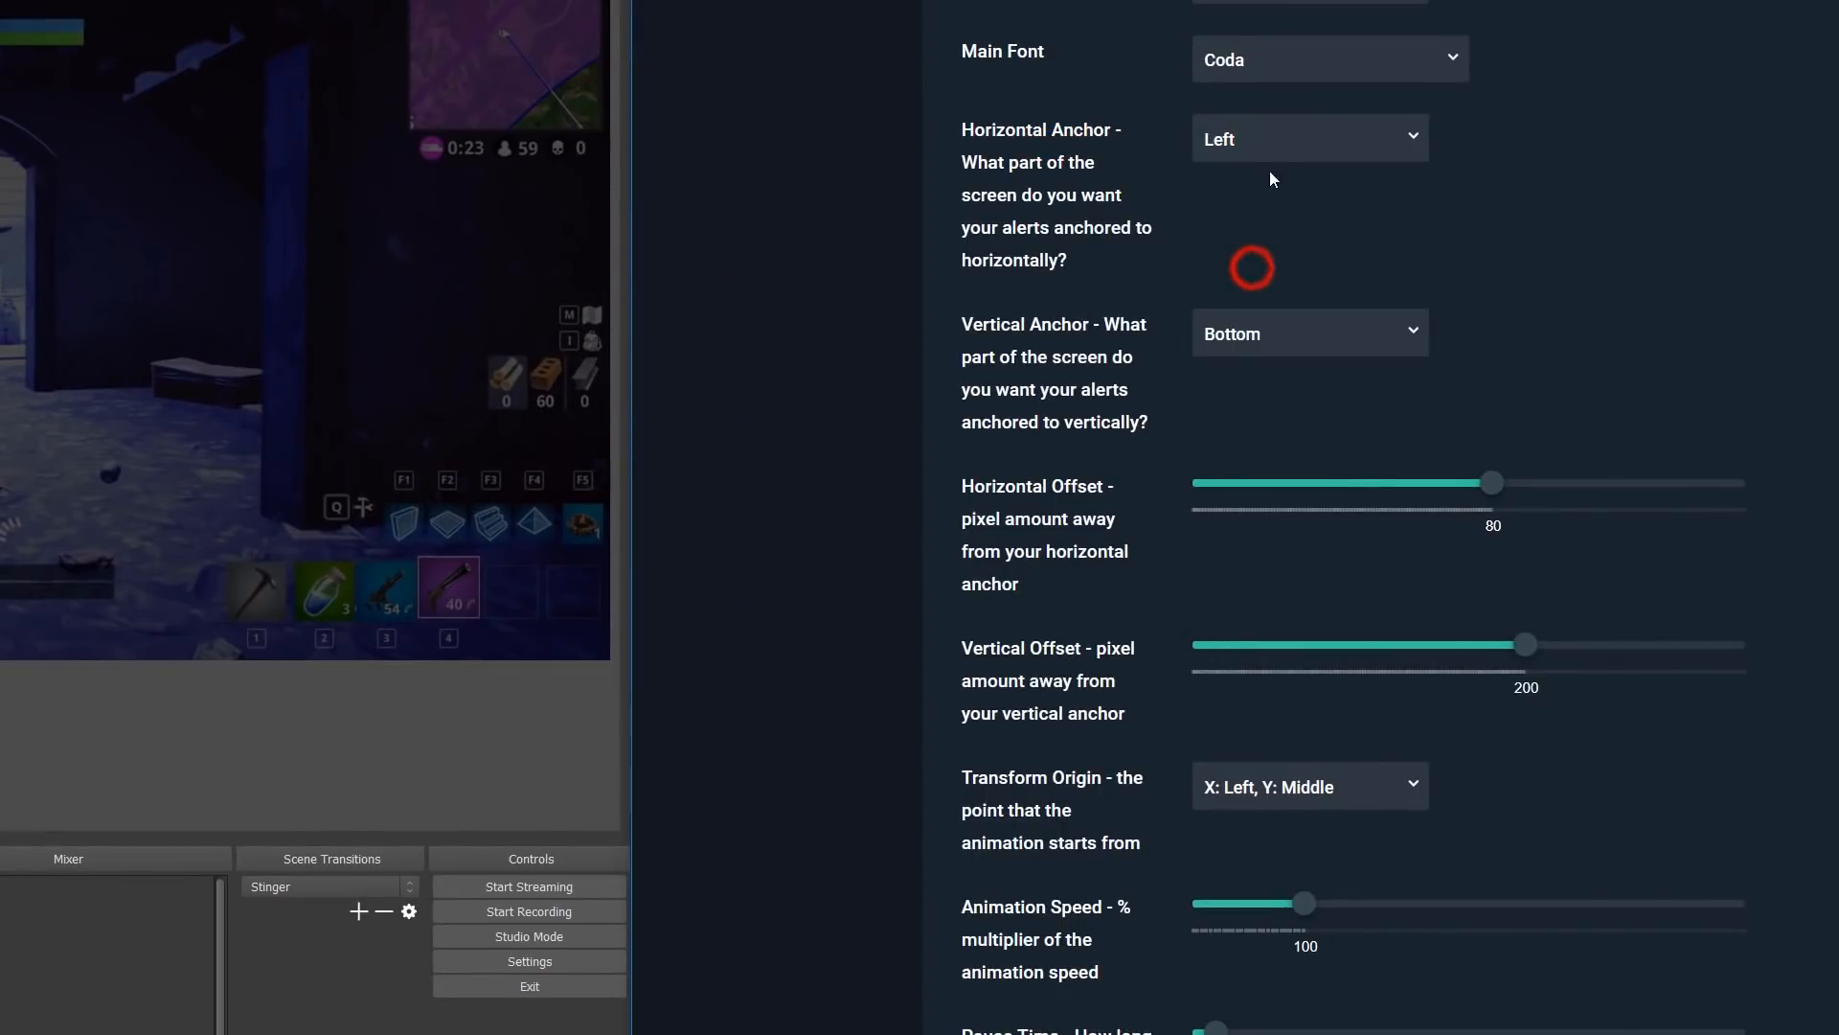
{"action": "left_click", "coordinate": [1311, 138]}
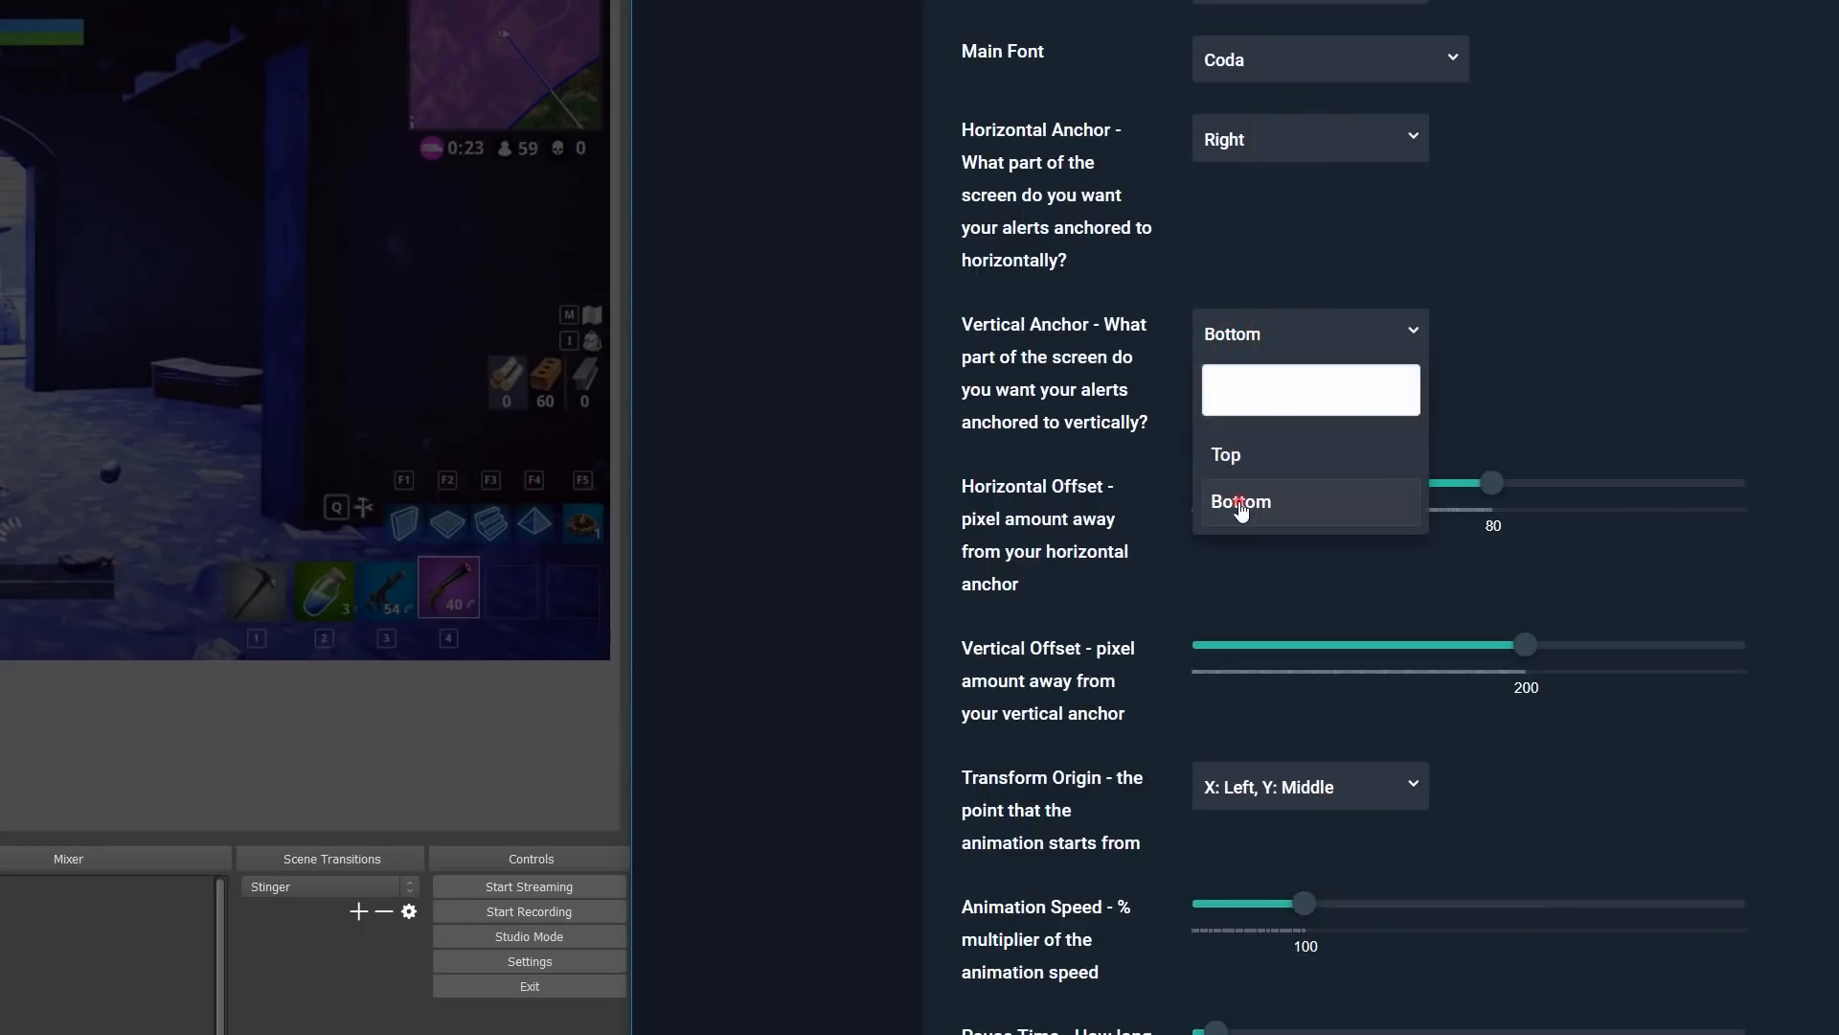
{"action": "left_click", "coordinate": [1241, 502]}
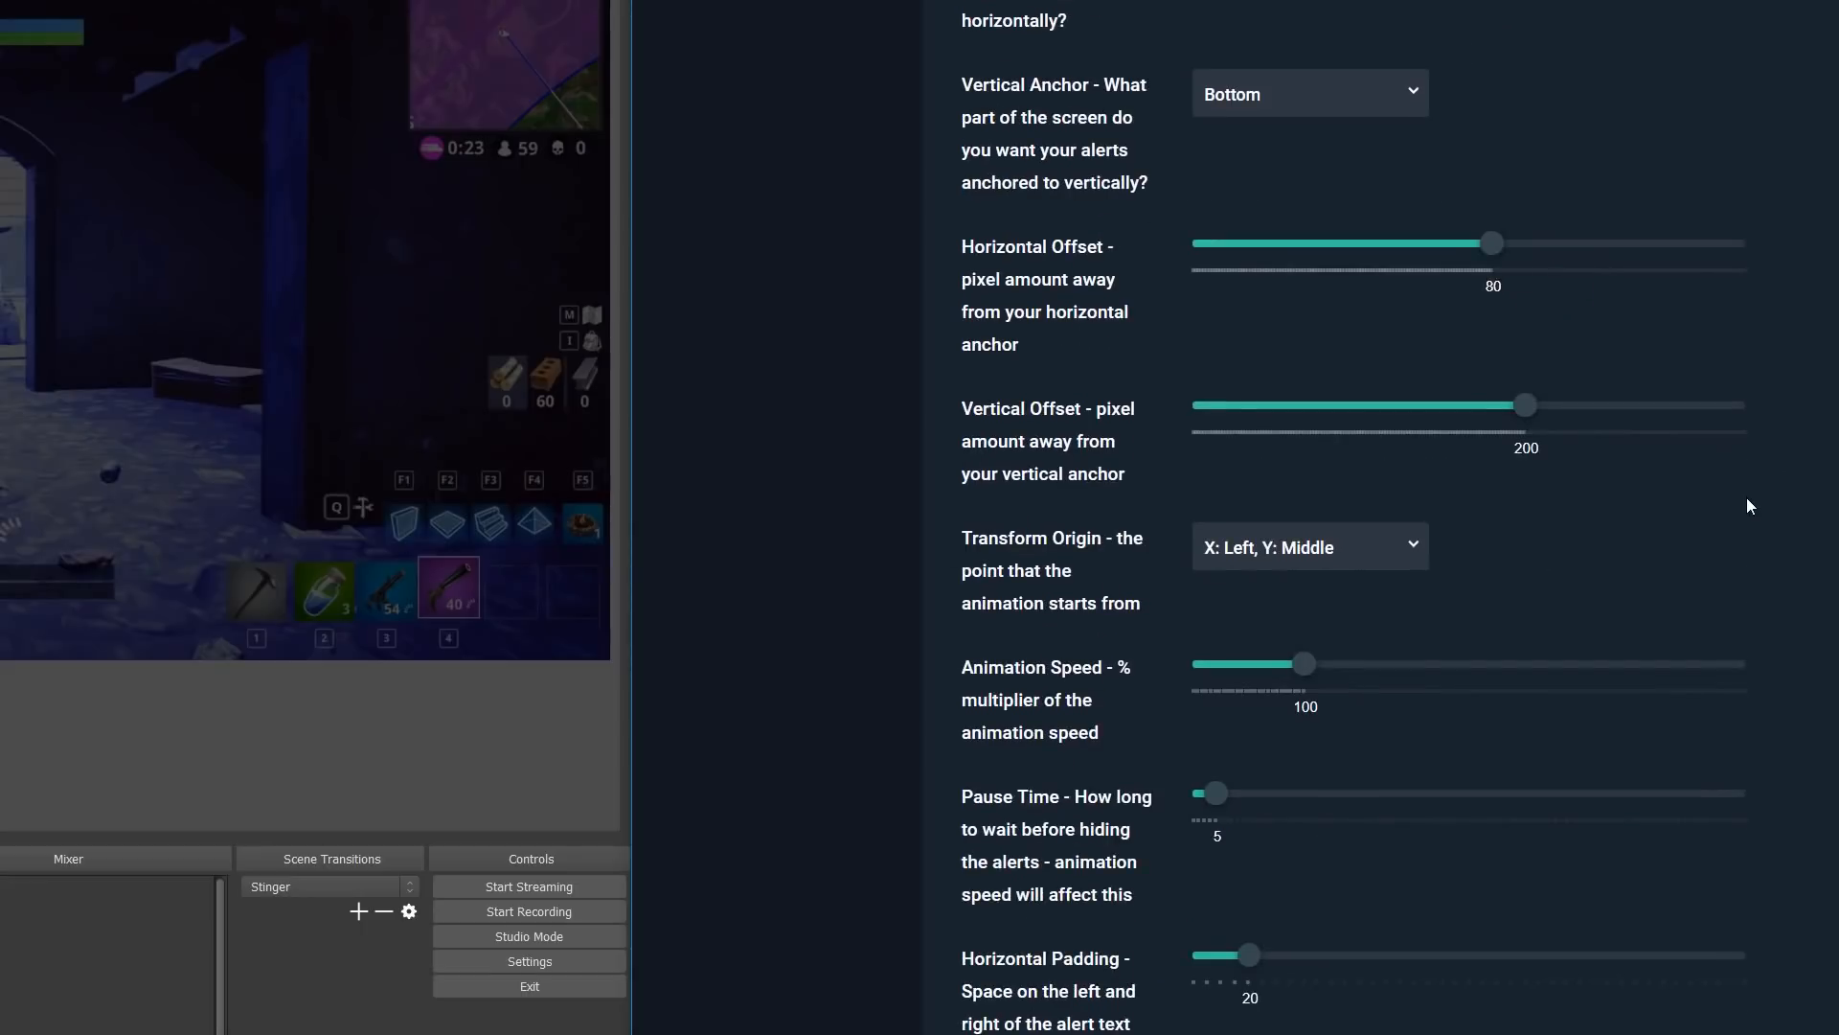
{"action": "mouse_move", "coordinate": [1517, 414]}
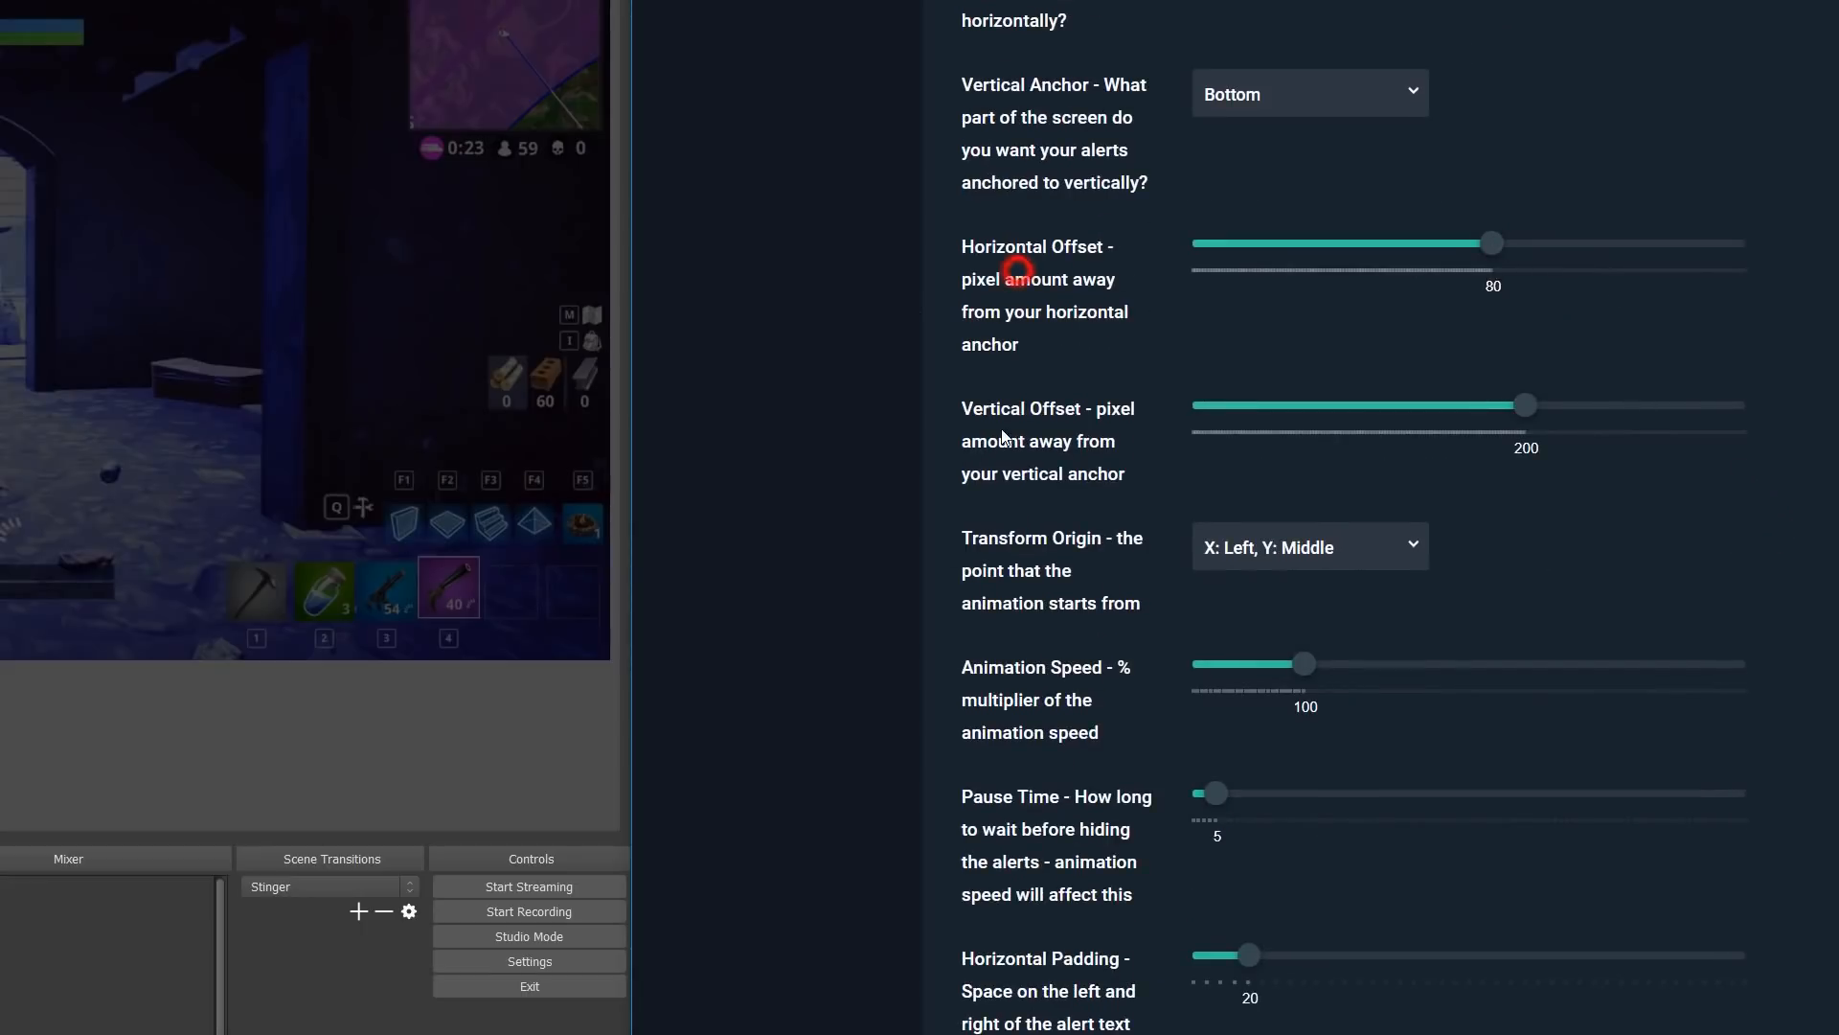
Preview a test donation, then raise the horizontal offset to 260 pixels
{"action": "scroll", "scroll_direction": "down", "scroll_amount": 3}
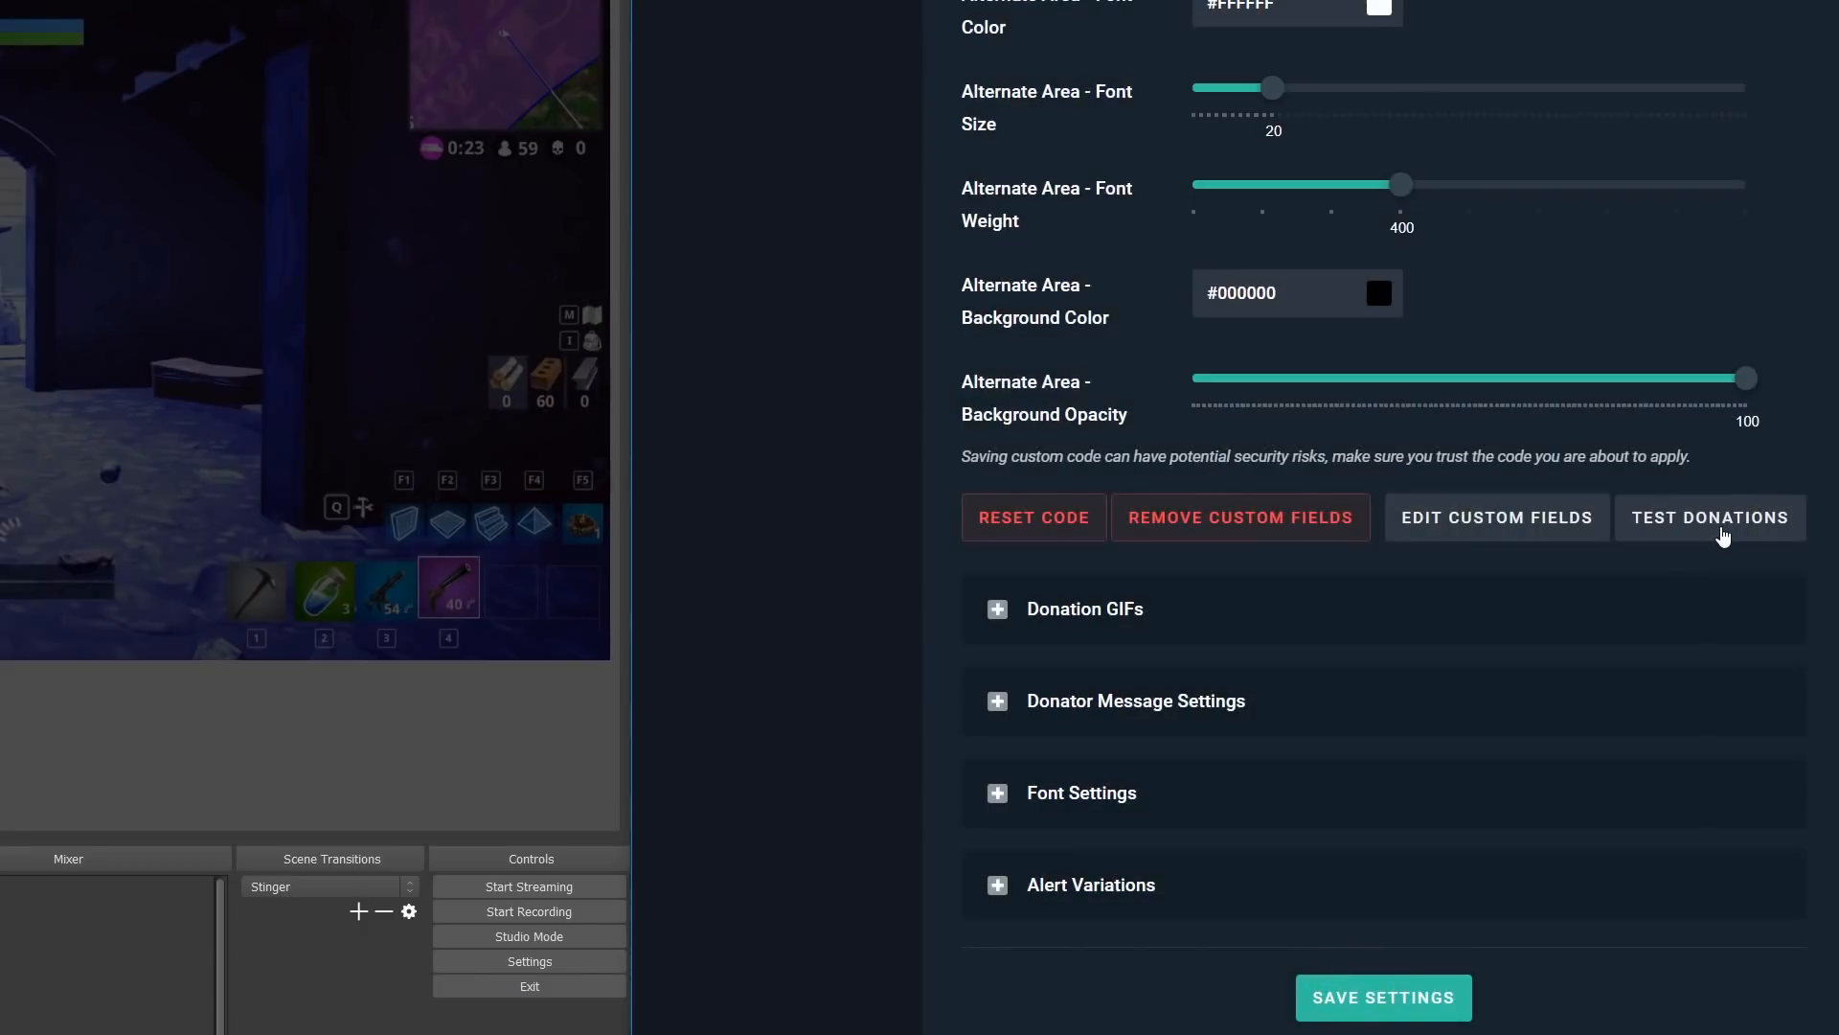
{"action": "left_click", "coordinate": [1709, 517]}
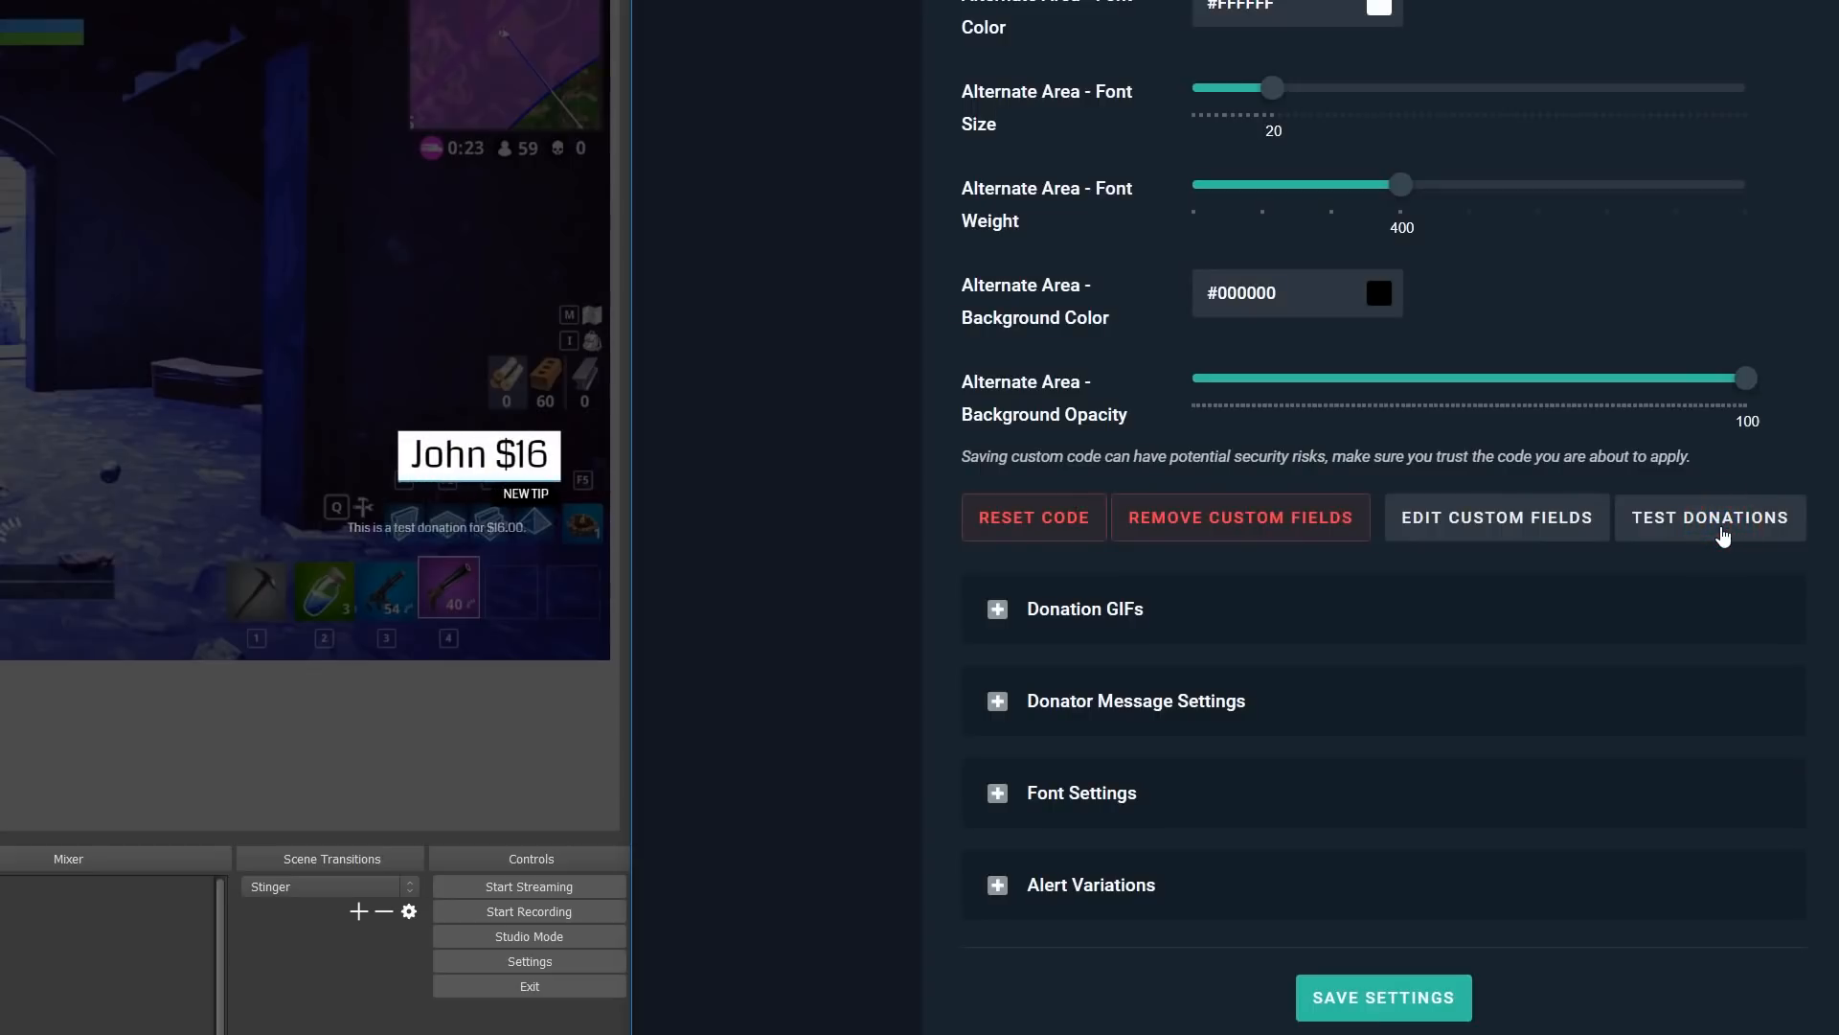
{"action": "mouse_move", "coordinate": [736, 421]}
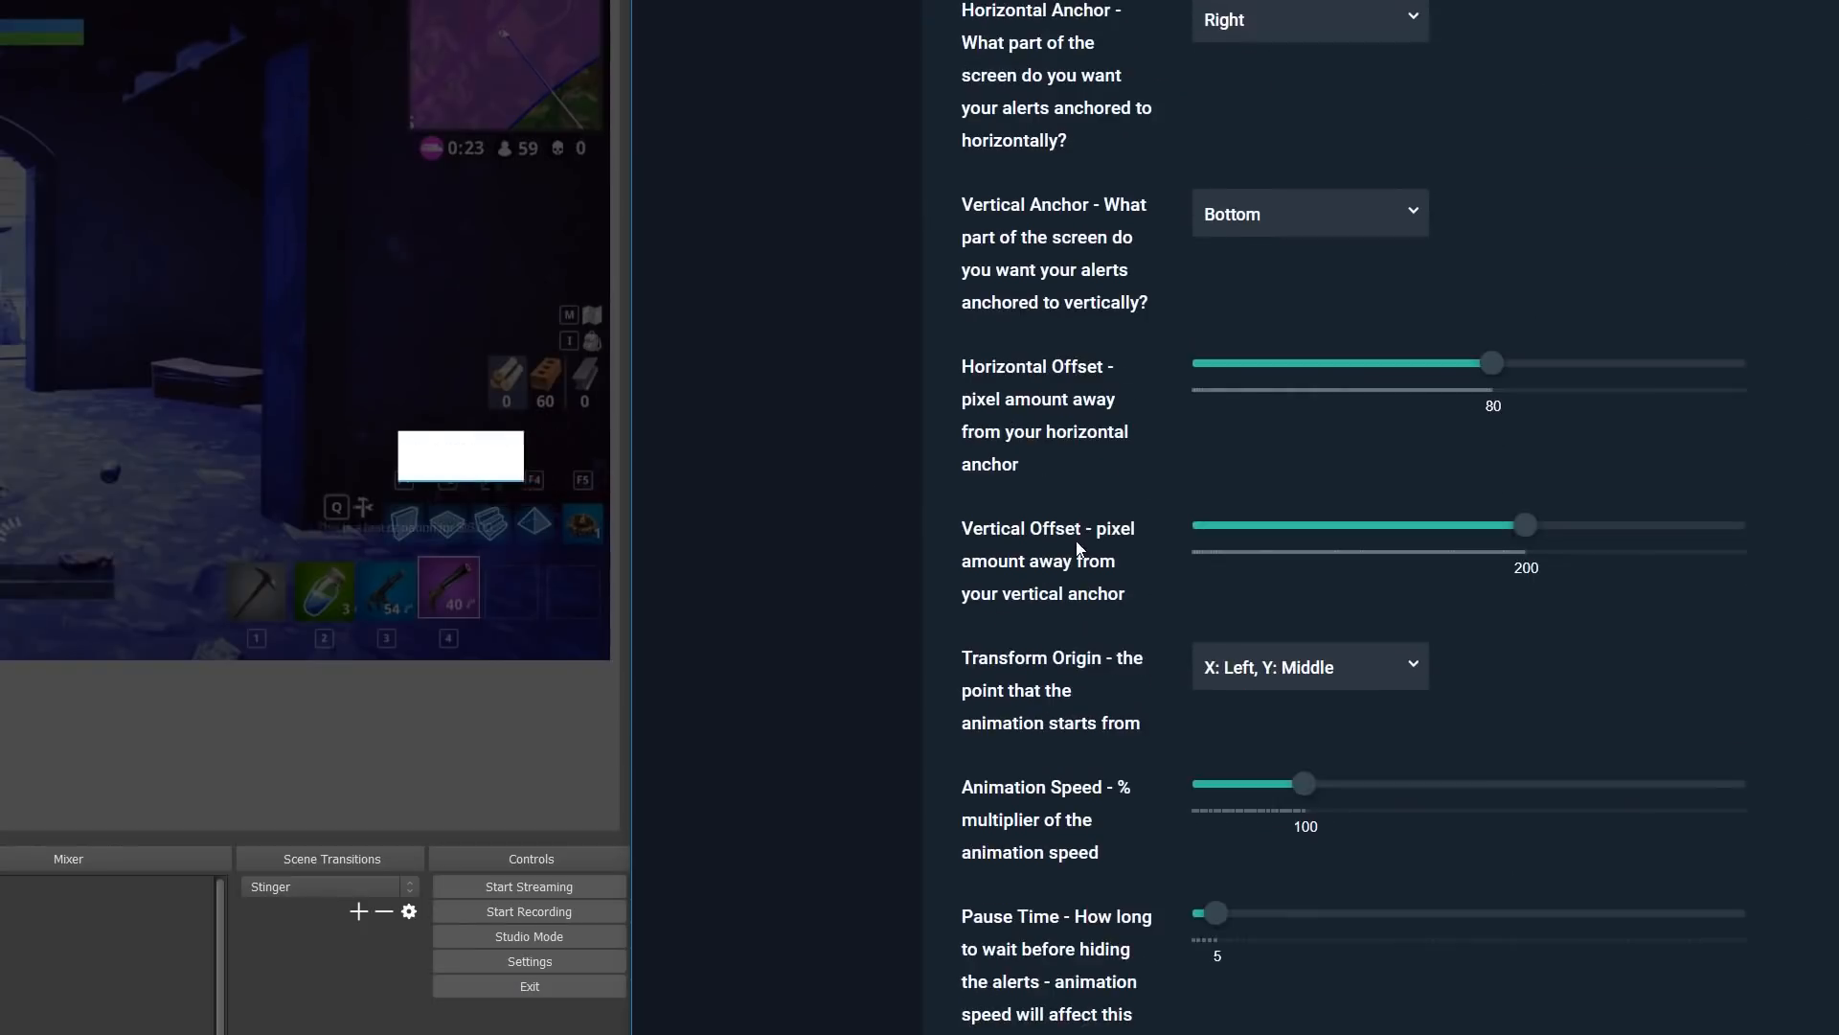
{"action": "scroll", "scroll_direction": "down", "scroll_amount": 3}
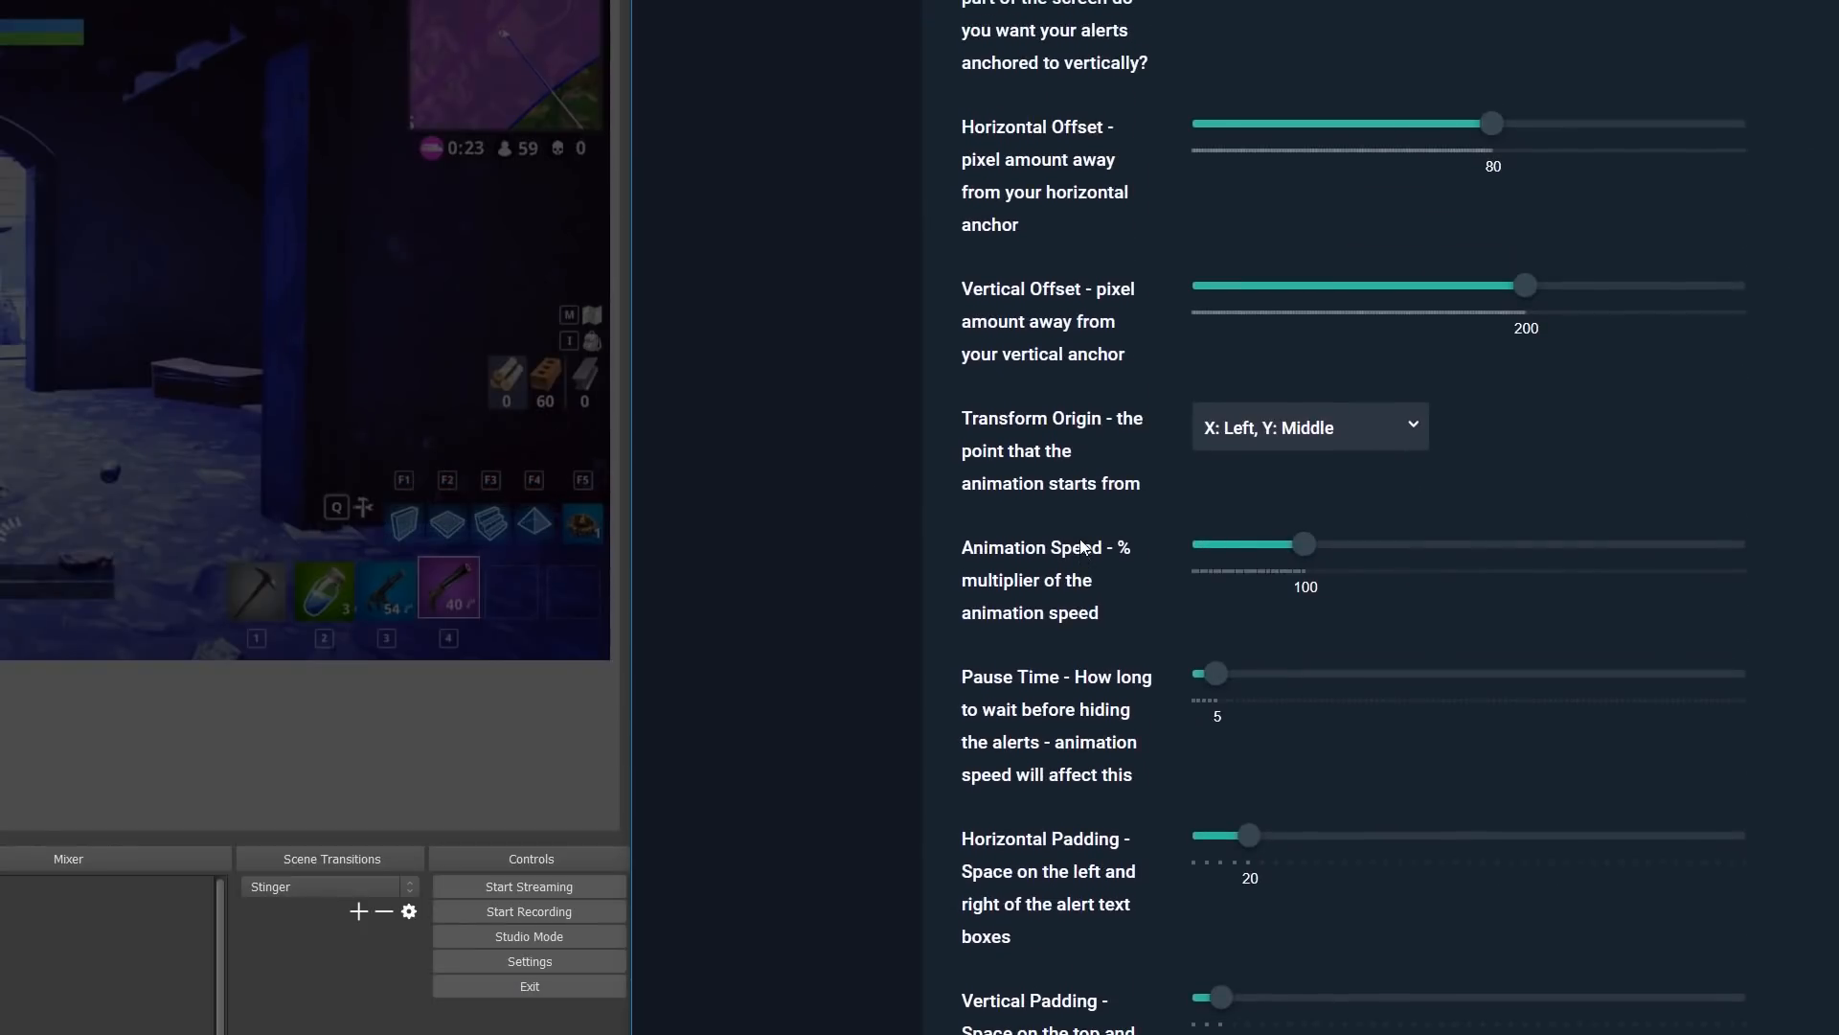
{"action": "left_click_drag", "start_coordinate": [1491, 123], "coordinate": [1534, 123]}
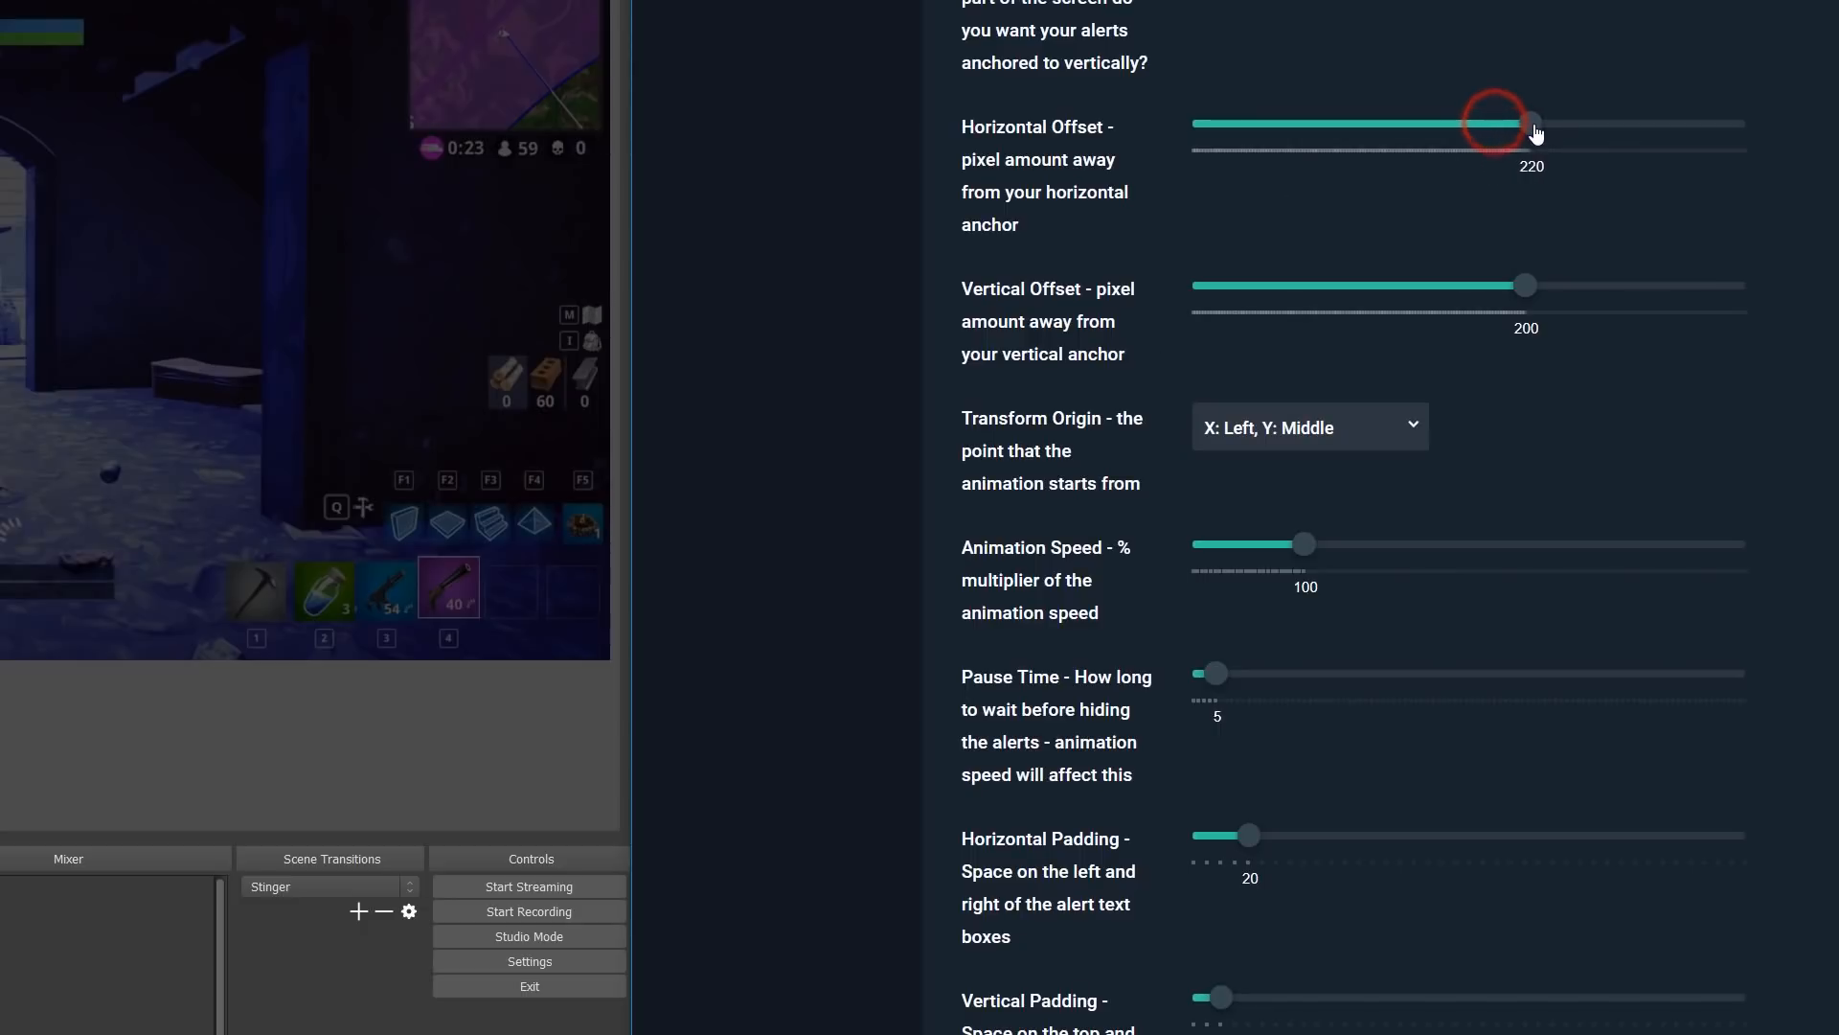
{"action": "left_click_drag", "start_coordinate": [1531, 123], "coordinate": [1540, 123]}
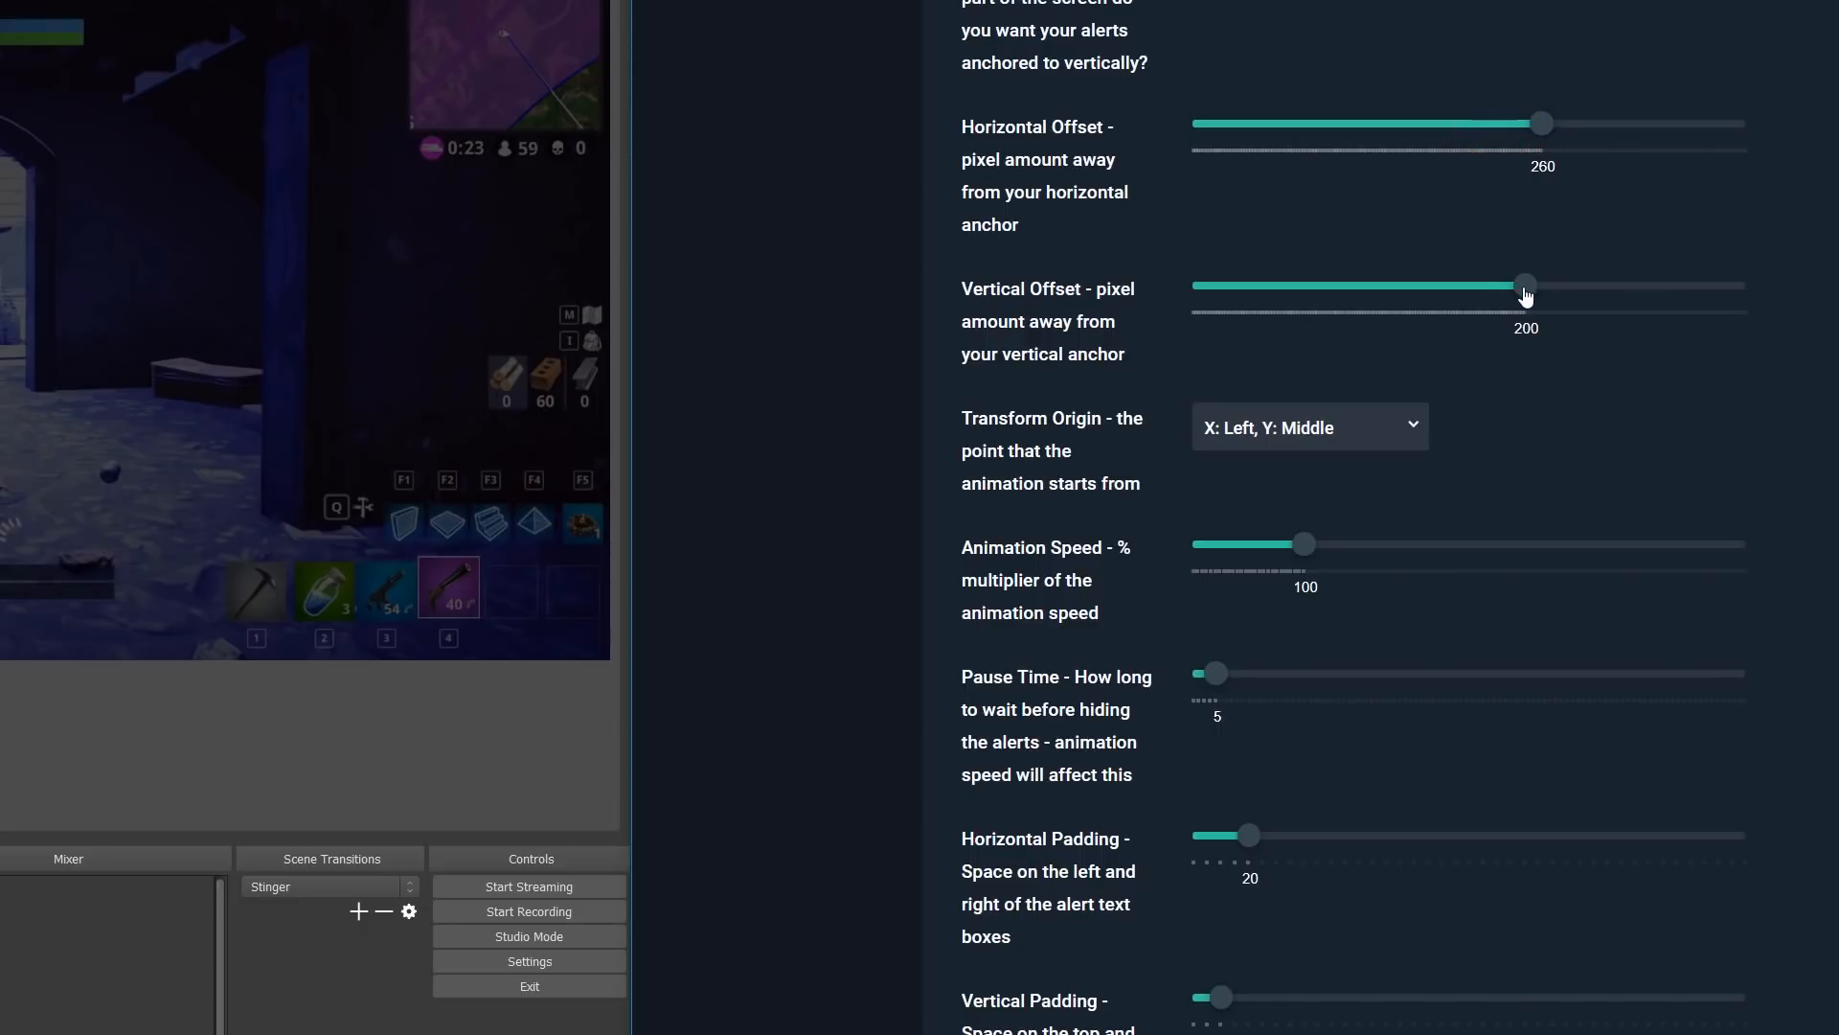
{"action": "scroll", "scroll_direction": "down", "scroll_amount": 3}
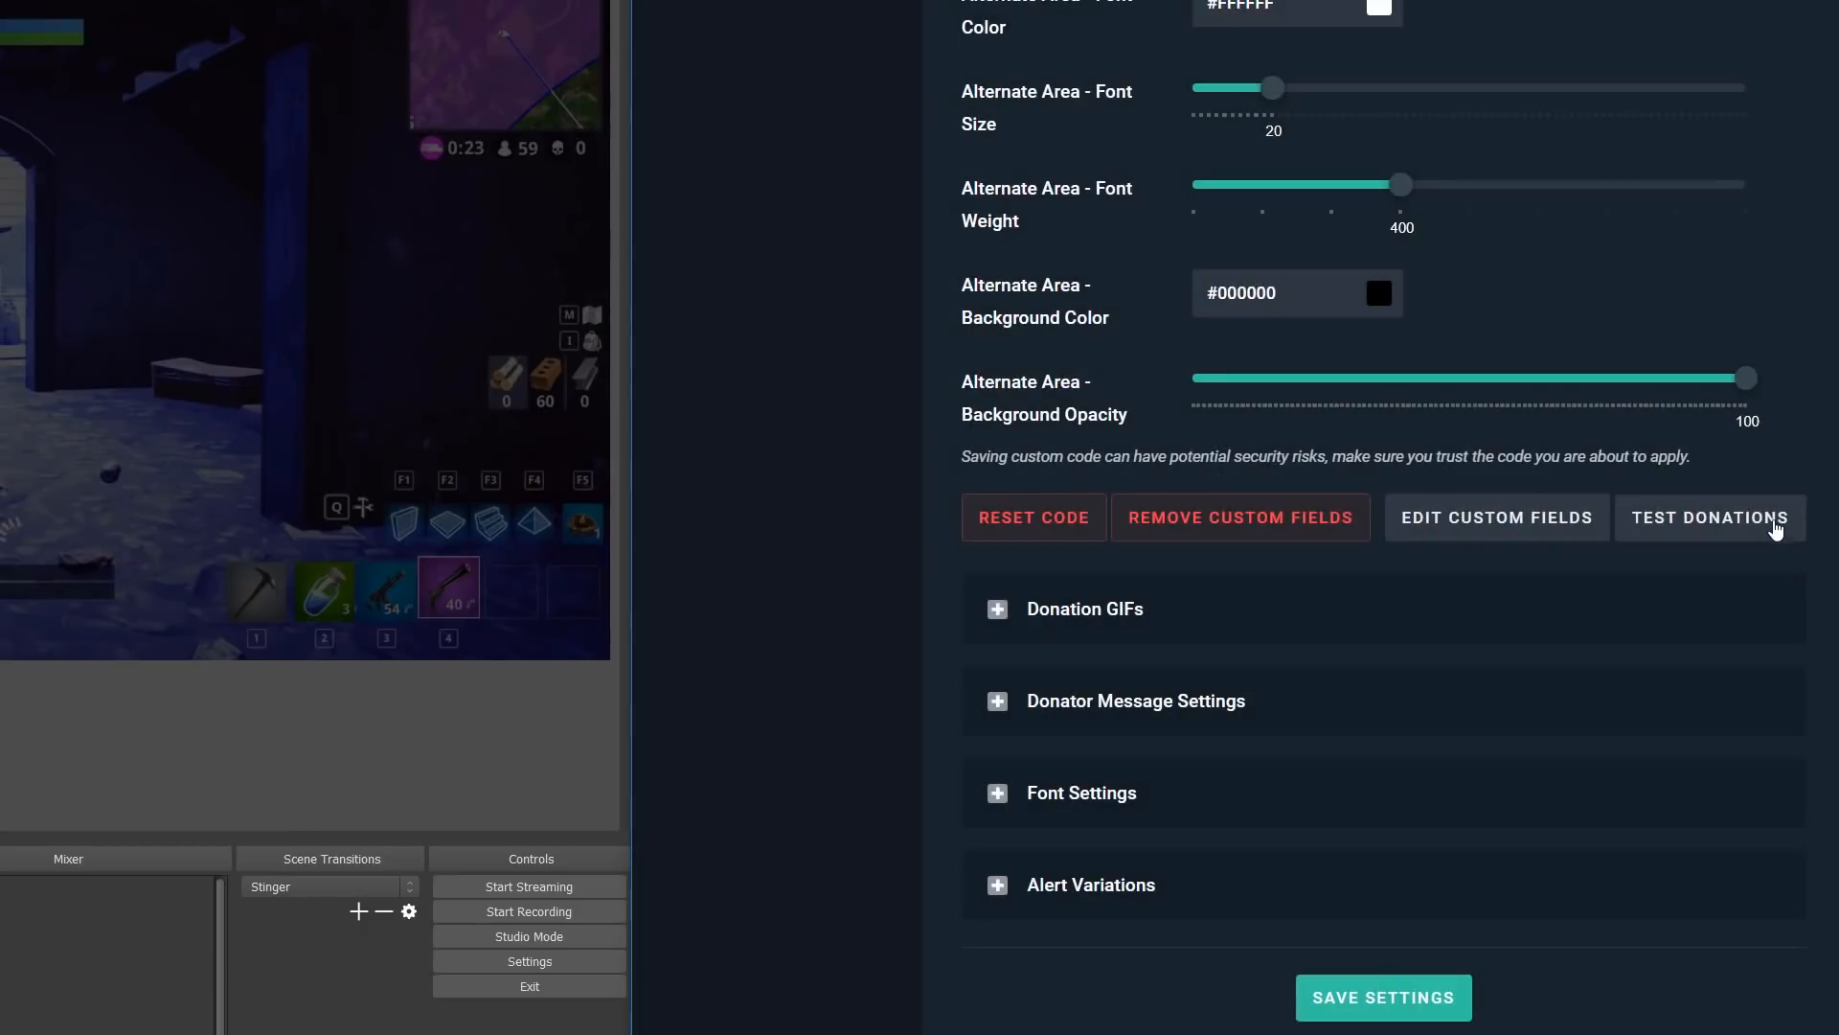
Preview another test tip and raise the alternate-area font size from 20 to 32
{"action": "left_click", "coordinate": [1709, 517]}
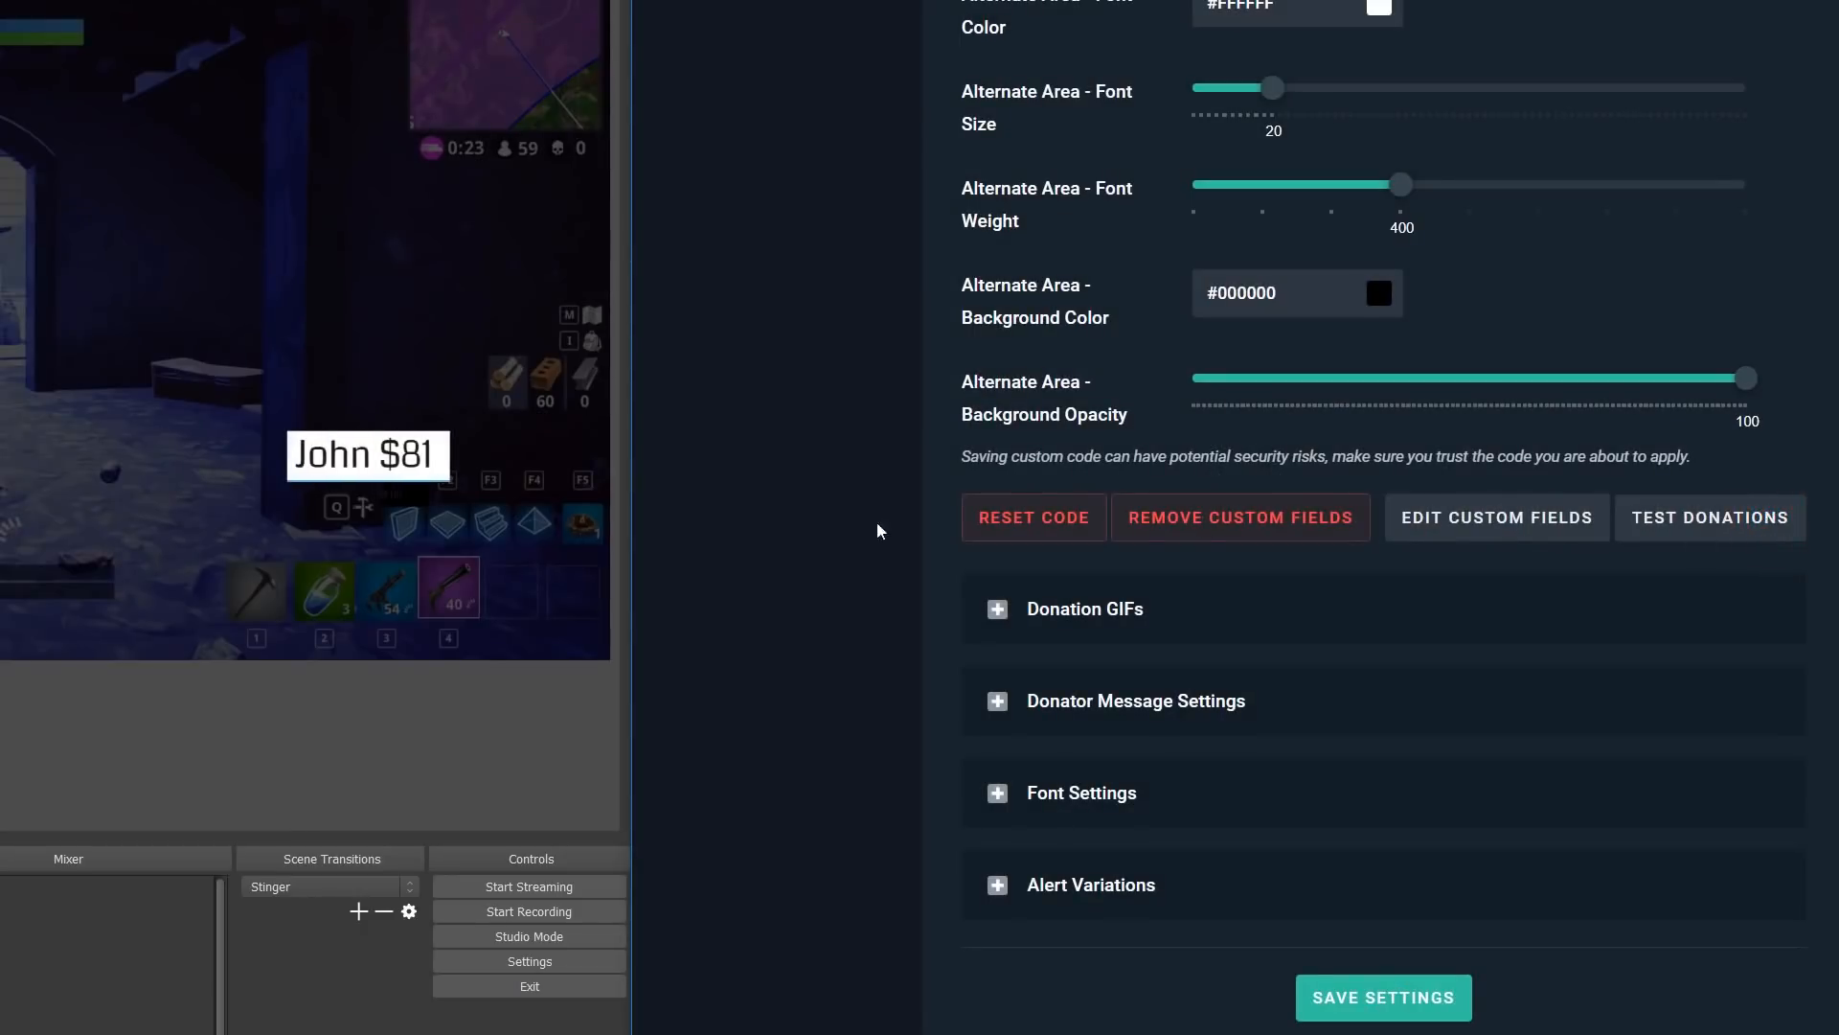
{"action": "left_click", "coordinate": [1709, 518]}
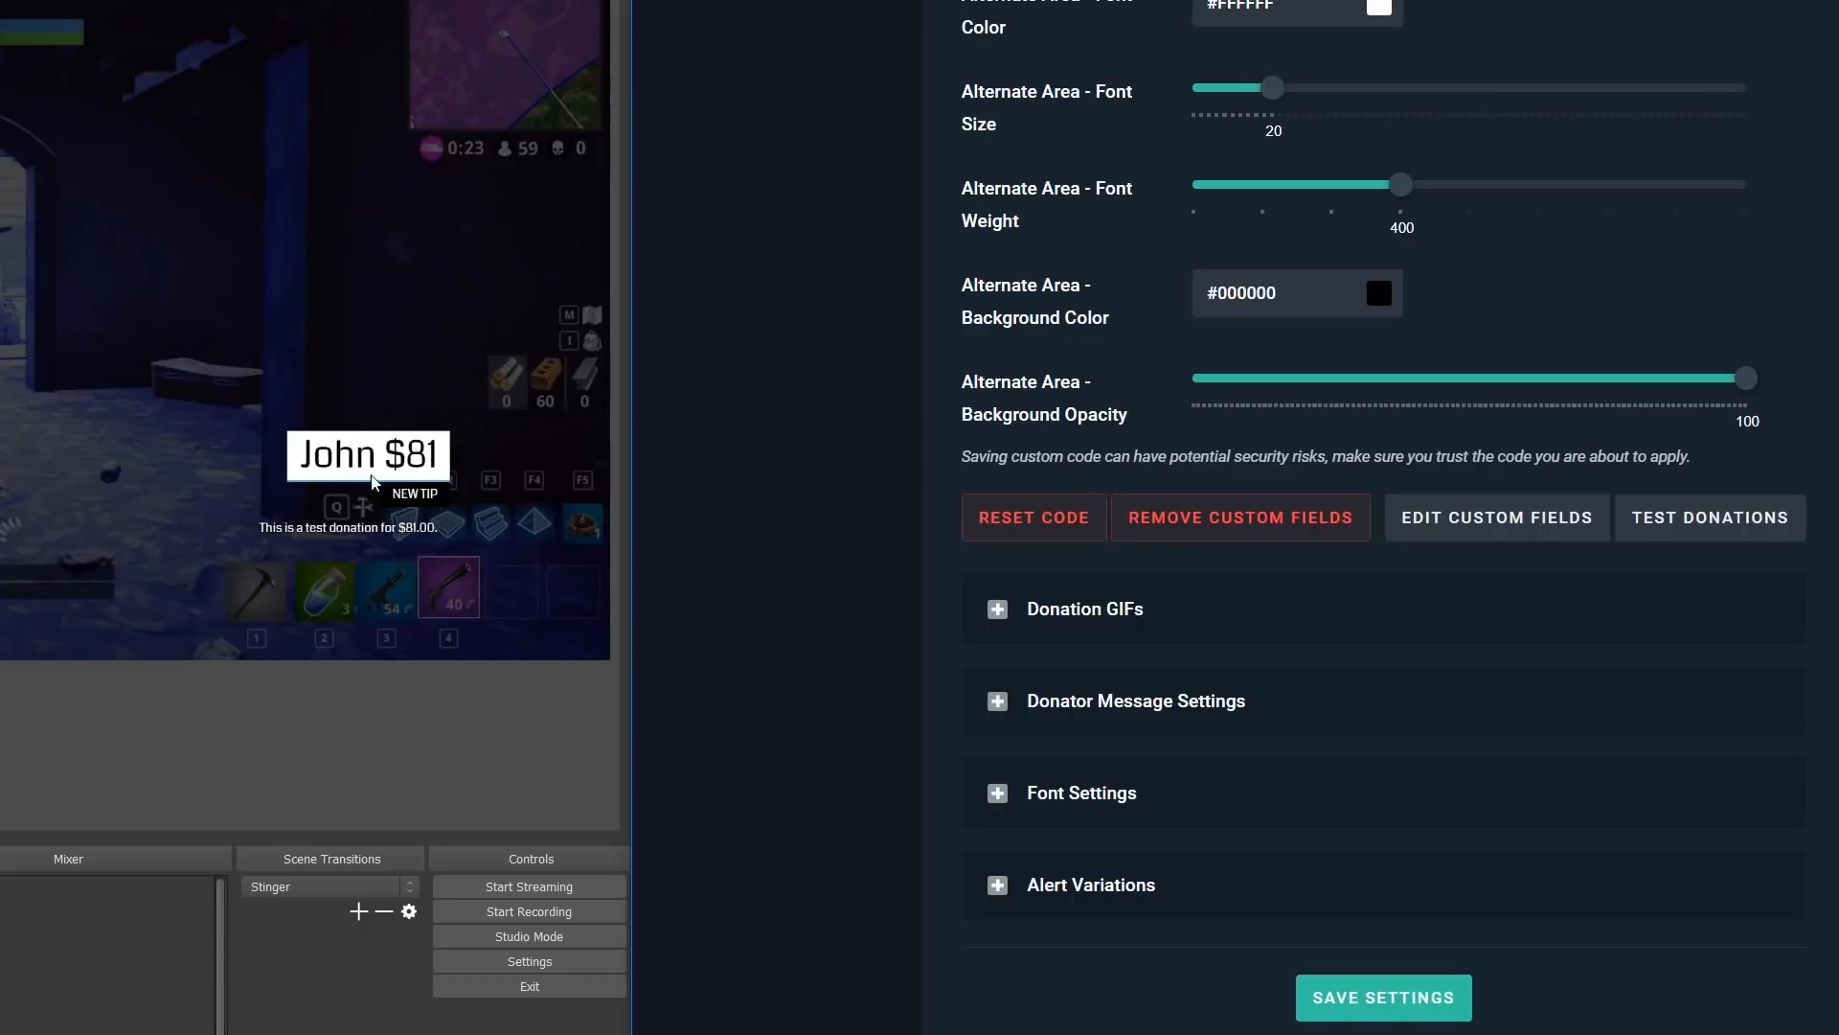
{"action": "scroll", "scroll_direction": "up", "scroll_amount": 3}
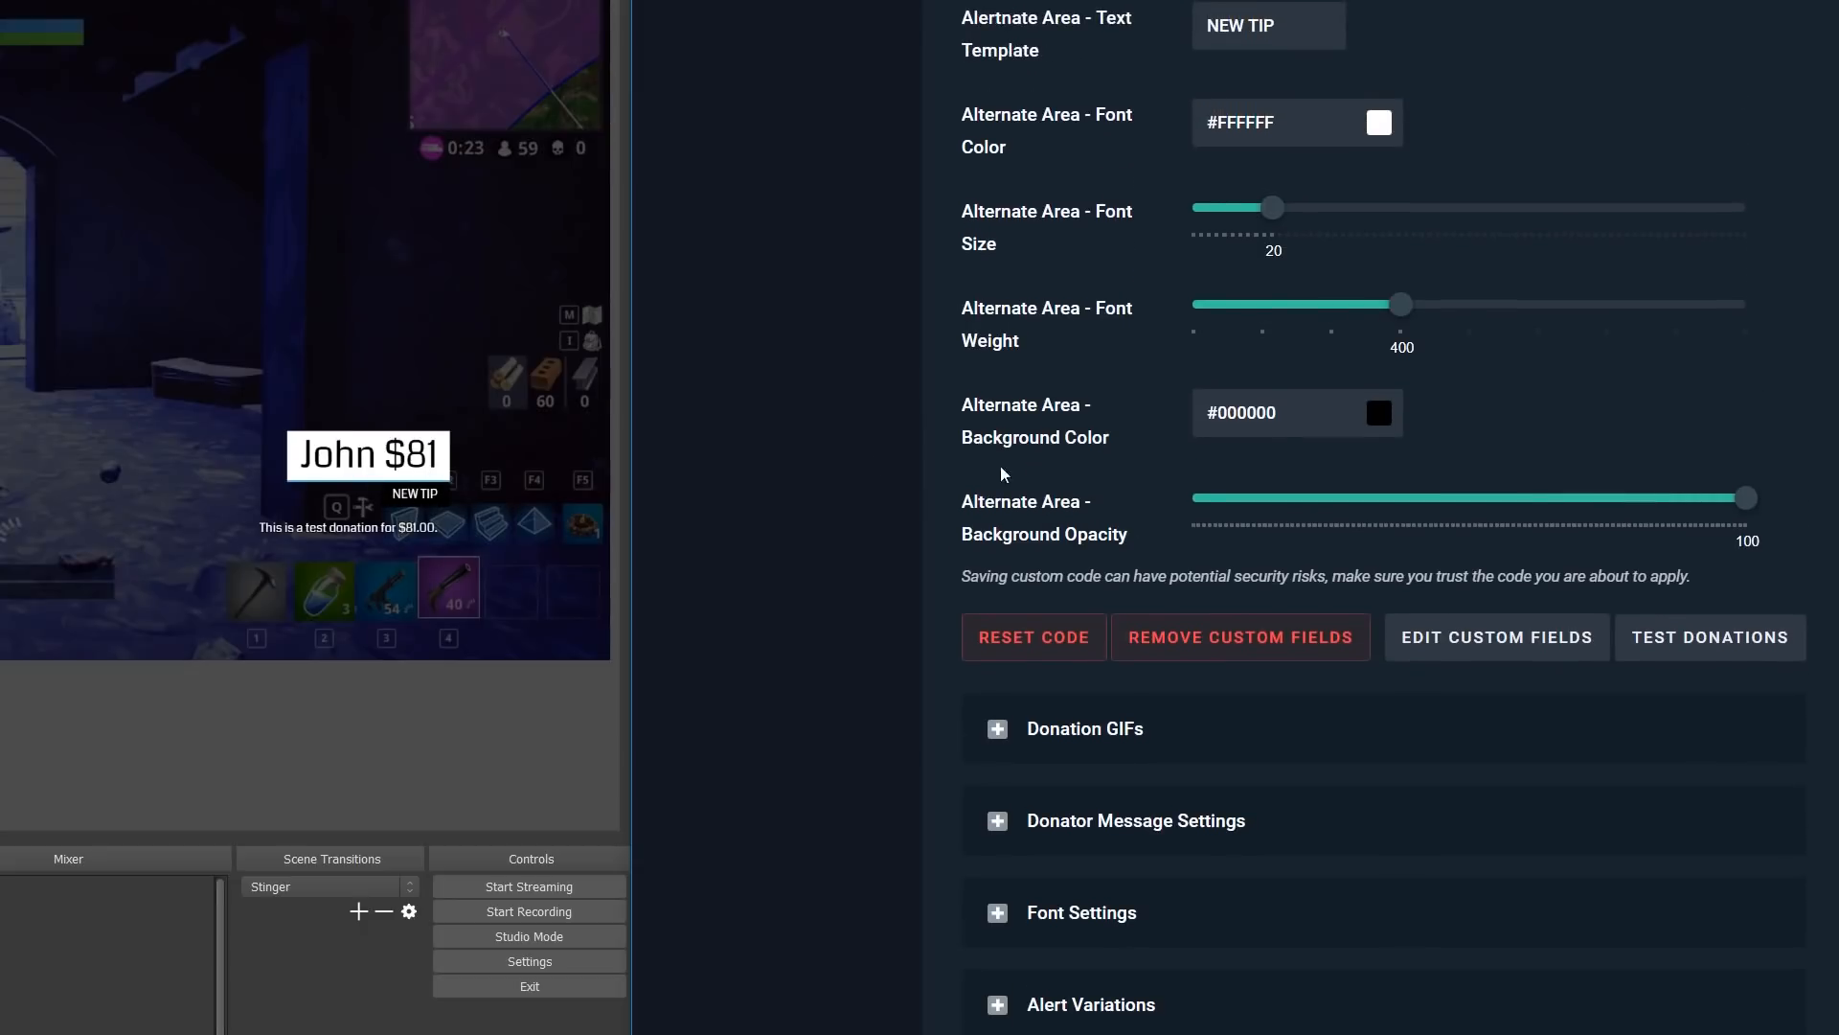
{"action": "left_click_drag", "start_coordinate": [1272, 207], "coordinate": [1368, 206]}
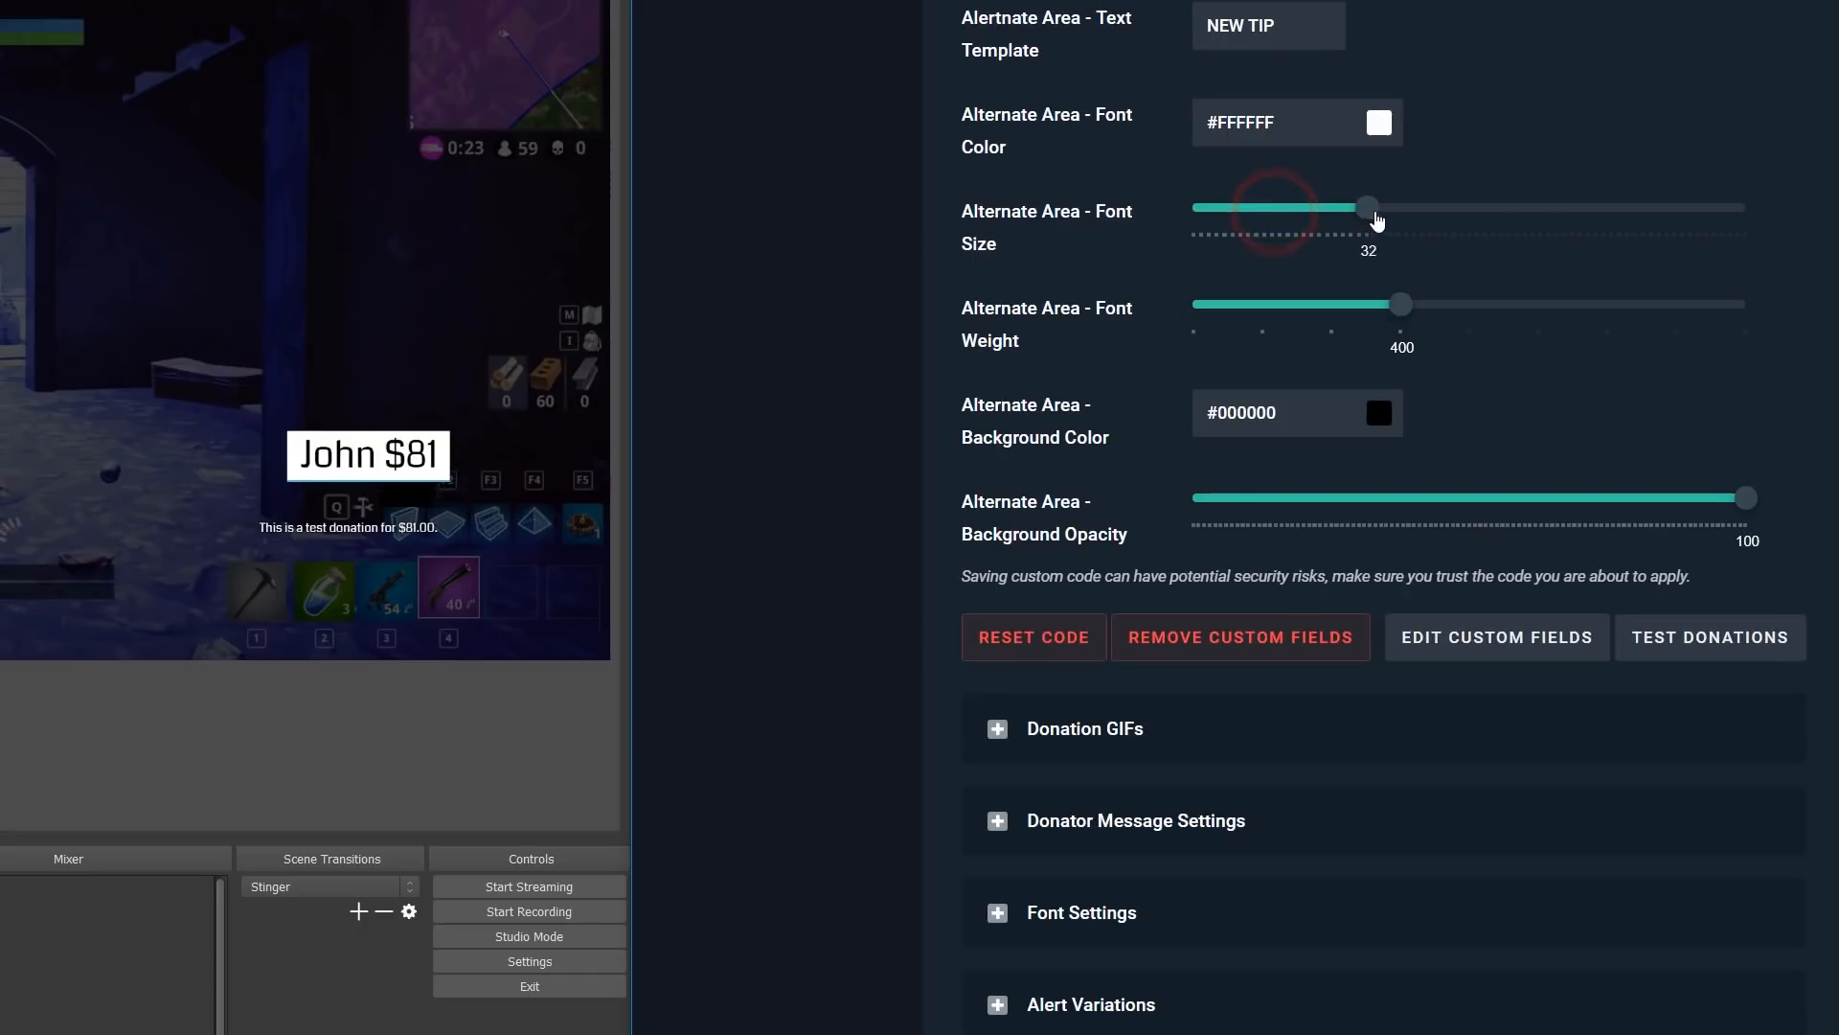
{"action": "left_click_drag", "start_coordinate": [1366, 207], "coordinate": [1423, 207]}
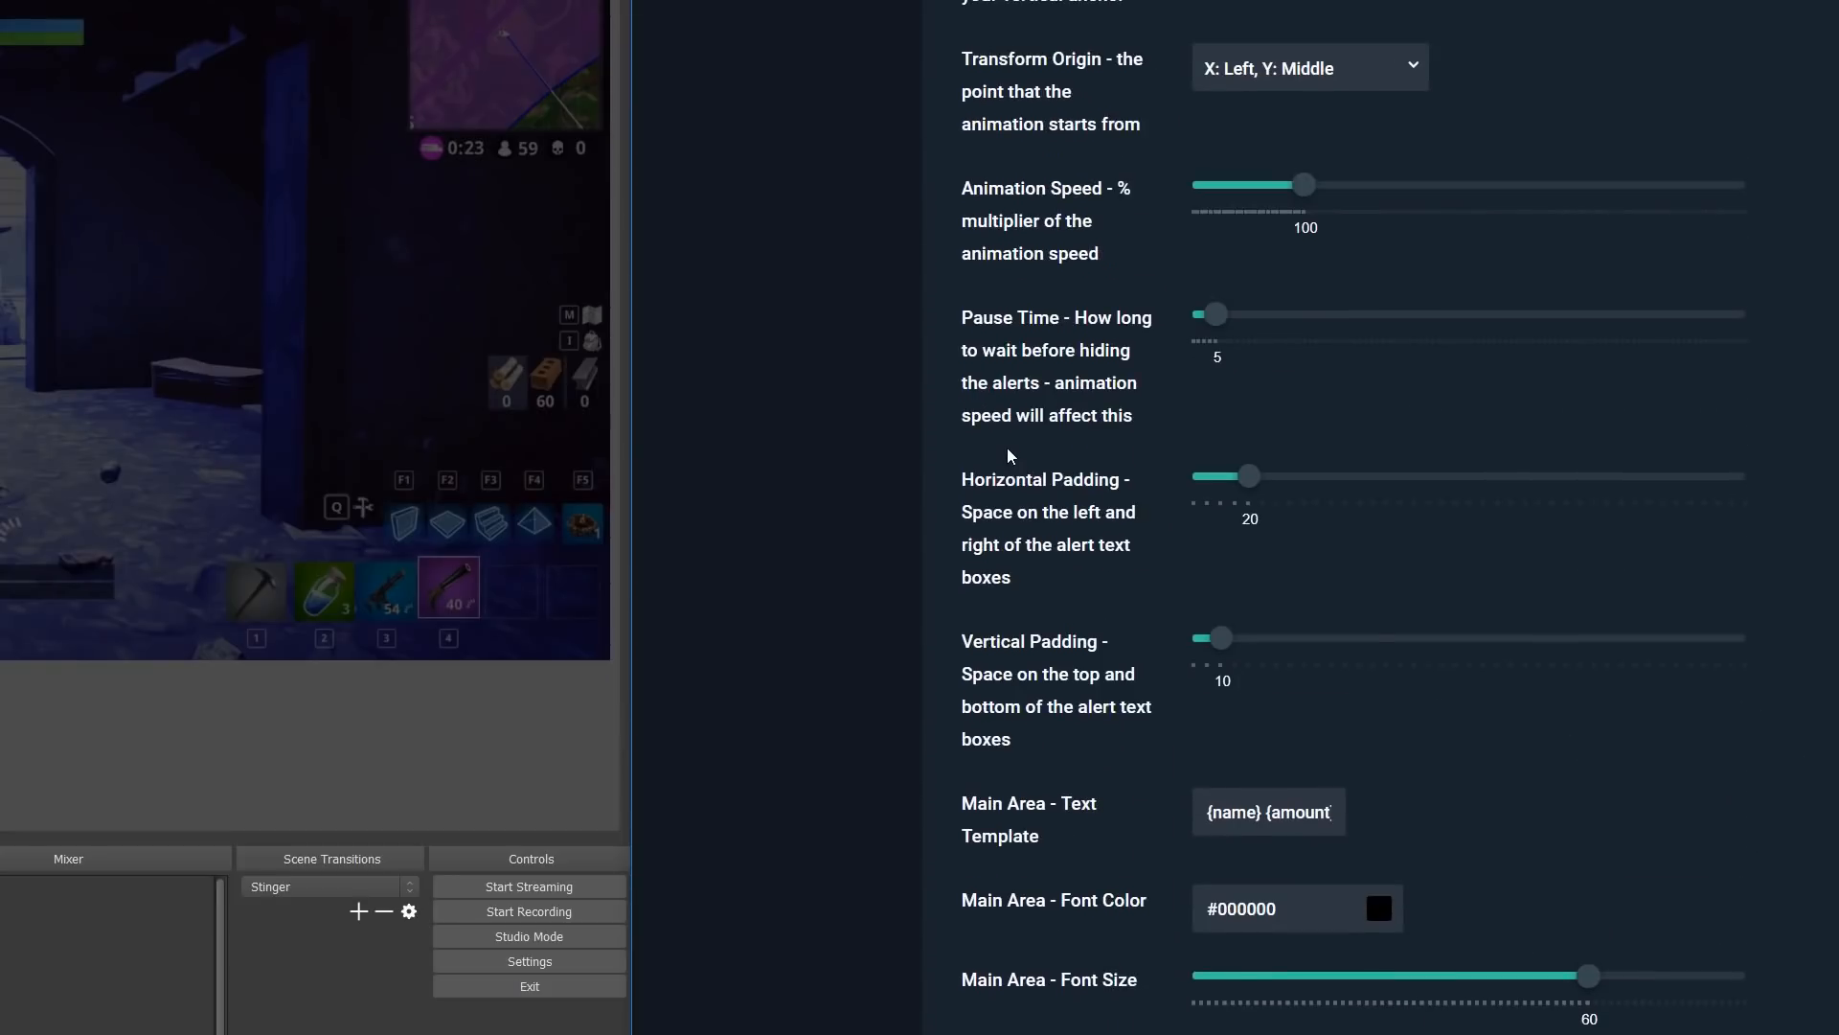
{"action": "scroll", "scroll_direction": "up", "scroll_amount": 3}
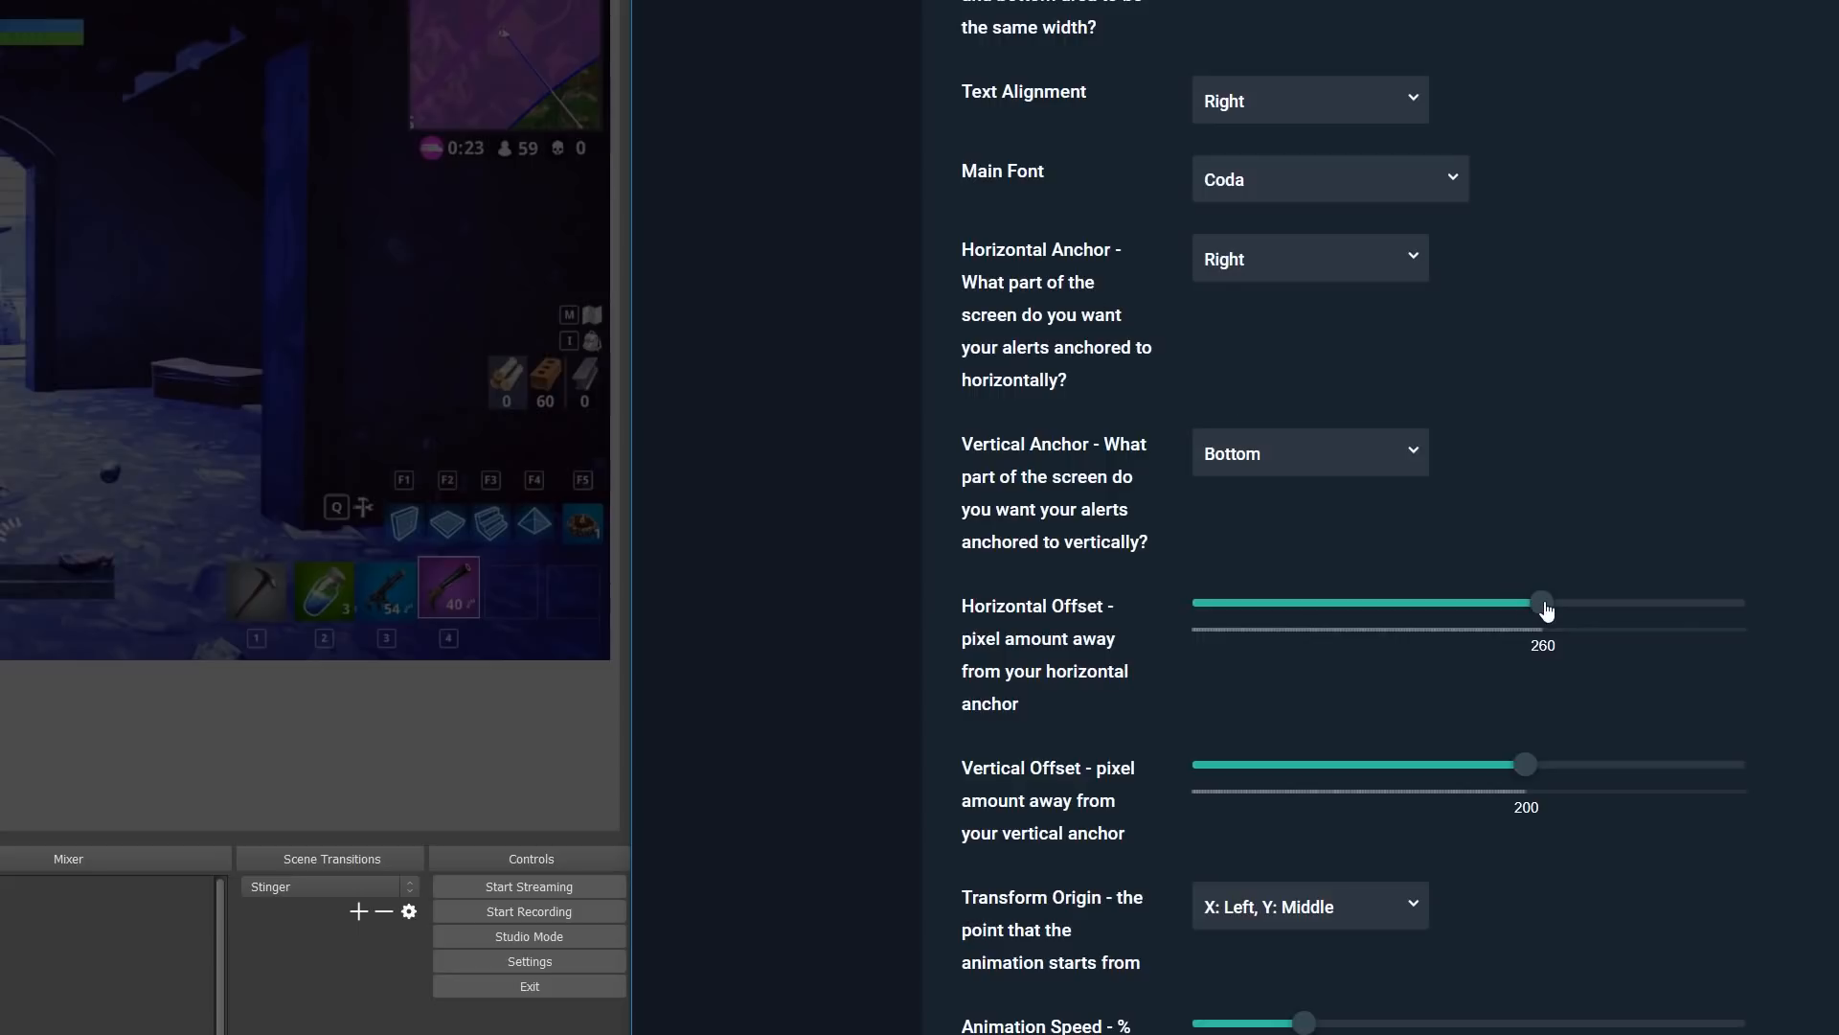
Bring the horizontal offset to 0 and anchor alerts to the horizontal center
{"action": "left_click_drag", "start_coordinate": [1542, 604], "coordinate": [1474, 603]}
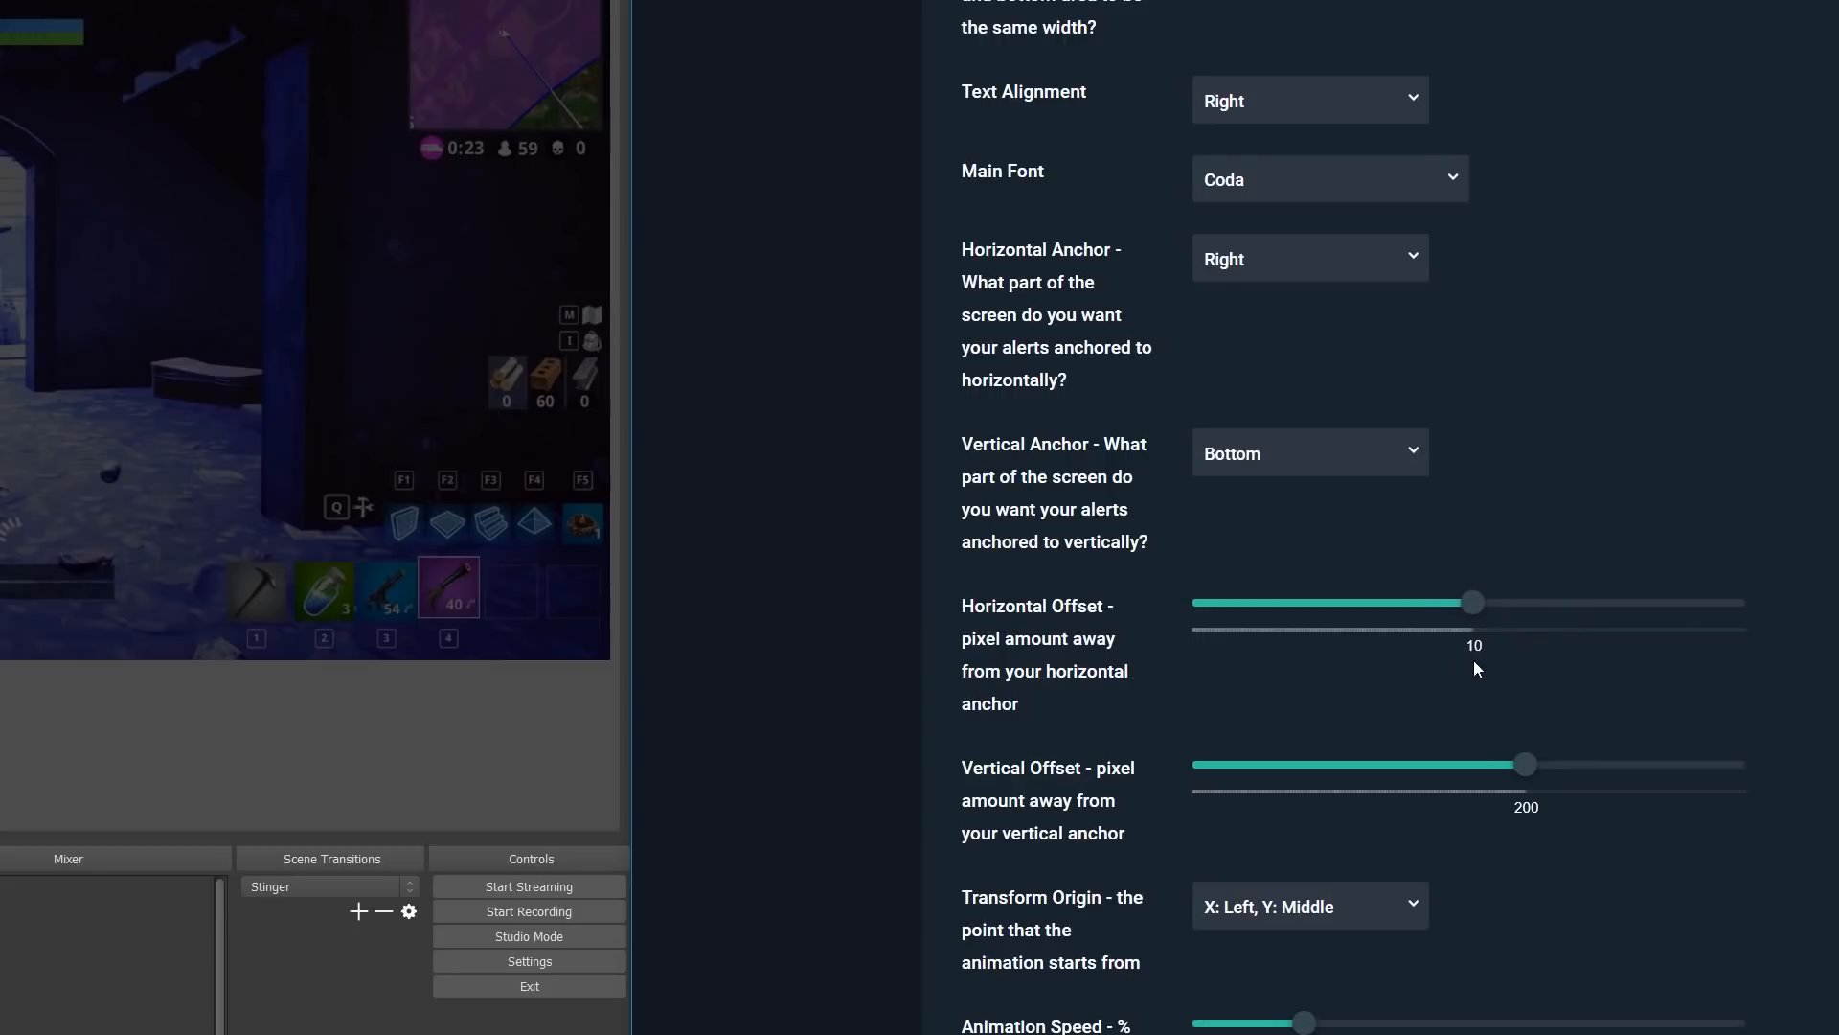
{"action": "left_click", "coordinate": [1310, 100]}
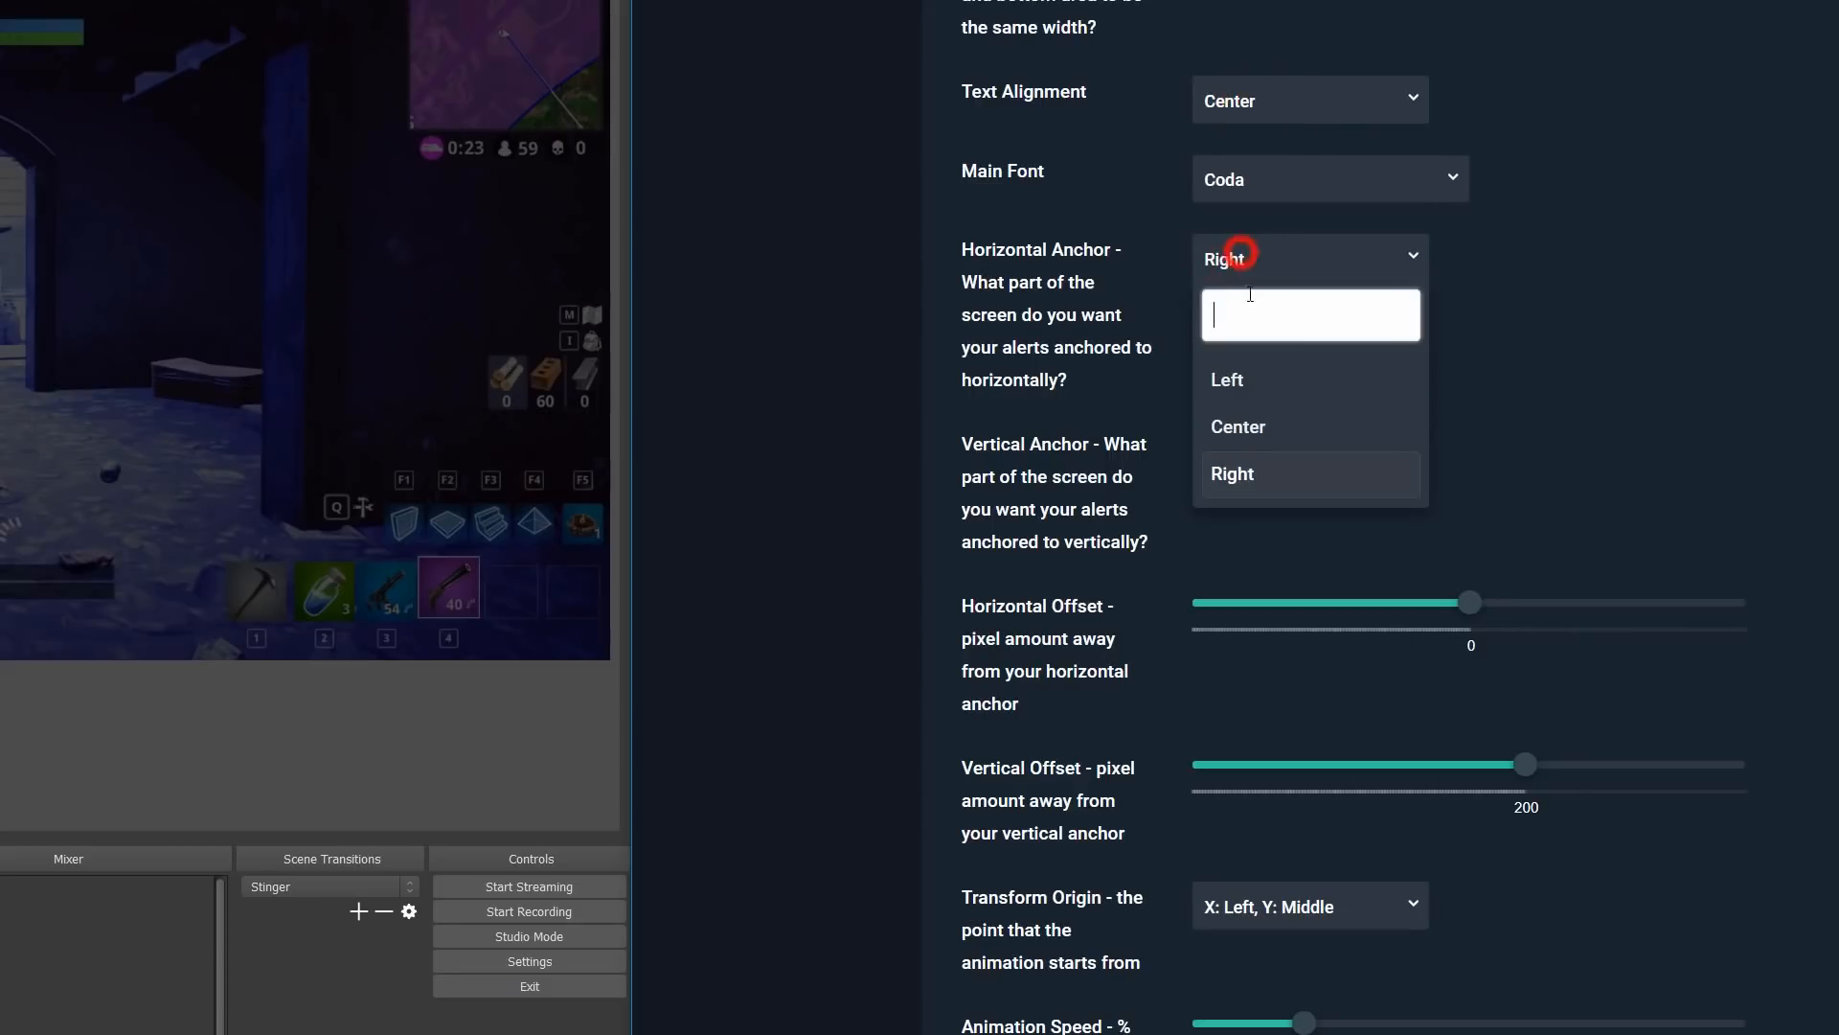
{"action": "left_click", "coordinate": [1237, 426]}
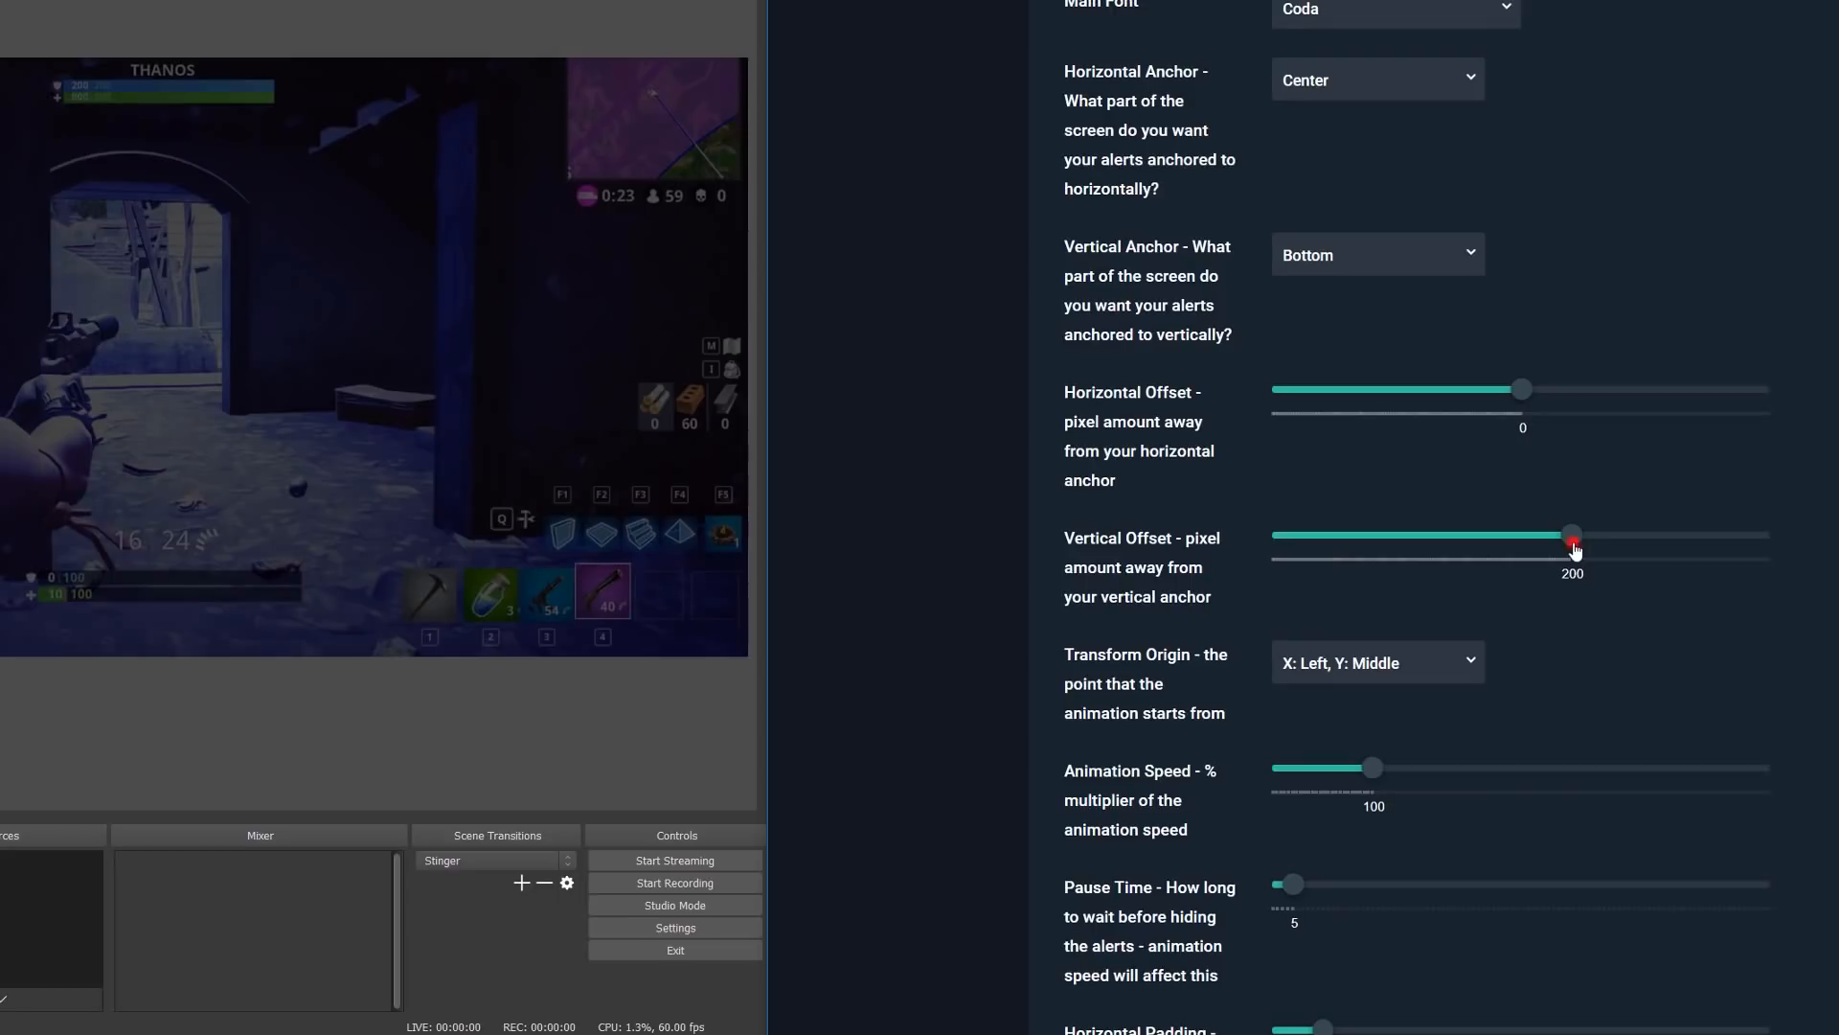
Set the animation transform origin to start from the right top
{"action": "scroll", "scroll_direction": "down", "scroll_amount": 3}
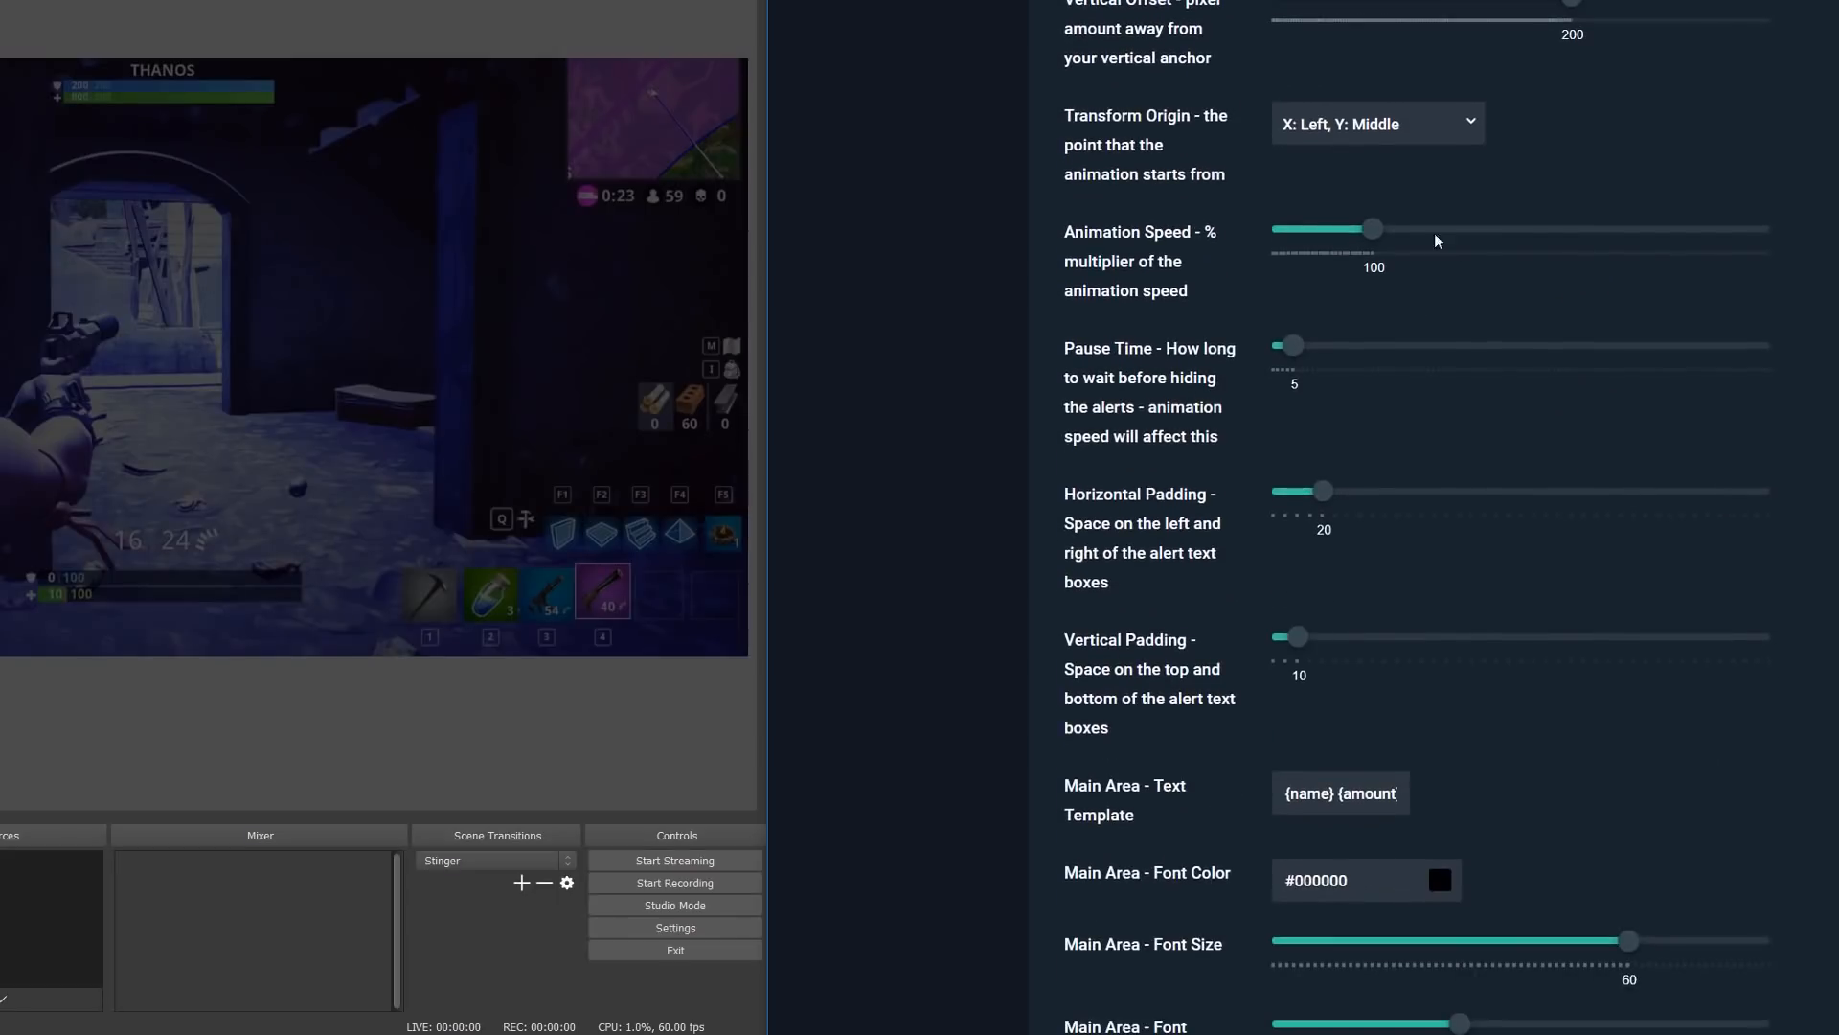
{"action": "left_click", "coordinate": [1377, 122]}
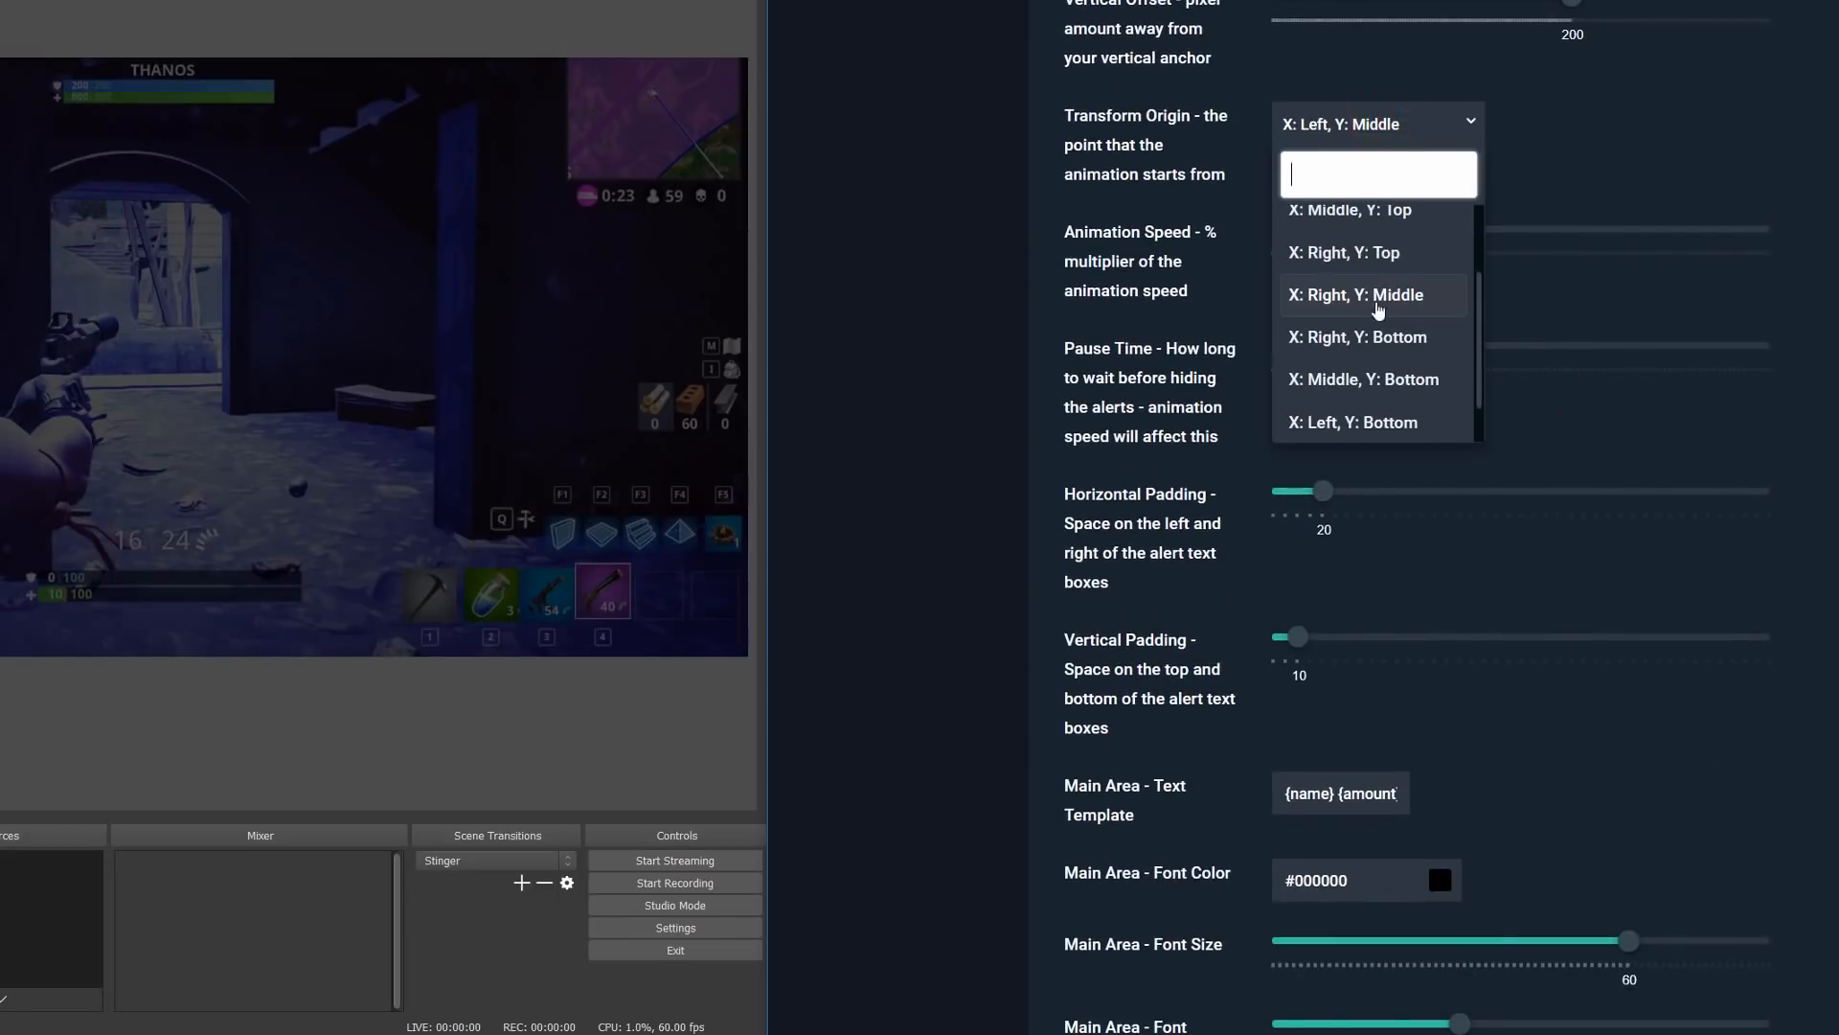
{"action": "scroll", "scroll_direction": "down", "scroll_amount": 3}
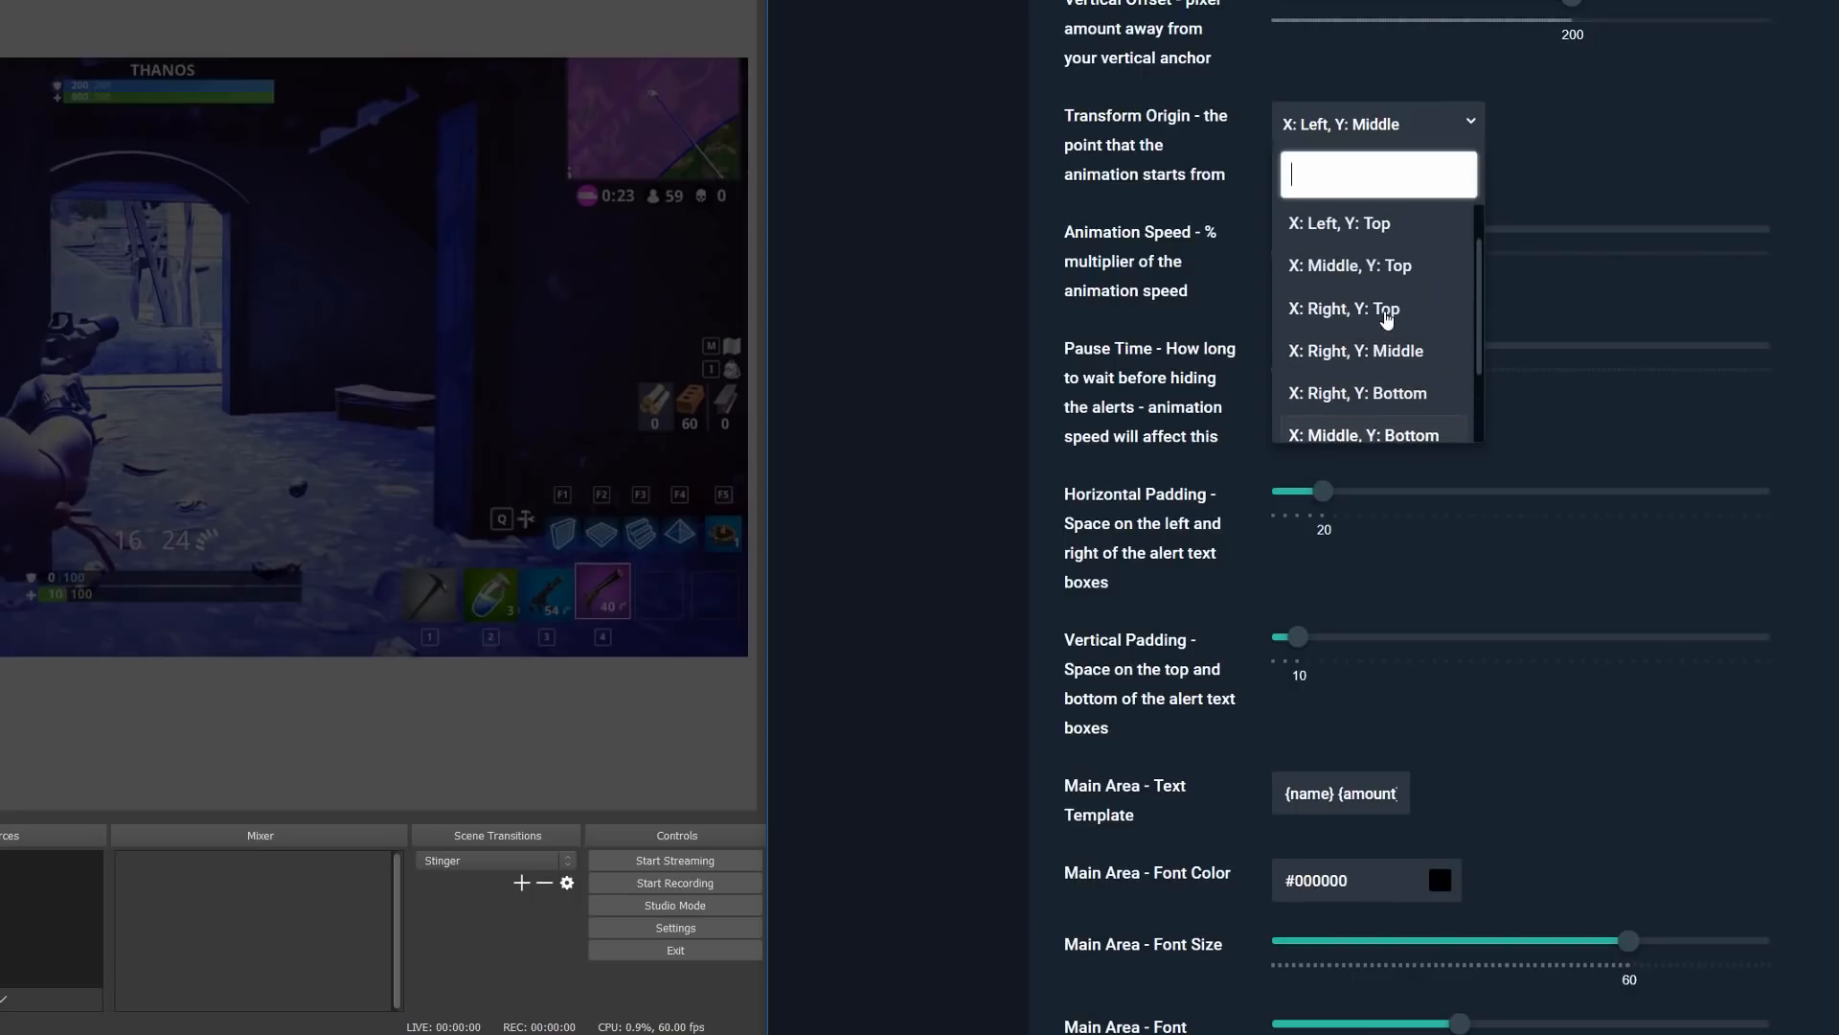
{"action": "left_click", "coordinate": [1345, 309]}
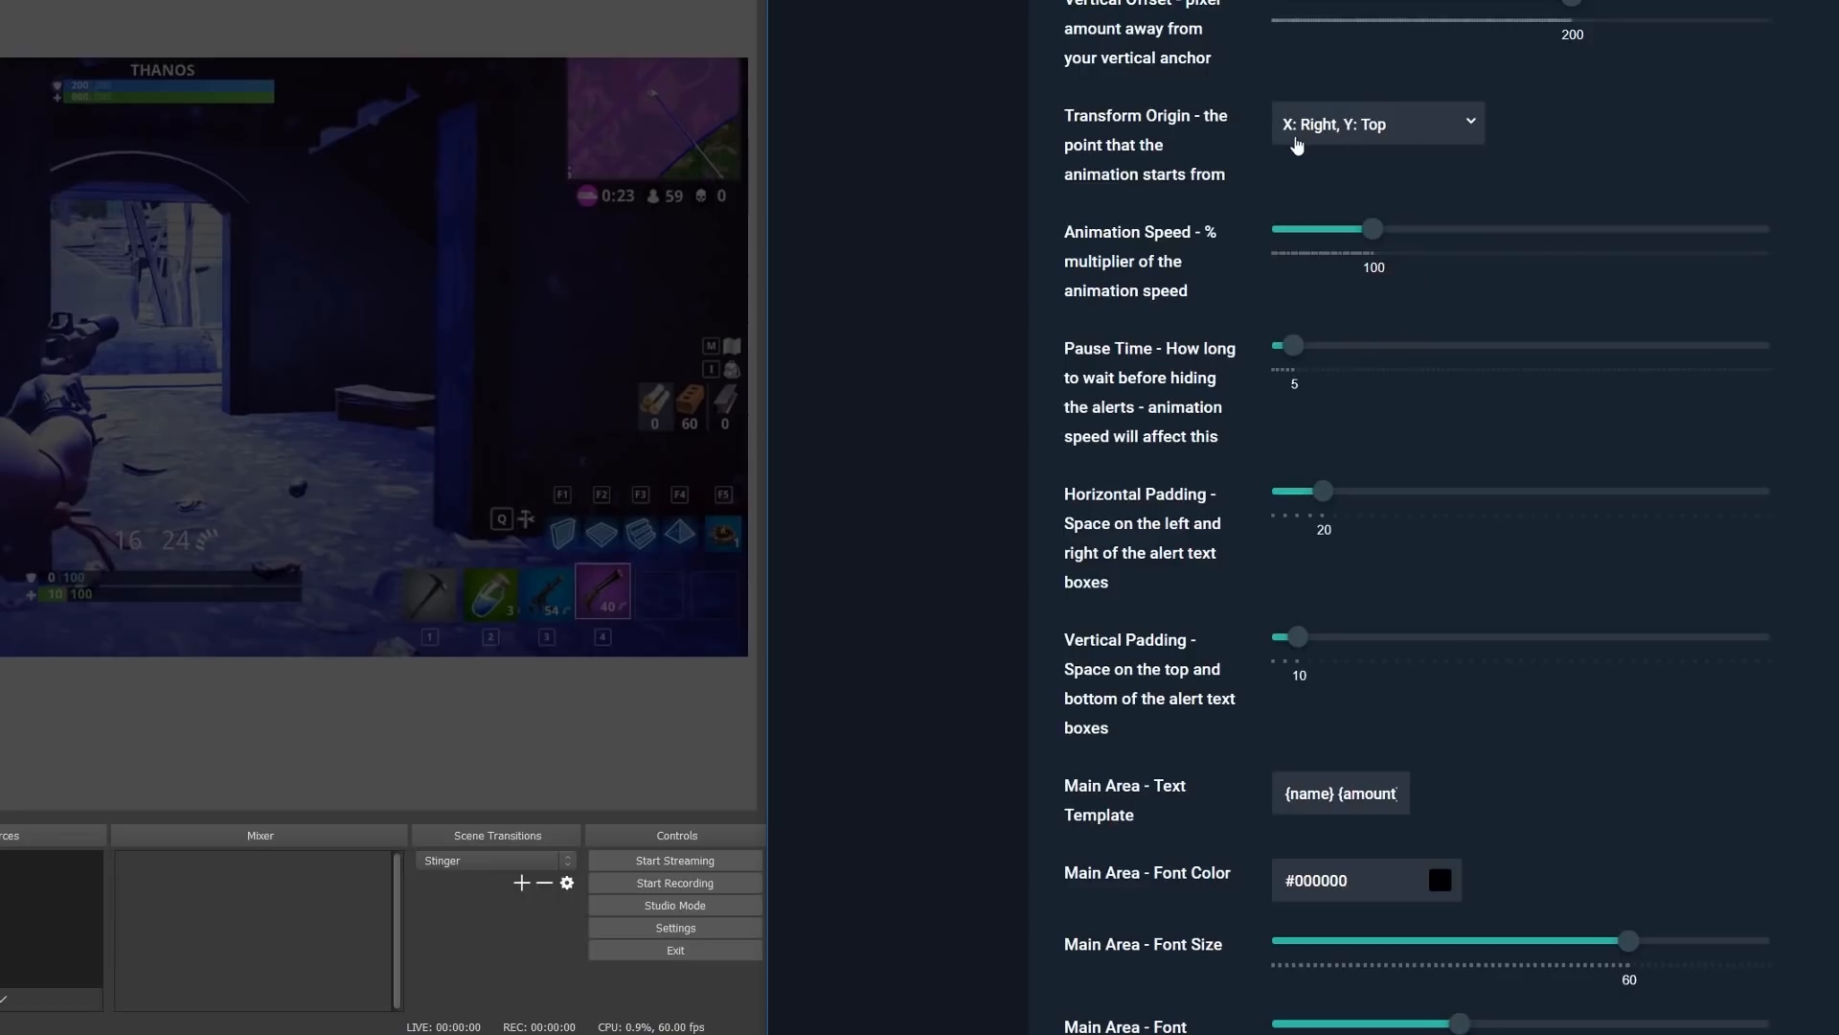
{"action": "mouse_move", "coordinate": [1318, 131]}
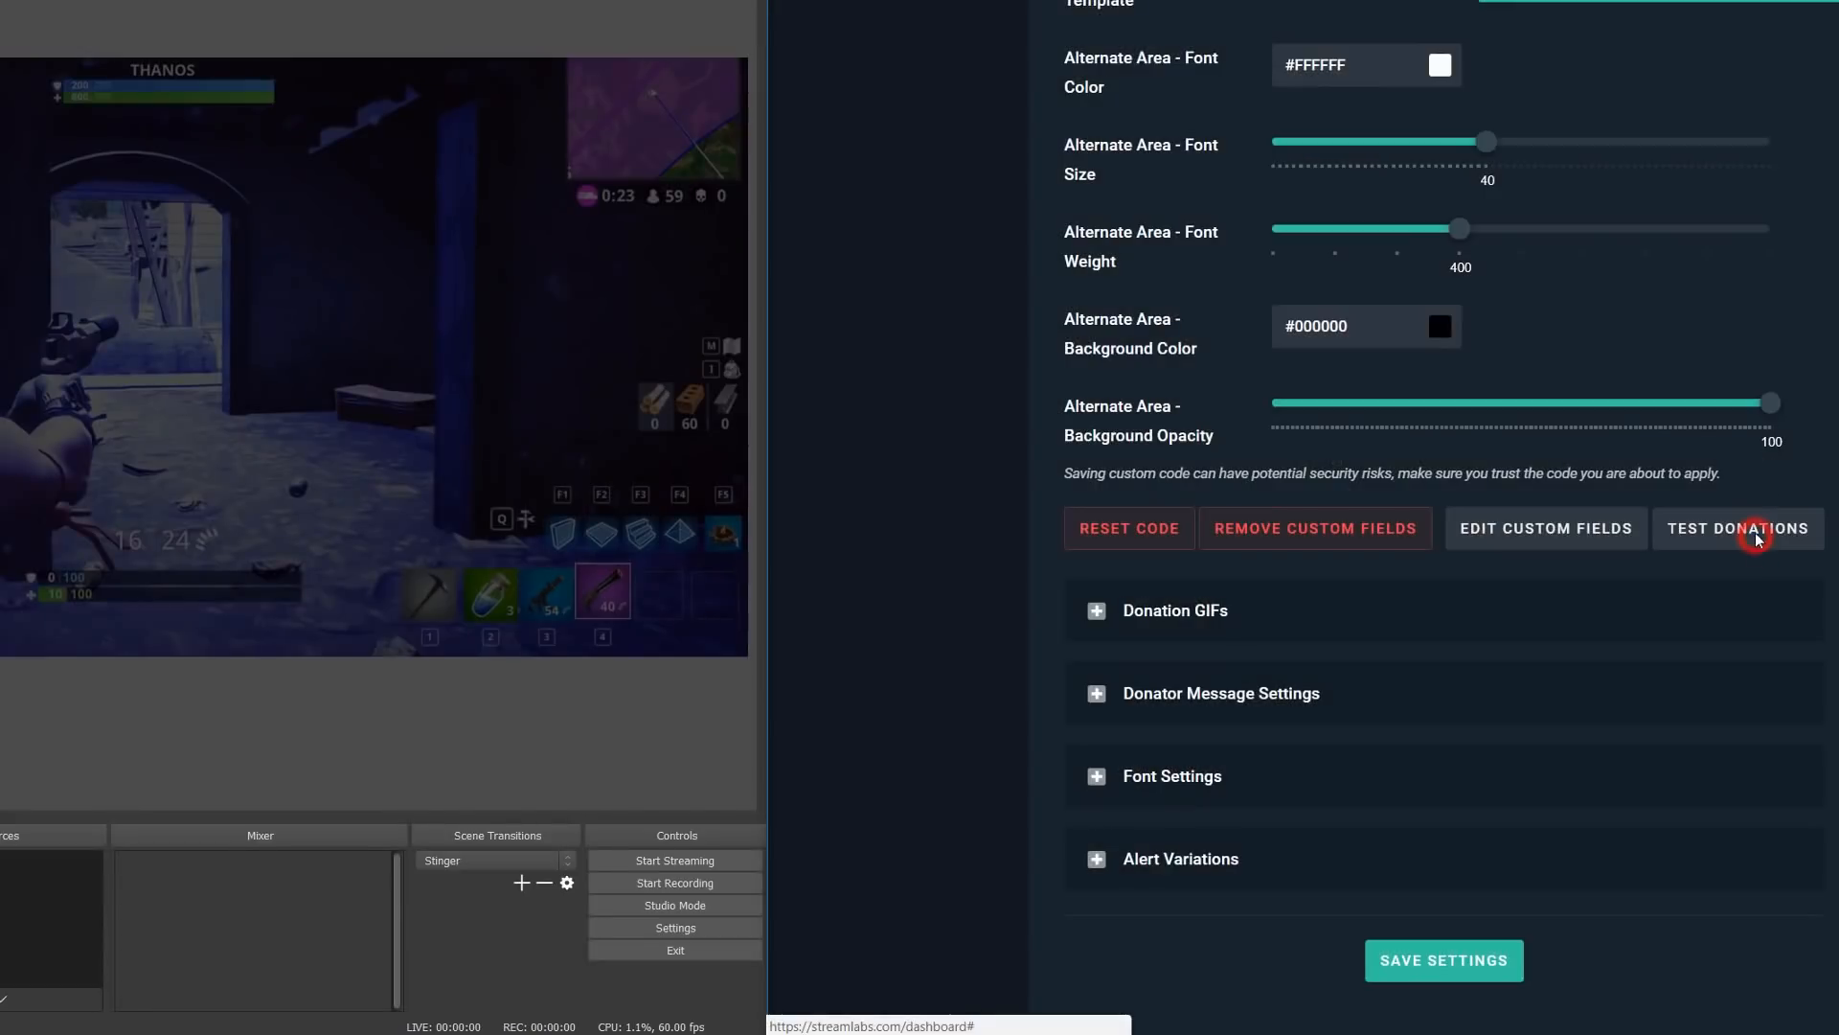
Fire several test donation alerts to preview the centered Minimal alert
{"action": "left_click", "coordinate": [1740, 529]}
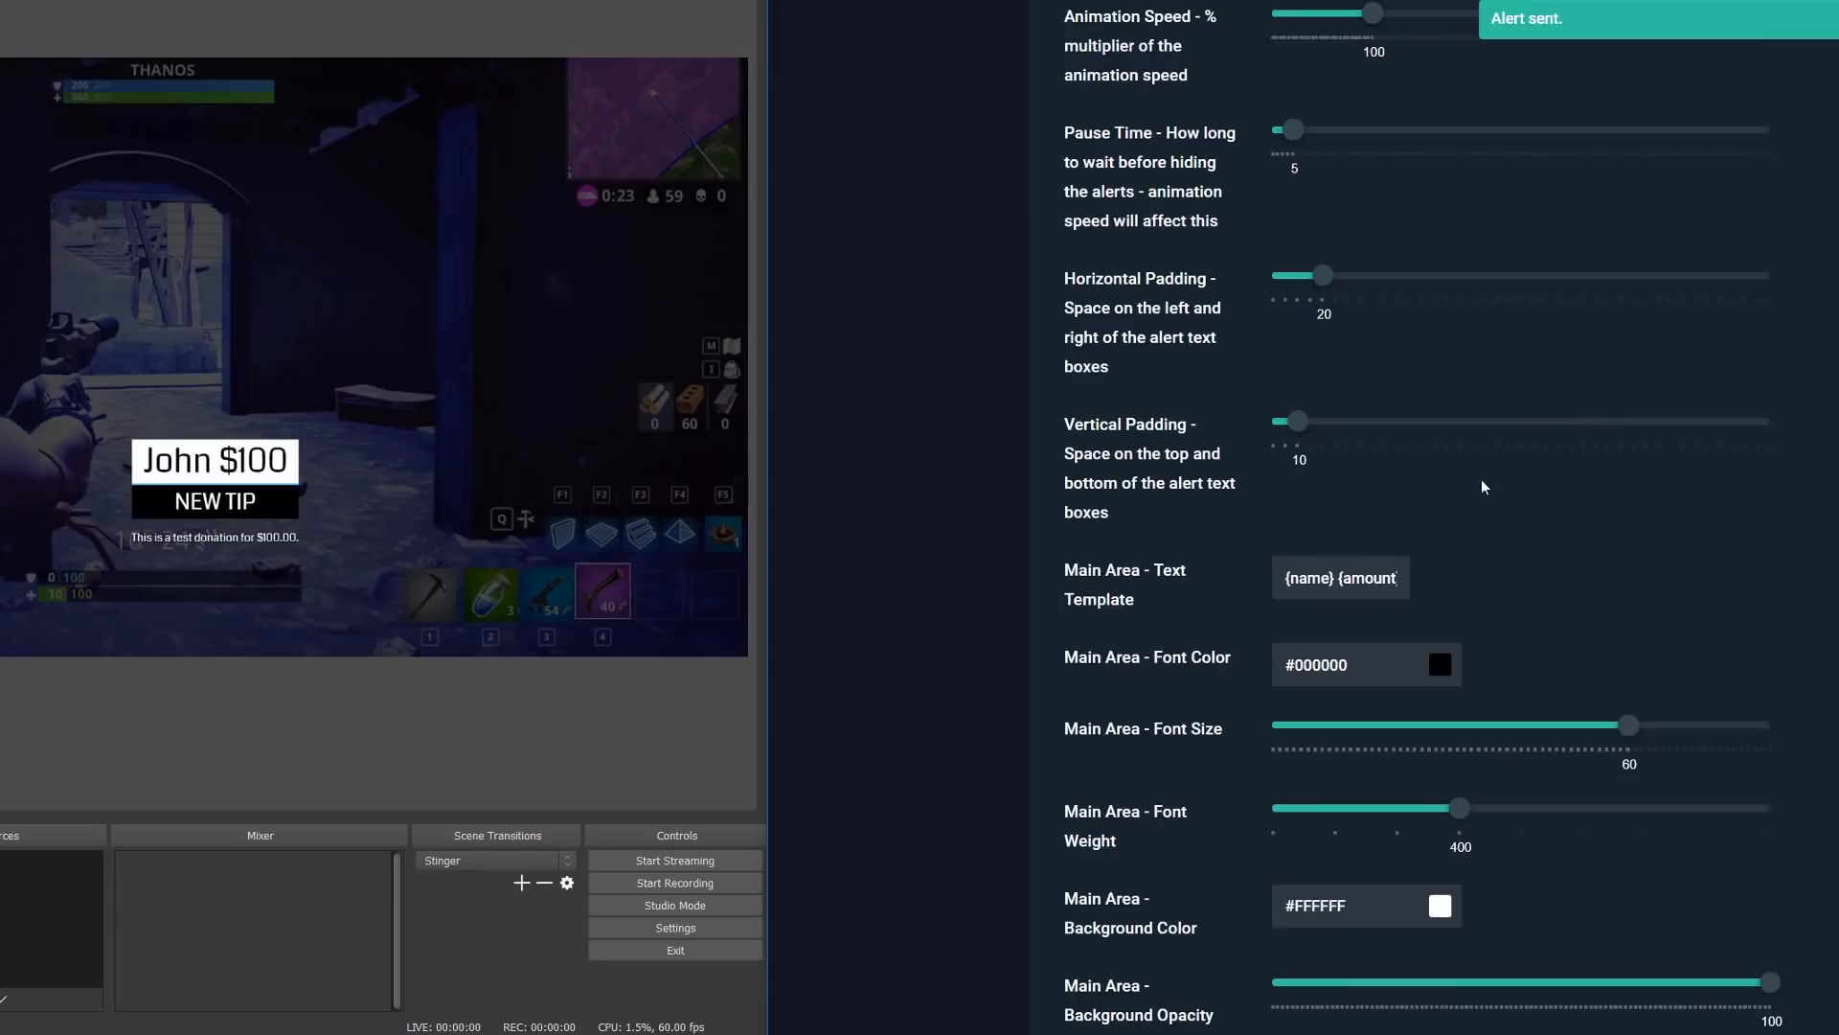
{"action": "left_click", "coordinate": [1375, 232]}
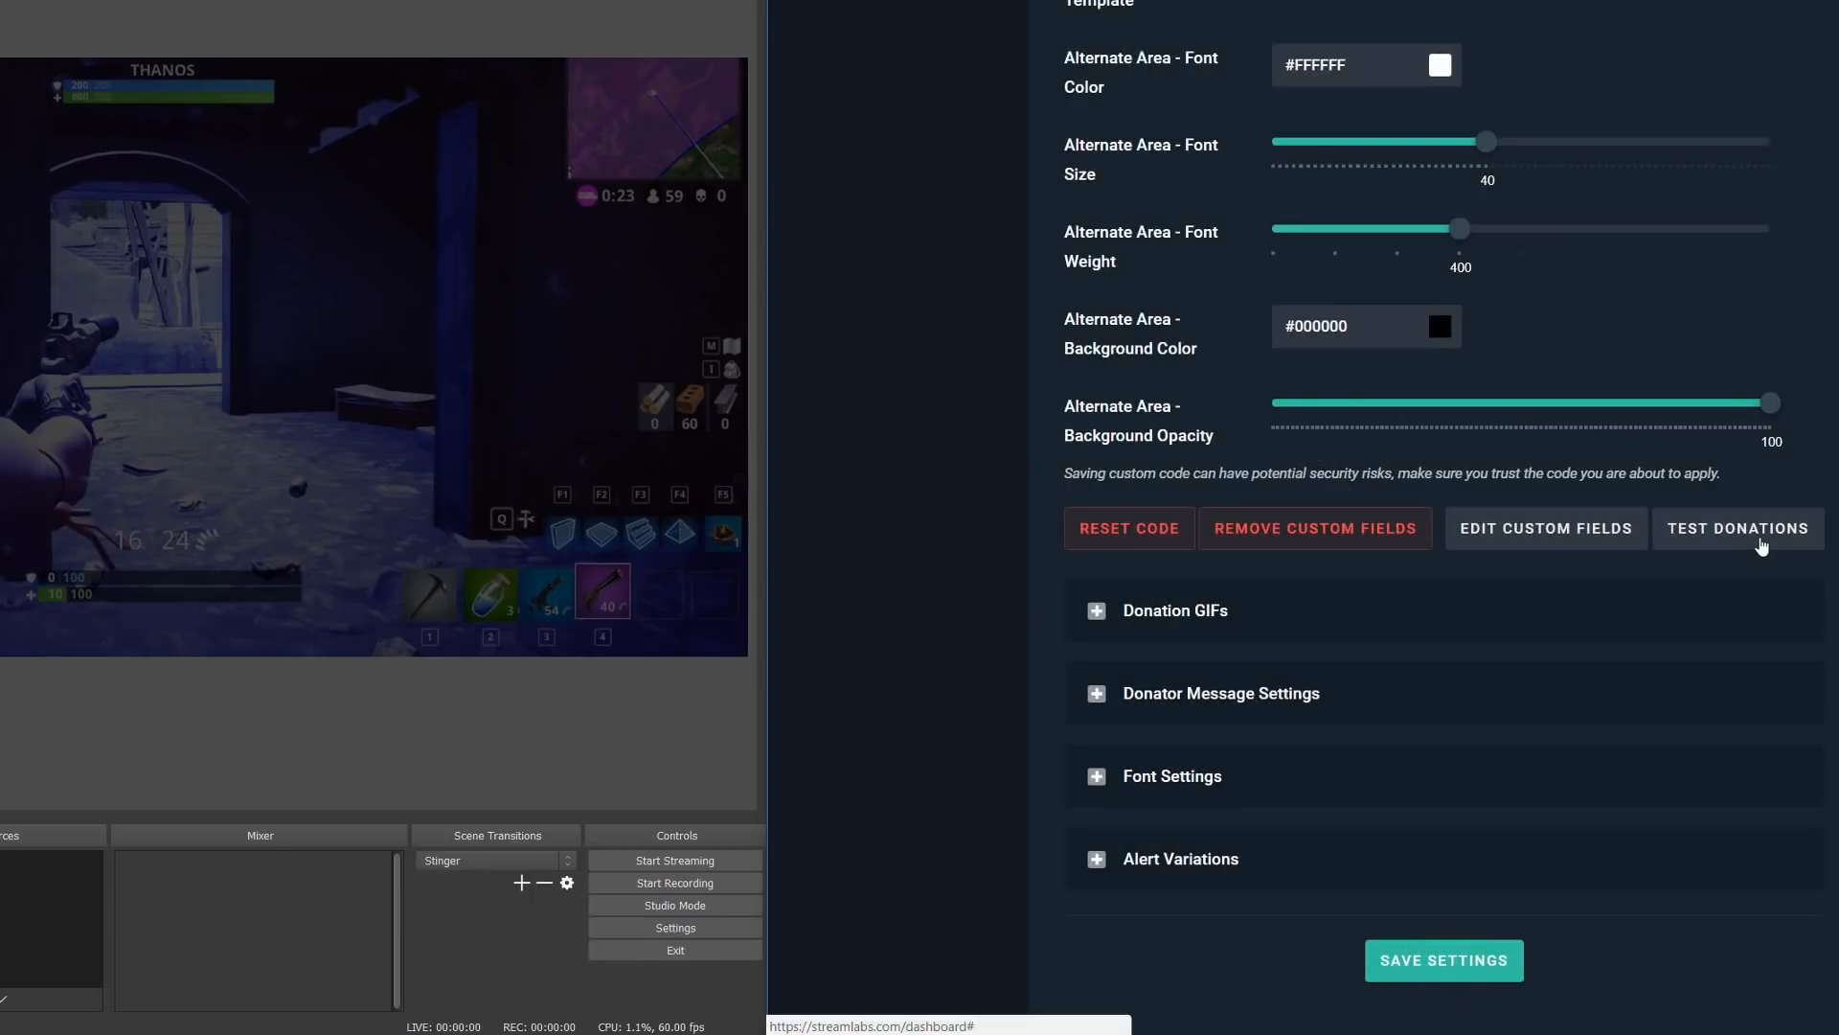
{"action": "left_click", "coordinate": [1739, 529]}
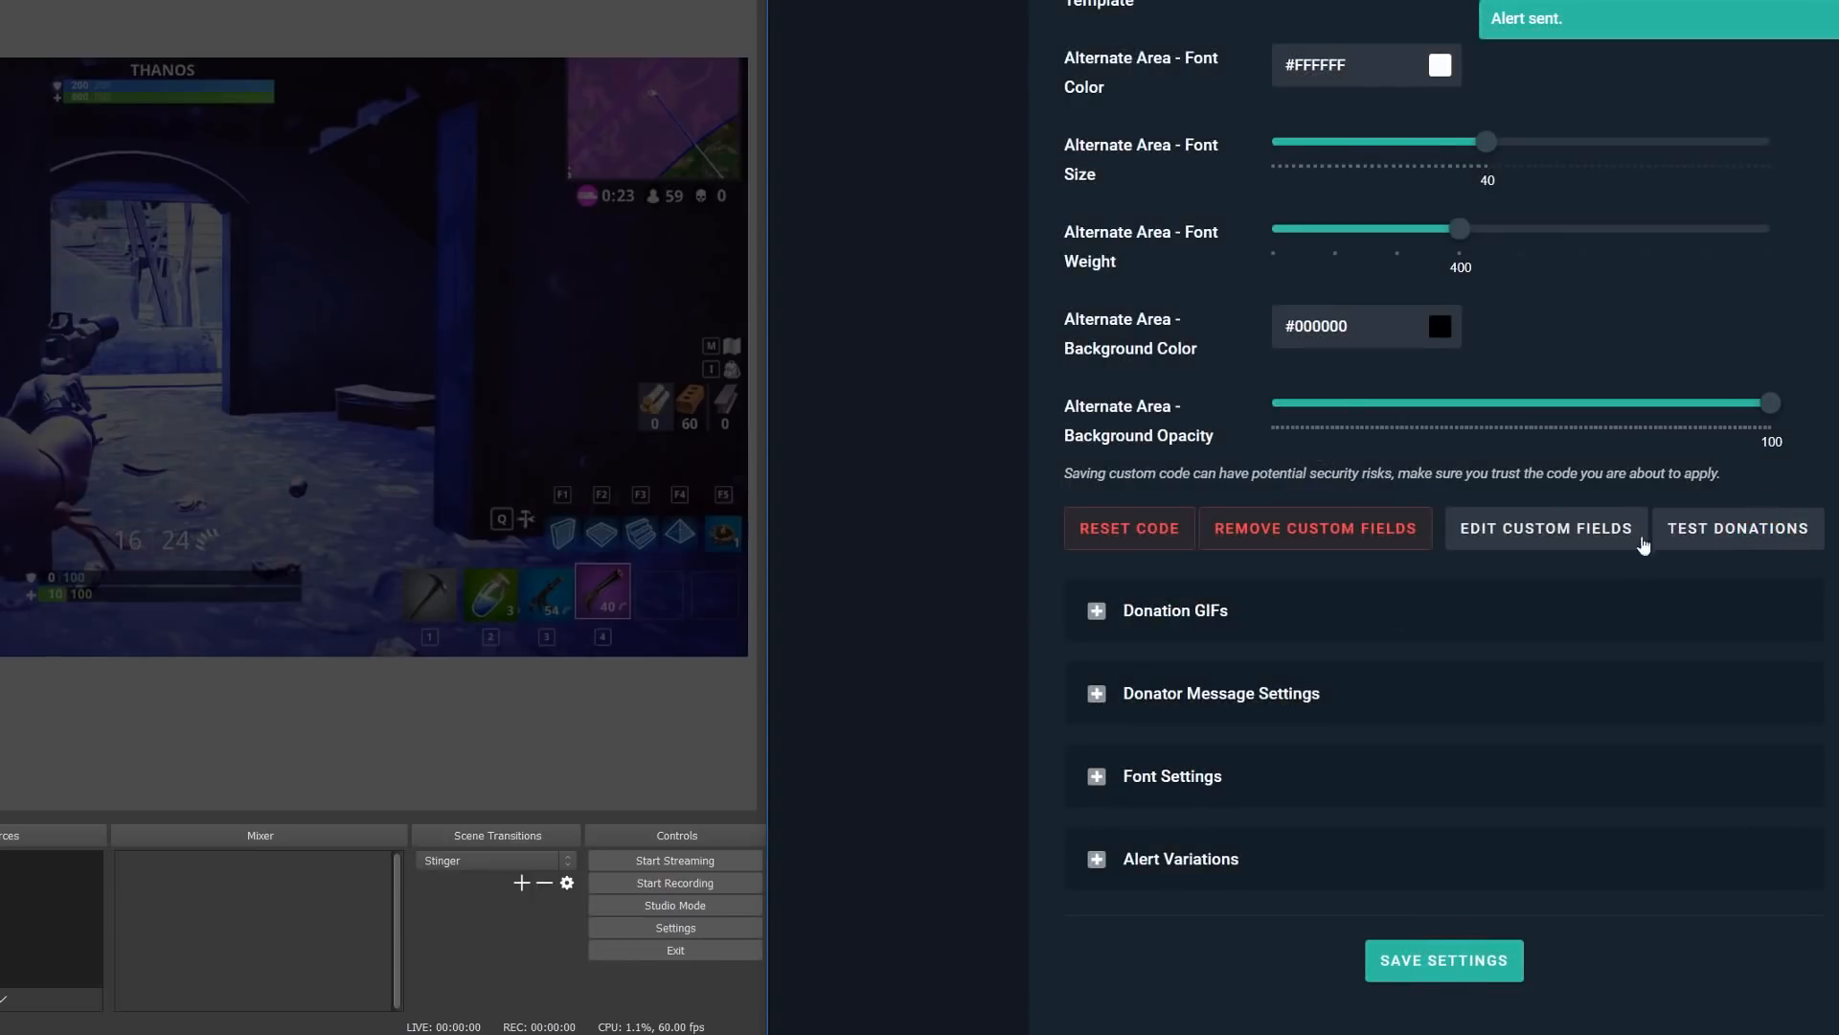
{"action": "left_click", "coordinate": [1739, 529]}
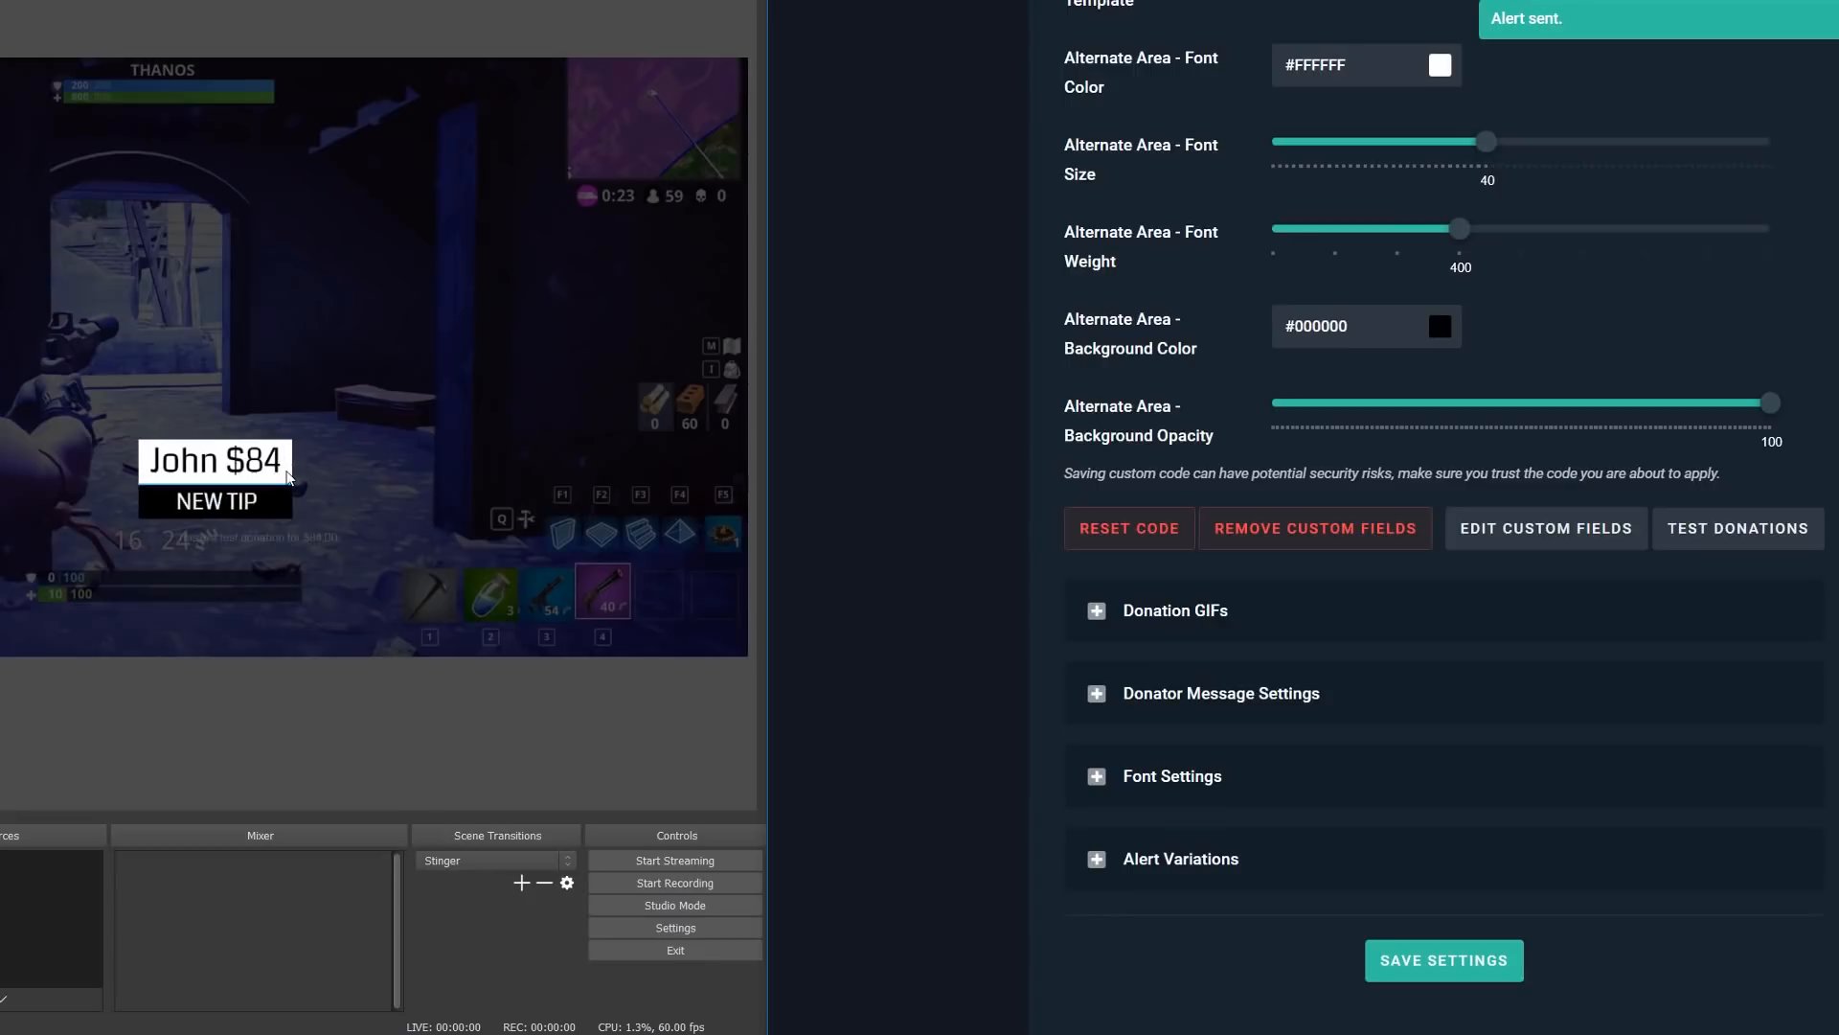
{"action": "left_click", "coordinate": [1738, 529]}
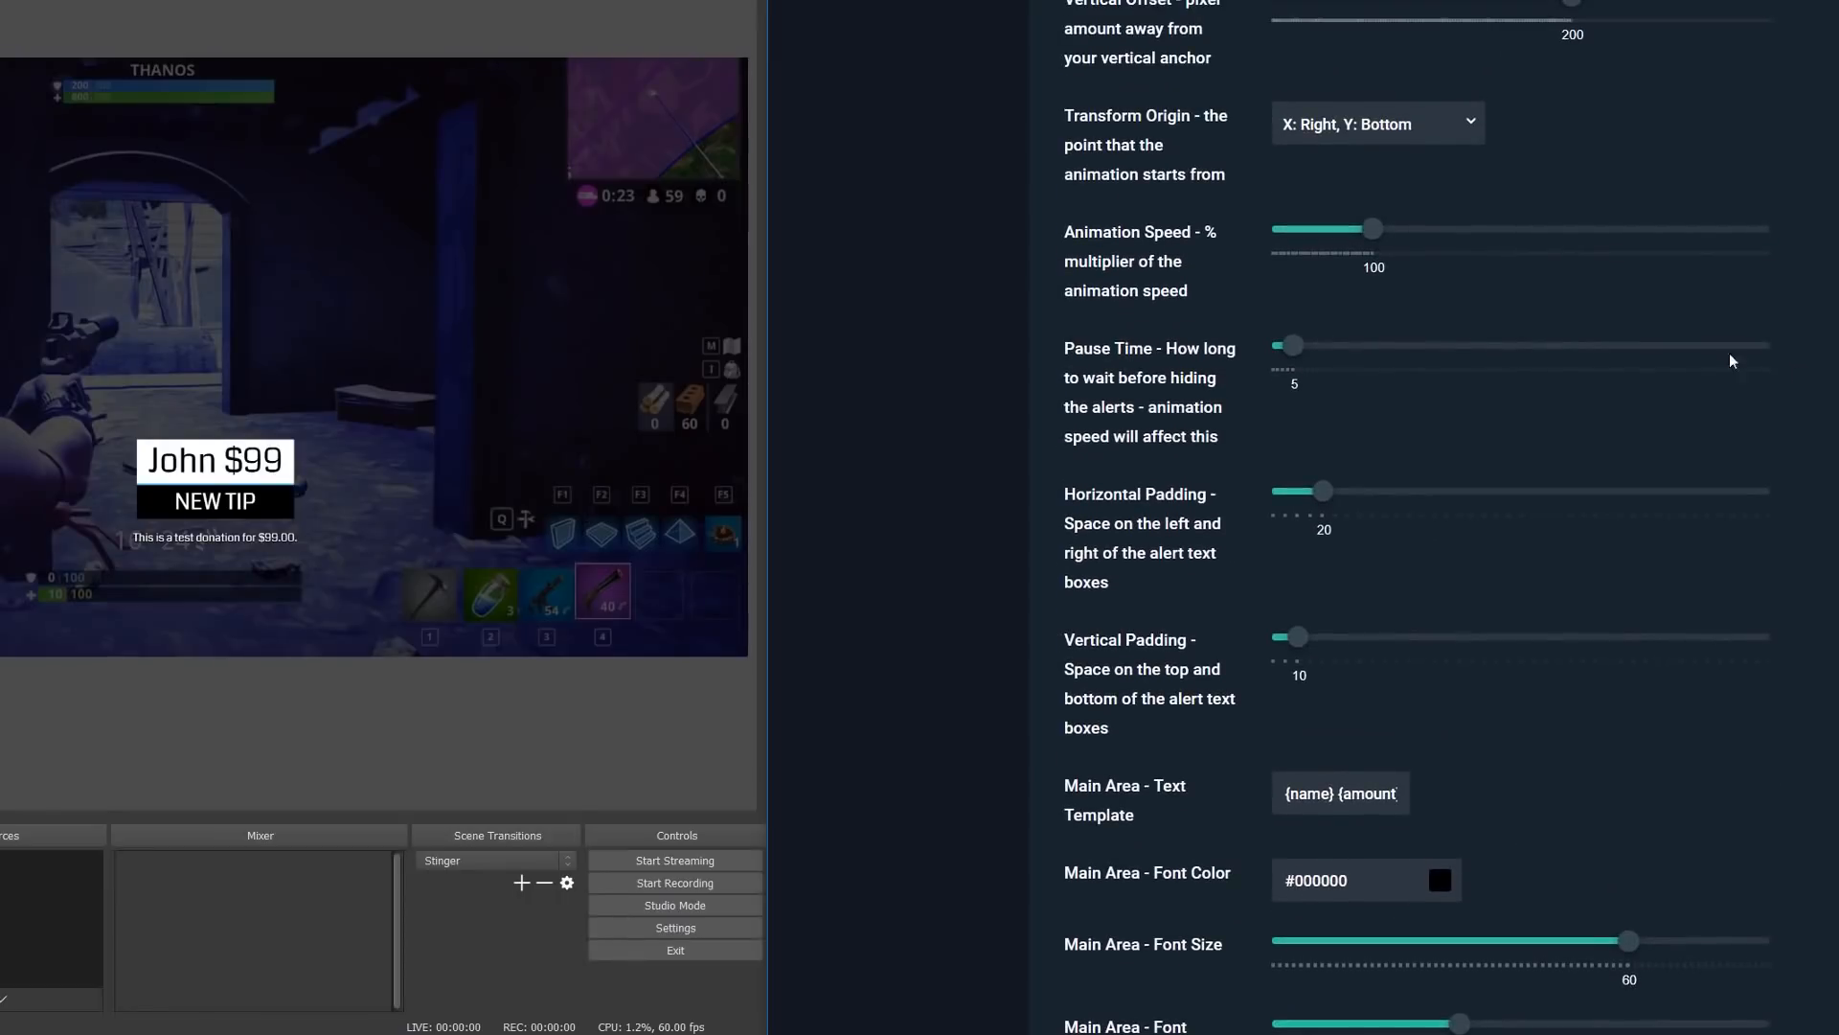
Experiment with the animation speed multiplier between 200 and back to 100
{"action": "left_click_drag", "start_coordinate": [1372, 228], "coordinate": [1420, 228]}
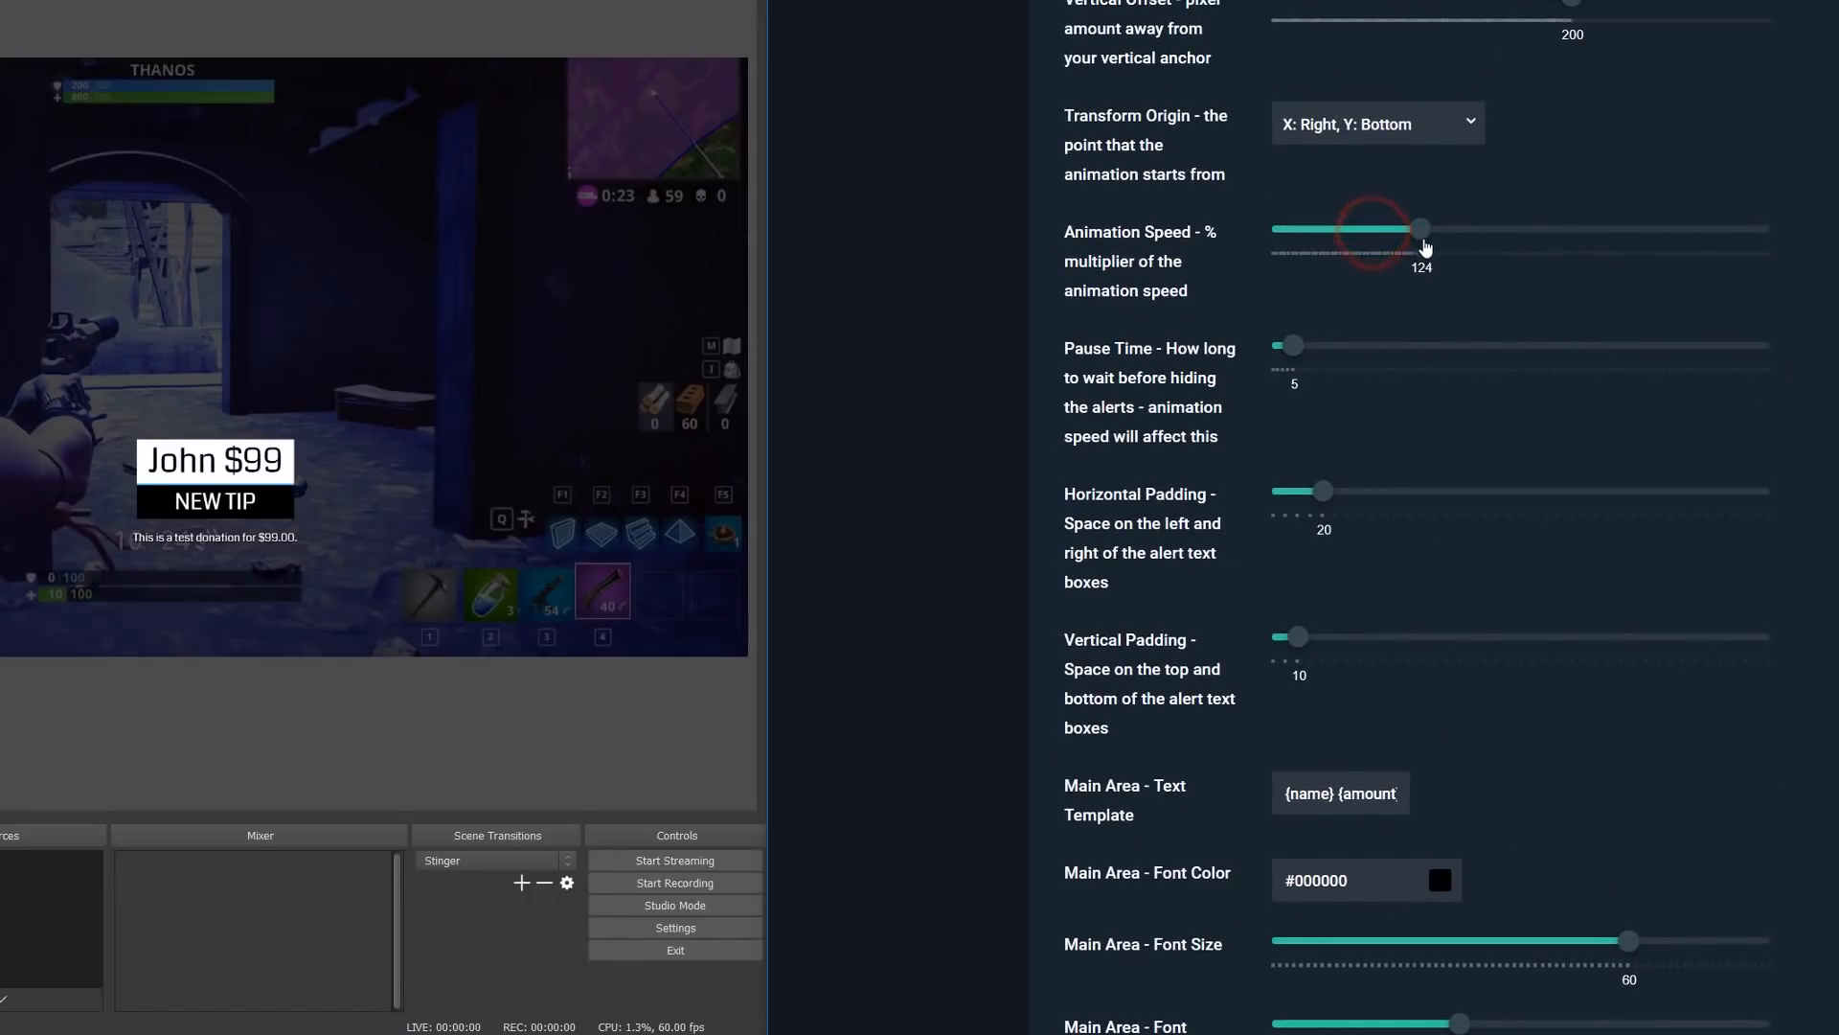
{"action": "left_click_drag", "start_coordinate": [1420, 228], "coordinate": [1498, 228]}
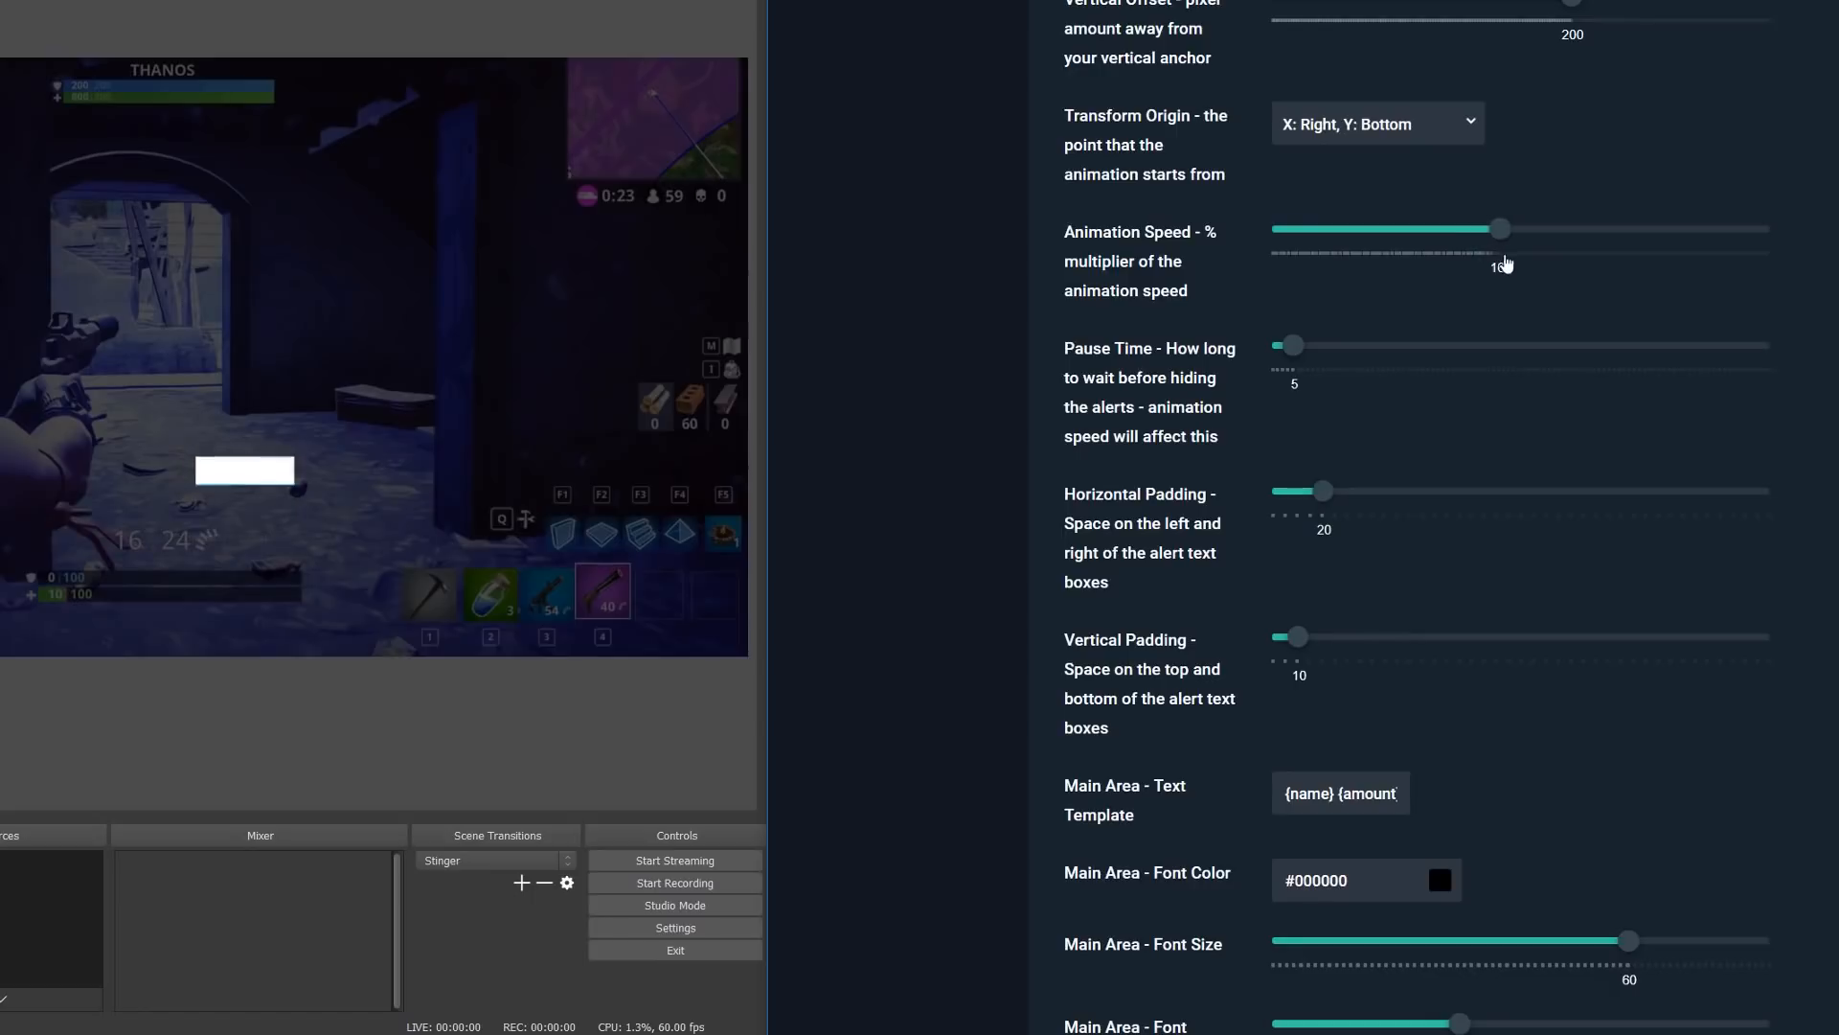
{"action": "left_click_drag", "start_coordinate": [1498, 228], "coordinate": [1571, 227]}
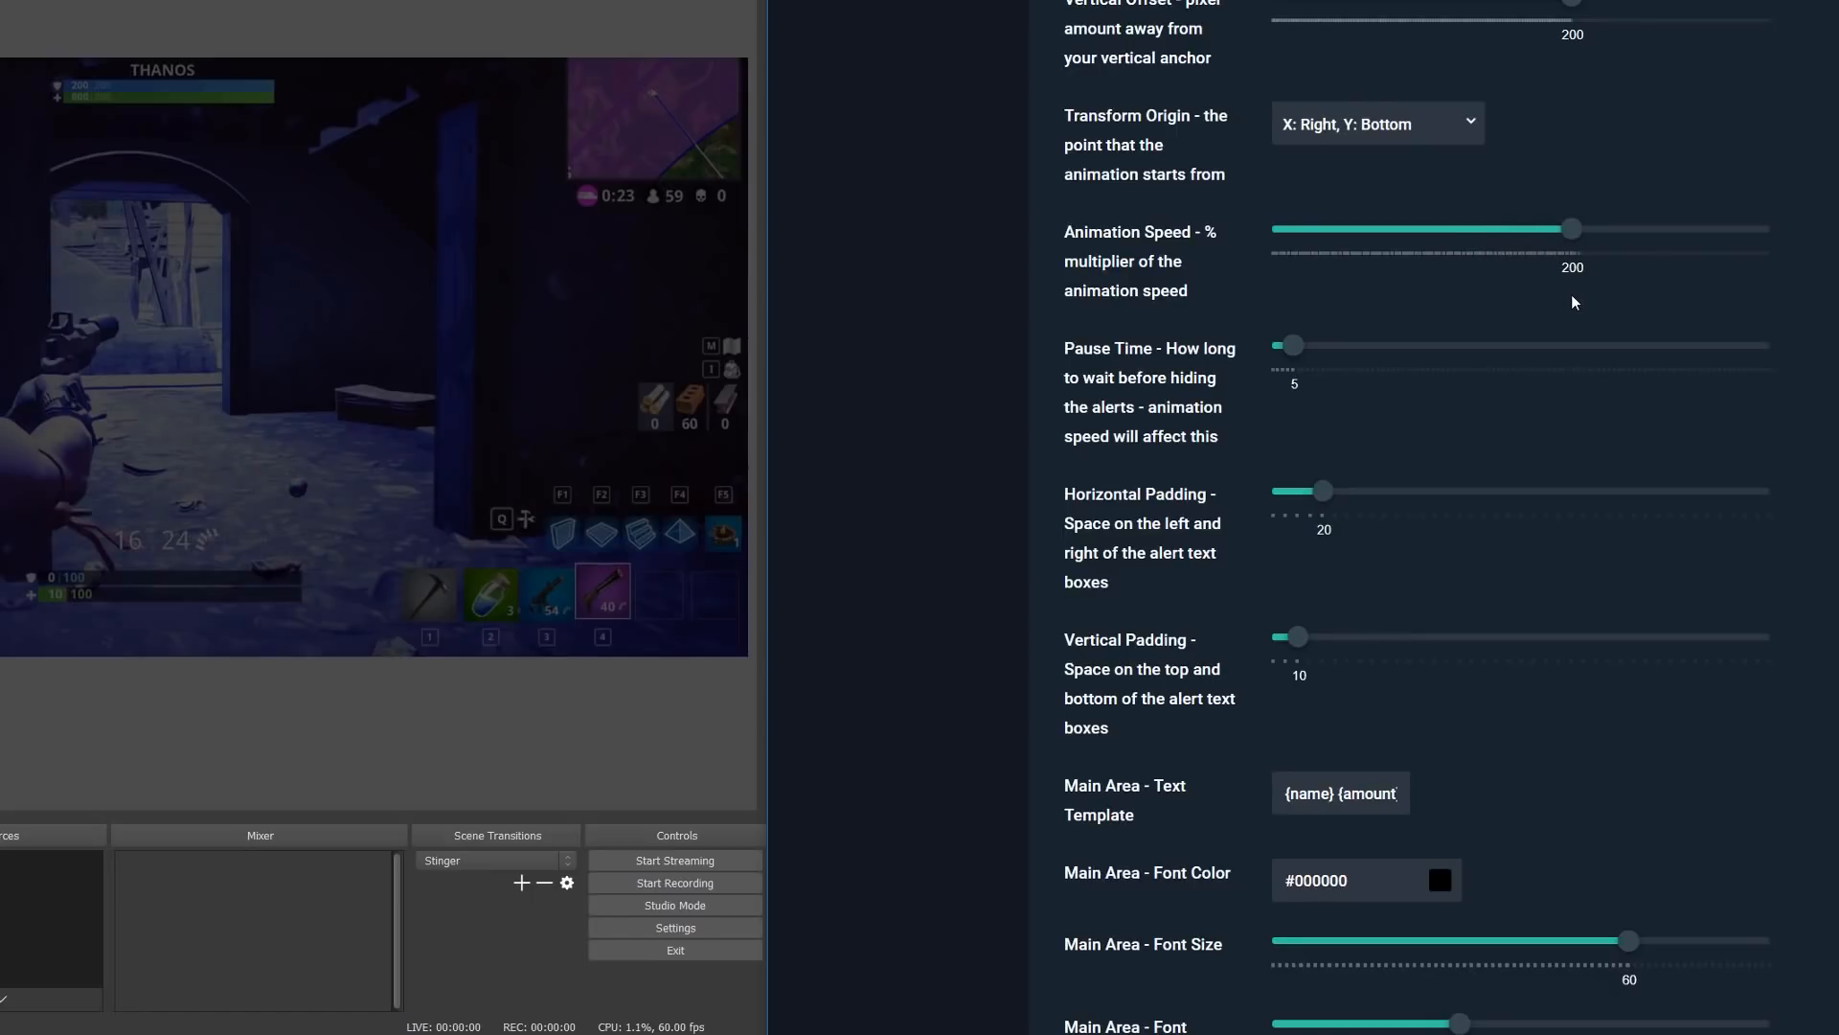
{"action": "mouse_move", "coordinate": [1571, 234]}
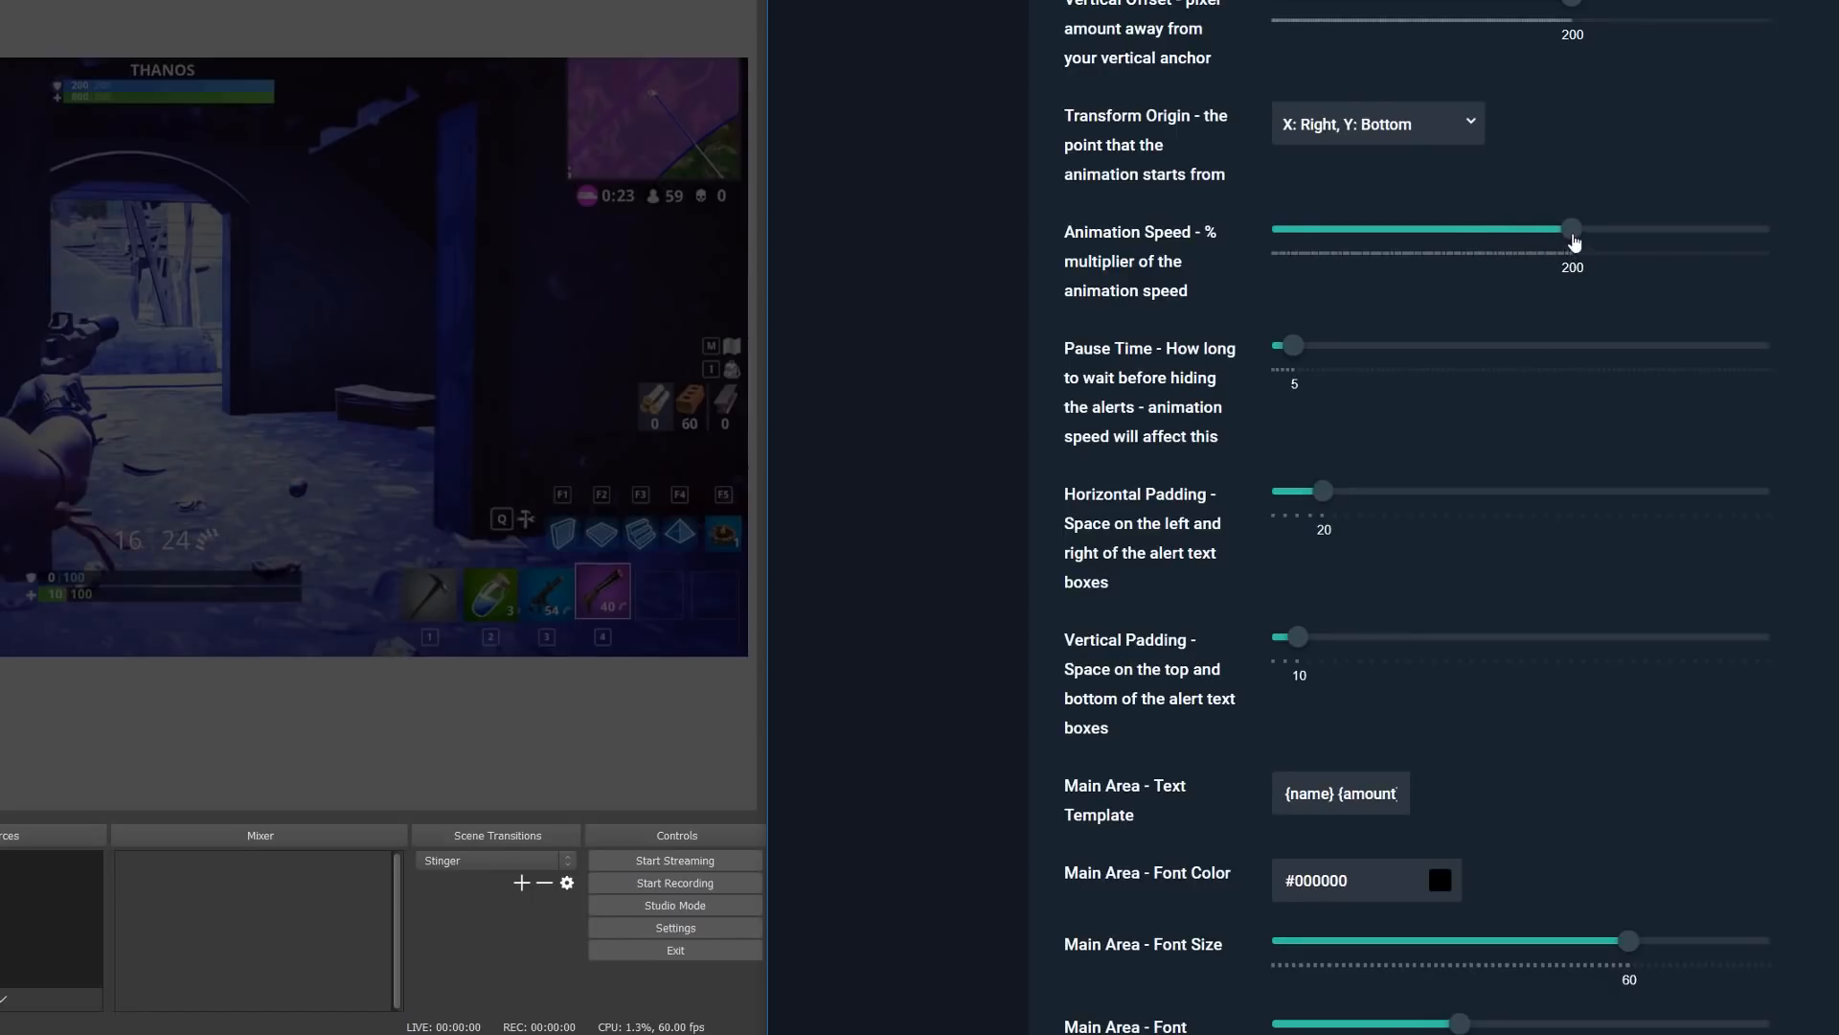
{"action": "left_click_drag", "start_coordinate": [1571, 228], "coordinate": [1278, 228]}
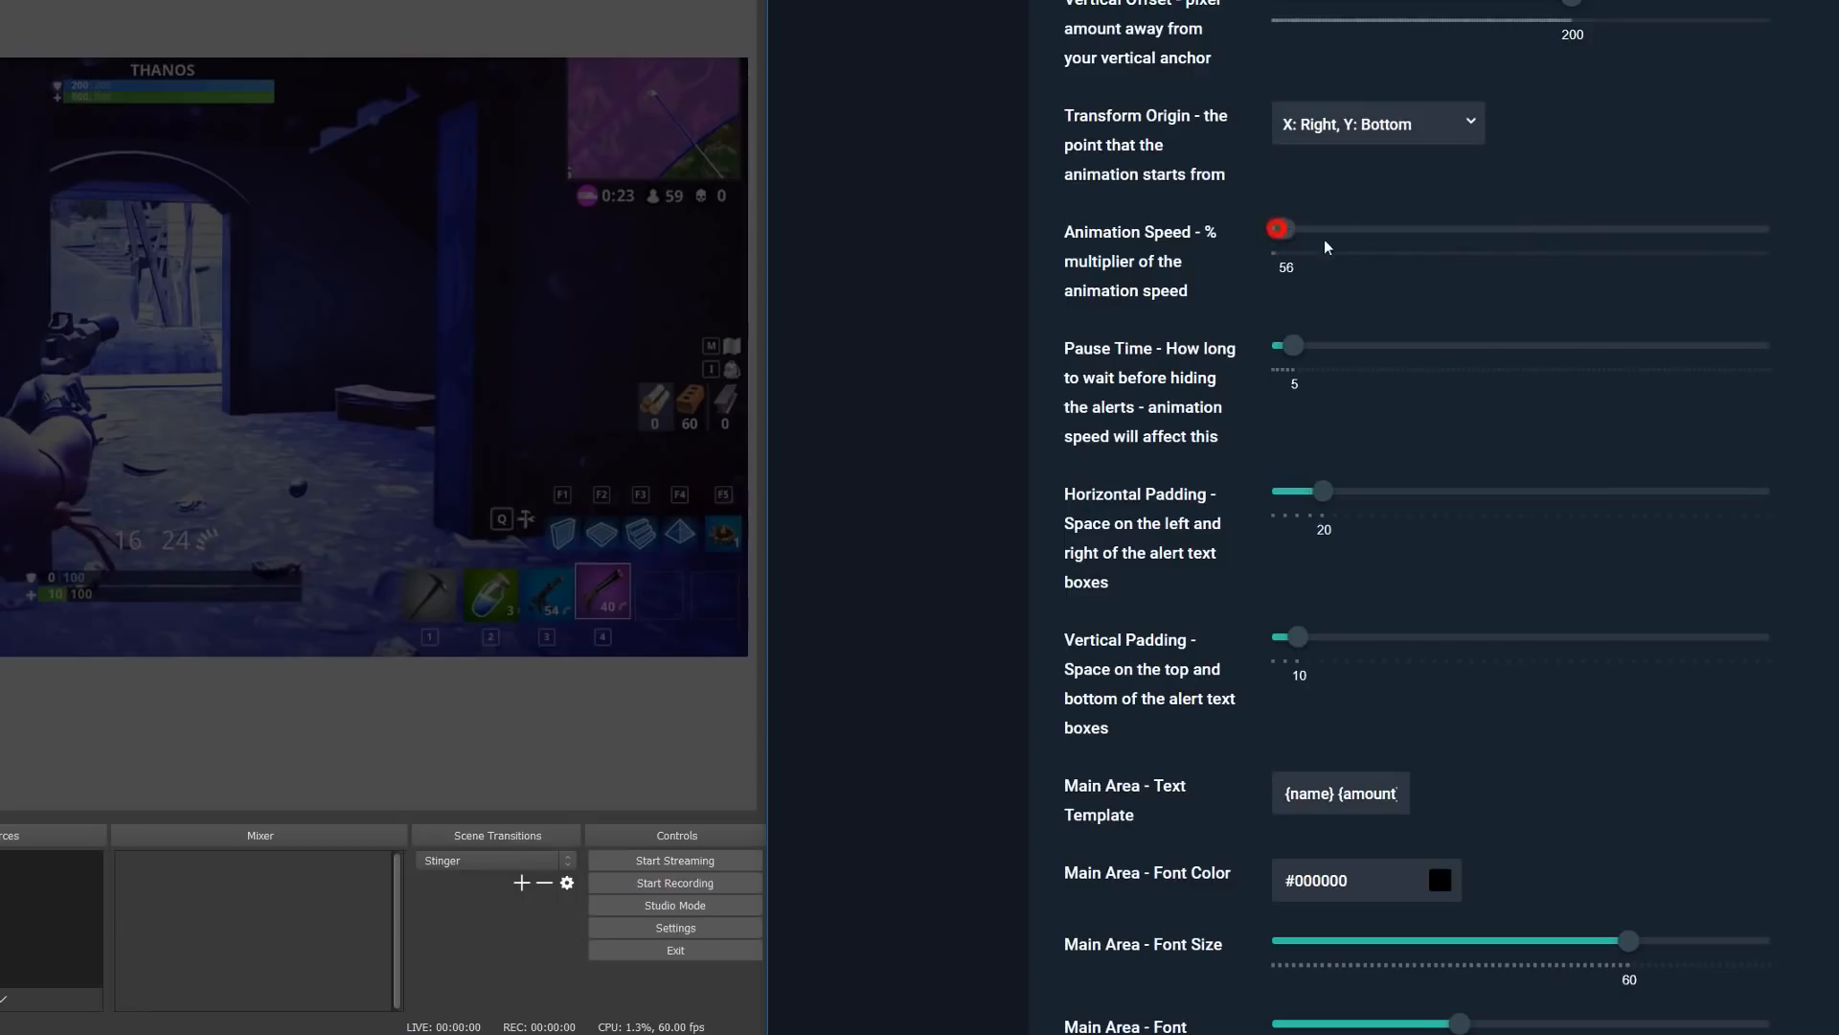
{"action": "left_click_drag", "start_coordinate": [1277, 228], "coordinate": [1381, 228]}
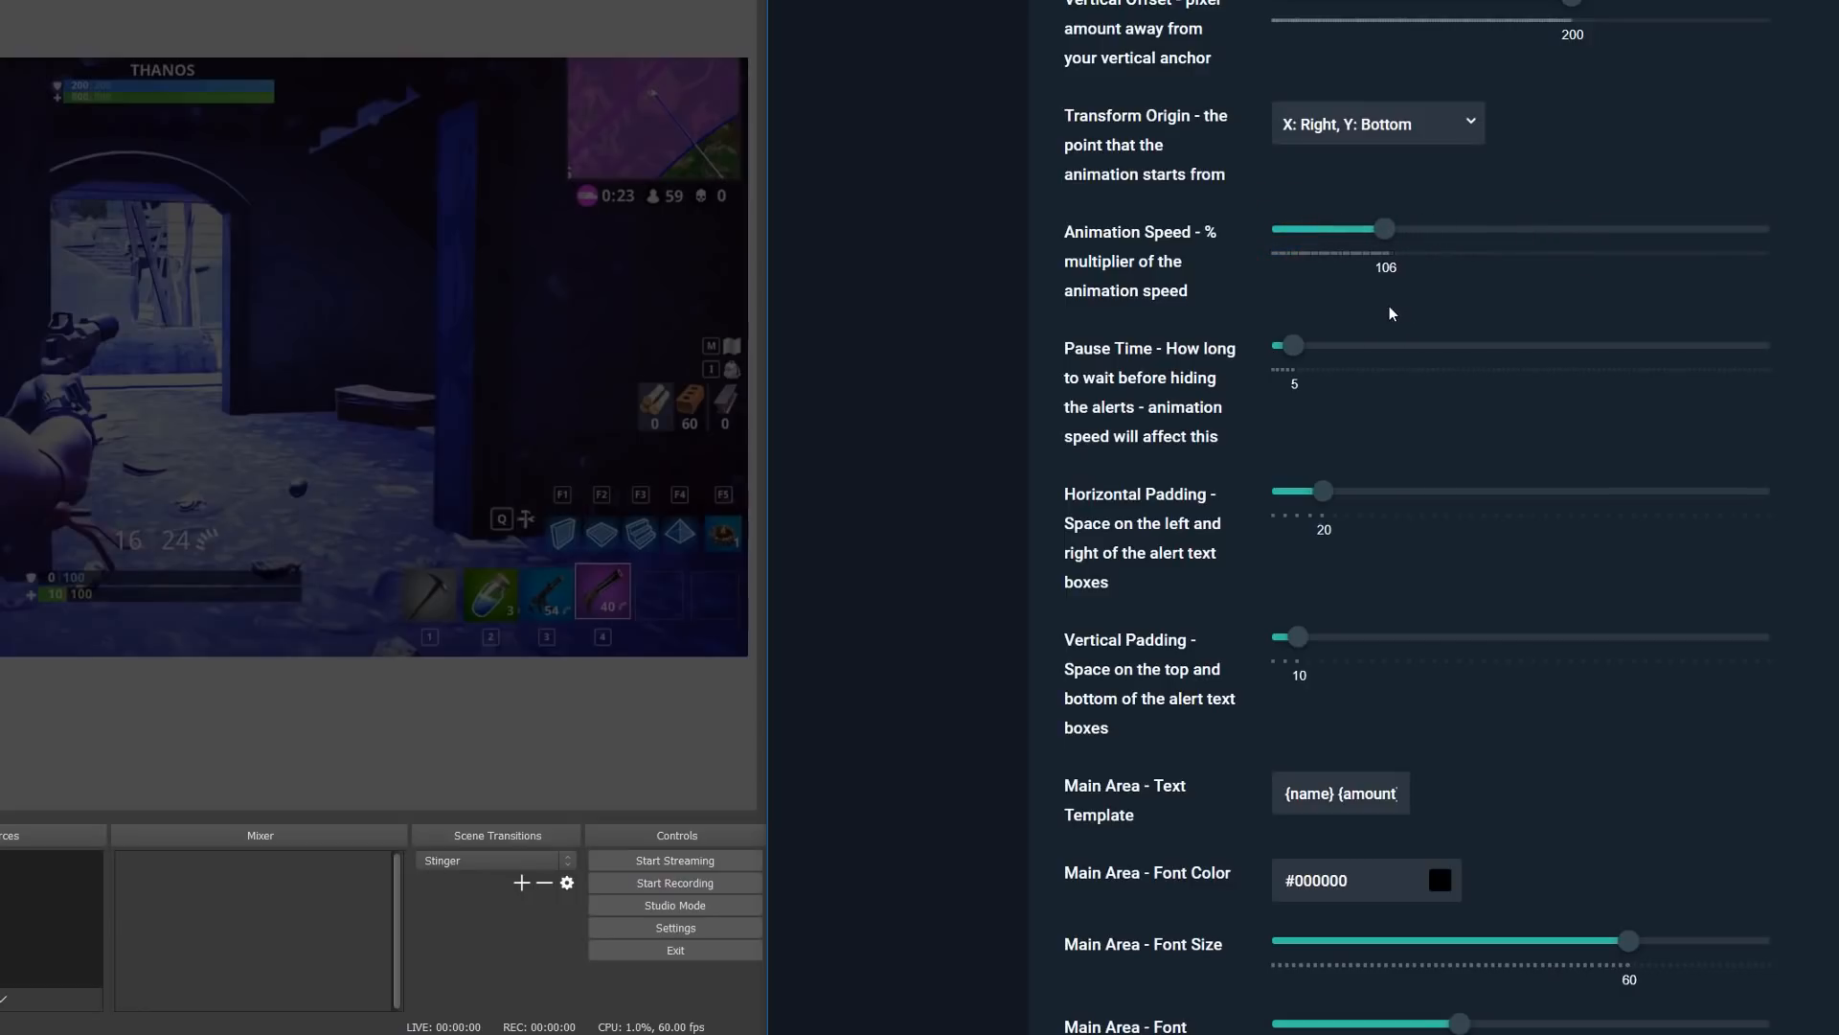
{"action": "left_click_drag", "start_coordinate": [1381, 228], "coordinate": [1372, 228]}
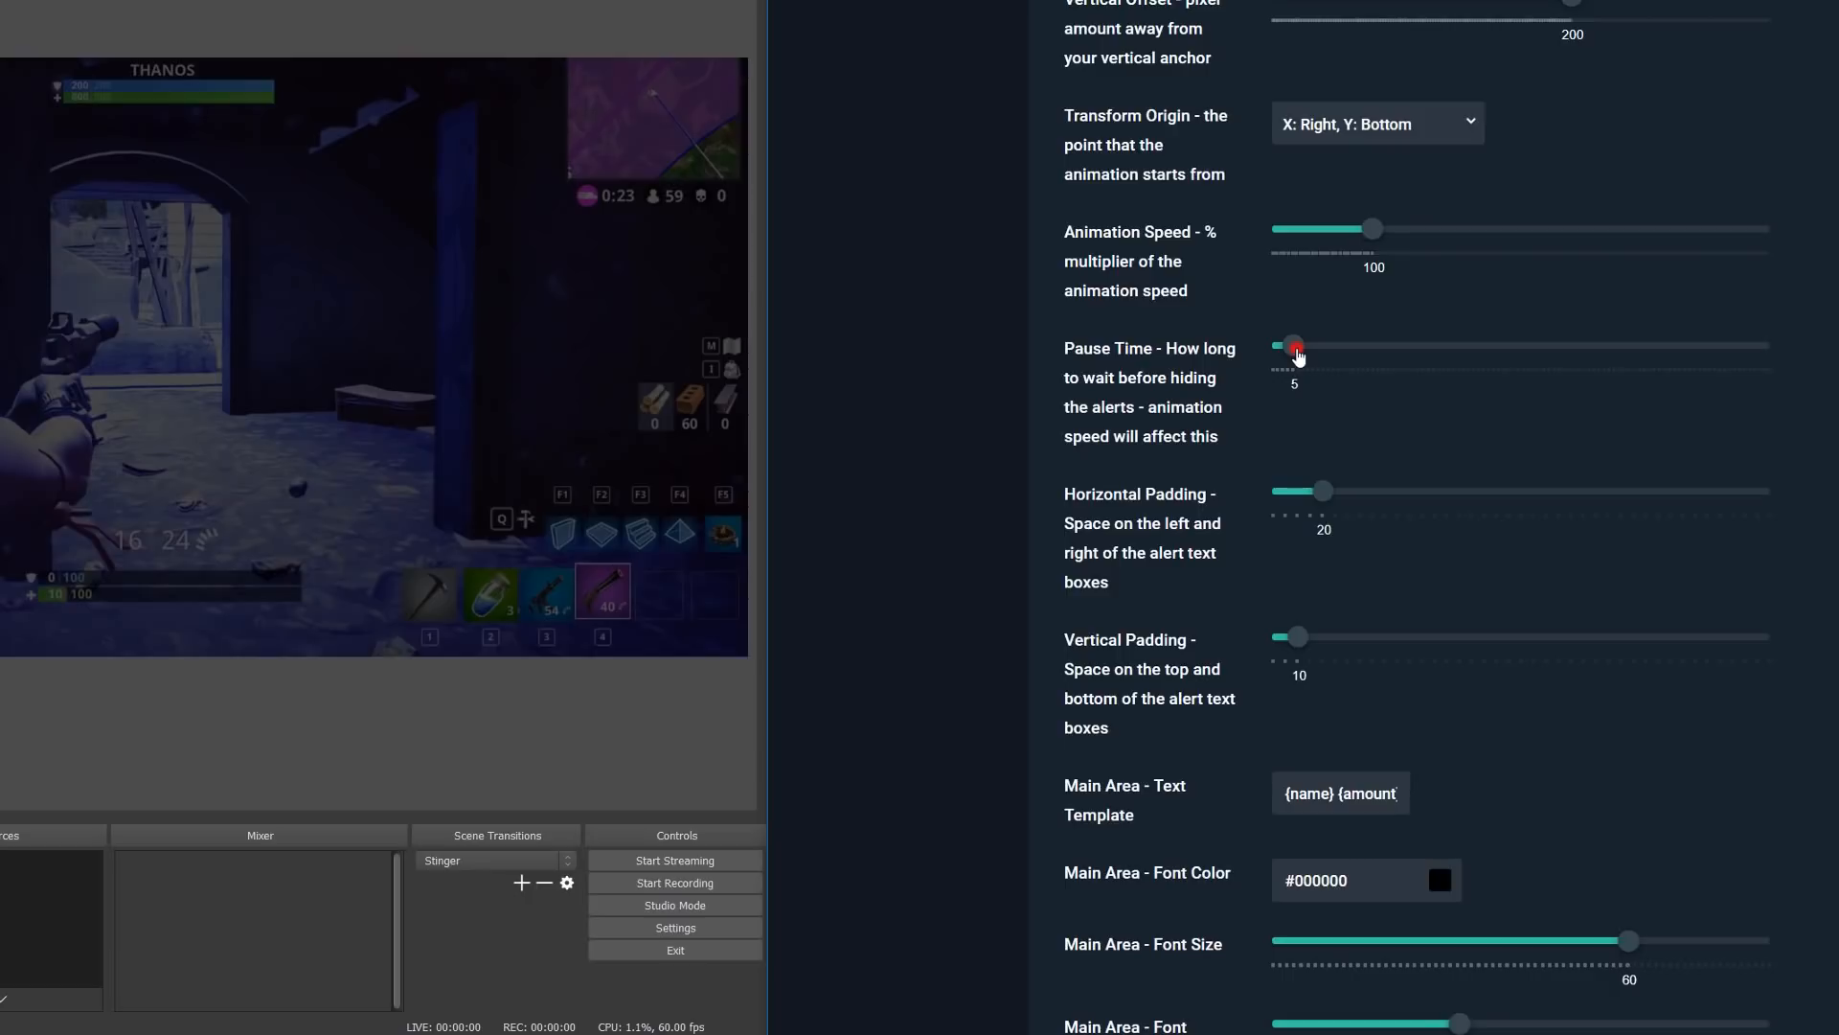
Set animation speed to 200 and return pause time from 15 to 5
{"action": "left_click_drag", "start_coordinate": [1293, 345], "coordinate": [1314, 345]}
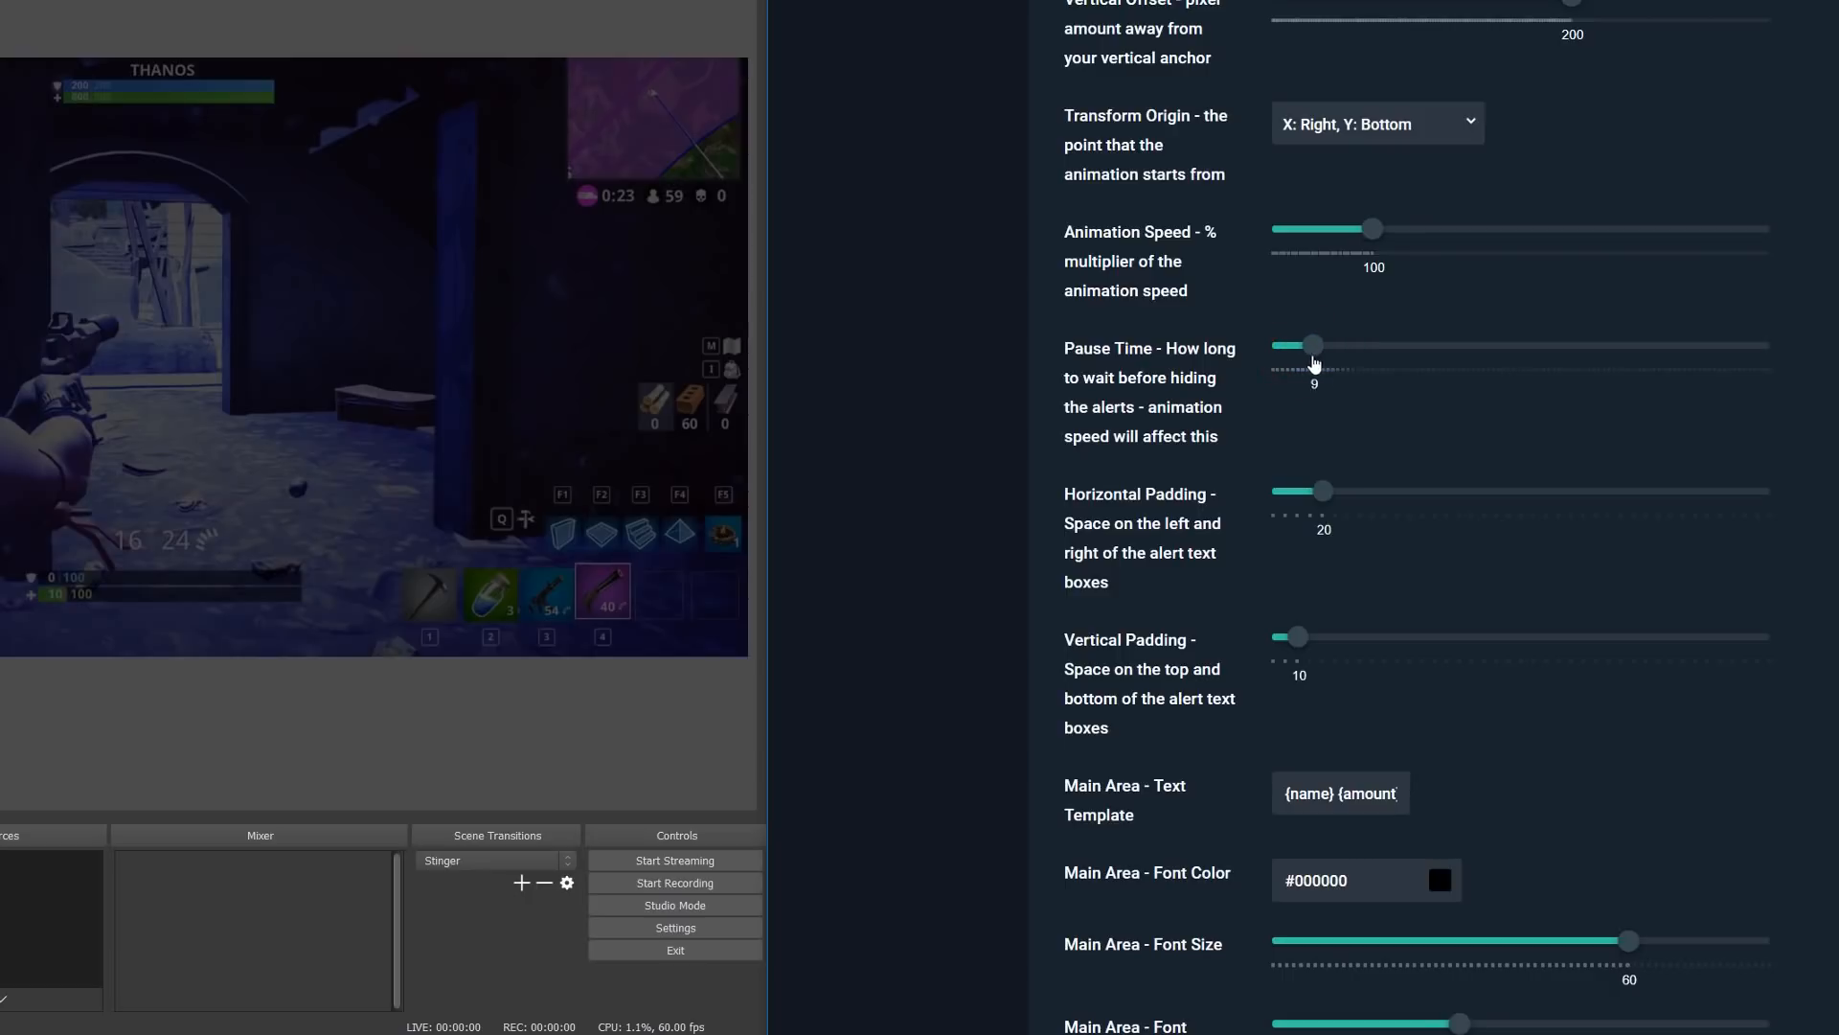
{"action": "left_click_drag", "start_coordinate": [1310, 345], "coordinate": [1343, 345]}
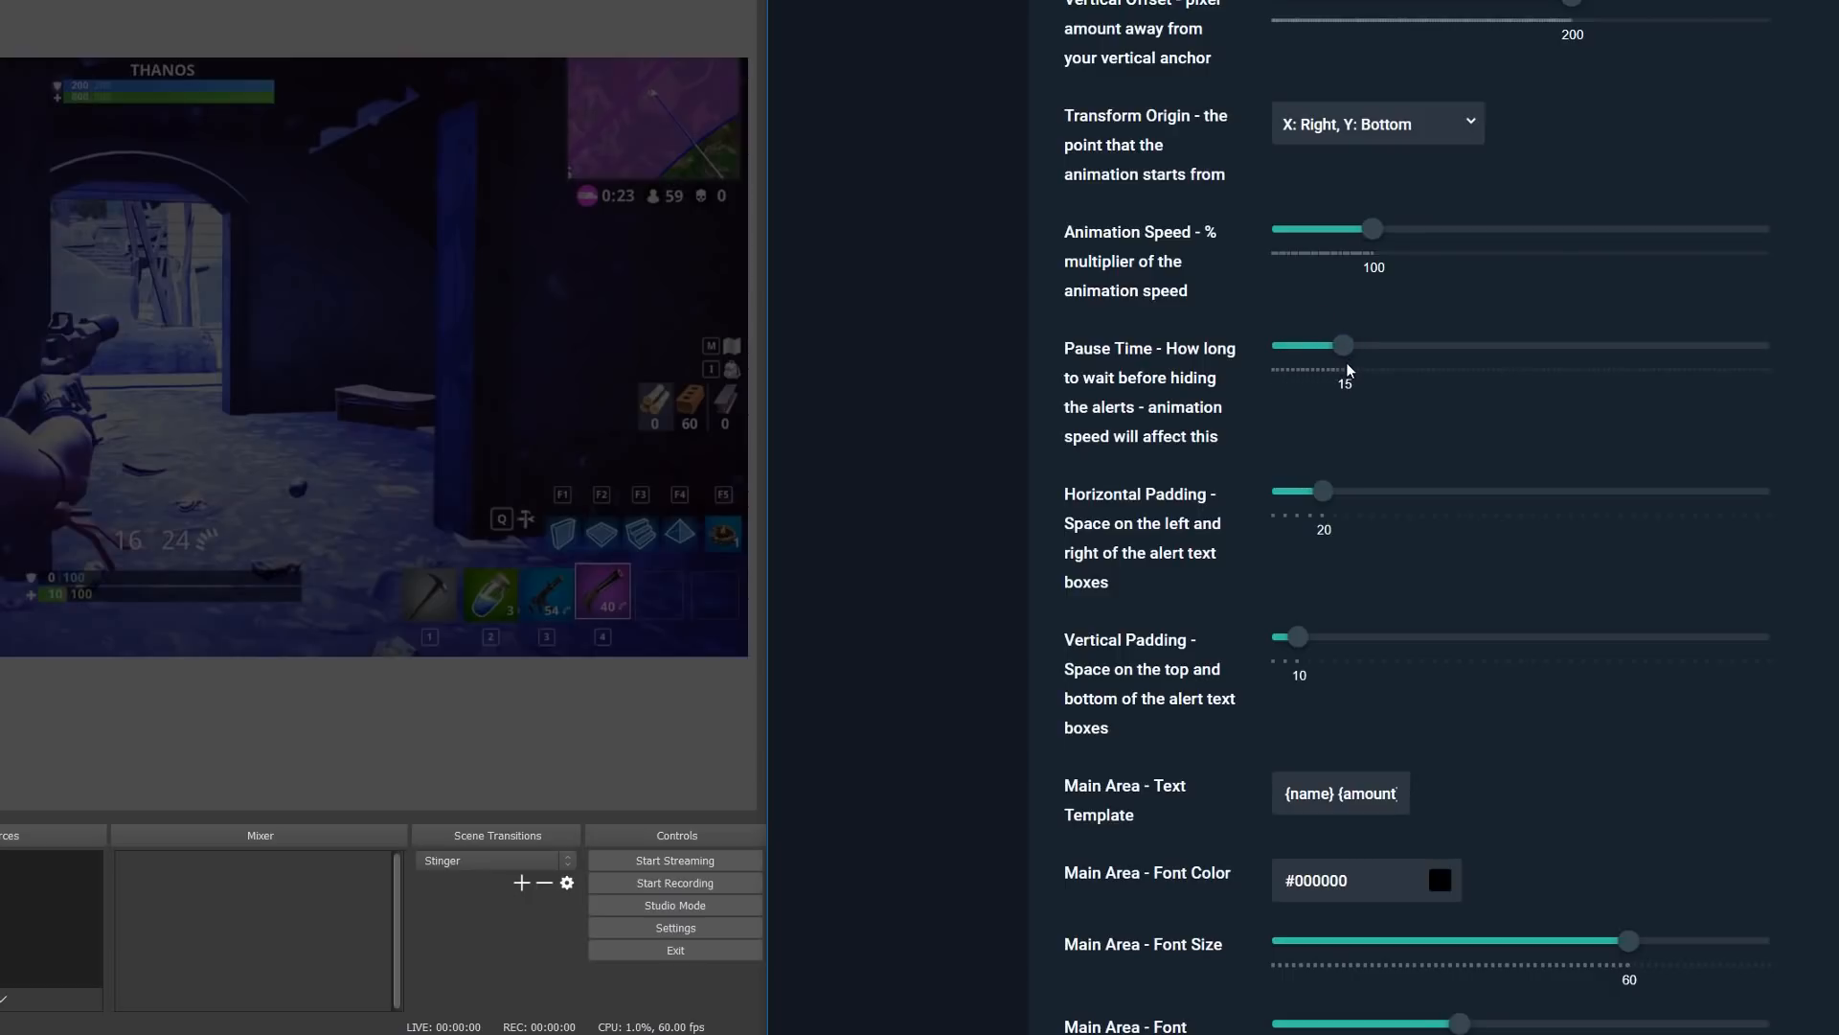
{"action": "left_click_drag", "start_coordinate": [1372, 228], "coordinate": [1512, 228]}
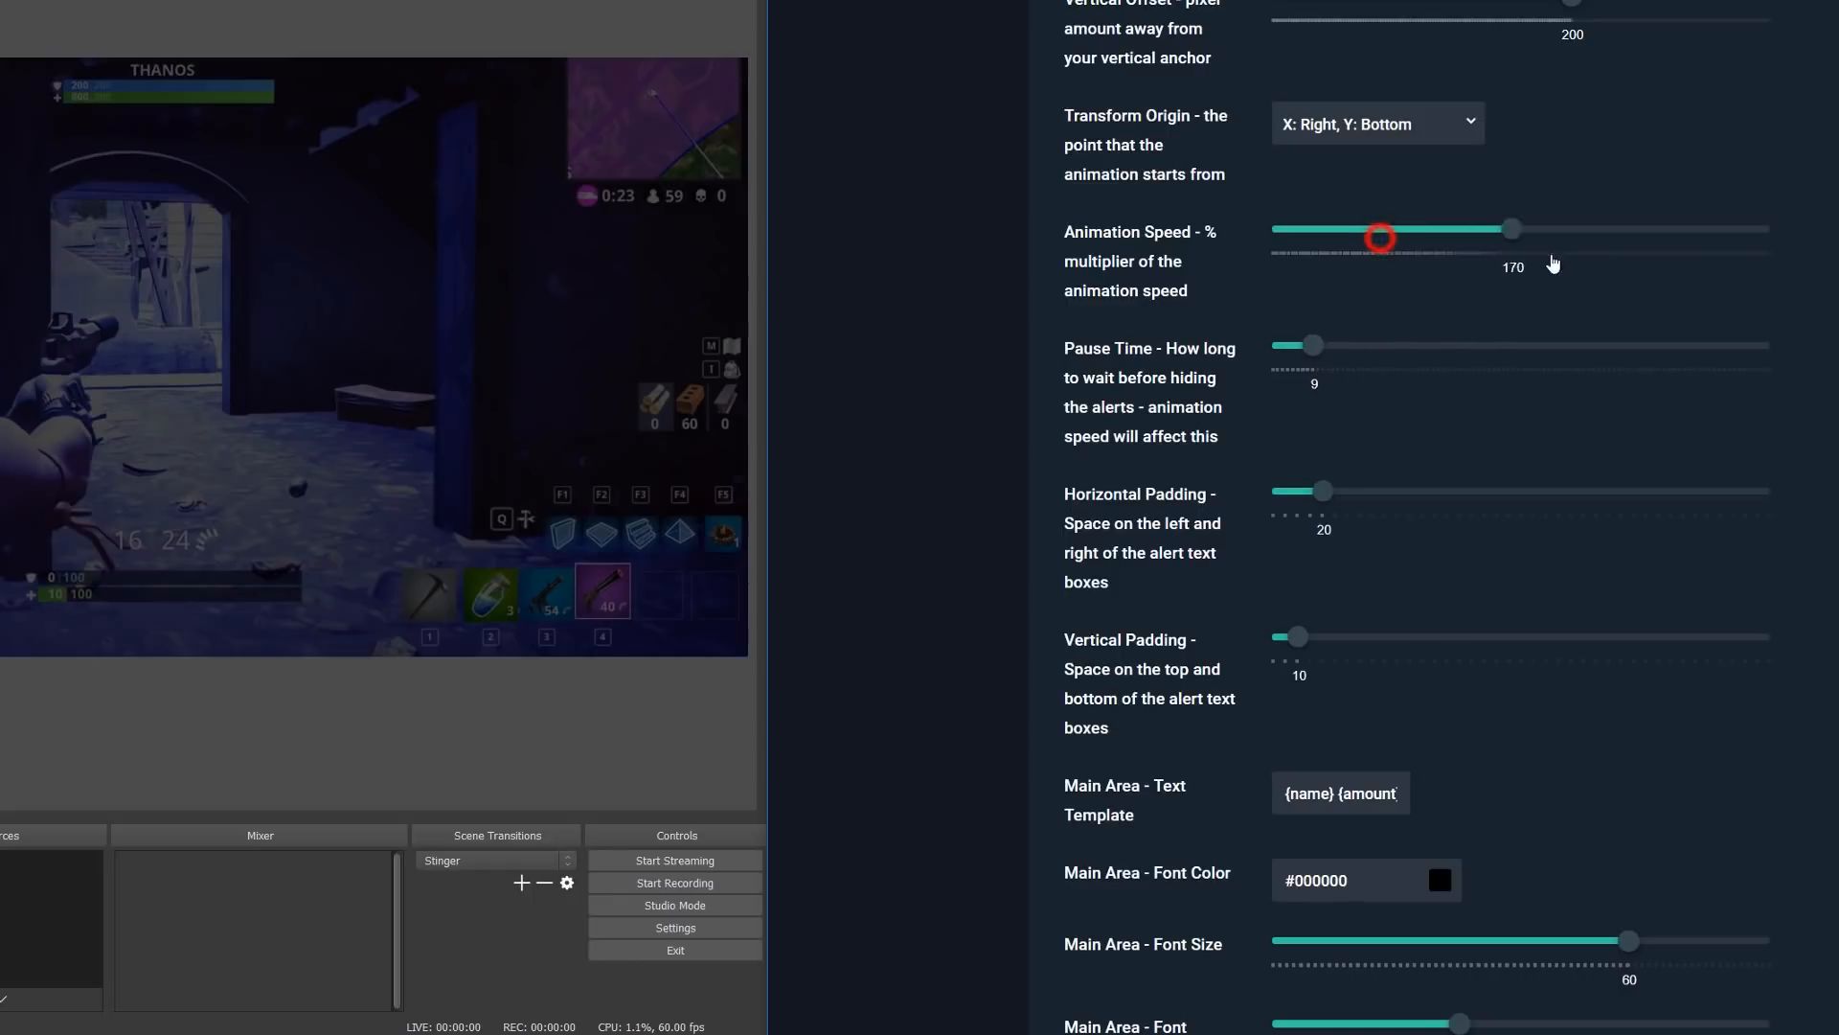
{"action": "left_click_drag", "start_coordinate": [1382, 237], "coordinate": [1571, 228]}
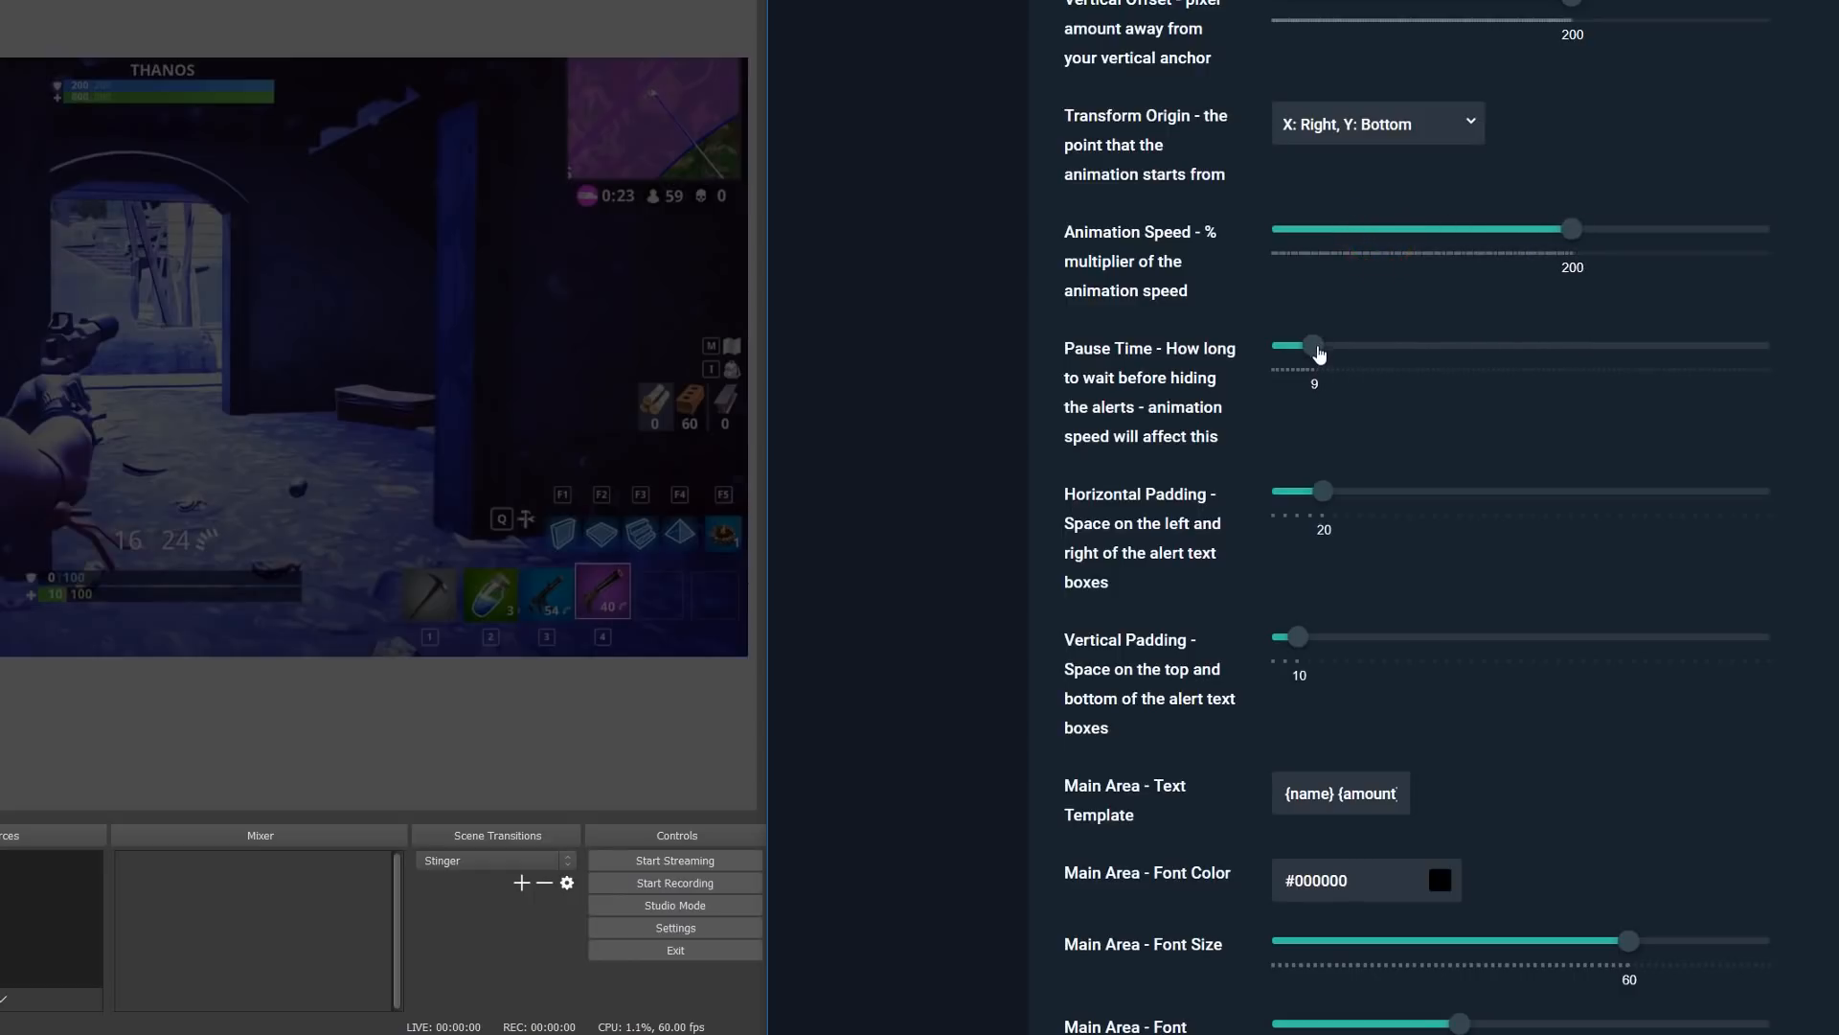
{"action": "left_click_drag", "start_coordinate": [1314, 345], "coordinate": [1293, 345]}
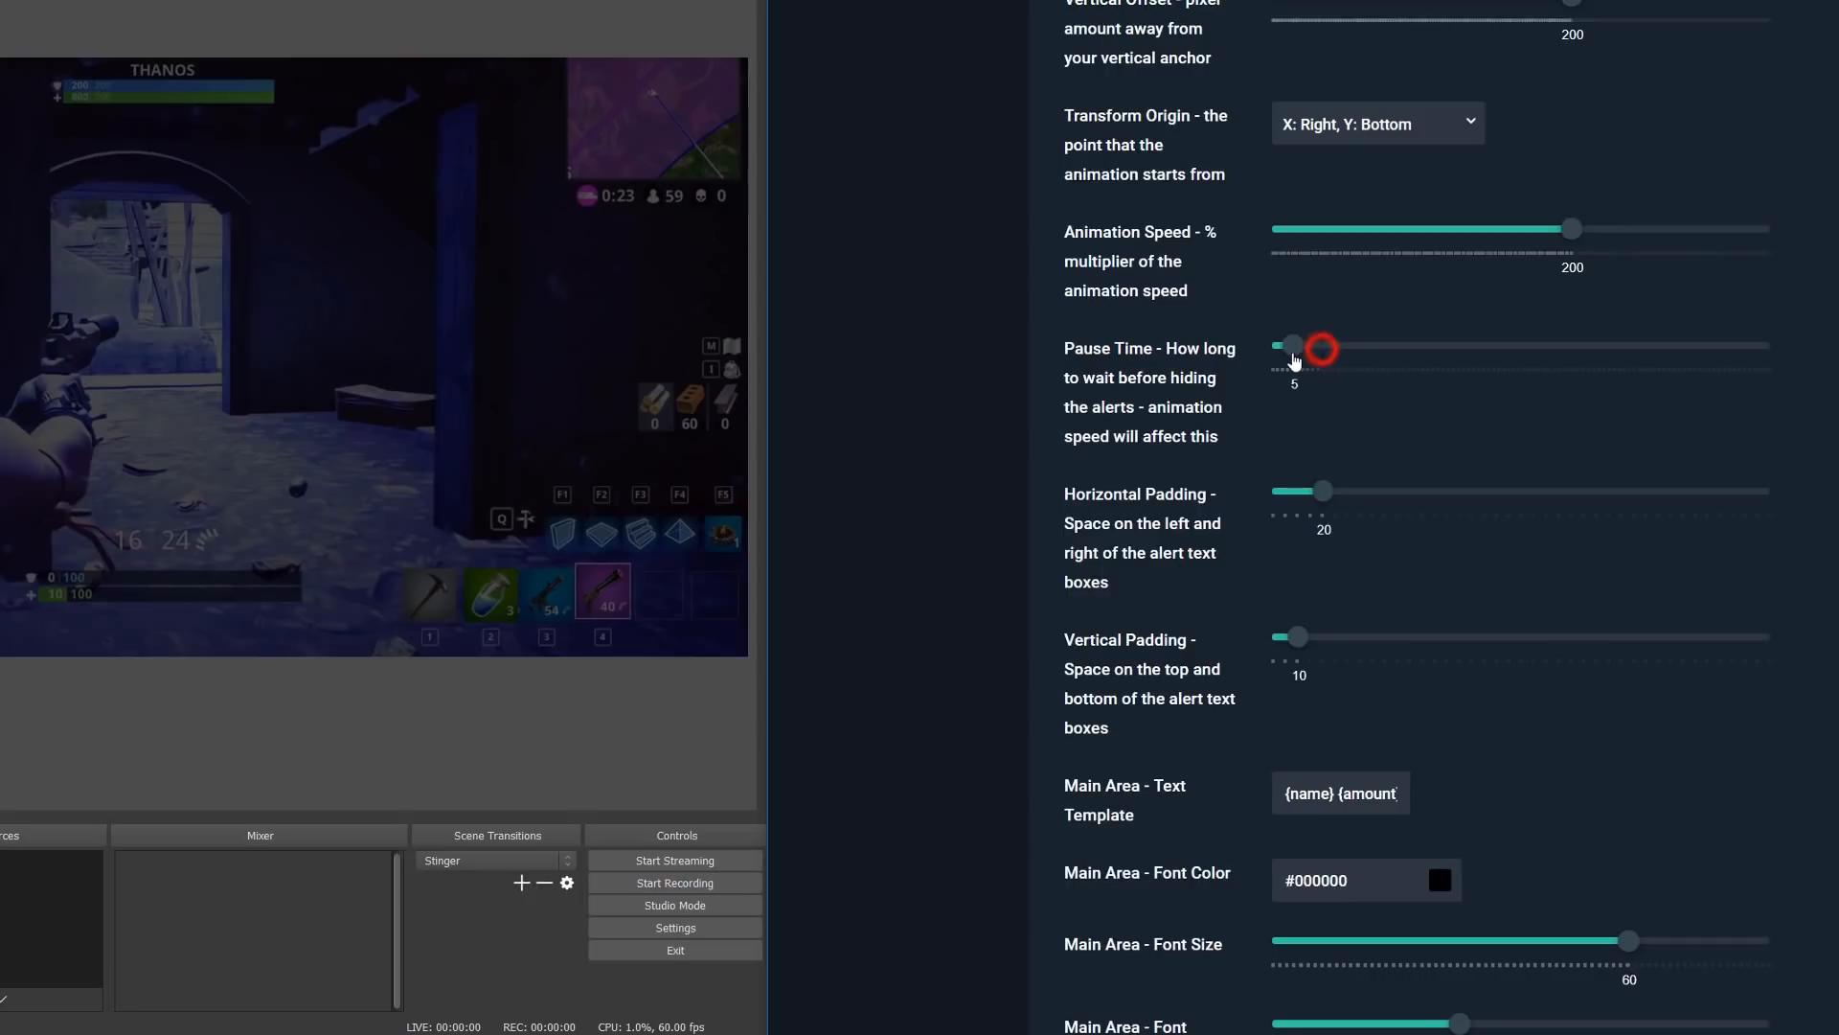
{"action": "scroll", "scroll_direction": "down", "scroll_amount": 3}
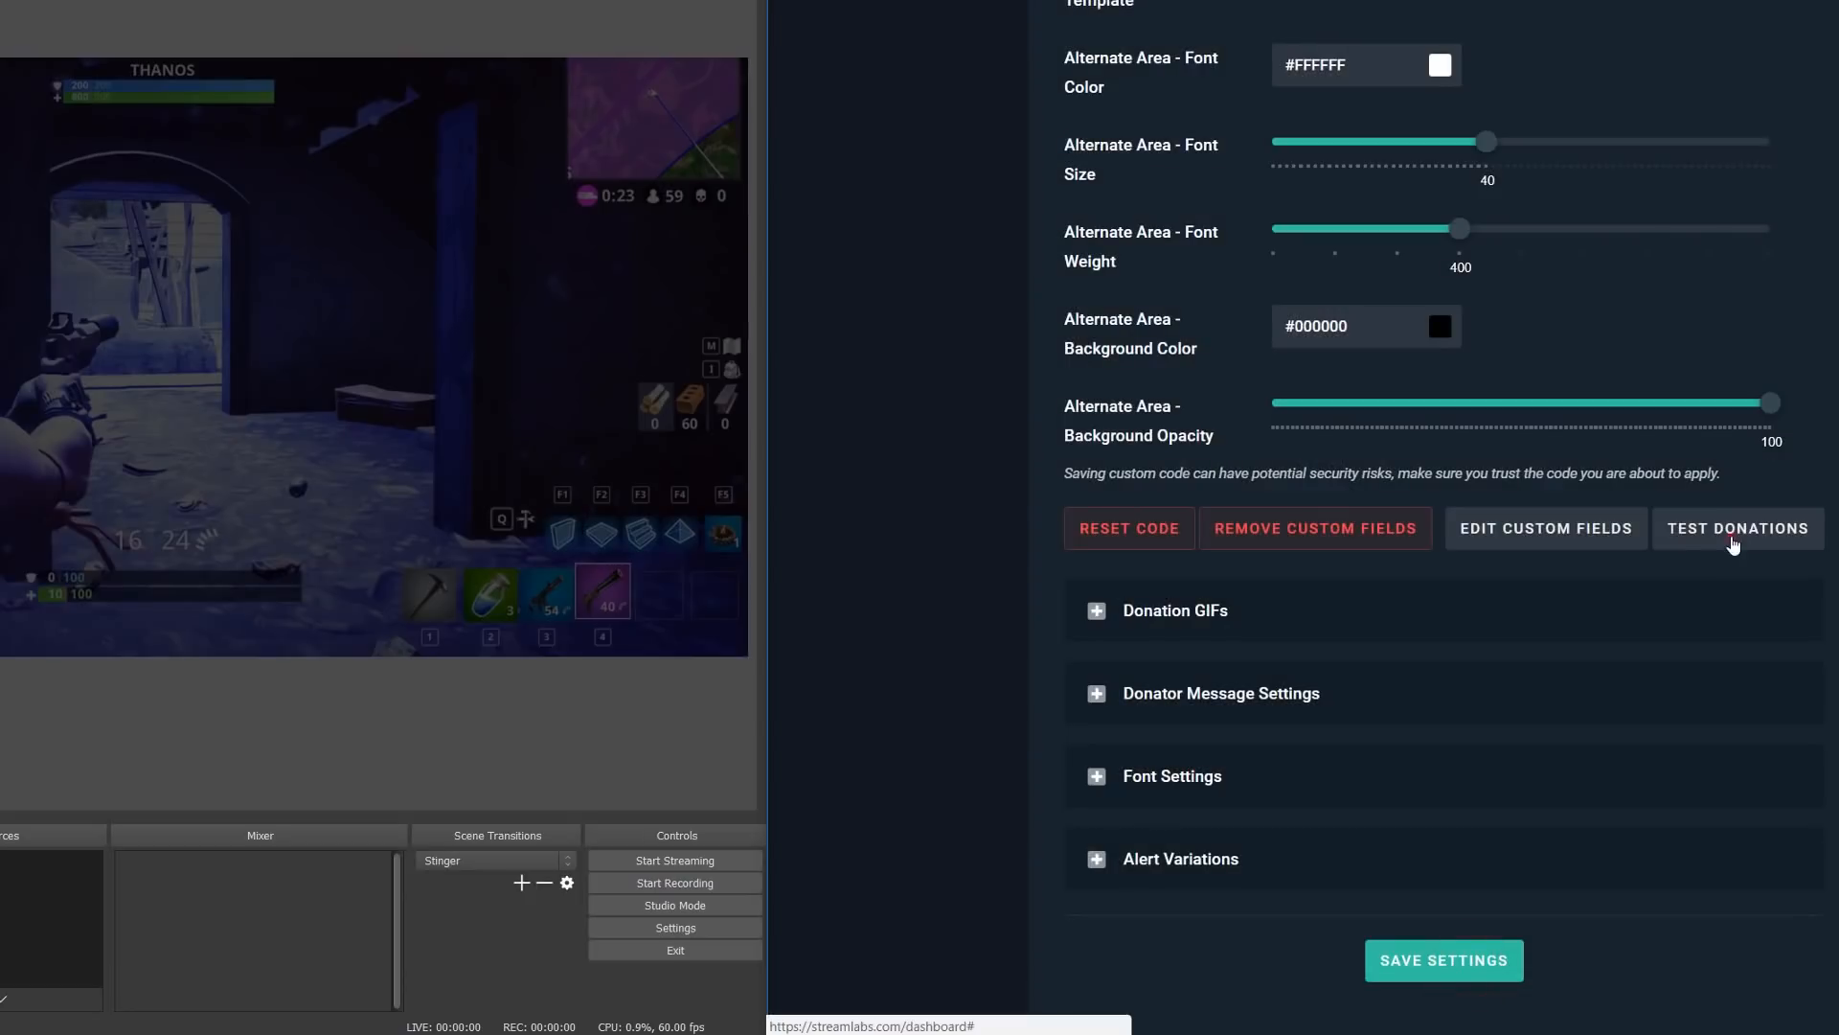
Send test donations to preview the faster 200-speed animation
{"action": "left_click", "coordinate": [1738, 528]}
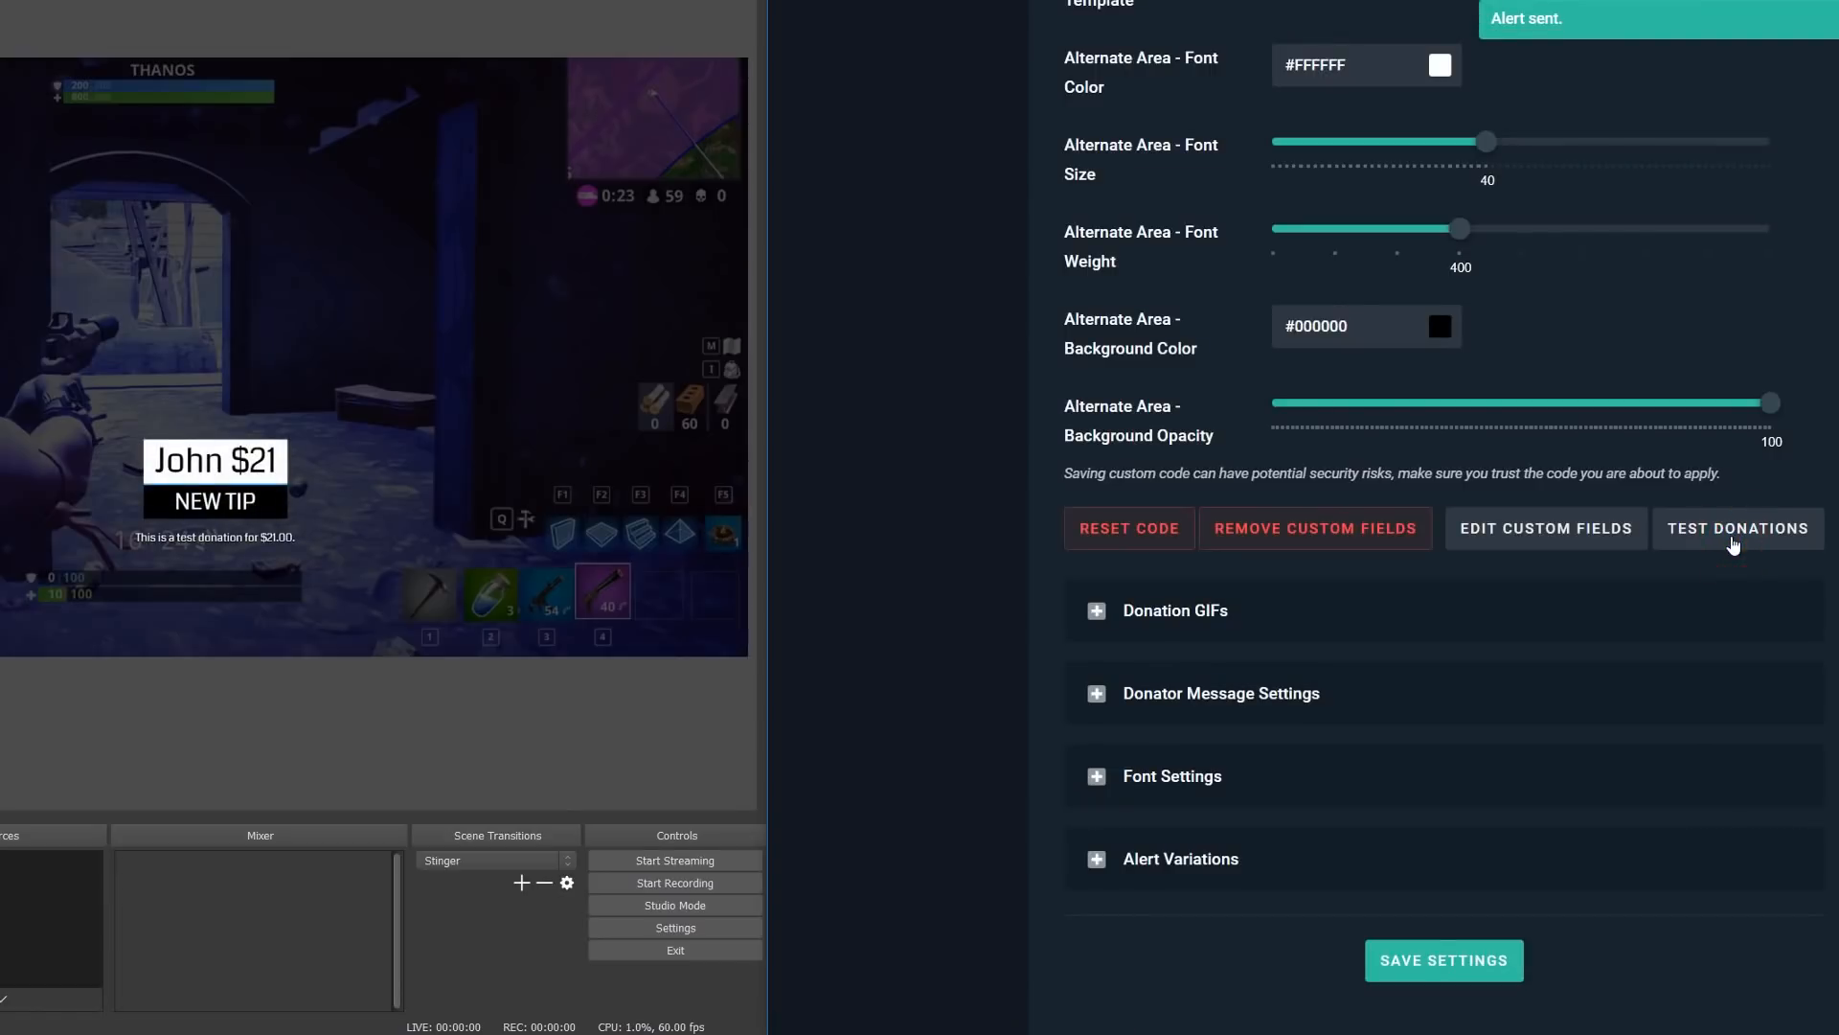
{"action": "left_click", "coordinate": [1739, 529]}
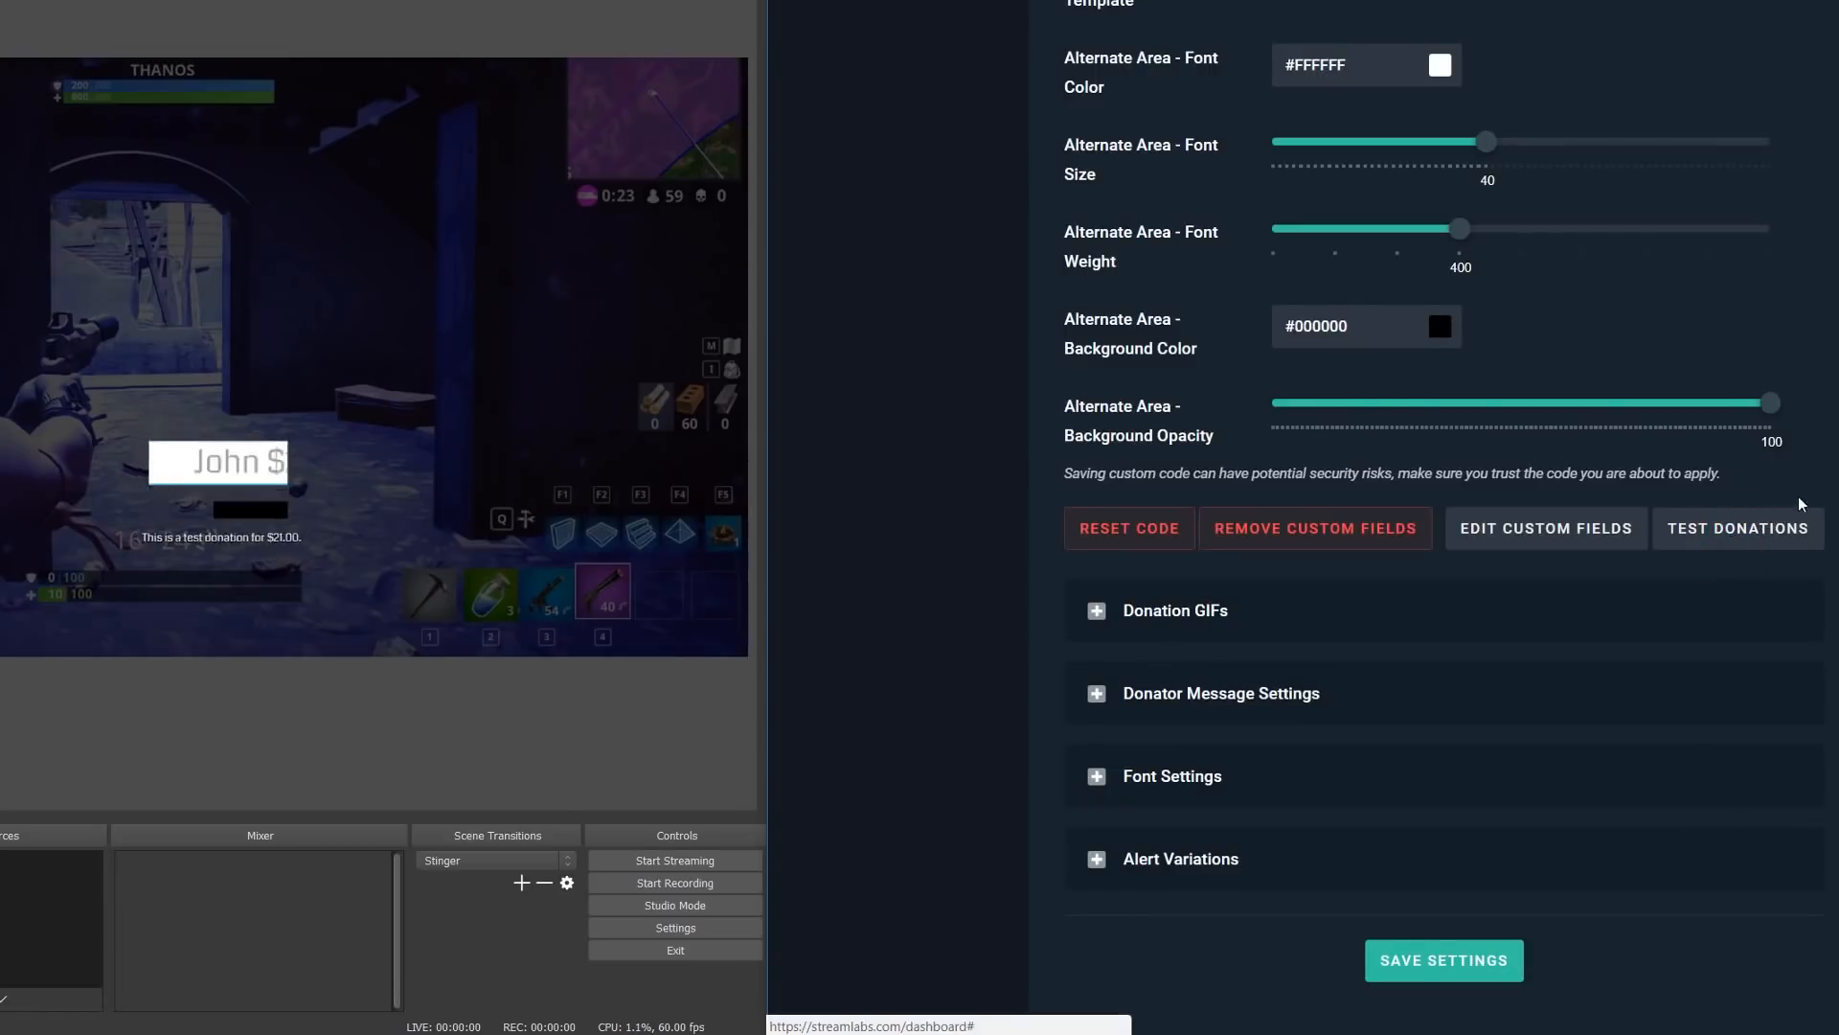
{"action": "scroll", "scroll_direction": "up", "scroll_amount": 3}
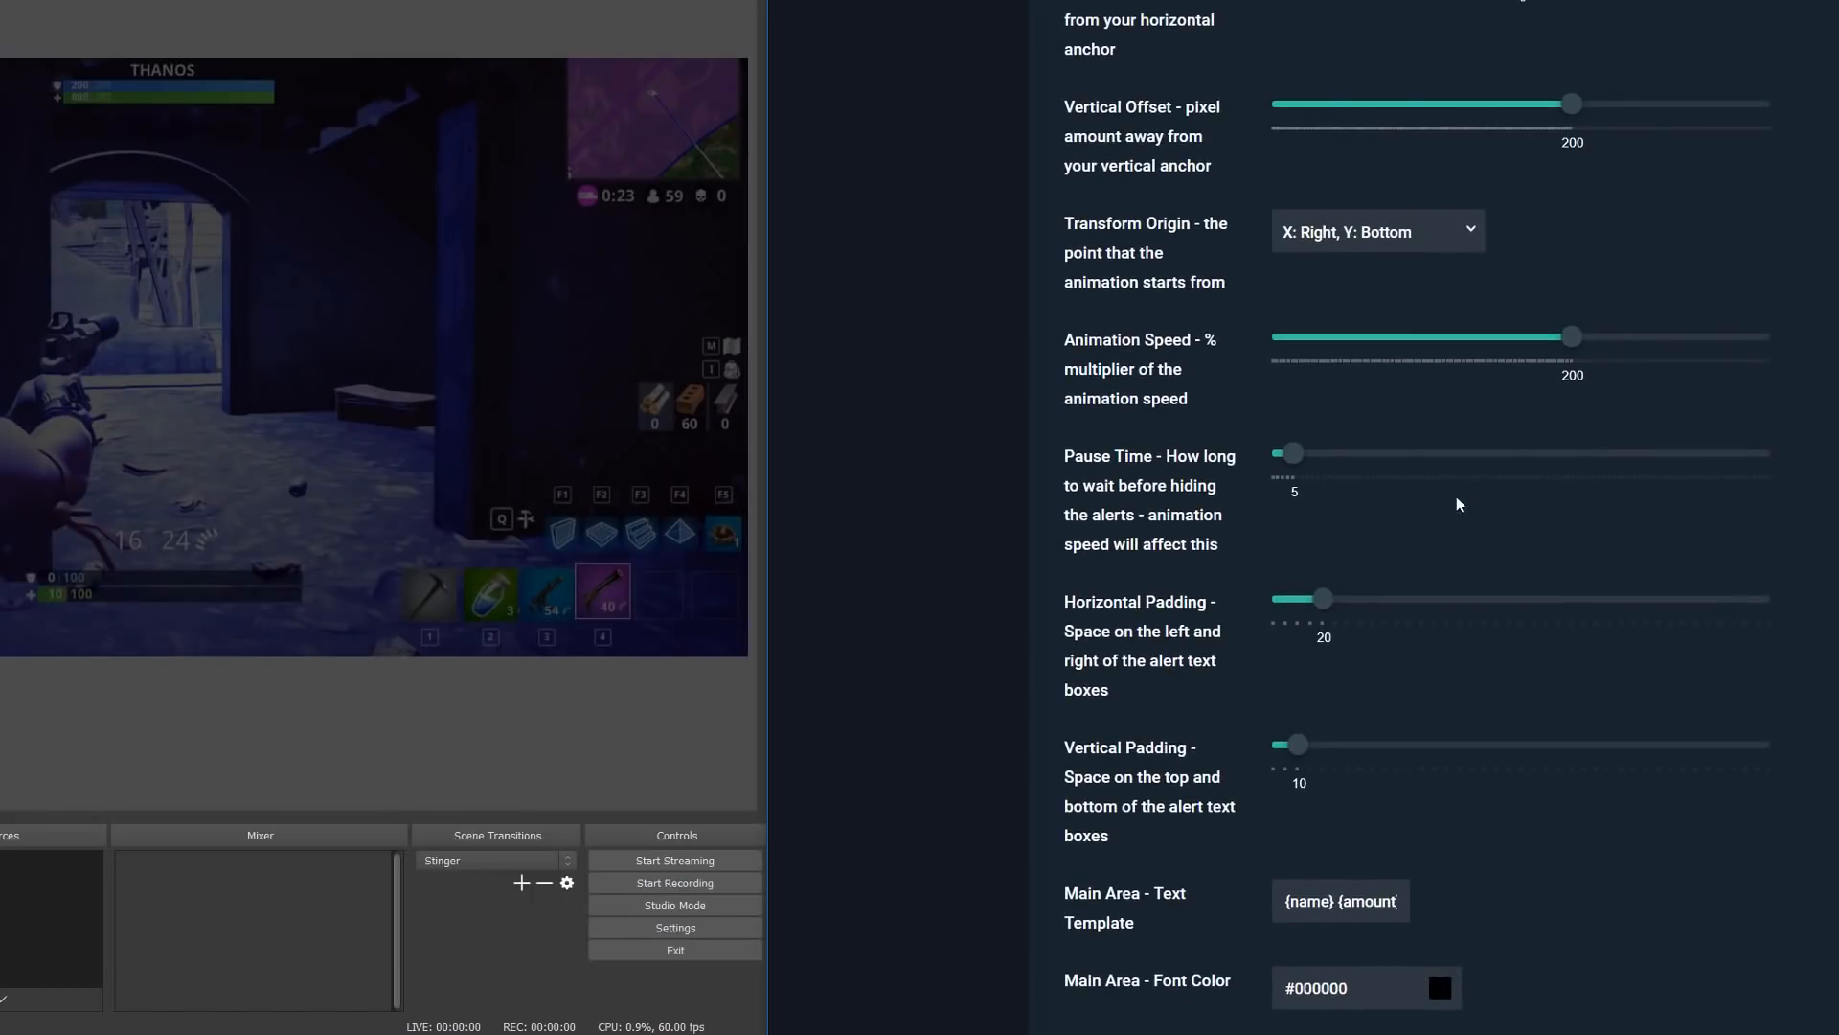
Widen the alert padding, set the main text template to NEW TEXT HERE, save and test
{"action": "scroll", "scroll_direction": "down", "scroll_amount": 3}
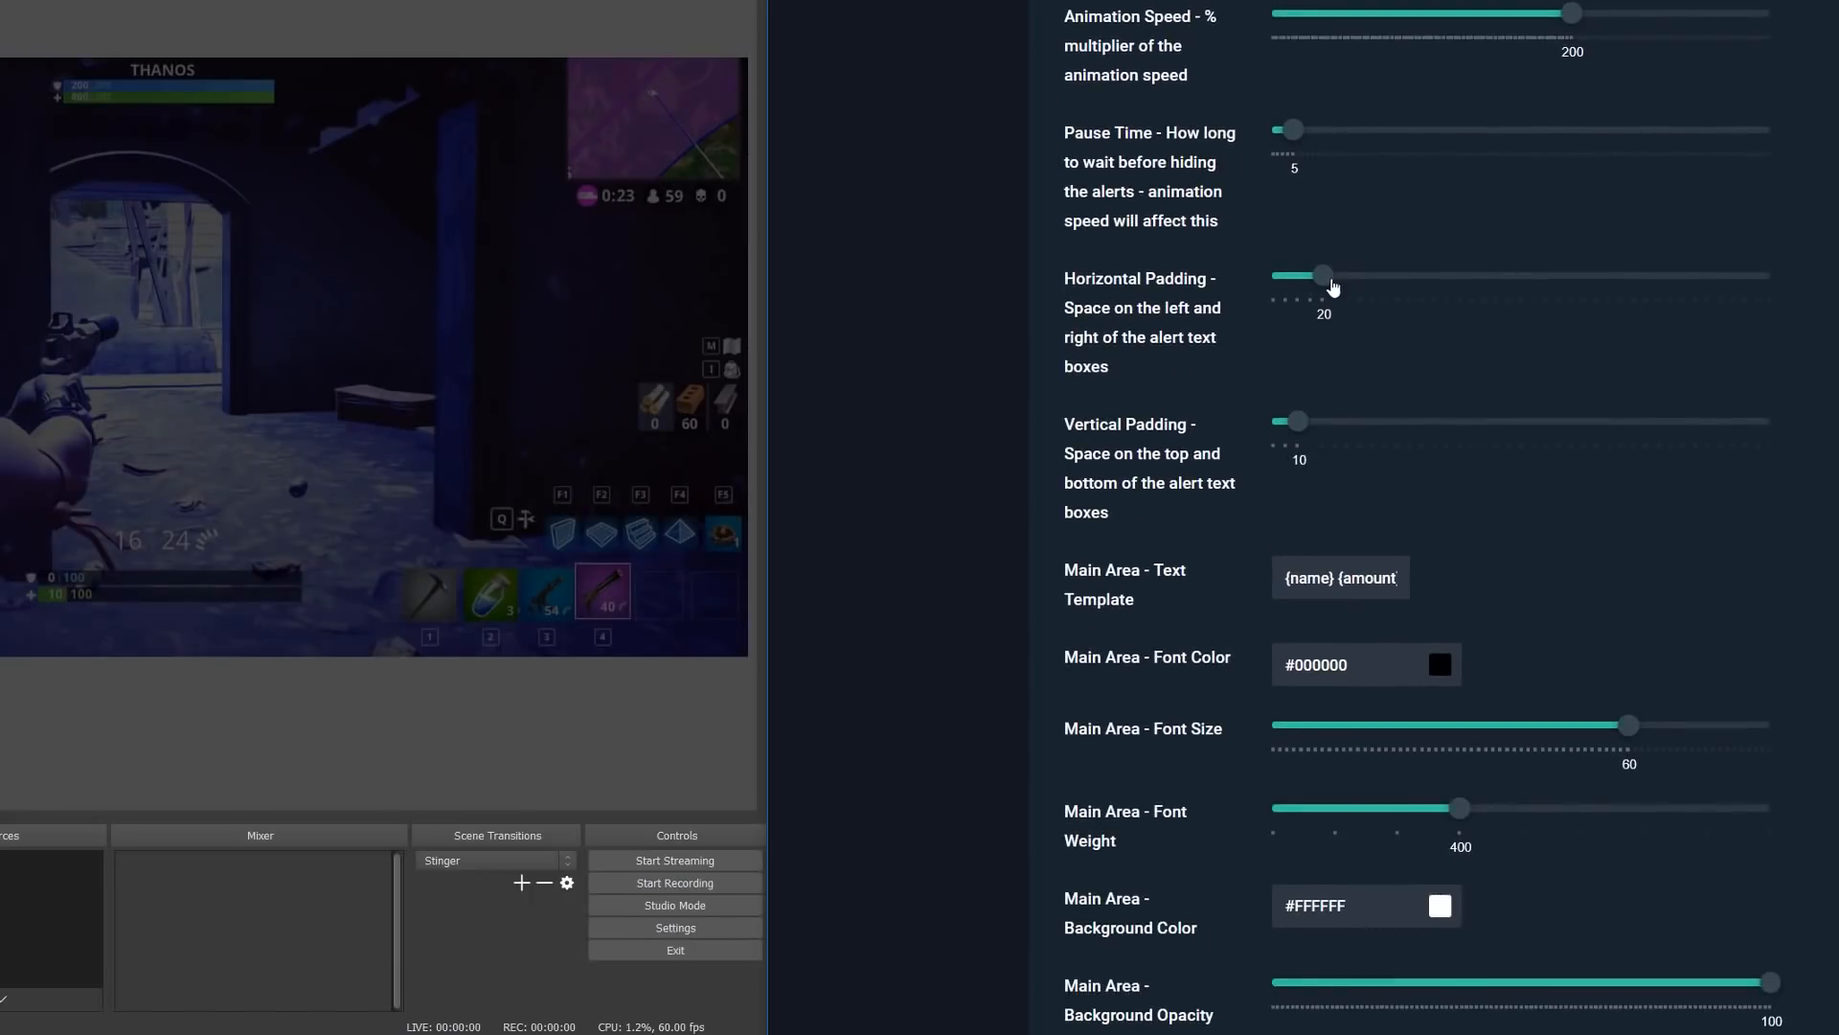
{"action": "left_click_drag", "start_coordinate": [1324, 276], "coordinate": [1429, 276]}
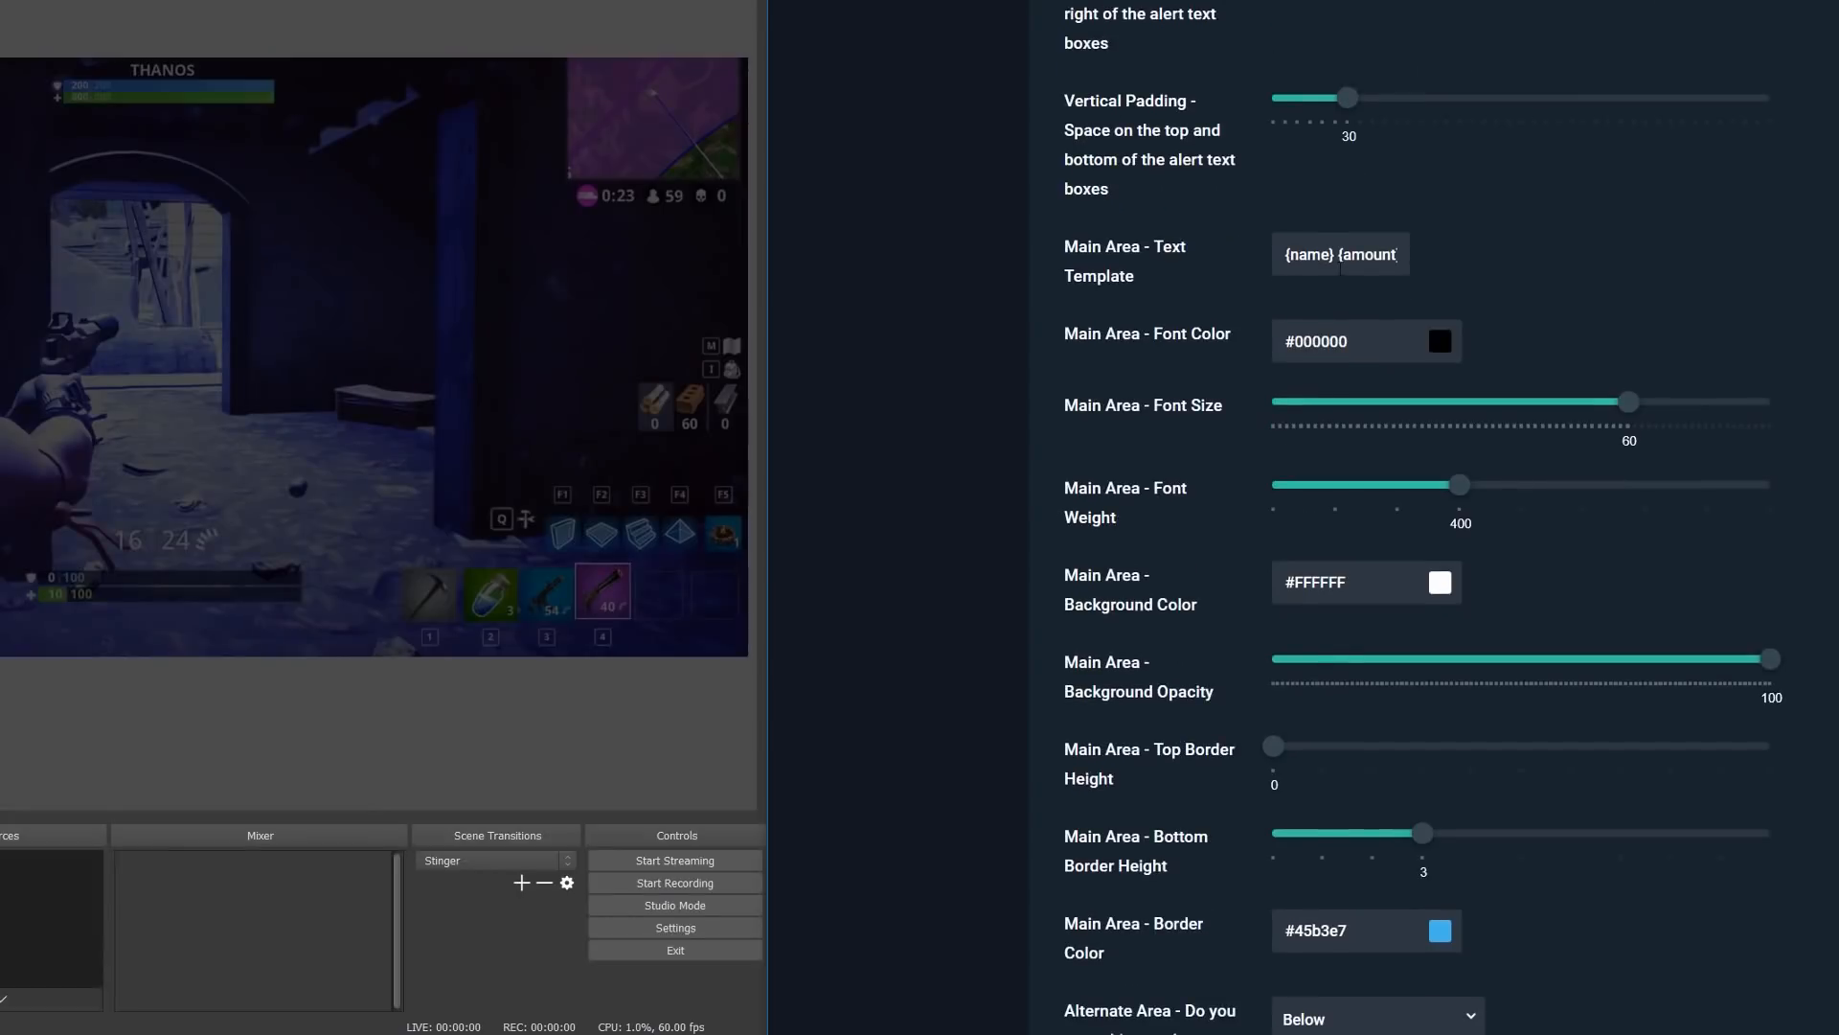
{"action": "type", "text": "NEW"}
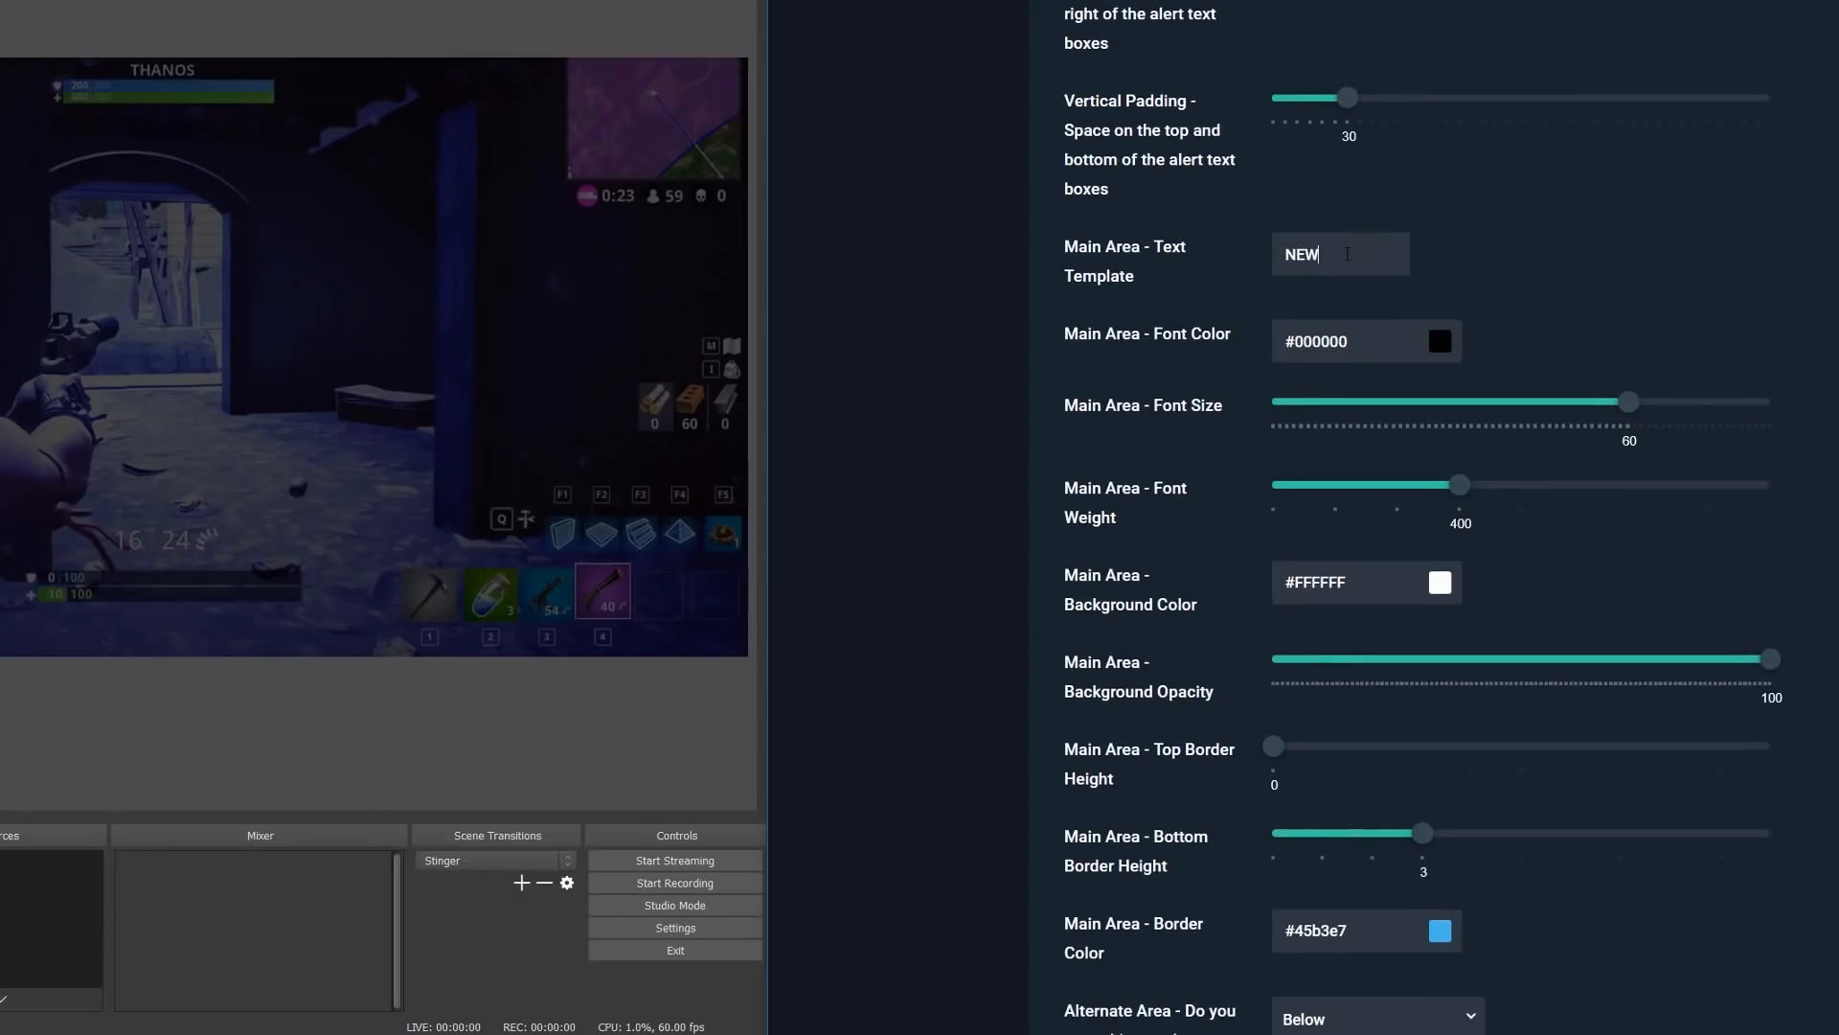
{"action": "type", "text": "TEXT HERE"}
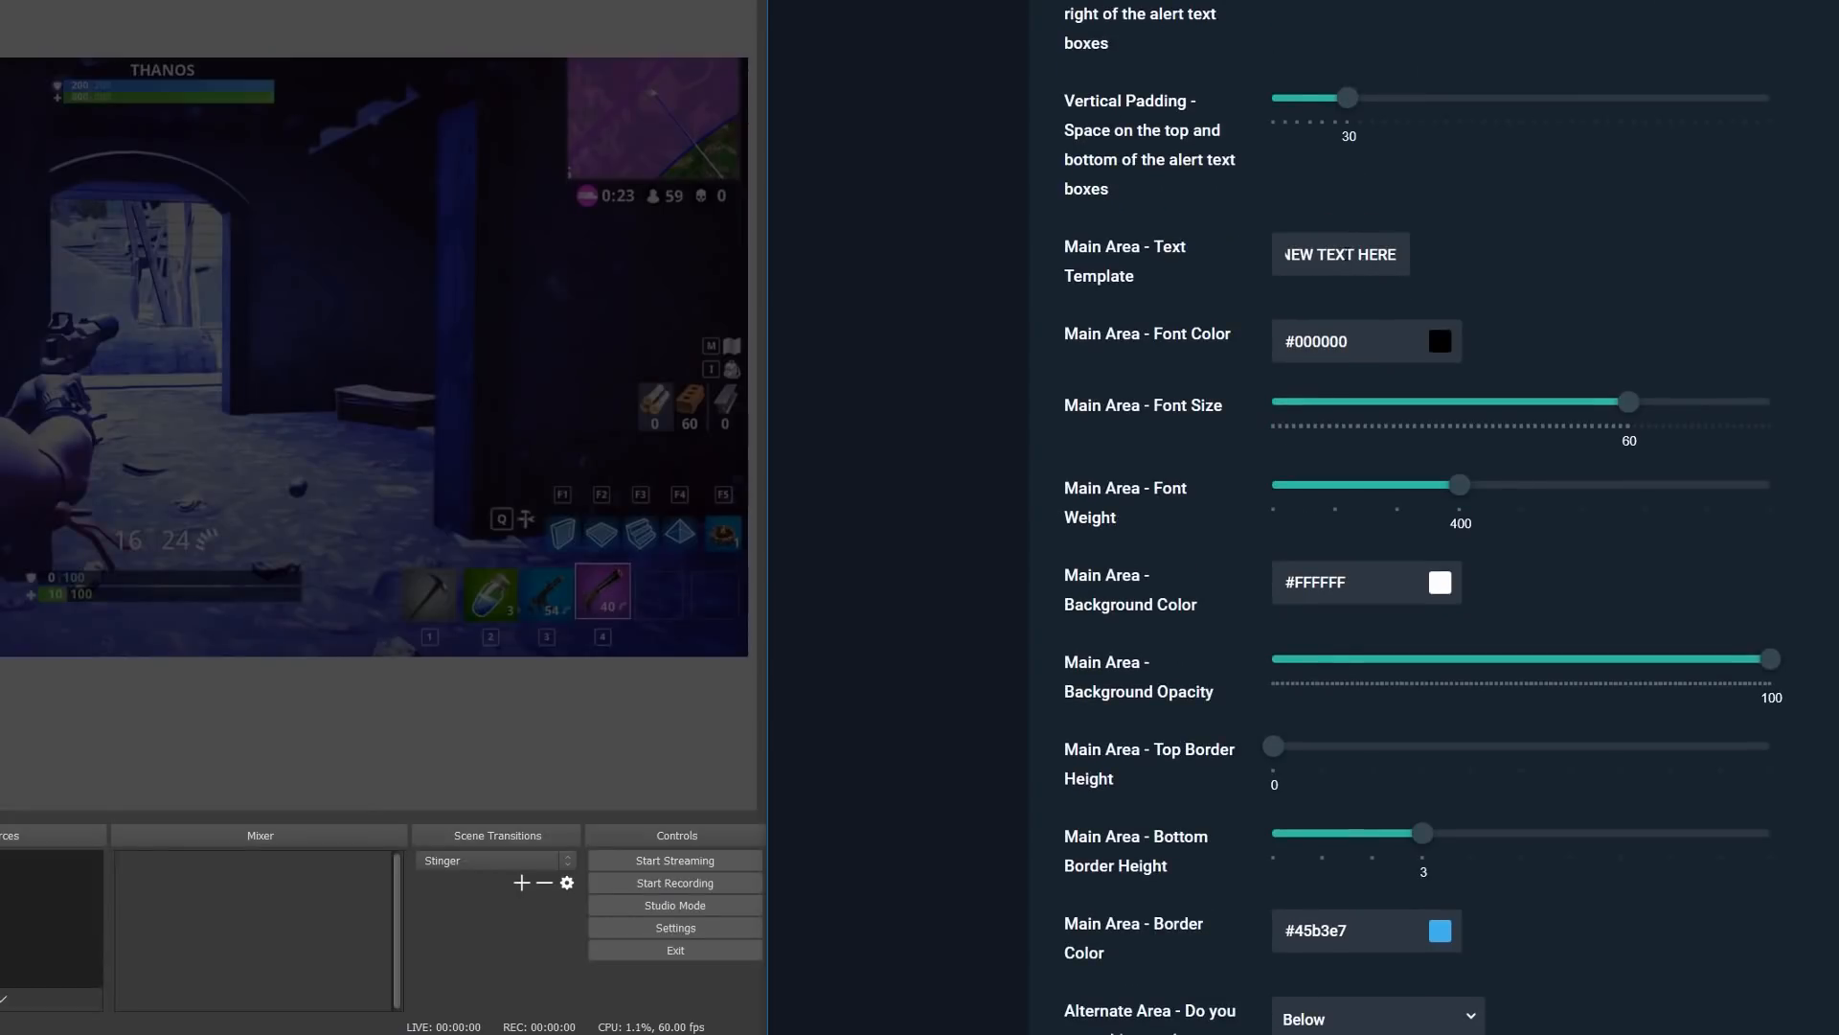
{"action": "scroll", "scroll_direction": "down", "scroll_amount": 3}
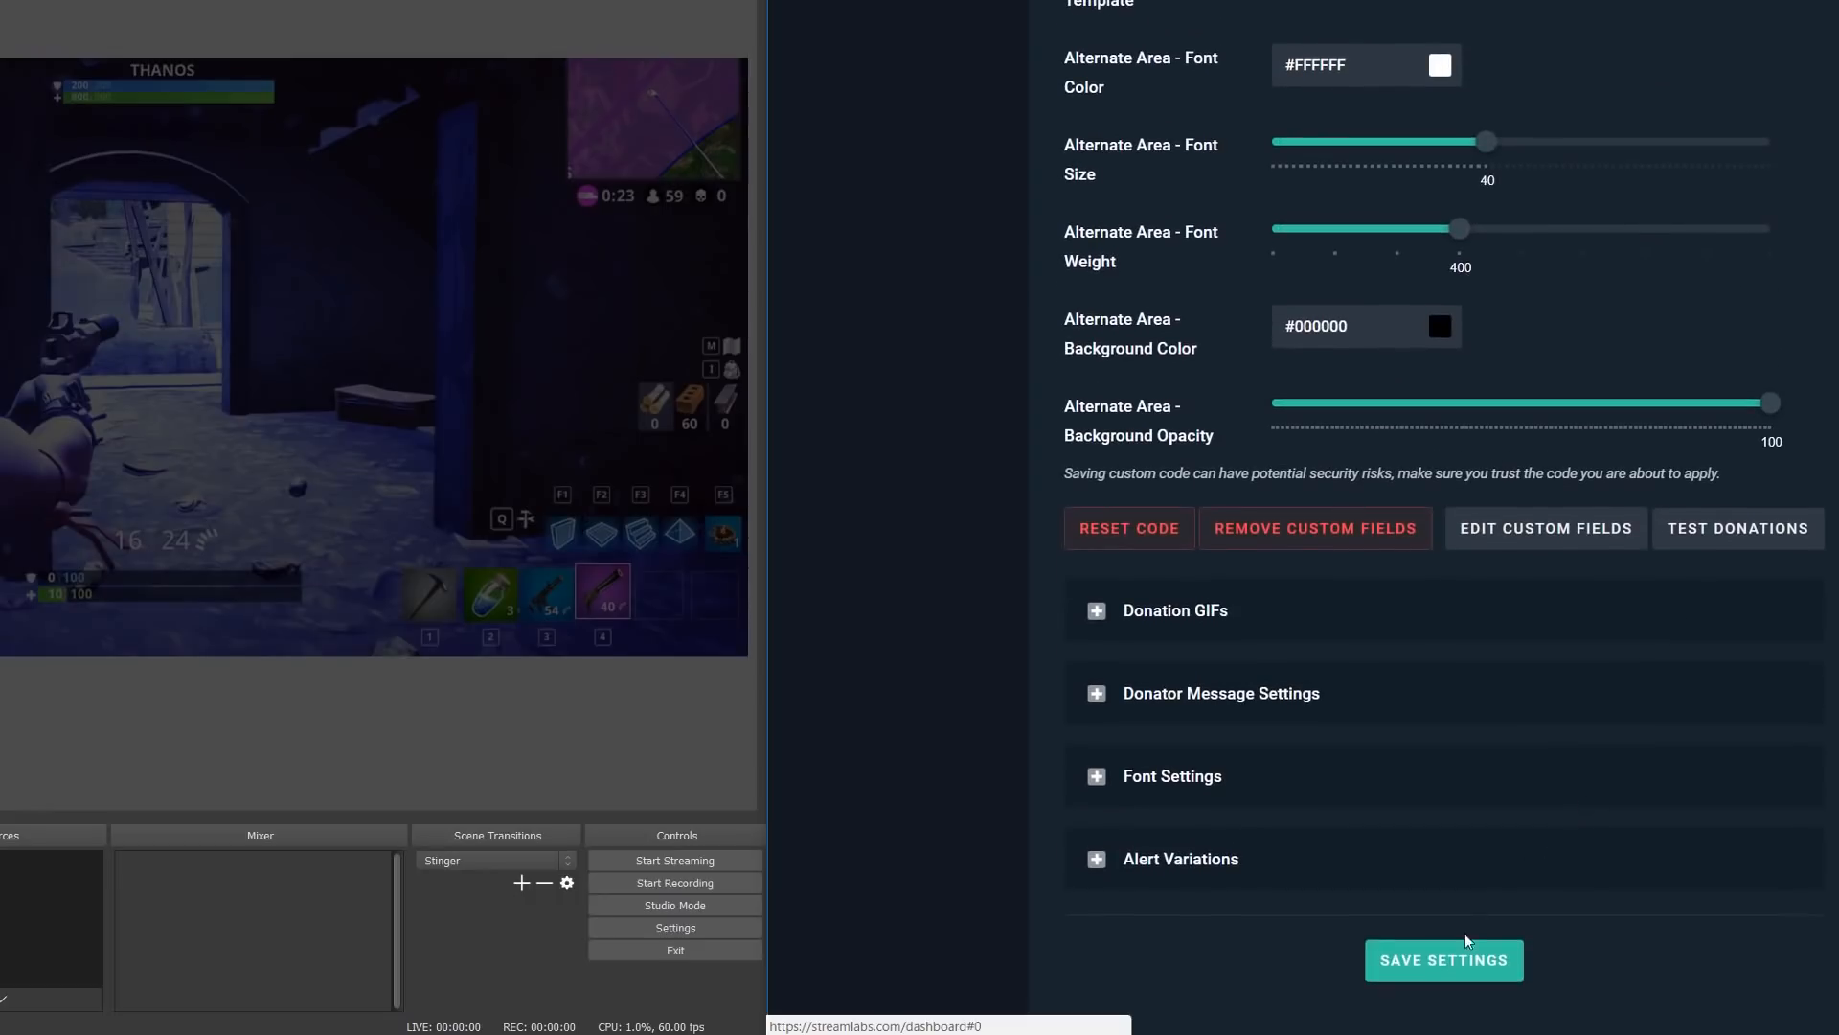
{"action": "left_click", "coordinate": [1728, 528]}
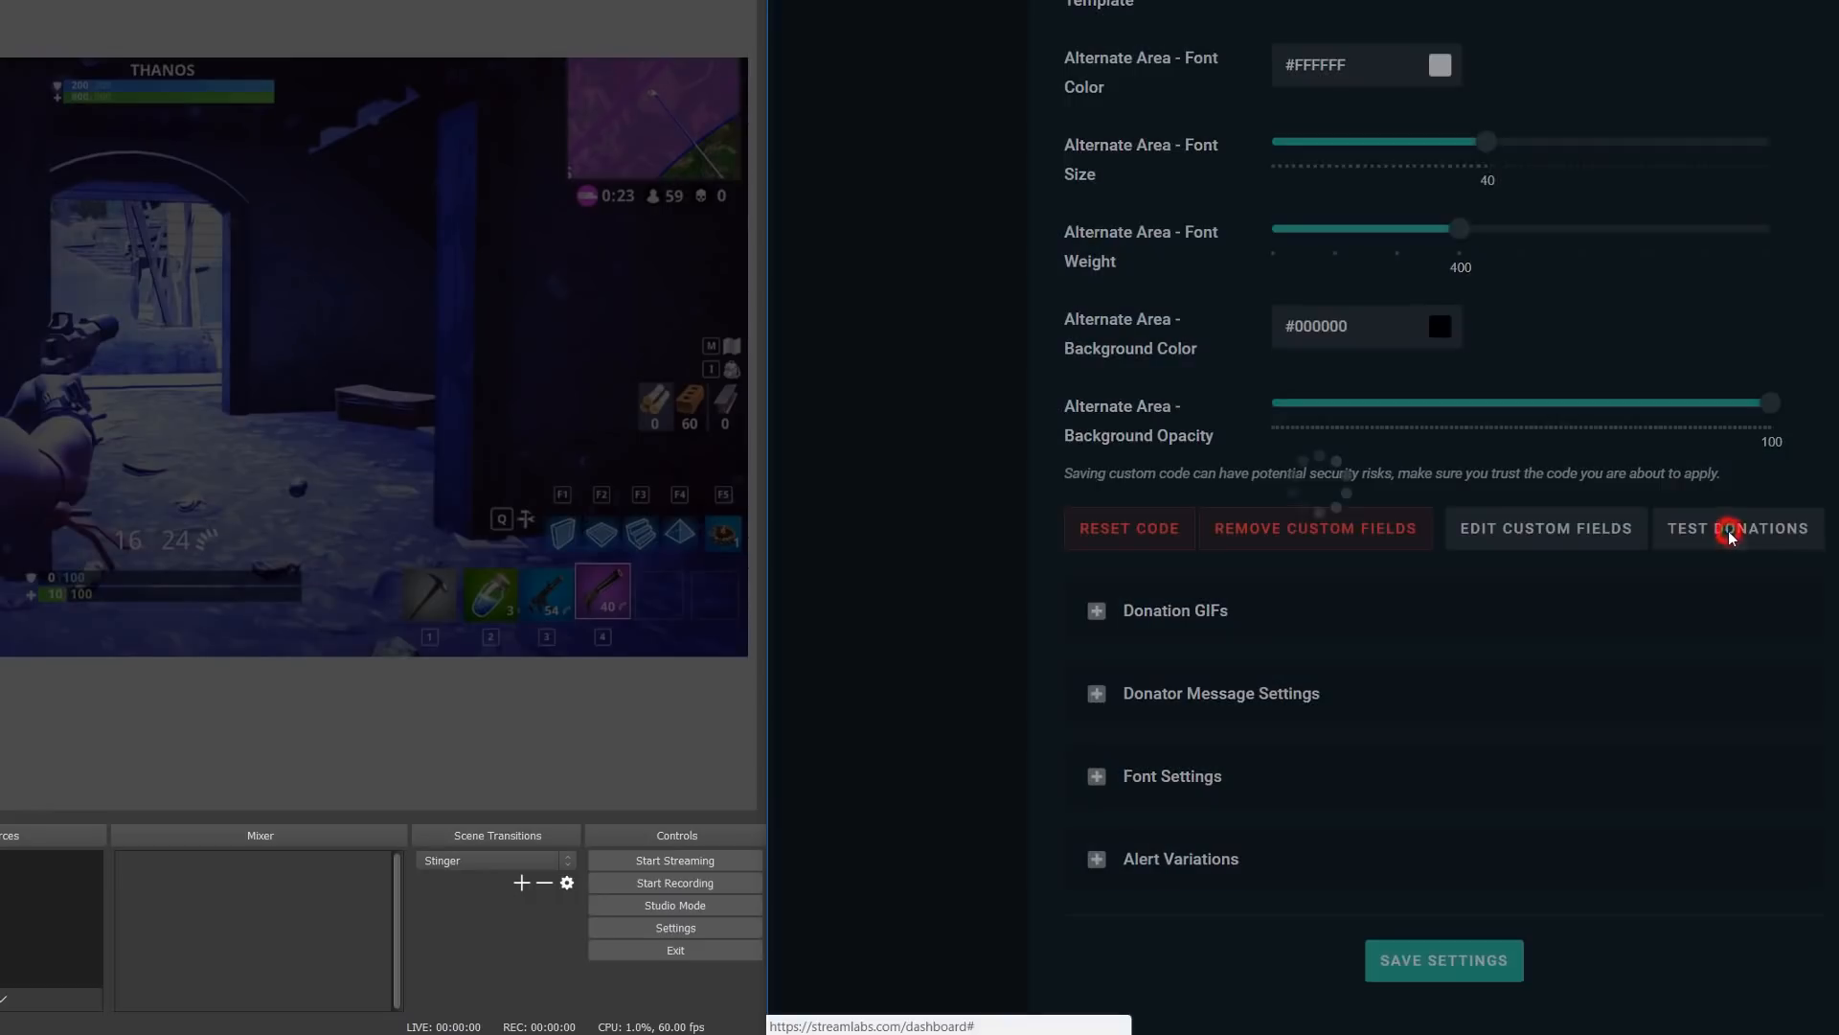
{"action": "left_click", "coordinate": [1728, 529]}
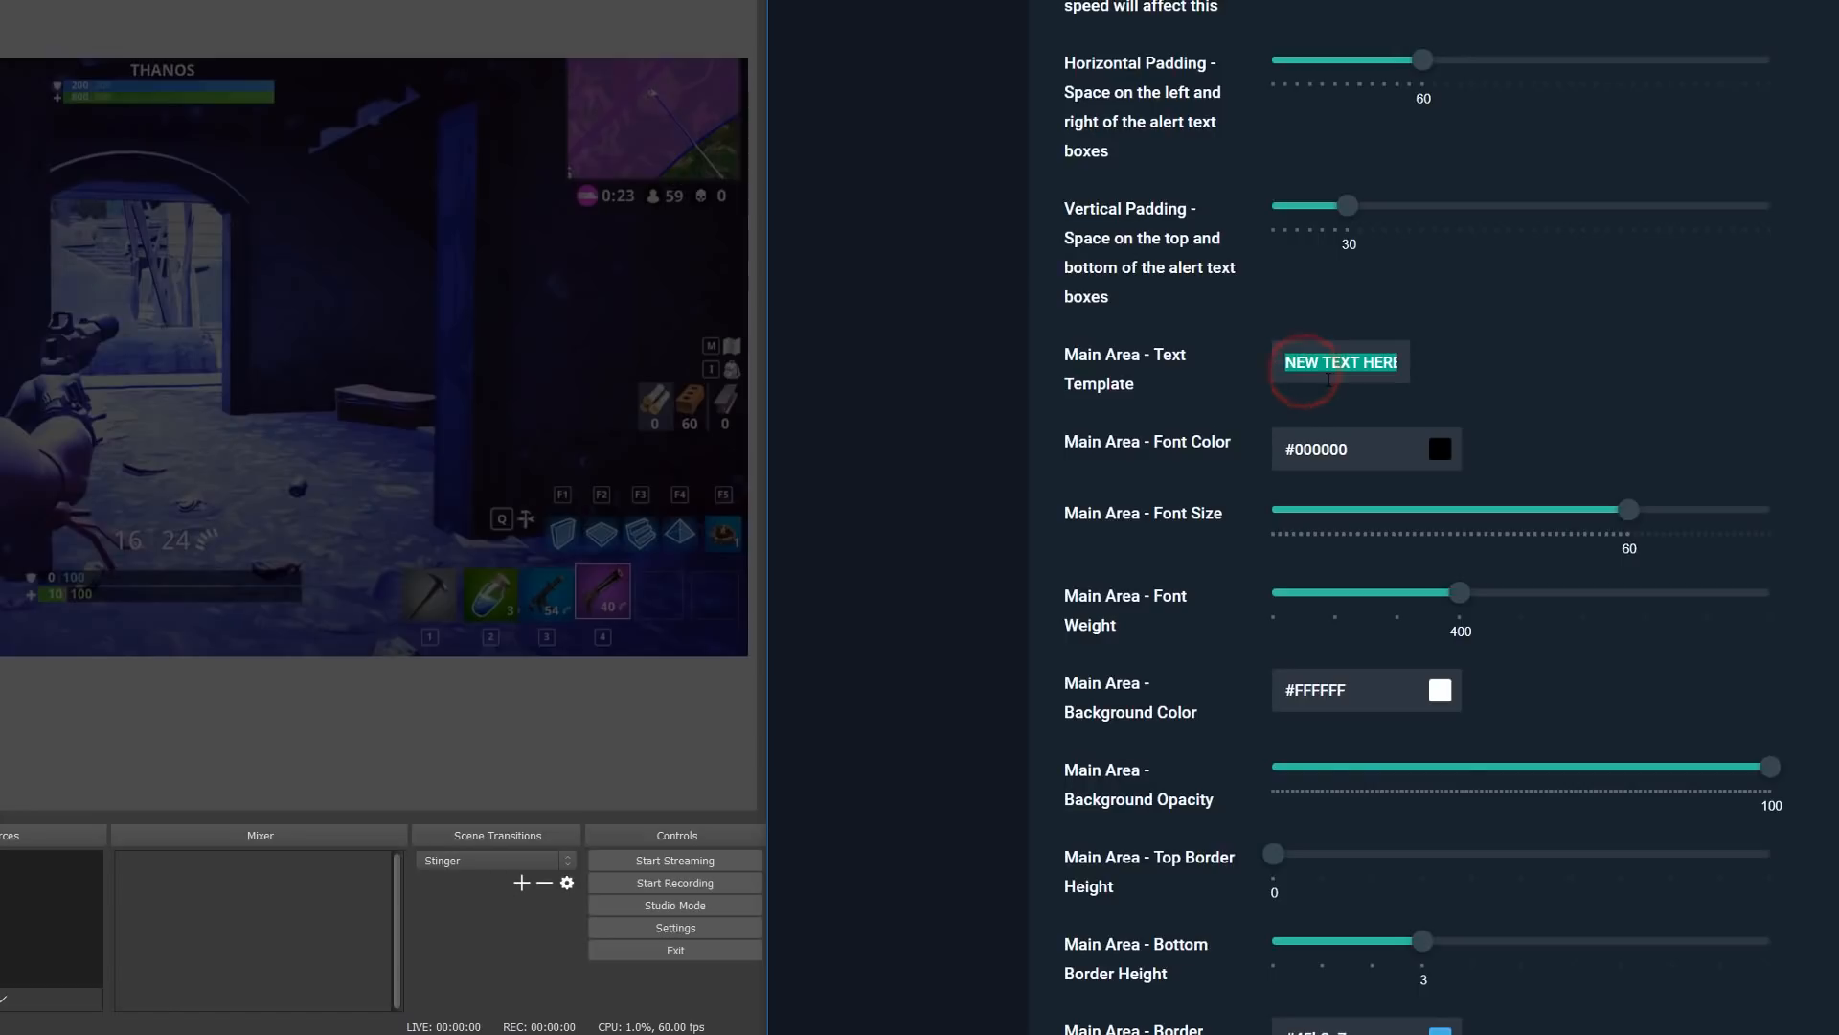
Change the main area text template to {name}!
{"action": "type", "text": "{name"}
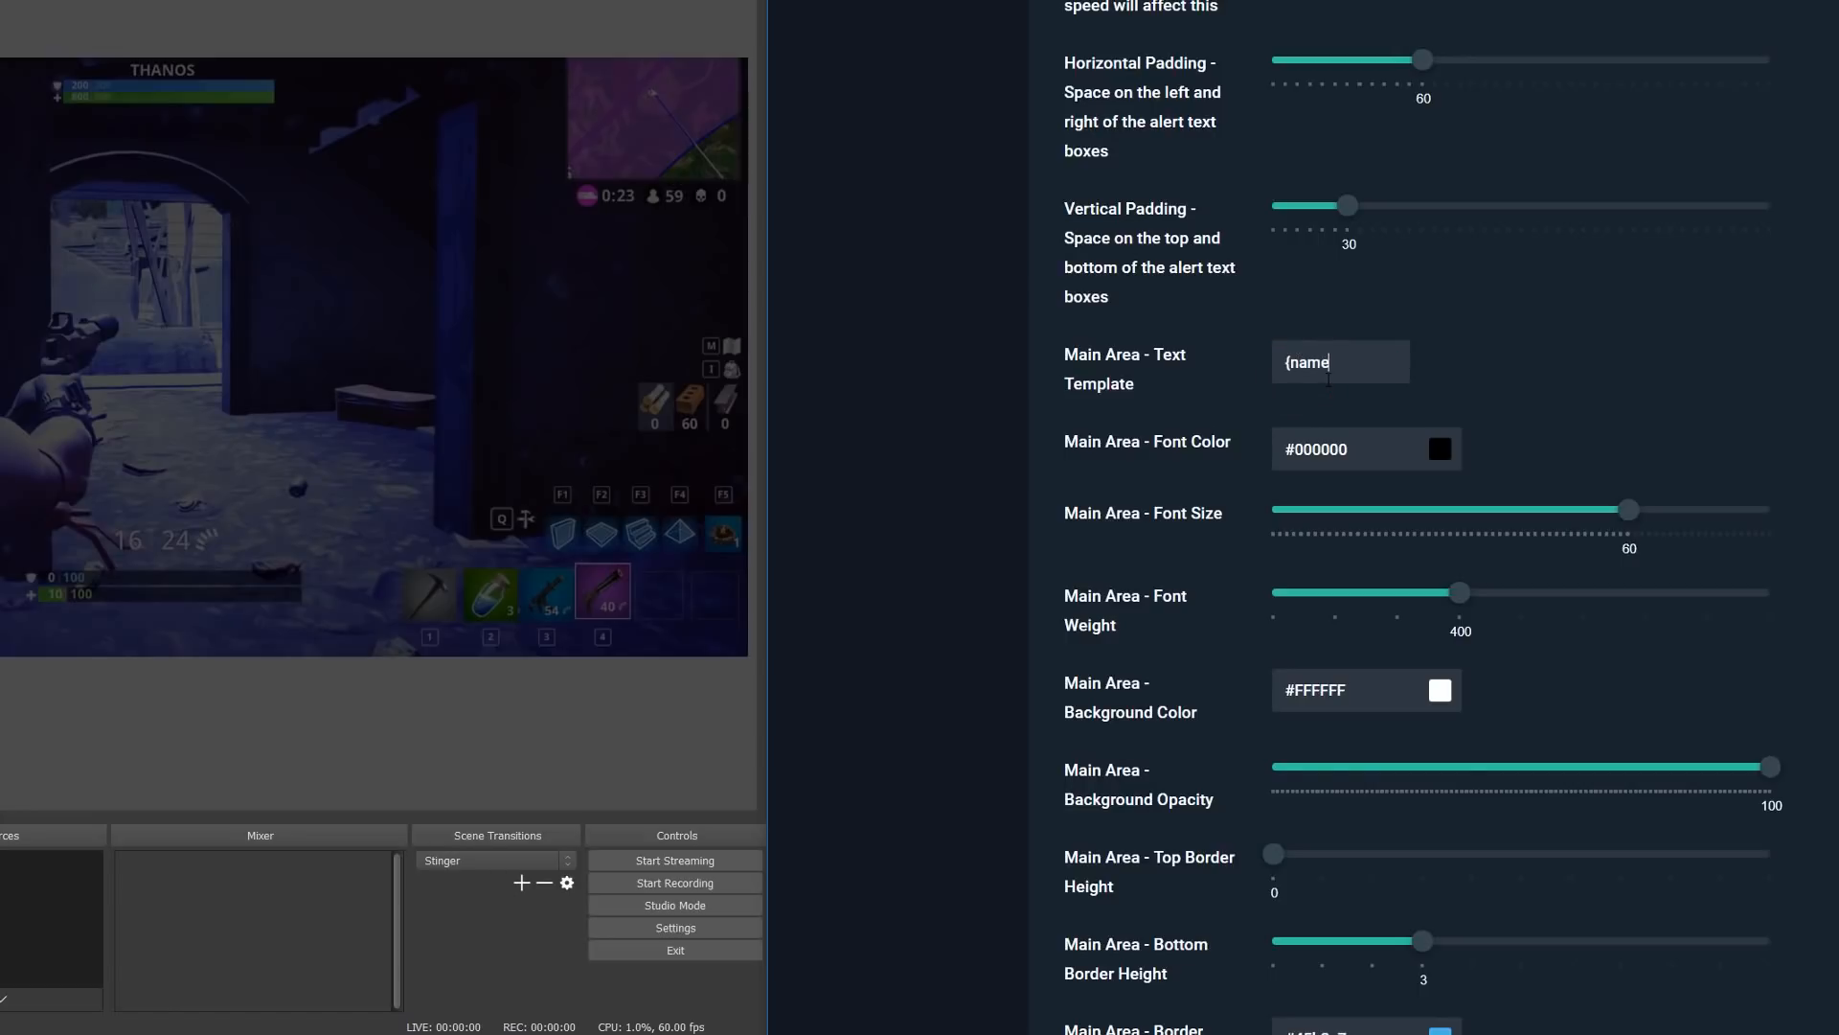
{"action": "type", "text": "}!"}
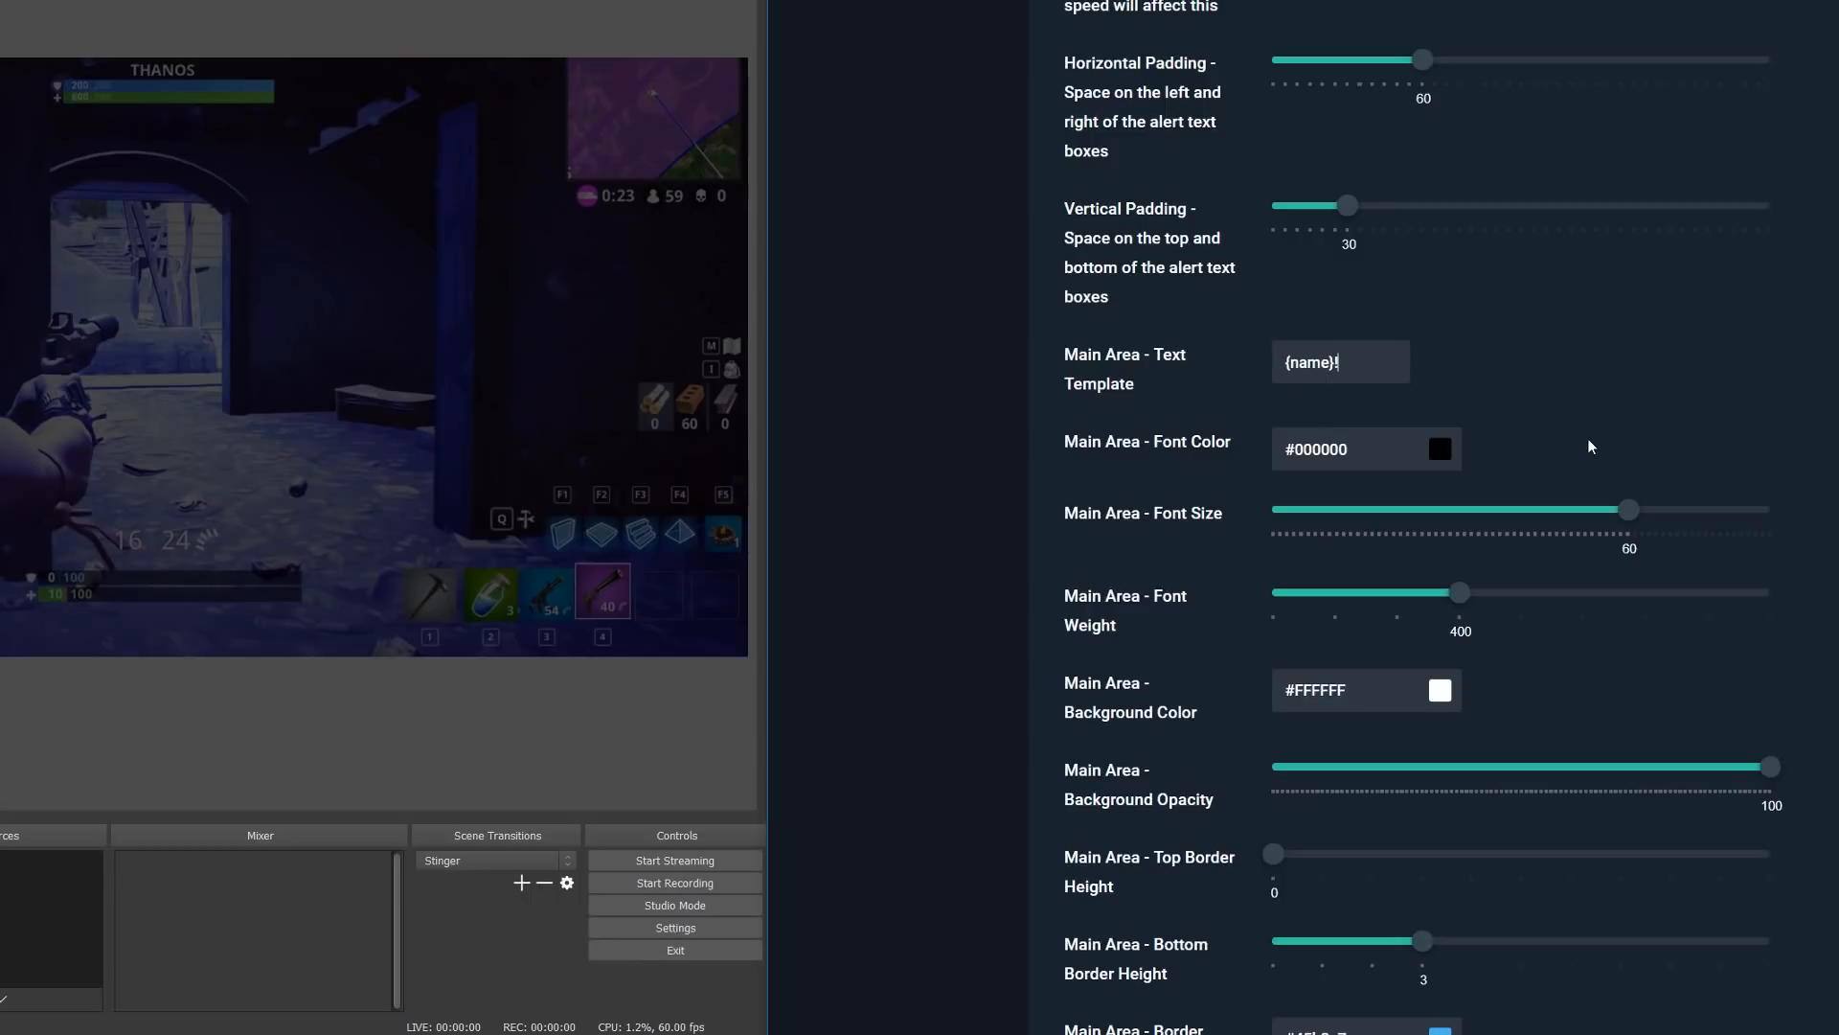
{"action": "scroll", "scroll_direction": "down", "scroll_amount": 3}
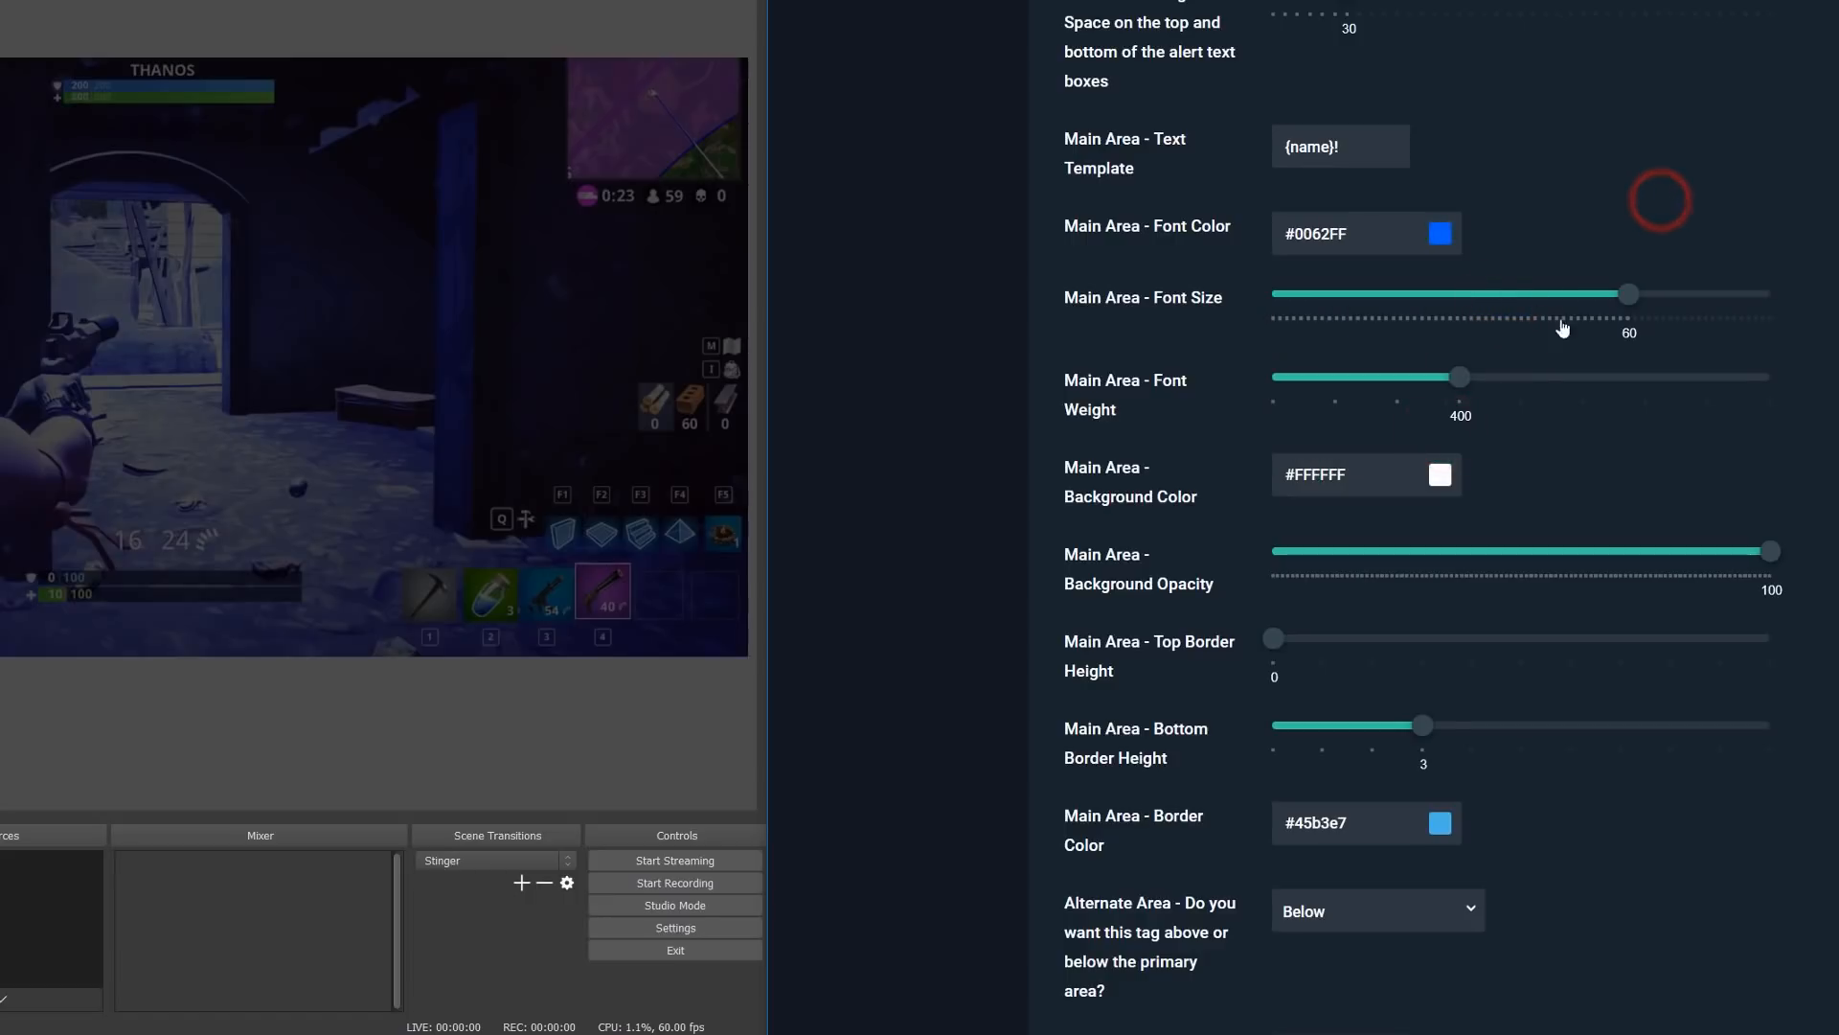
Raise the main font size to 70 and set the main background colour to black #000000
{"action": "left_click_drag", "start_coordinate": [1627, 293], "coordinate": [1674, 293]}
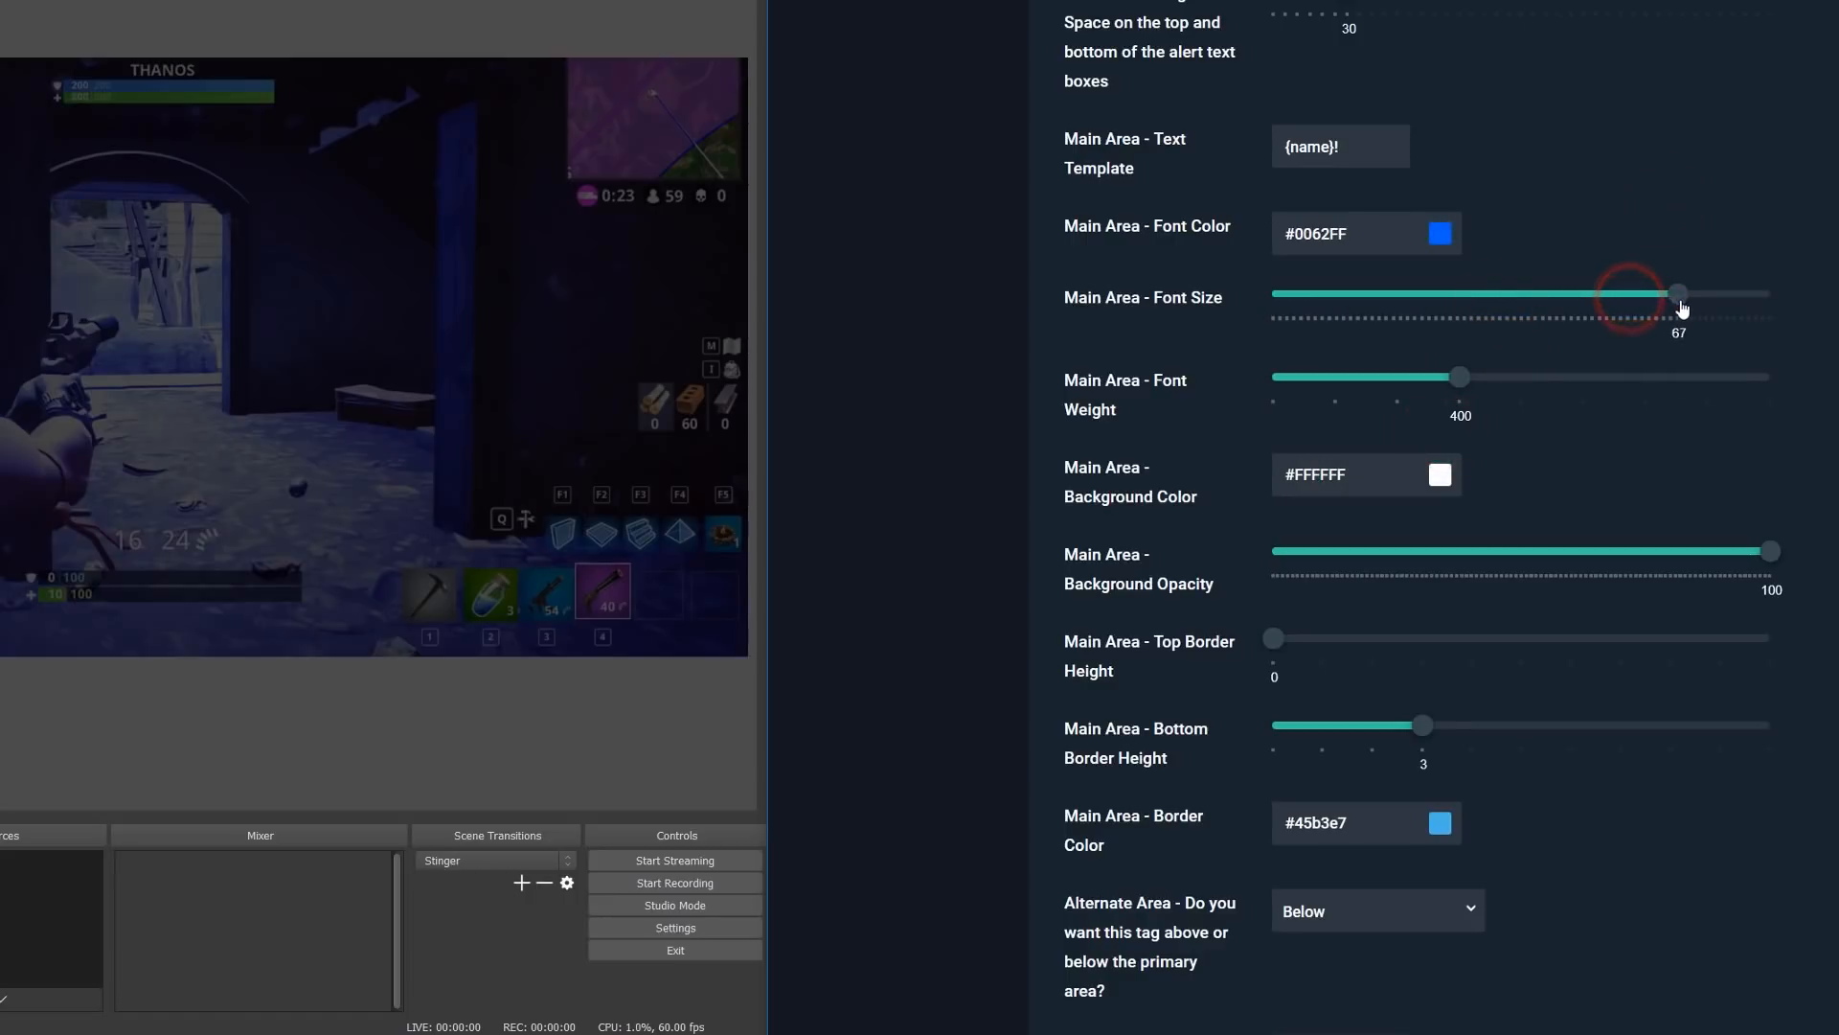
{"action": "left_click_drag", "start_coordinate": [1674, 293], "coordinate": [1695, 293]}
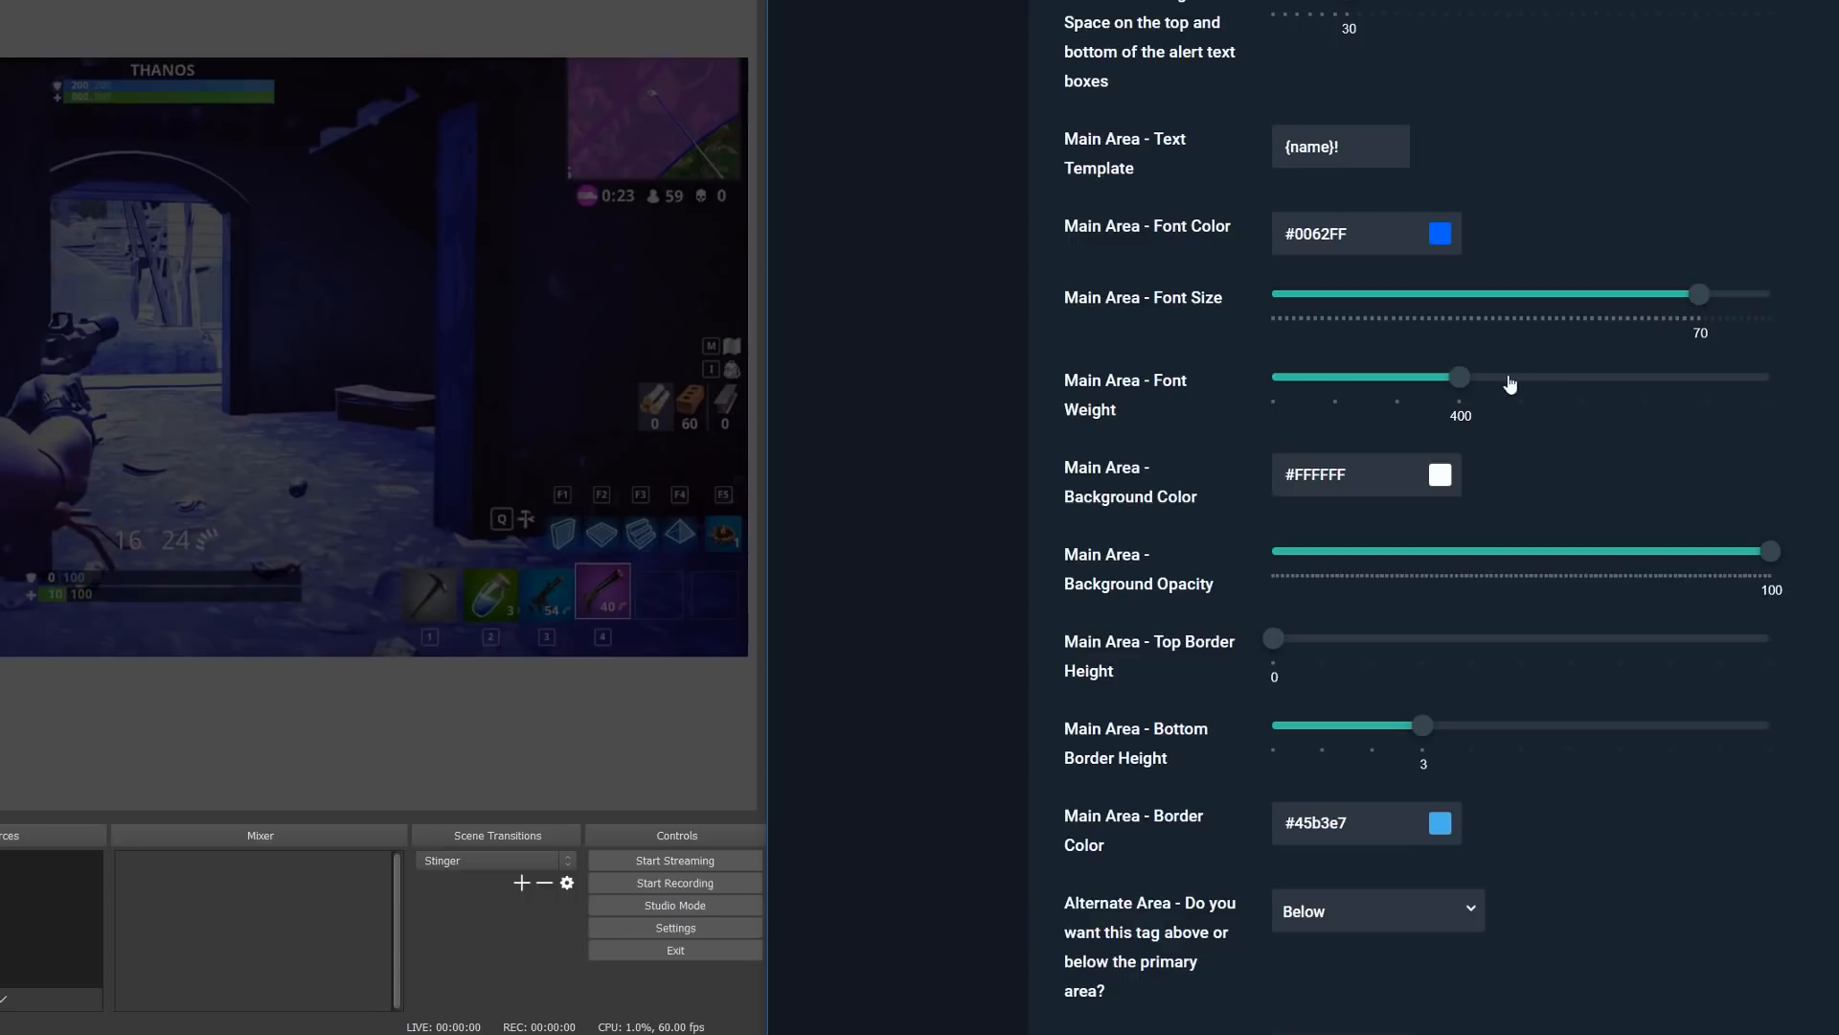
{"action": "left_click_drag", "start_coordinate": [1459, 377], "coordinate": [1642, 377]}
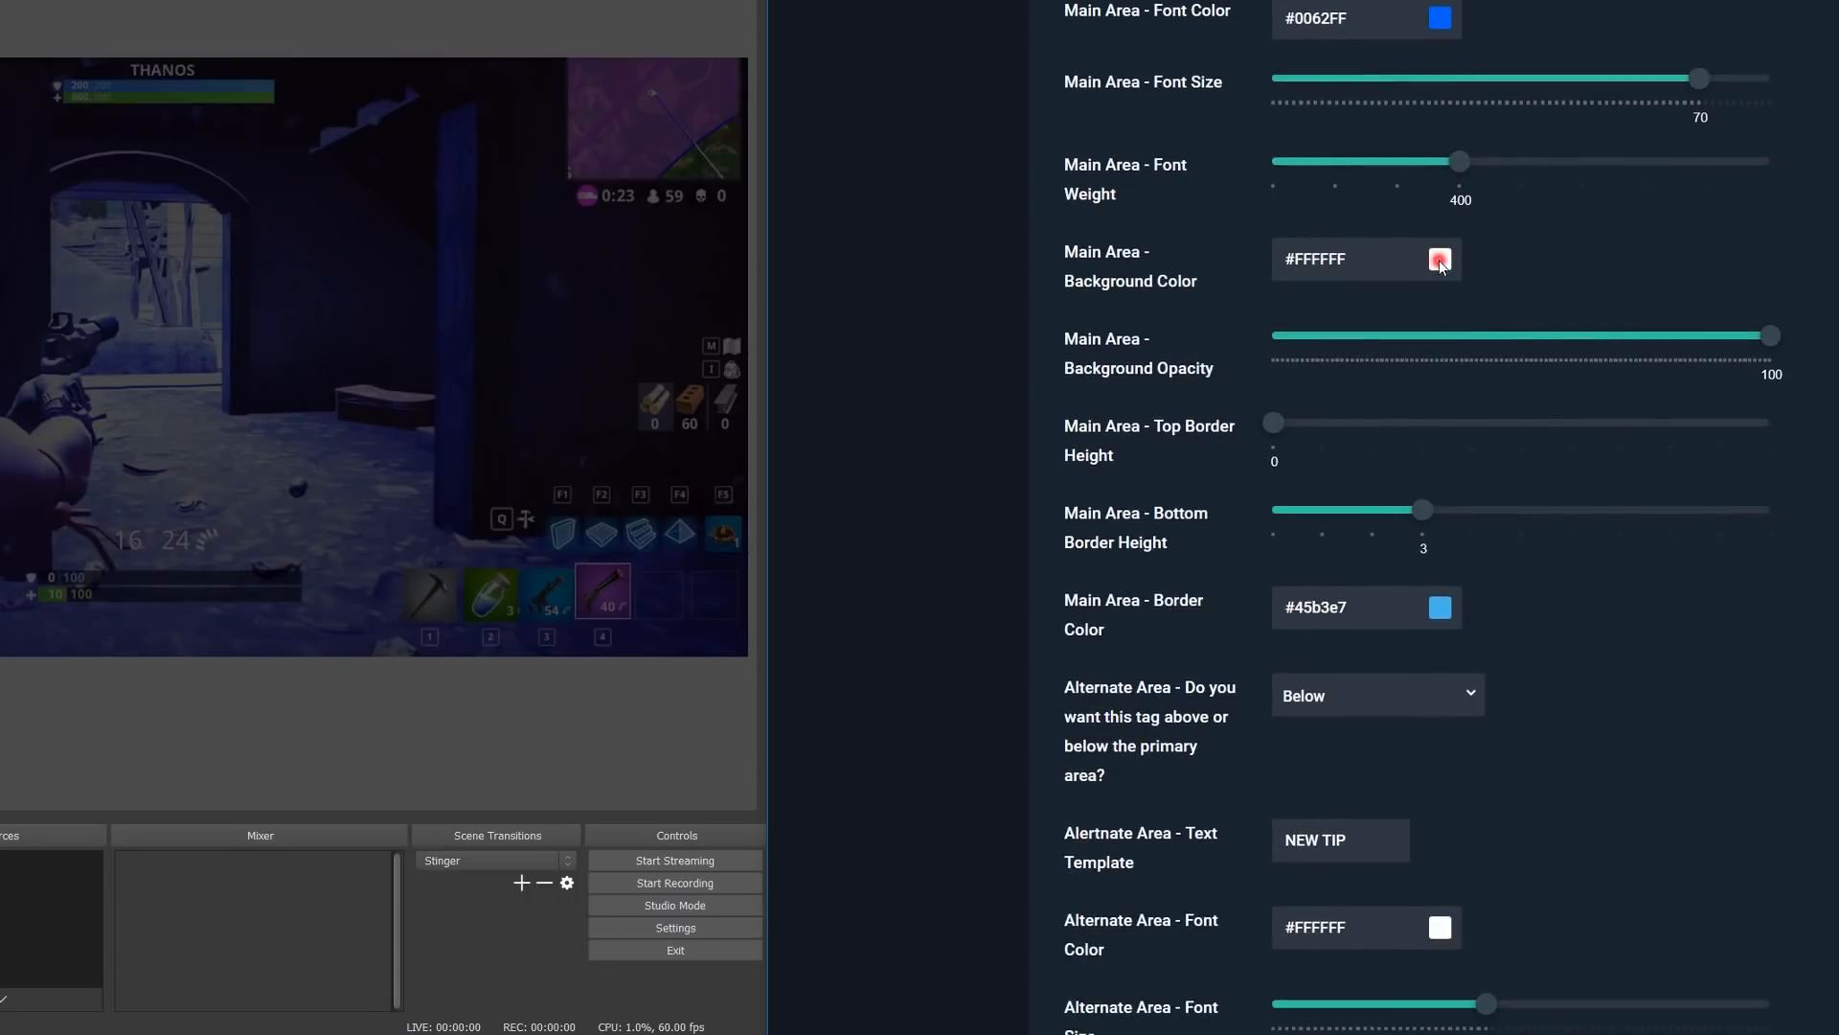
{"action": "left_click", "coordinate": [1440, 260]}
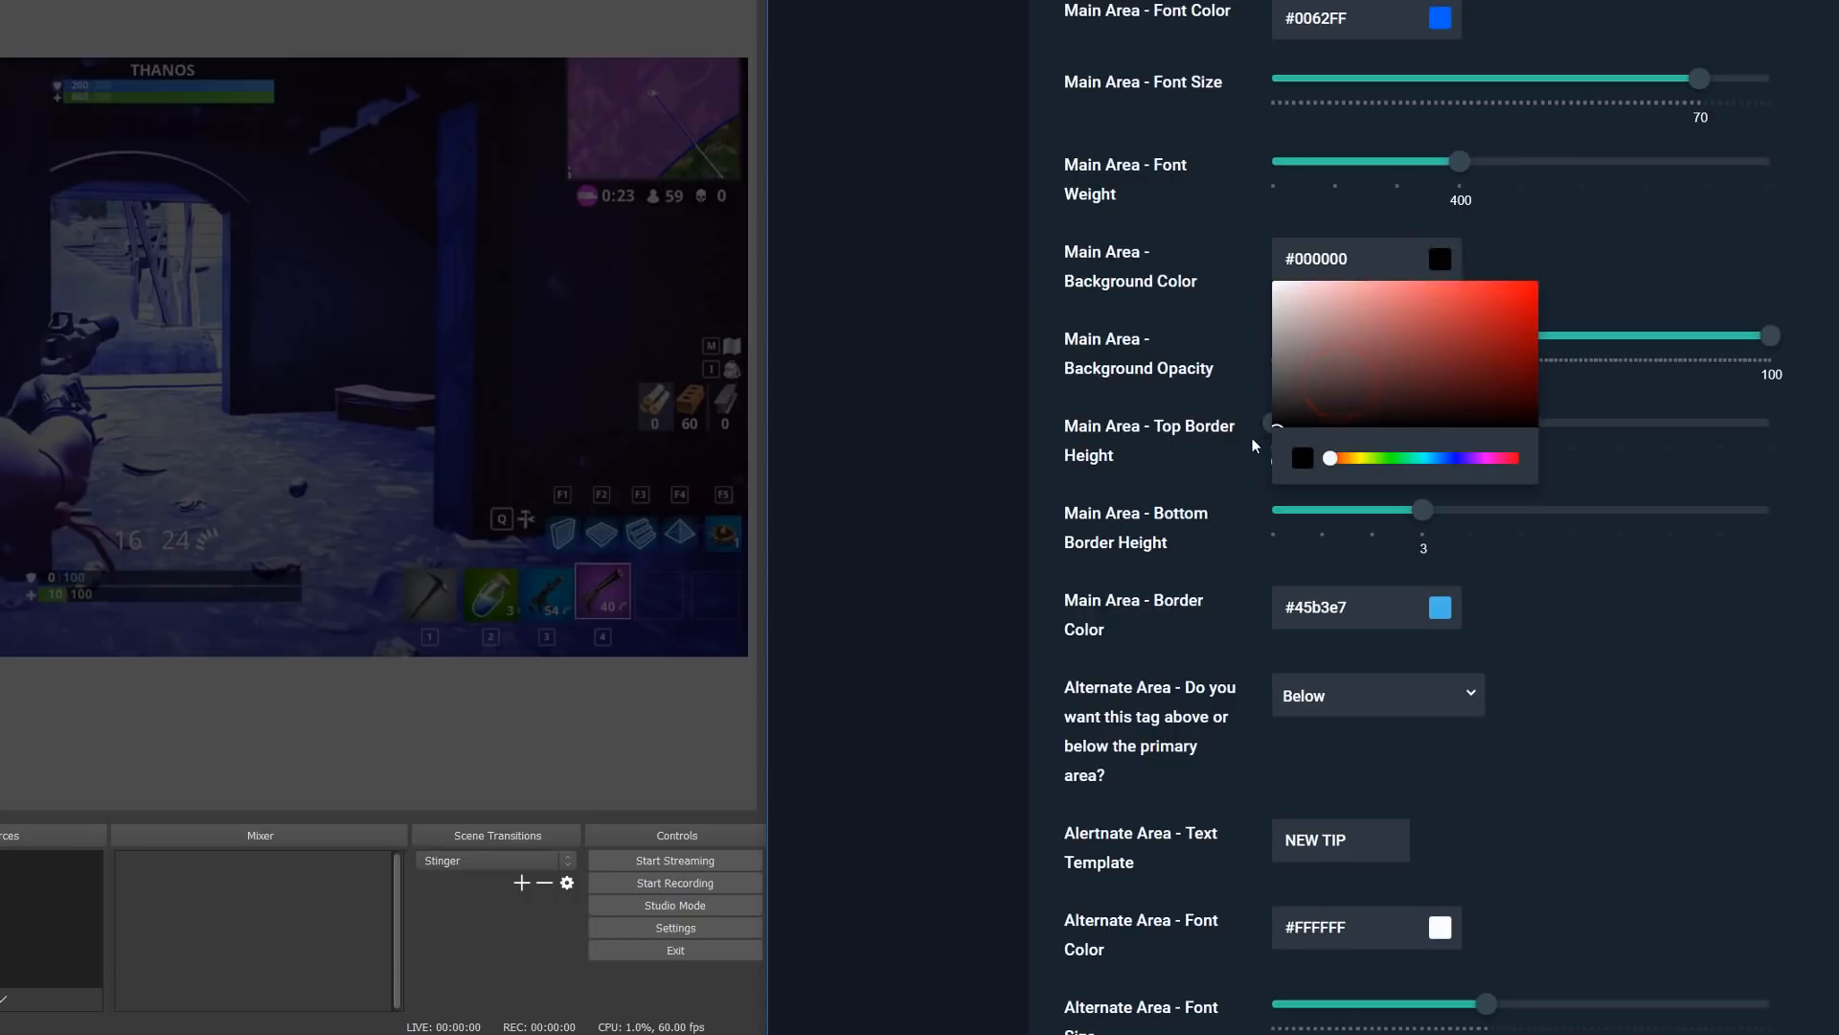
{"action": "mouse_move", "coordinate": [1205, 471]}
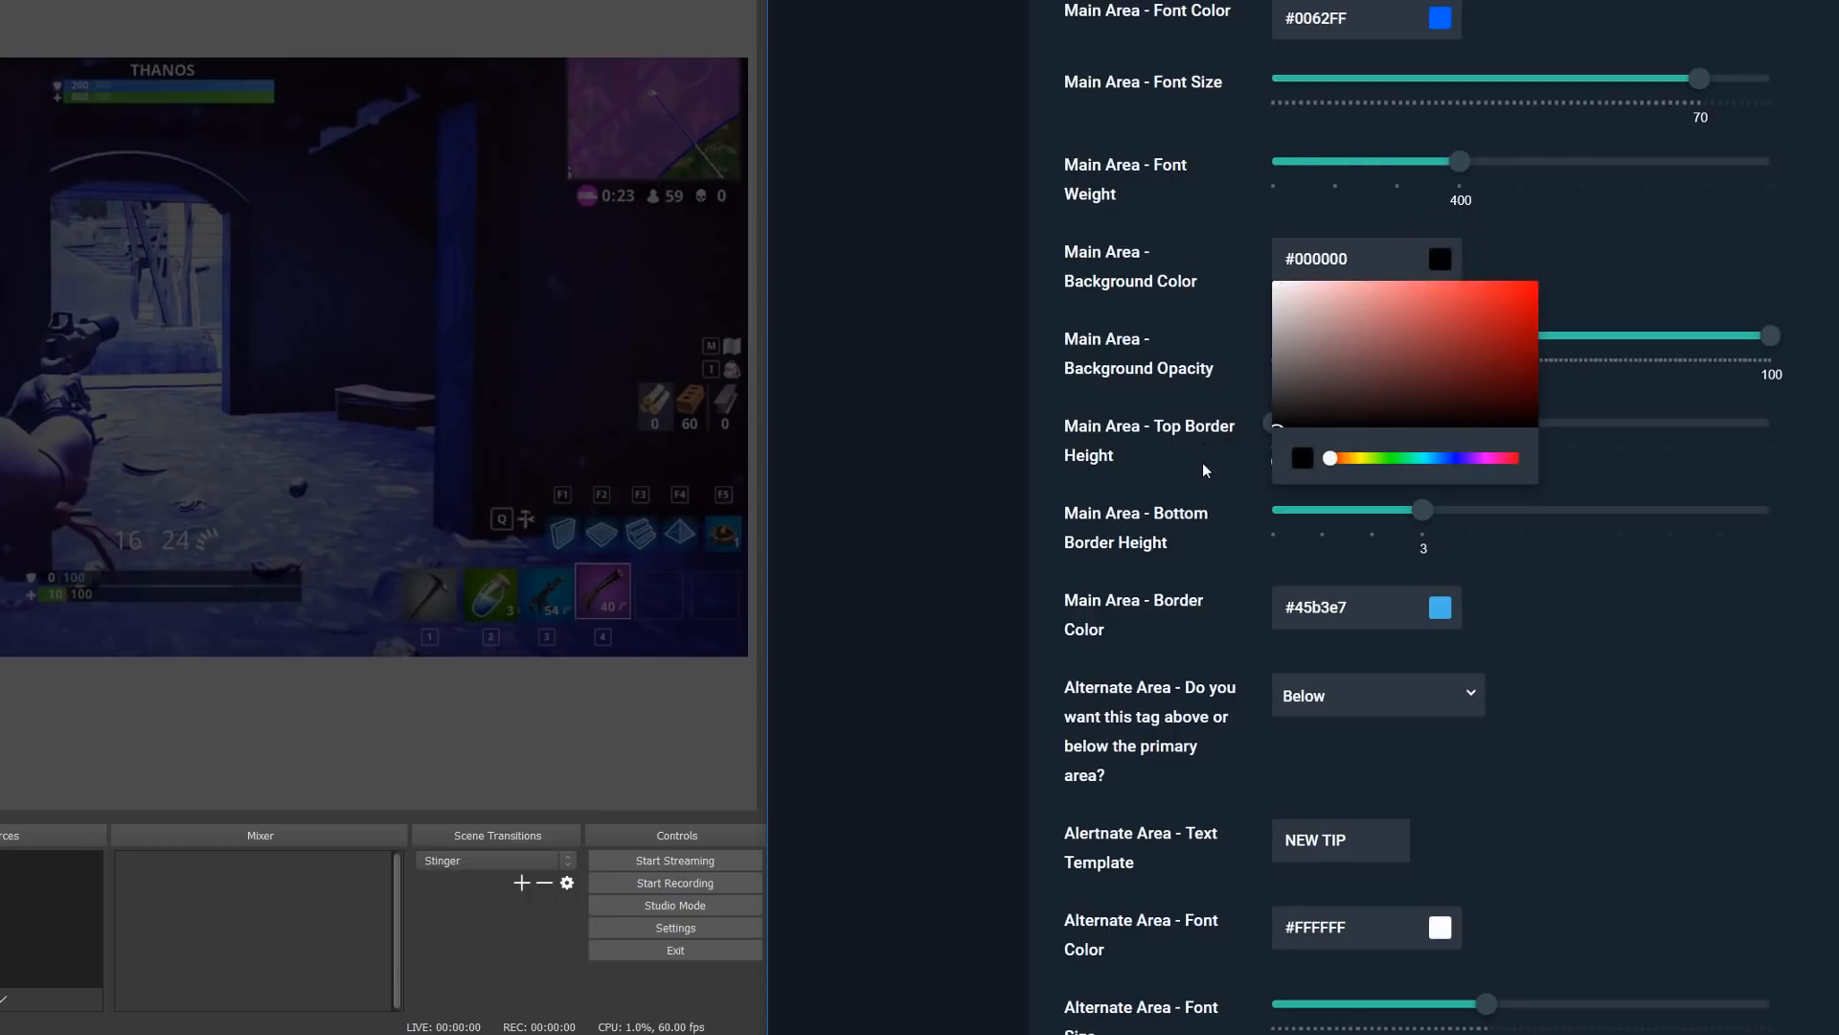
Pick lighter blue #3A7CE7 text, lower background opacity to about 50, and test
{"action": "left_click", "coordinate": [1436, 17]}
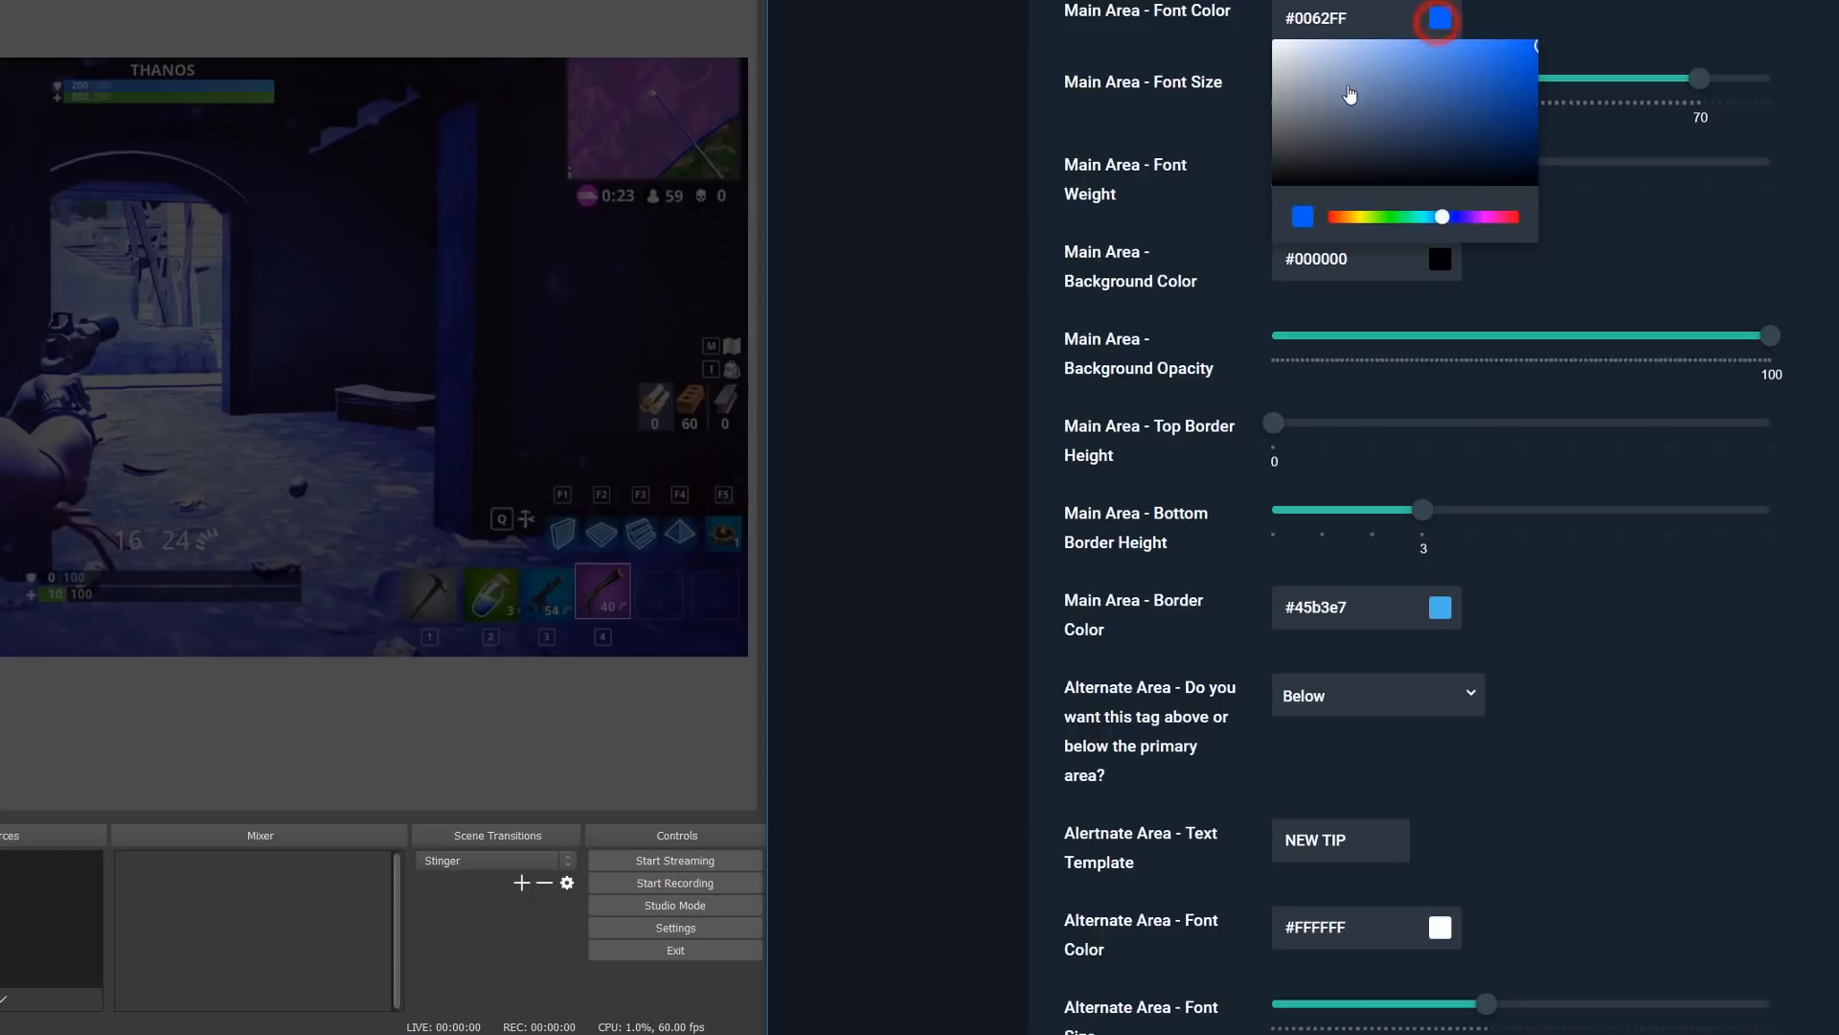
{"action": "left_click", "coordinate": [1471, 59]}
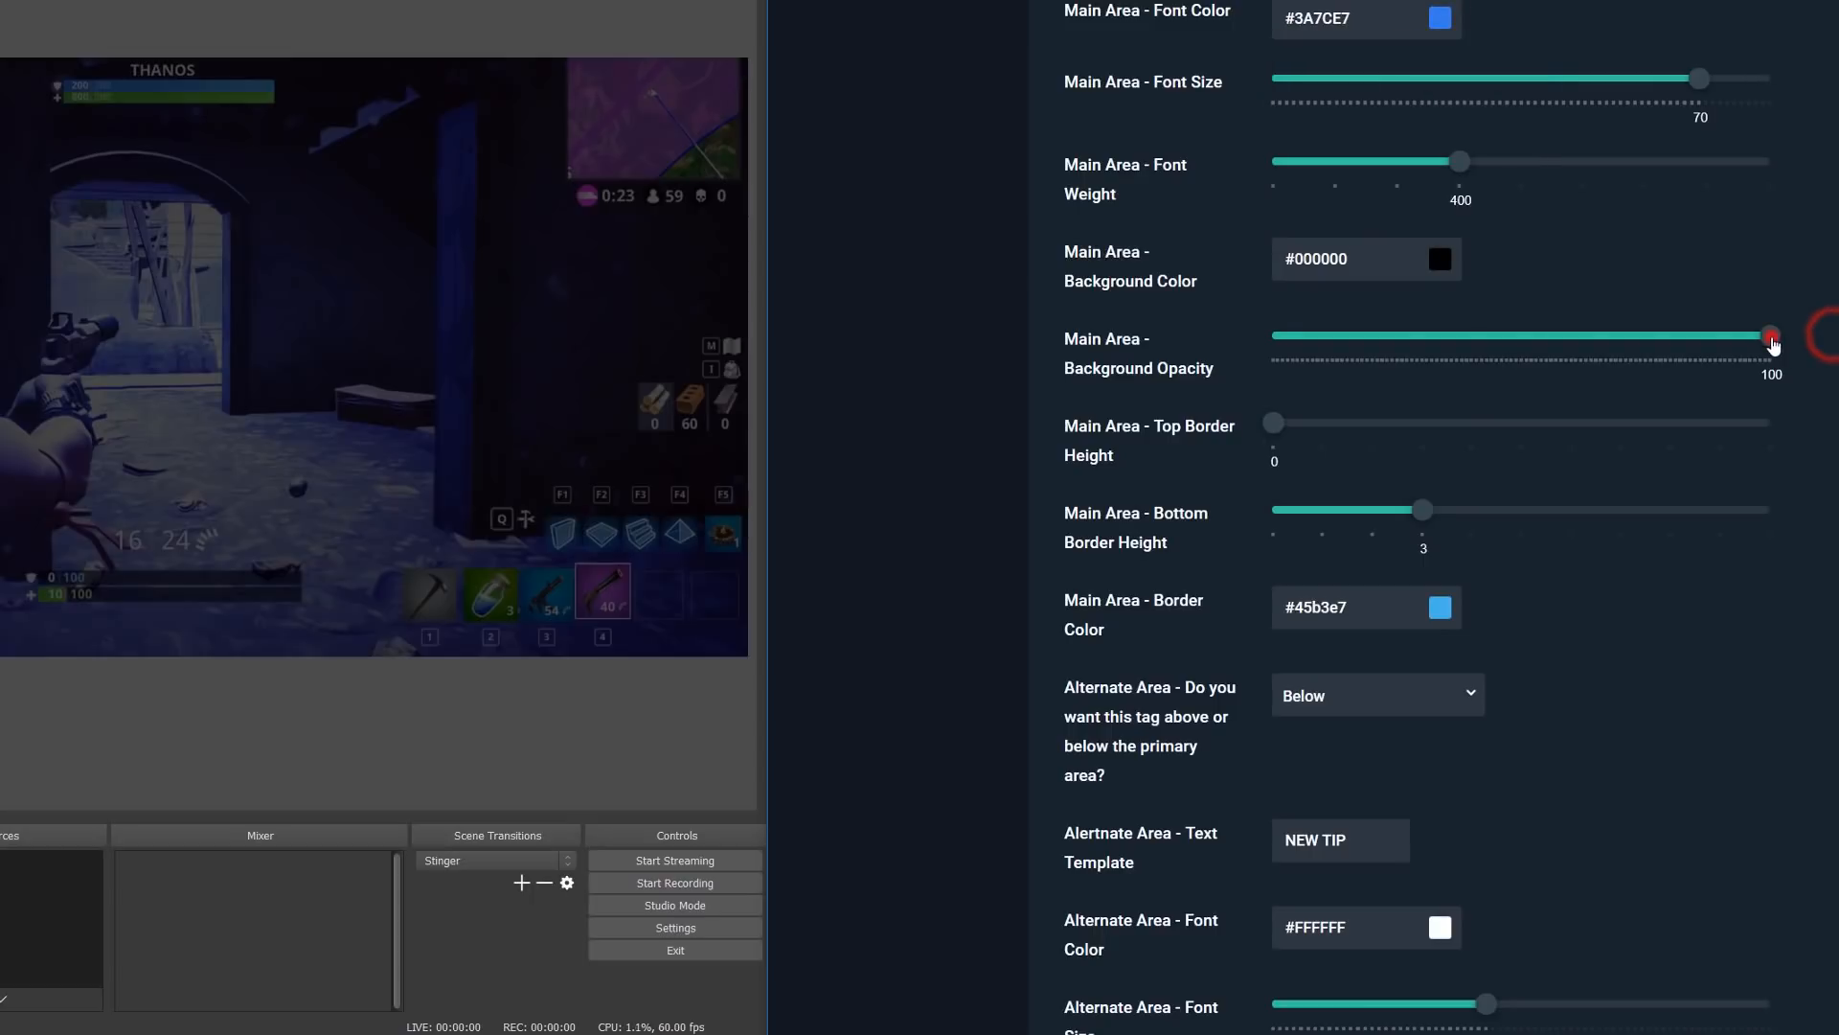
{"action": "left_click_drag", "start_coordinate": [1764, 337], "coordinate": [1541, 337]}
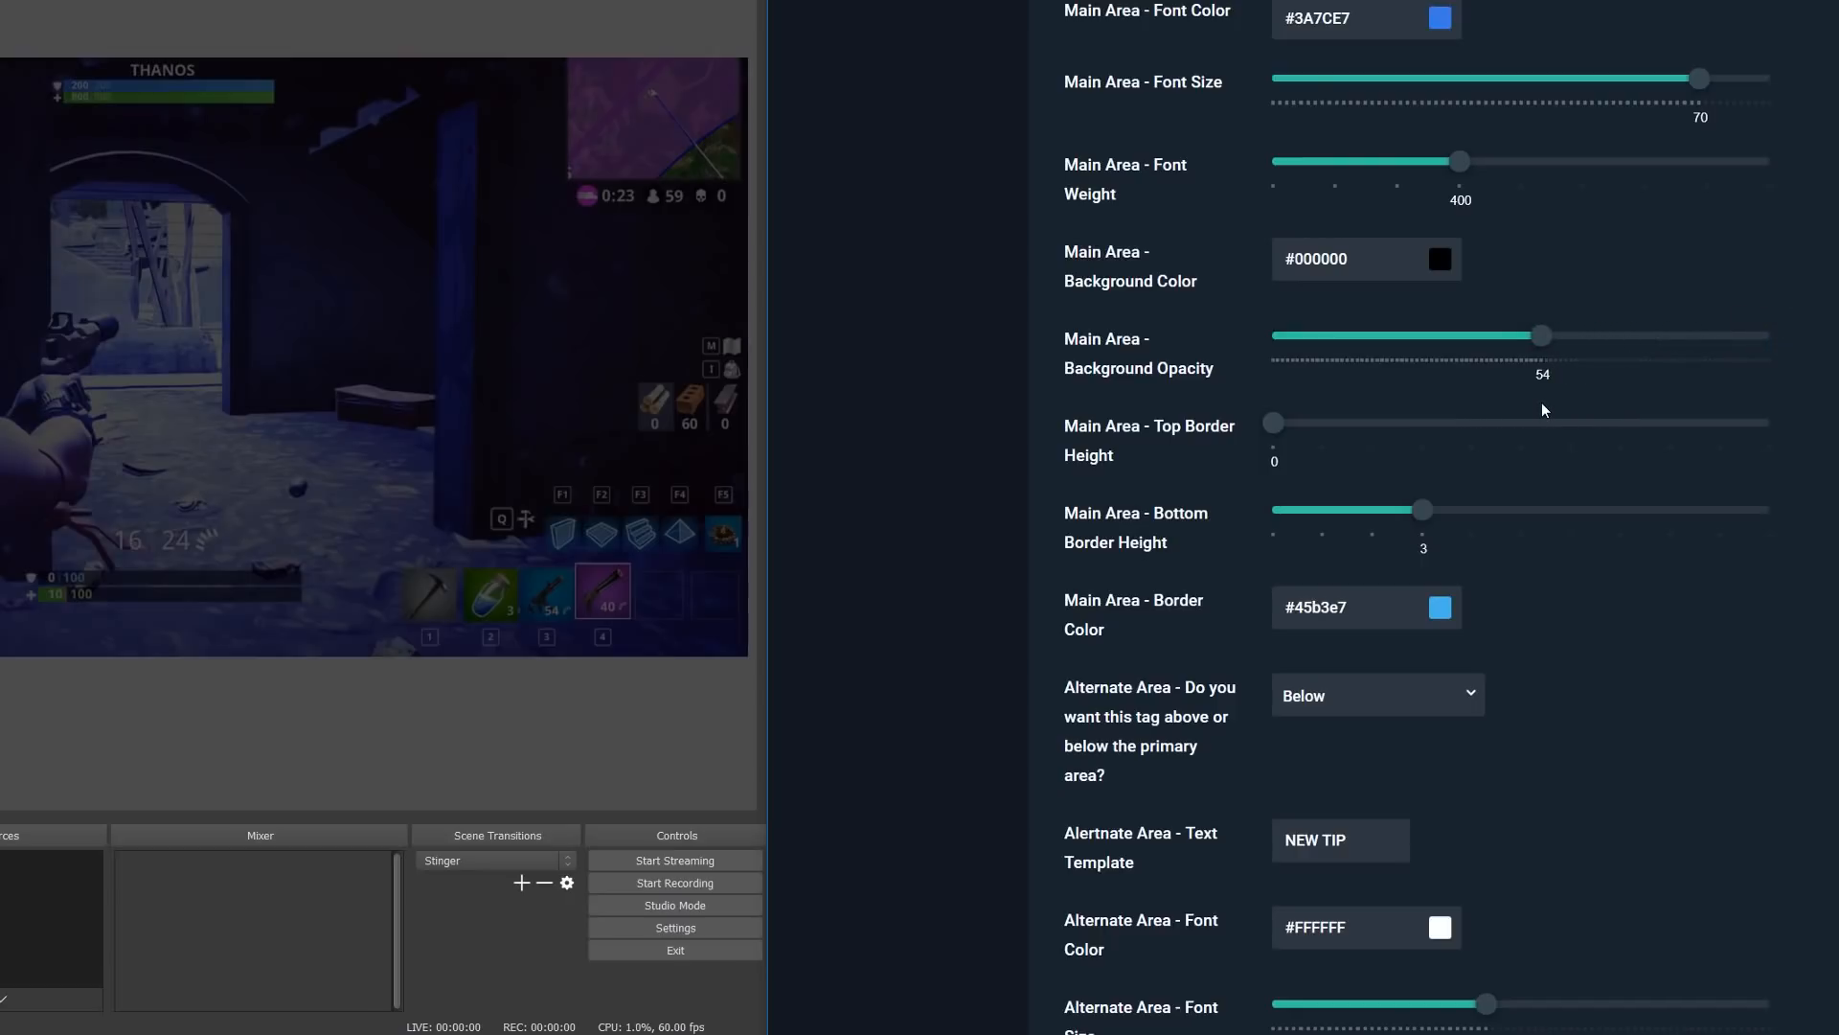
{"action": "scroll", "scroll_direction": "down", "scroll_amount": 3}
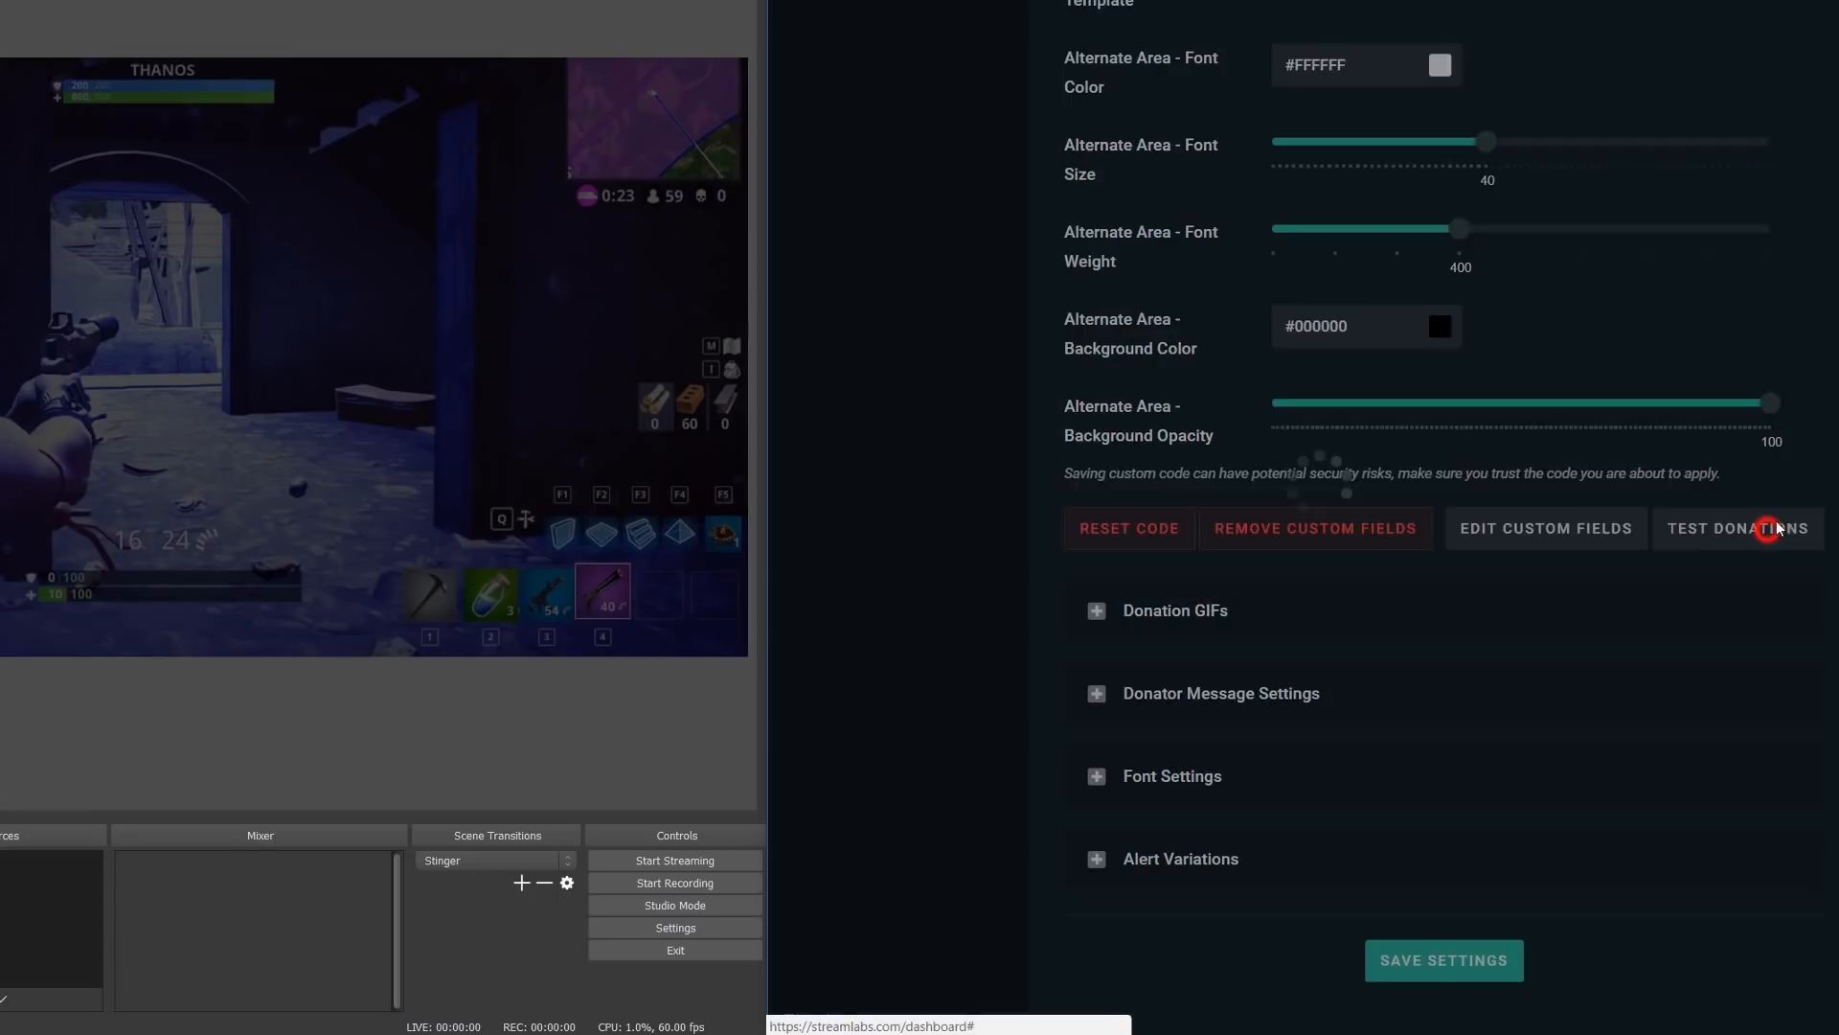
{"action": "left_click", "coordinate": [1739, 529]}
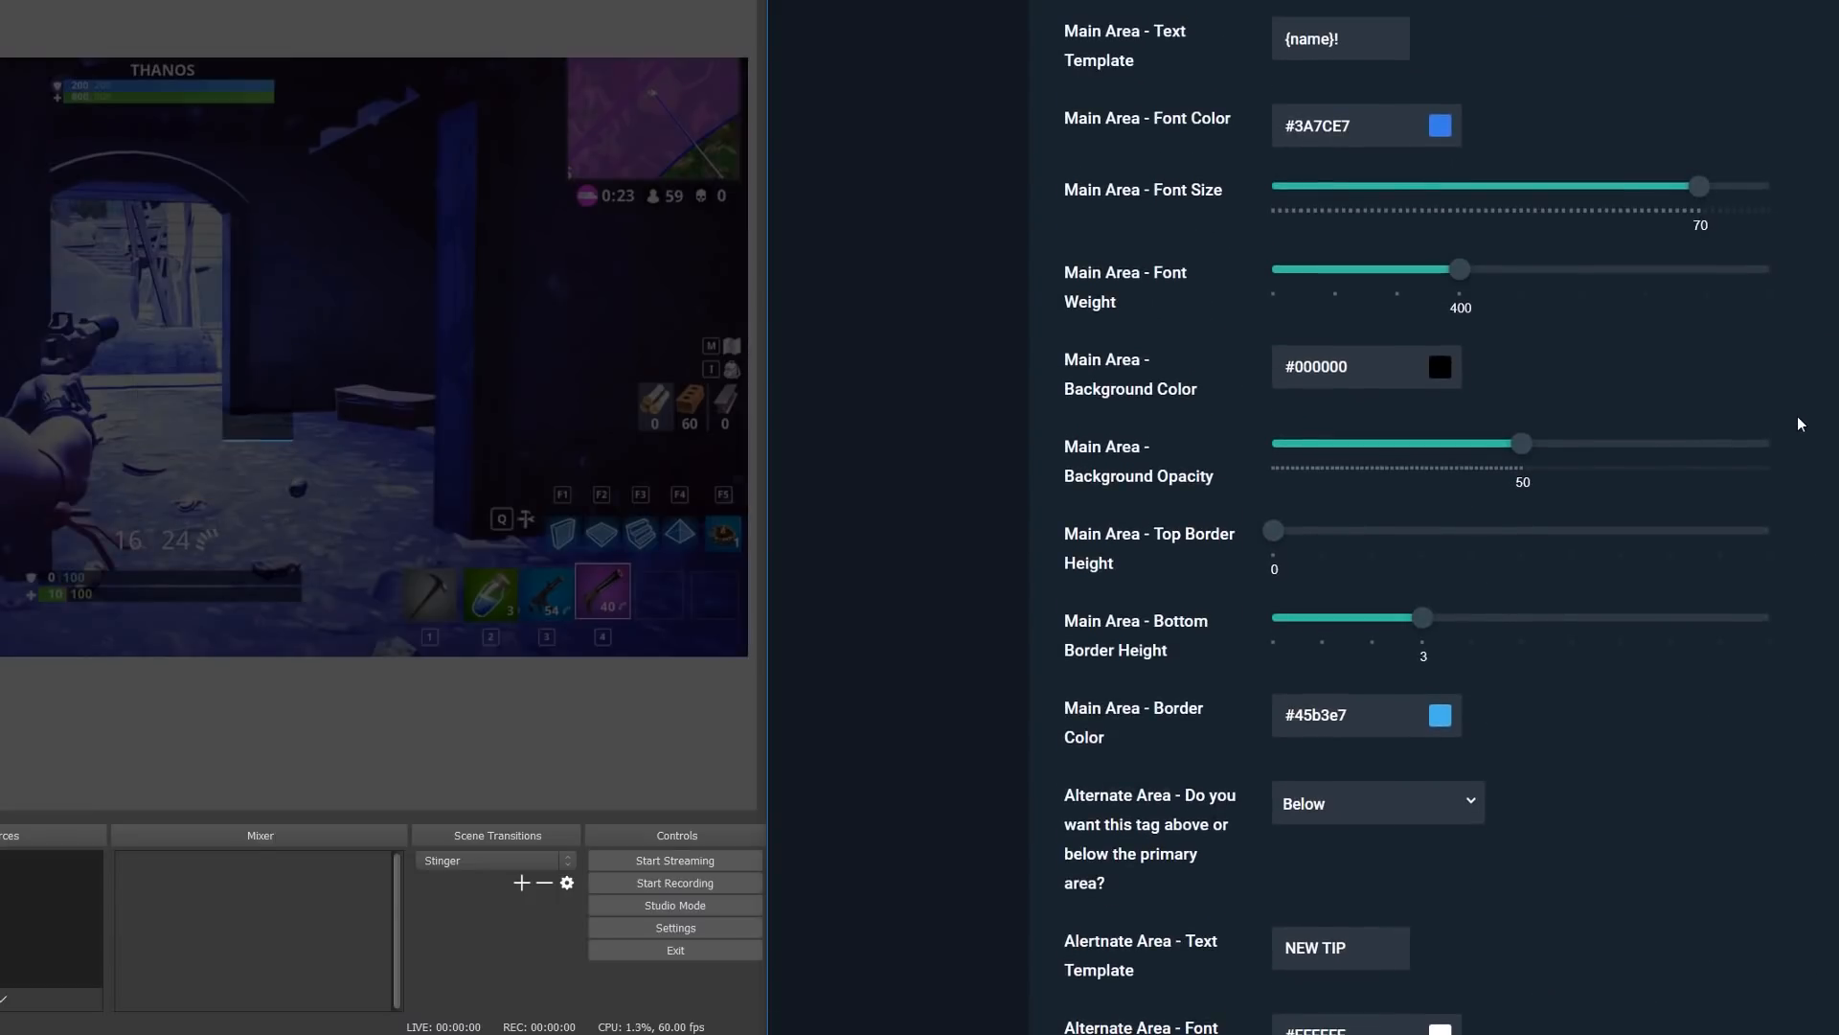
Give the main area a bottom border of height 5 in yellow #FAFF00, save, and test a donation alert
{"action": "scroll", "scroll_direction": "down", "scroll_amount": 3}
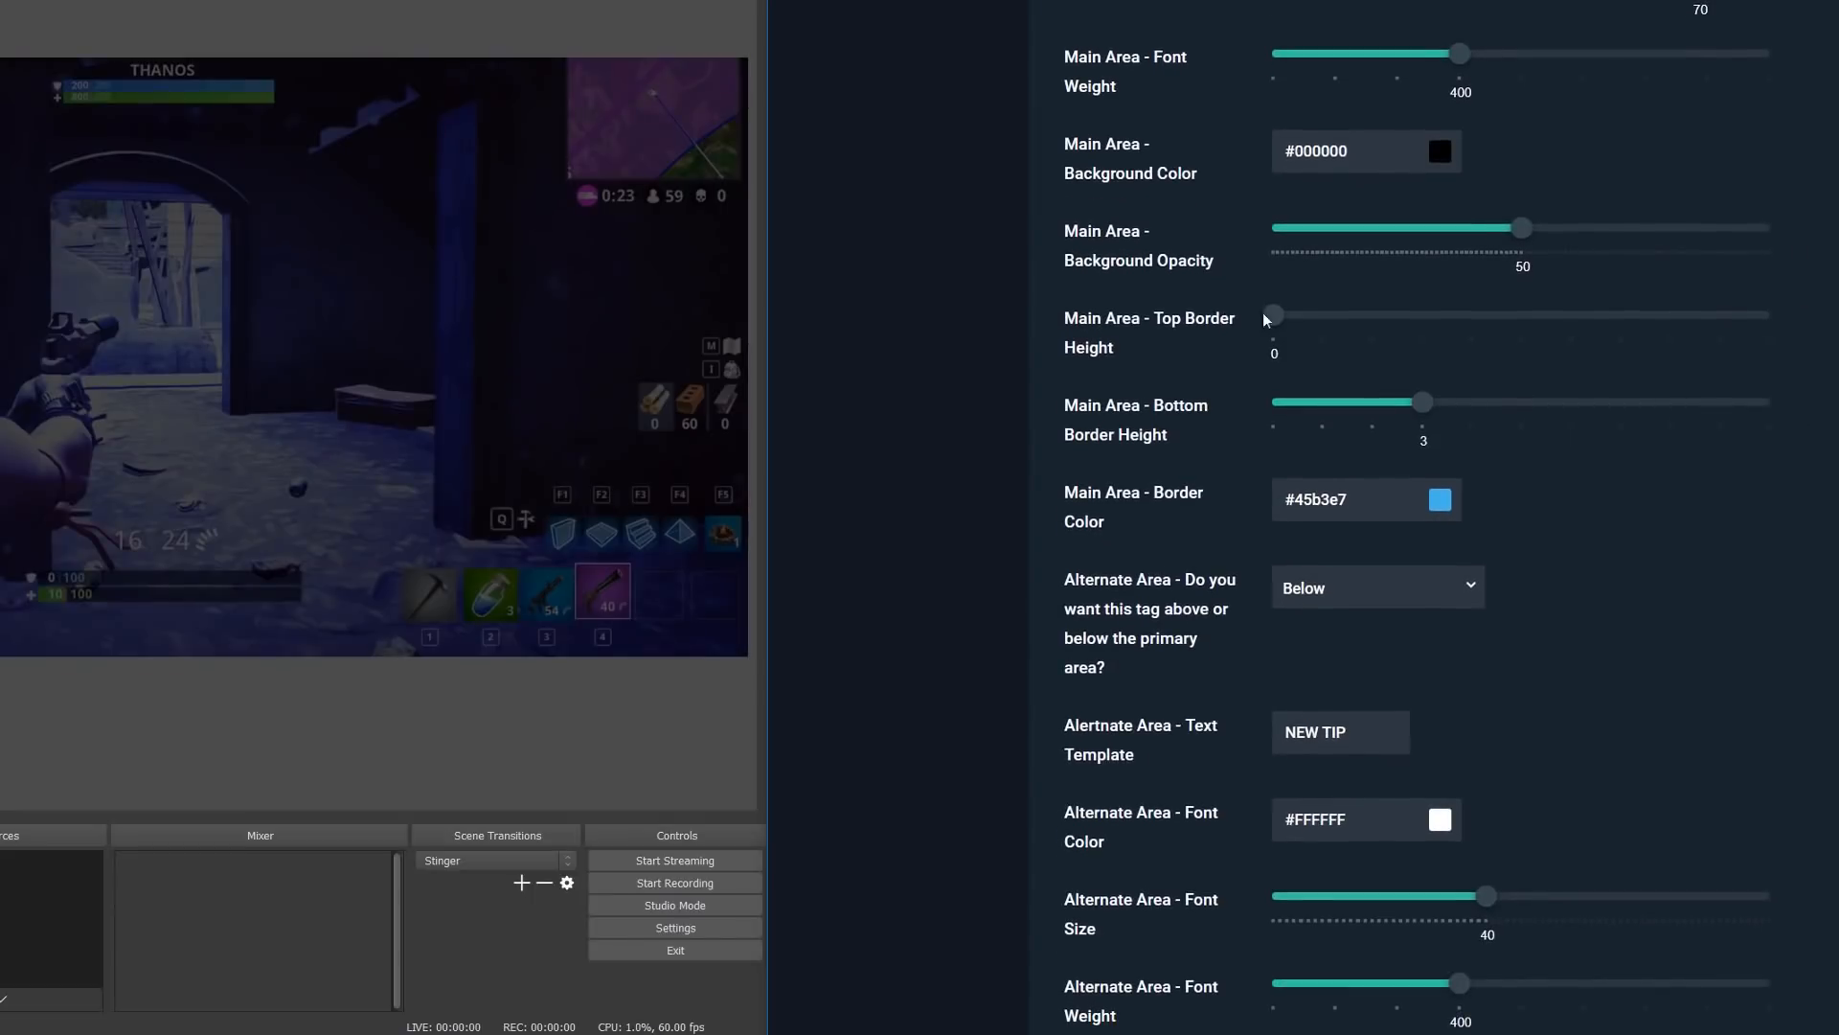
{"action": "left_click_drag", "start_coordinate": [1272, 314], "coordinate": [1770, 315]}
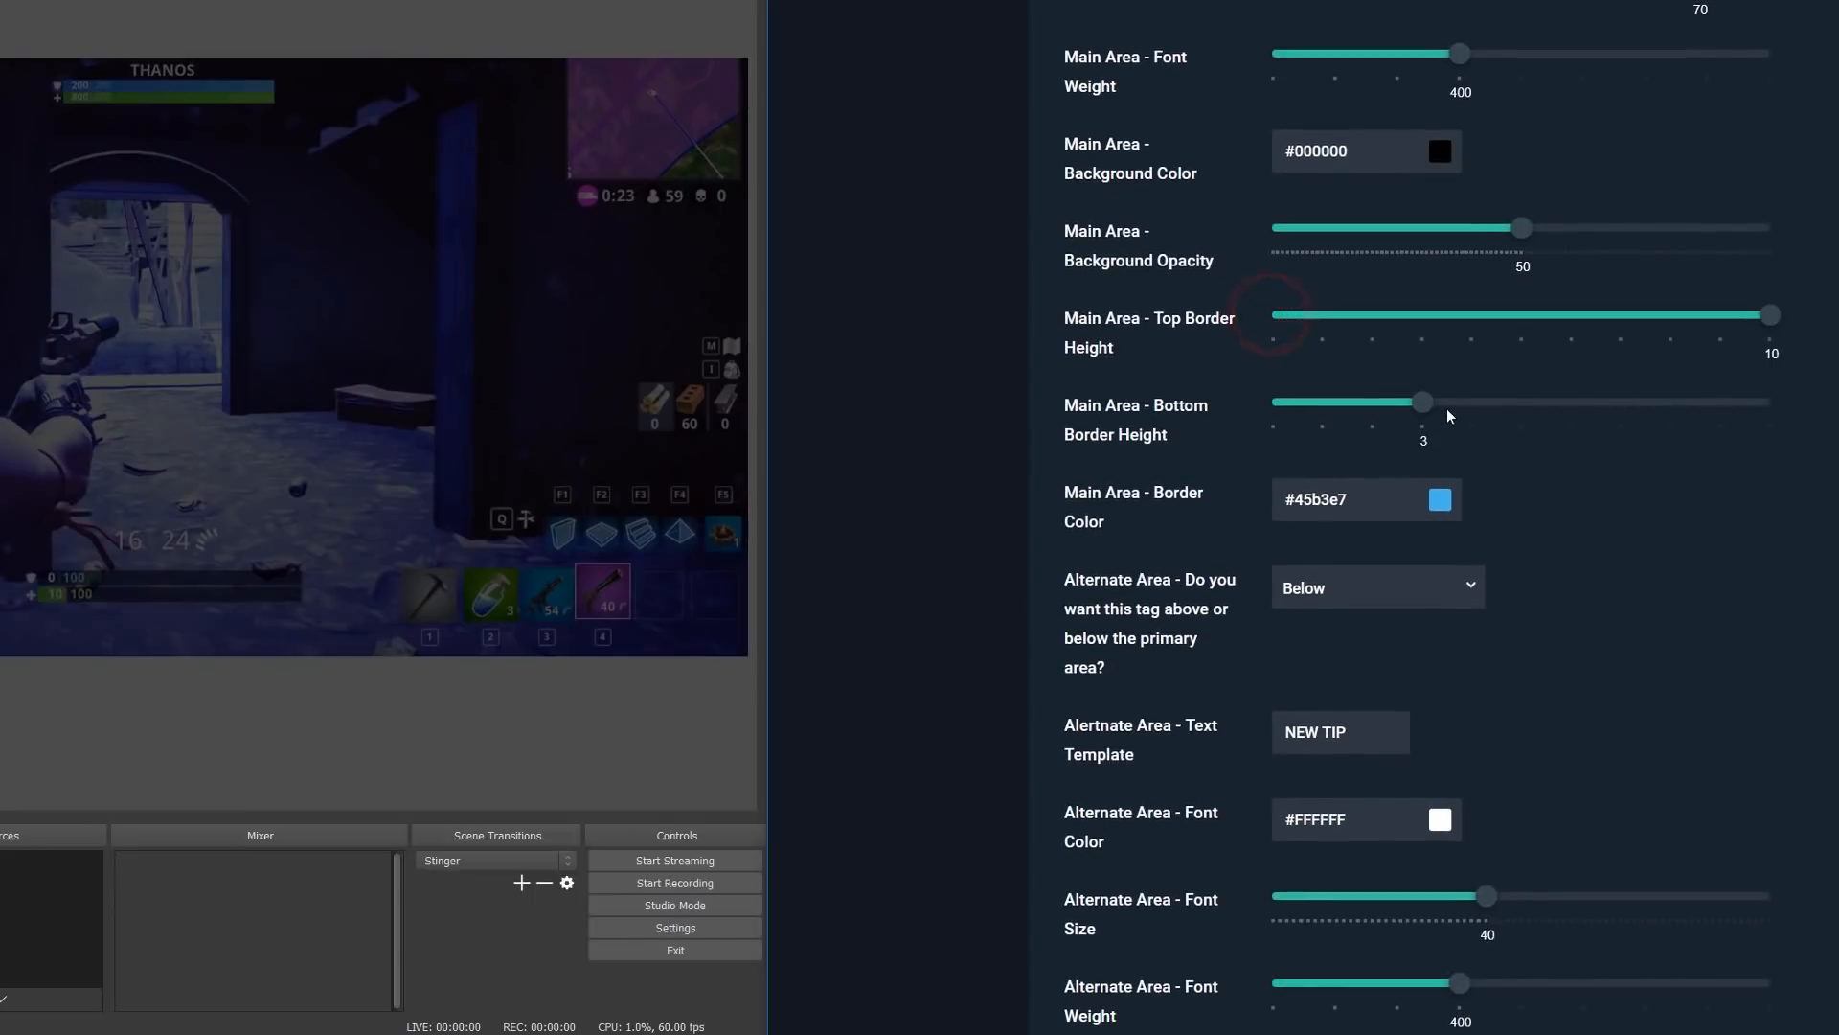
{"action": "scroll", "scroll_direction": "down", "scroll_amount": 3}
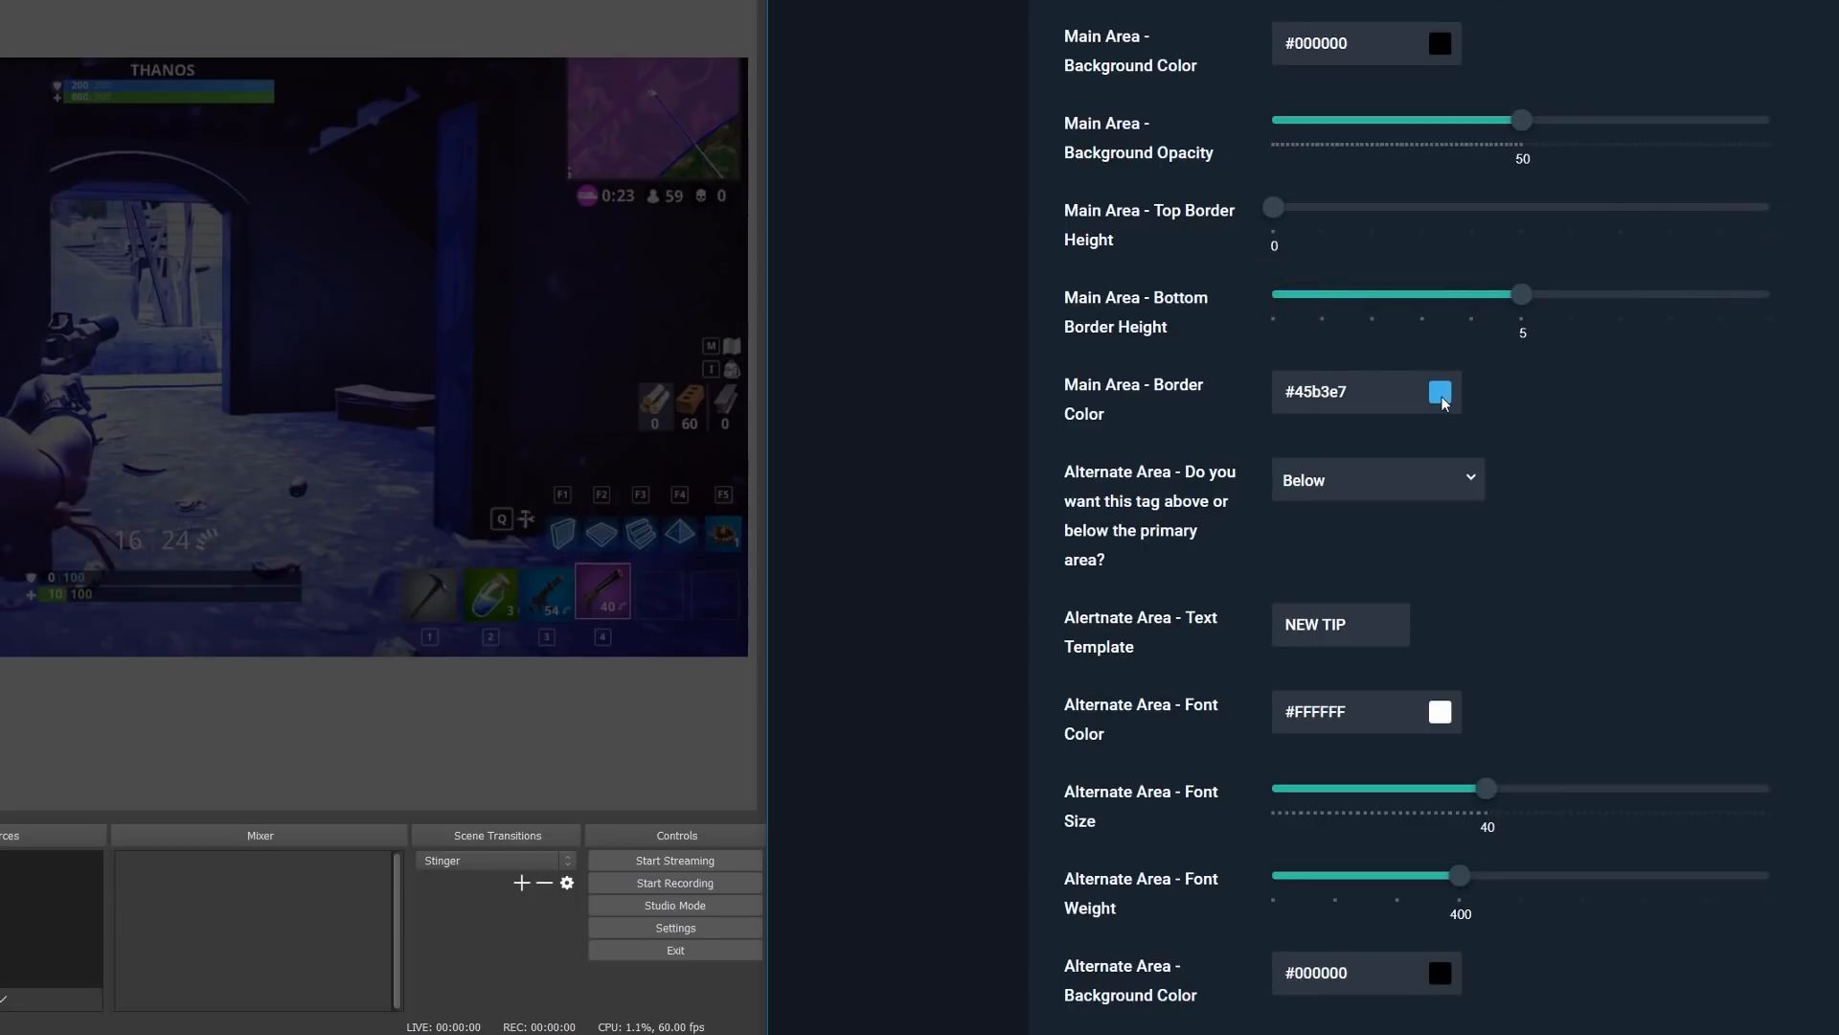
{"action": "left_click", "coordinate": [1440, 391]}
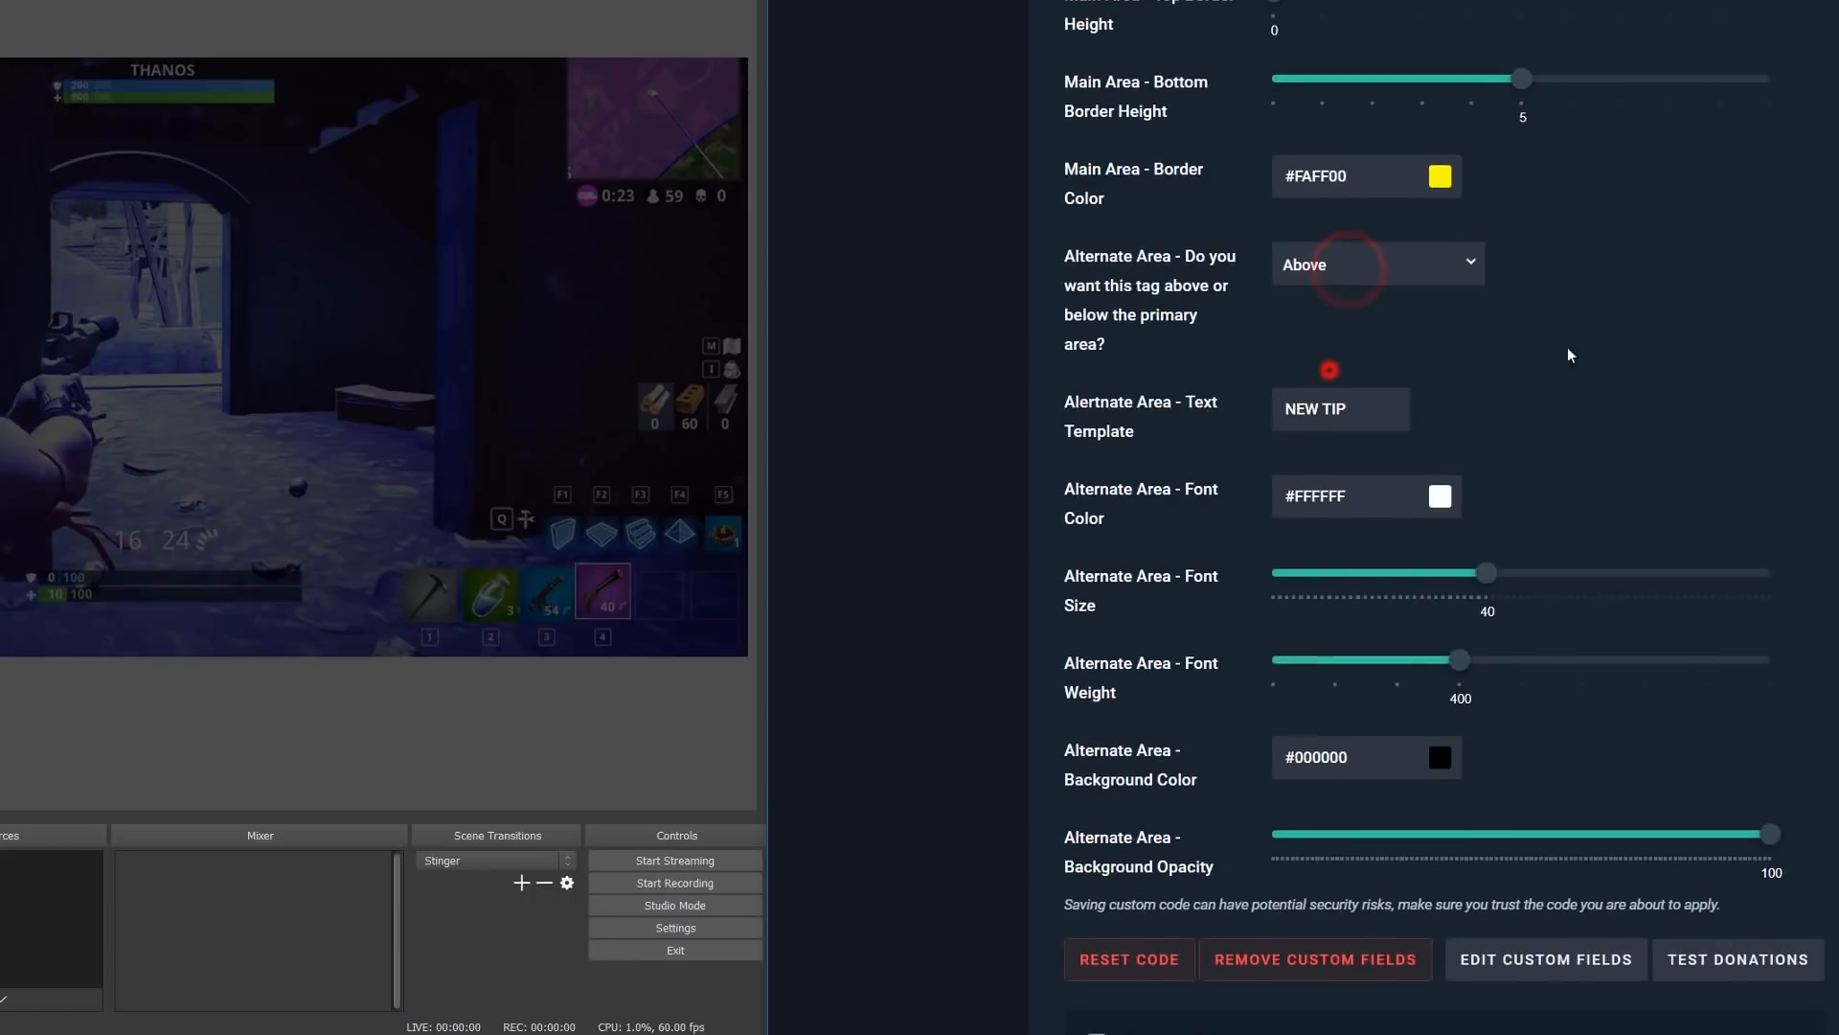
{"action": "scroll", "scroll_direction": "down", "scroll_amount": 3}
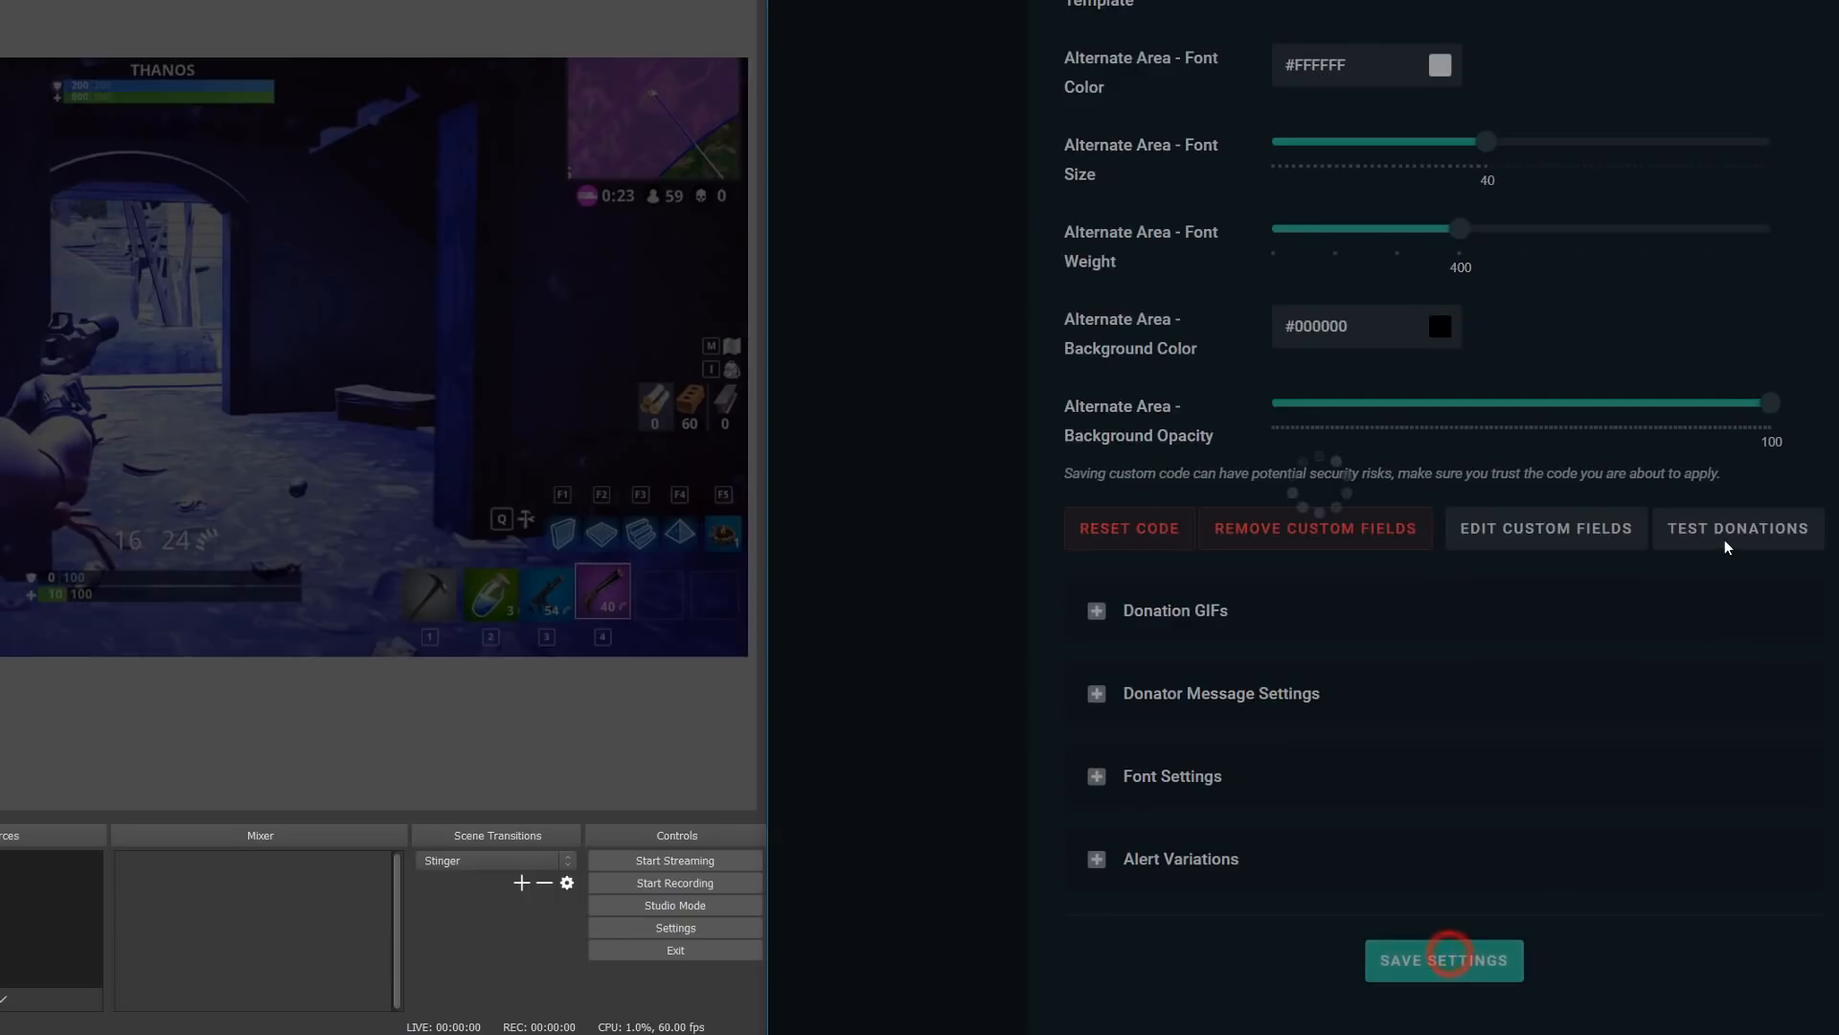
{"action": "left_click", "coordinate": [1737, 528]}
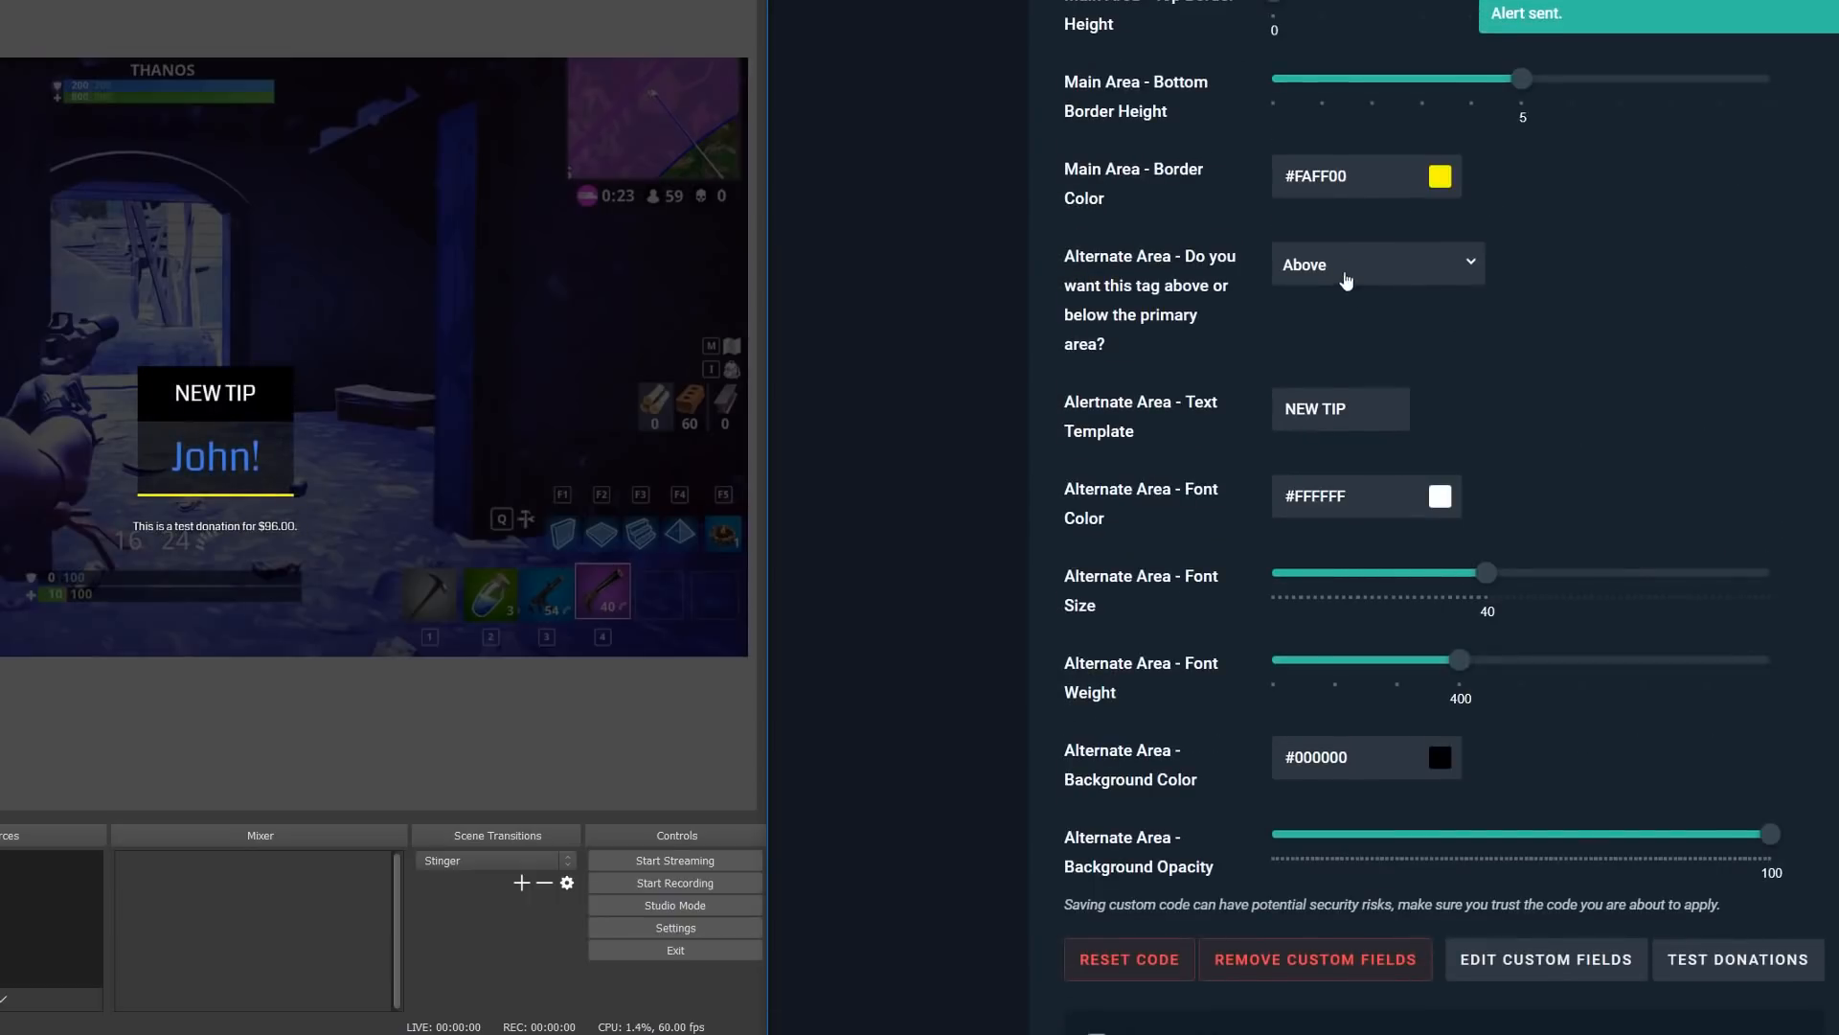
{"action": "scroll", "scroll_direction": "down", "scroll_amount": 3}
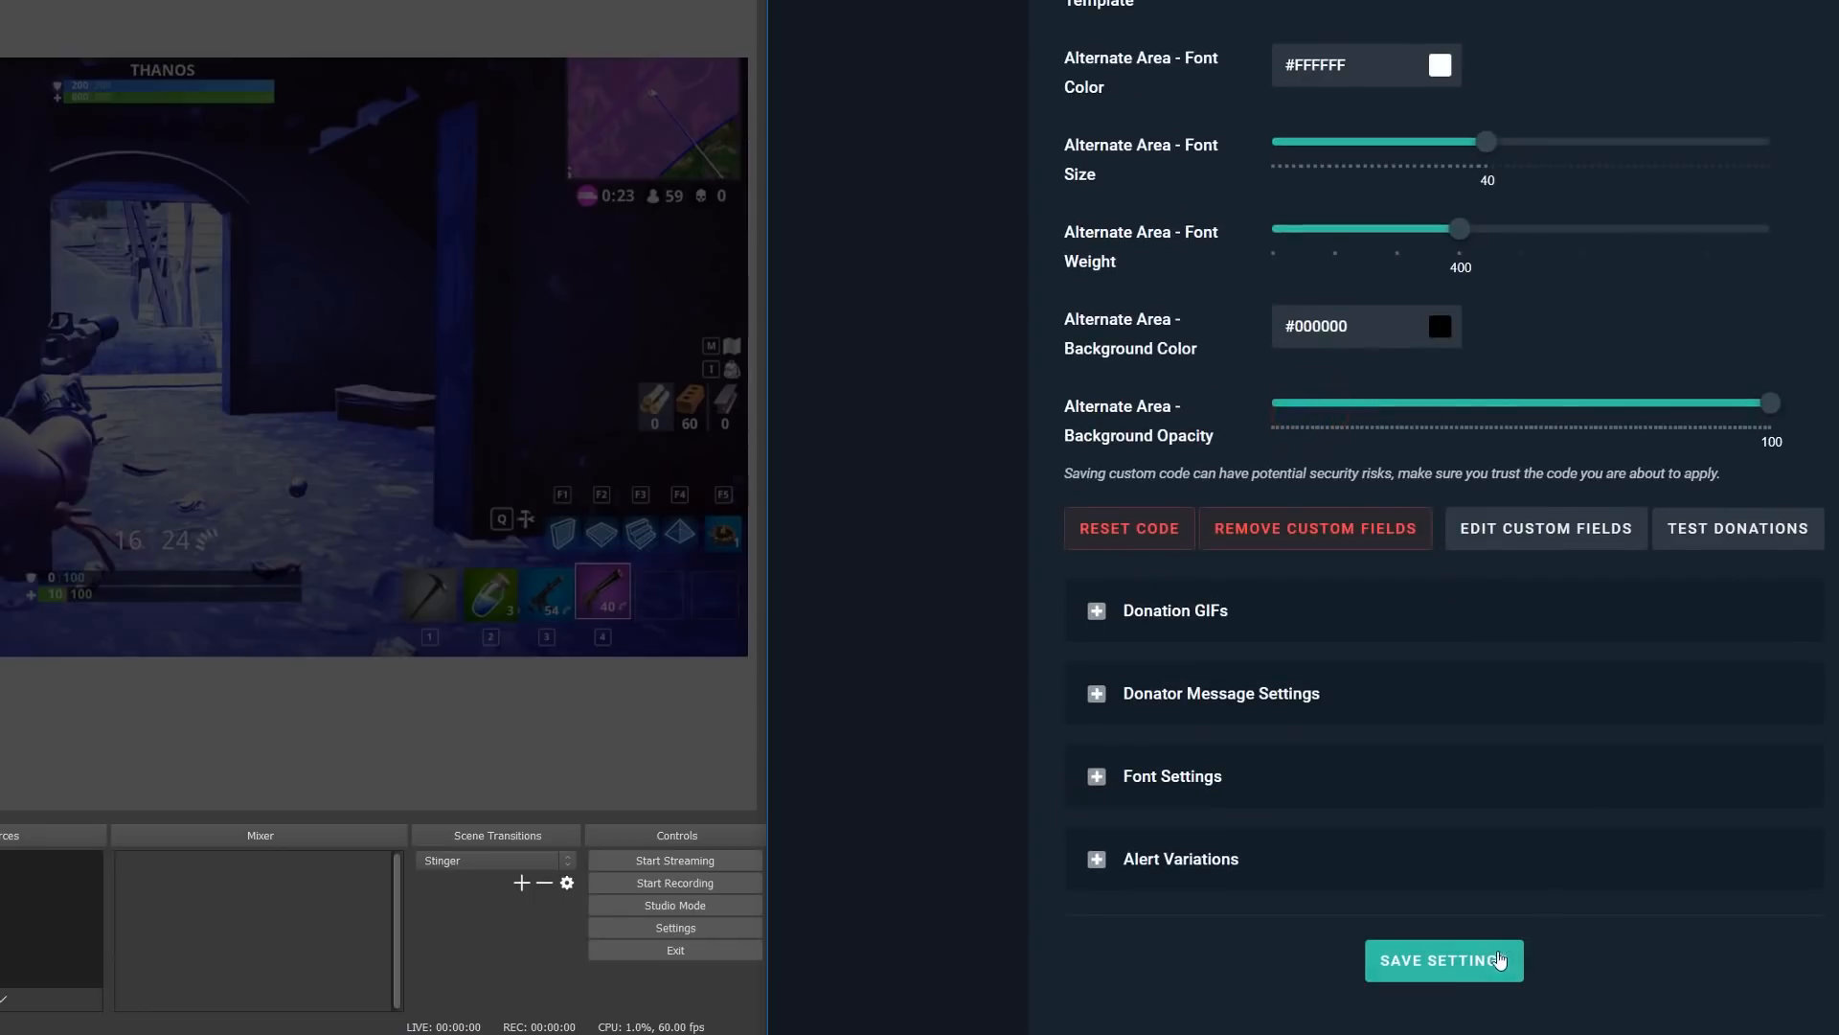
{"action": "left_click", "coordinate": [1737, 529]}
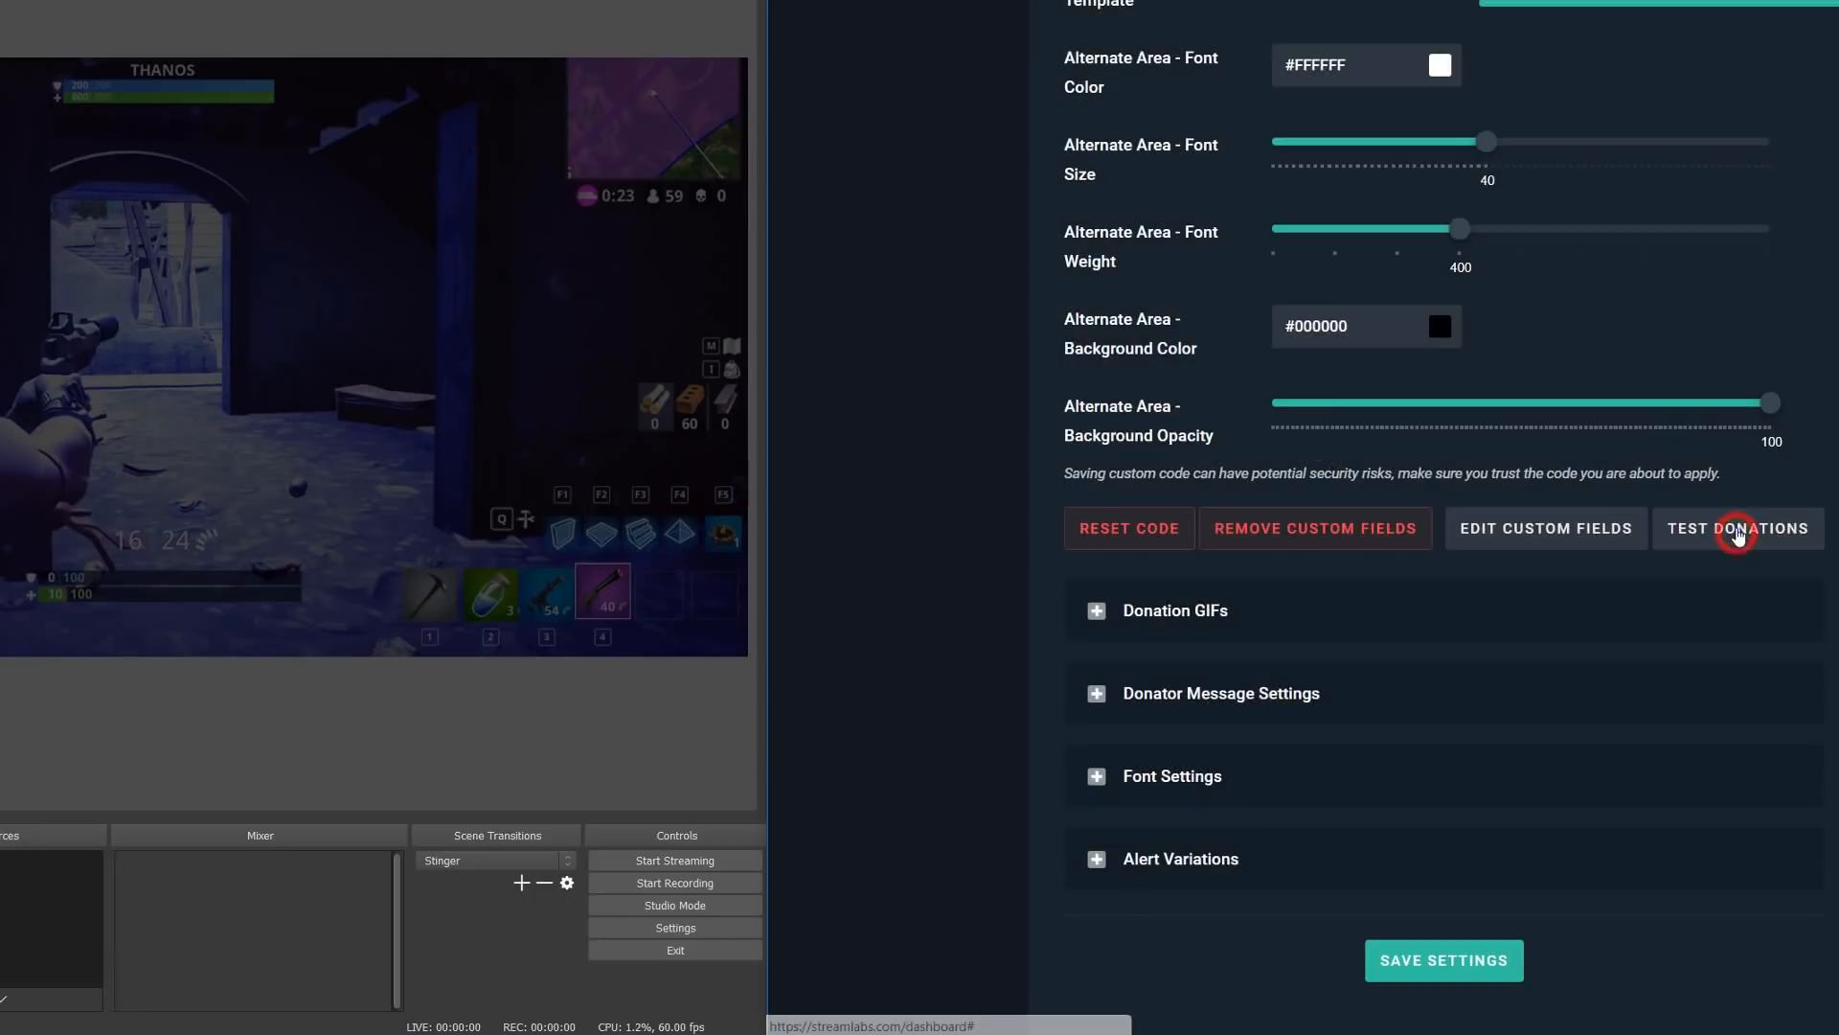
{"action": "left_click", "coordinate": [1737, 529]}
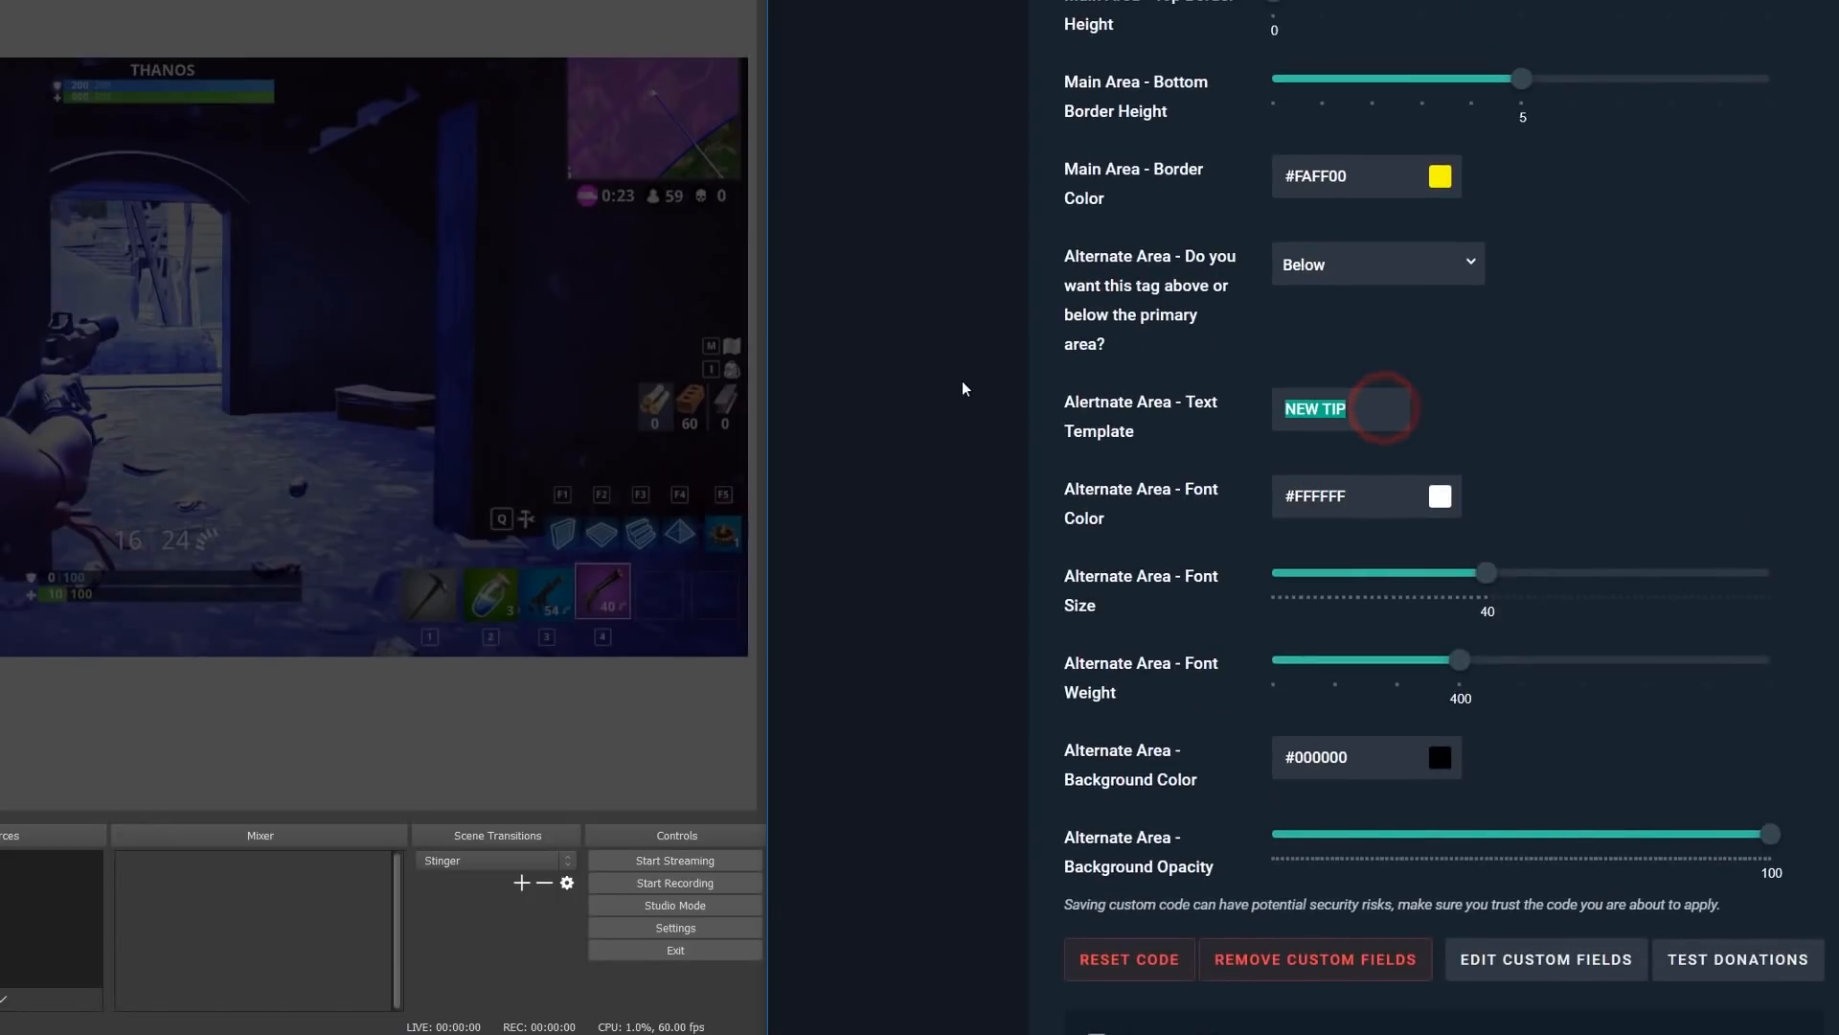
Change the alternate area text template to NEW TEXT
{"action": "type", "text": "NEW TEXT"}
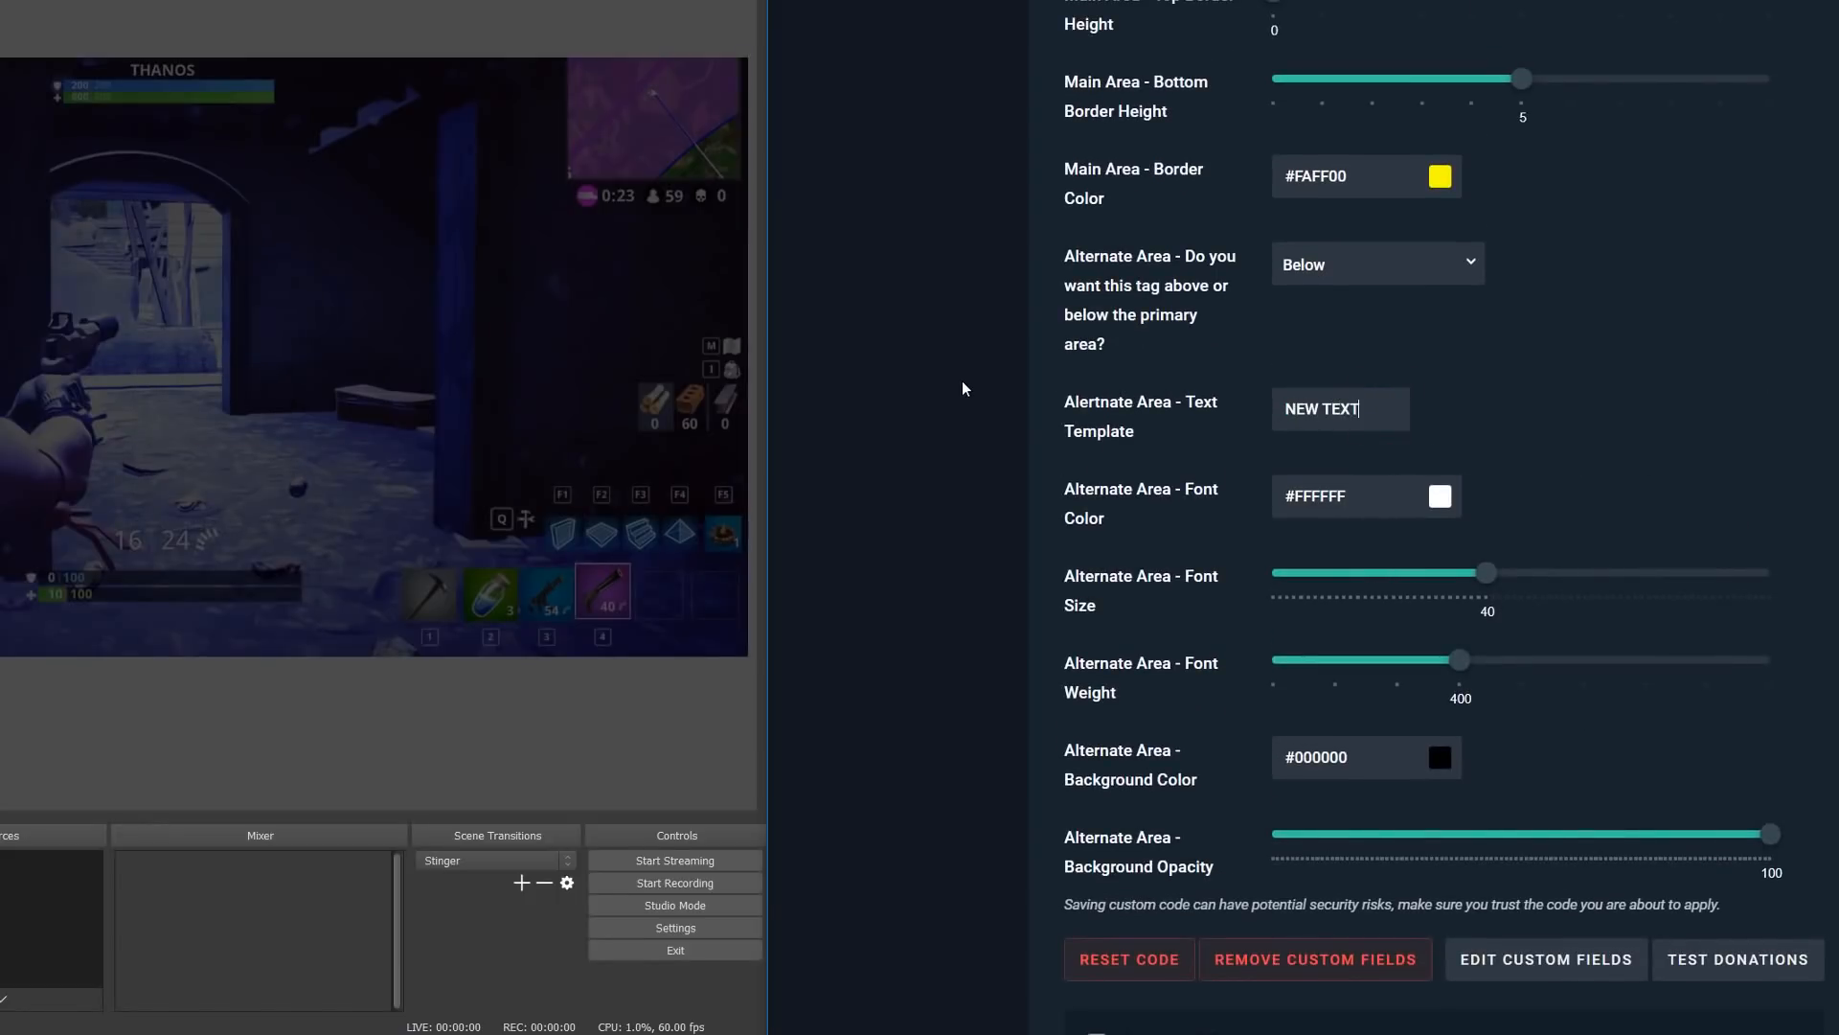
{"action": "left_click", "coordinate": [1440, 494]}
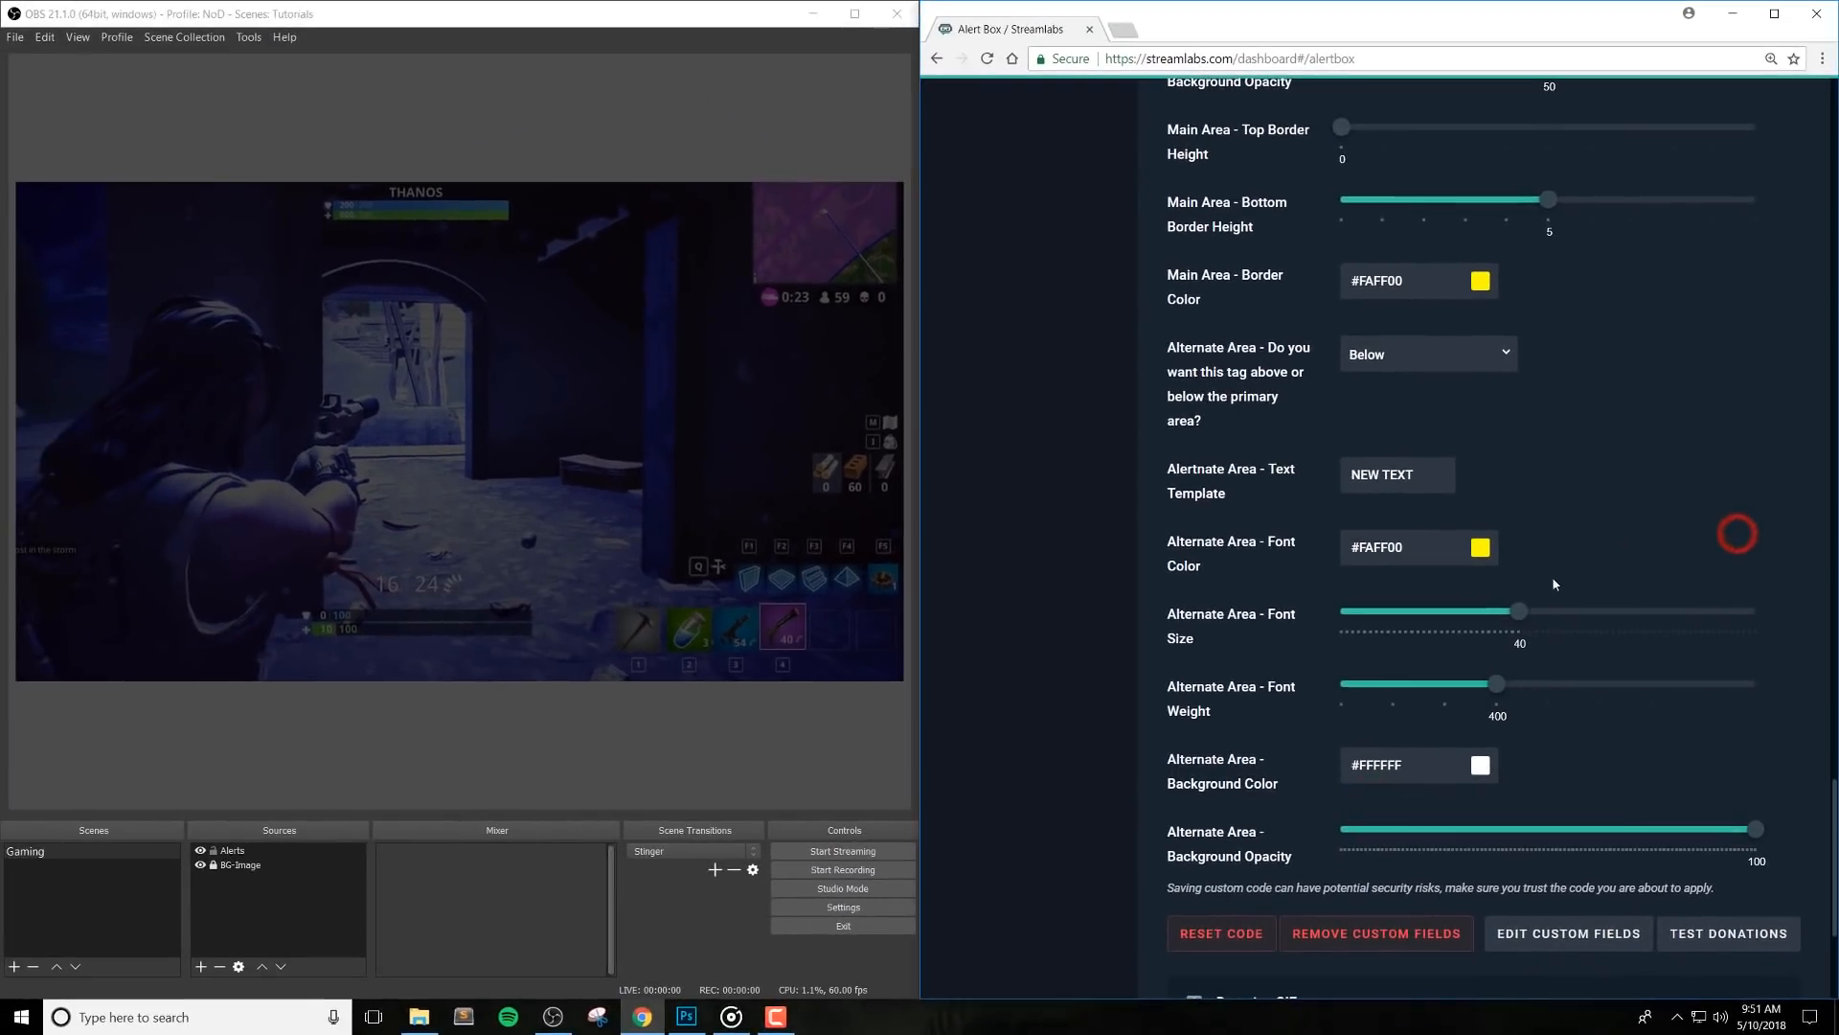
Set the alternate text size to 50 and background opacity to 90, save, and test donation alerts
{"action": "left_click_drag", "start_coordinate": [1519, 609], "coordinate": [1565, 610]}
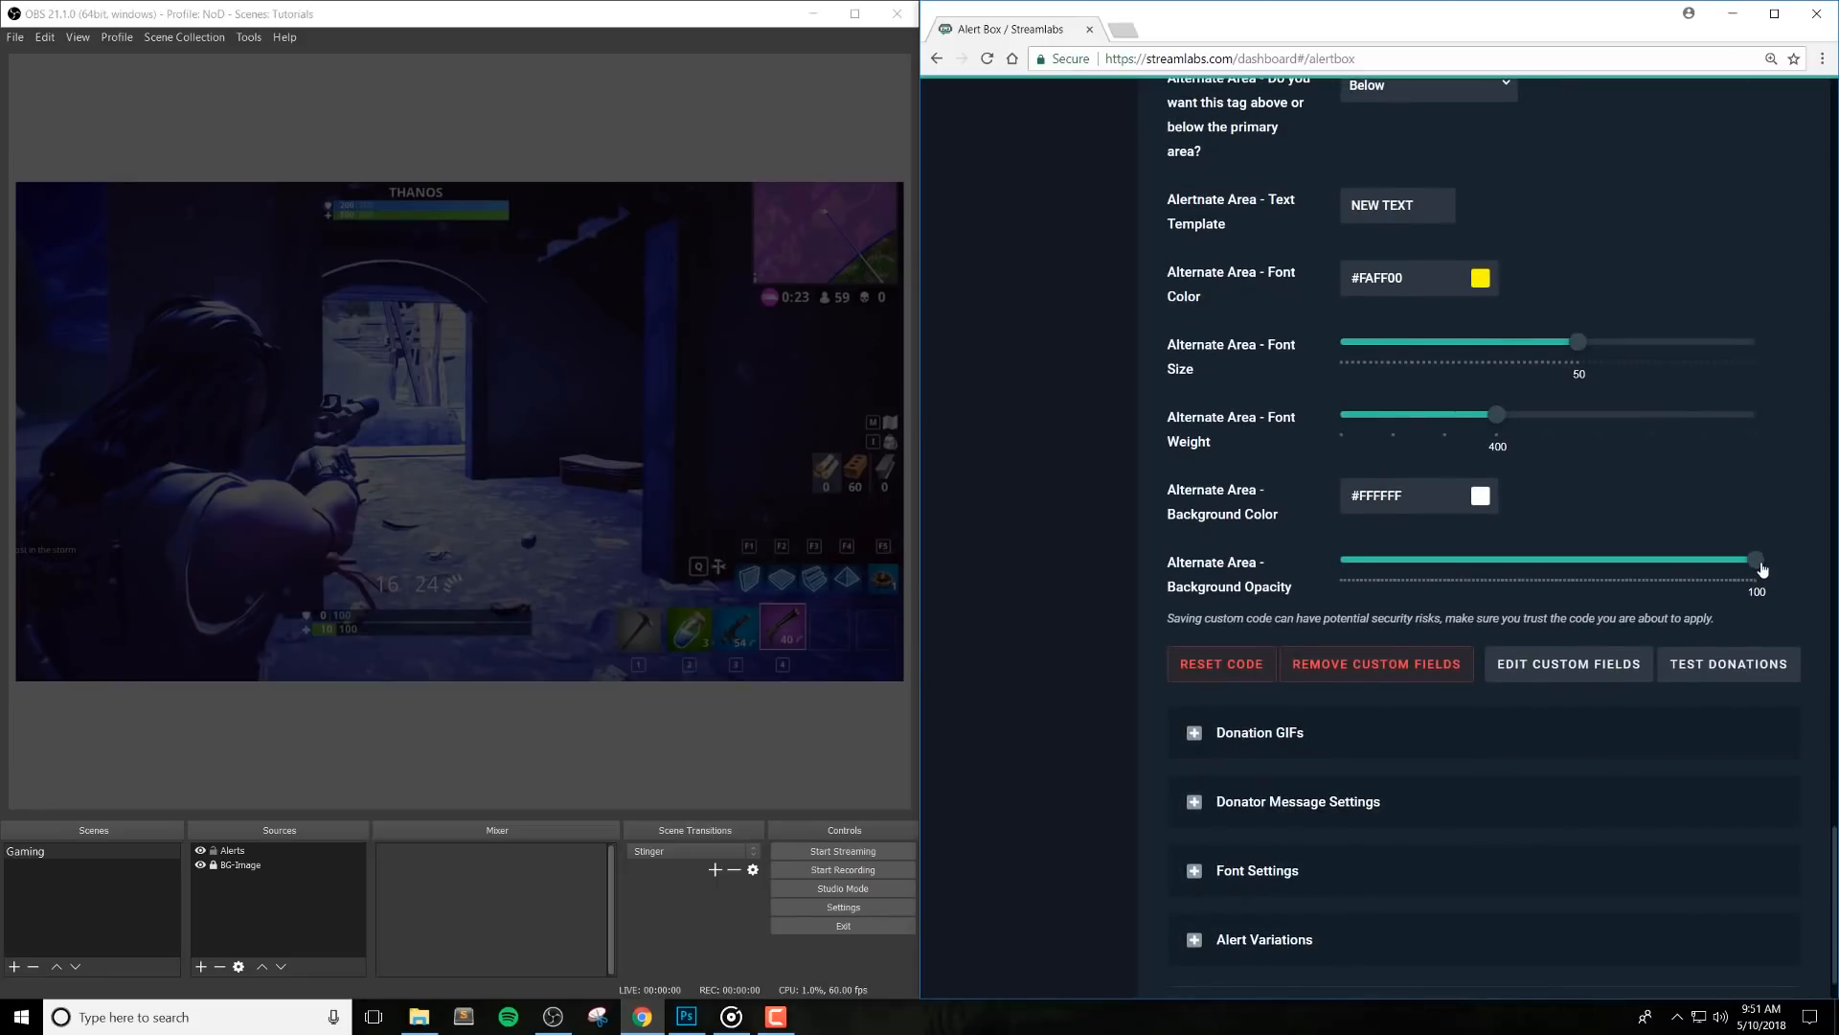
{"action": "left_click_drag", "start_coordinate": [1757, 559], "coordinate": [1718, 560]}
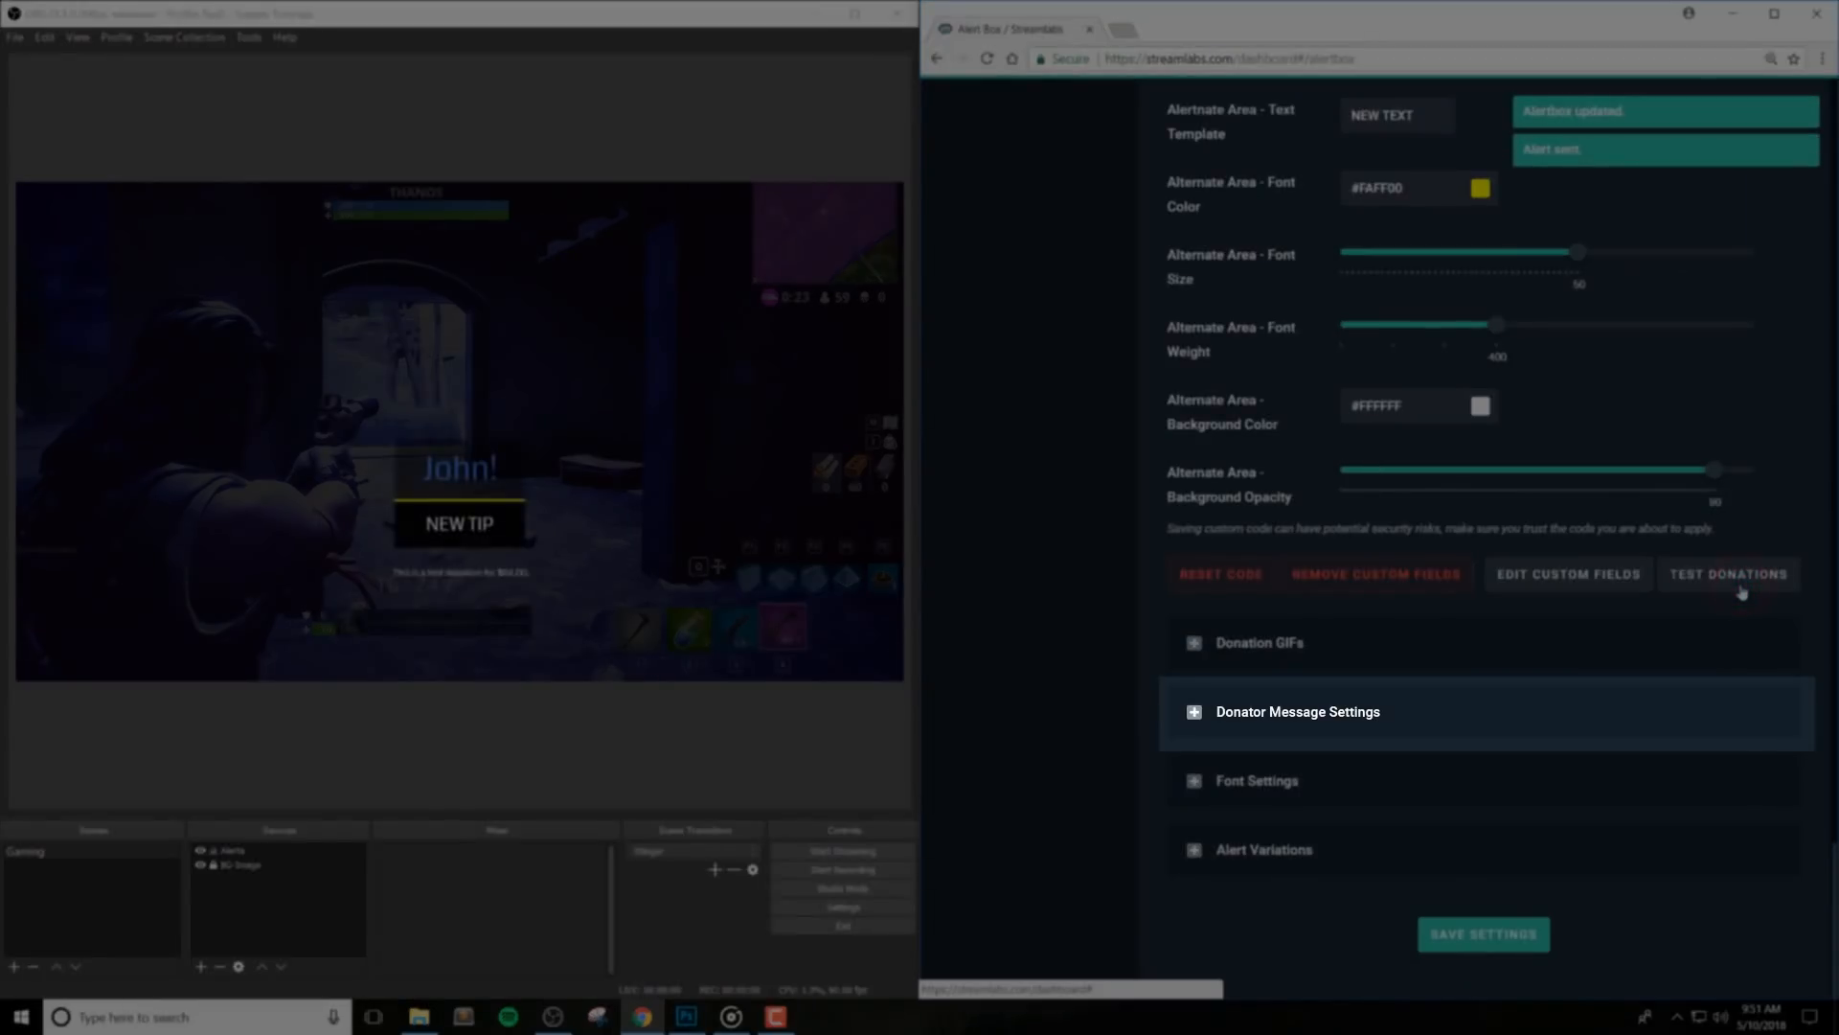
{"action": "left_click", "coordinate": [1483, 935]}
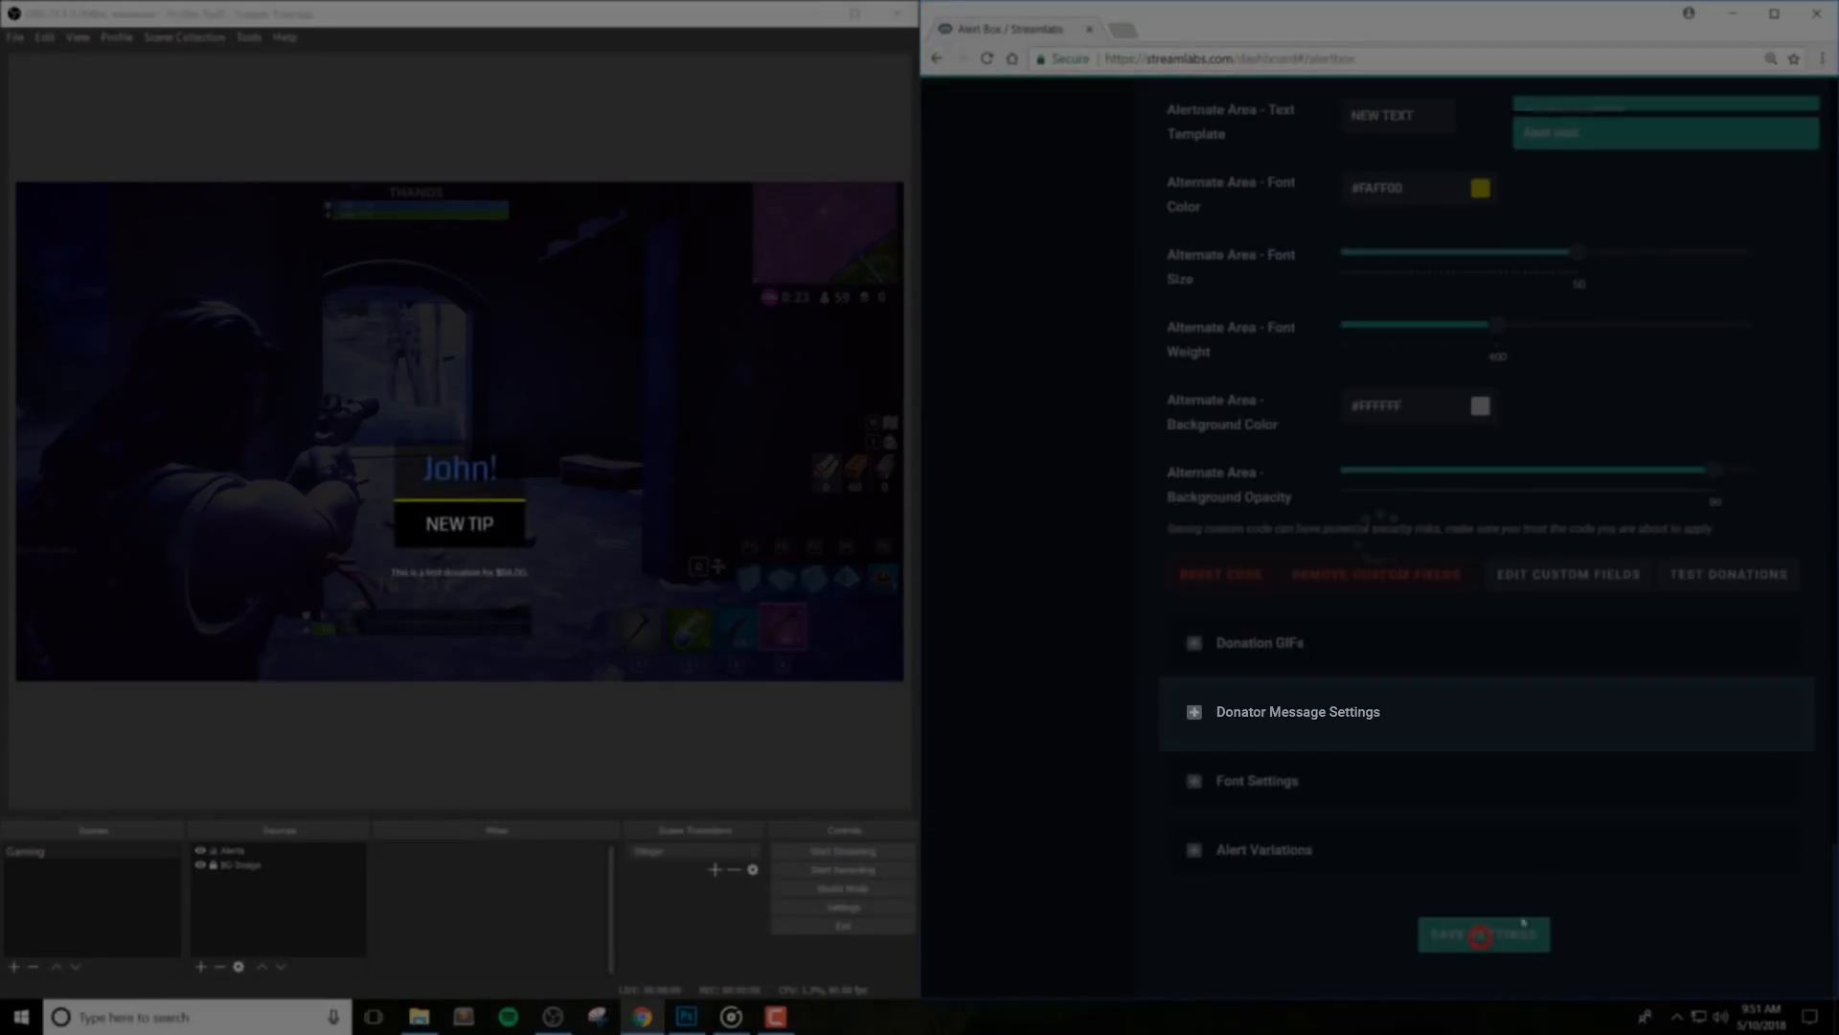
{"action": "left_click", "coordinate": [1482, 935]}
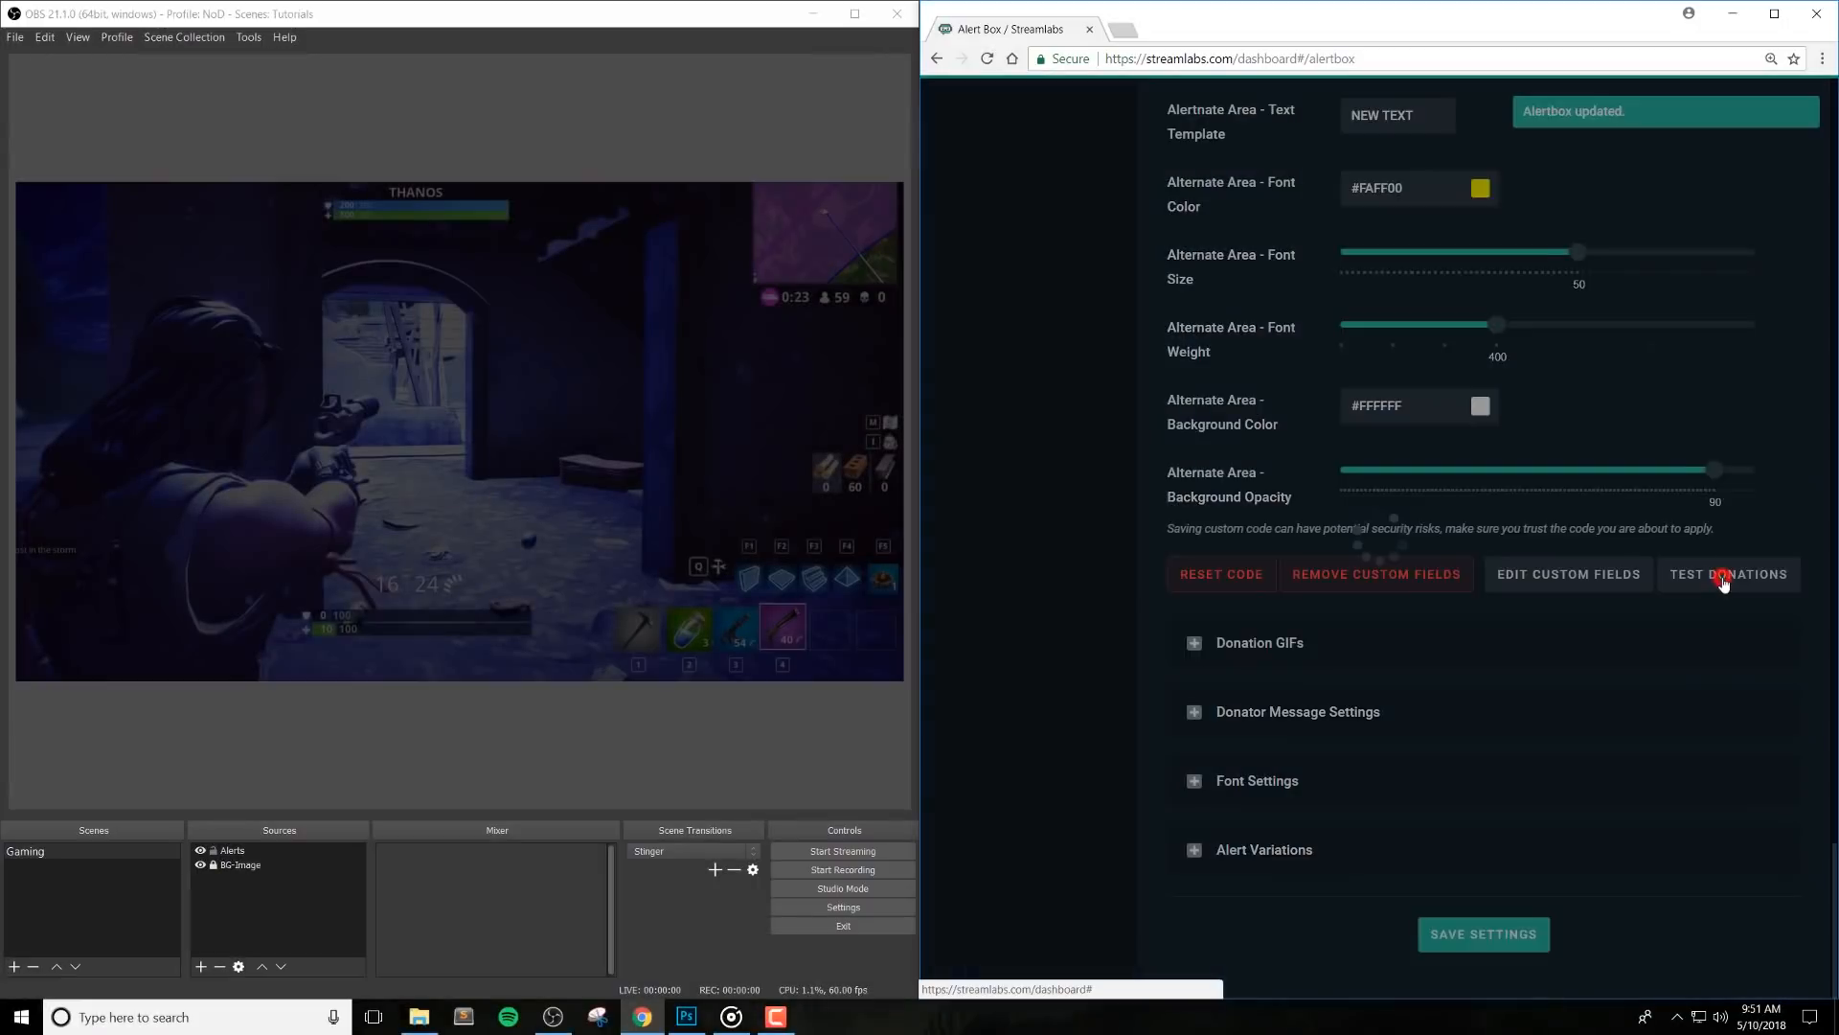
{"action": "left_click", "coordinate": [1728, 575]}
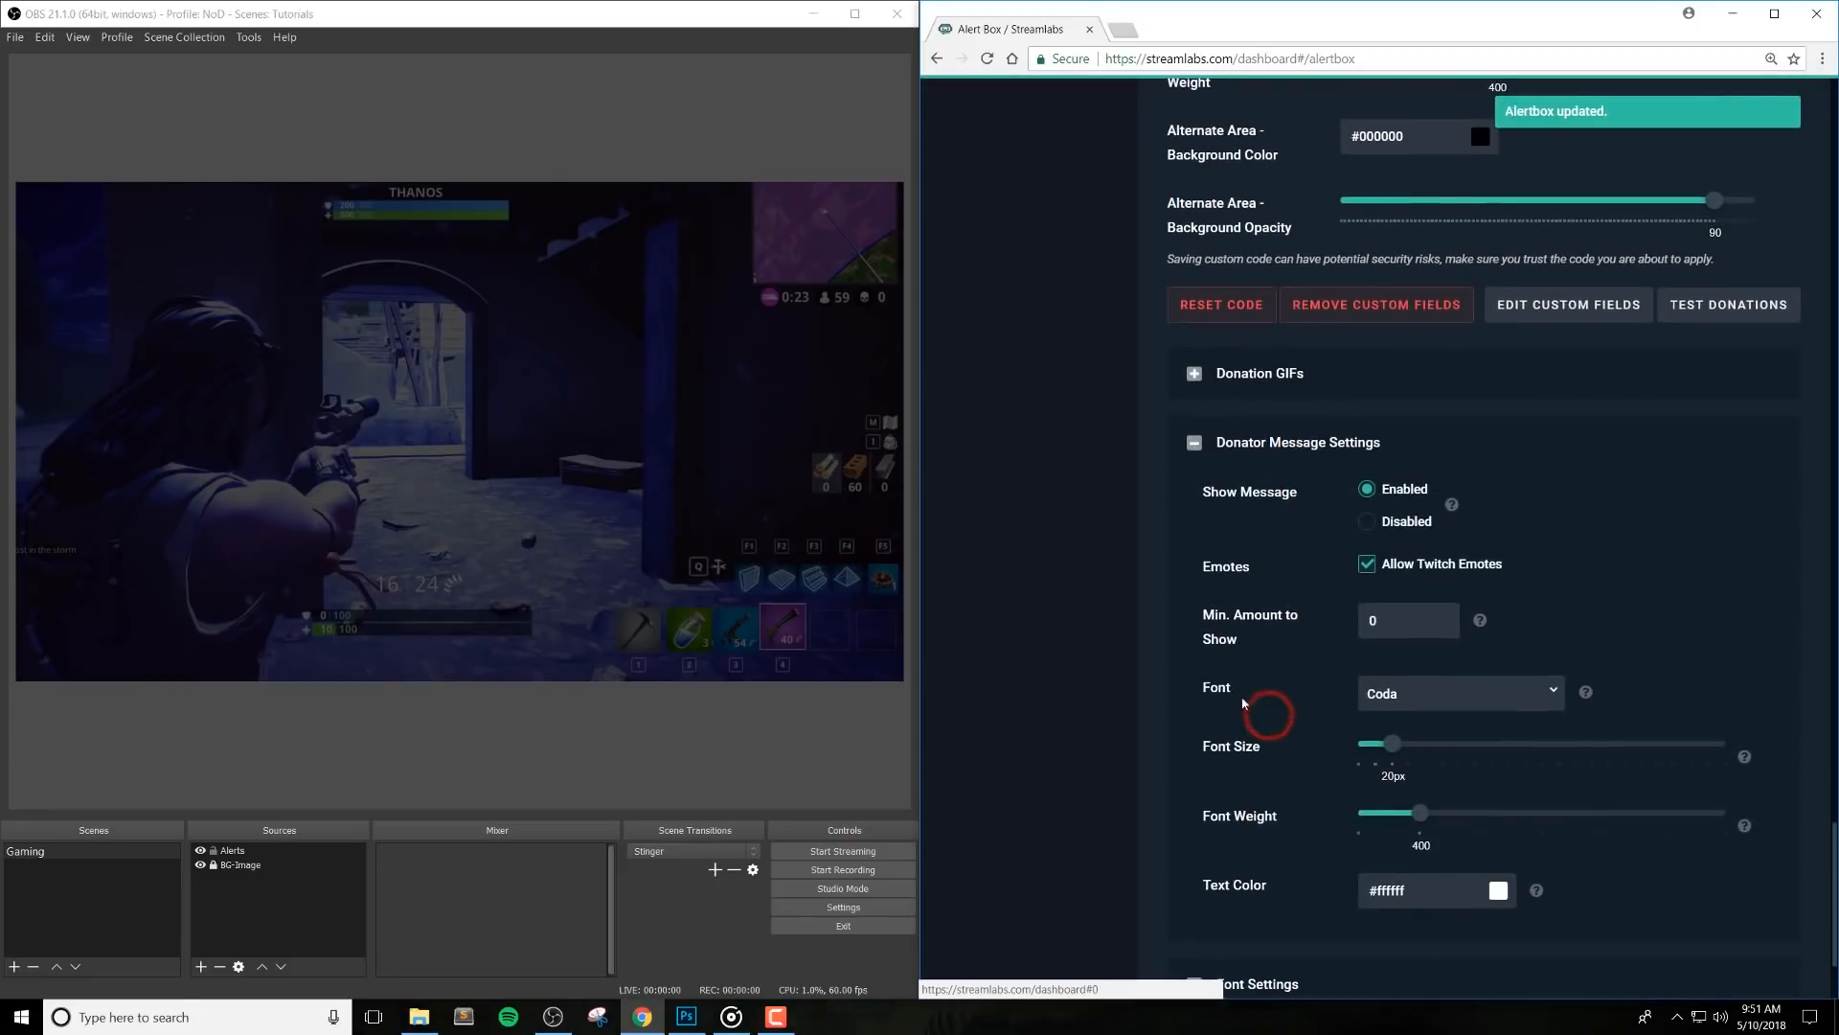
Make the alternate area background black #000000, save, and send another test donation alert
{"action": "left_click", "coordinate": [1366, 489]}
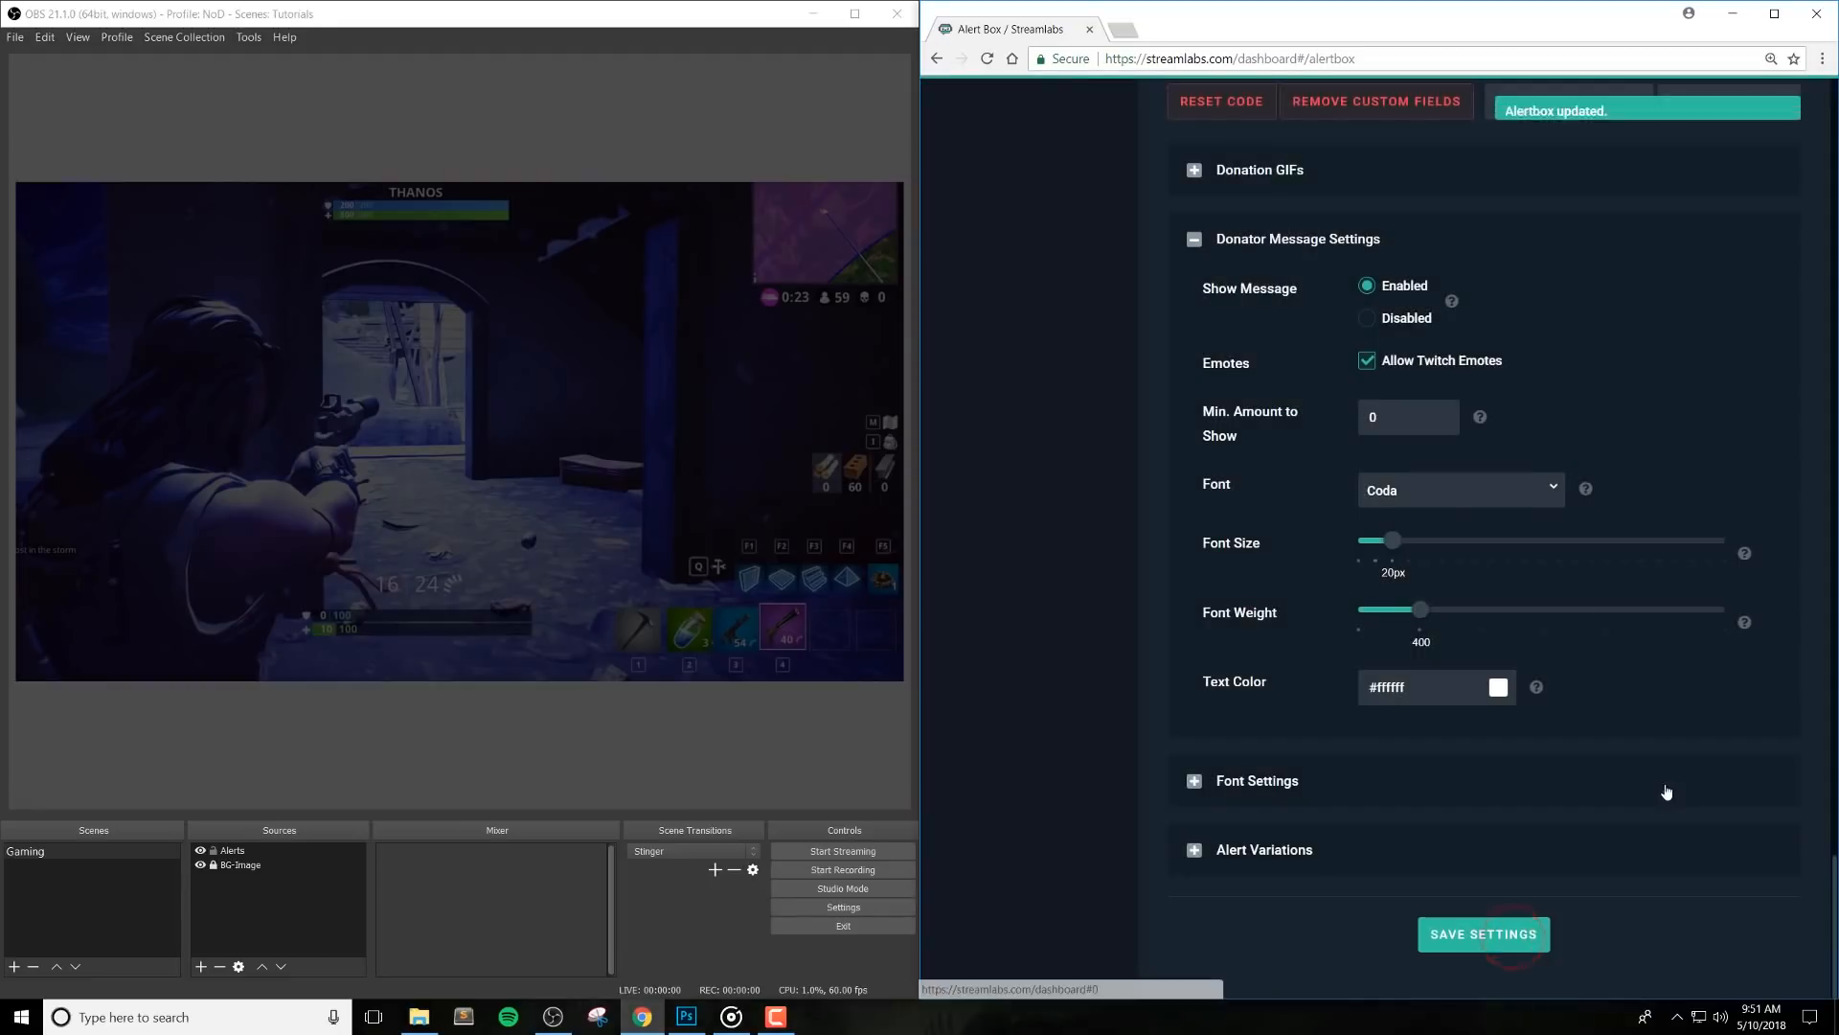
{"action": "left_click", "coordinate": [1739, 640]}
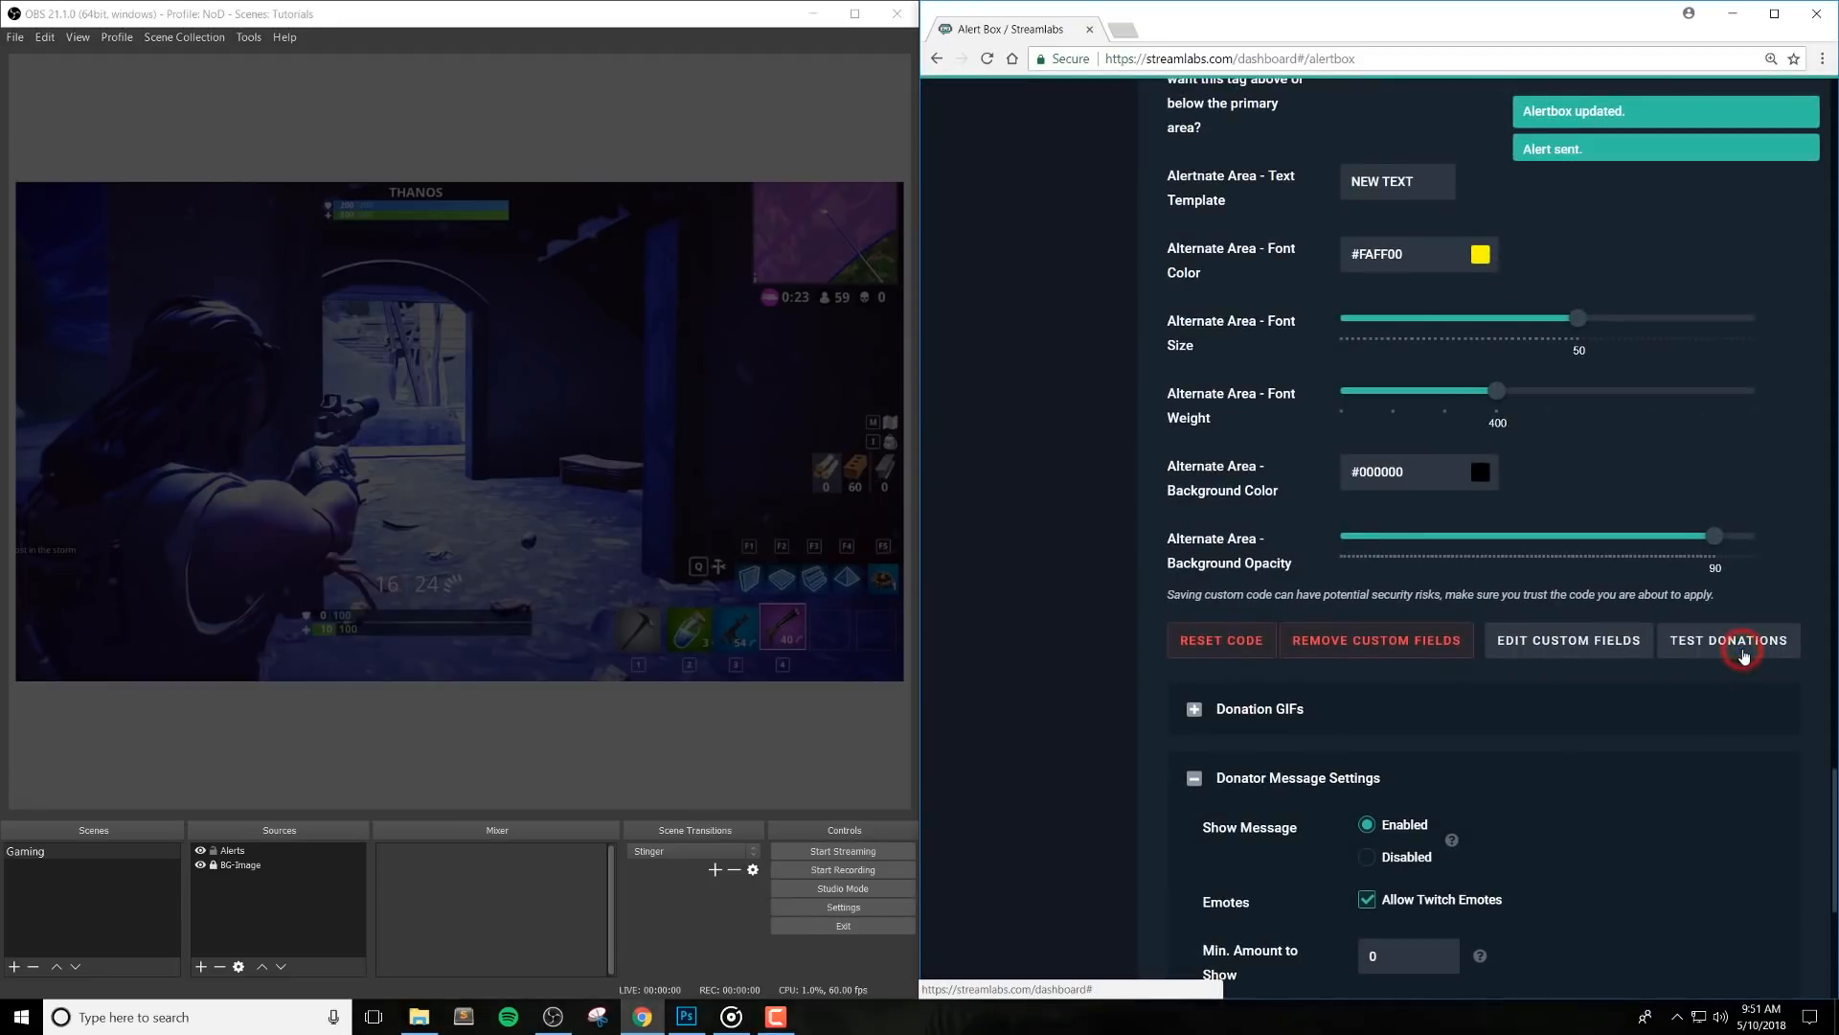
{"action": "left_click", "coordinate": [1728, 640]}
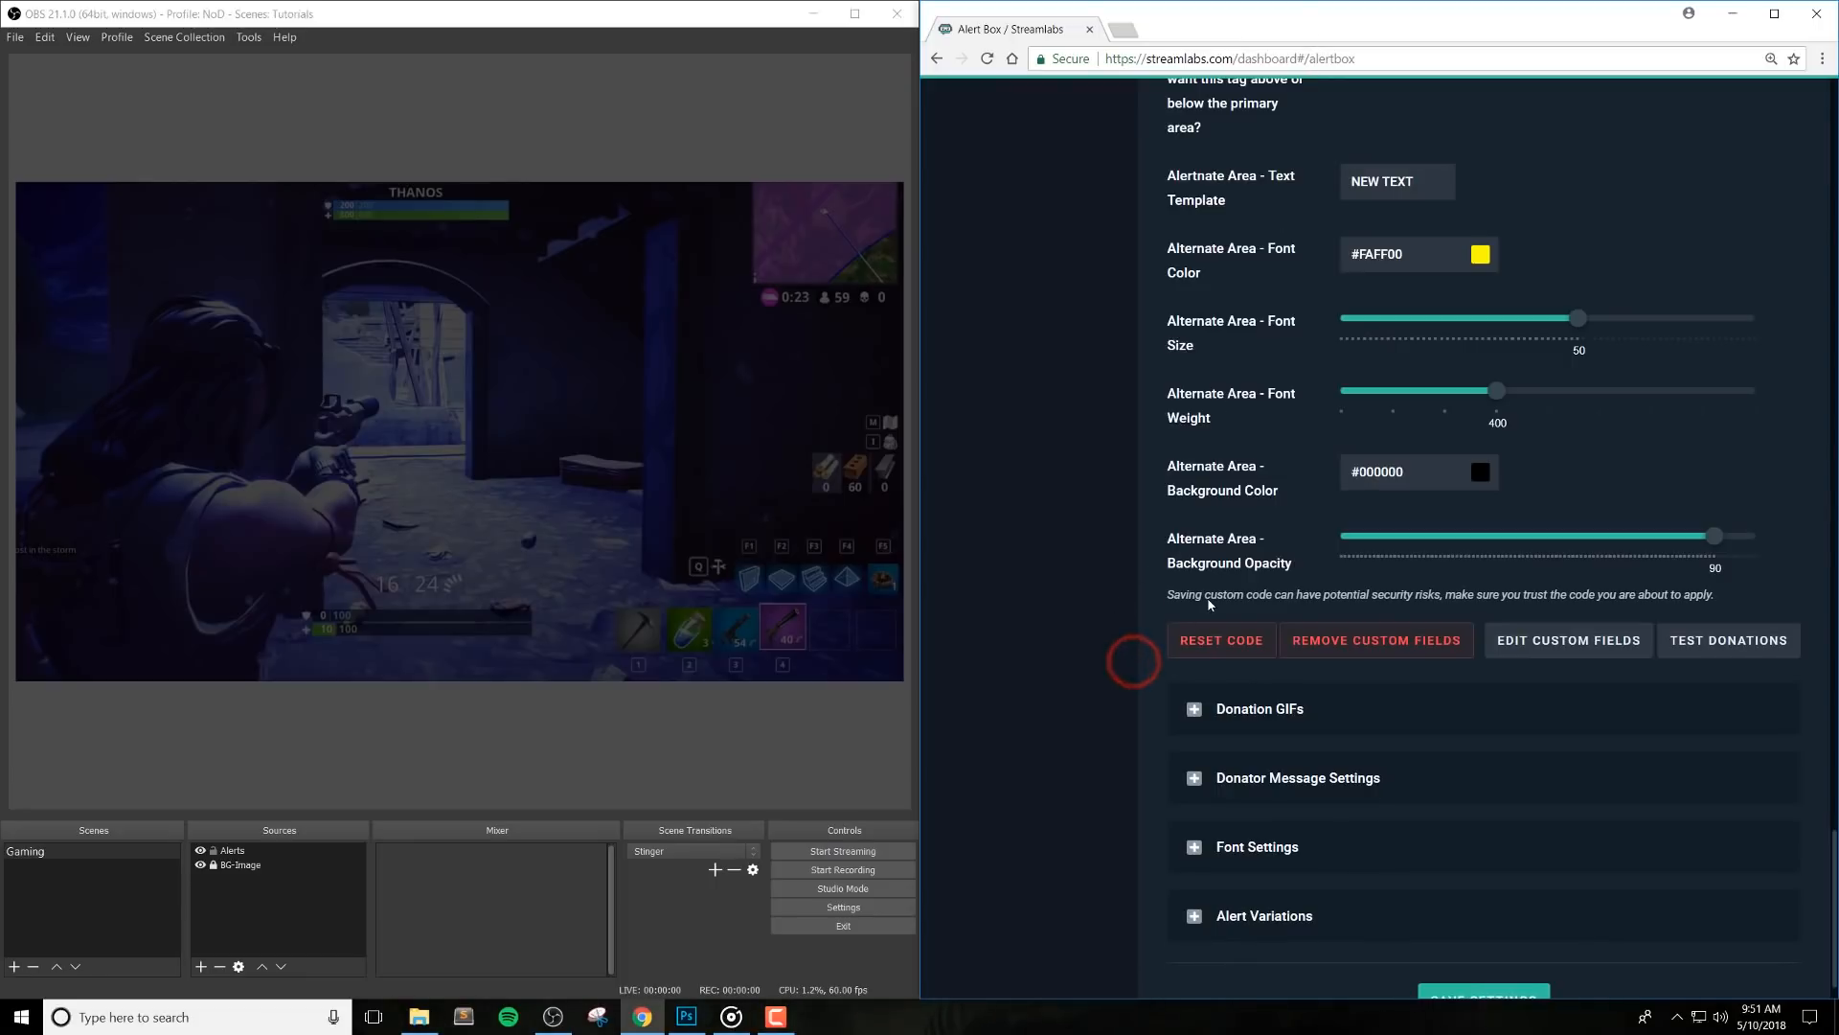
{"action": "mouse_move", "coordinate": [1586, 682]}
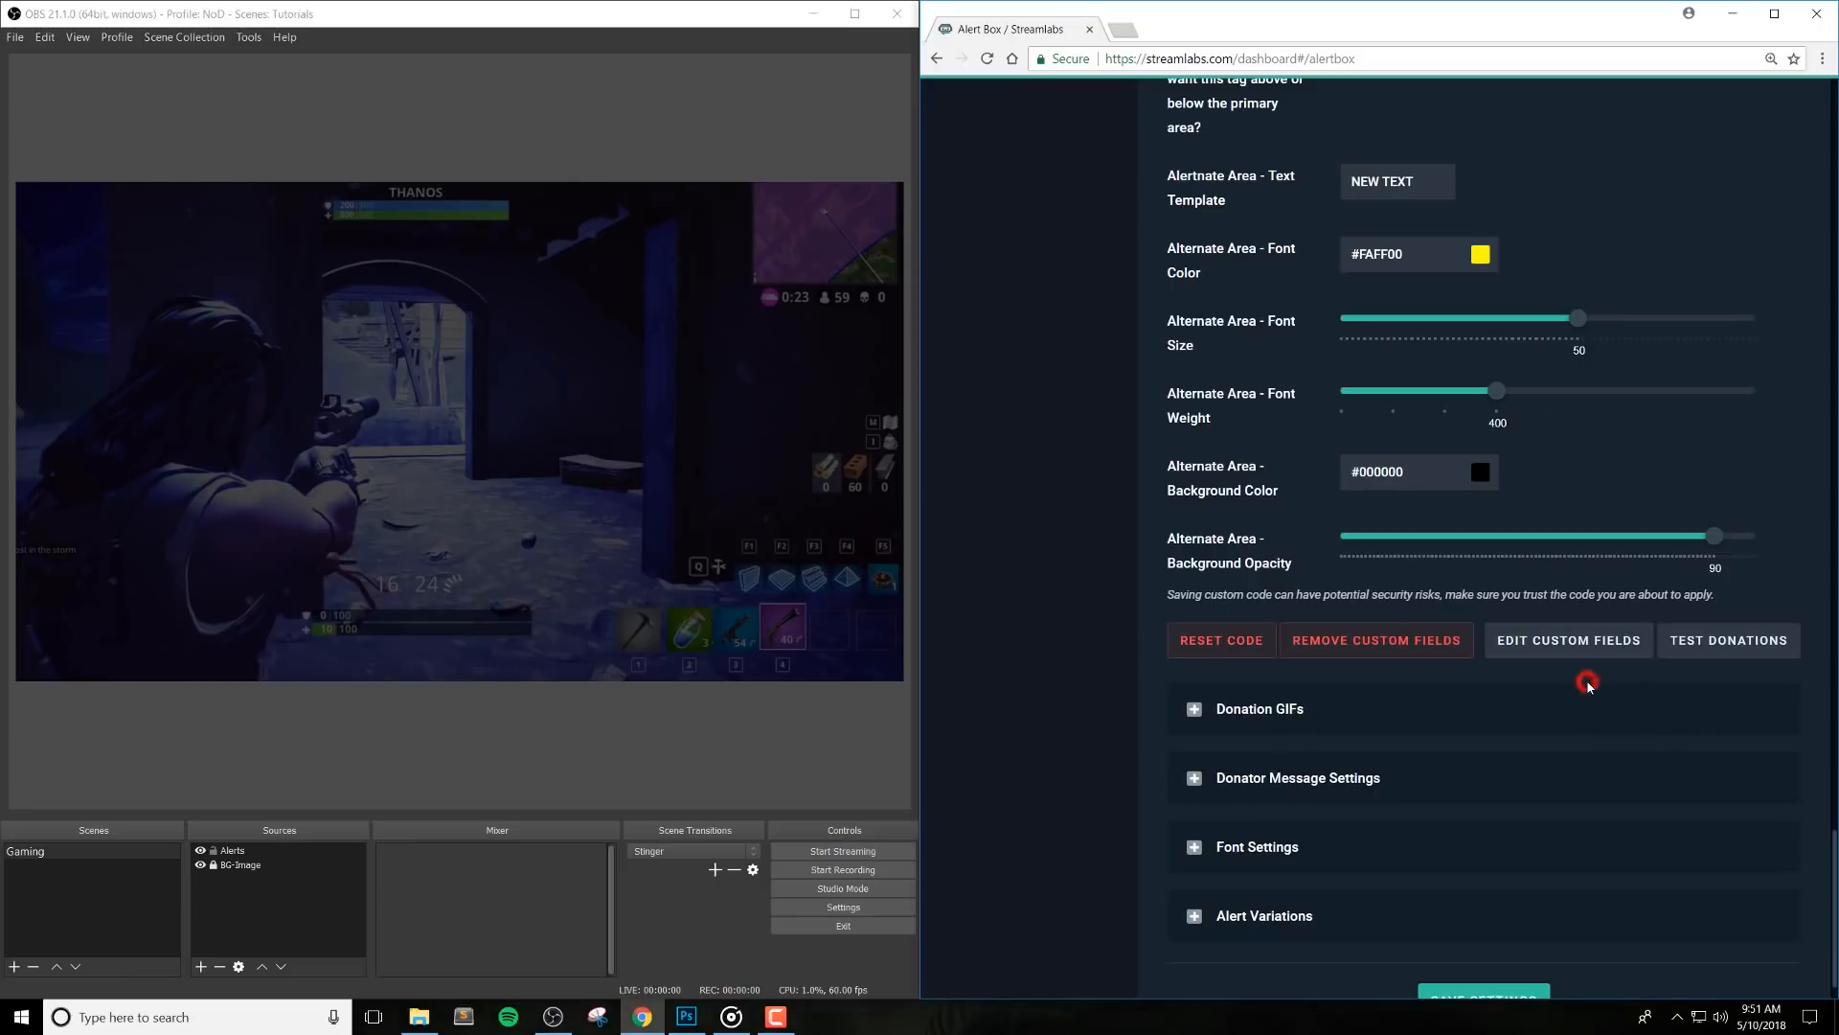
{"action": "scroll", "scroll_direction": "down", "scroll_amount": 3}
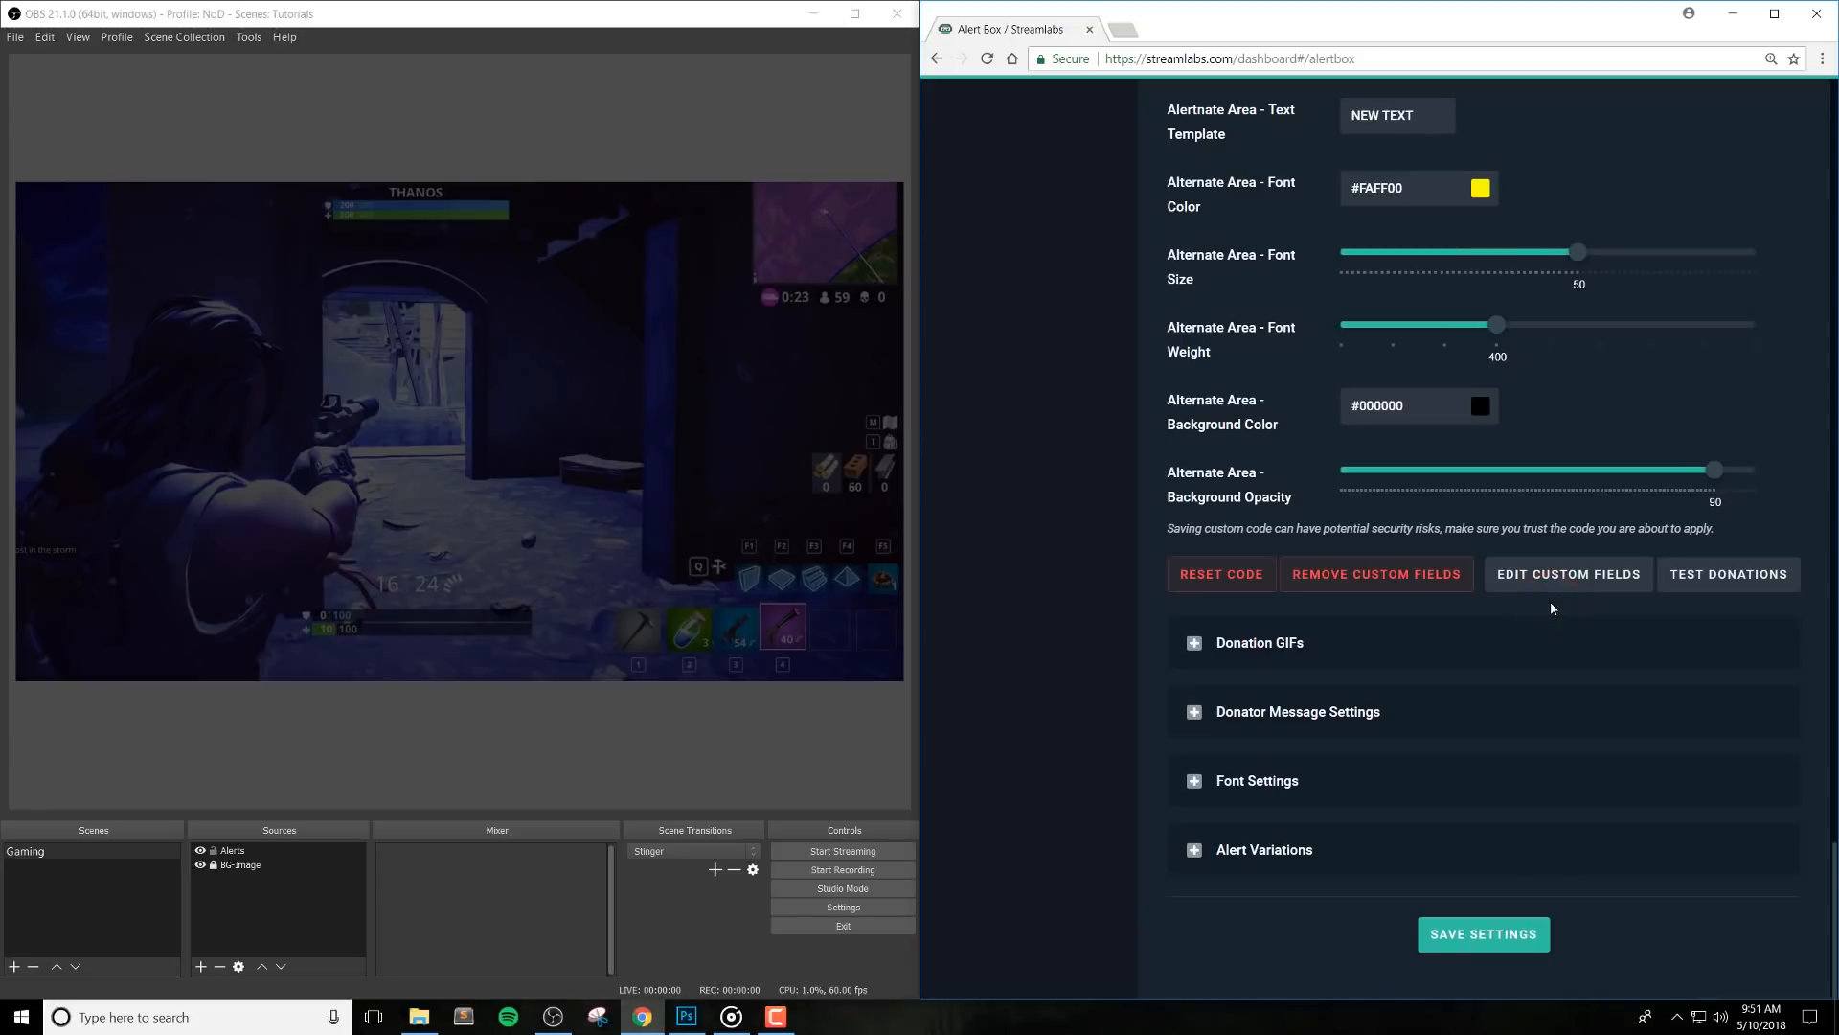
Select all of the donation alert's custom fields code and copy it to the clipboard
{"action": "left_click", "coordinate": [1568, 575]}
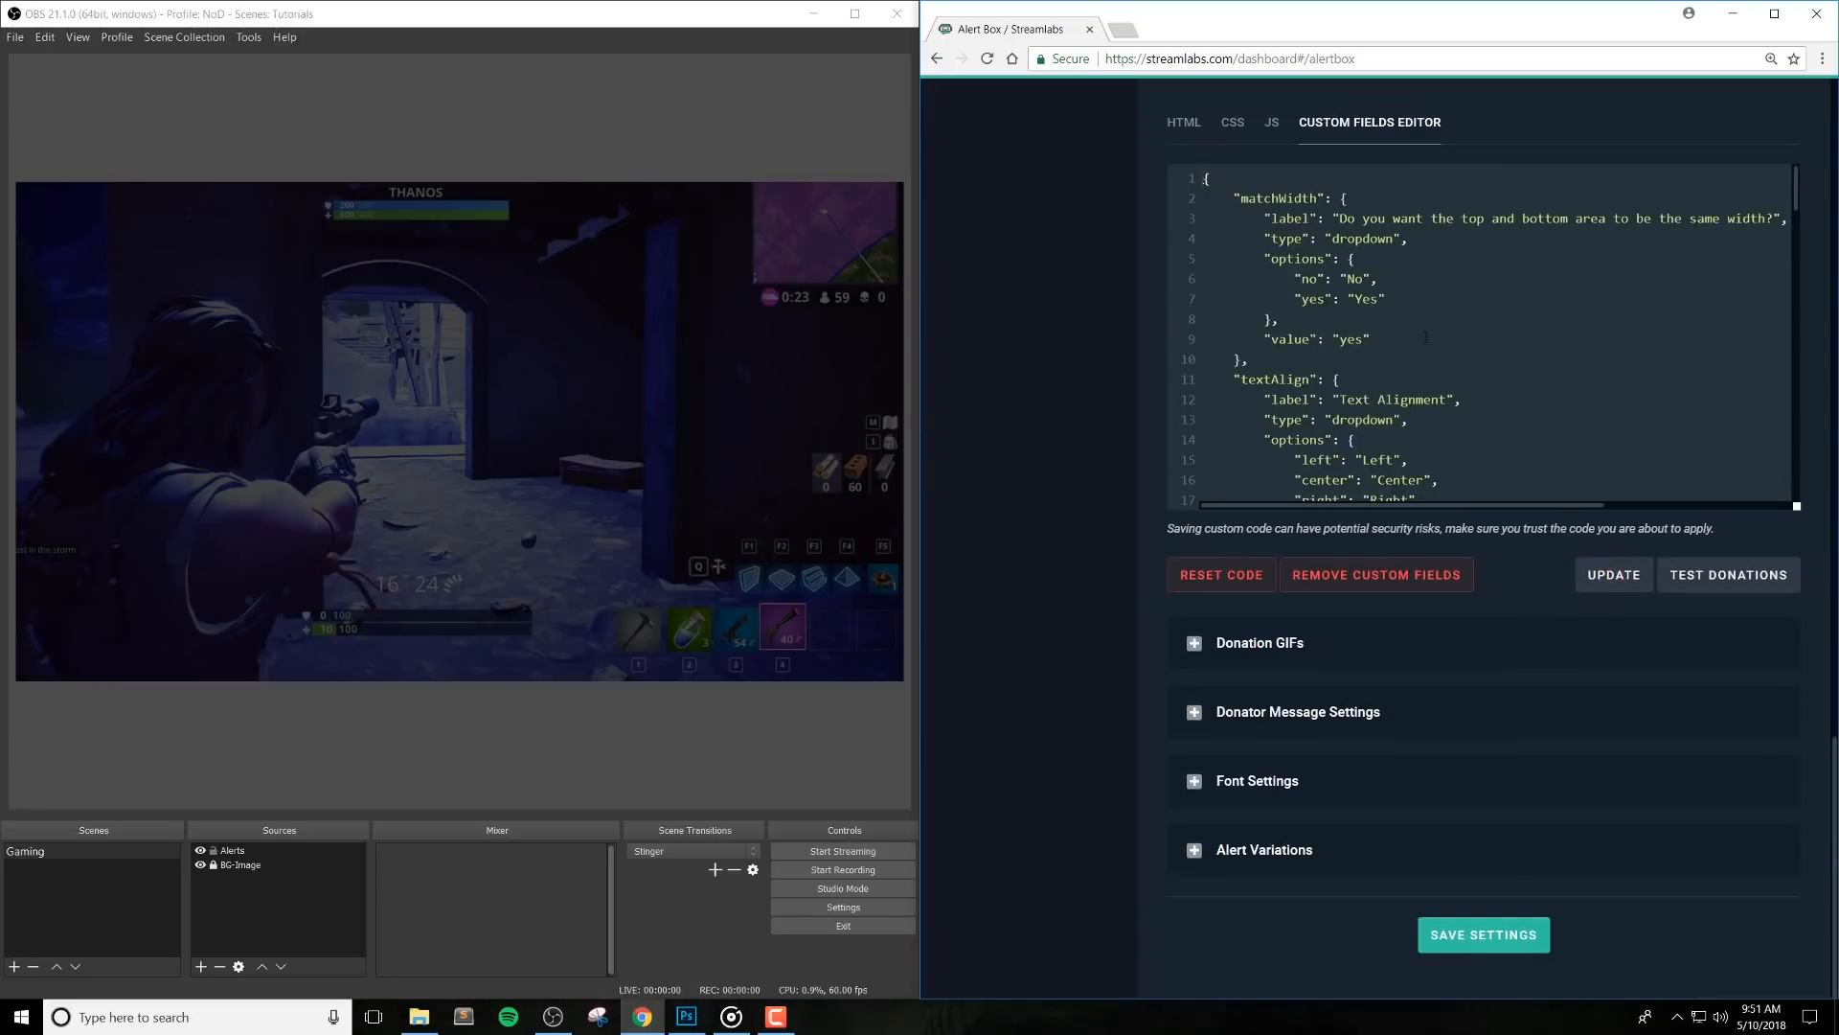
{"action": "right_click", "coordinate": [1418, 287]}
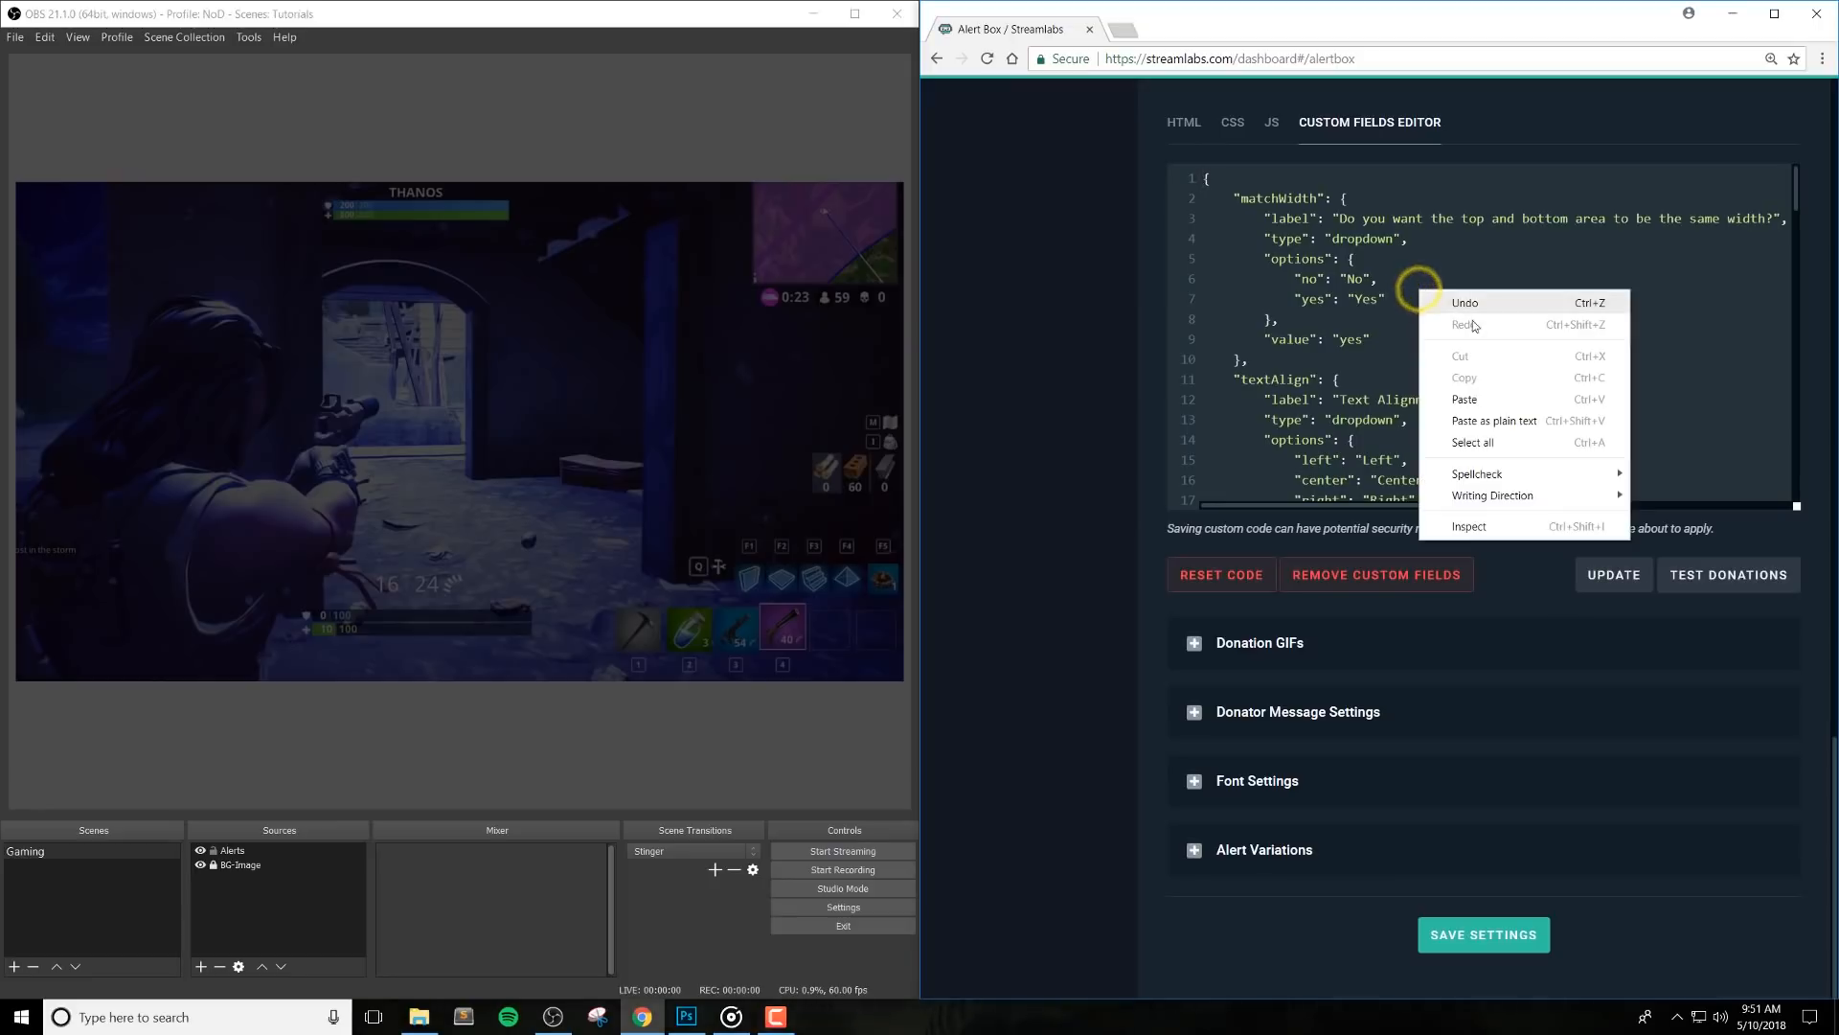
{"action": "left_click", "coordinate": [1384, 318]}
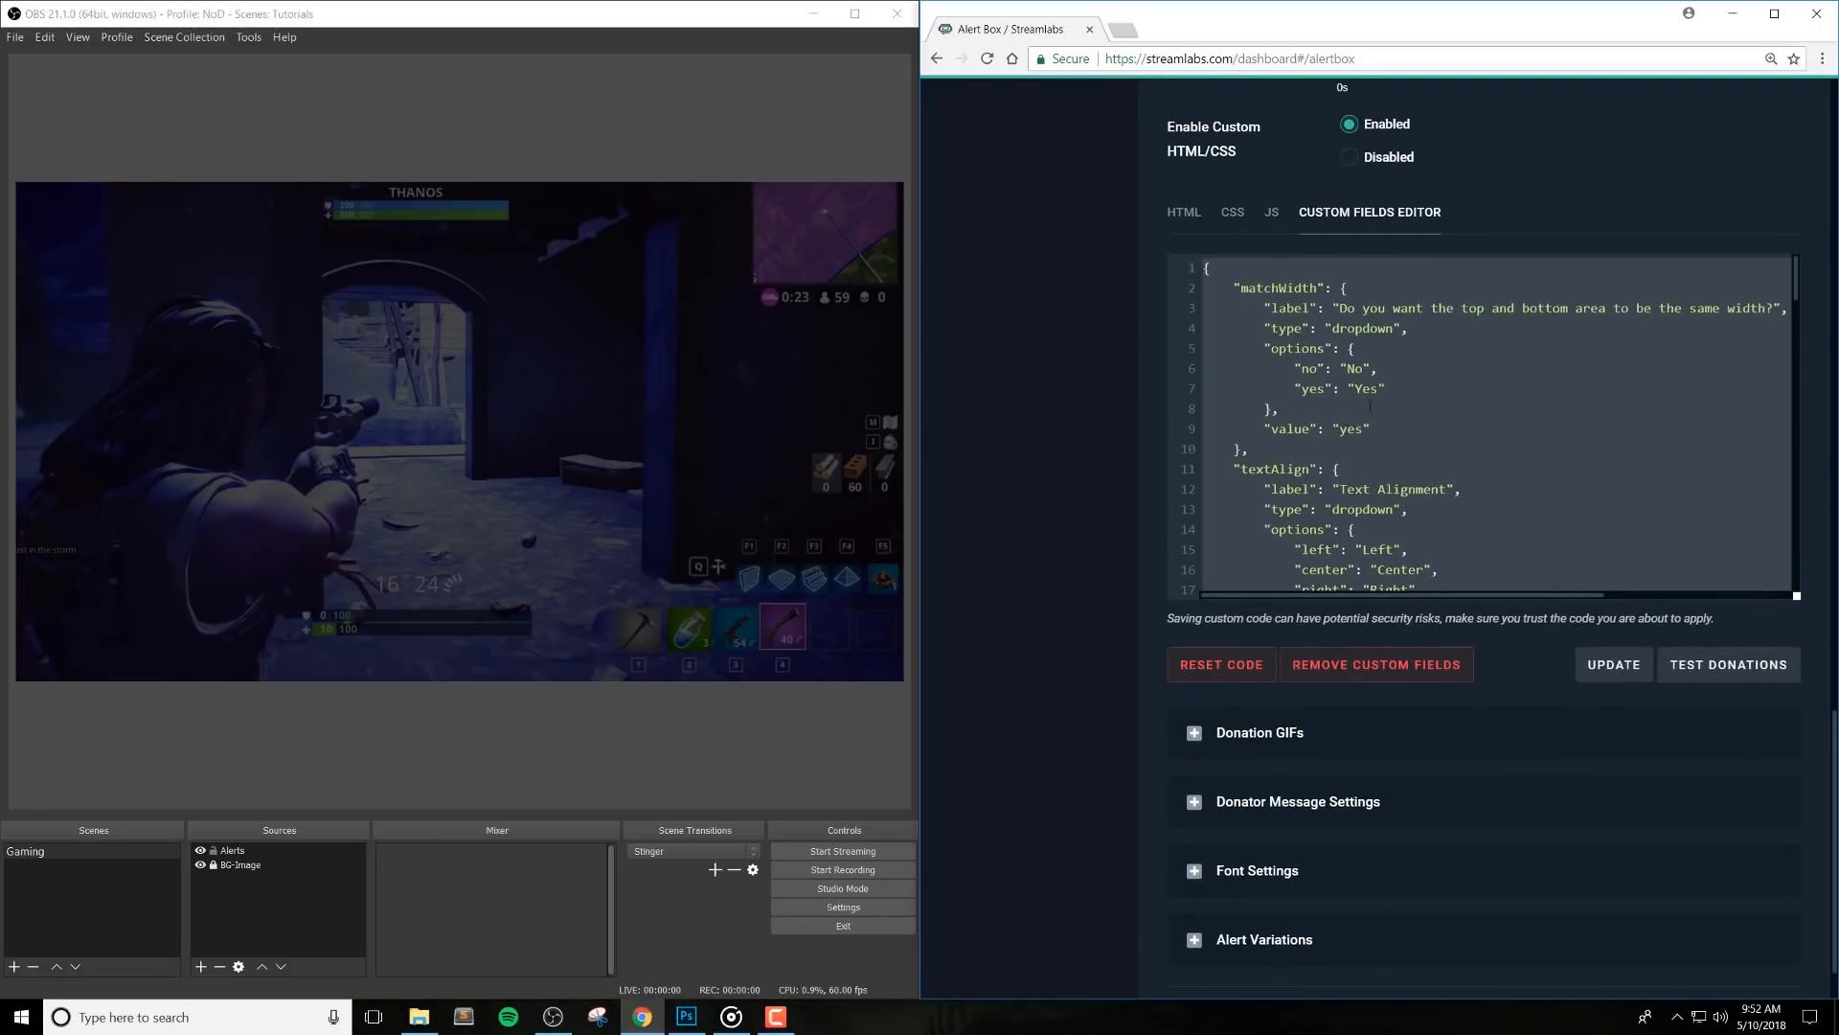
{"action": "right_click", "coordinate": [1352, 371]}
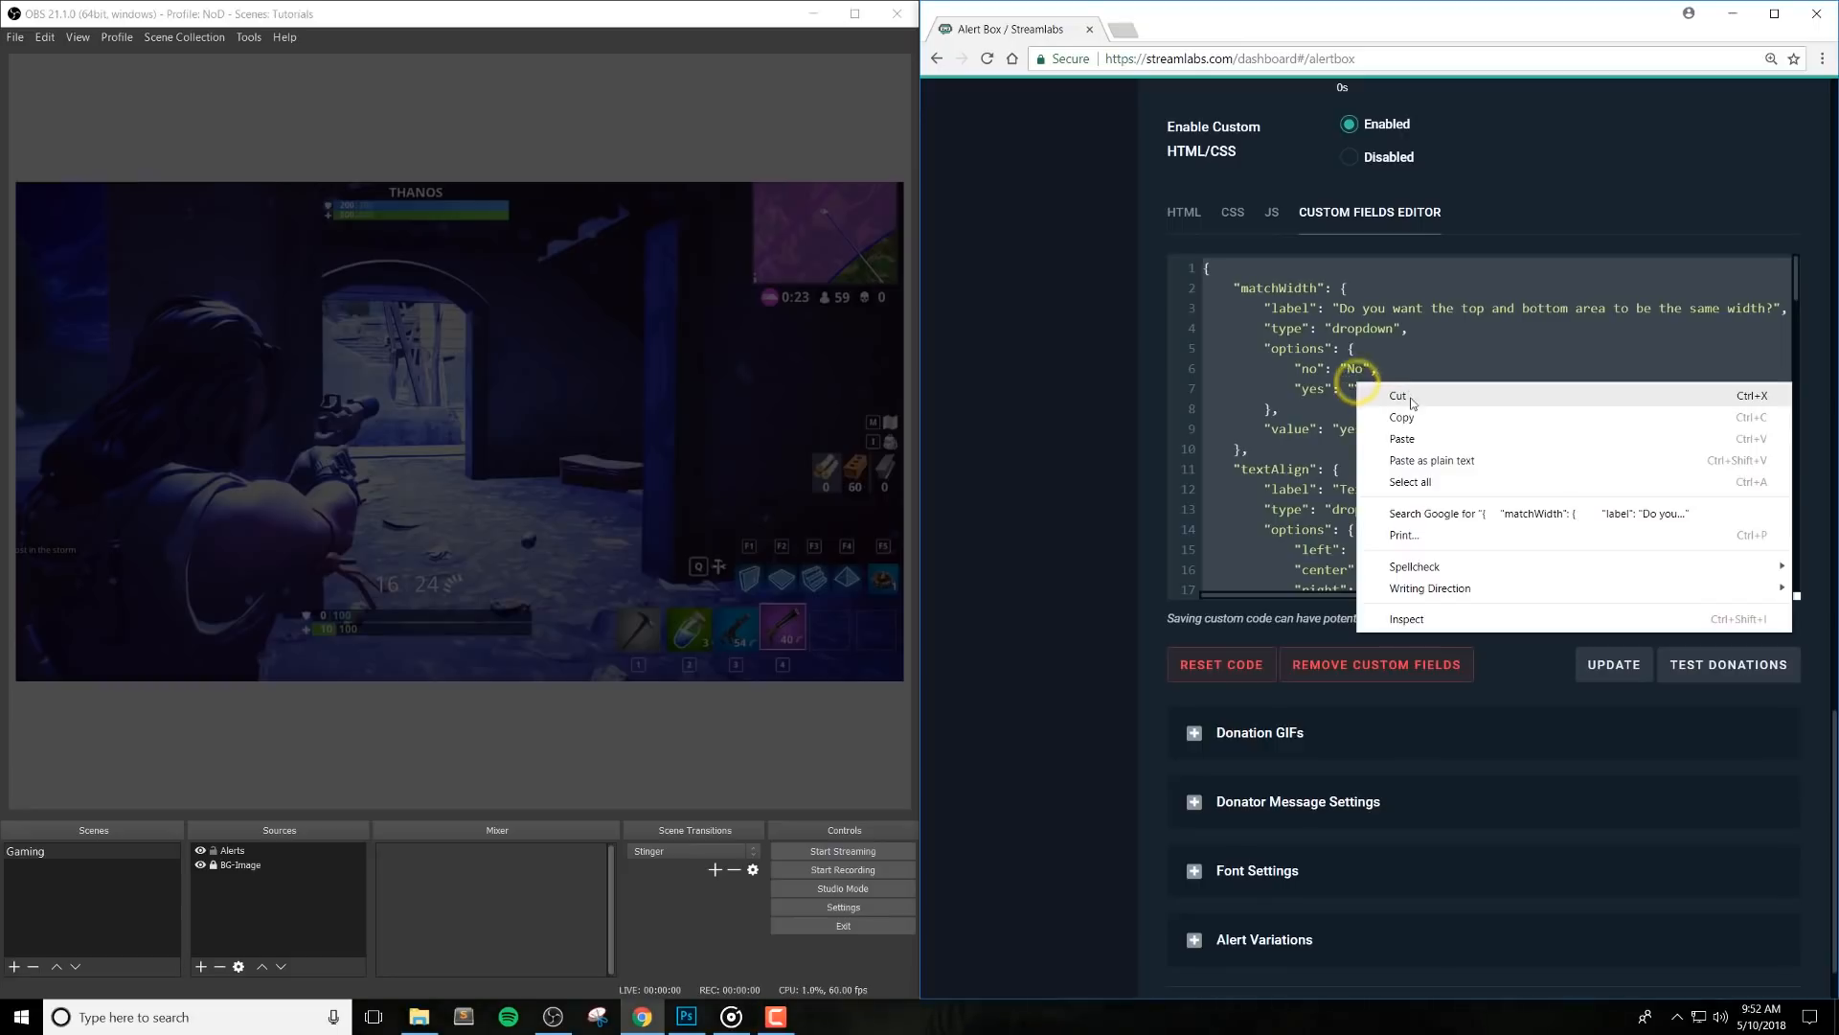
{"action": "left_click", "coordinate": [1138, 396]}
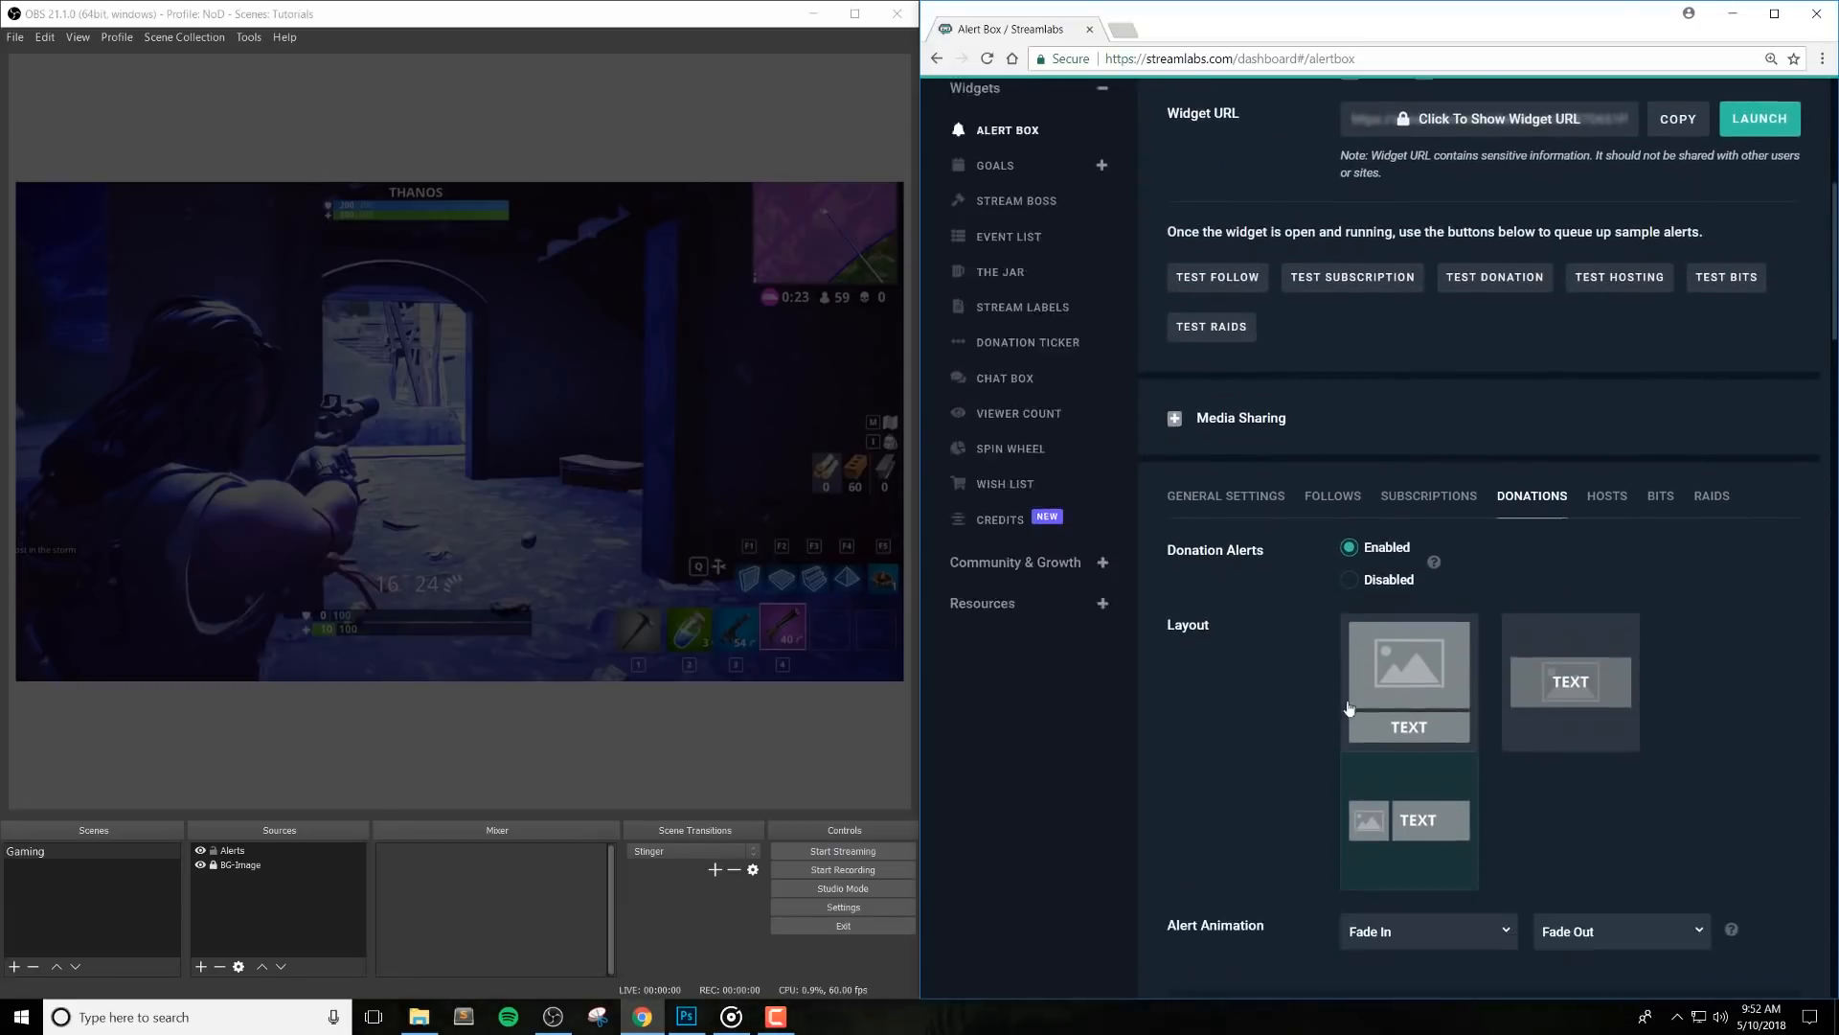
Replace the host alert's custom fields with the copied donation code and save the settings
{"action": "left_click", "coordinate": [1605, 494]}
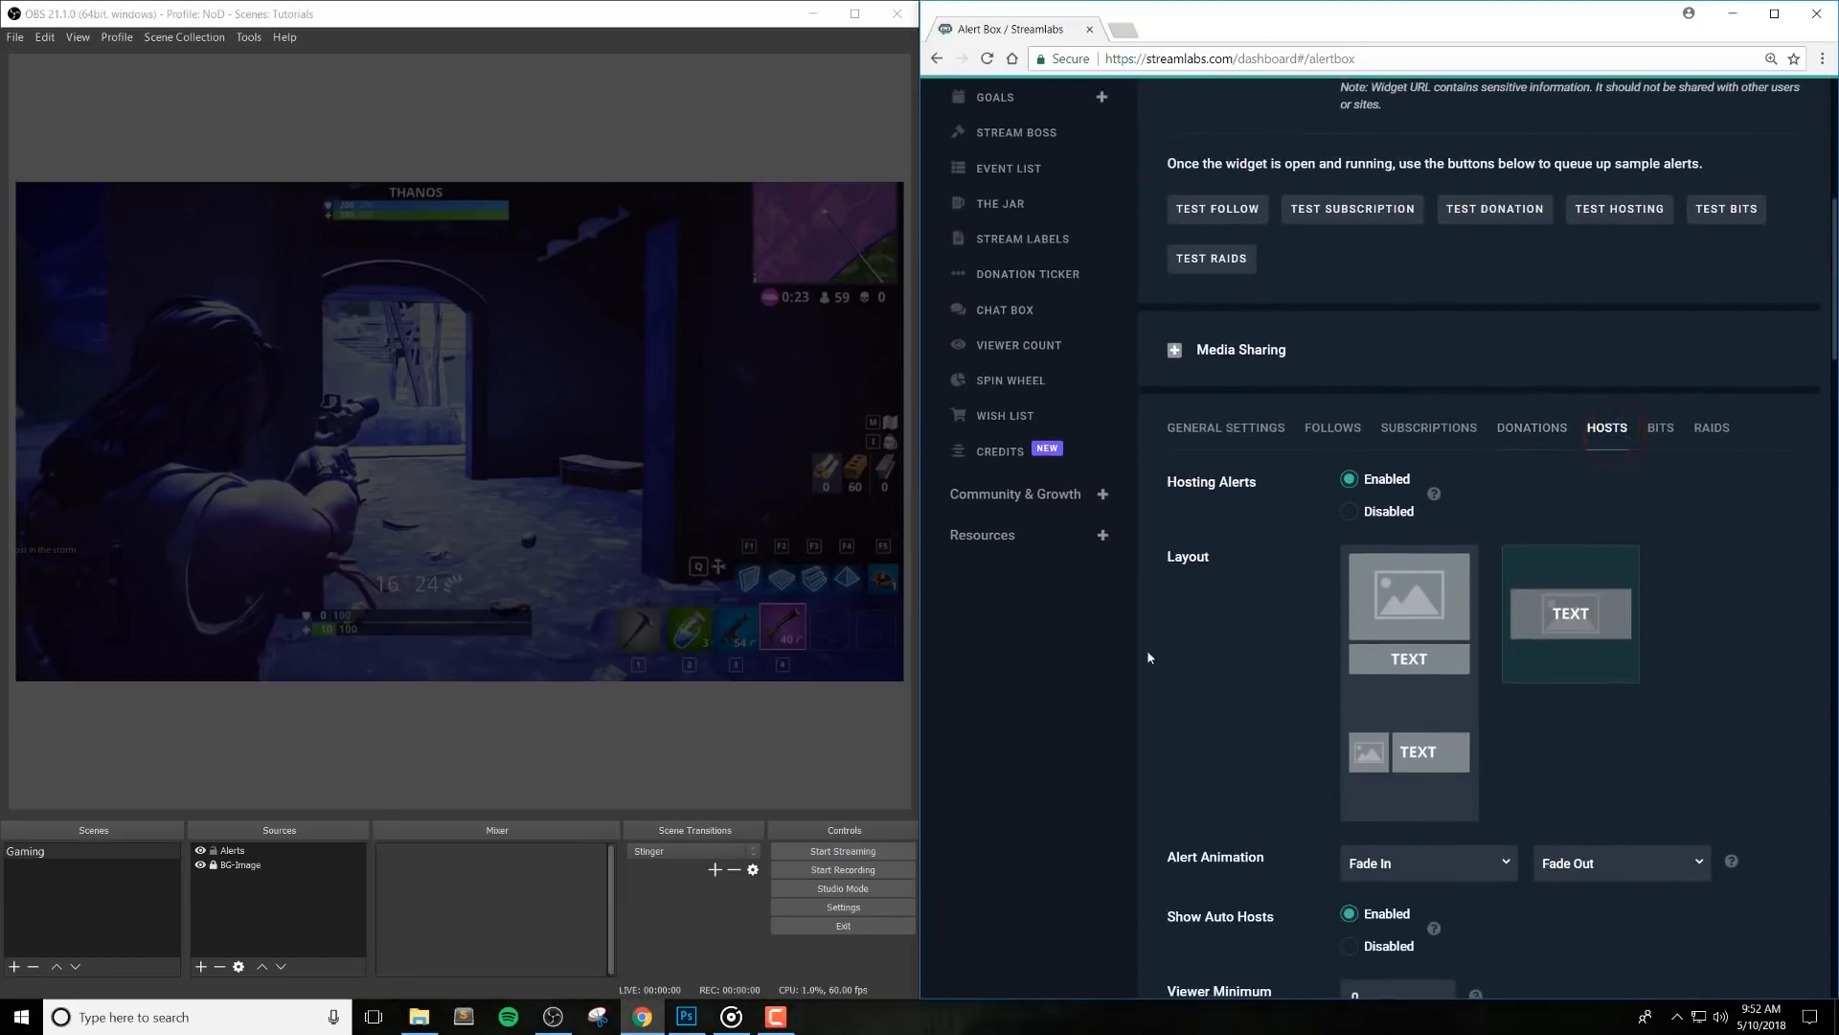
{"action": "scroll", "scroll_direction": "down", "scroll_amount": 3}
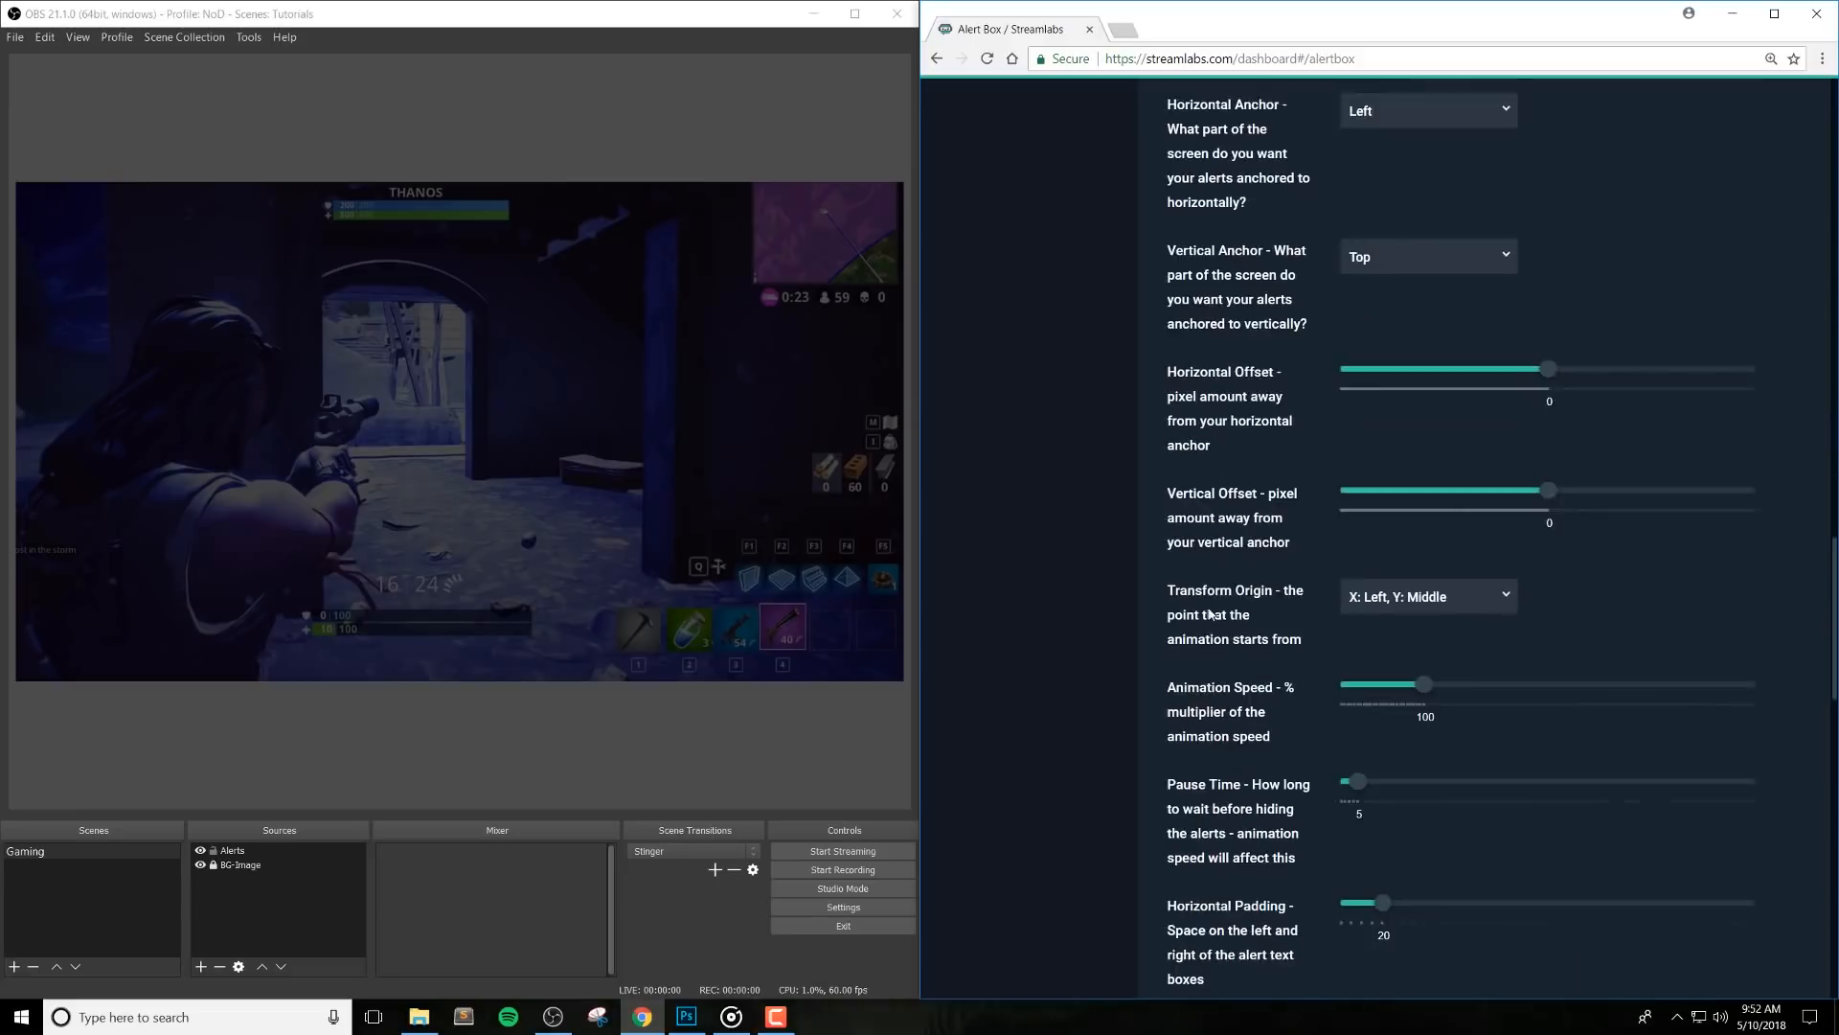
{"action": "scroll", "scroll_direction": "down", "scroll_amount": 3}
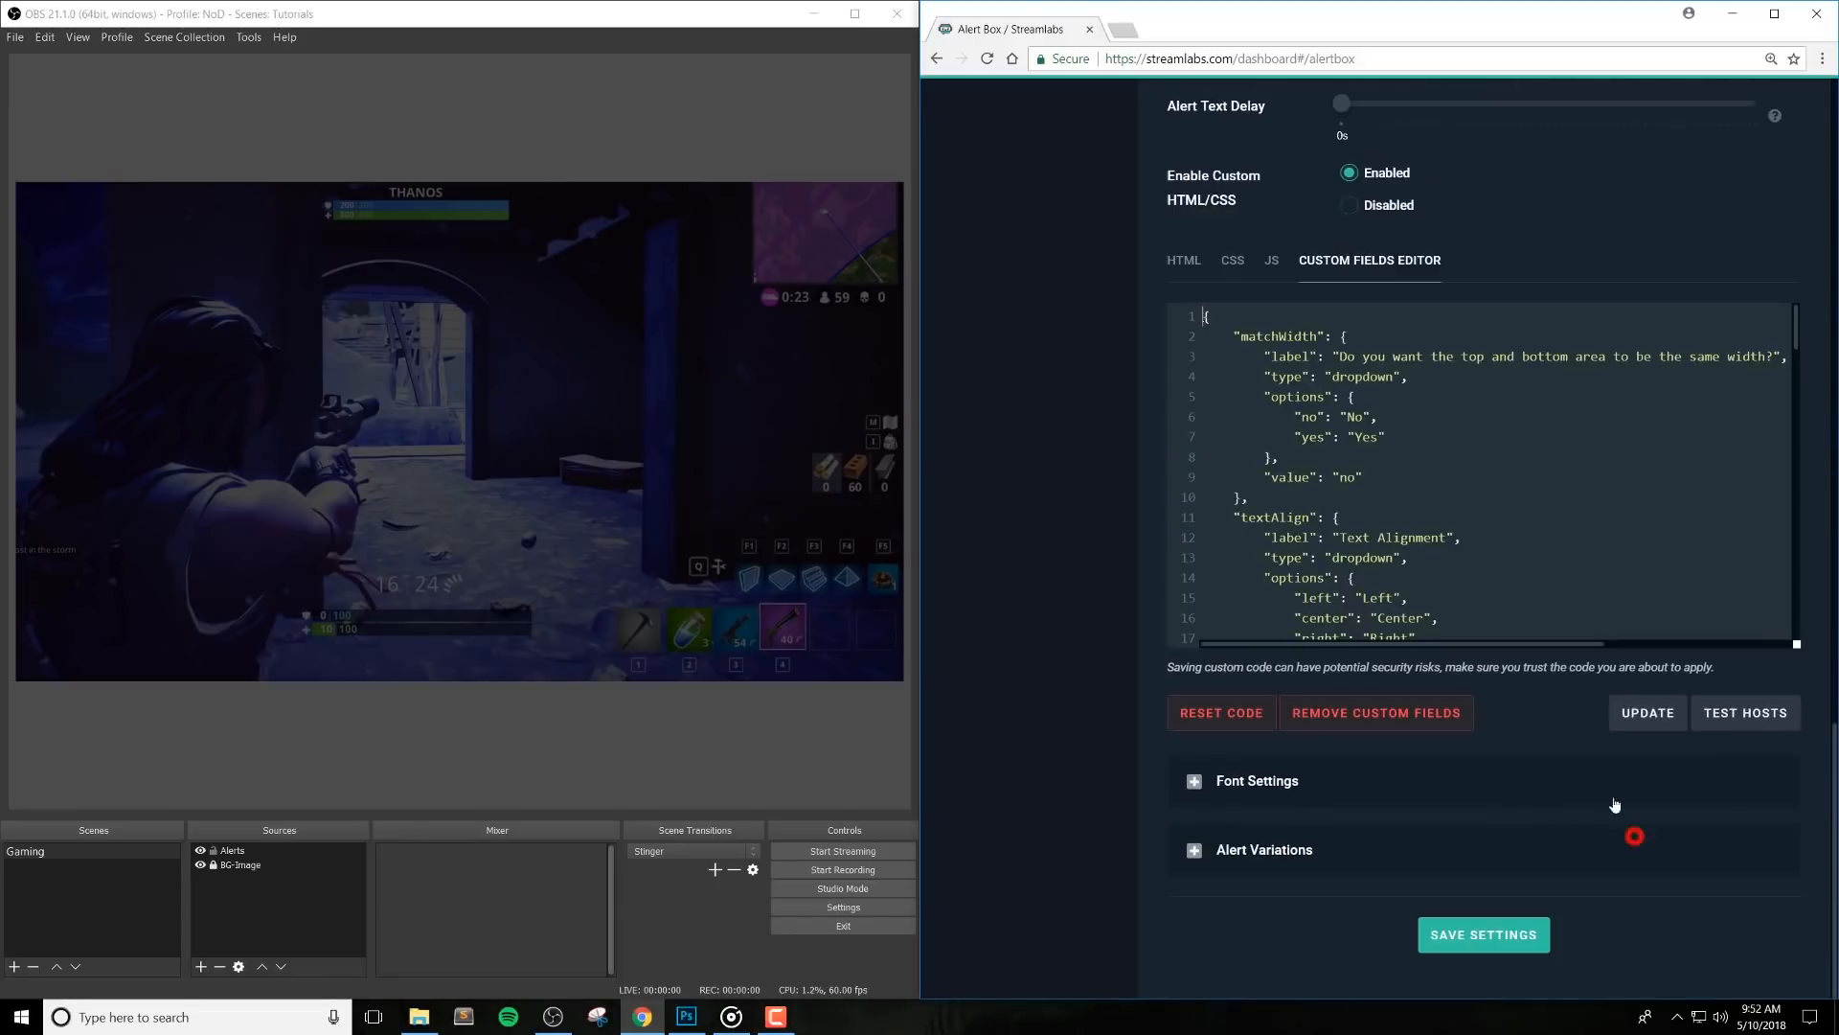
{"action": "right_click", "coordinate": [1408, 477]}
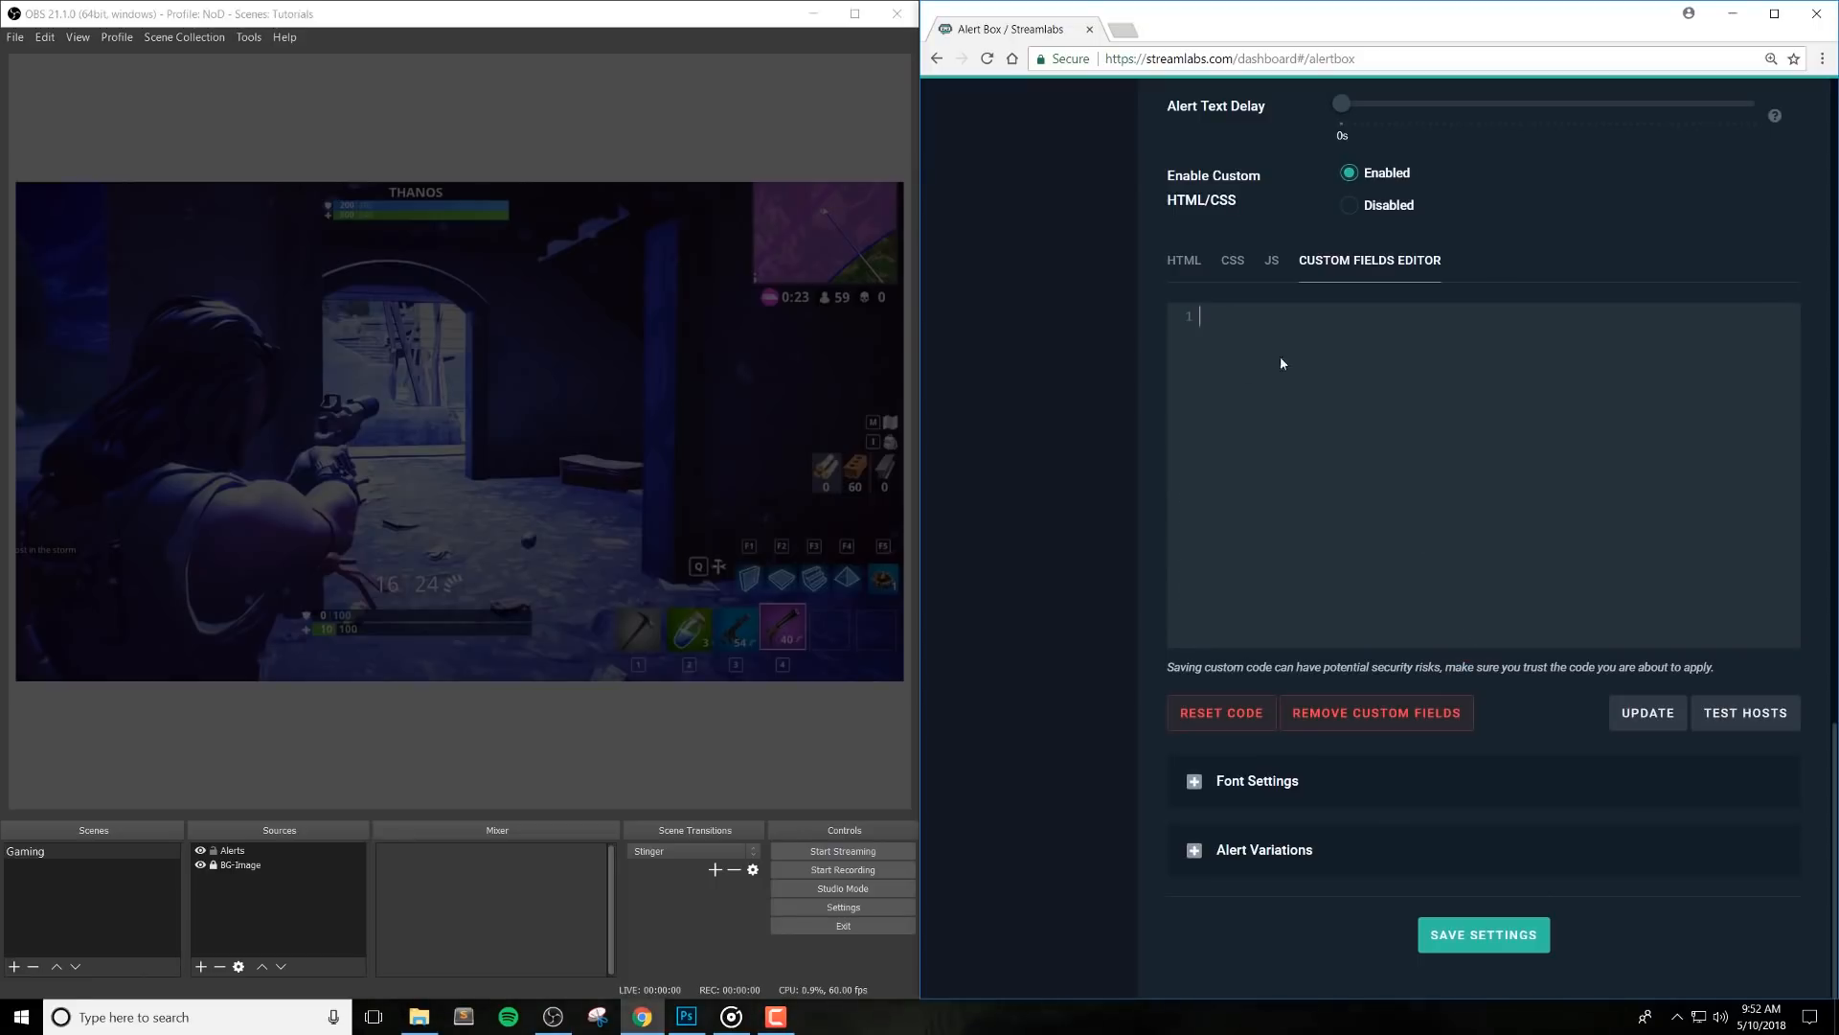
{"action": "right_click", "coordinate": [1284, 364]}
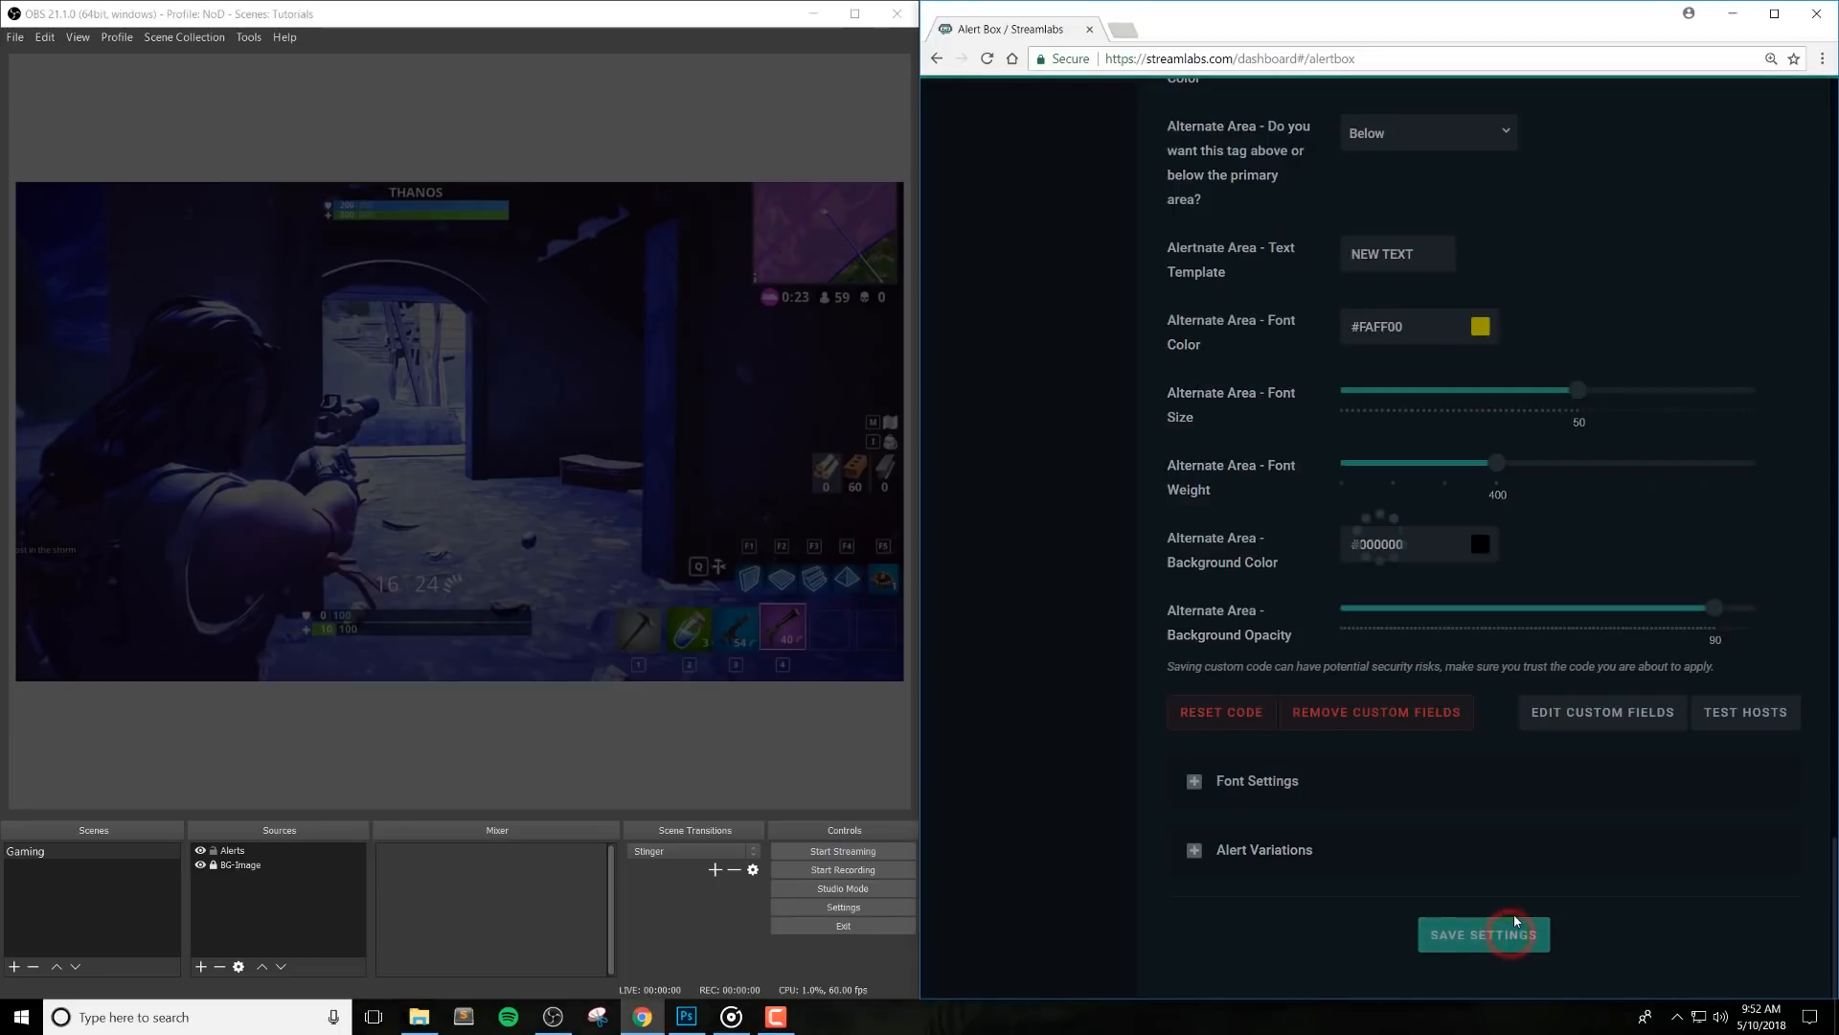
{"action": "left_click", "coordinate": [1483, 935]}
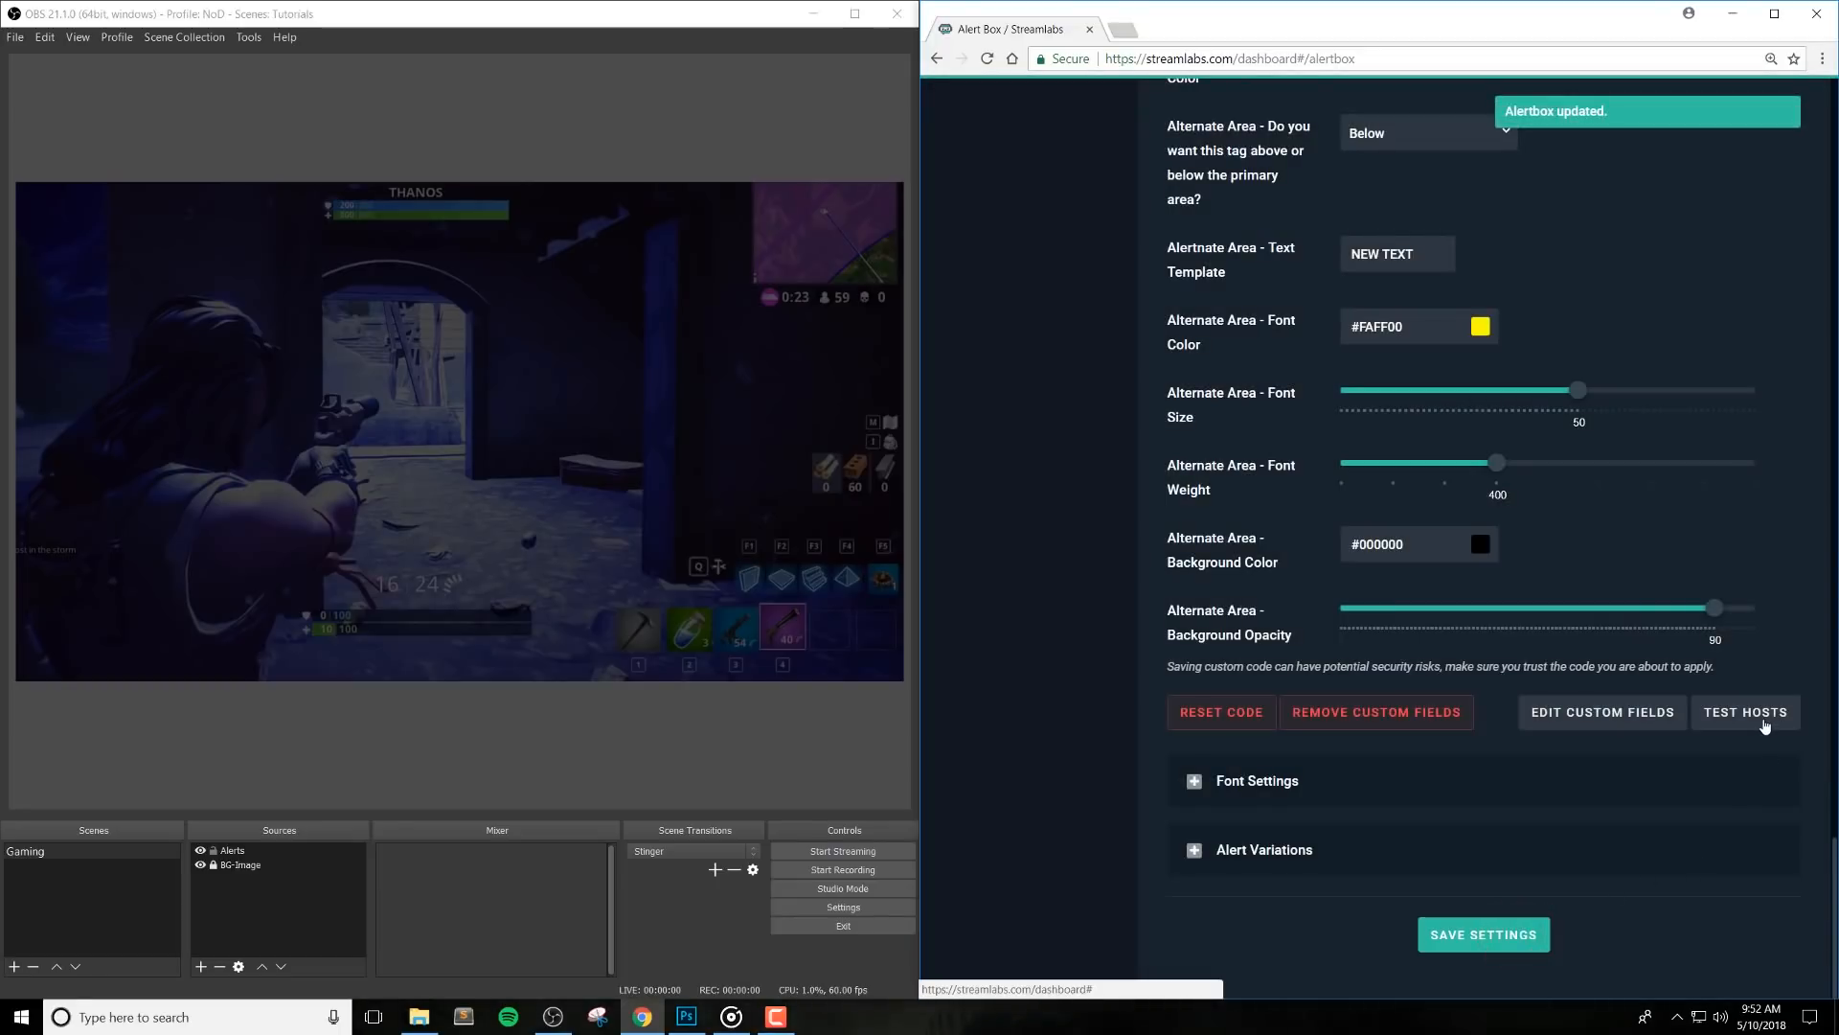
Set the host alert's alternate area text template to {count} VIEWERS, save, and test the host alert
{"action": "left_click", "coordinate": [1745, 710]}
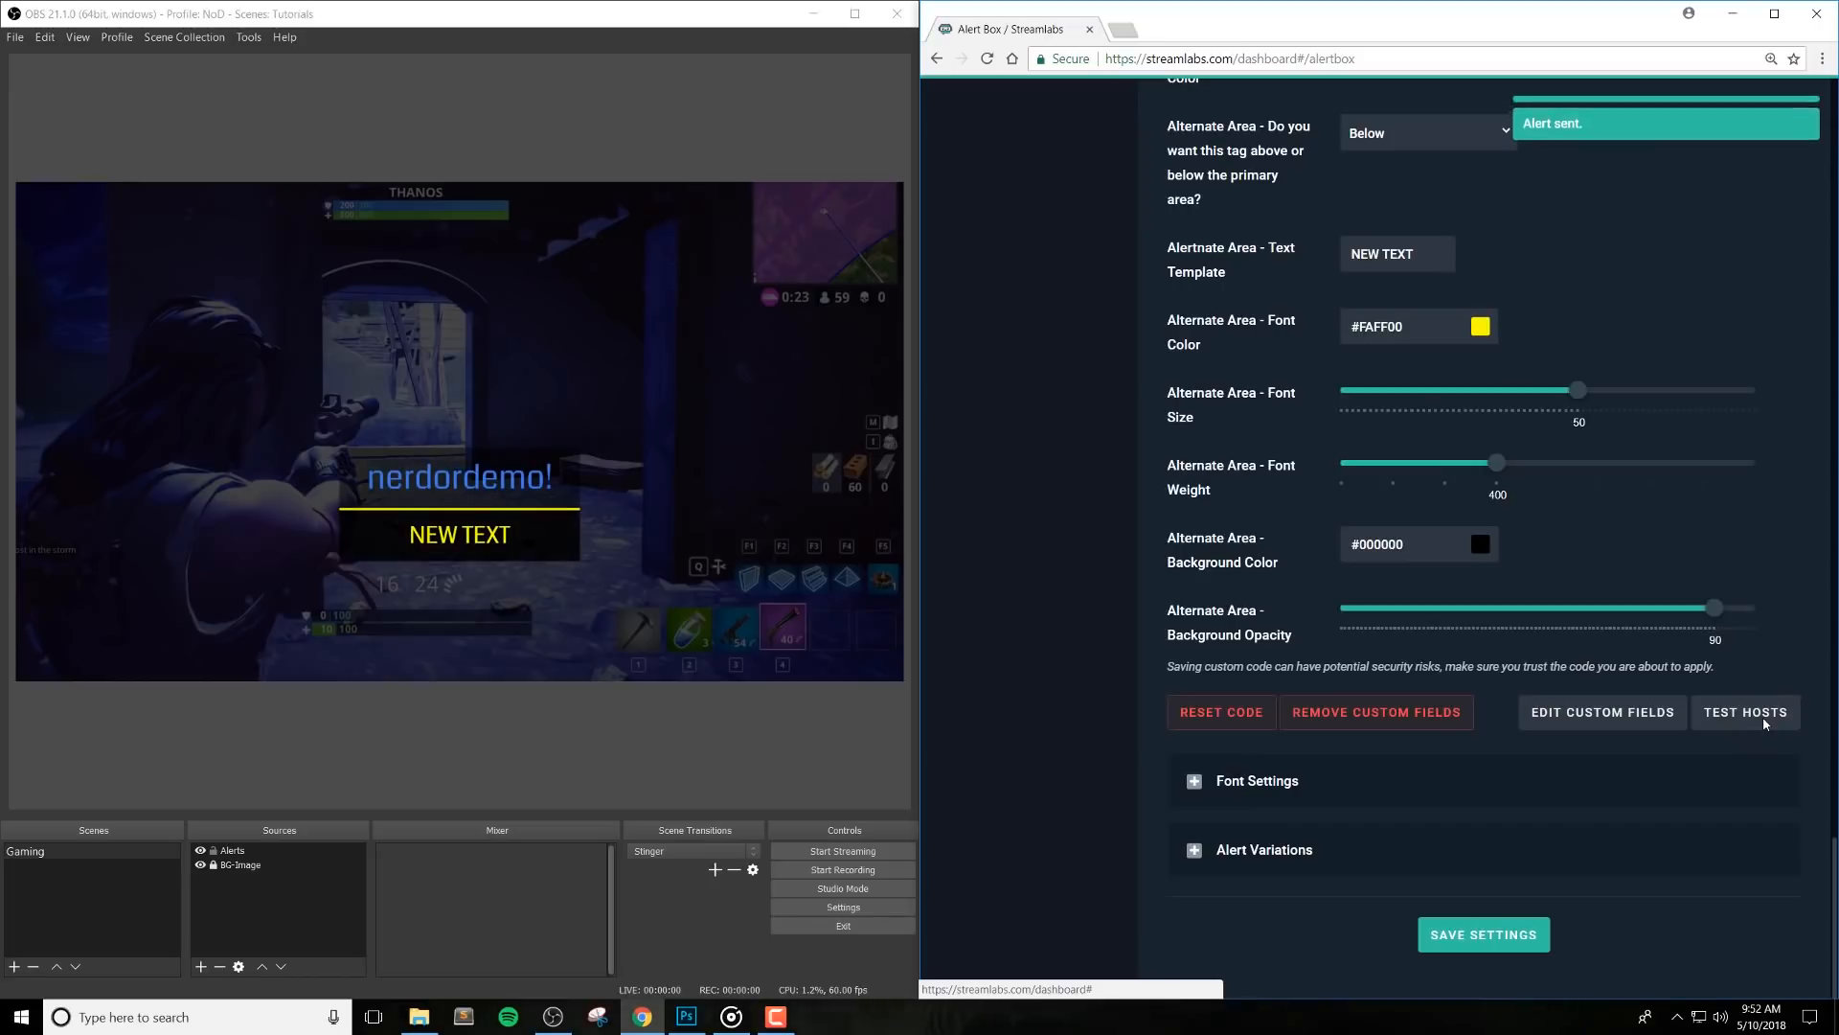
{"action": "scroll", "scroll_direction": "up", "scroll_amount": 3}
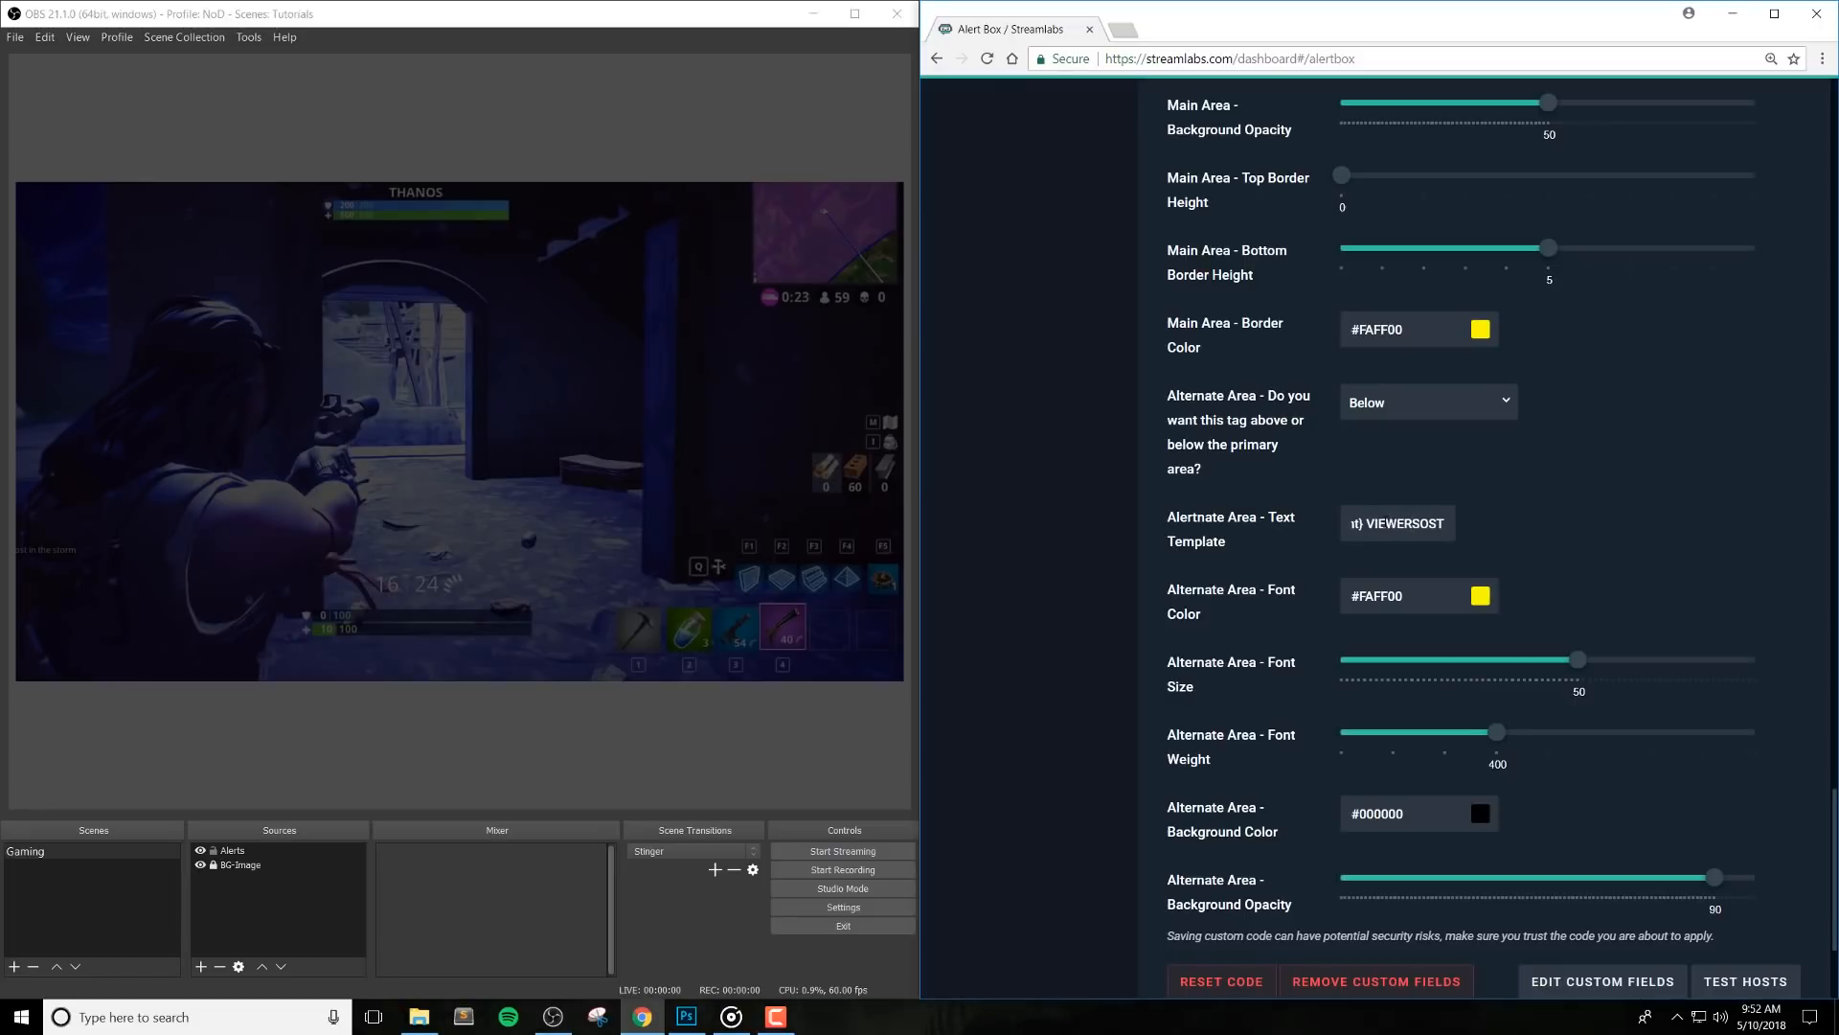
{"action": "scroll", "scroll_direction": "down", "scroll_amount": 3}
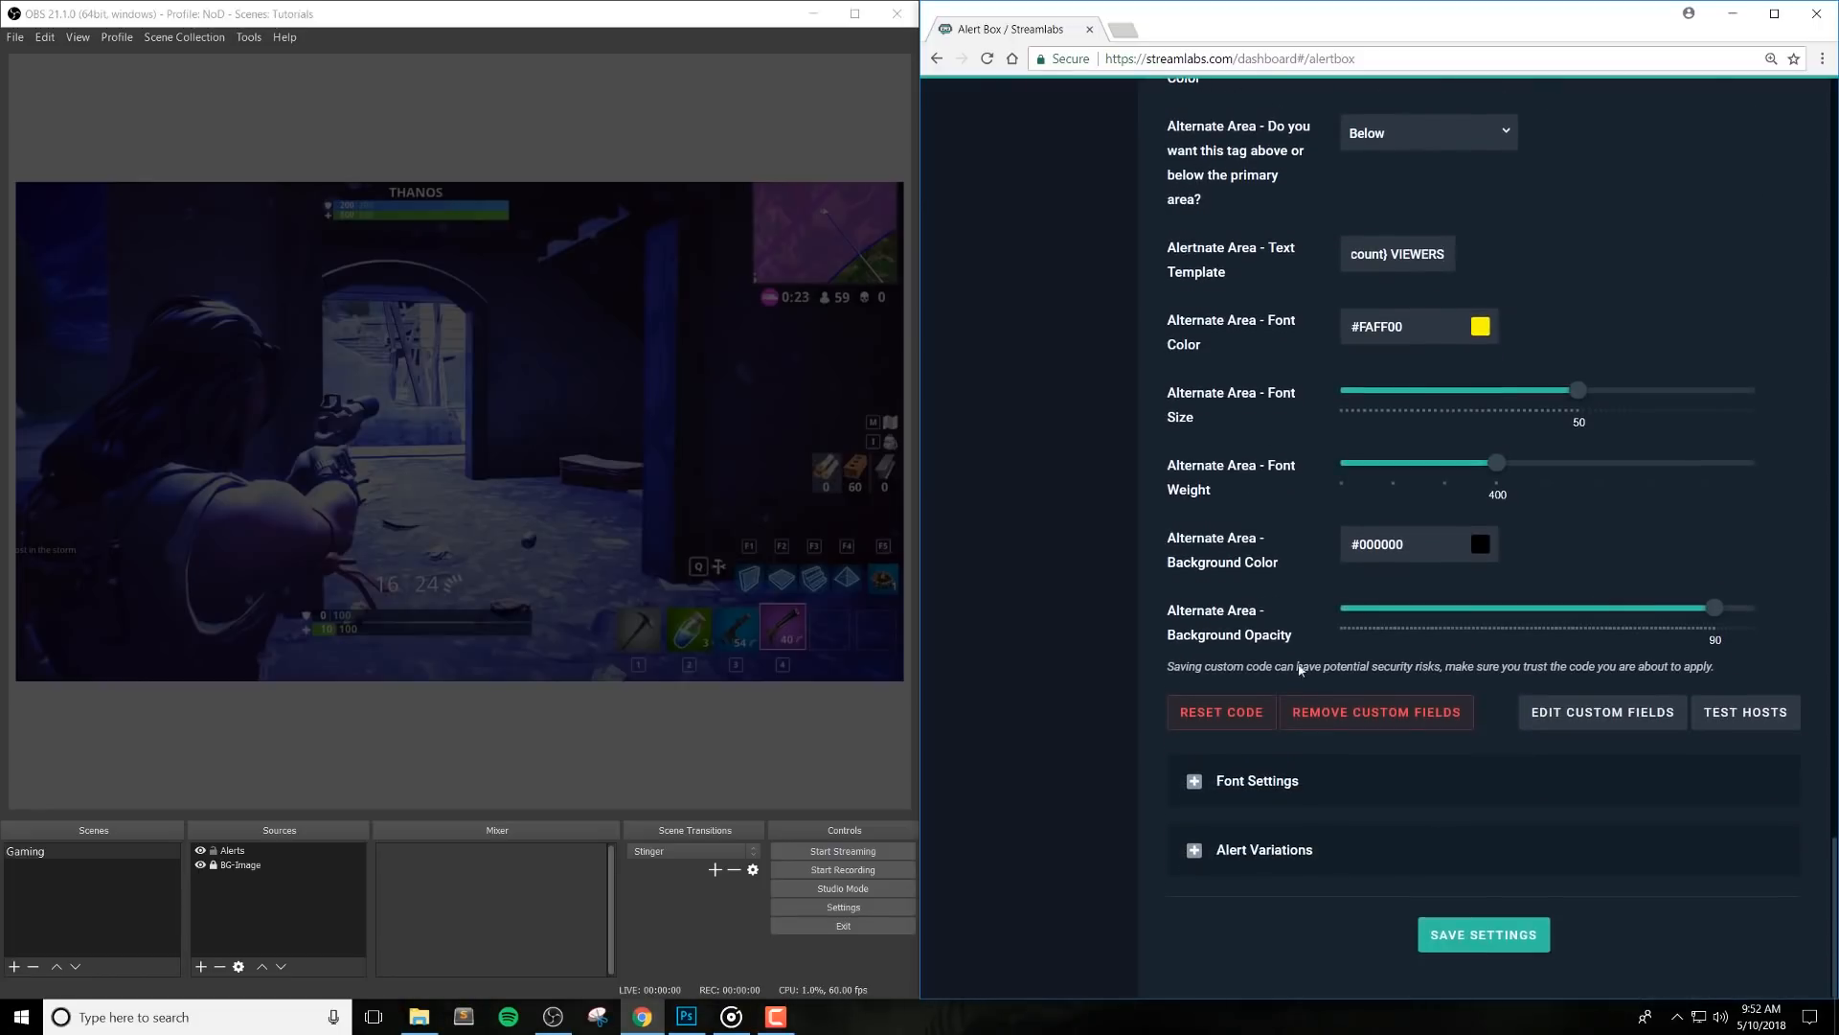
{"action": "left_click", "coordinate": [1483, 935]}
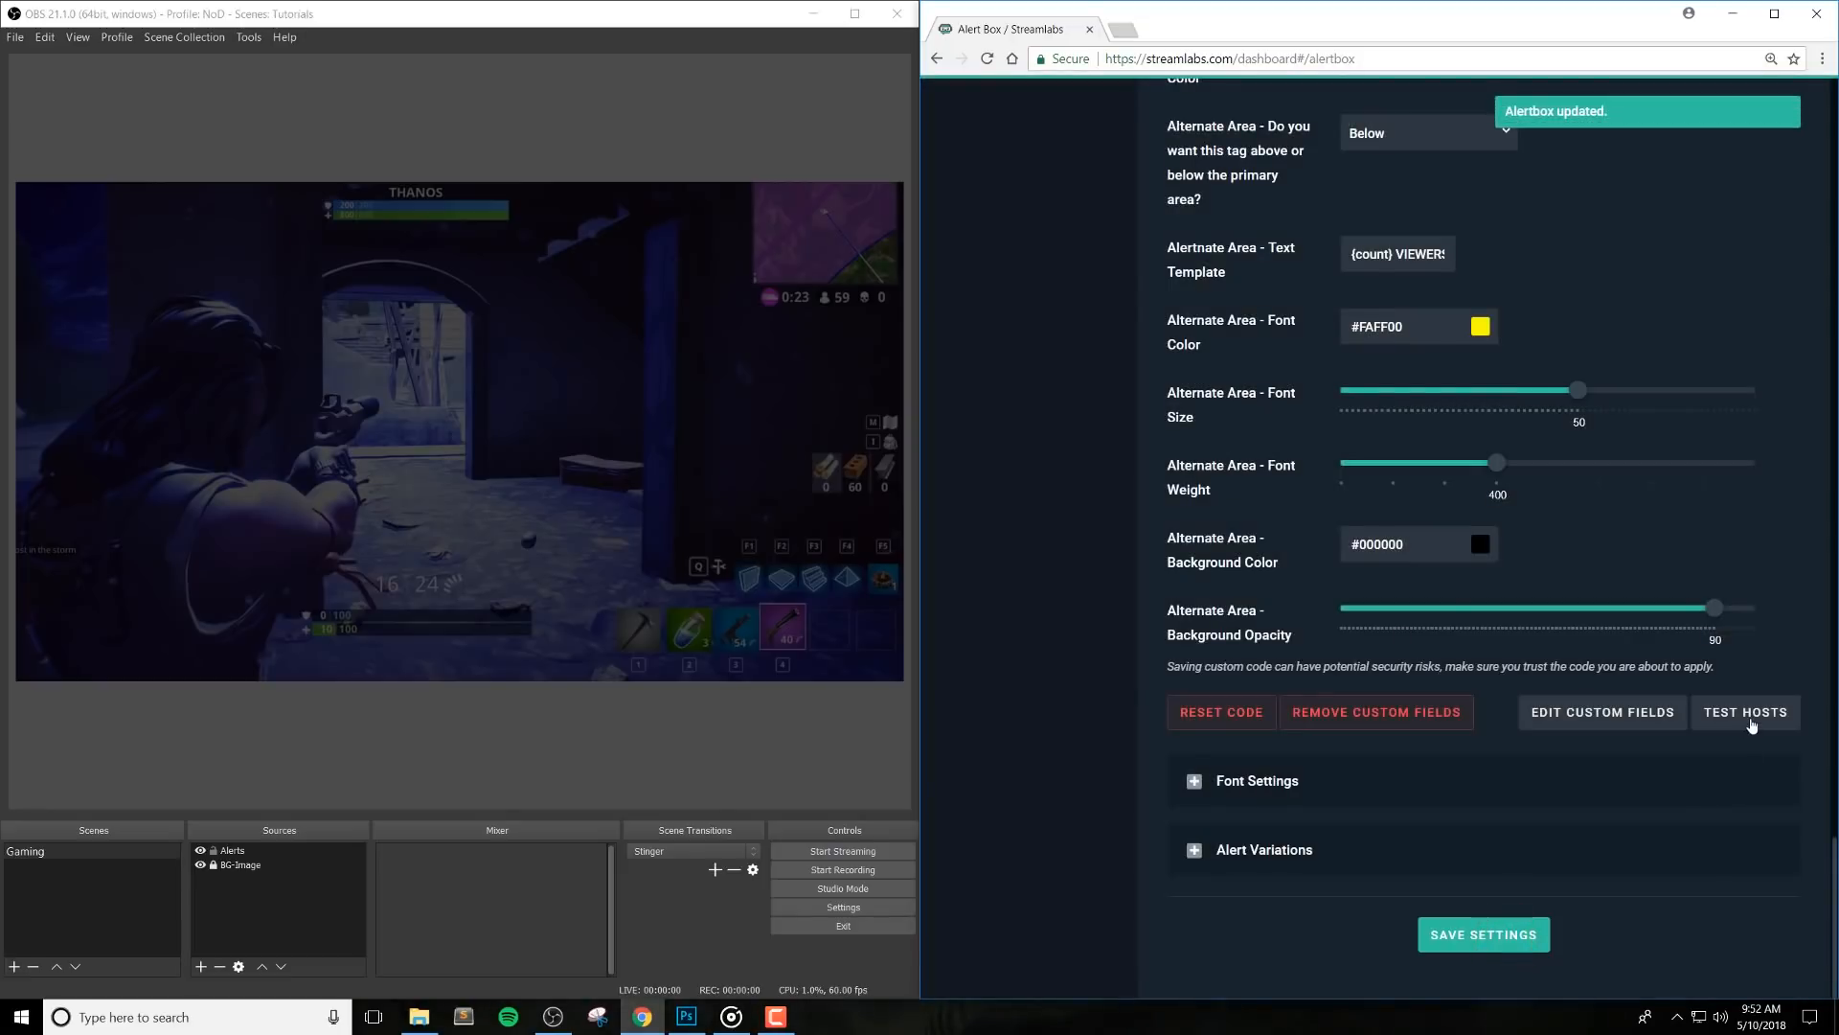
{"action": "left_click", "coordinate": [1745, 711]}
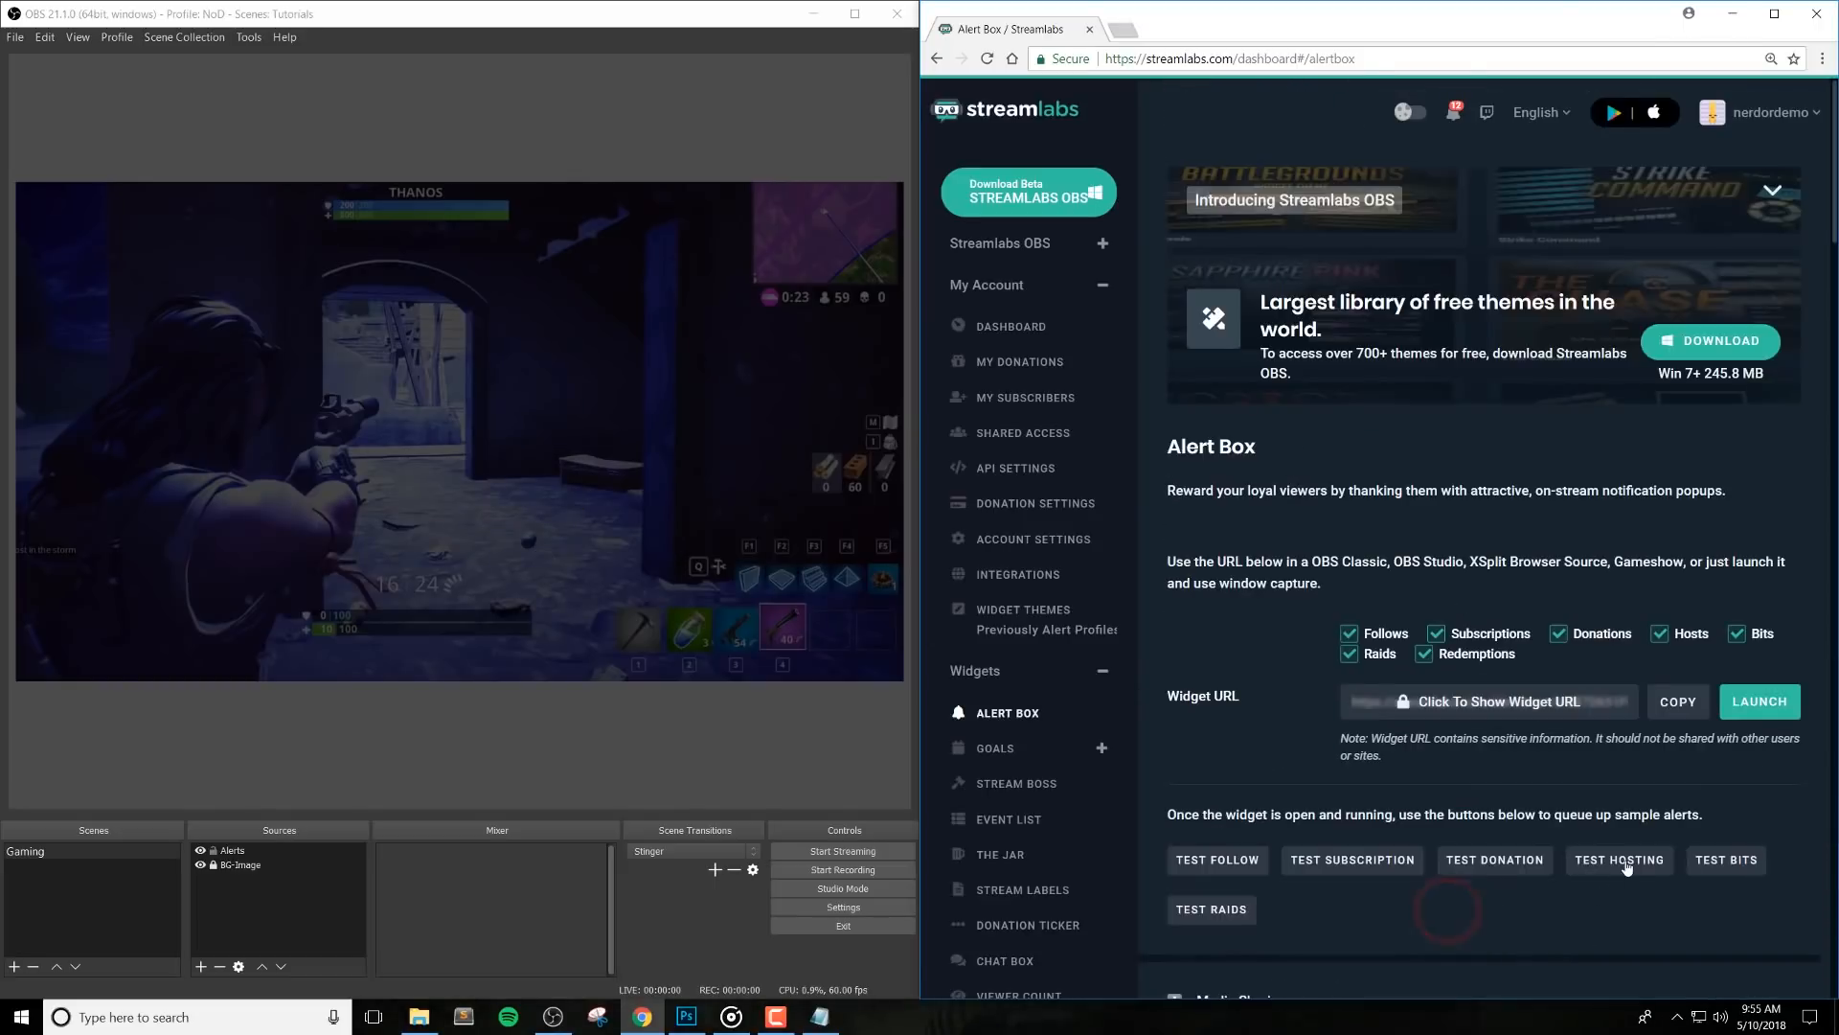
Test the host alert showing 67 VIEWERS and return to the host alert's custom fields editor
{"action": "left_click", "coordinate": [1621, 860]}
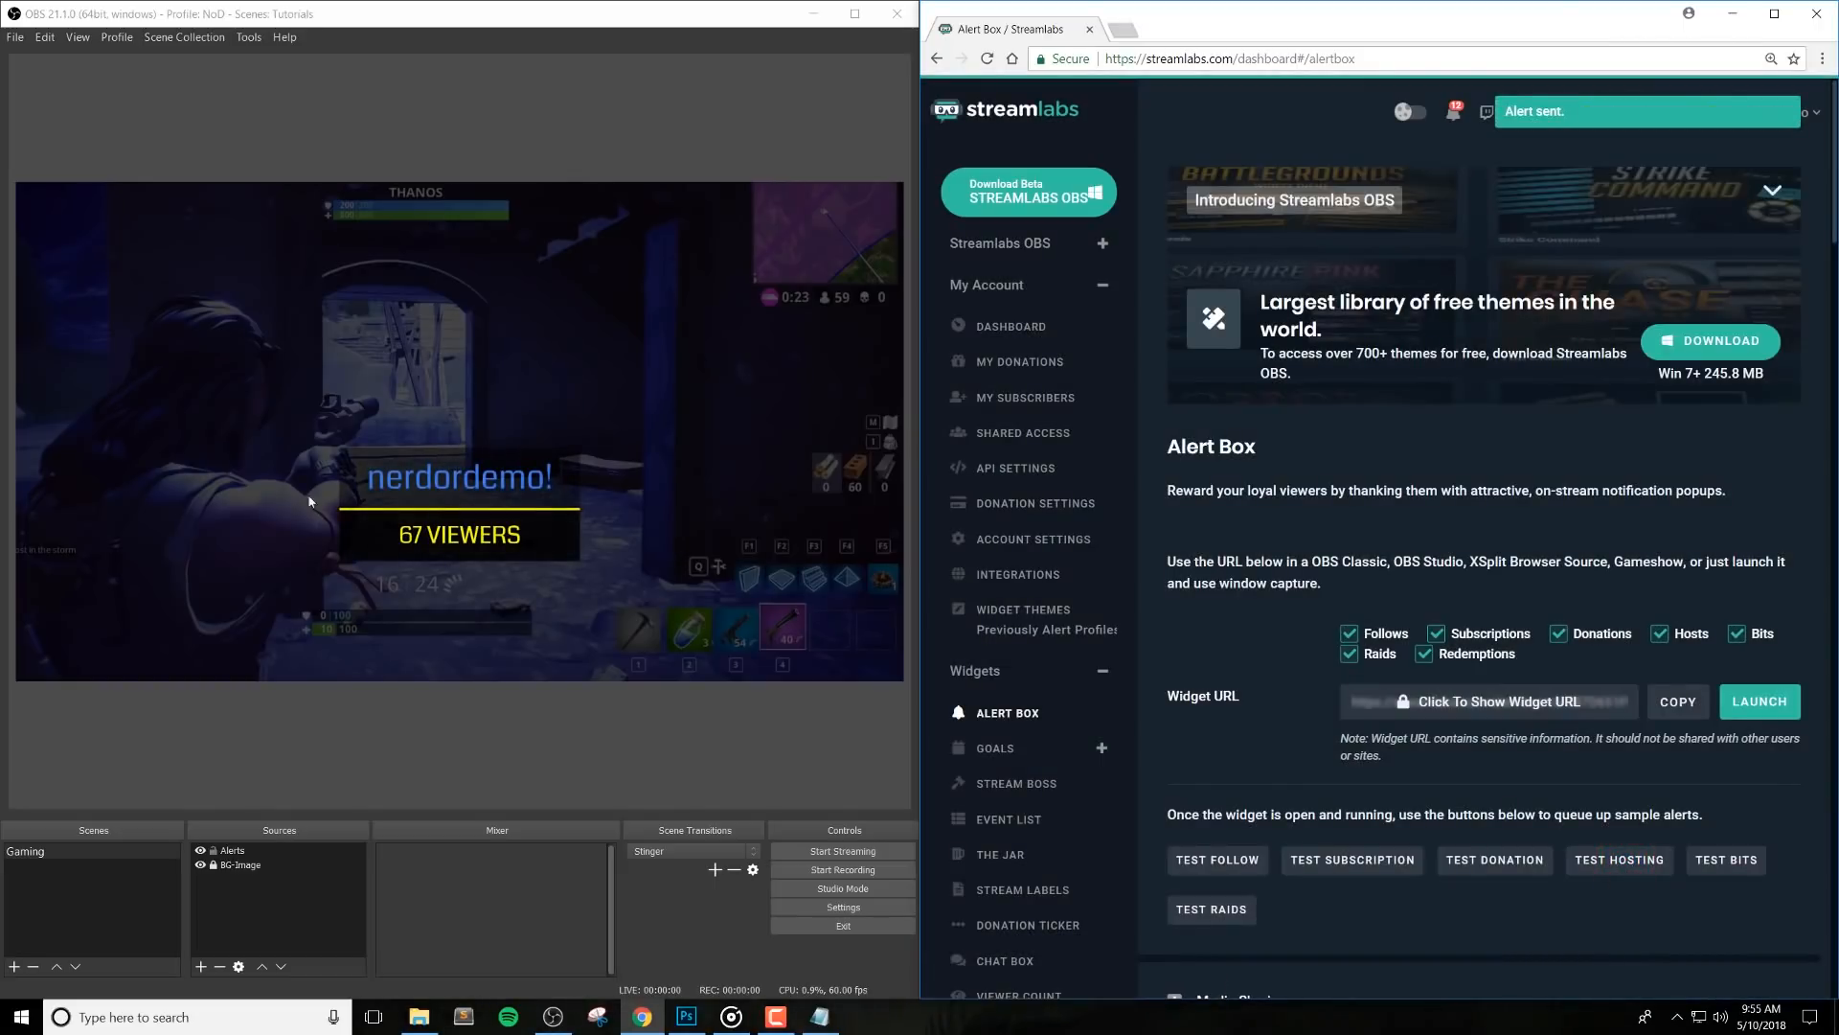
{"action": "left_click", "coordinate": [1605, 628]}
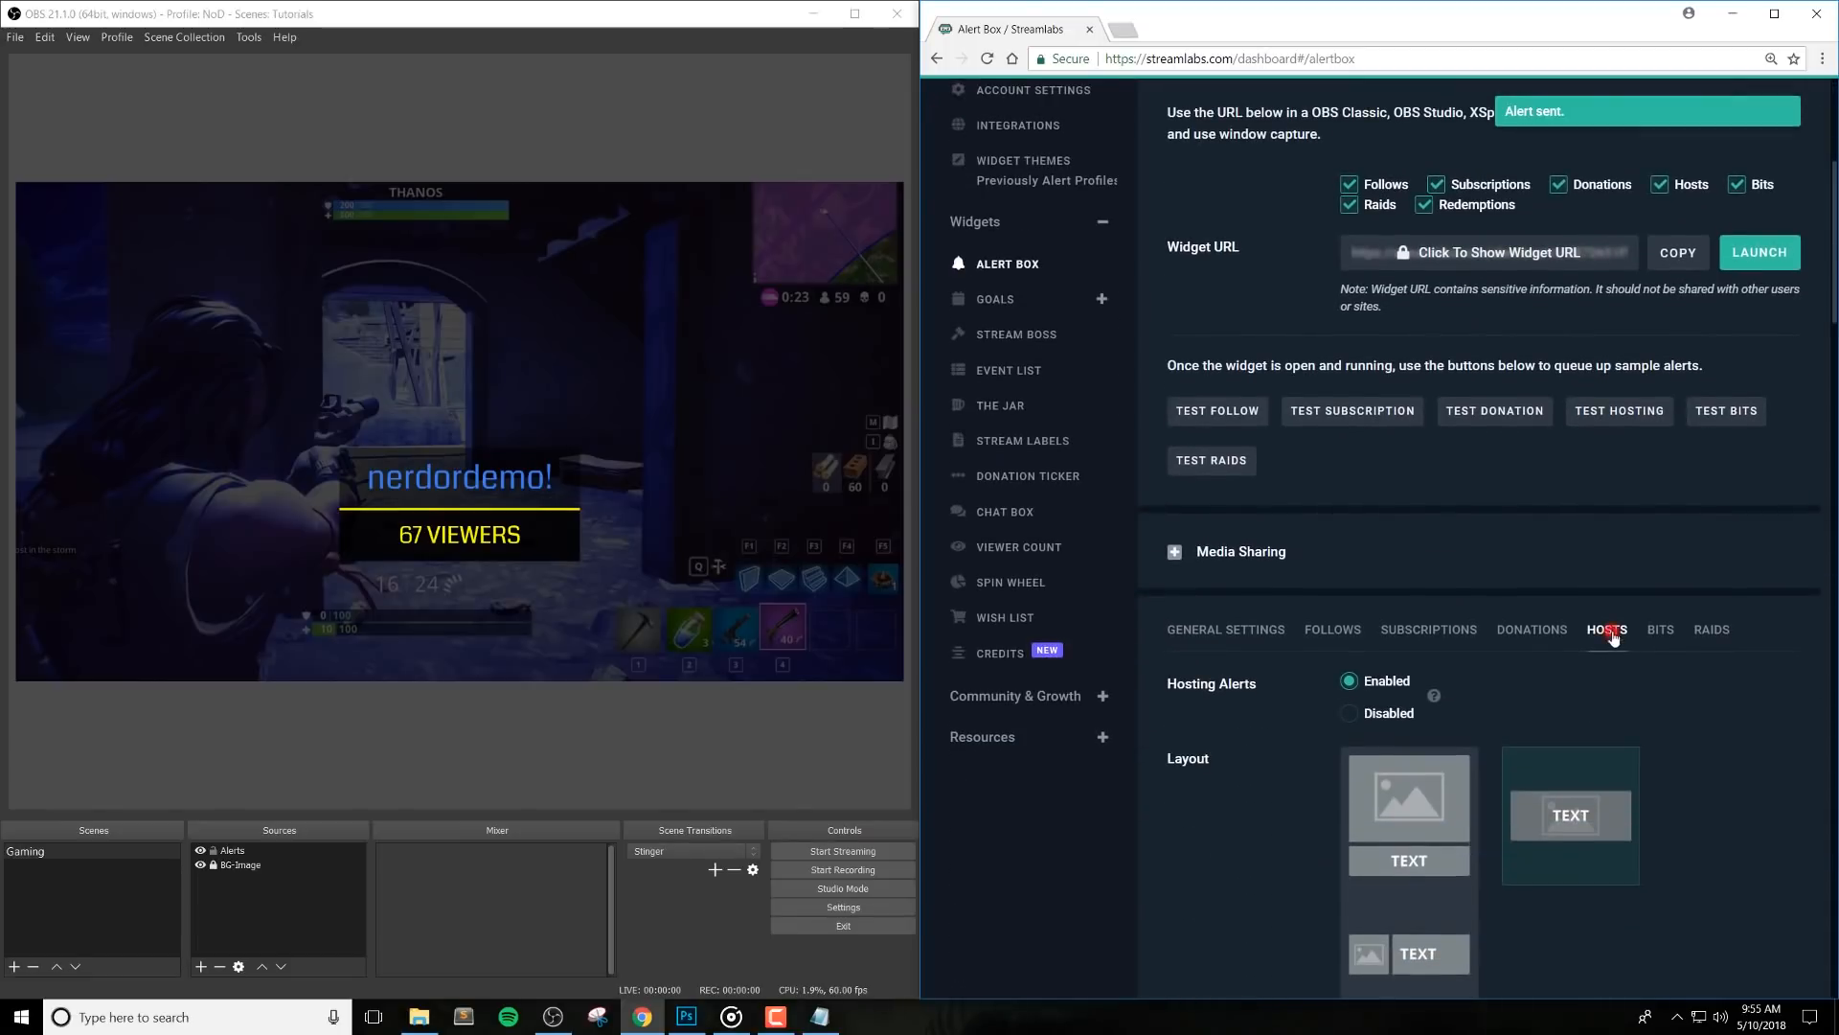
{"action": "scroll", "scroll_direction": "down", "scroll_amount": 3}
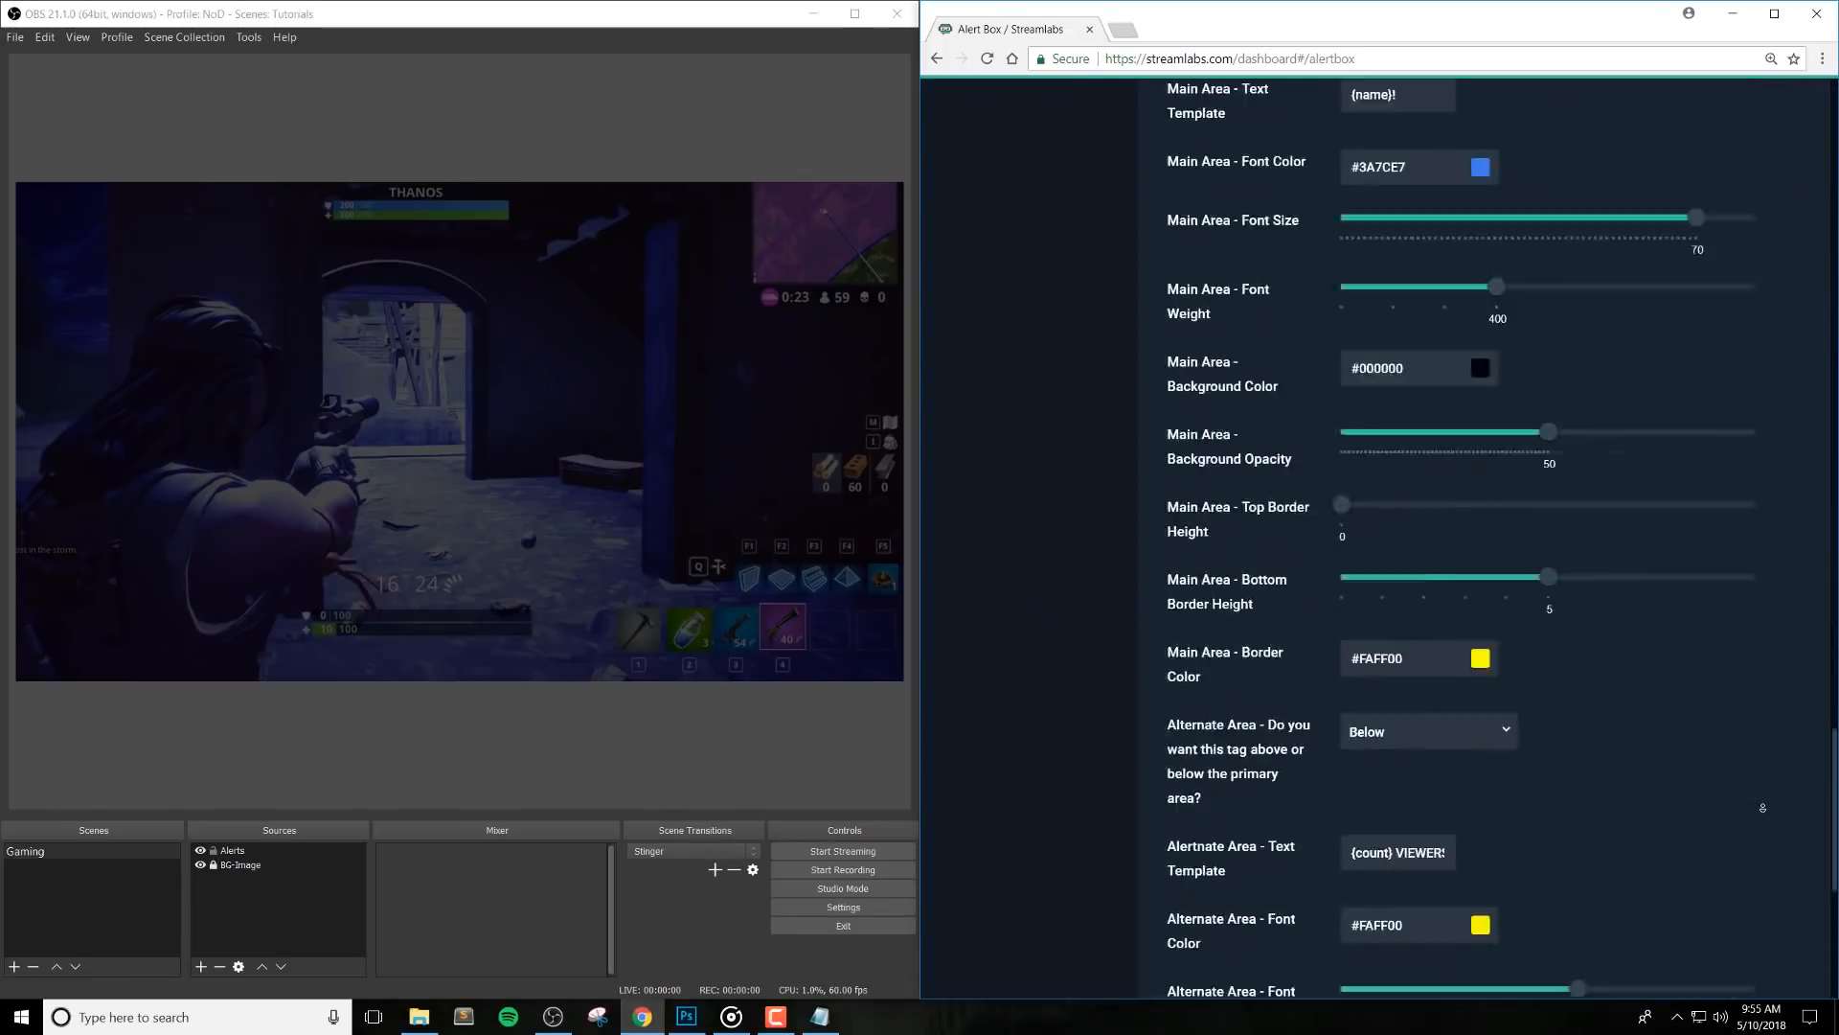
{"action": "scroll", "scroll_direction": "up", "scroll_amount": 3}
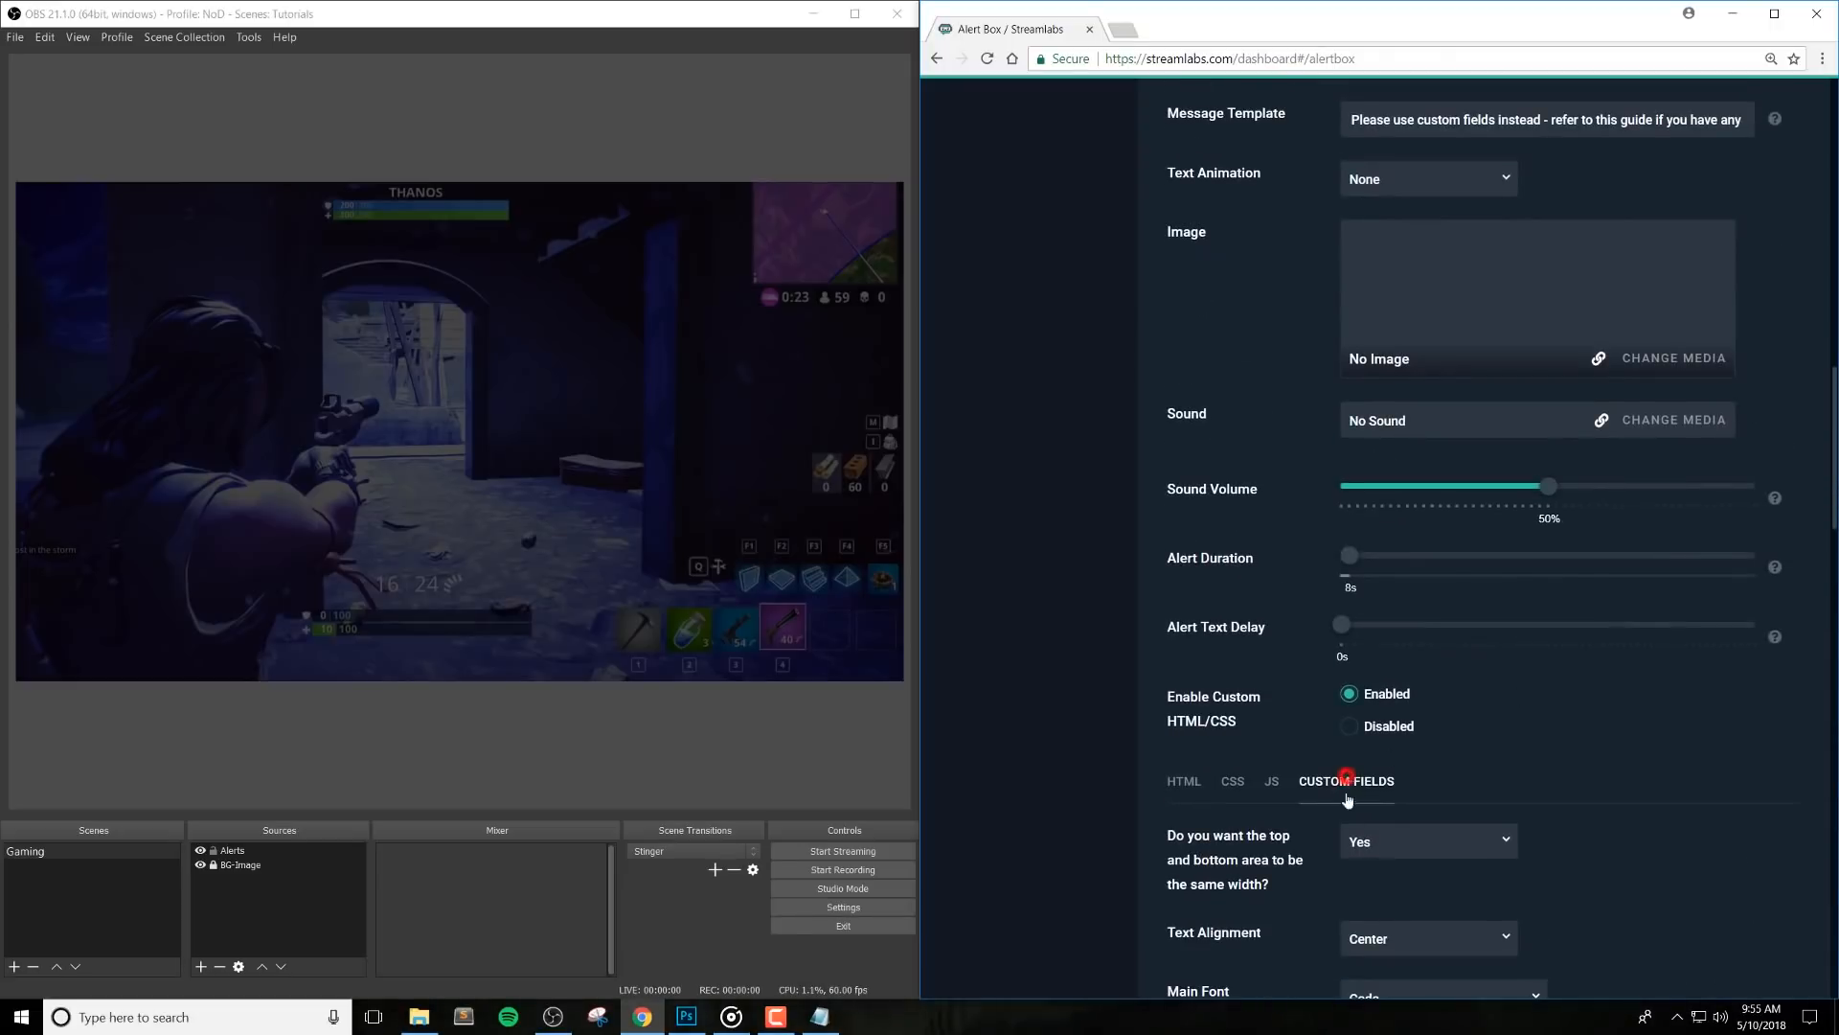
{"action": "scroll", "scroll_direction": "down", "scroll_amount": 3}
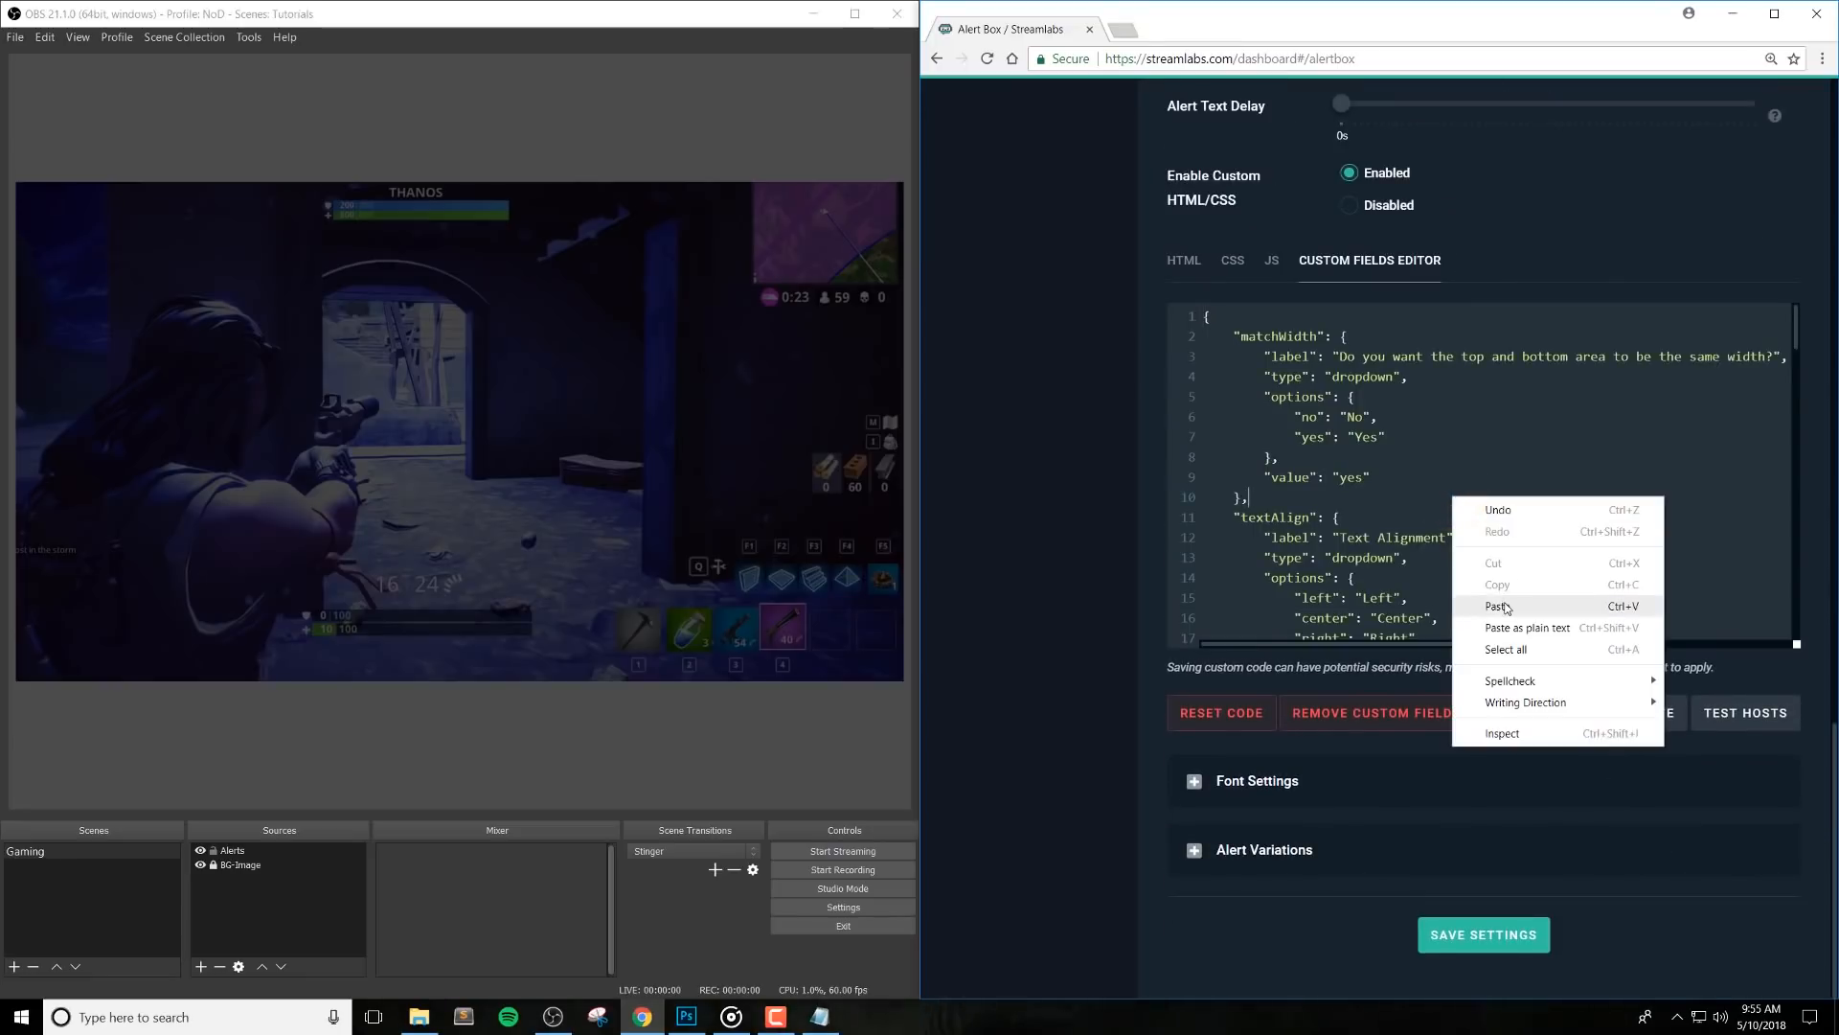
Select all of the host alert's custom fields code and copy it to the clipboard
{"action": "left_click", "coordinate": [1521, 651]}
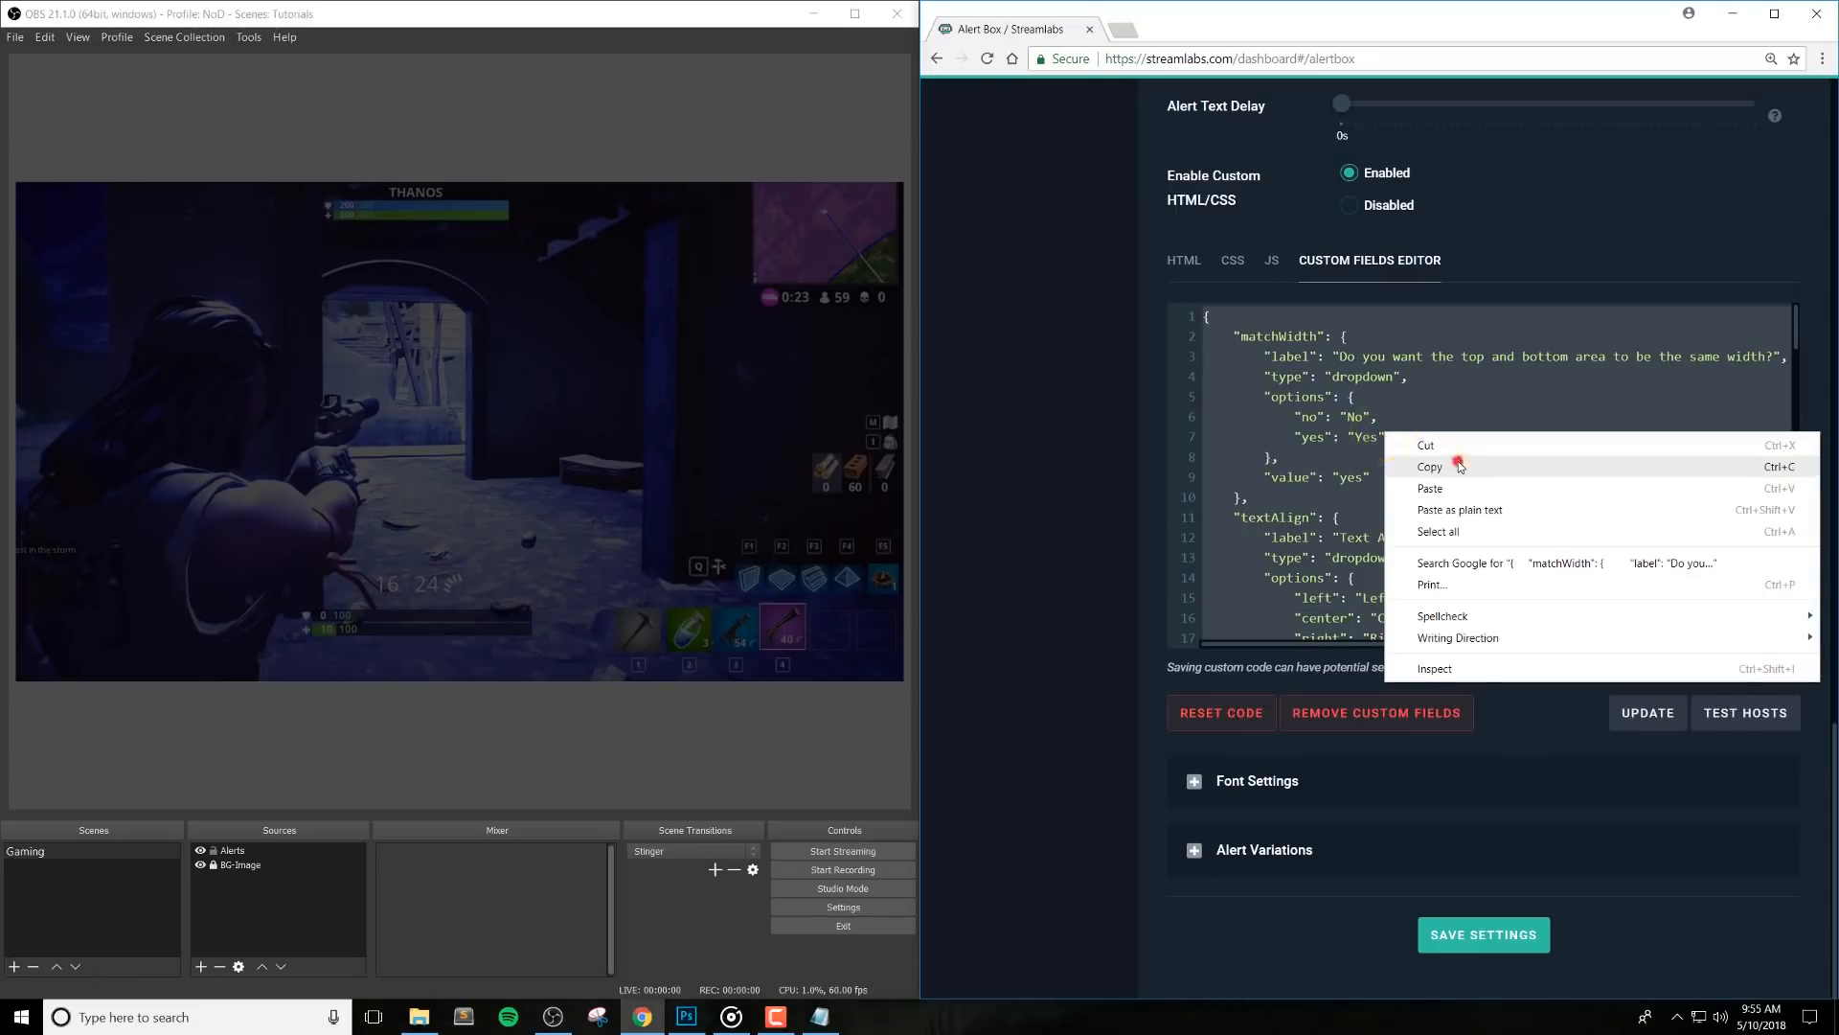
{"action": "left_click", "coordinate": [1429, 465]}
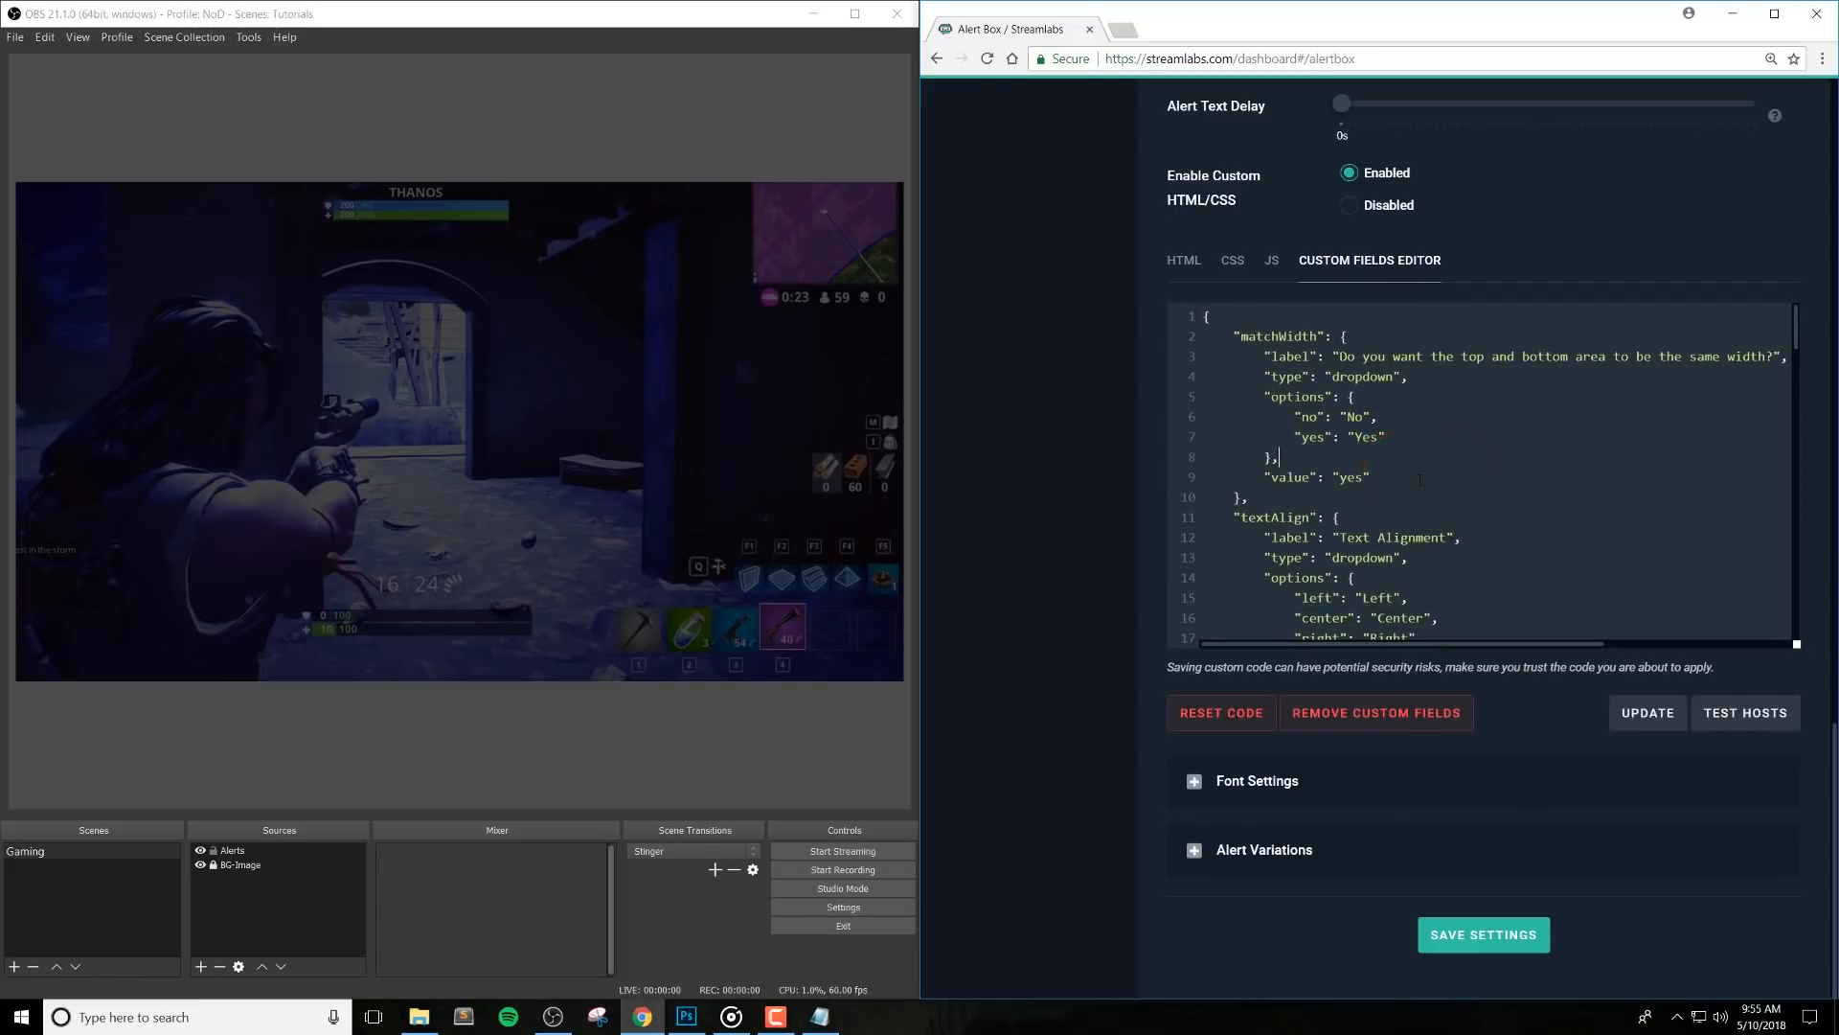
{"action": "mouse_move", "coordinate": [995, 839]}
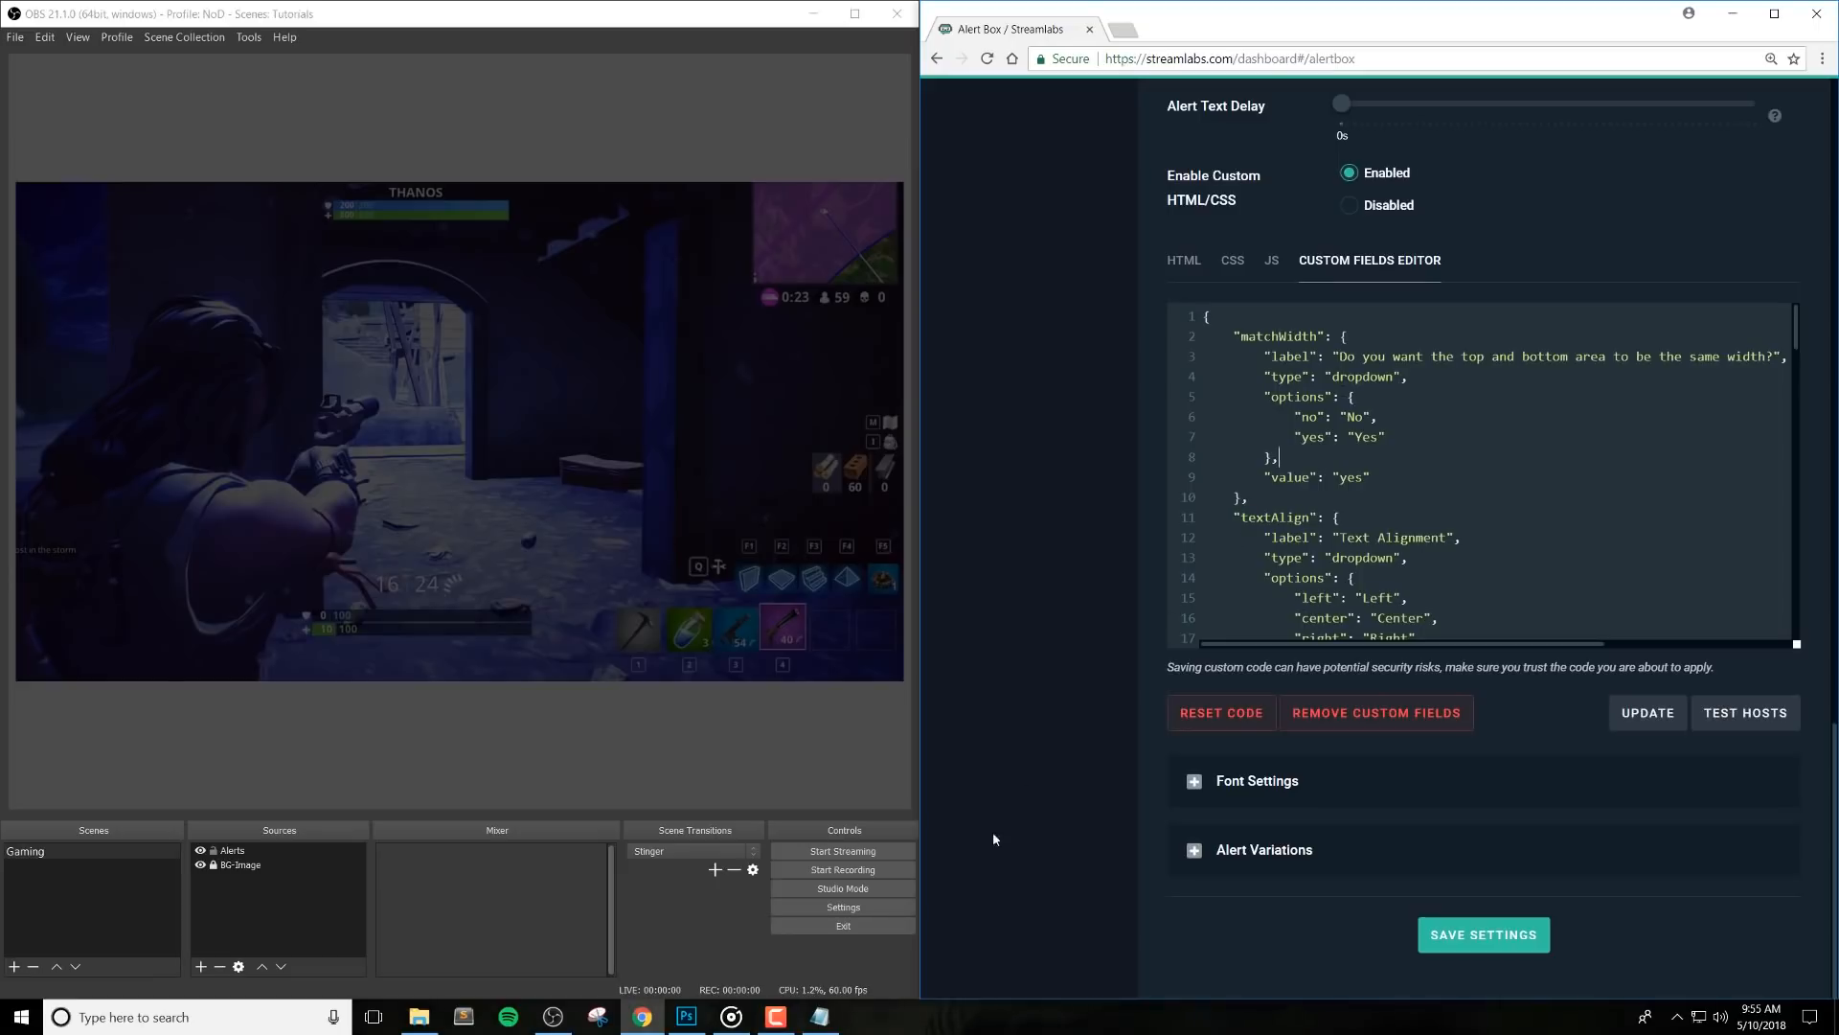
{"action": "mouse_move", "coordinate": [1632, 712]}
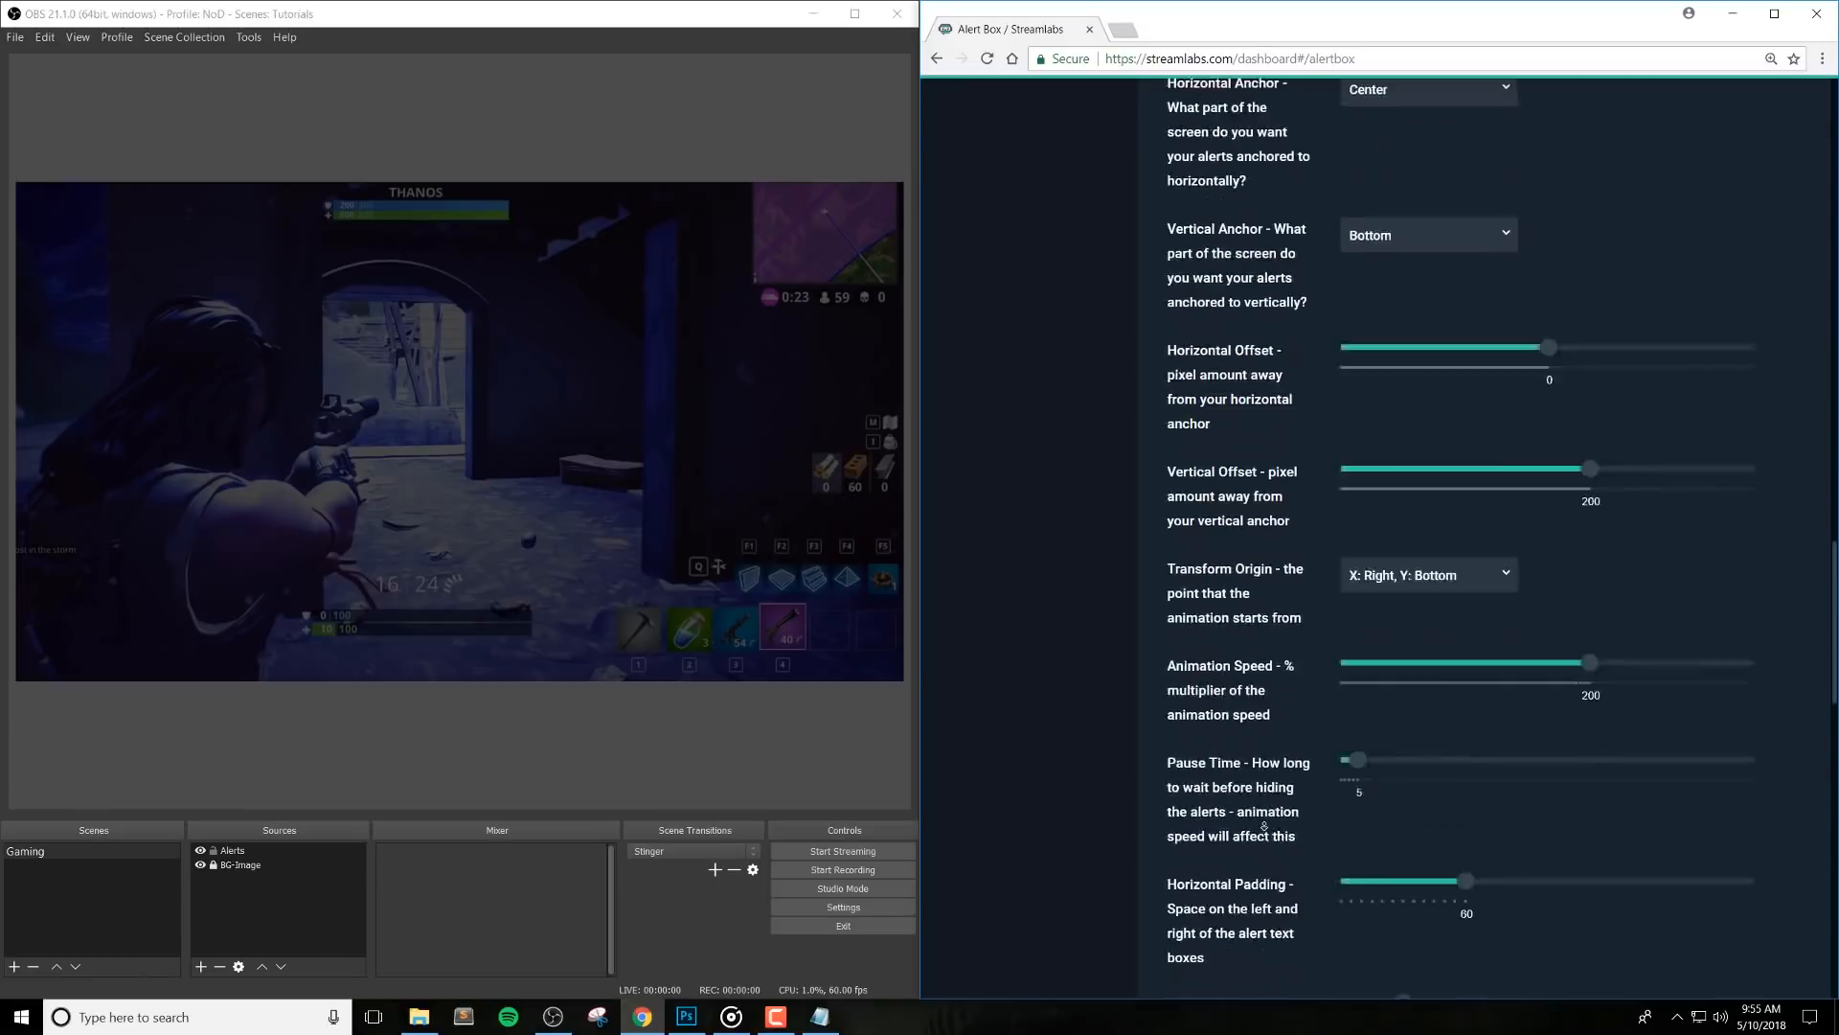
{"action": "scroll", "scroll_direction": "down", "scroll_amount": 3}
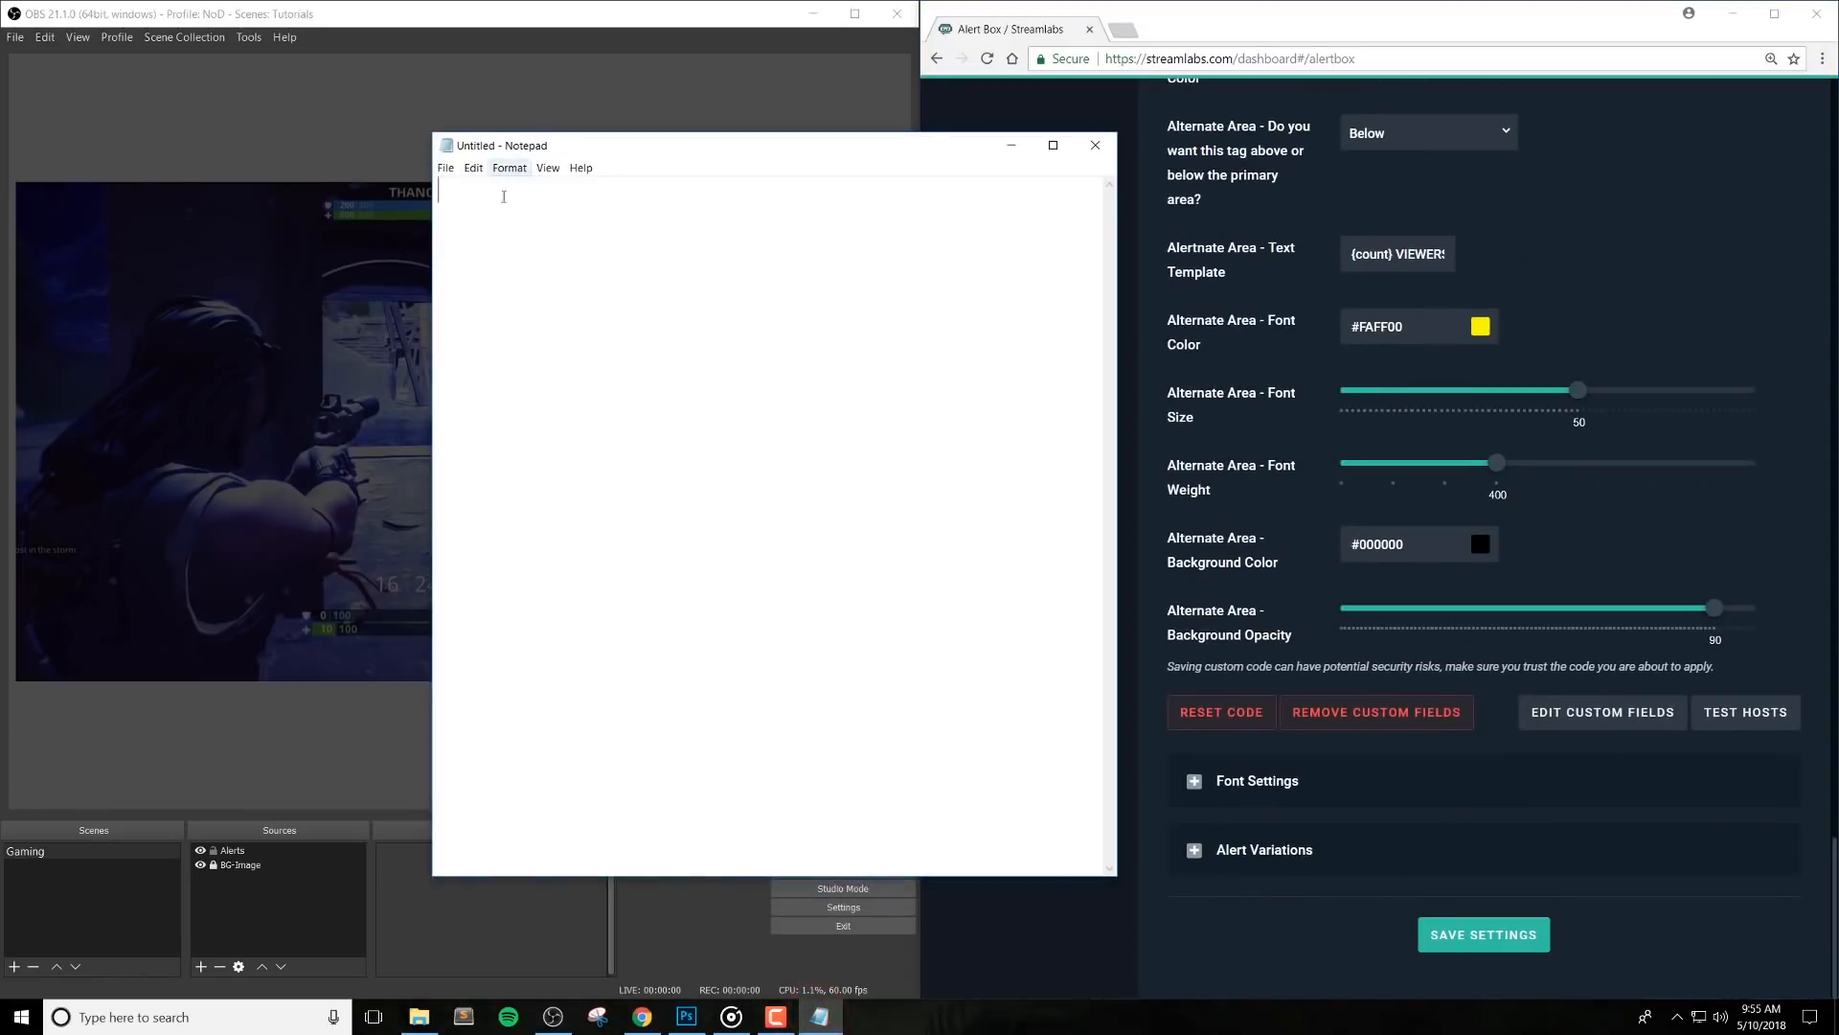
Paste the code into Notepad, save it as backup.txt on the Desktop, and close Notepad
{"action": "right_click", "coordinate": [590, 240]}
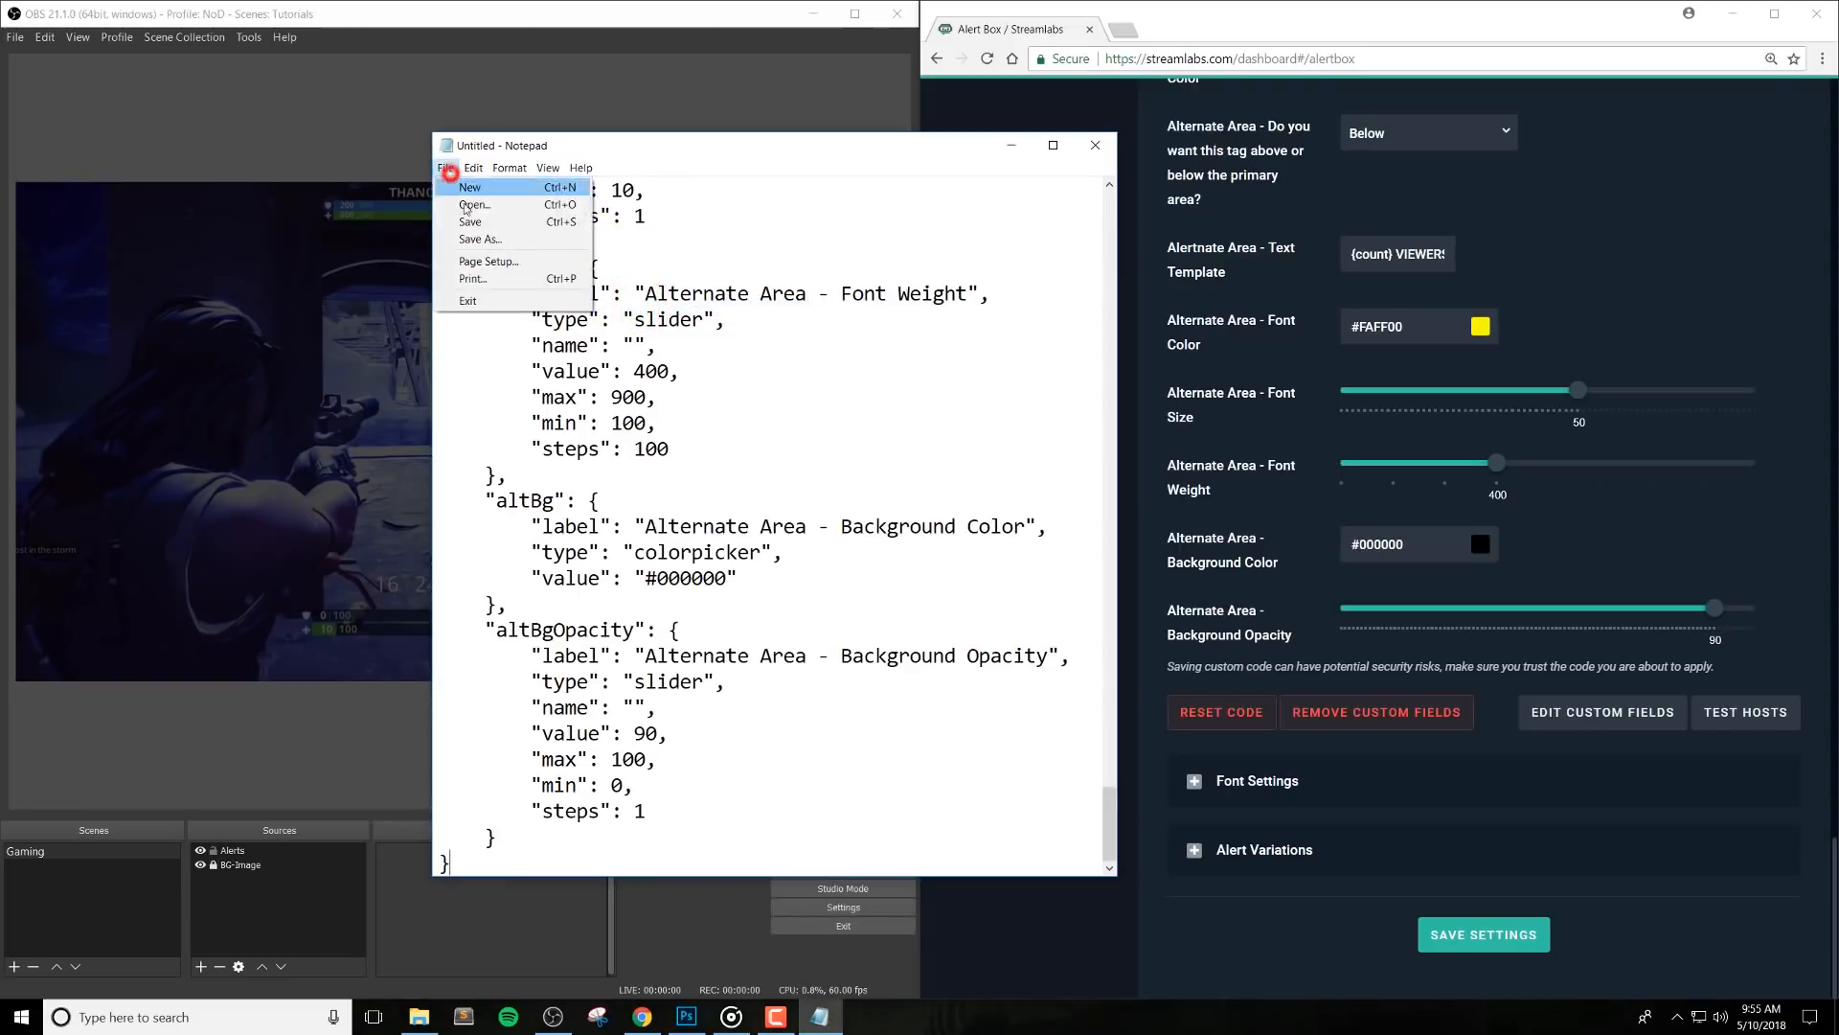
{"action": "left_click", "coordinate": [479, 237]}
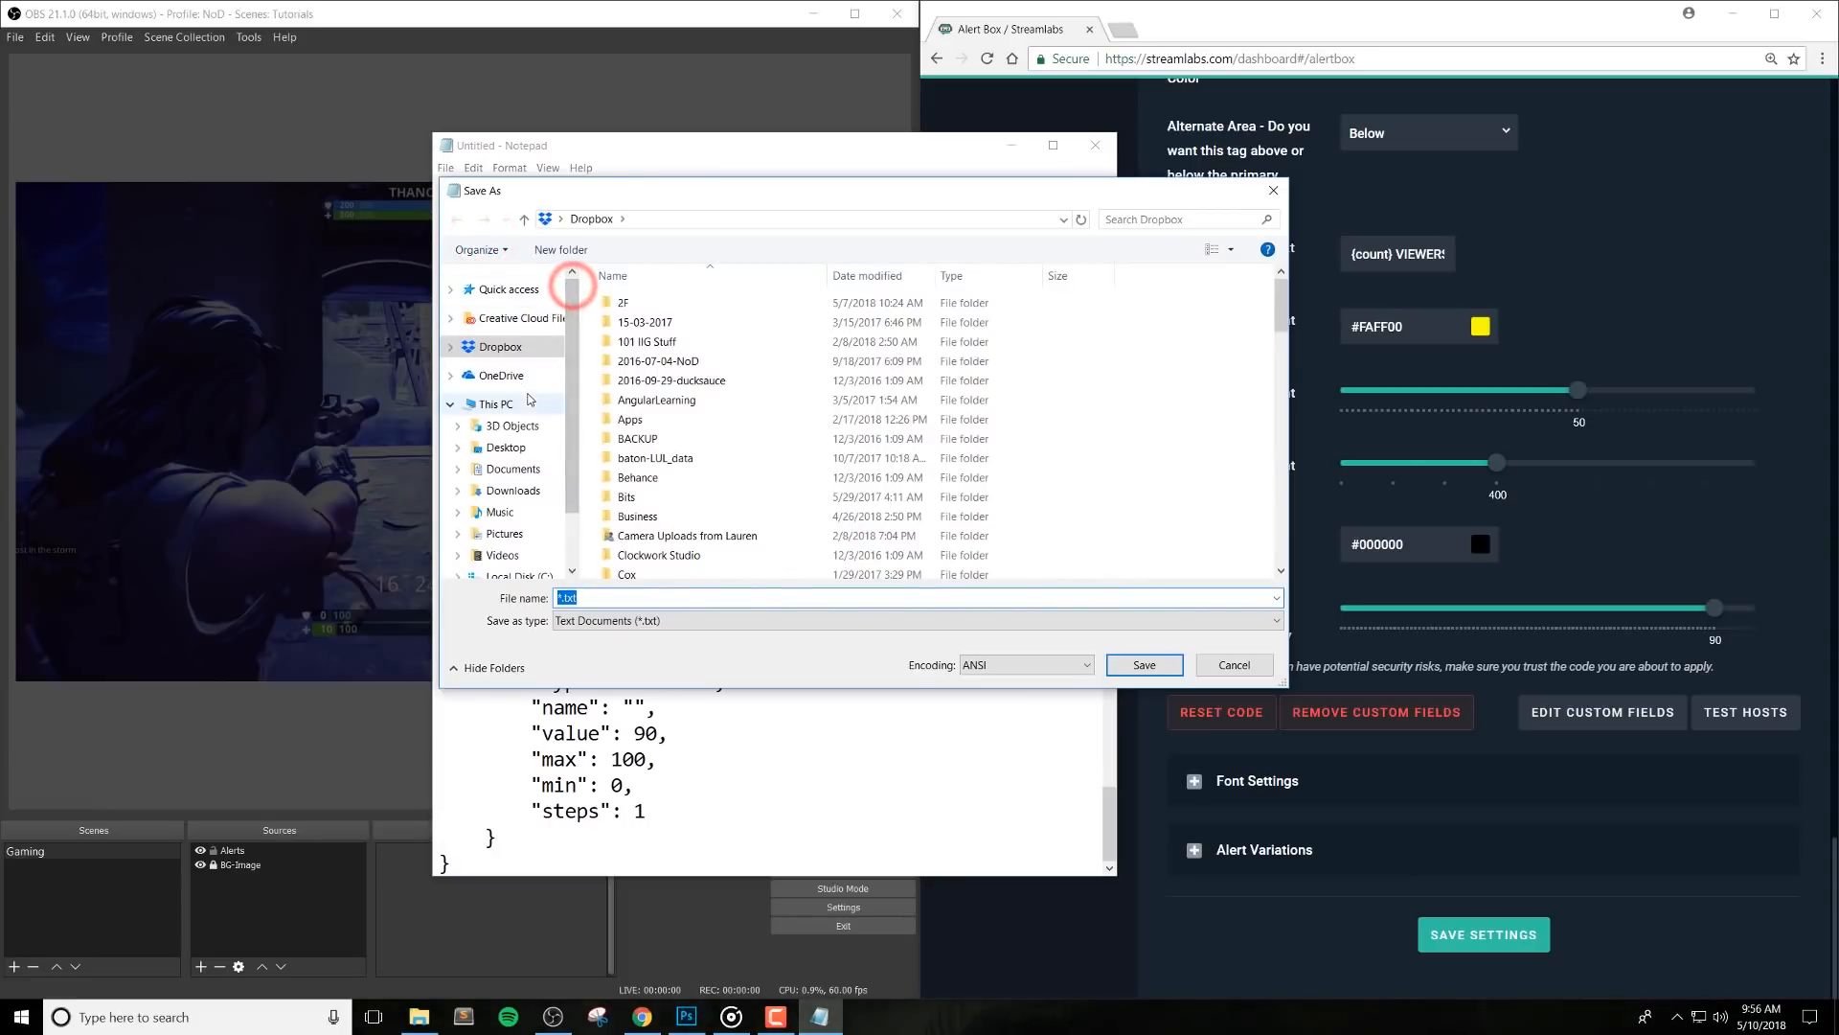
{"action": "left_click", "coordinate": [510, 410]}
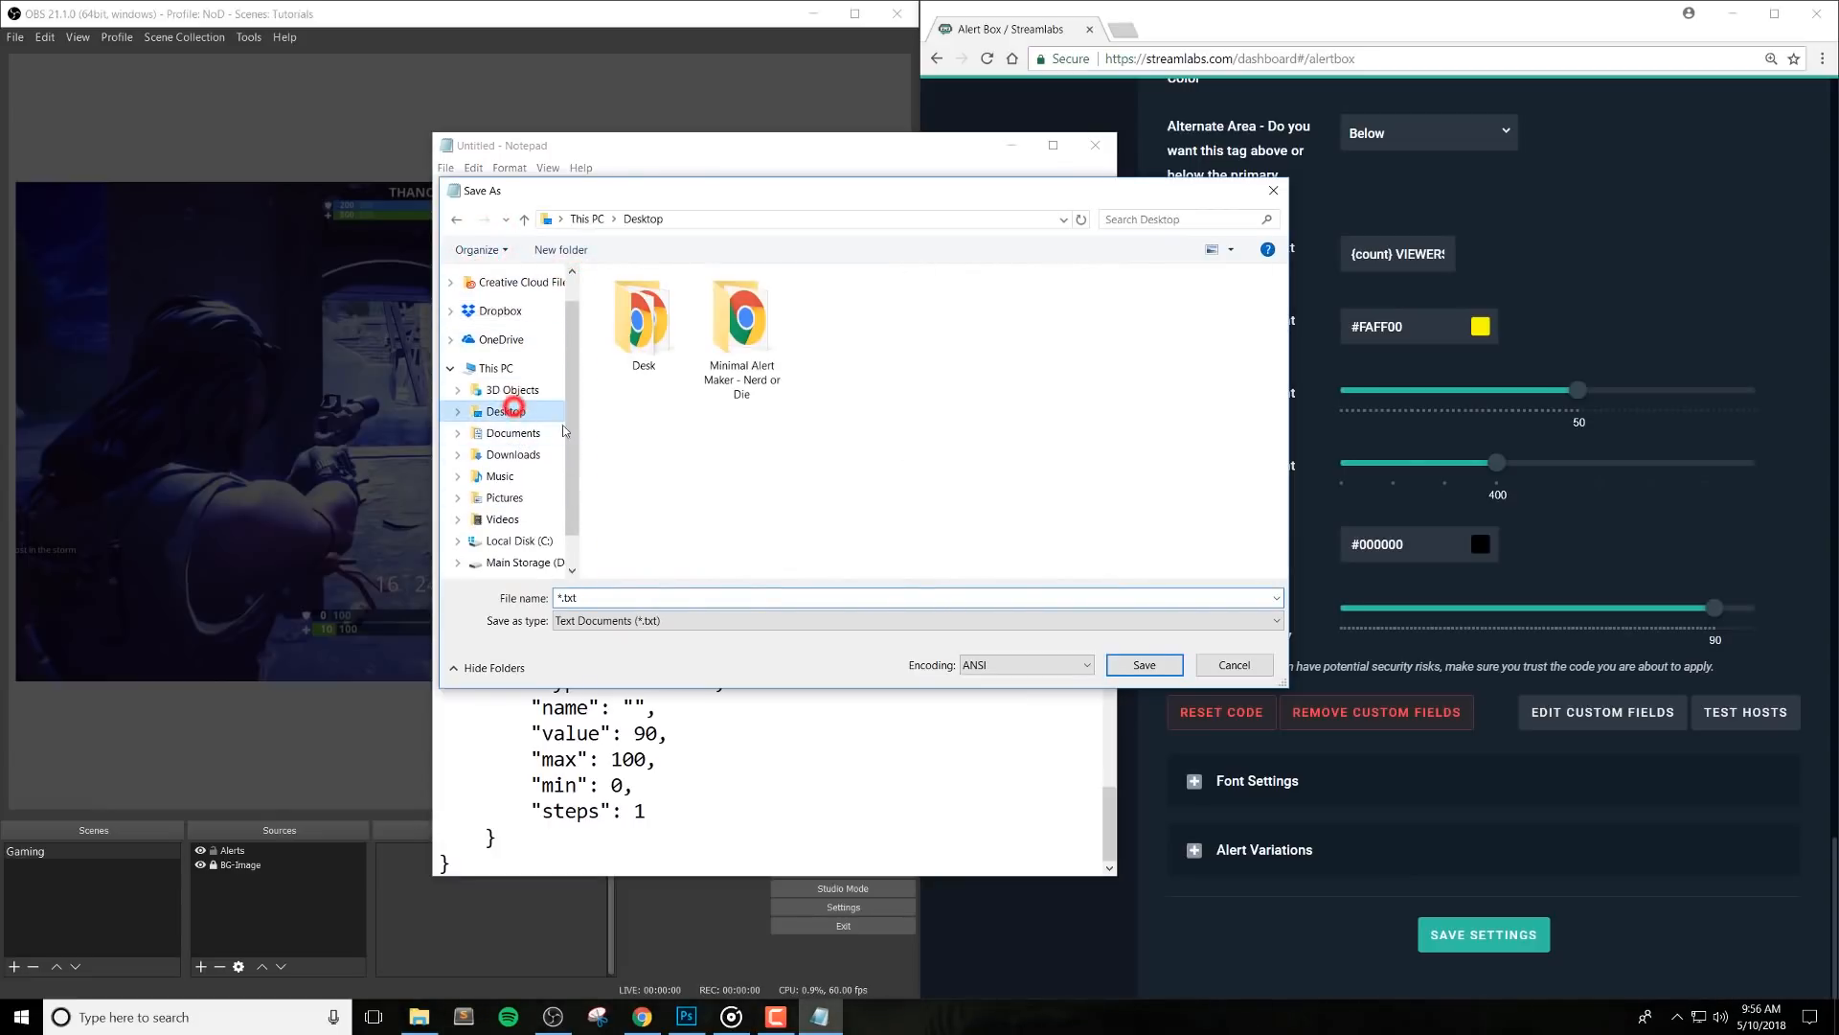
{"action": "left_click", "coordinate": [644, 598]}
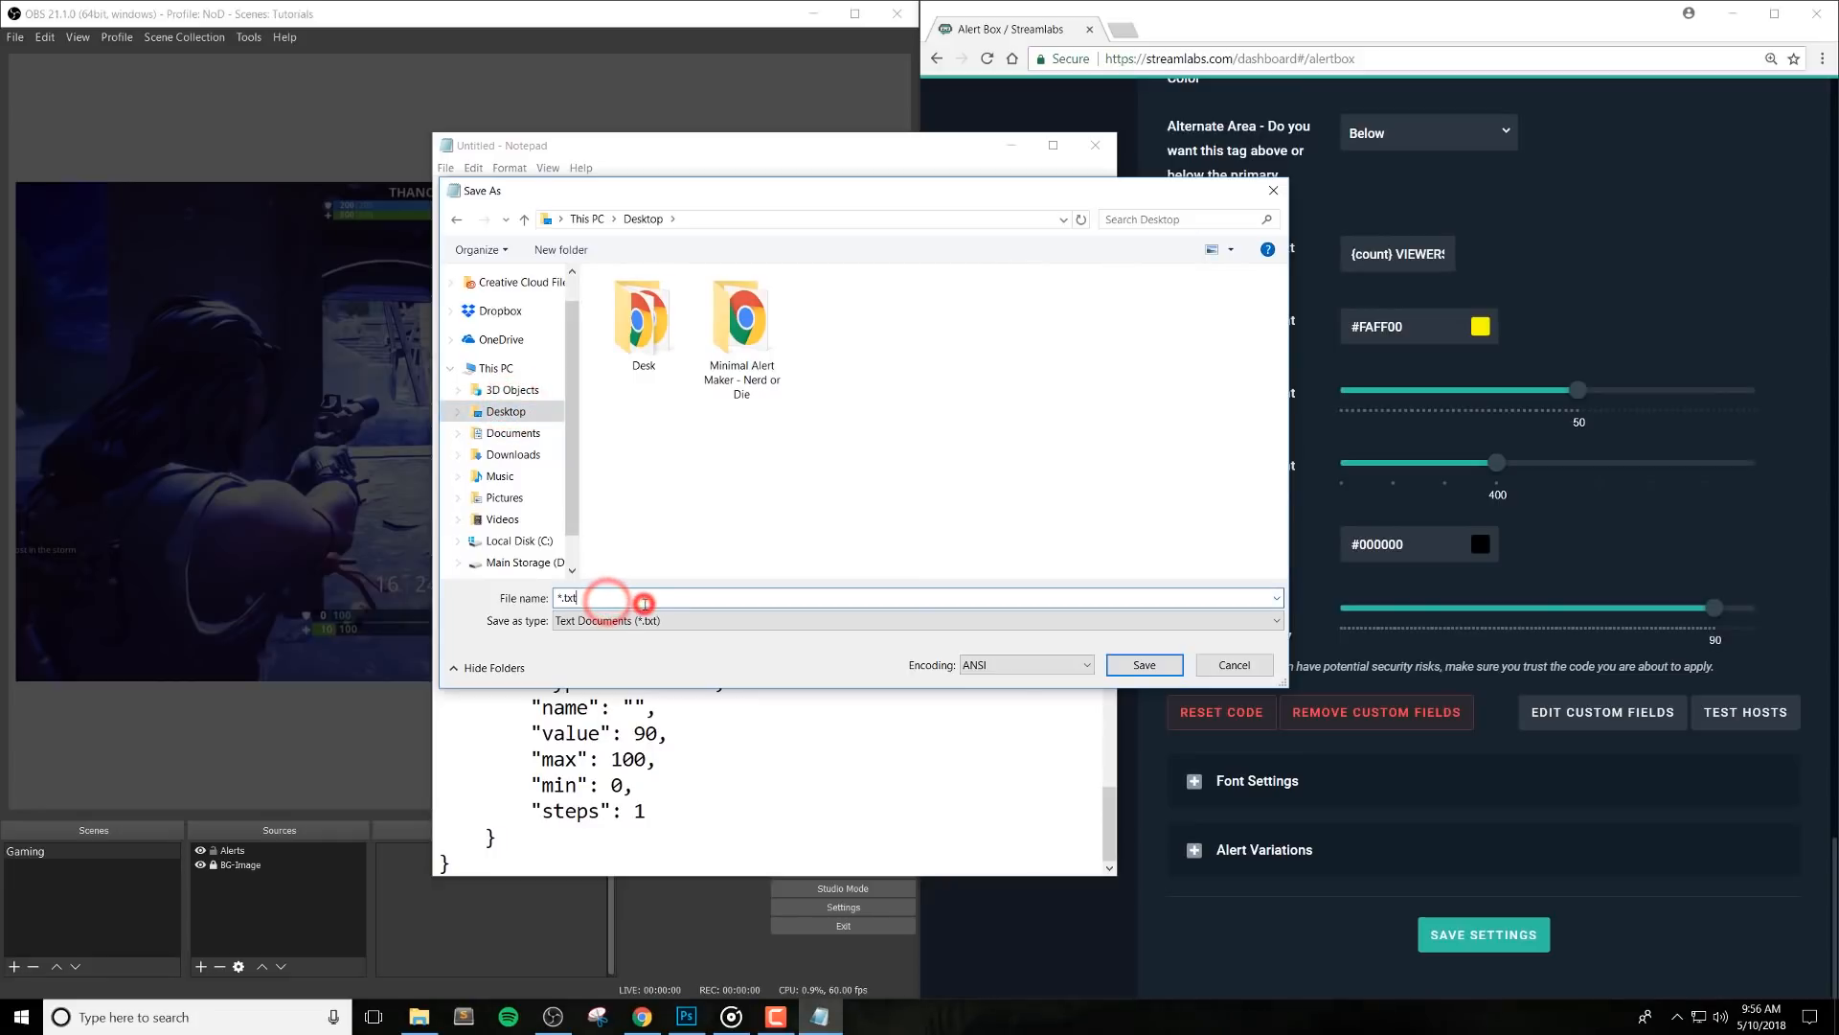
{"action": "type", "text": "back"}
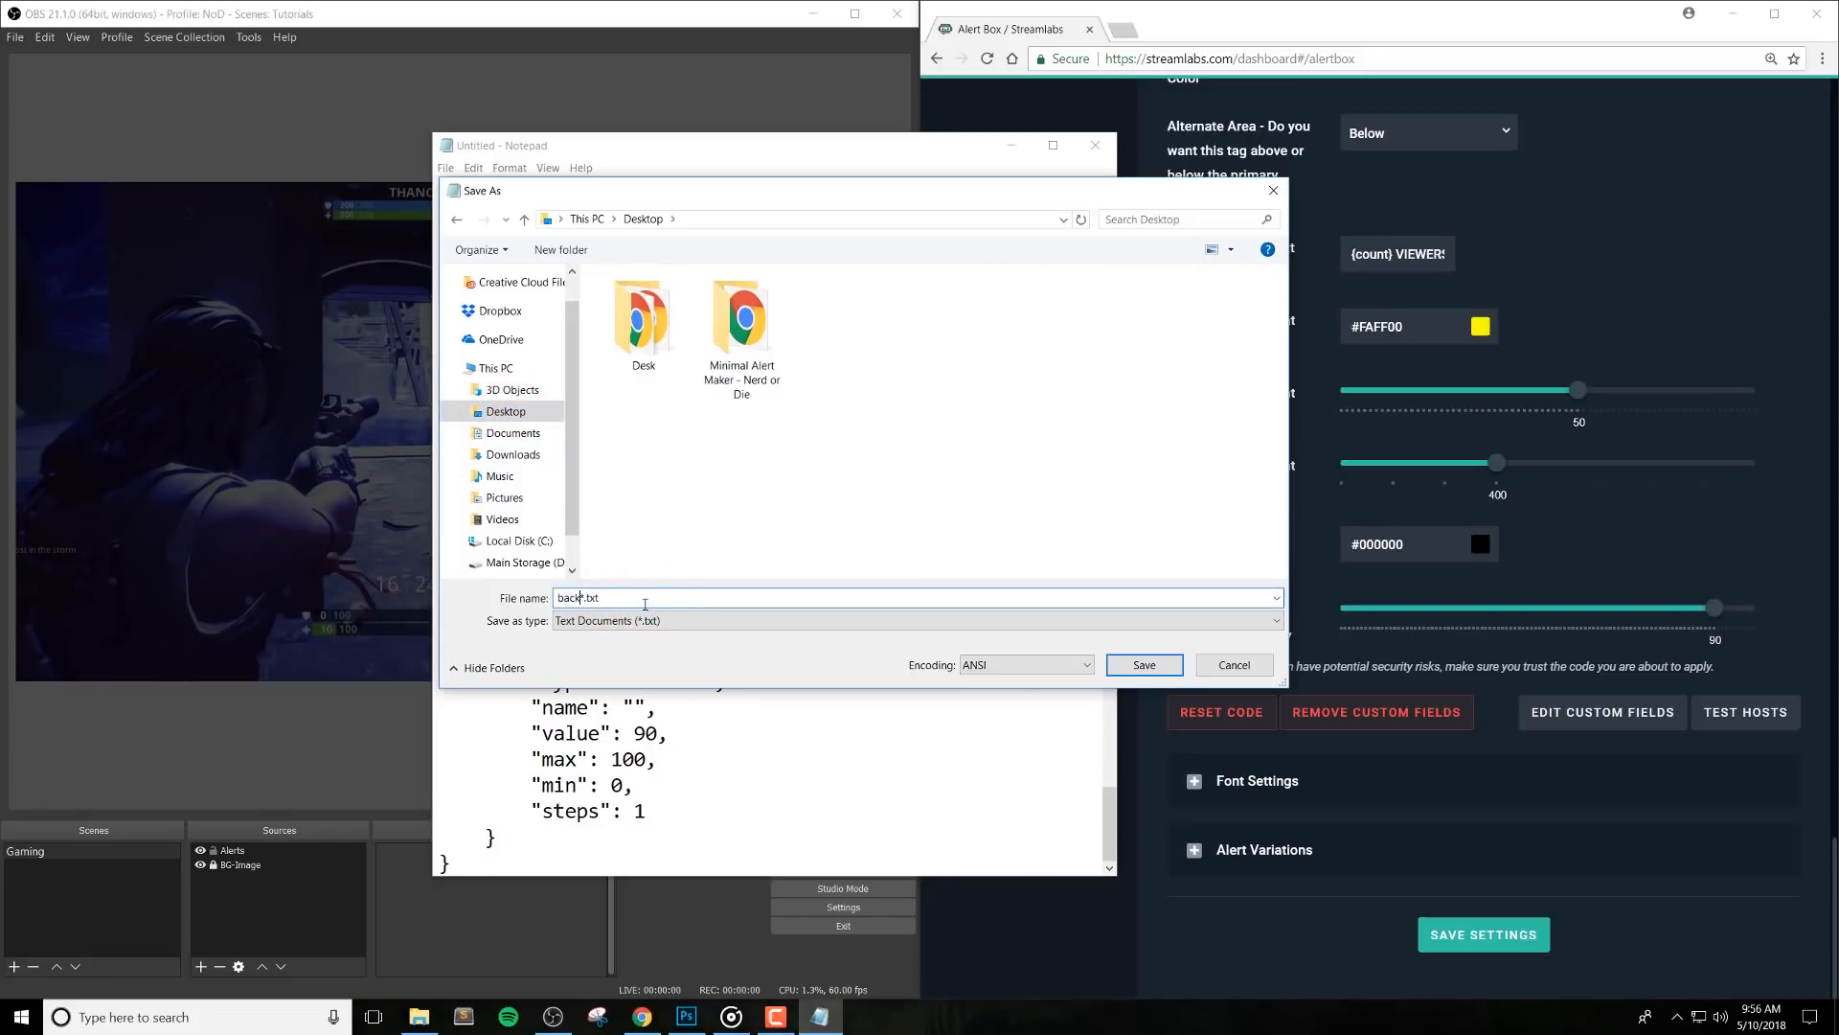
{"action": "type", "text": "up"}
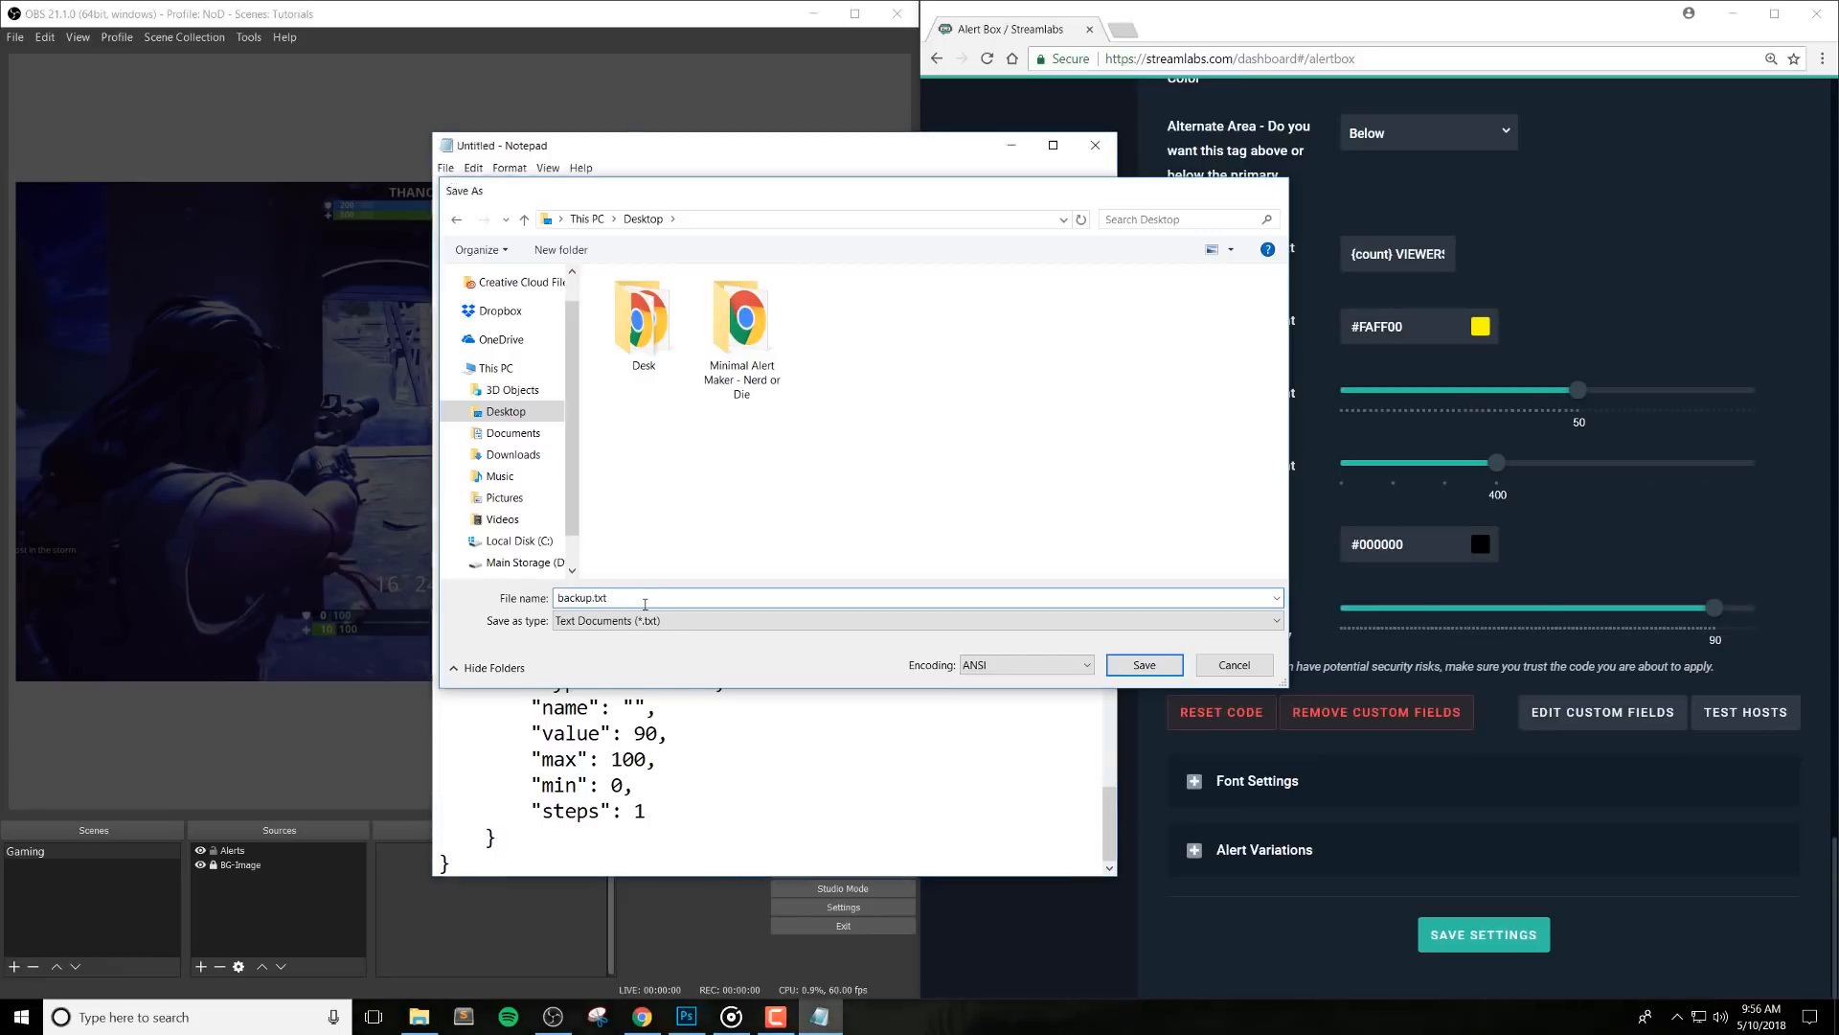
{"action": "left_click", "coordinate": [1144, 665]}
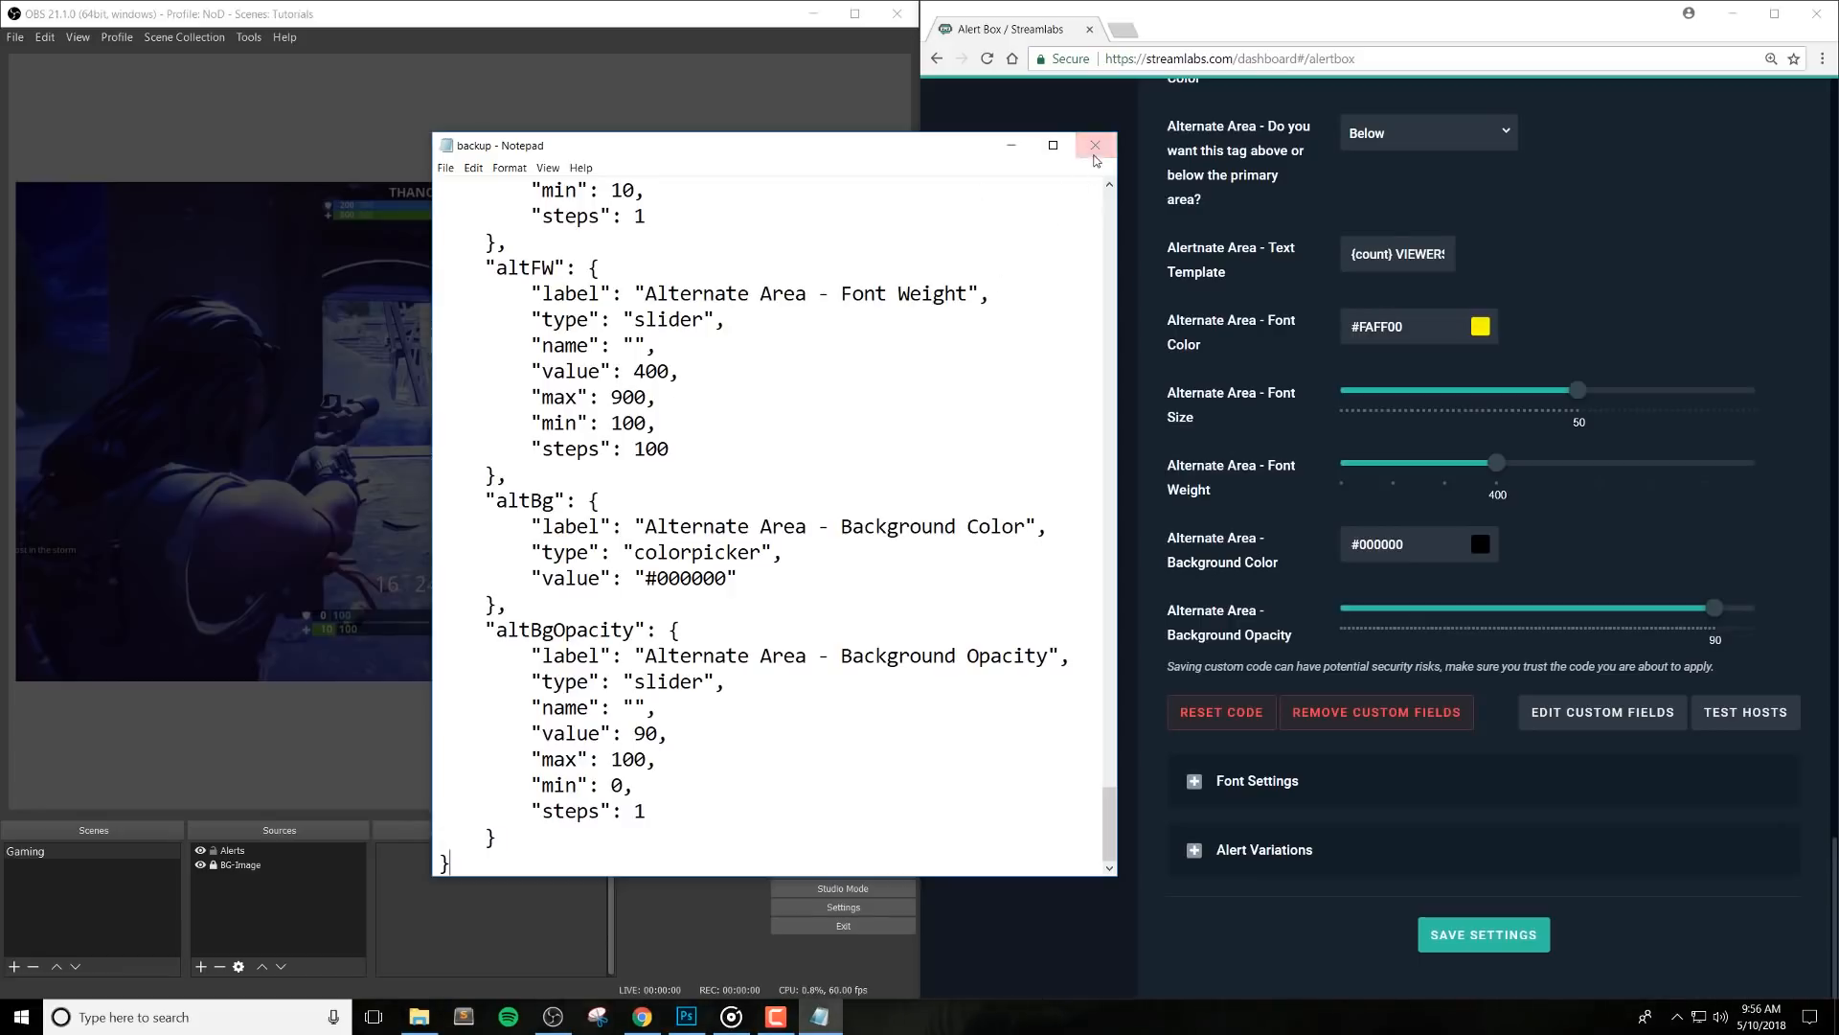
{"action": "left_click", "coordinate": [1093, 145]}
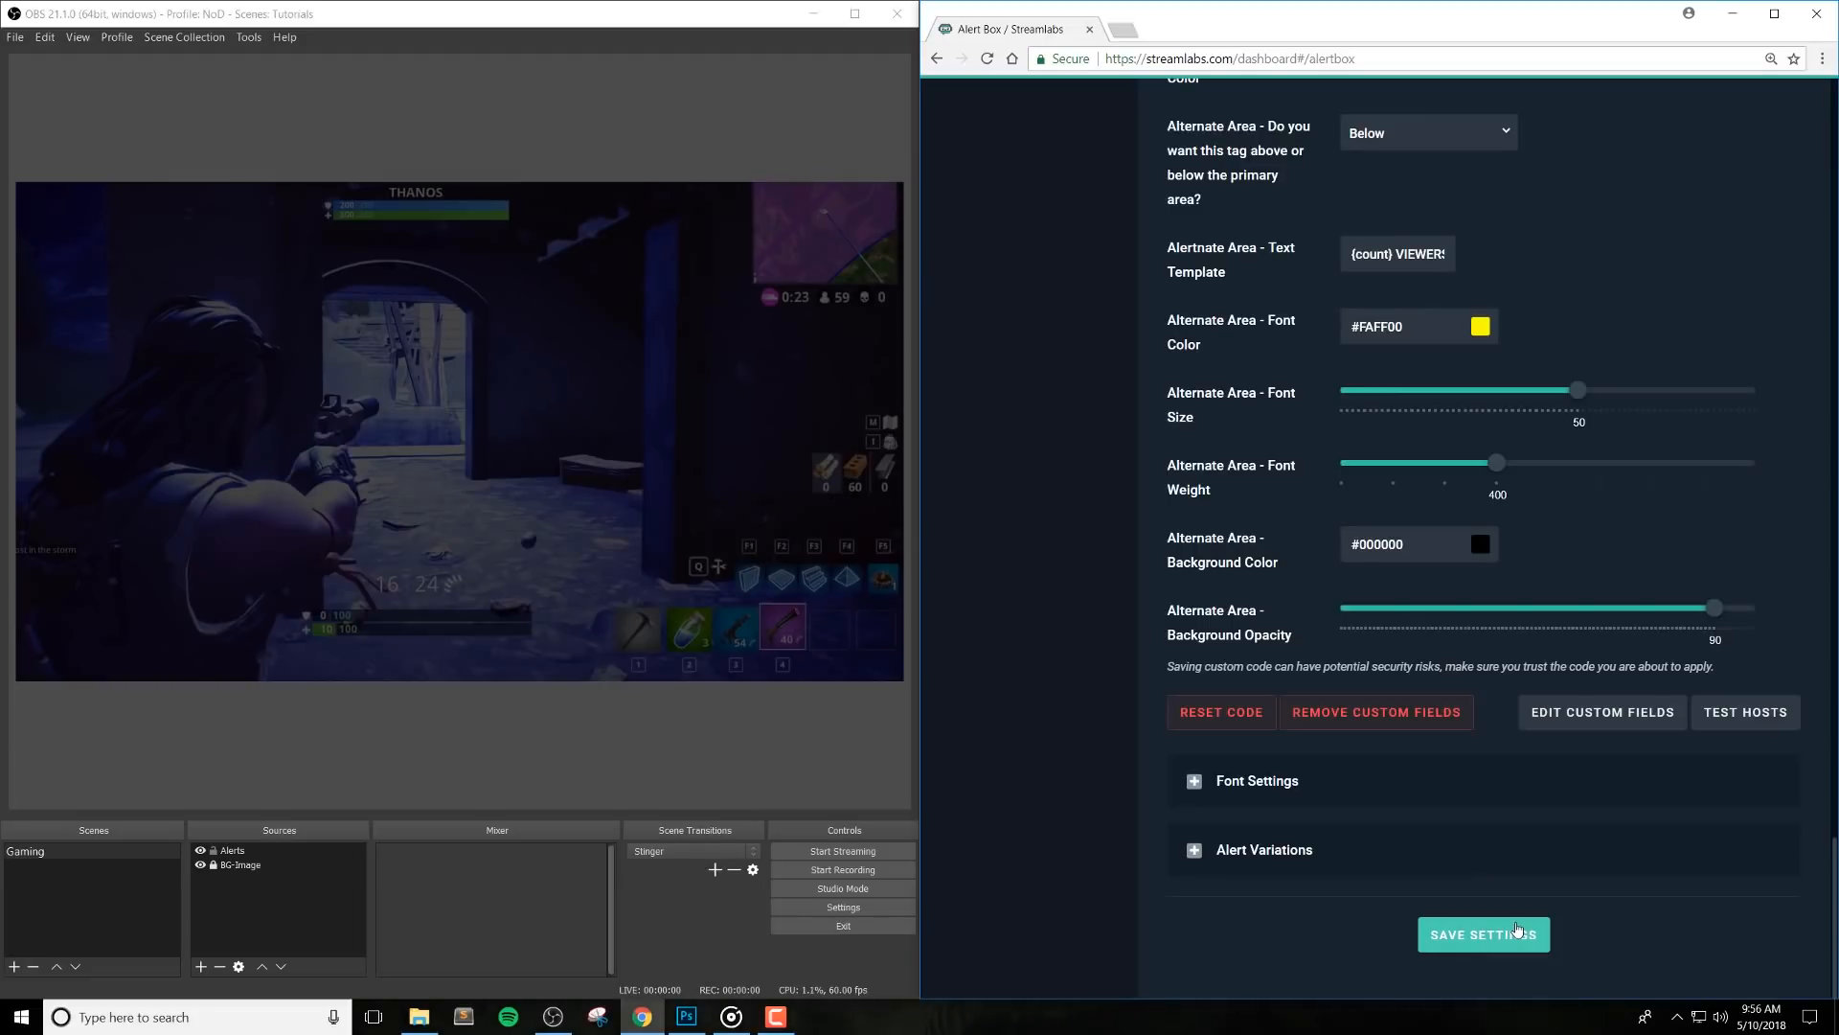
Scroll the alert box page before switching to the Minimal Alert Maker folder
{"action": "scroll", "scroll_direction": "up", "scroll_amount": 3}
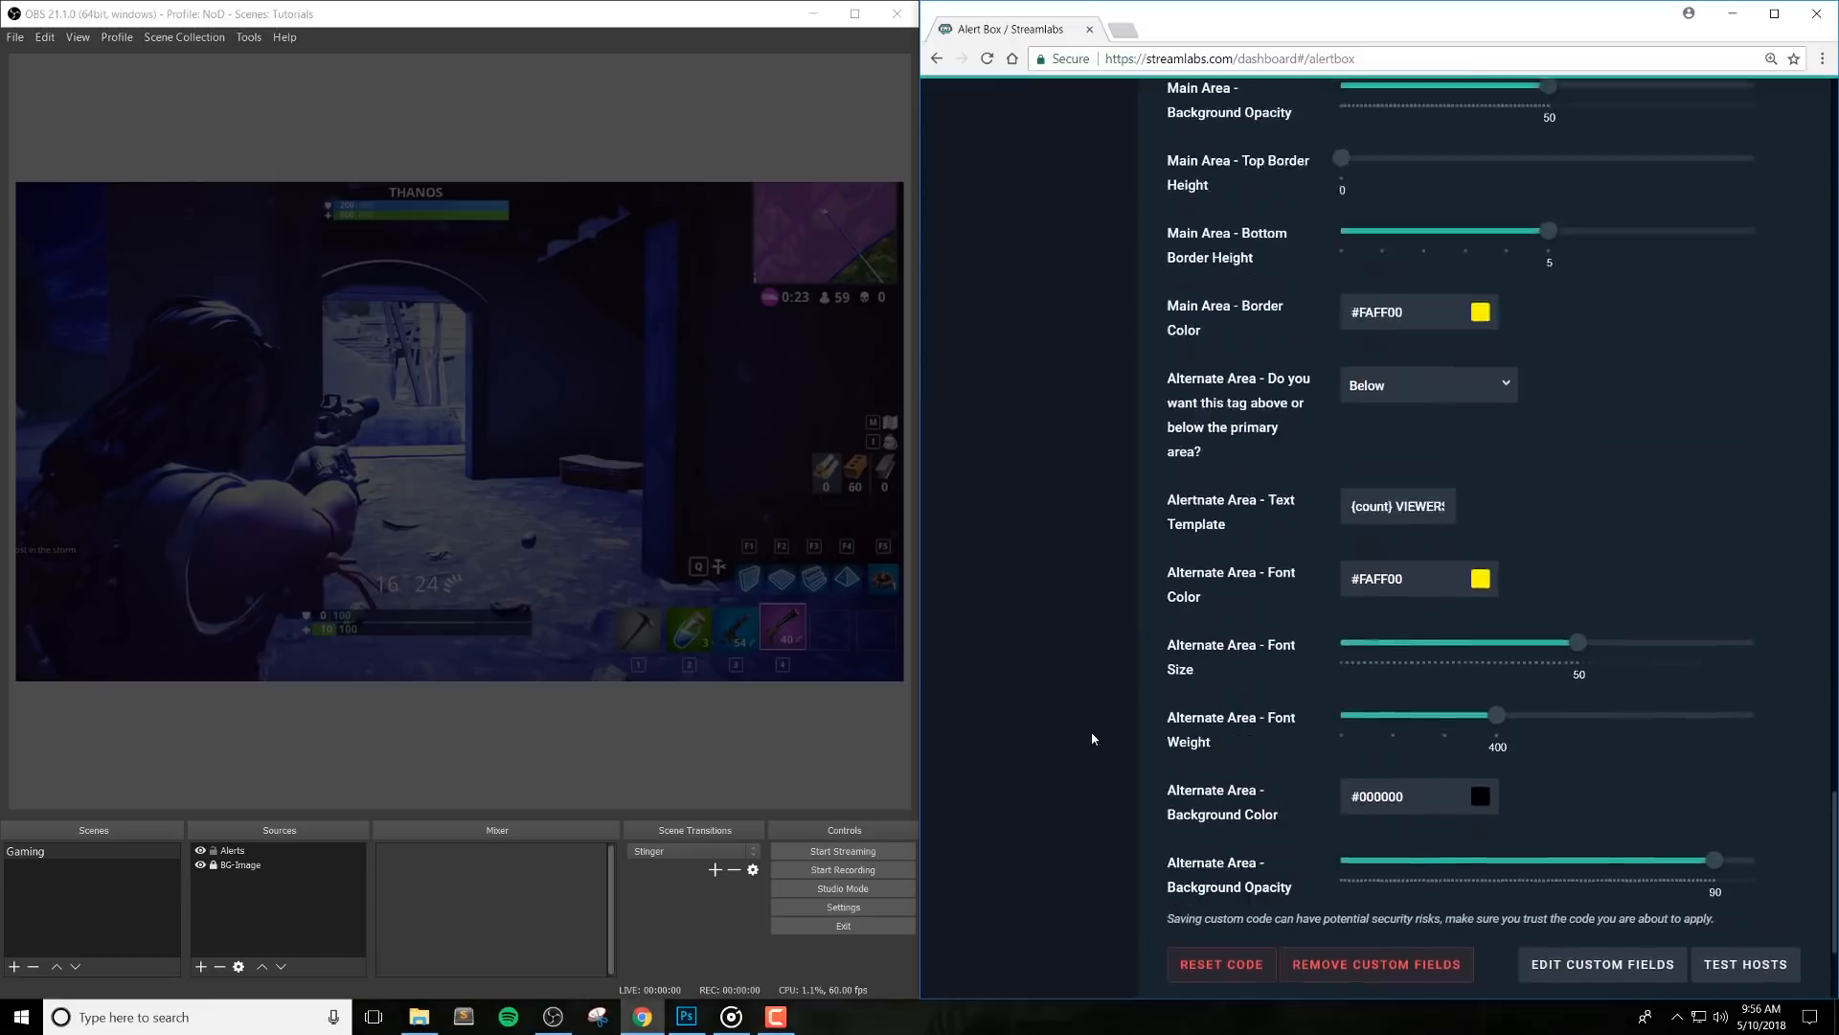
{"action": "scroll", "scroll_direction": "down", "scroll_amount": 3}
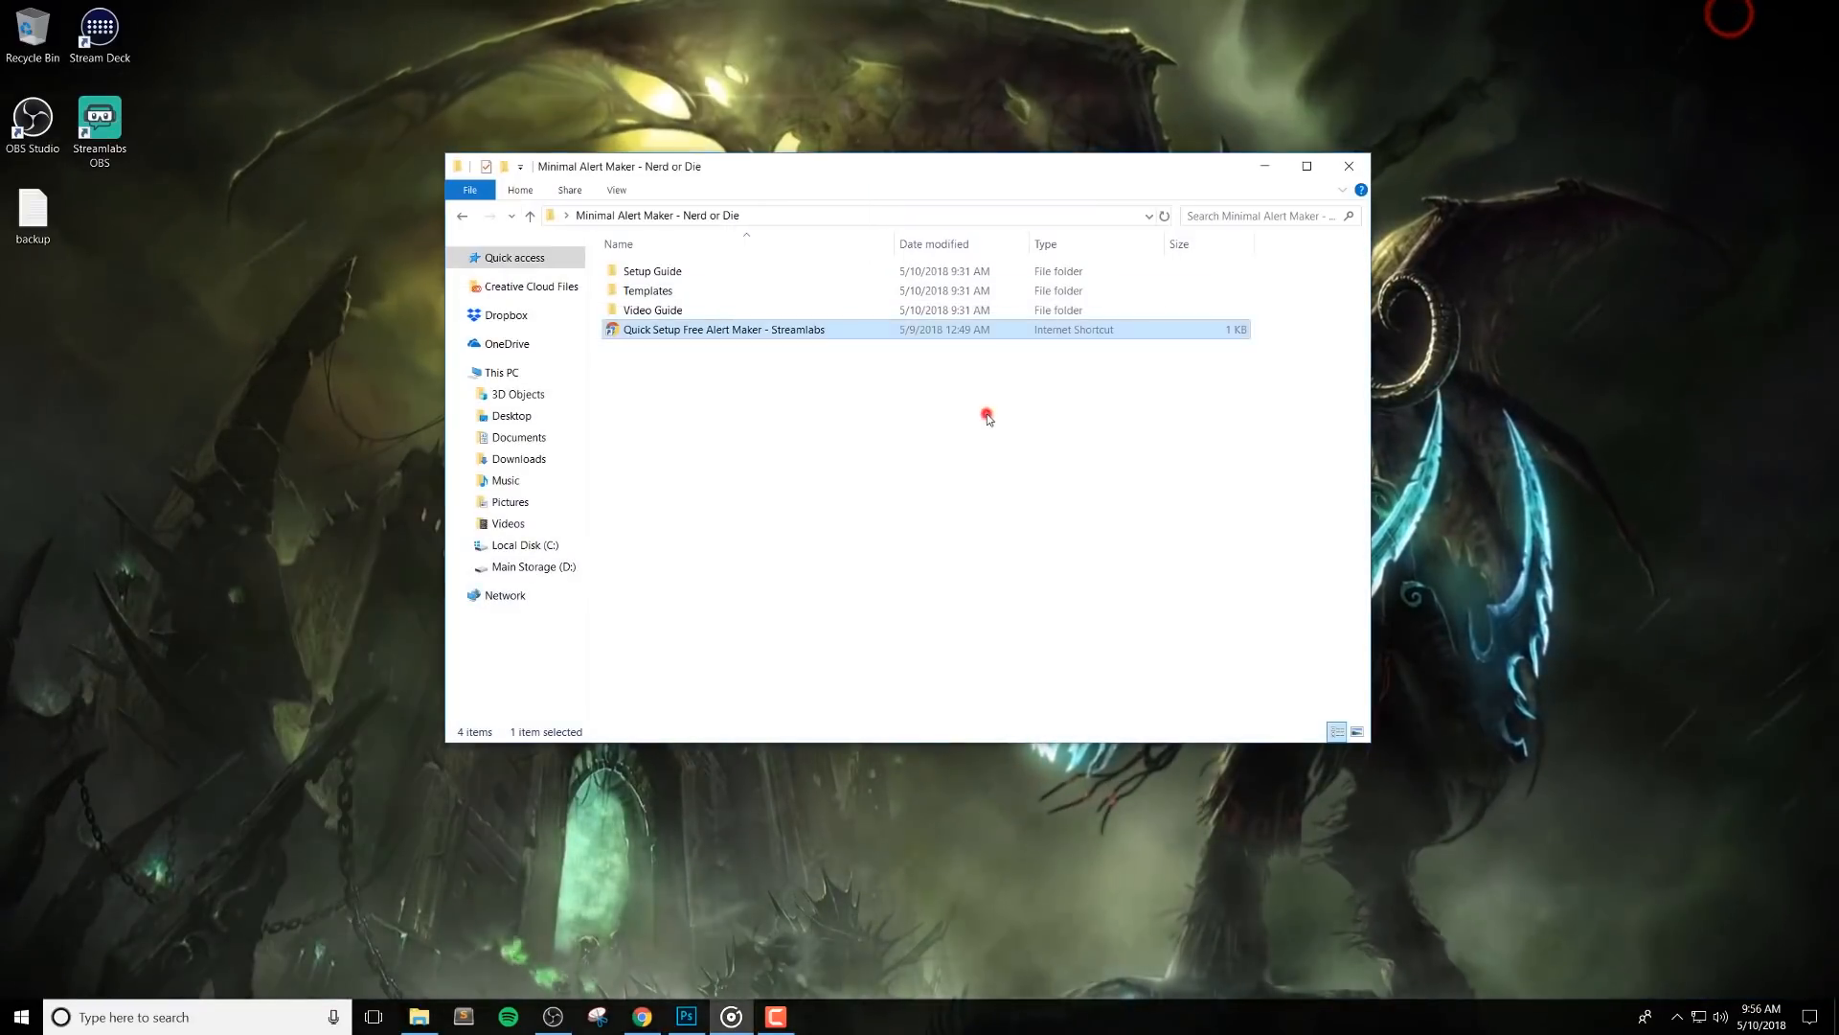
Preview the template's example image, then open the Big On the Bottom template text in Notepad
{"action": "double_click", "coordinate": [648, 291]}
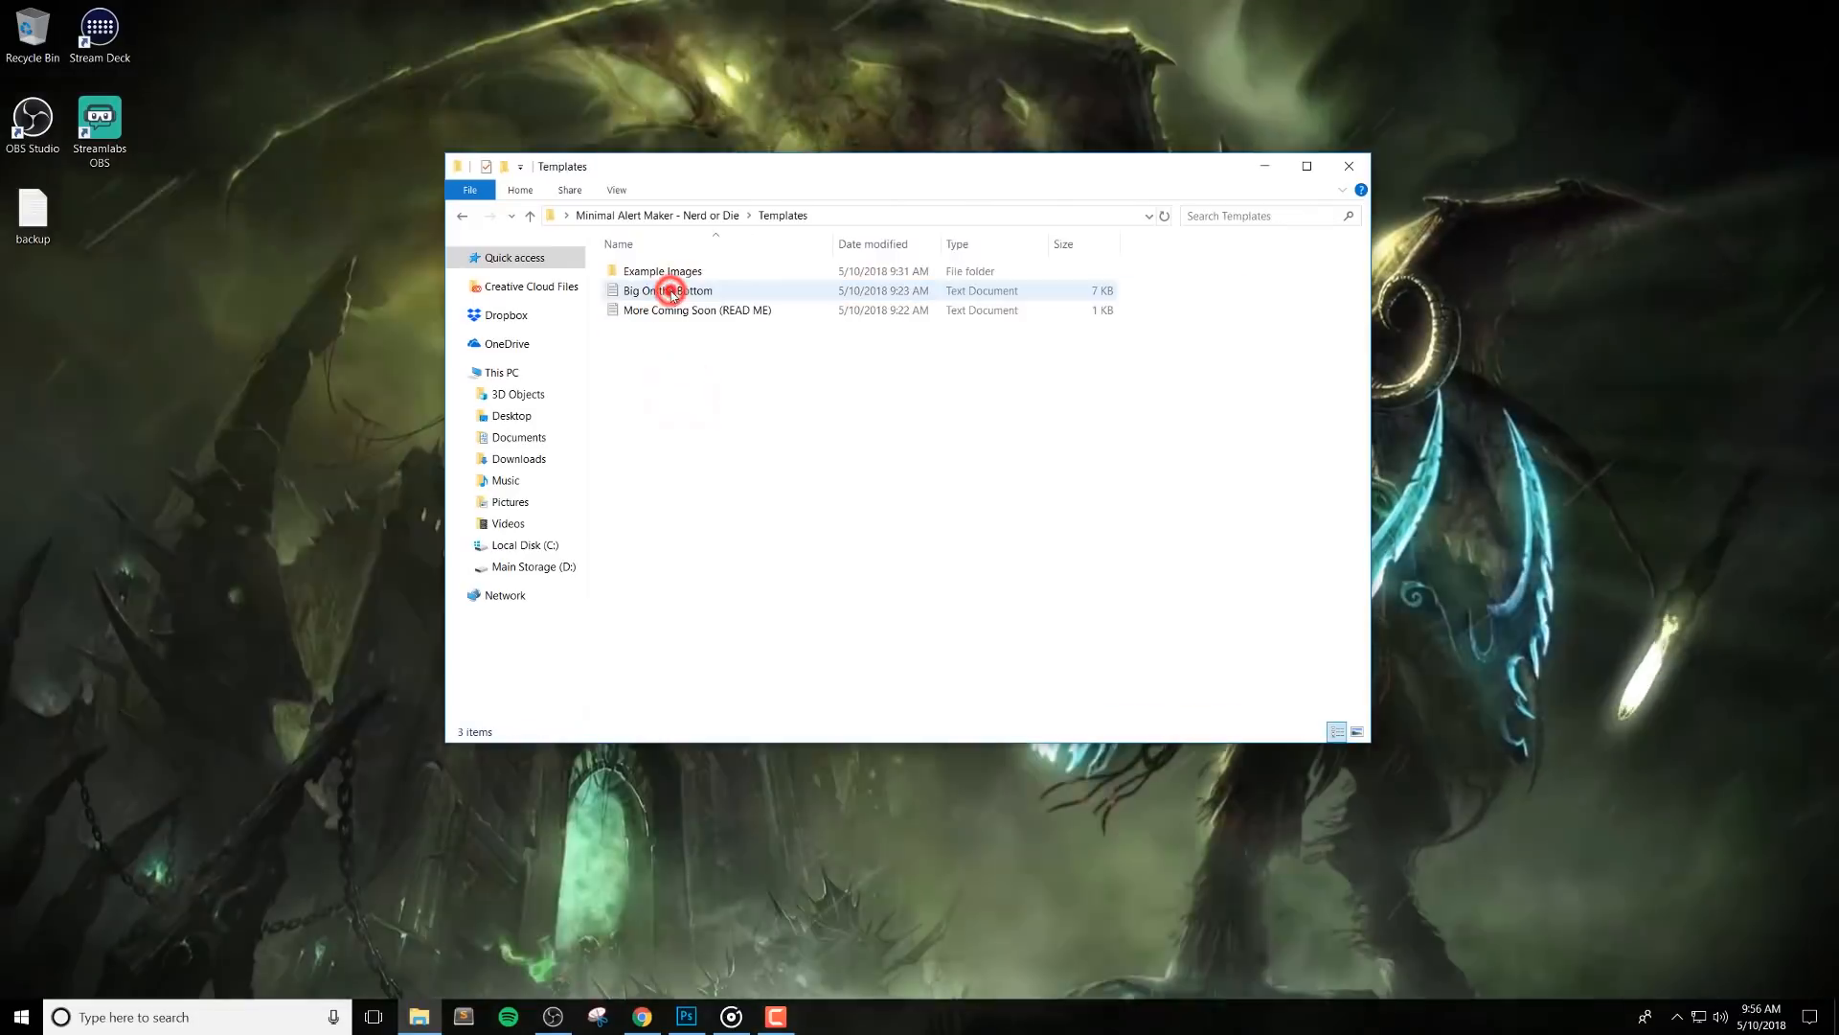
{"action": "left_click", "coordinate": [663, 272]}
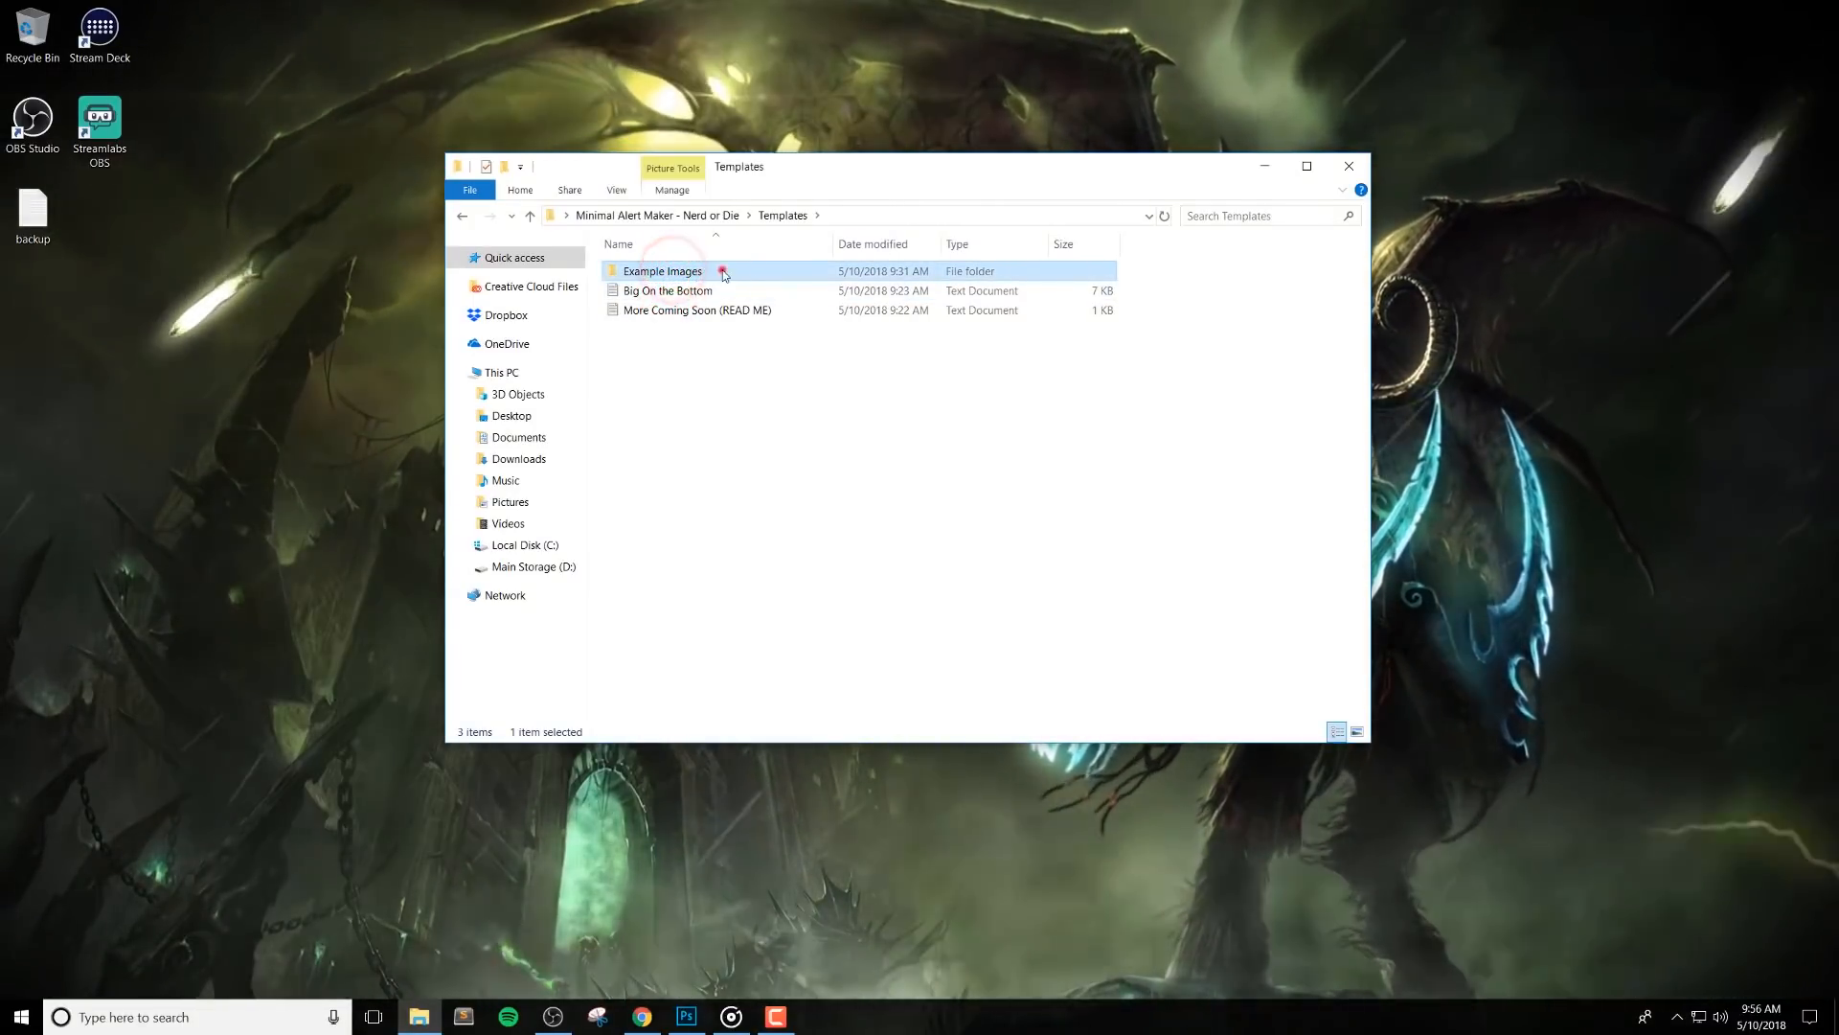
{"action": "double_click", "coordinate": [664, 291]}
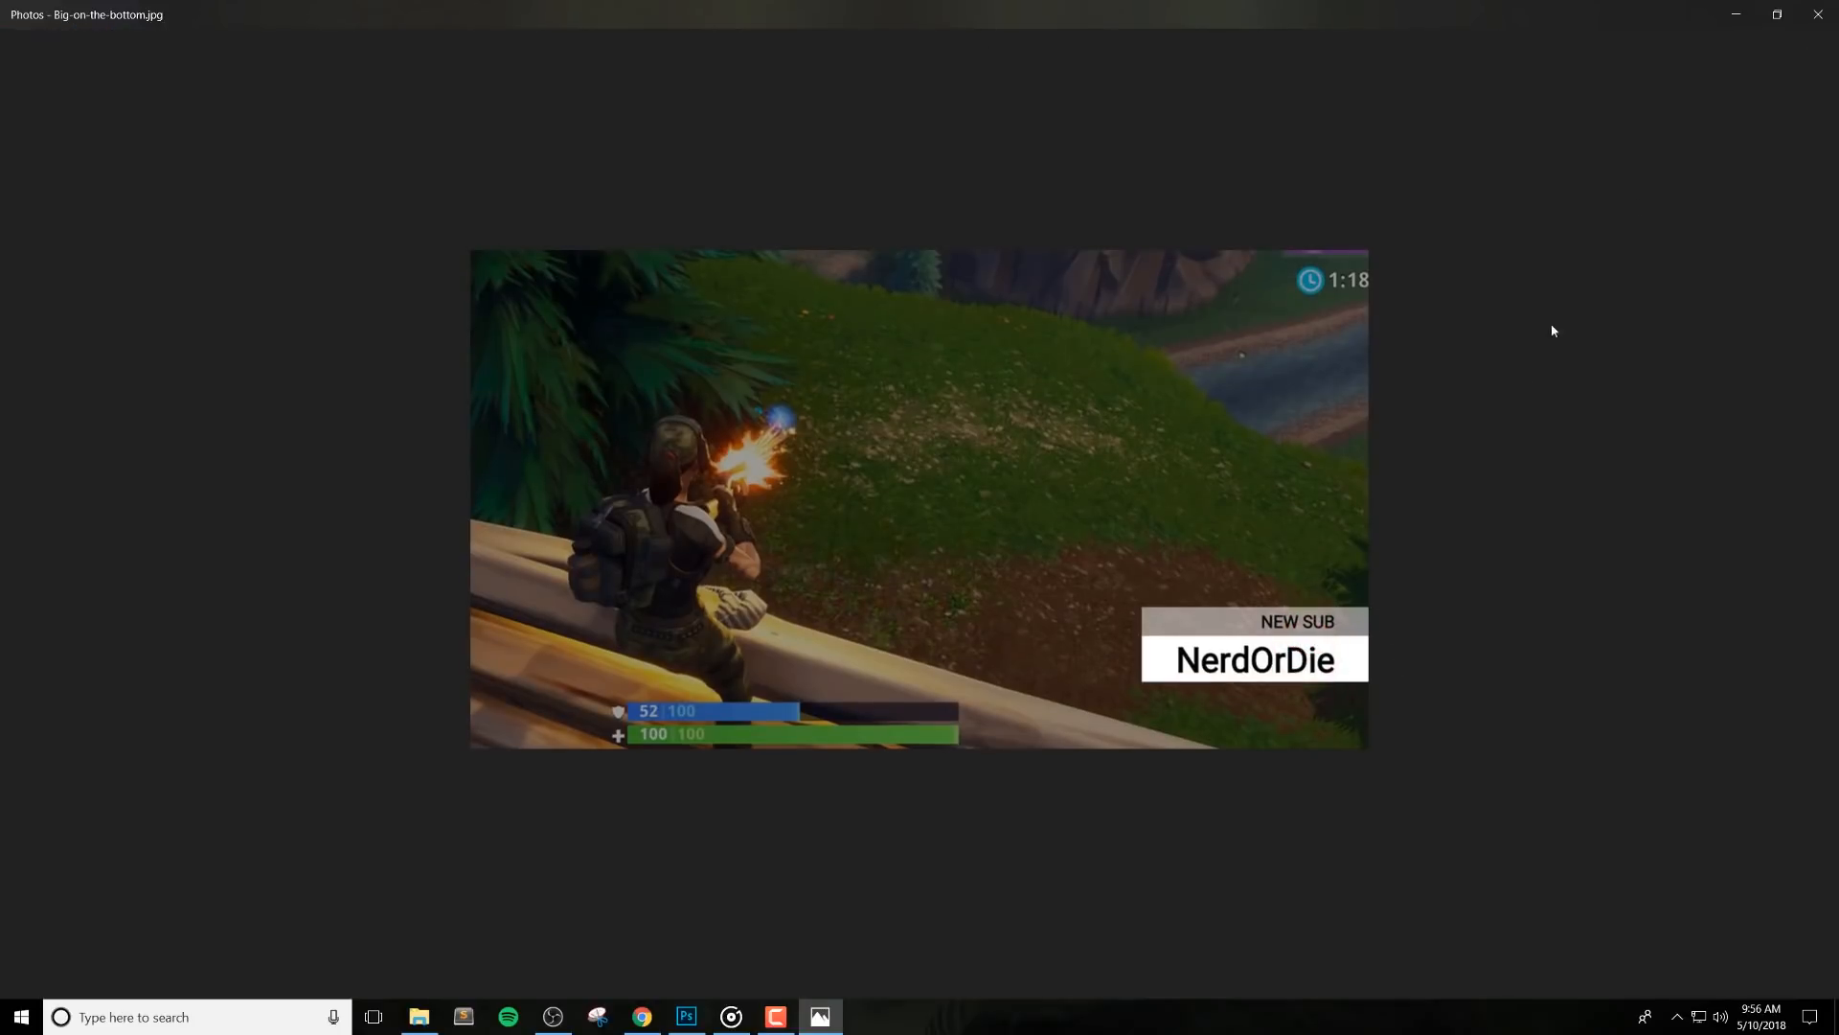
{"action": "mouse_move", "coordinate": [1391, 663]}
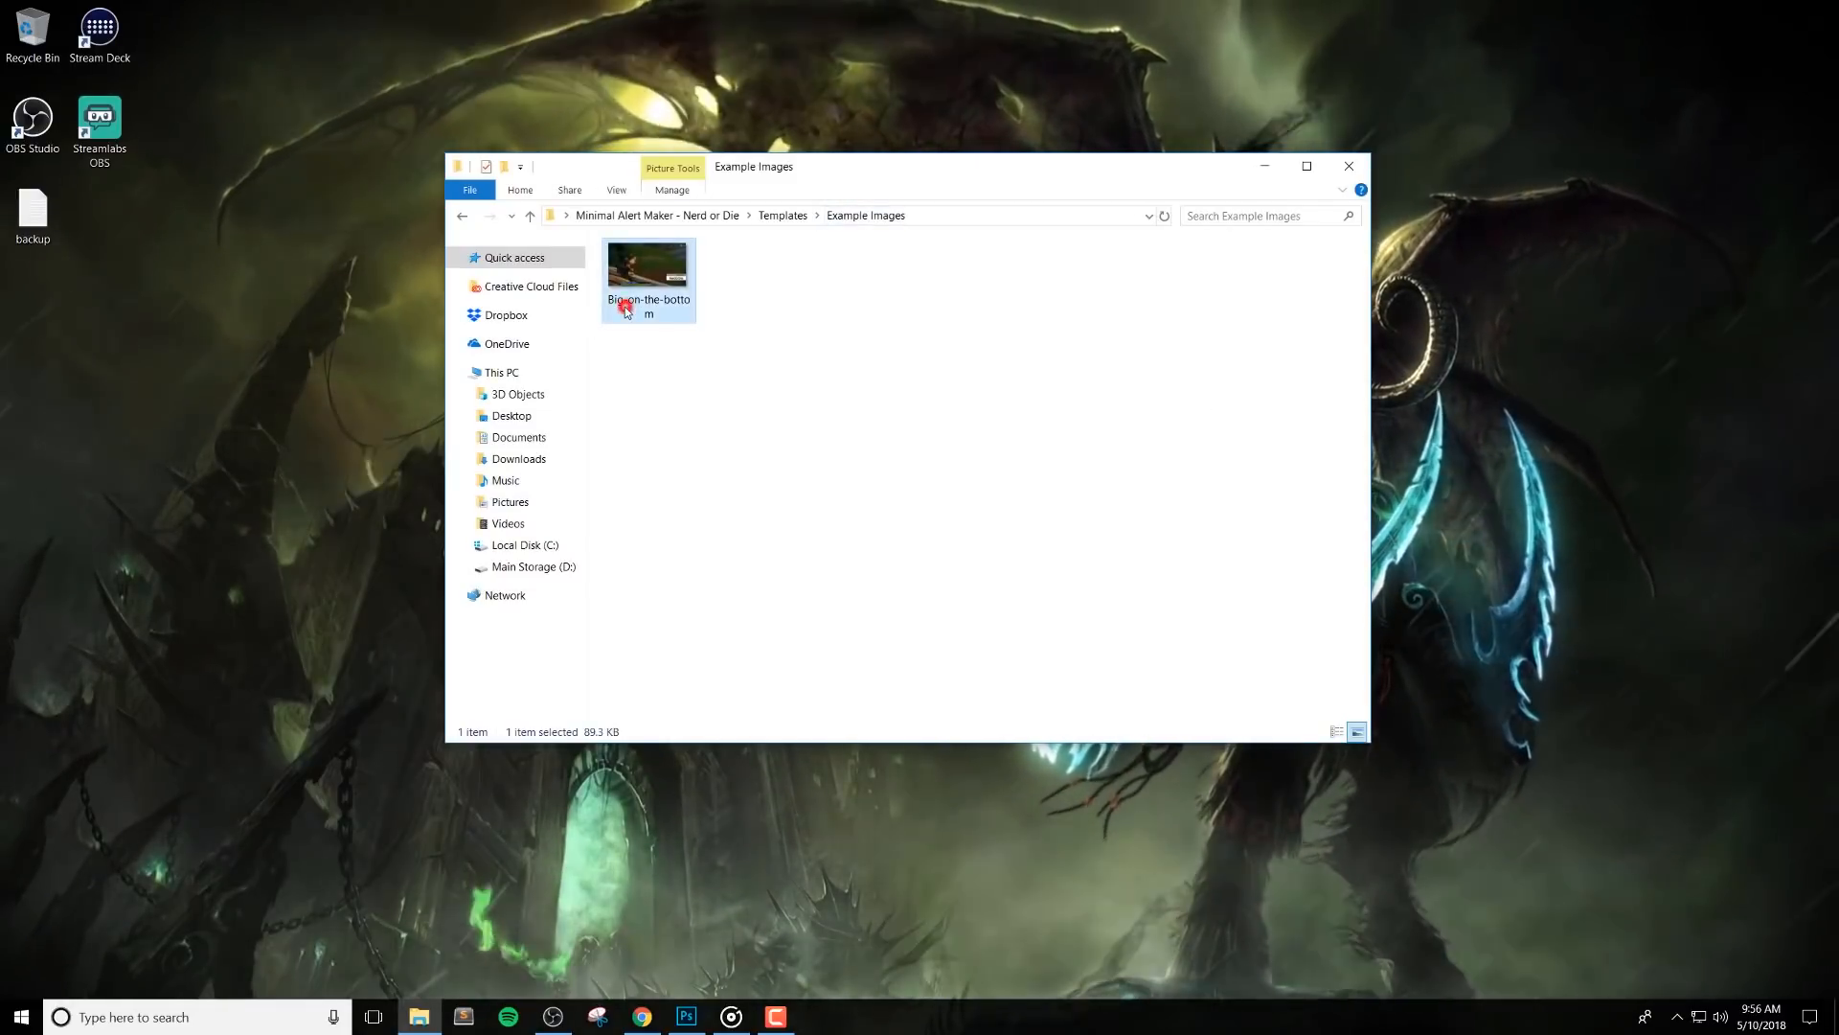
{"action": "left_click", "coordinate": [782, 214]}
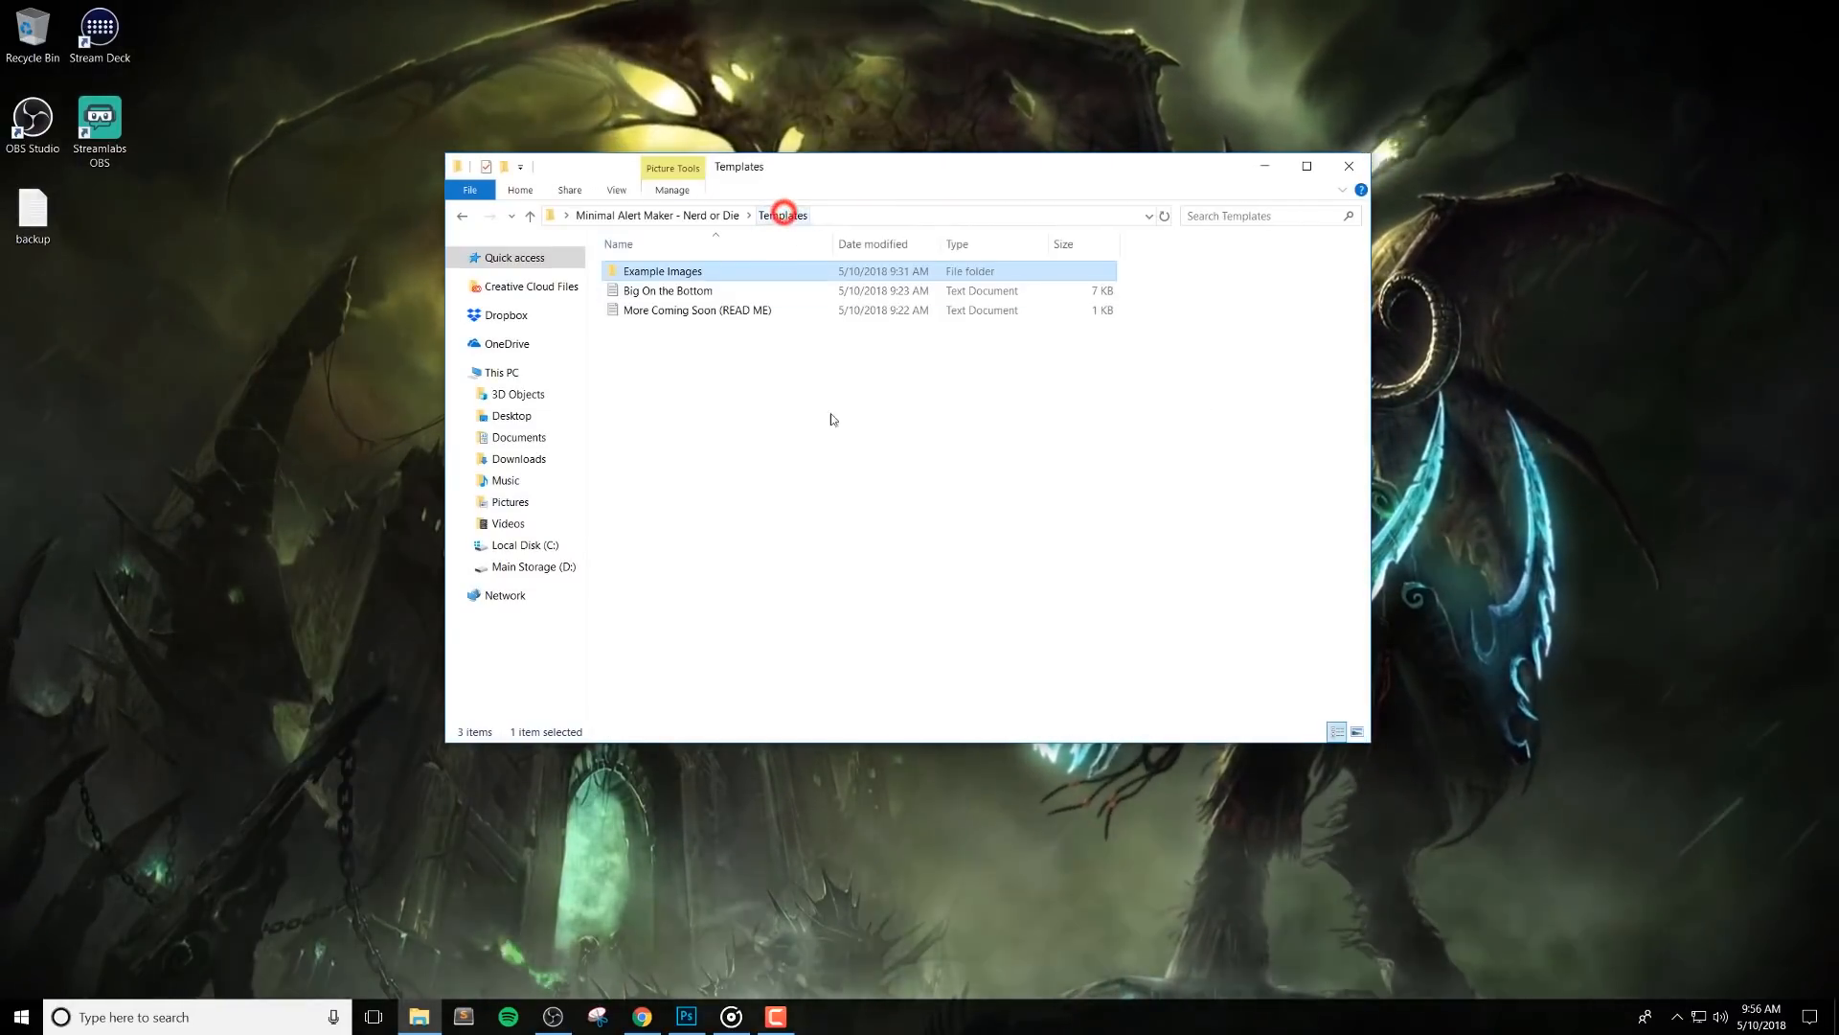
{"action": "double_click", "coordinate": [665, 292]}
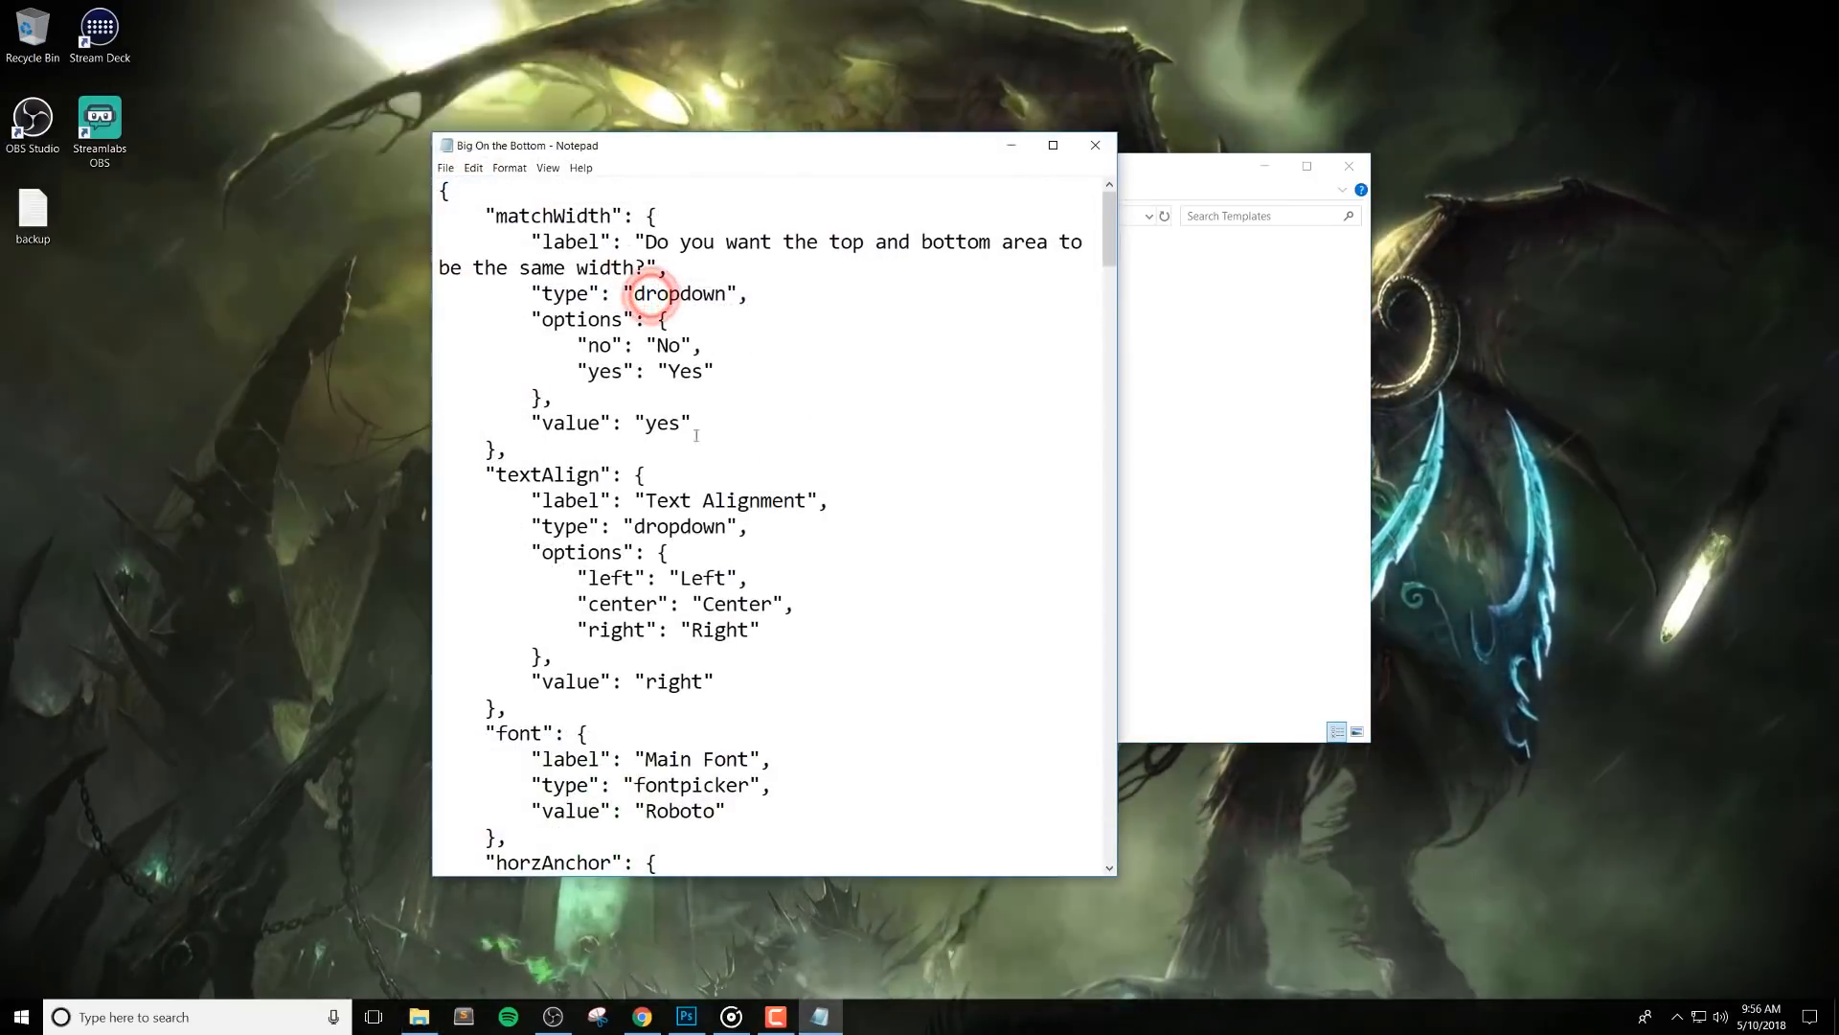
Select and copy the whole Big On the Bottom template text, then close Notepad
{"action": "right_click", "coordinate": [713, 343]}
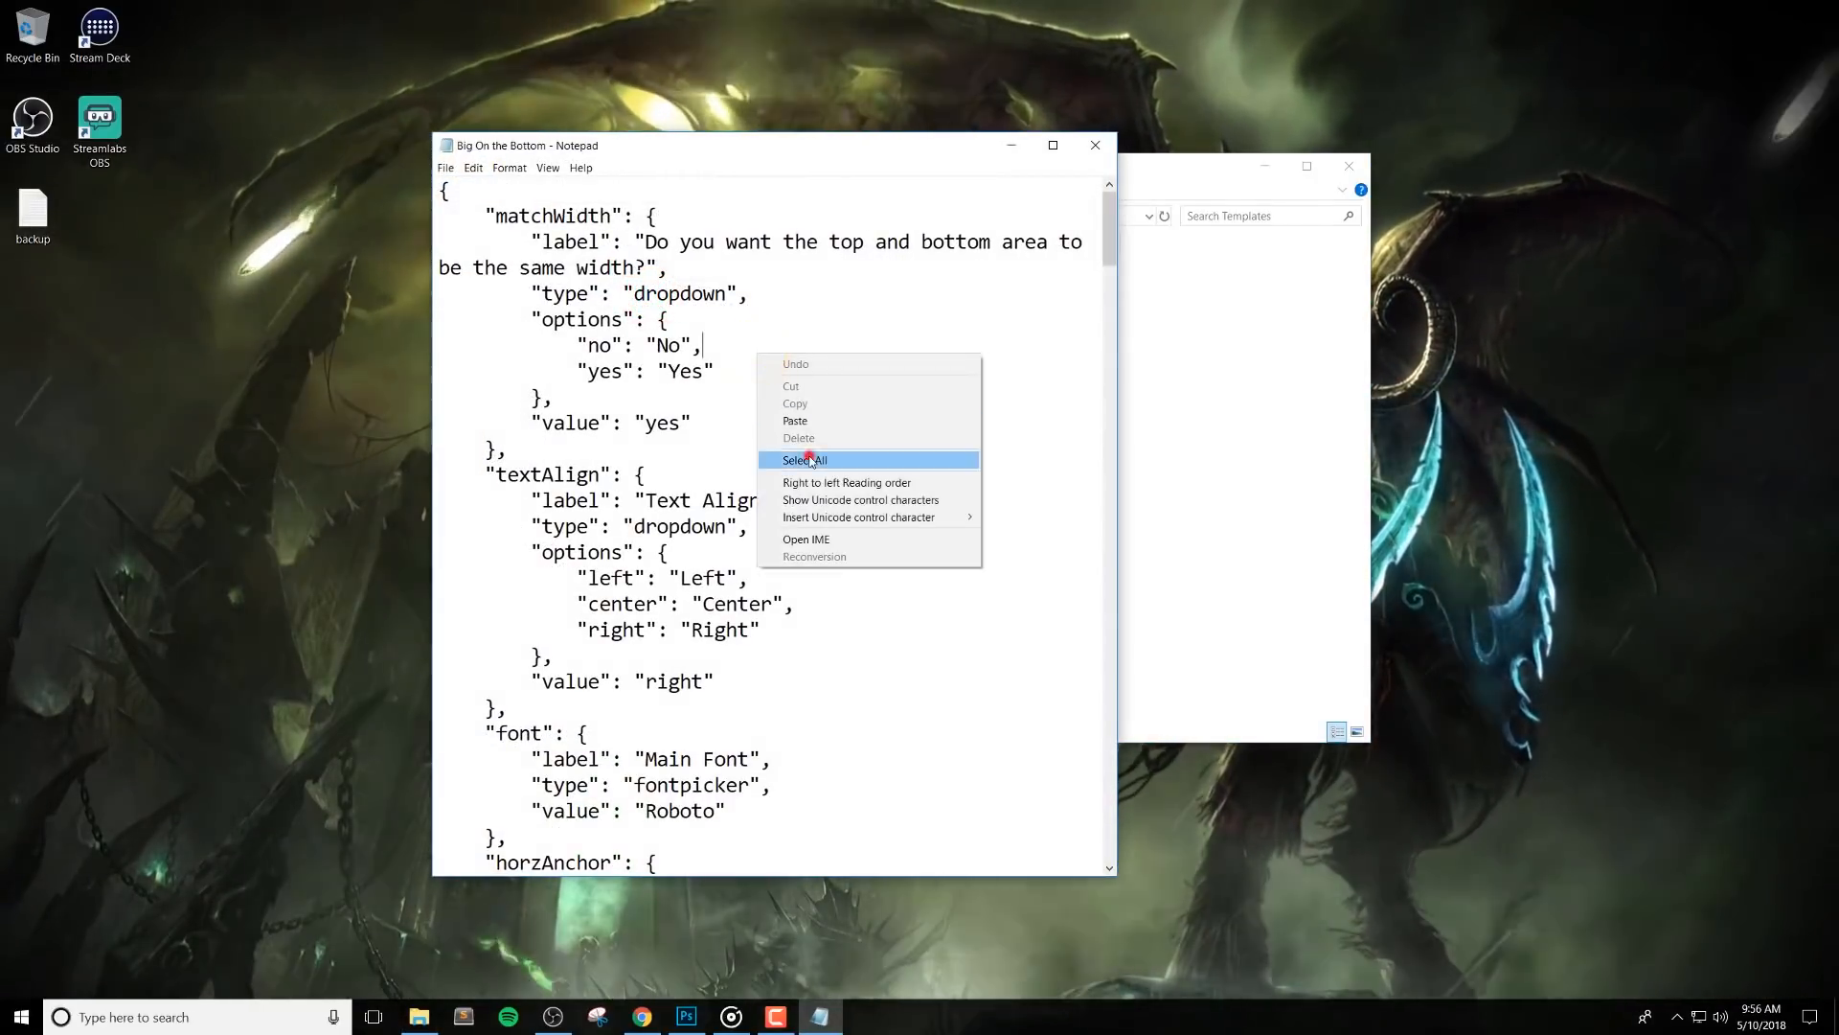
{"action": "left_click", "coordinate": [804, 460]}
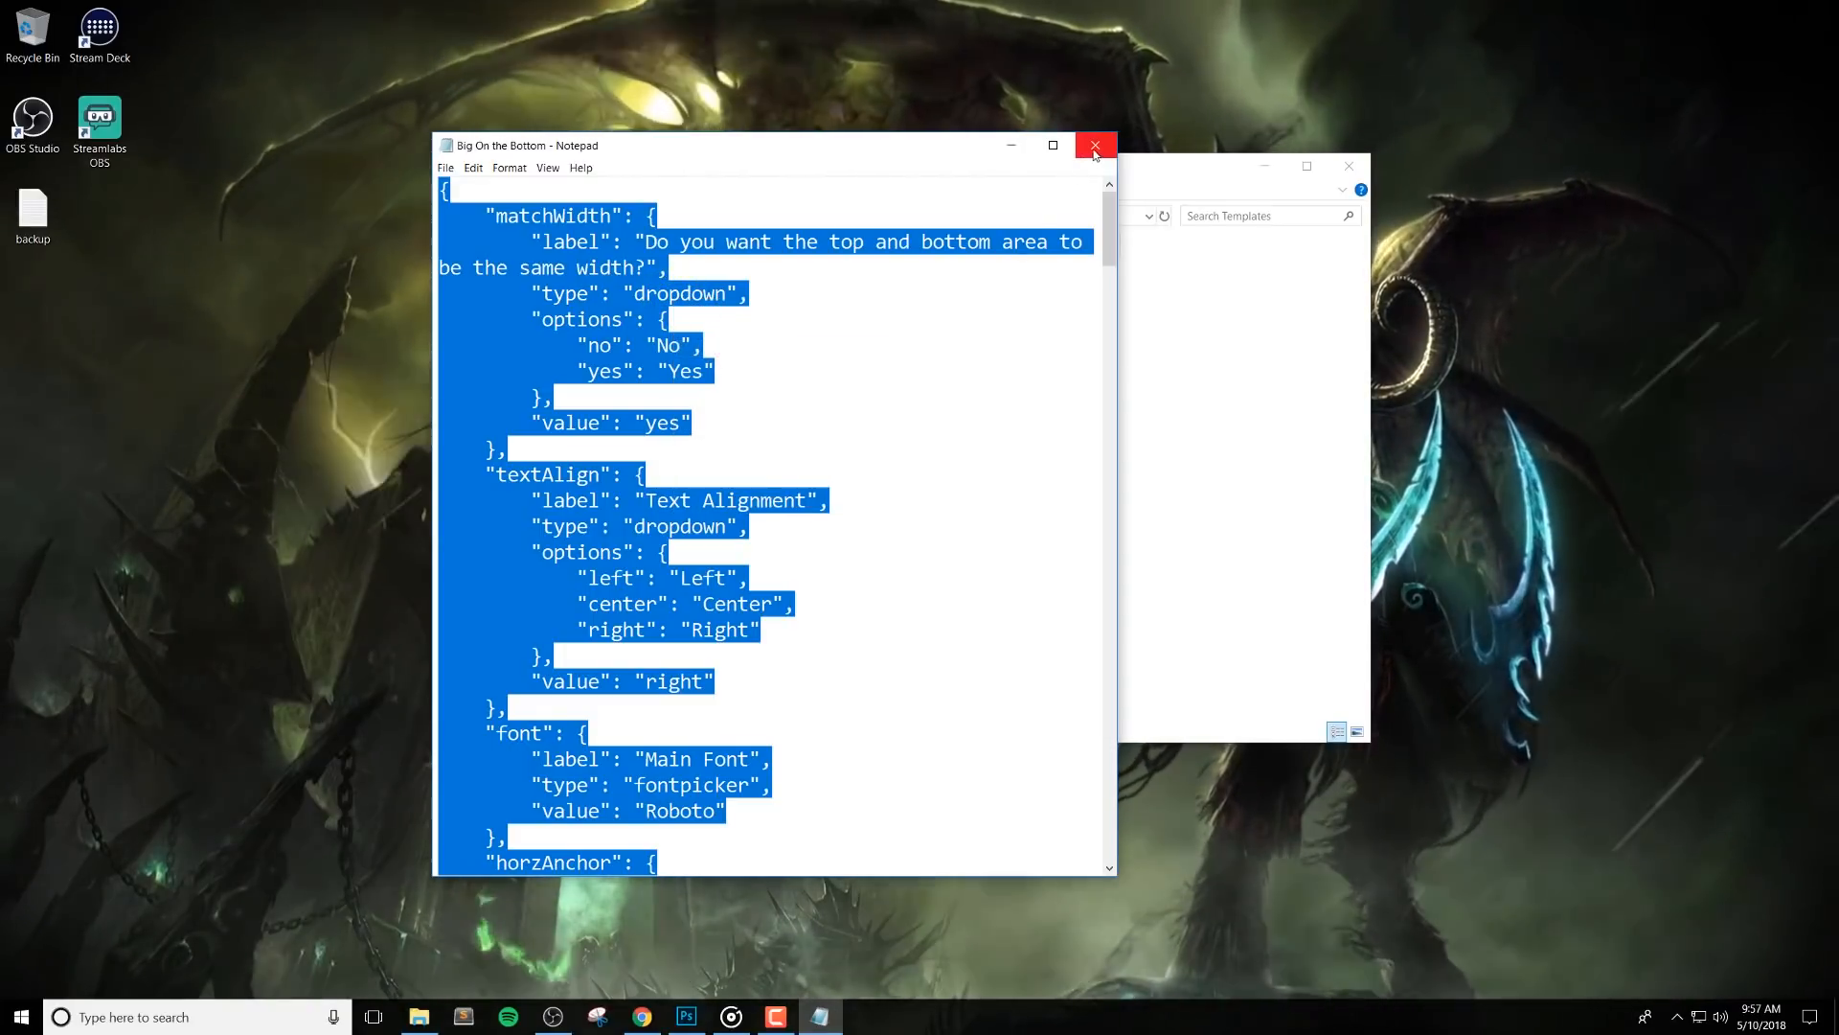
{"action": "left_click", "coordinate": [1094, 146]}
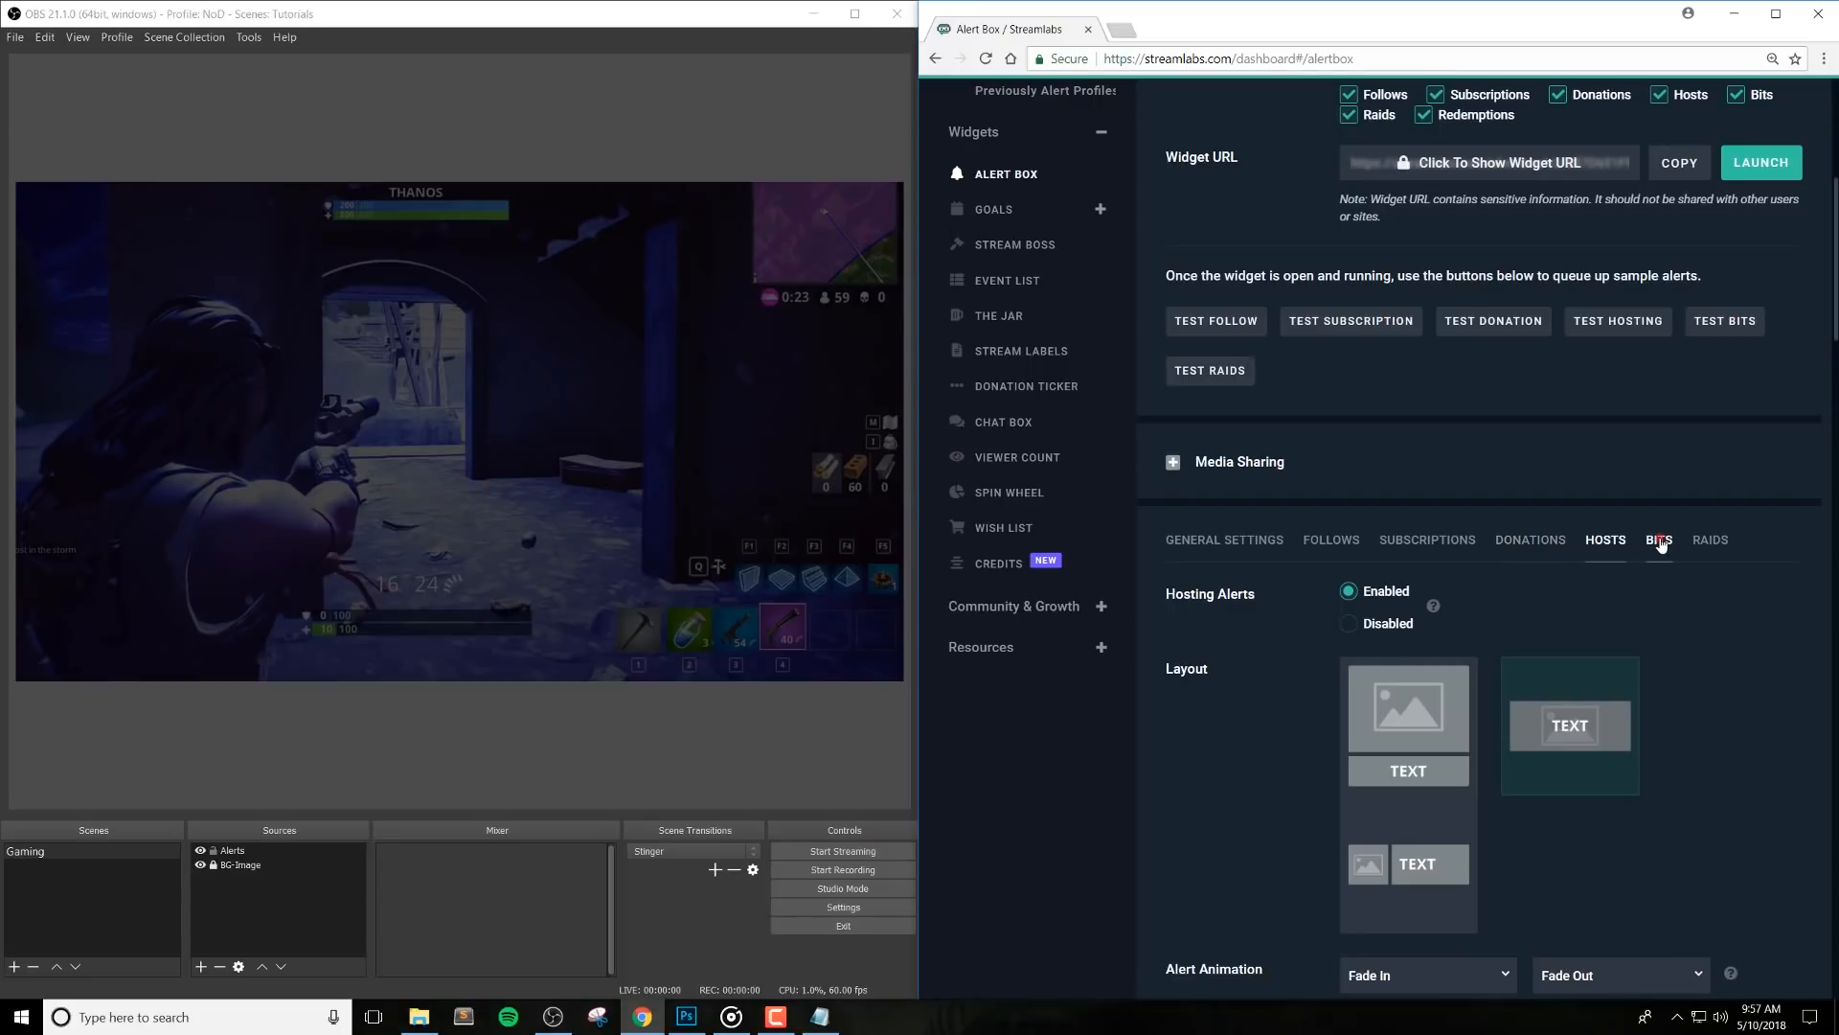
Paste the template into the Bits alert's custom fields, update them, and save the settings
{"action": "scroll", "scroll_direction": "down", "scroll_amount": 3}
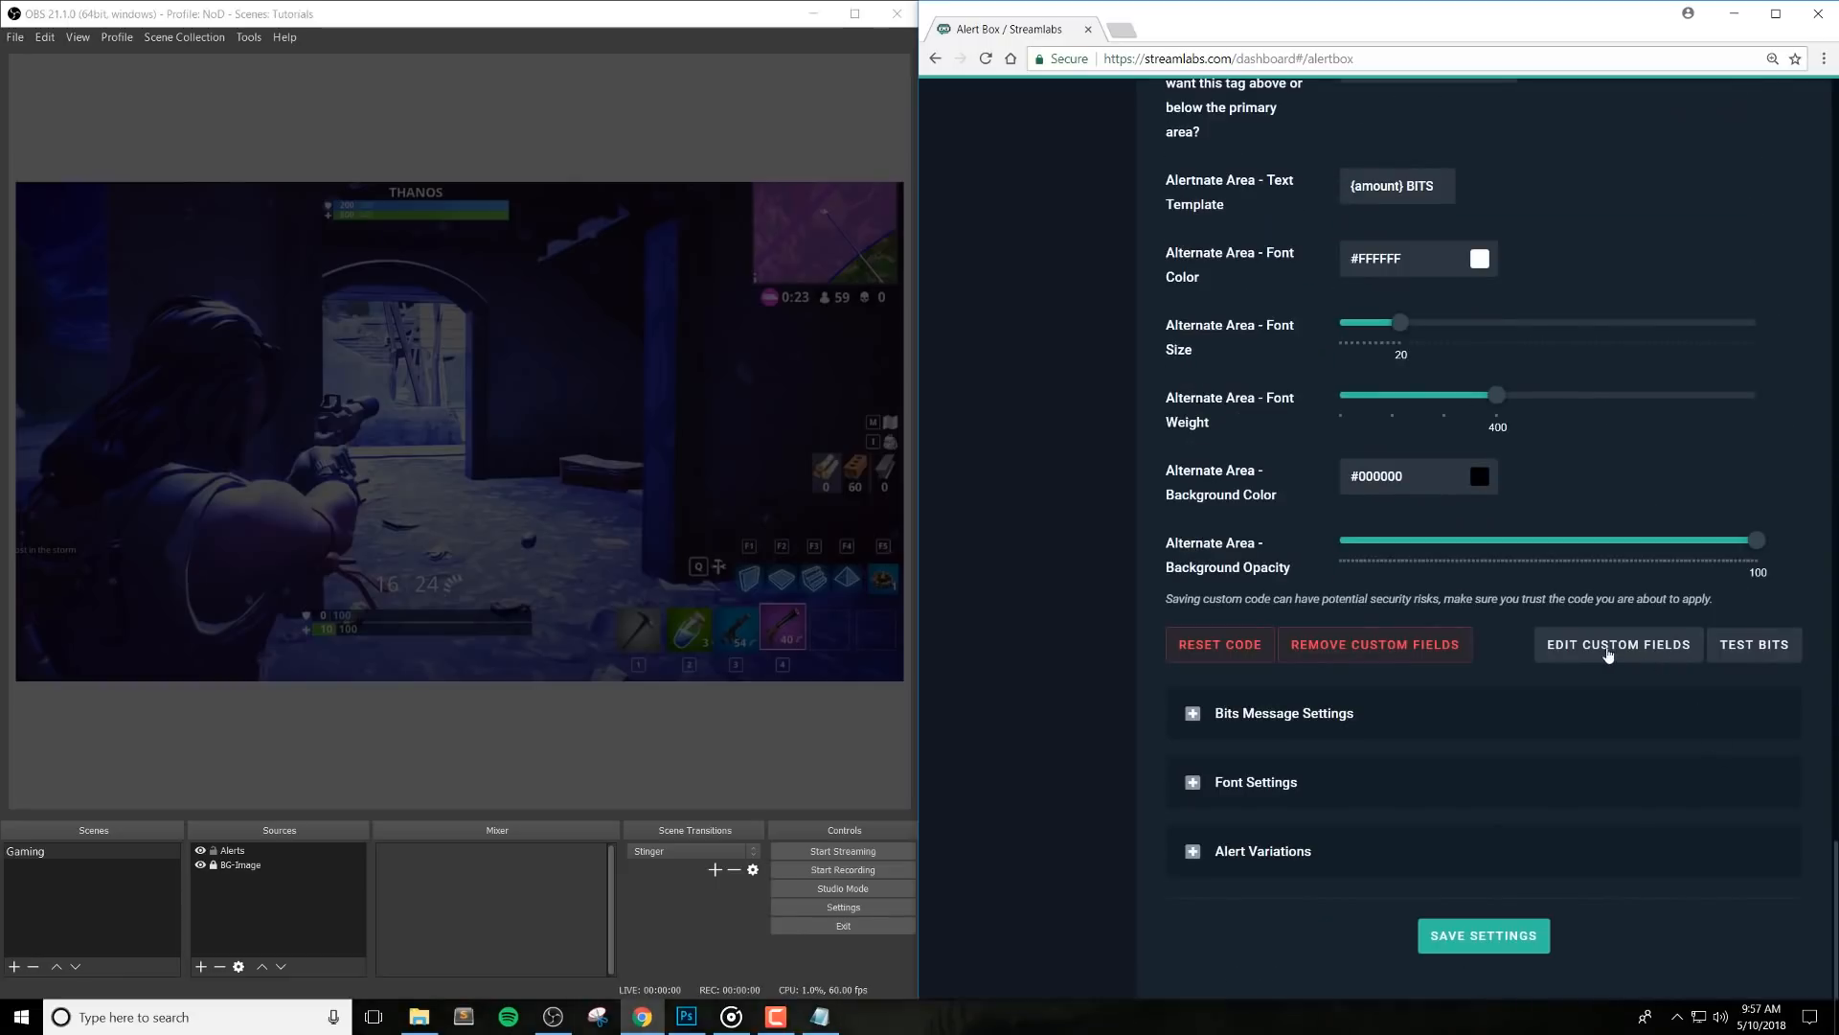
{"action": "left_click", "coordinate": [1617, 644]}
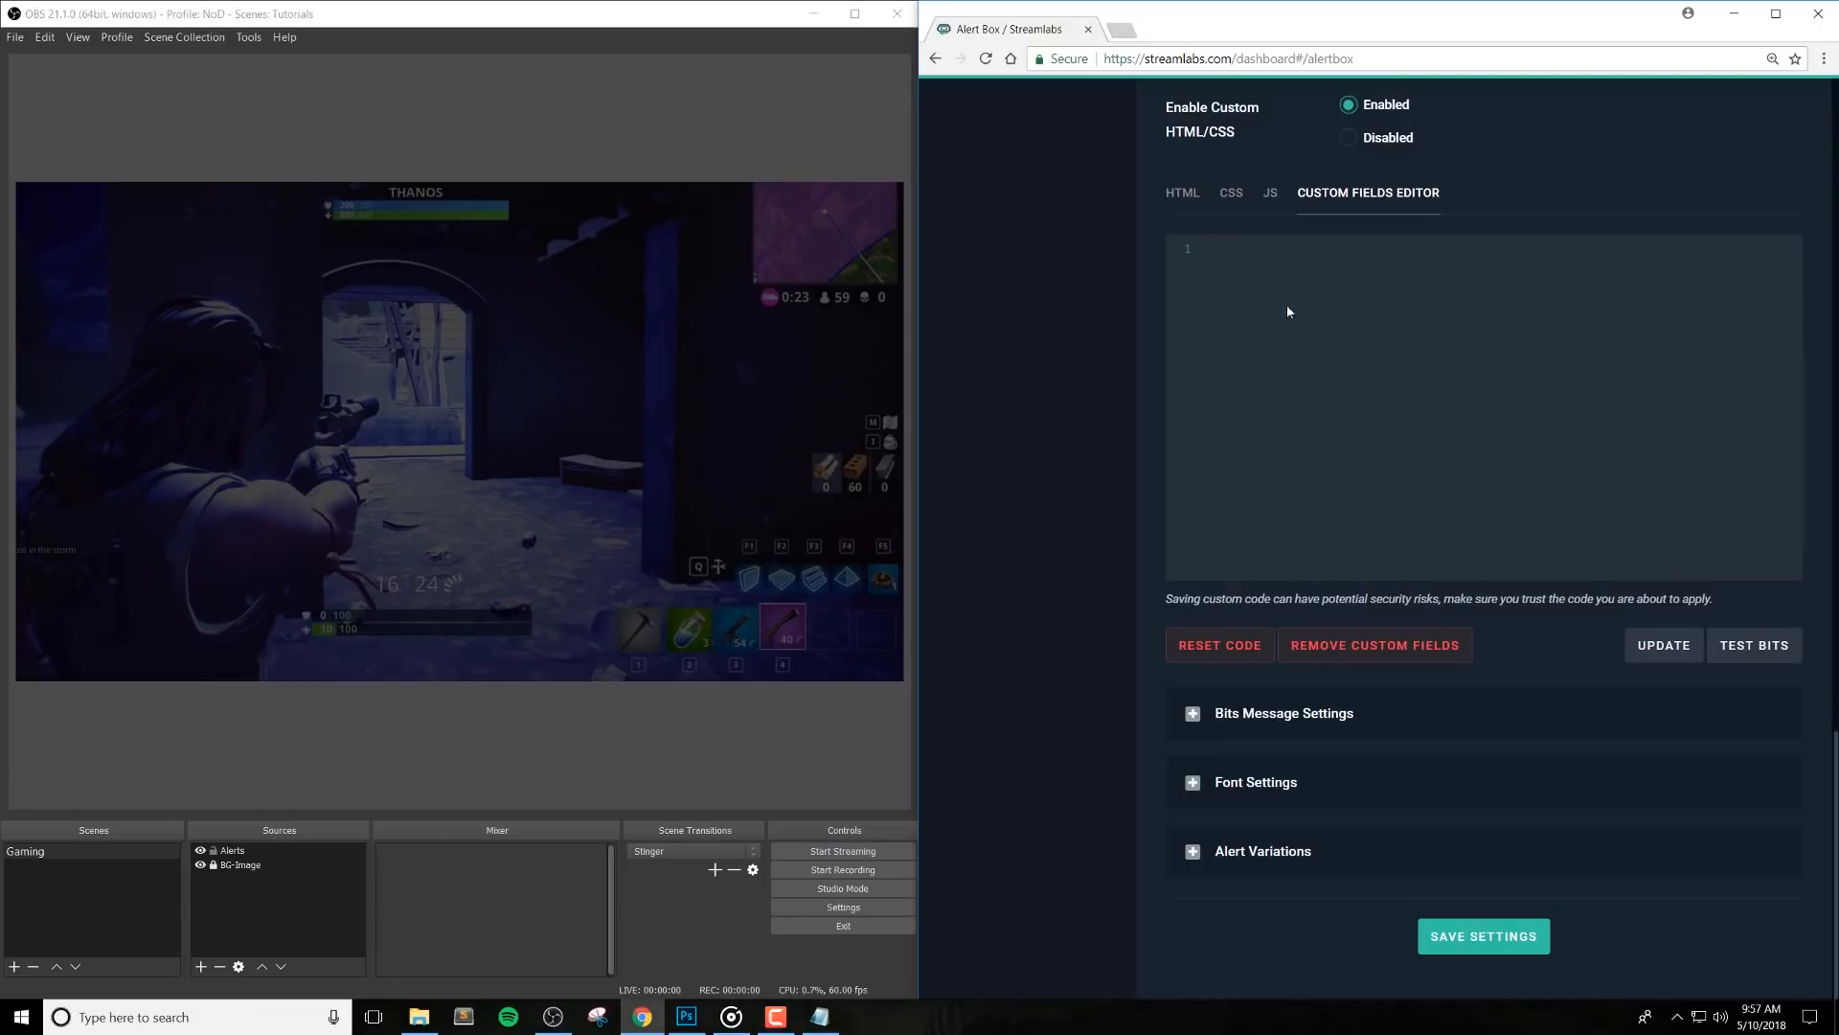
{"action": "mouse_move", "coordinate": [1249, 283]}
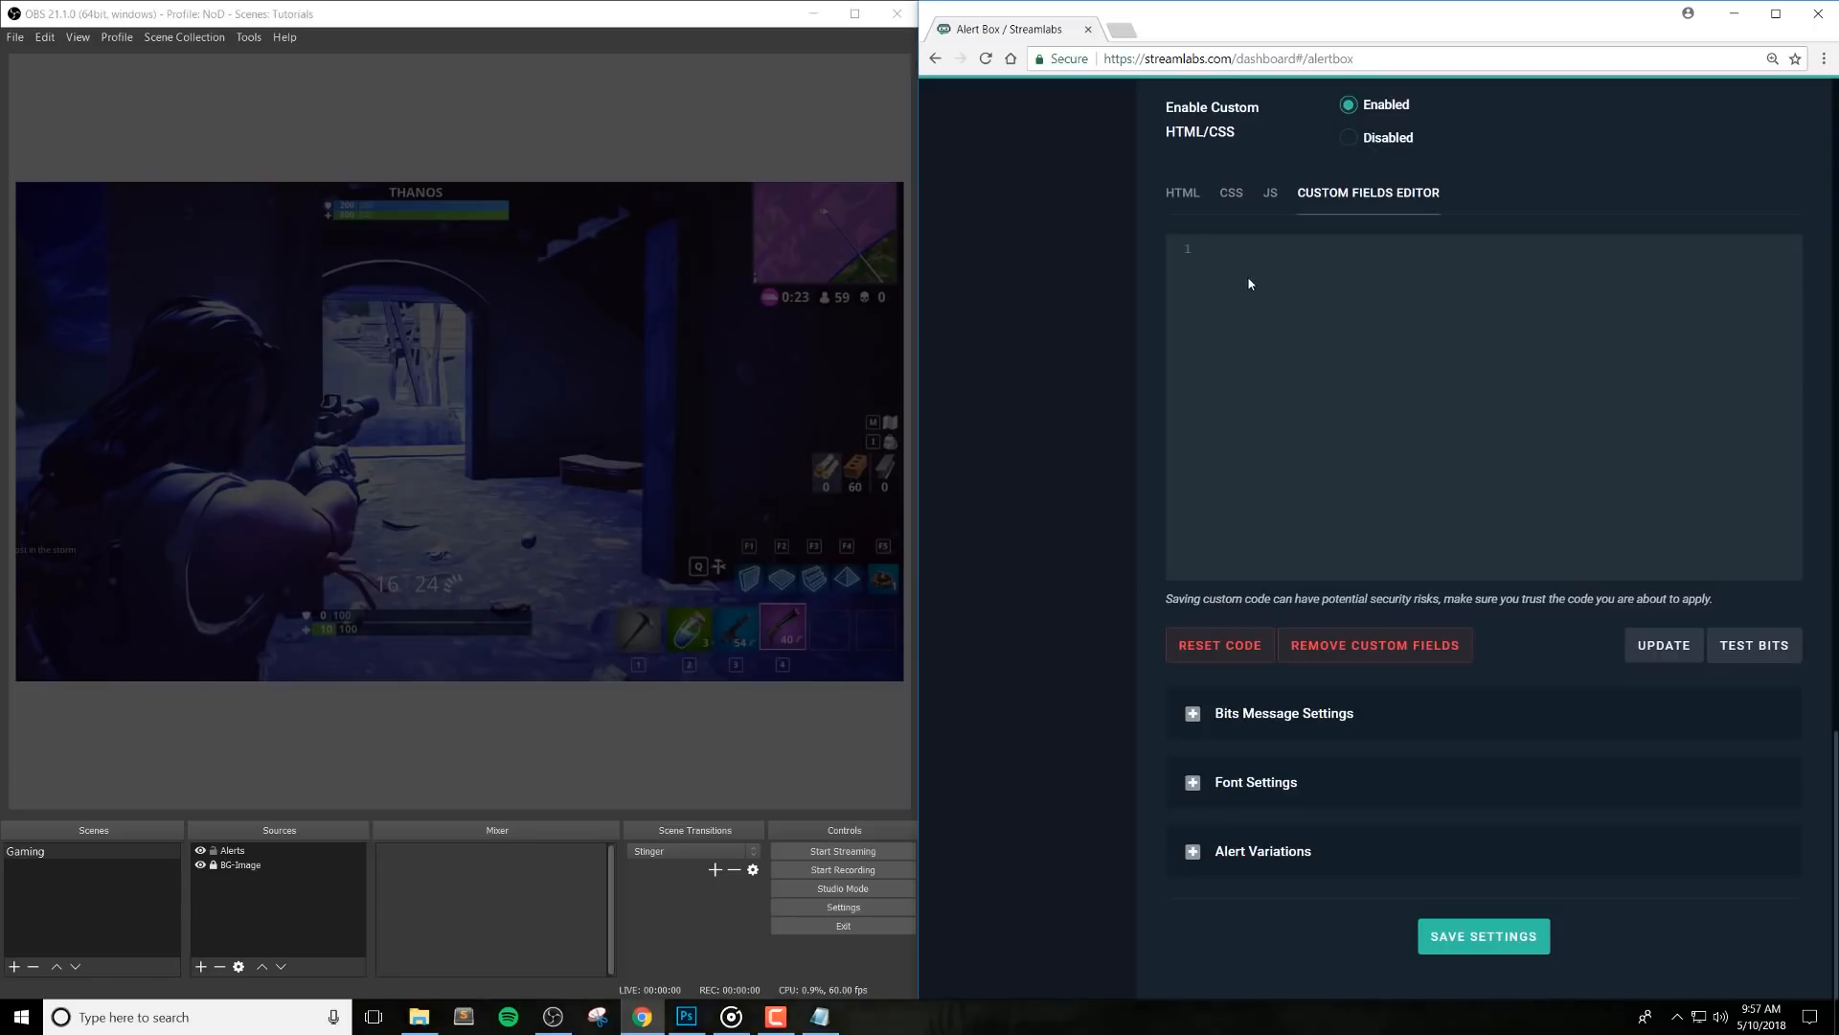
{"action": "right_click", "coordinate": [1250, 284]}
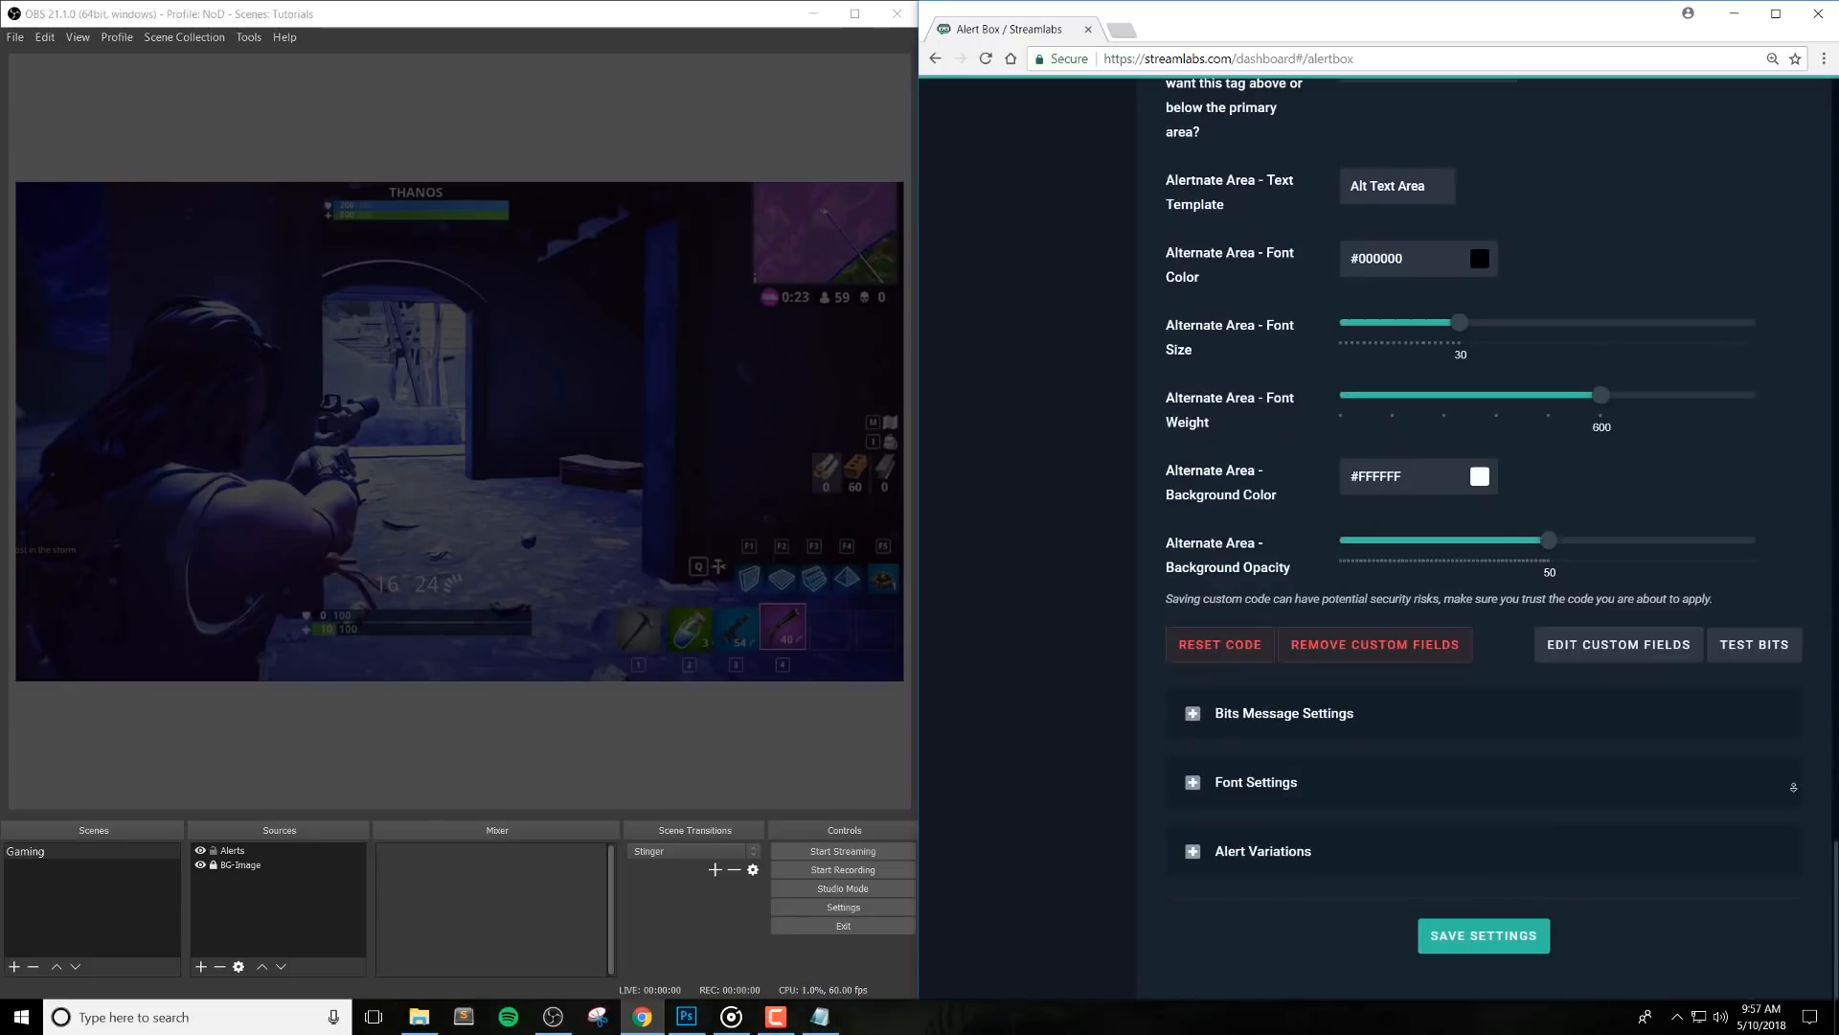
{"action": "left_click", "coordinate": [1483, 934]}
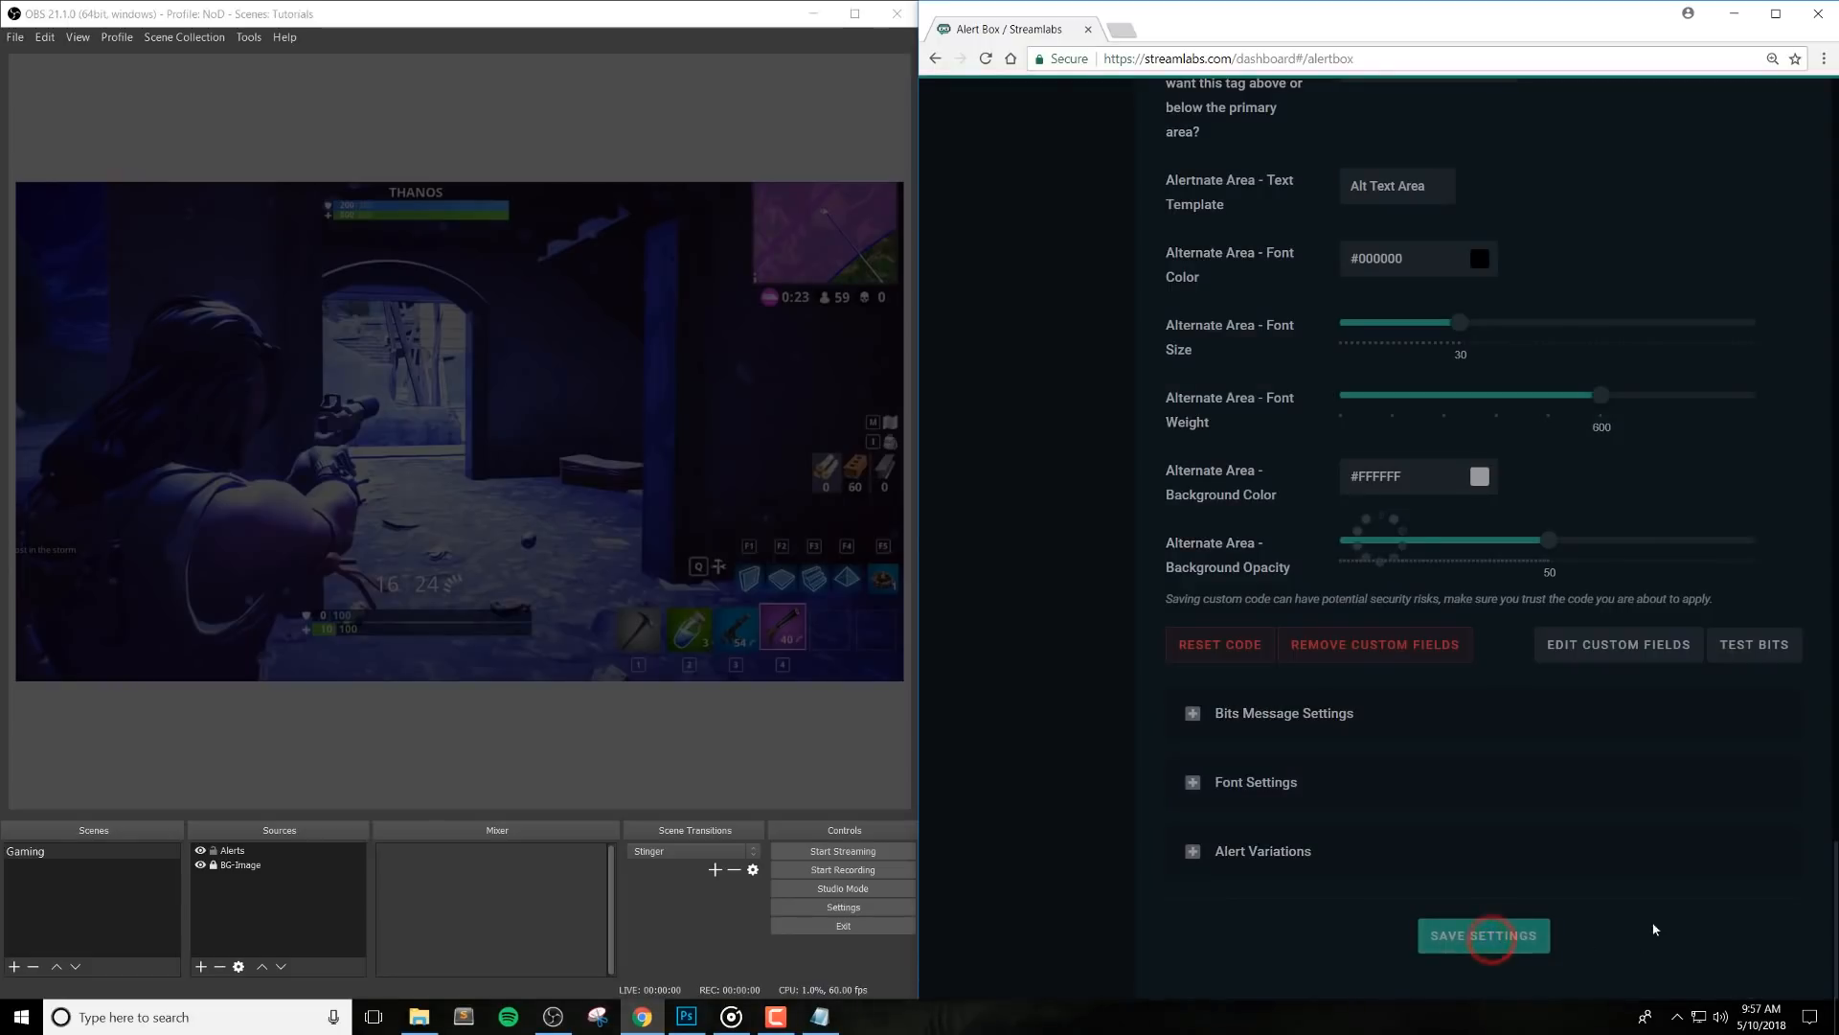
{"action": "left_click", "coordinate": [1482, 935]}
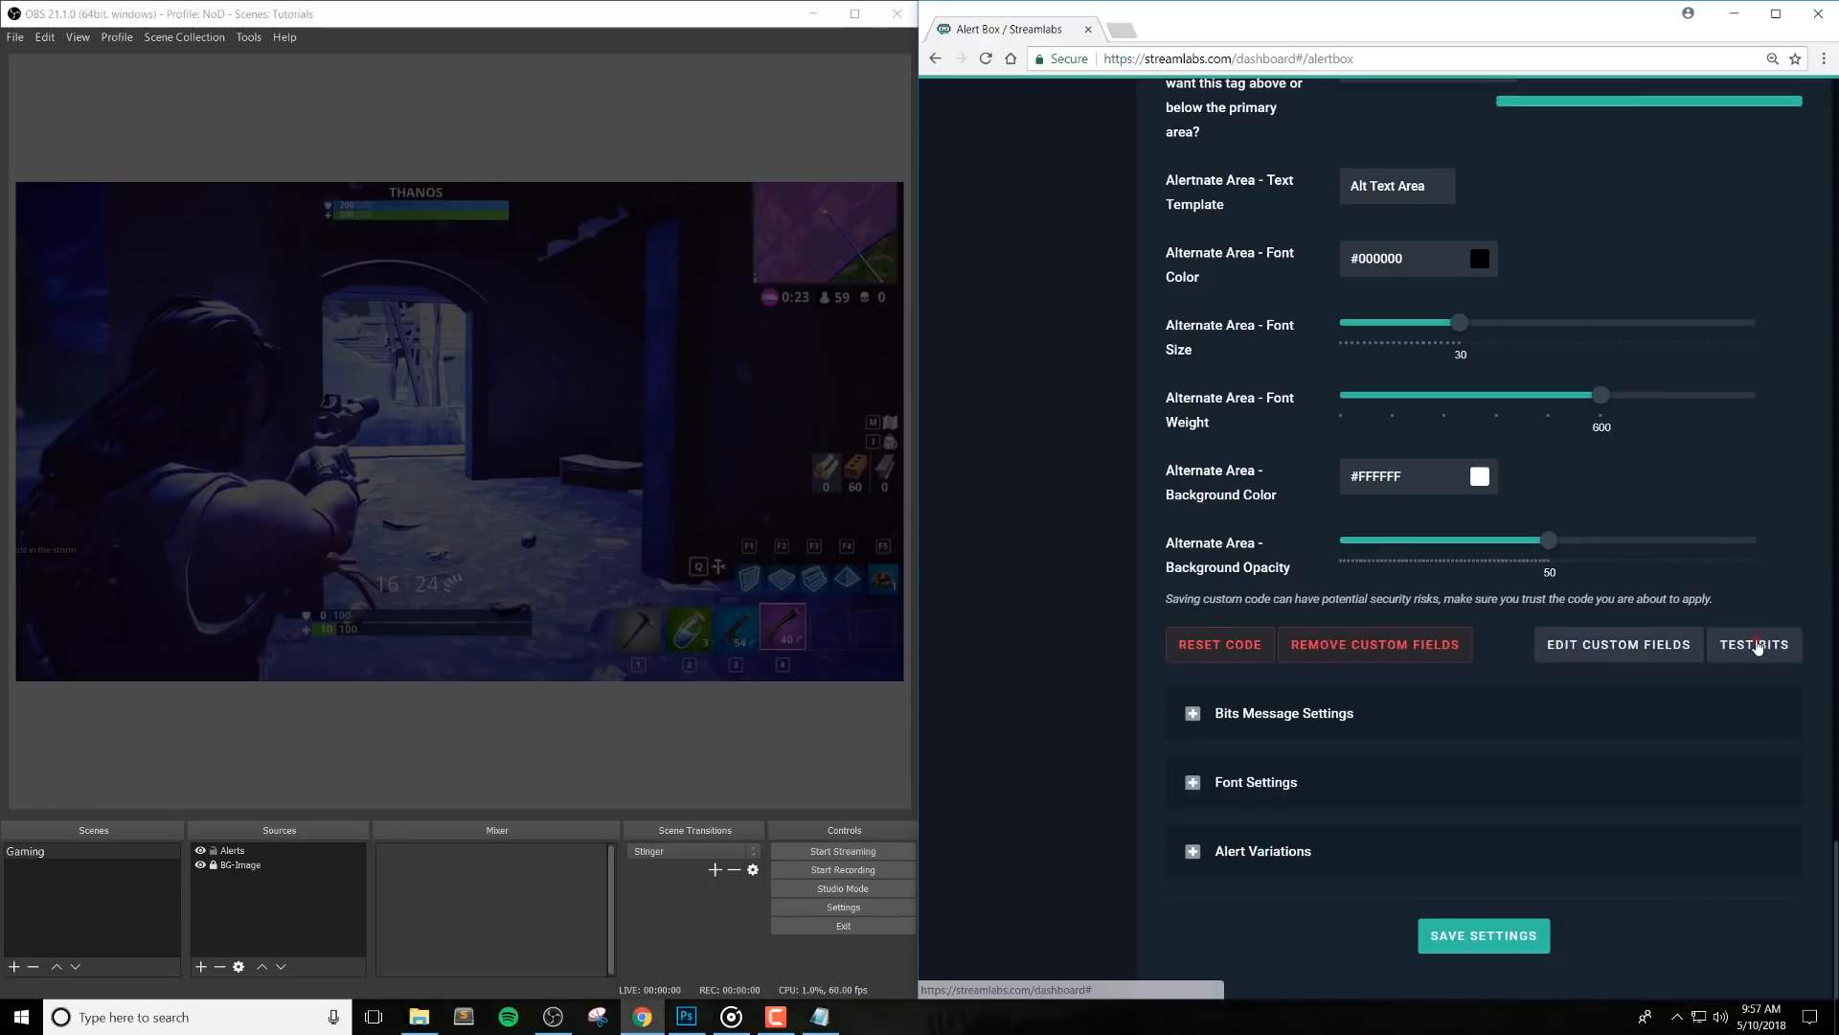
Set the Bits alert's Alternate Area Text Template to '{amount} BITS' and test it, showing 500 BITS
{"action": "left_click", "coordinate": [1755, 644]}
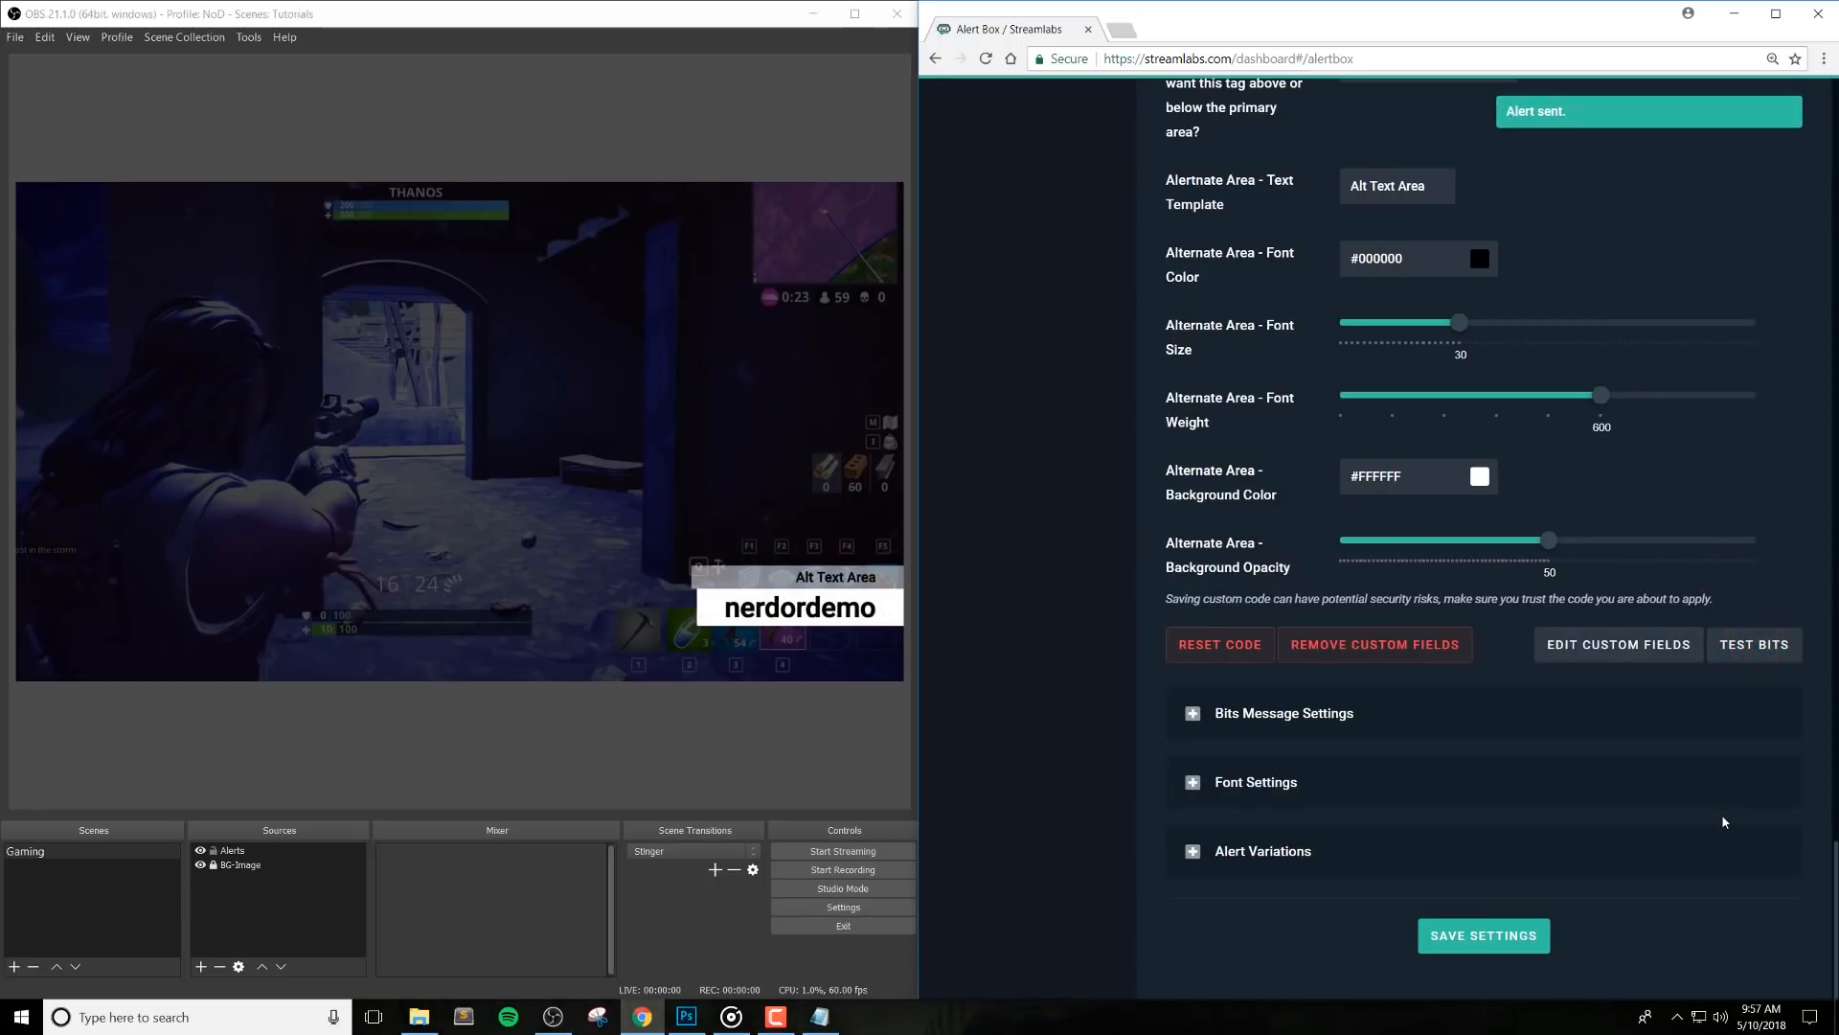
{"action": "left_click", "coordinate": [1483, 935]}
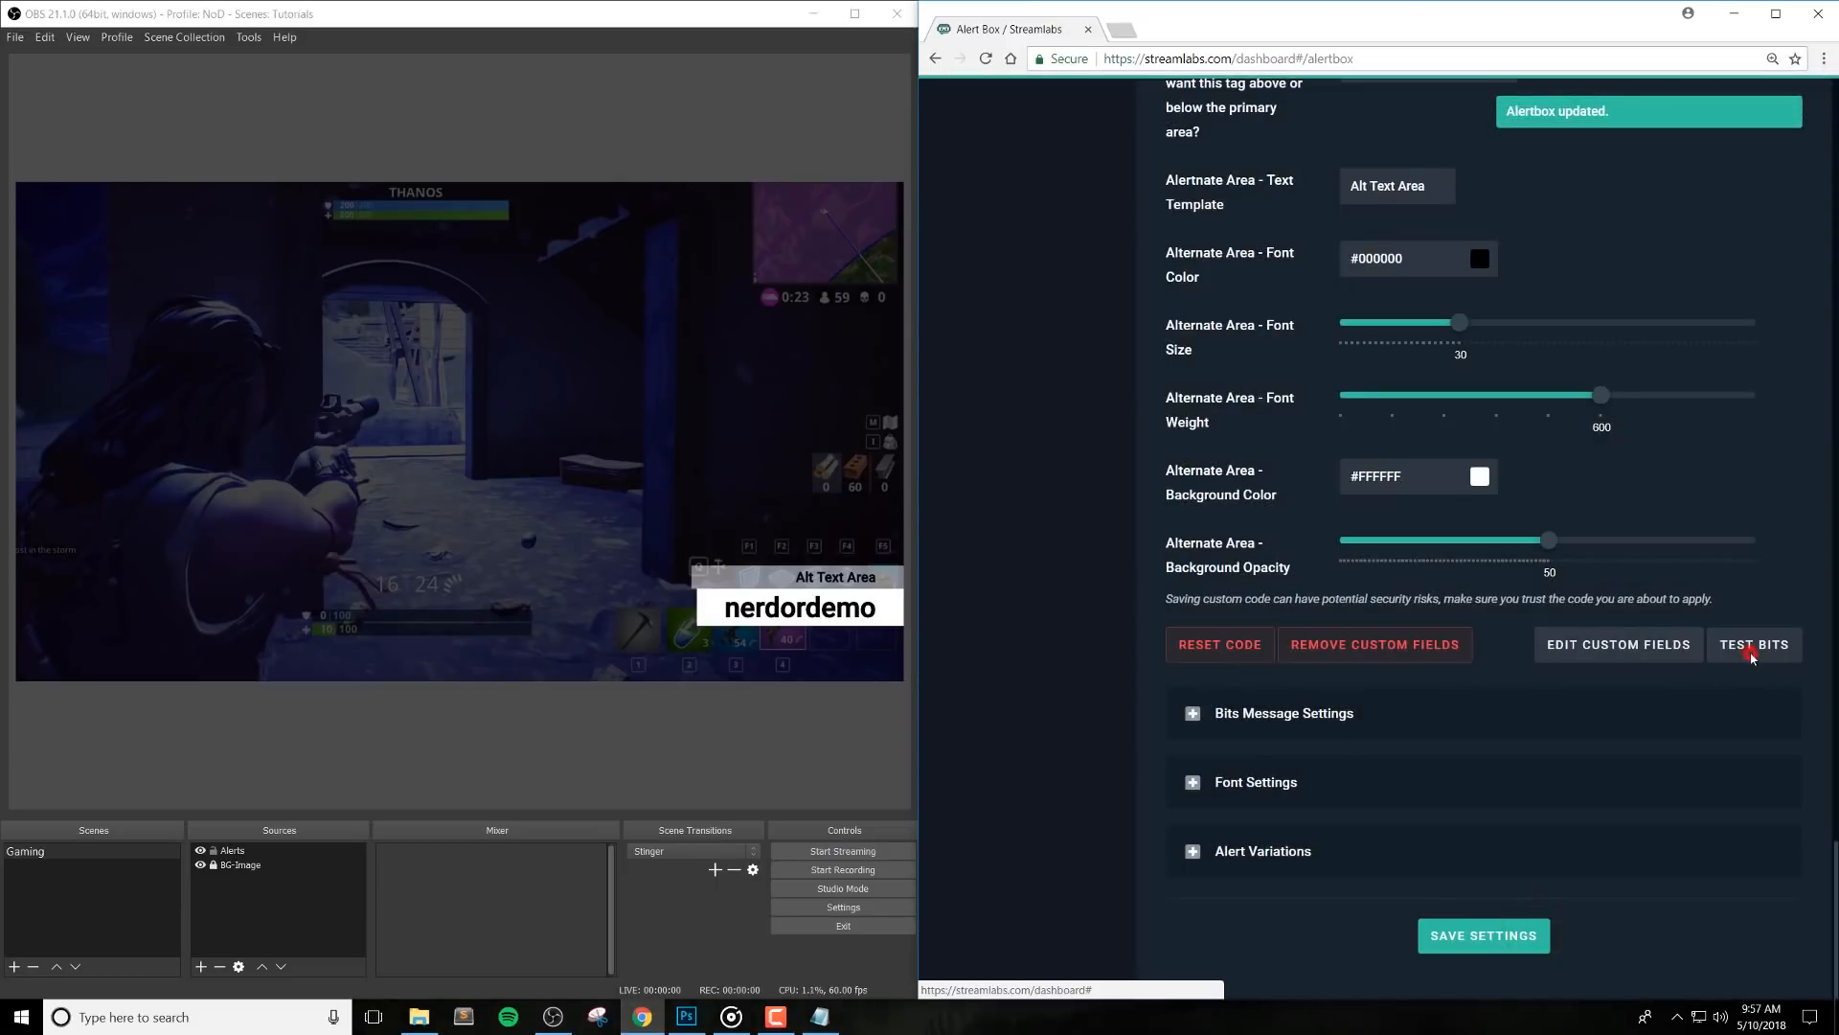
{"action": "left_click", "coordinate": [1755, 644]}
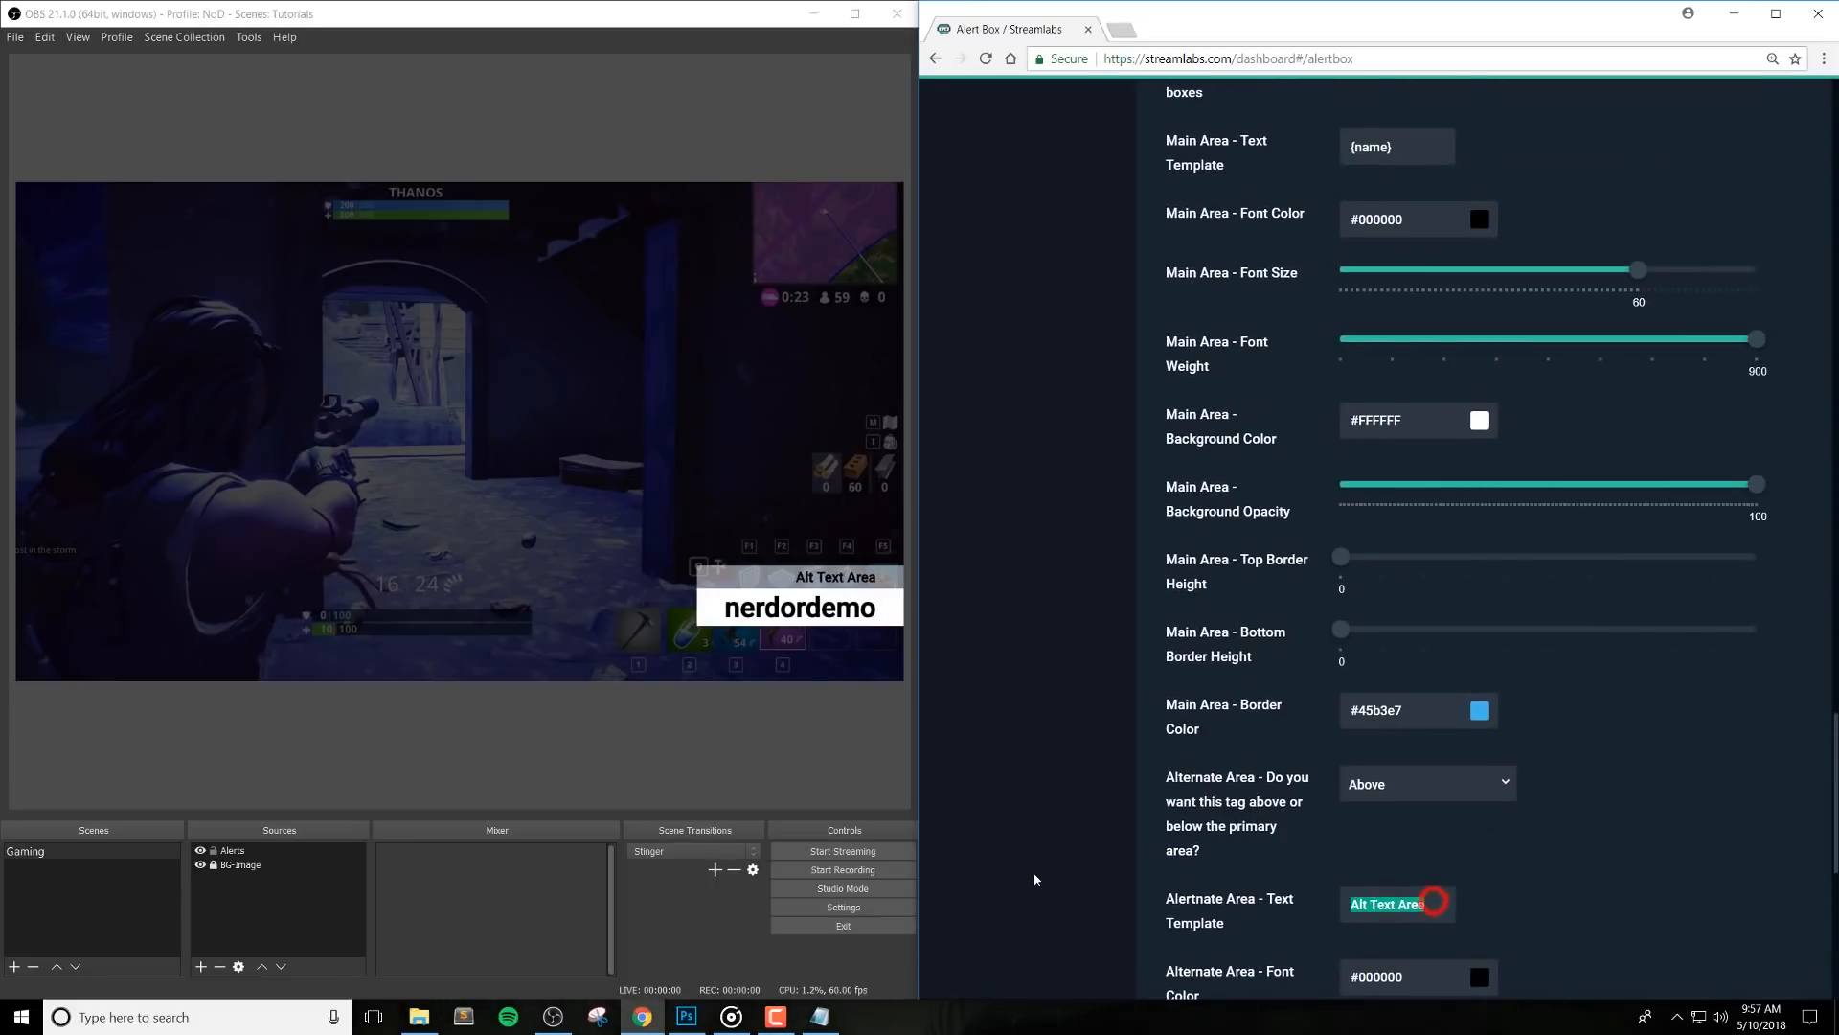
{"action": "type", "text": "Bits"}
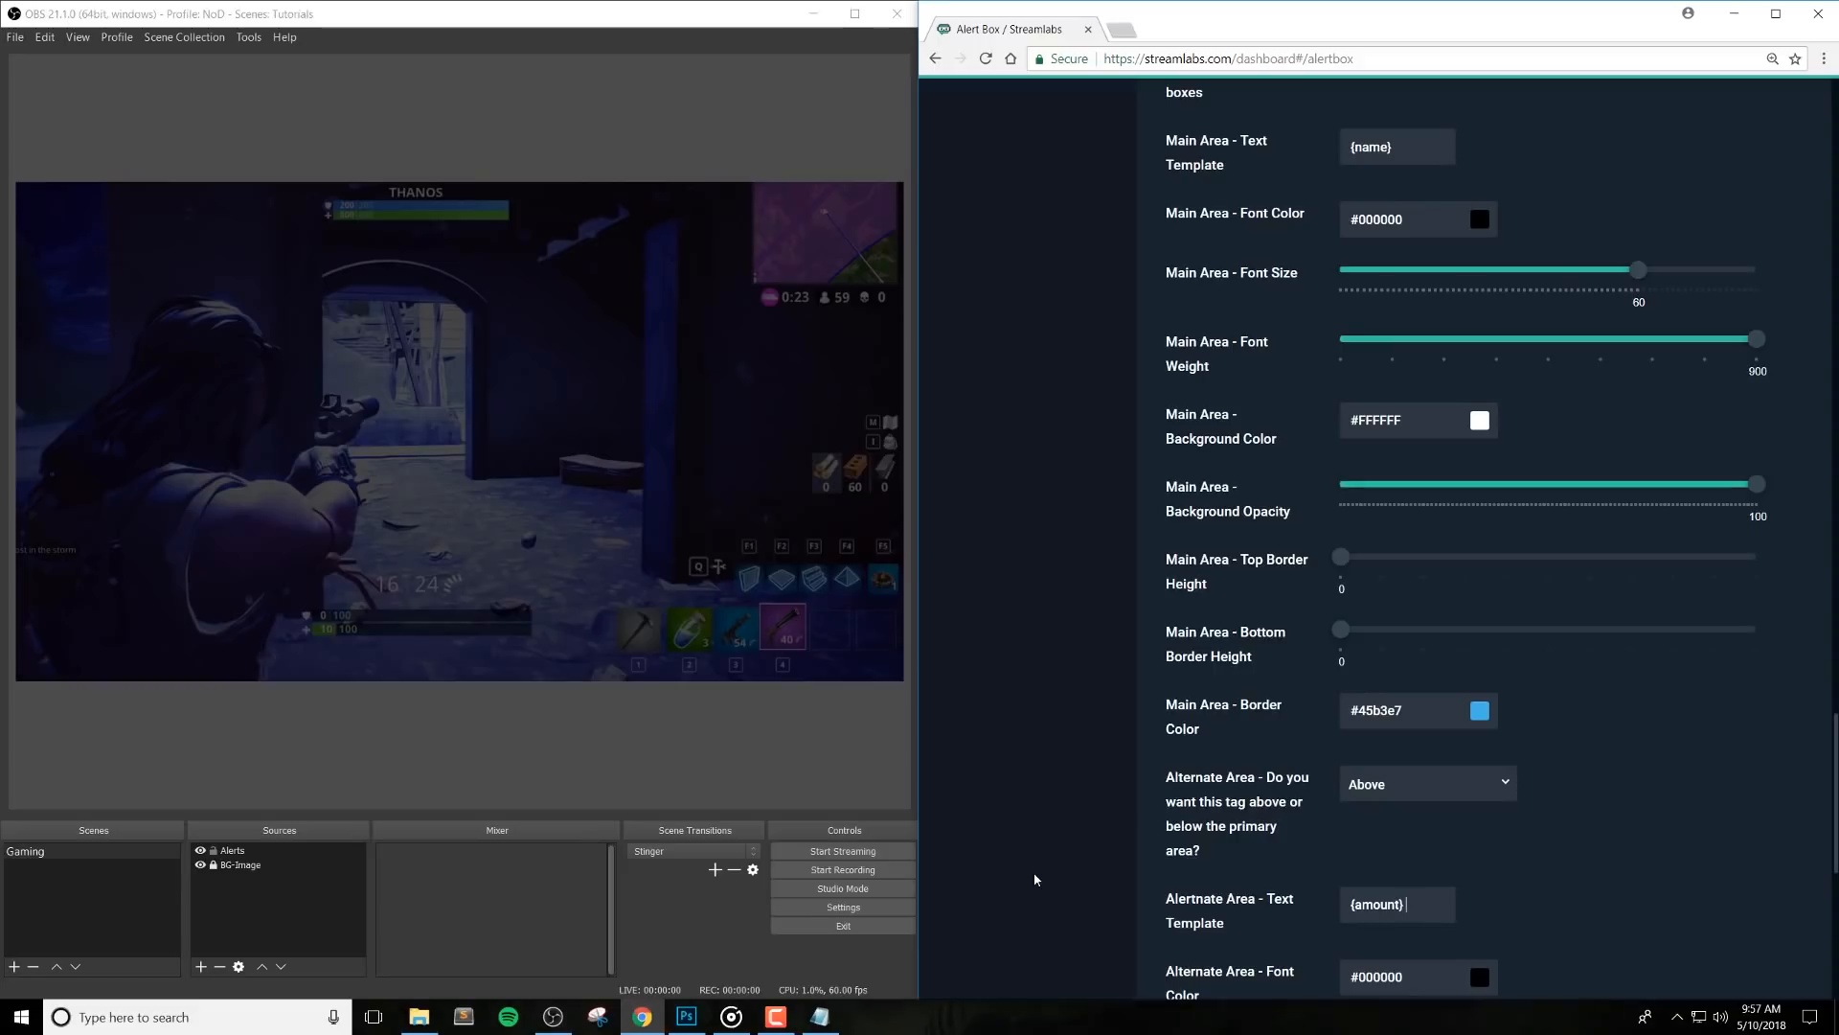
{"action": "type", "text": "BITS"}
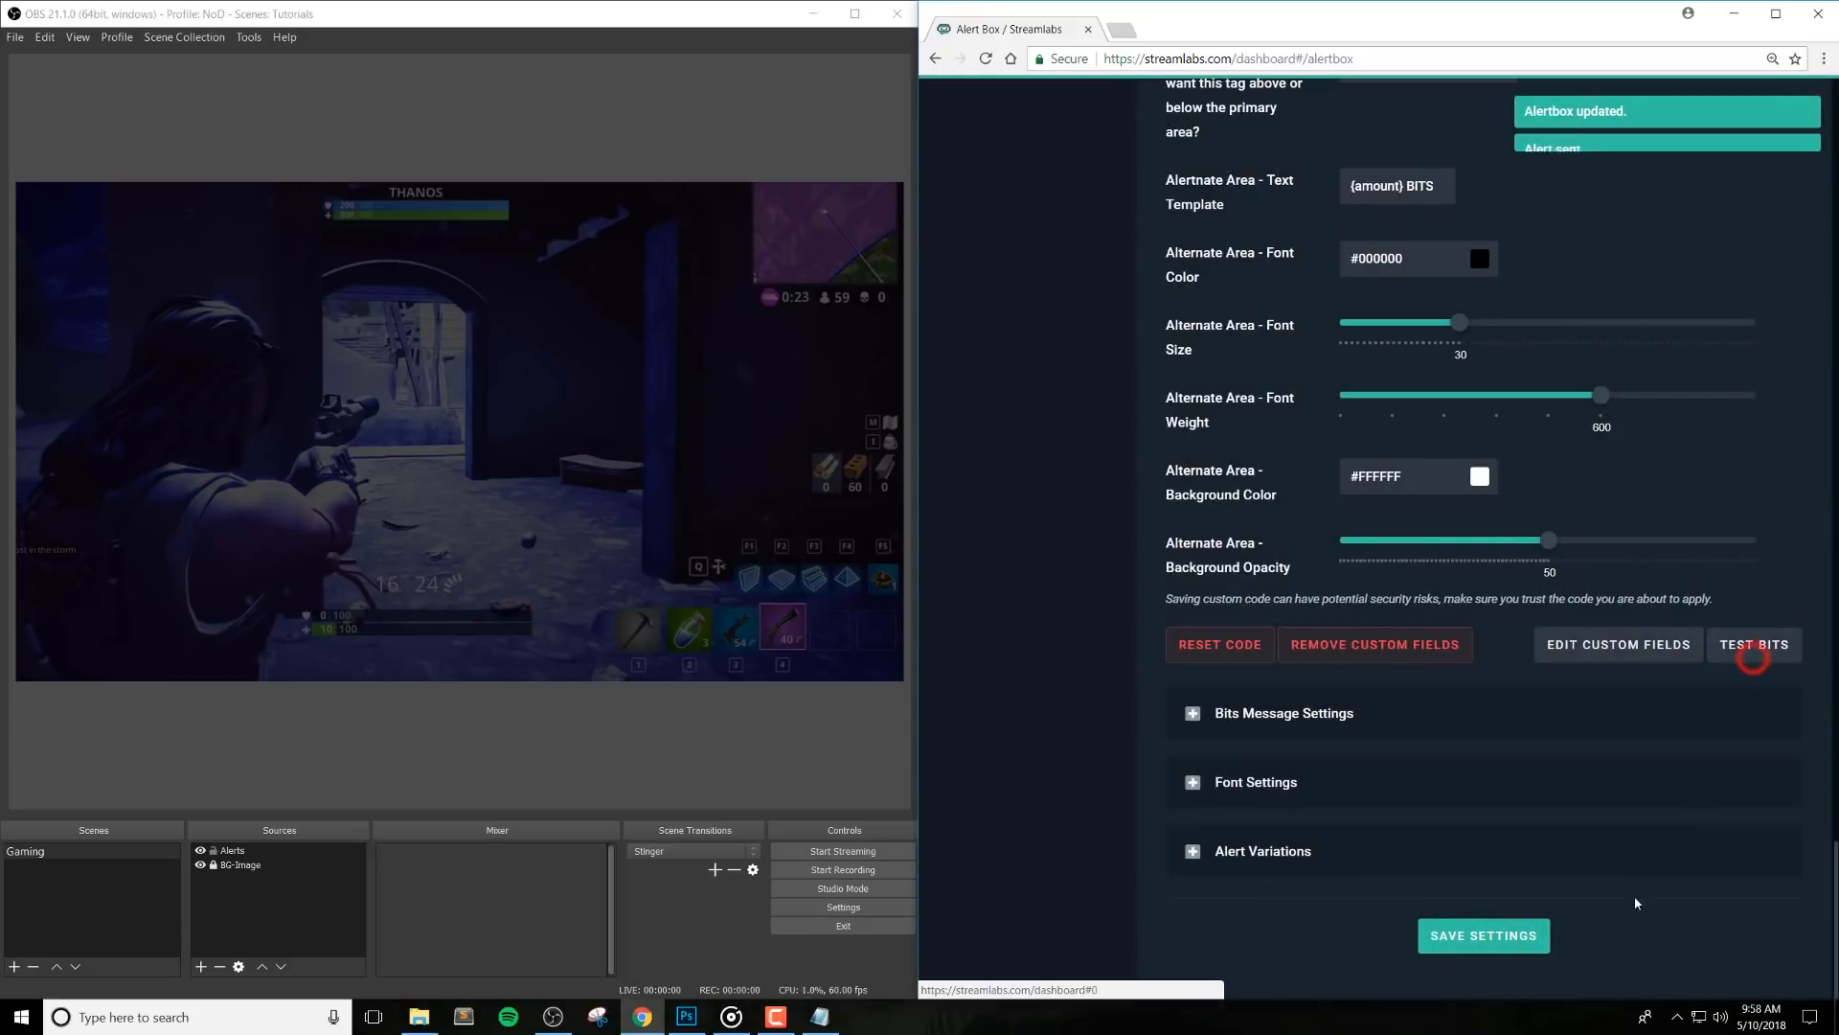
{"action": "left_click", "coordinate": [1755, 643]}
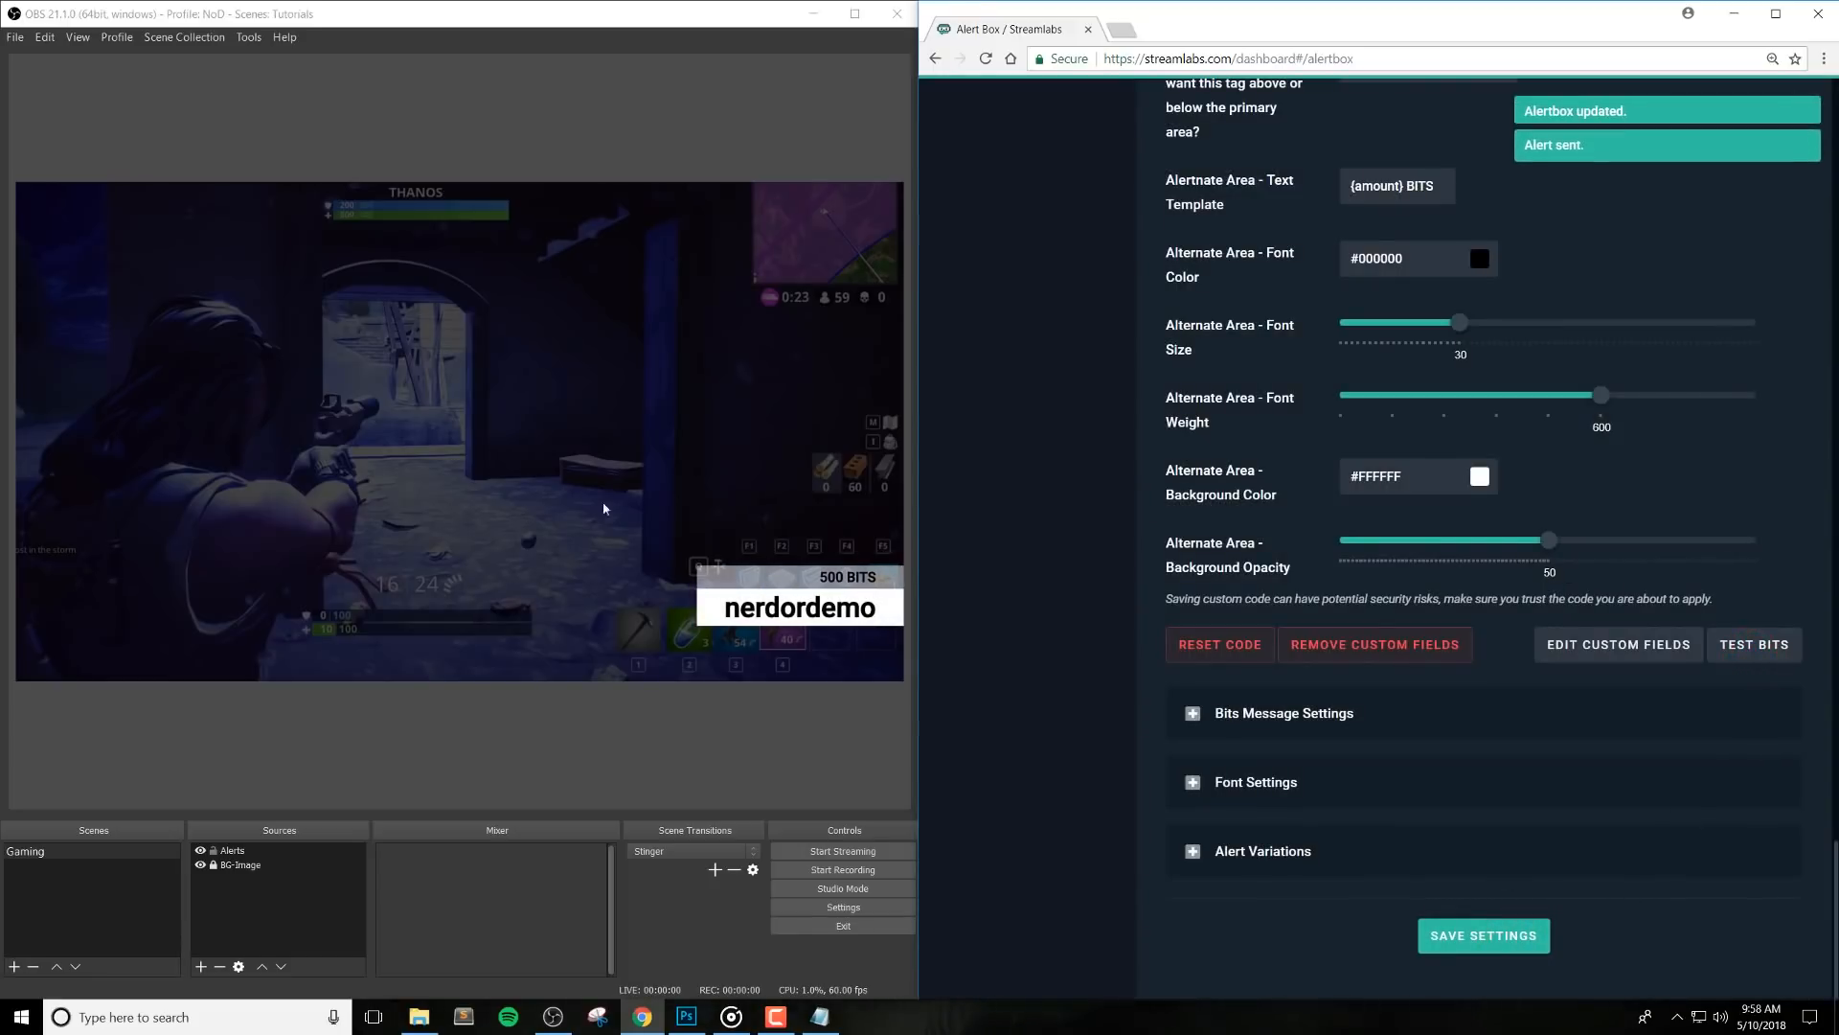